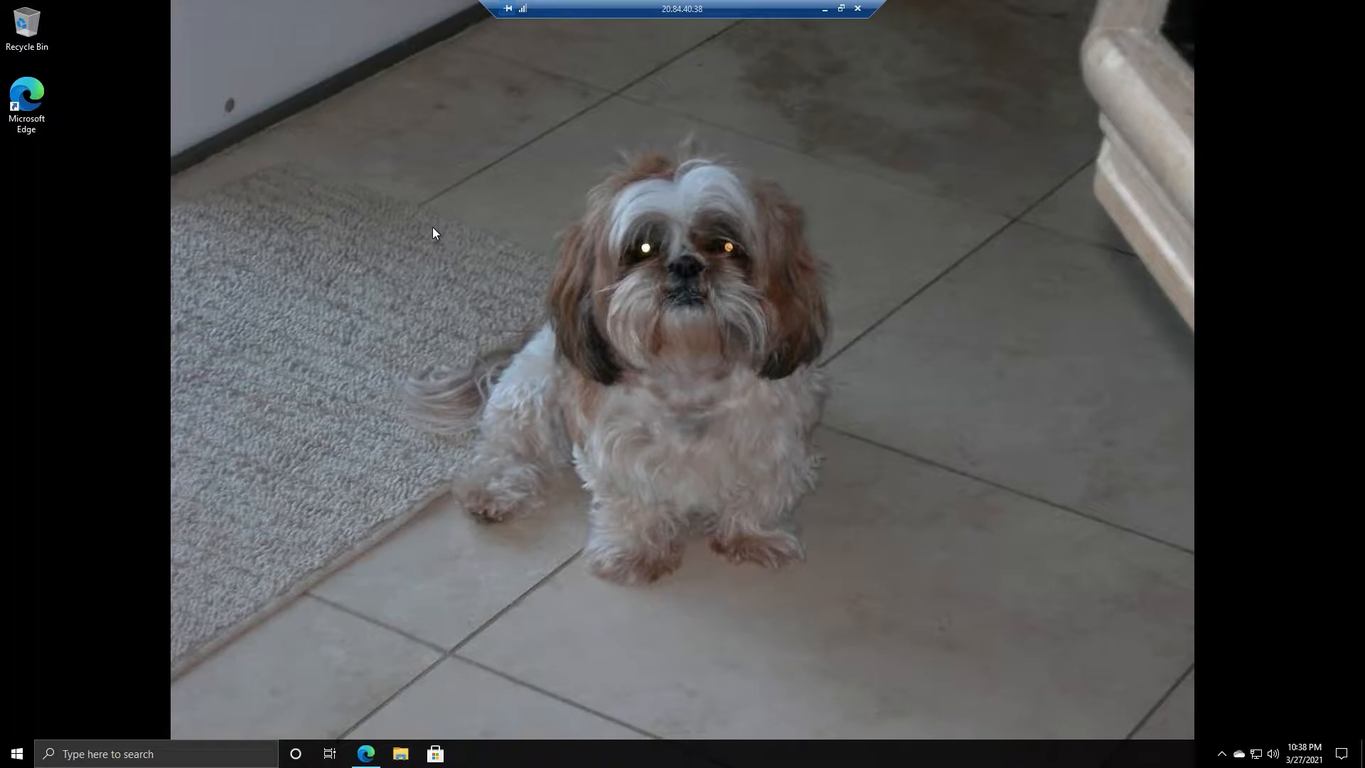
# - Bring Edge back up, close the Python download tabs and search Bing for 'visual studio code'
pyautogui.click(435, 754)
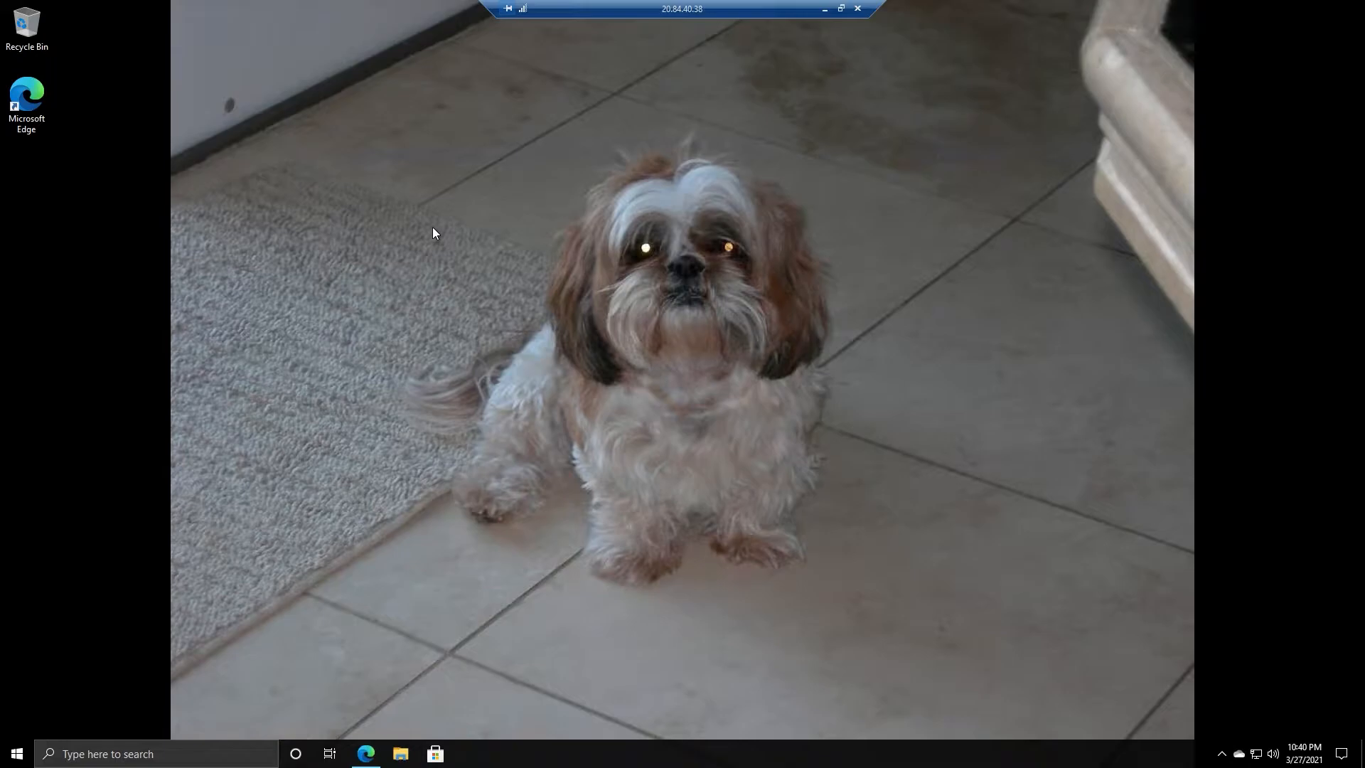
pyautogui.moveTo(402, 390)
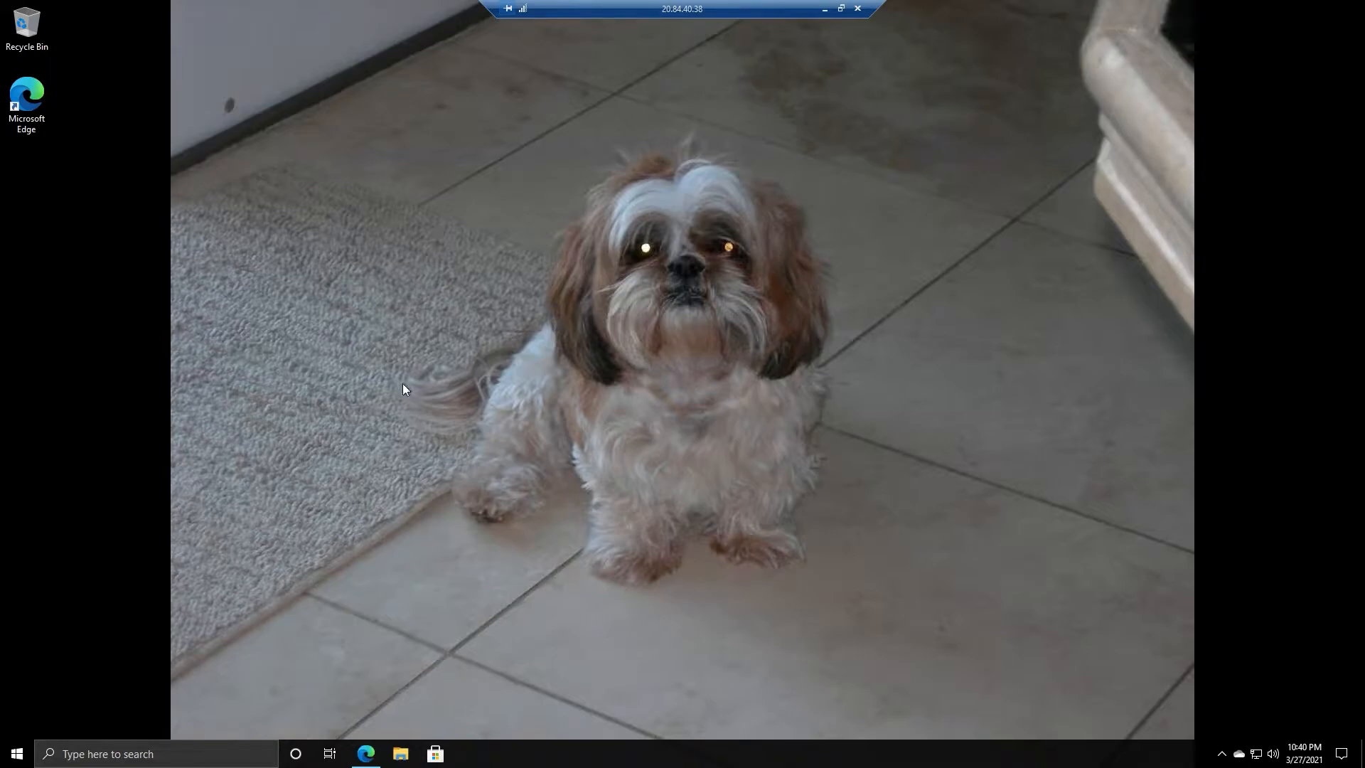
pyautogui.moveTo(427, 372)
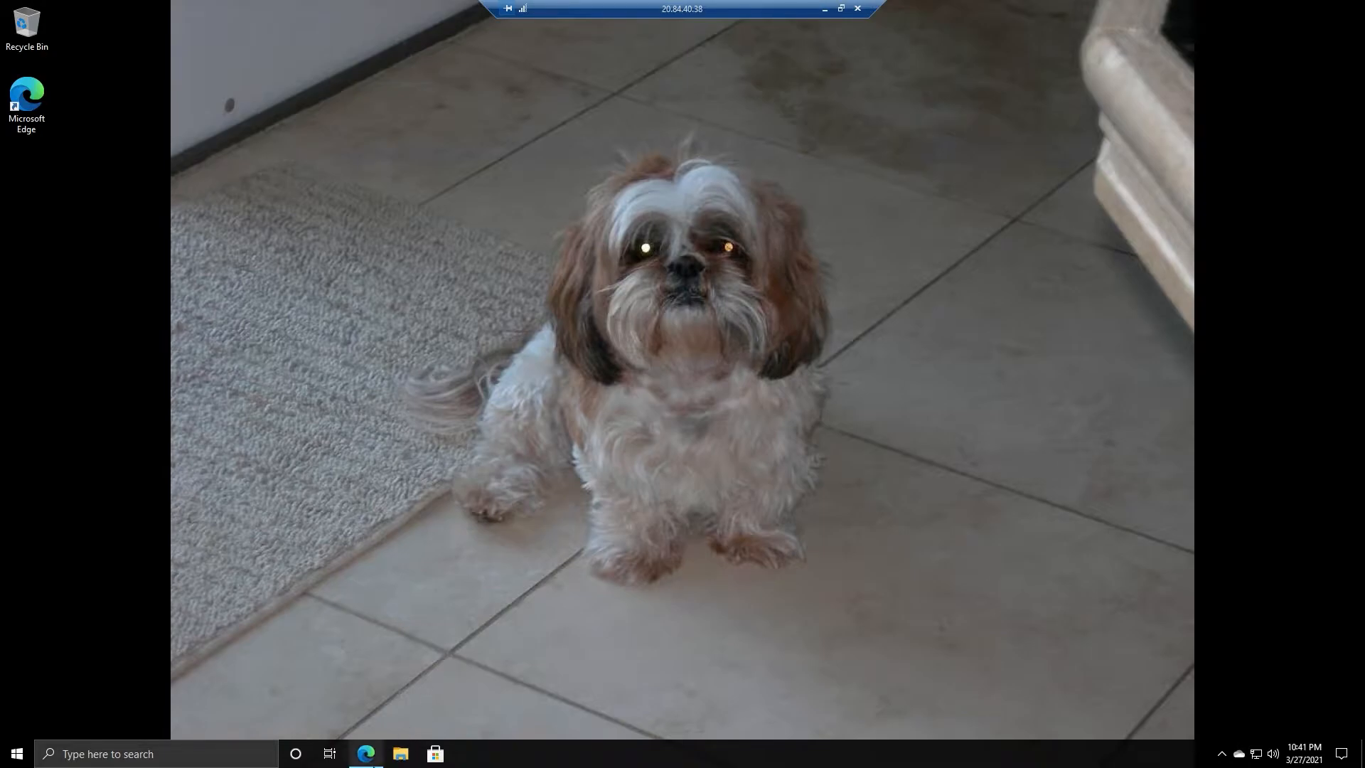
pyautogui.click(365, 754)
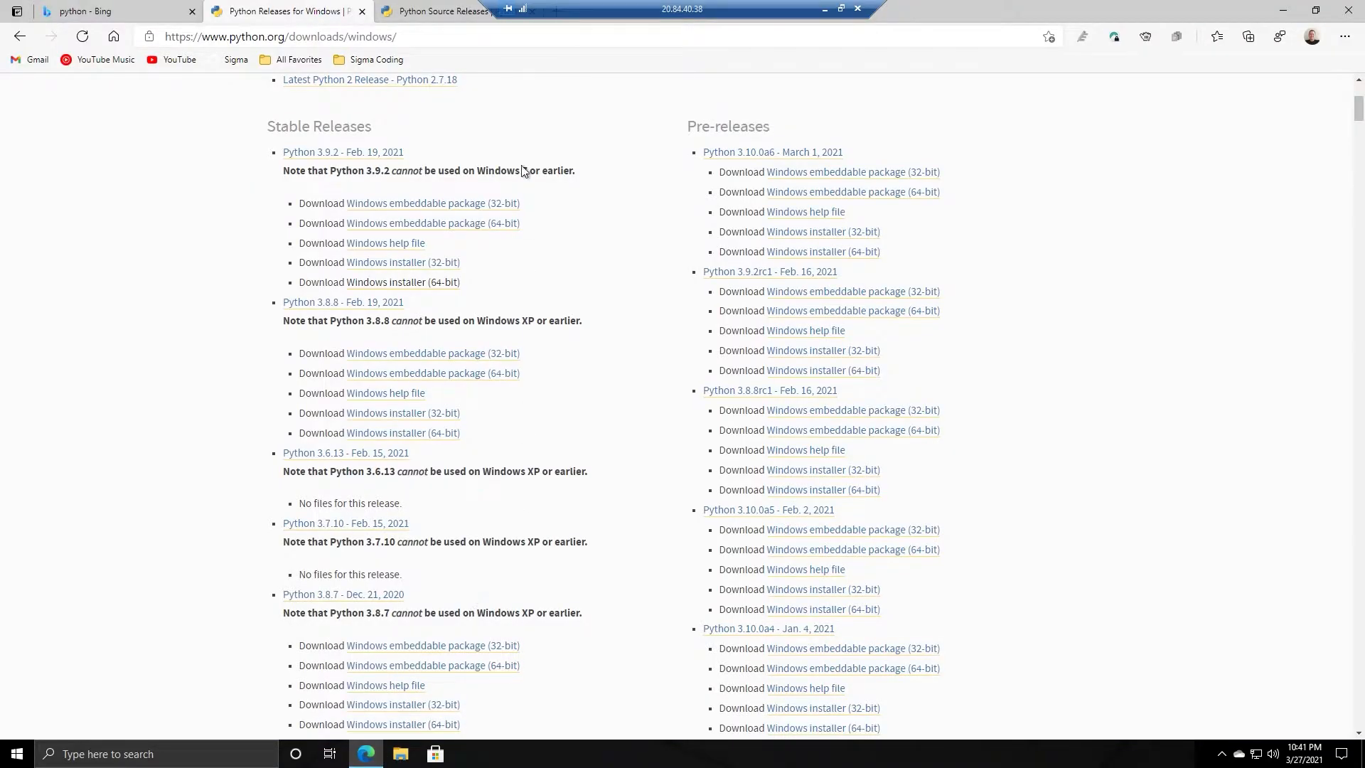
pyautogui.moveTo(506, 10)
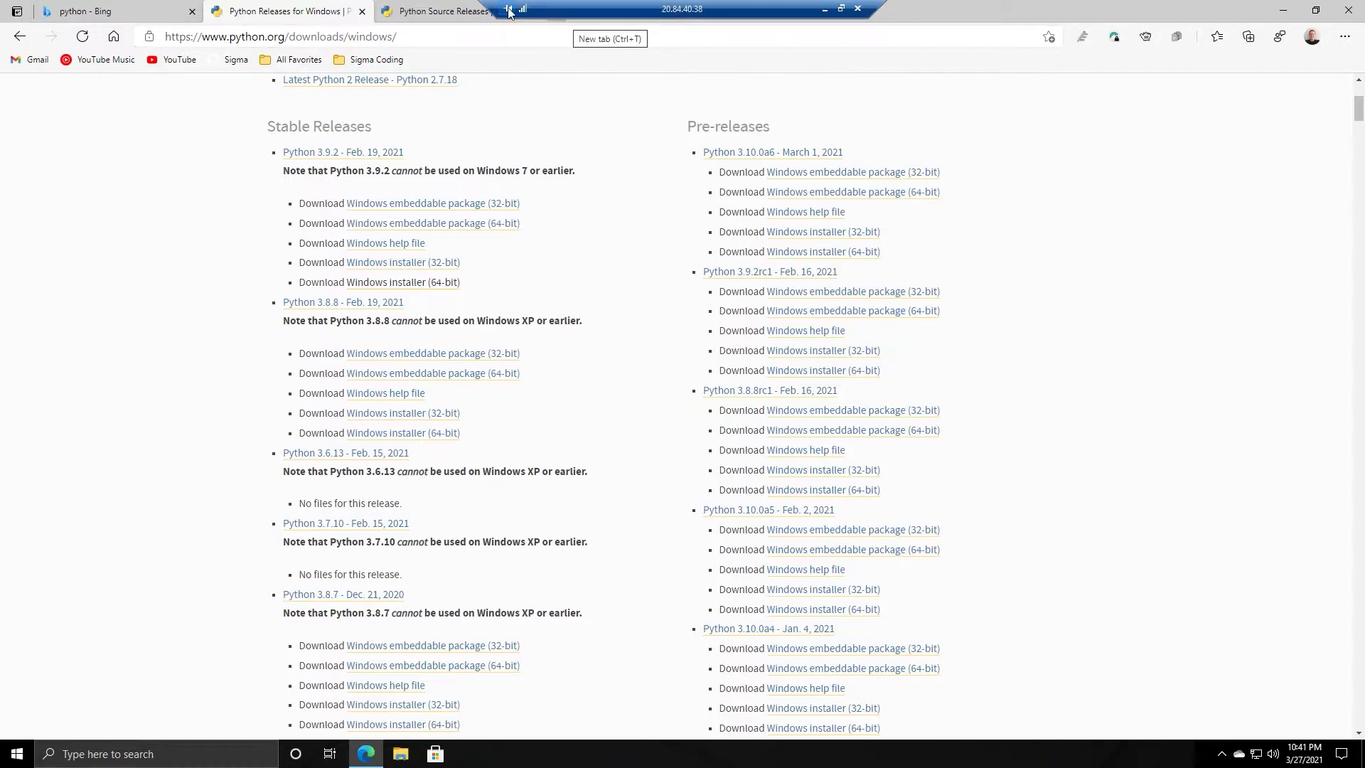
pyautogui.moveTo(1075, 21)
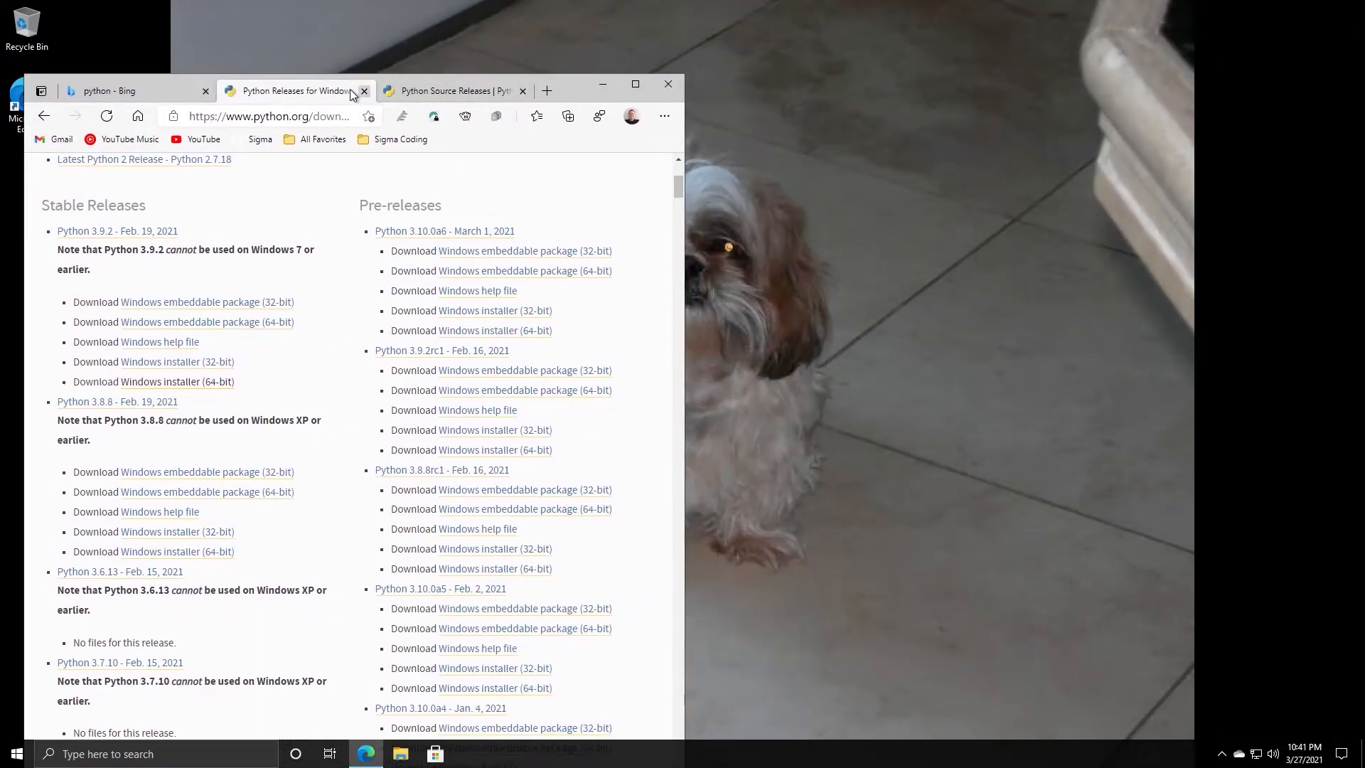
pyautogui.click(364, 91)
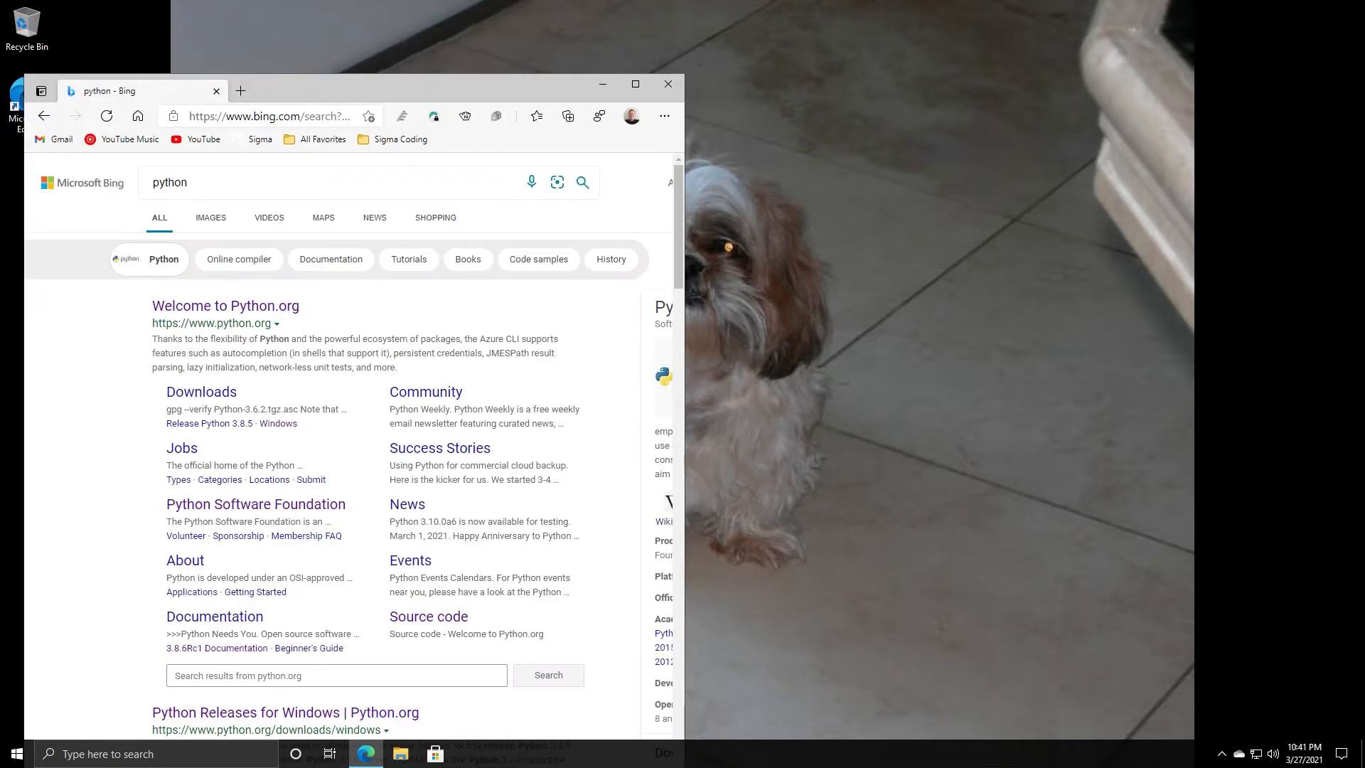
pyautogui.write('visual studio code')
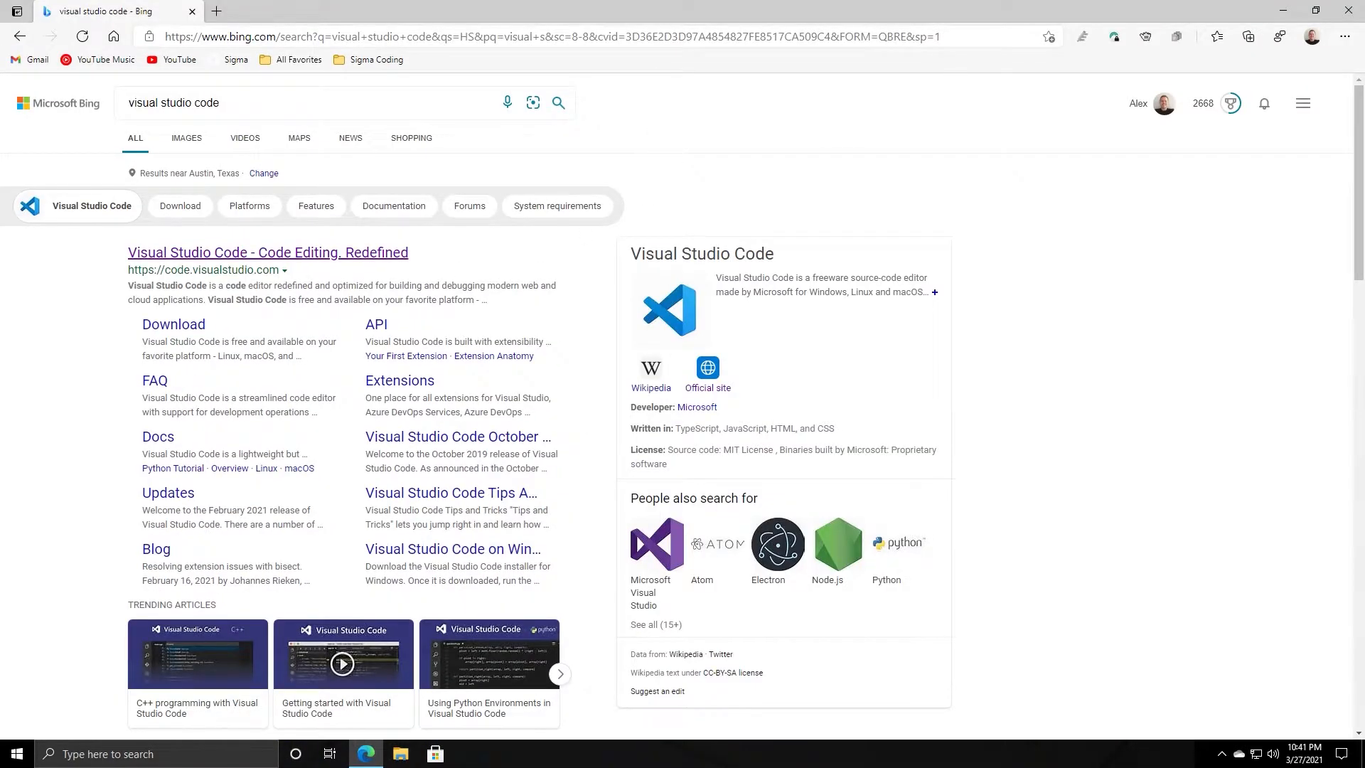
pyautogui.moveTo(194, 260)
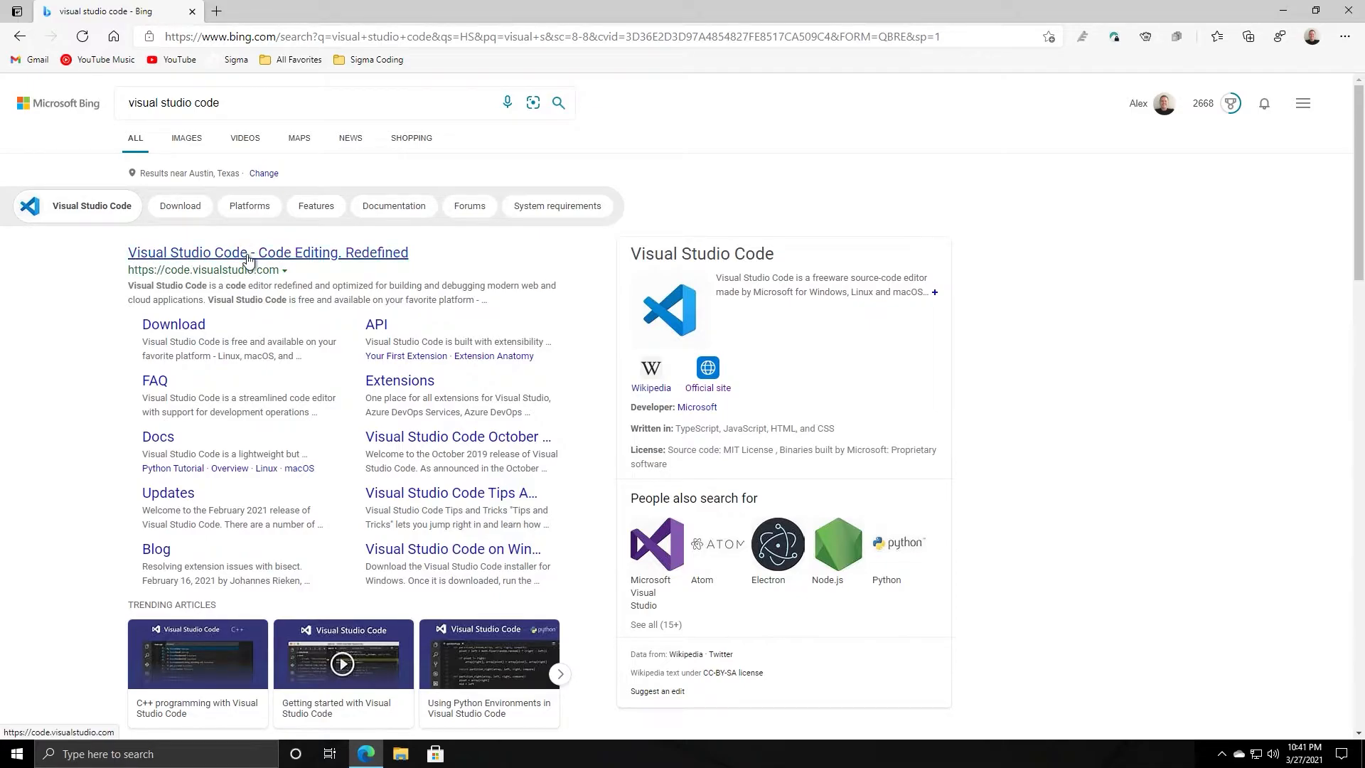
# - Open the 'Visual Studio Code - Code Editing. Redefined' result to reach the official site
pyautogui.click(268, 253)
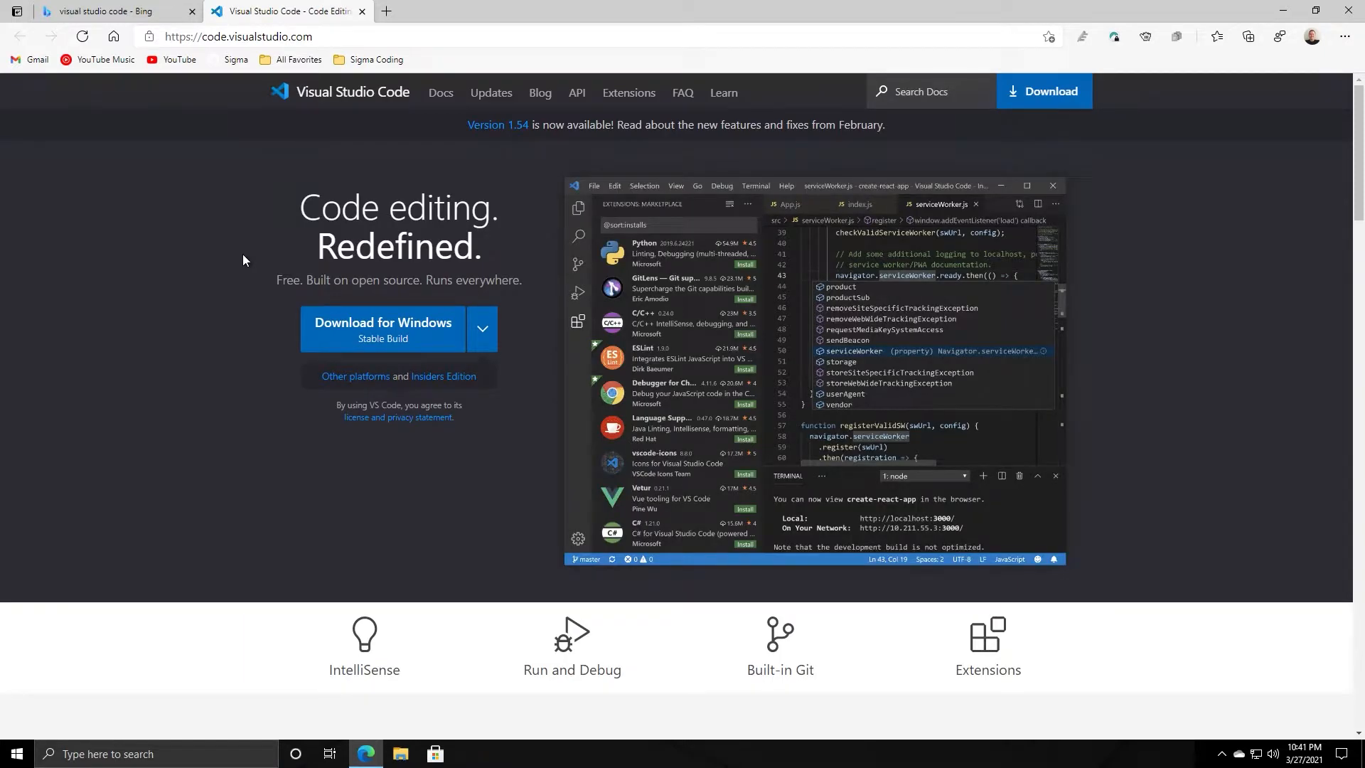
pyautogui.moveTo(235, 270)
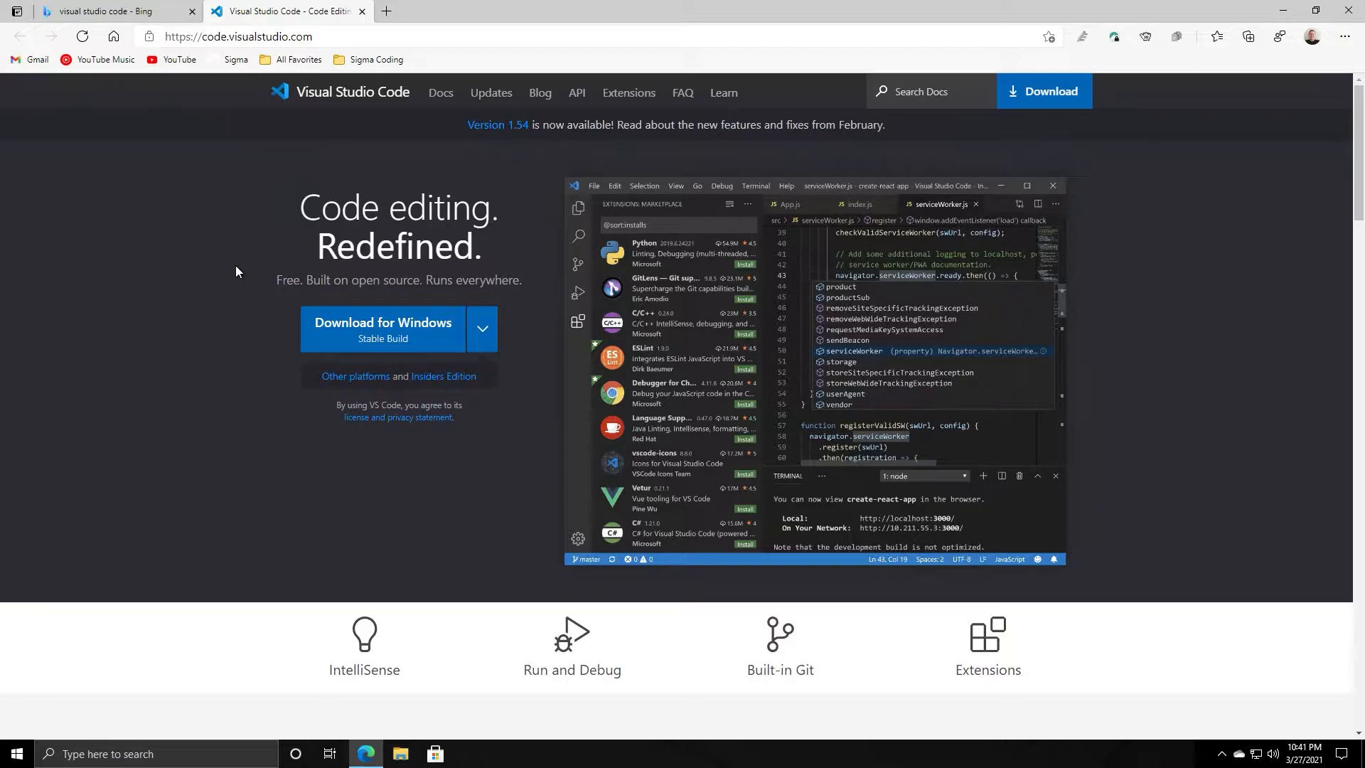
pyautogui.moveTo(218, 312)
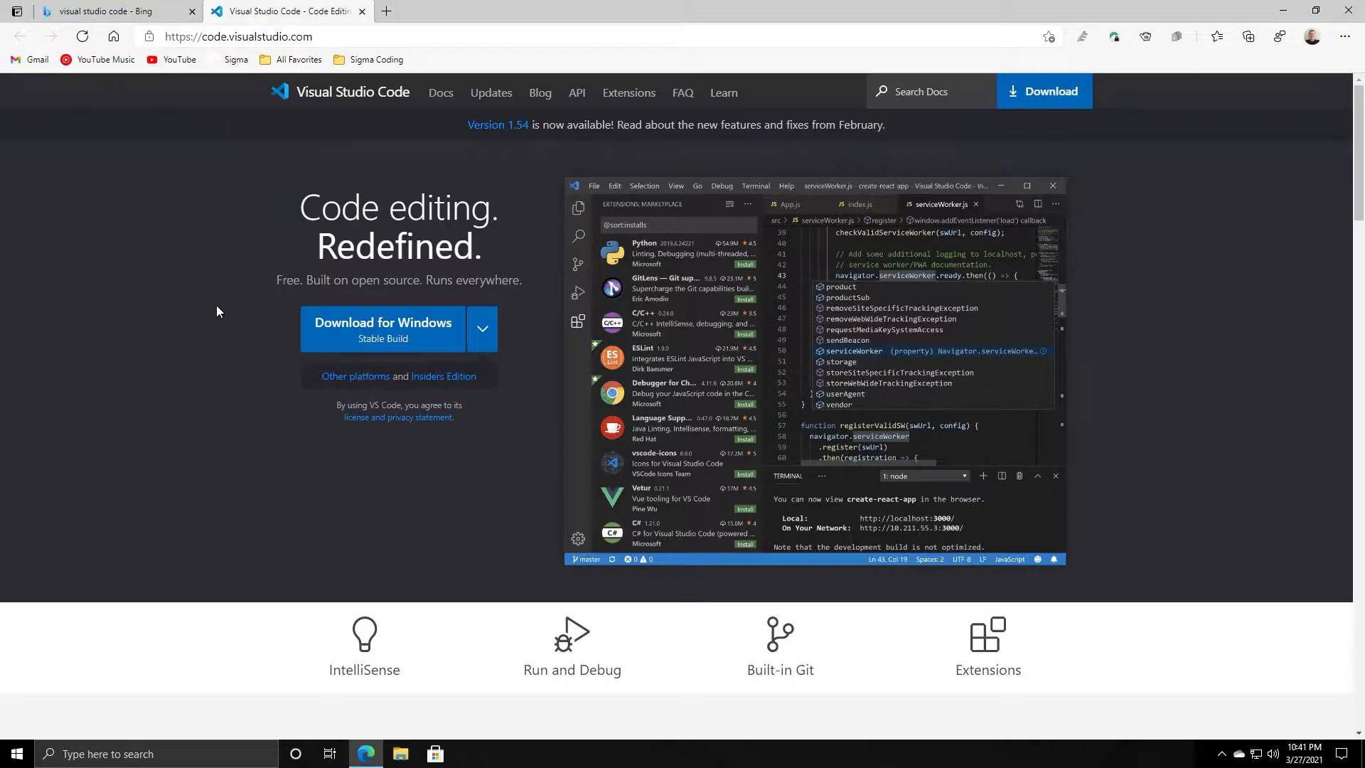
pyautogui.moveTo(207, 354)
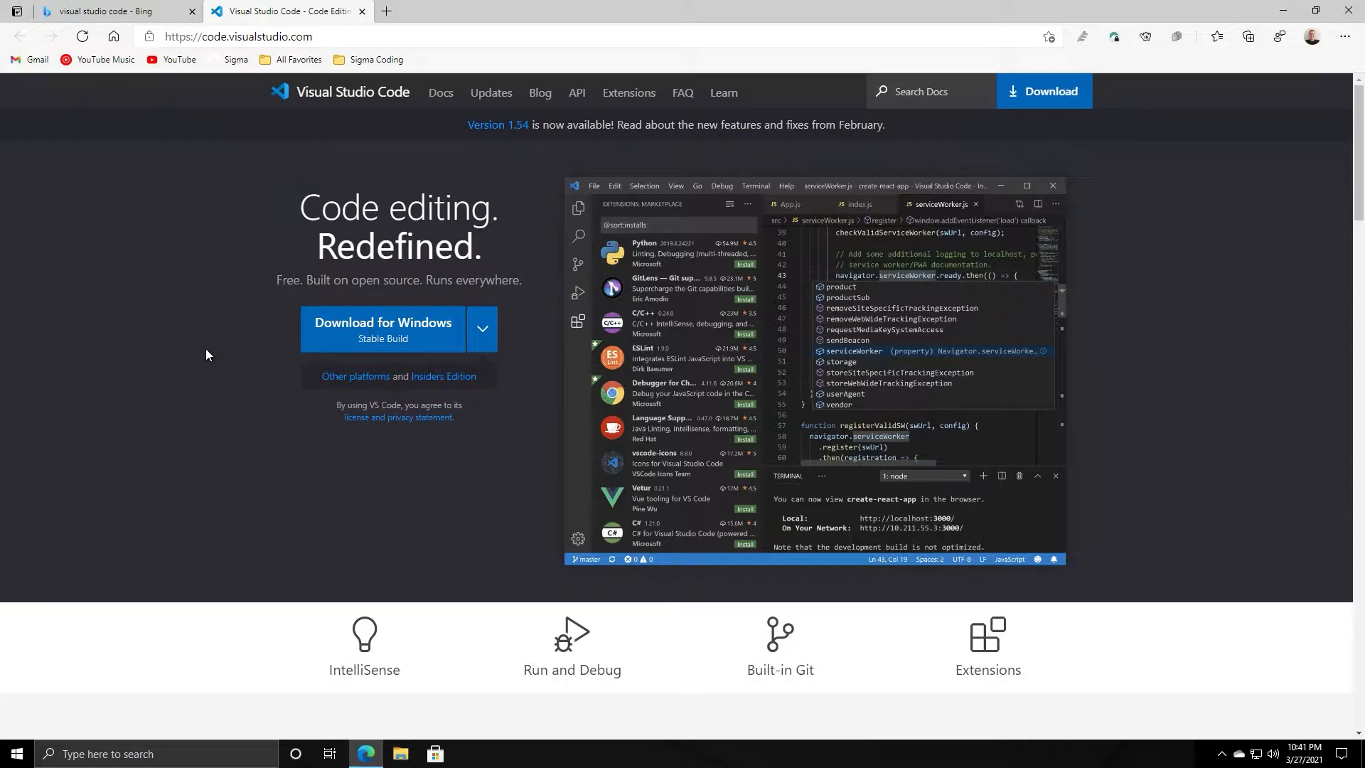
pyautogui.moveTo(208, 416)
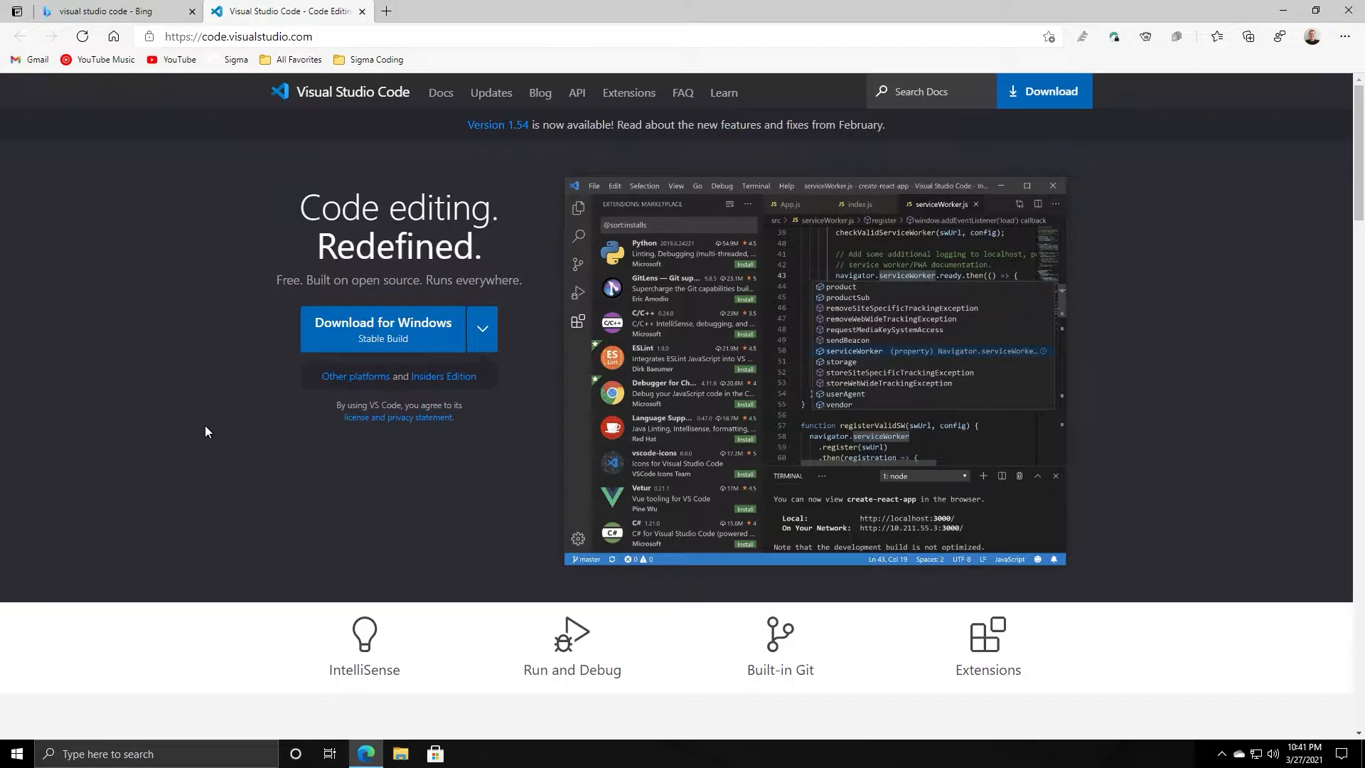
pyautogui.moveTo(209, 421)
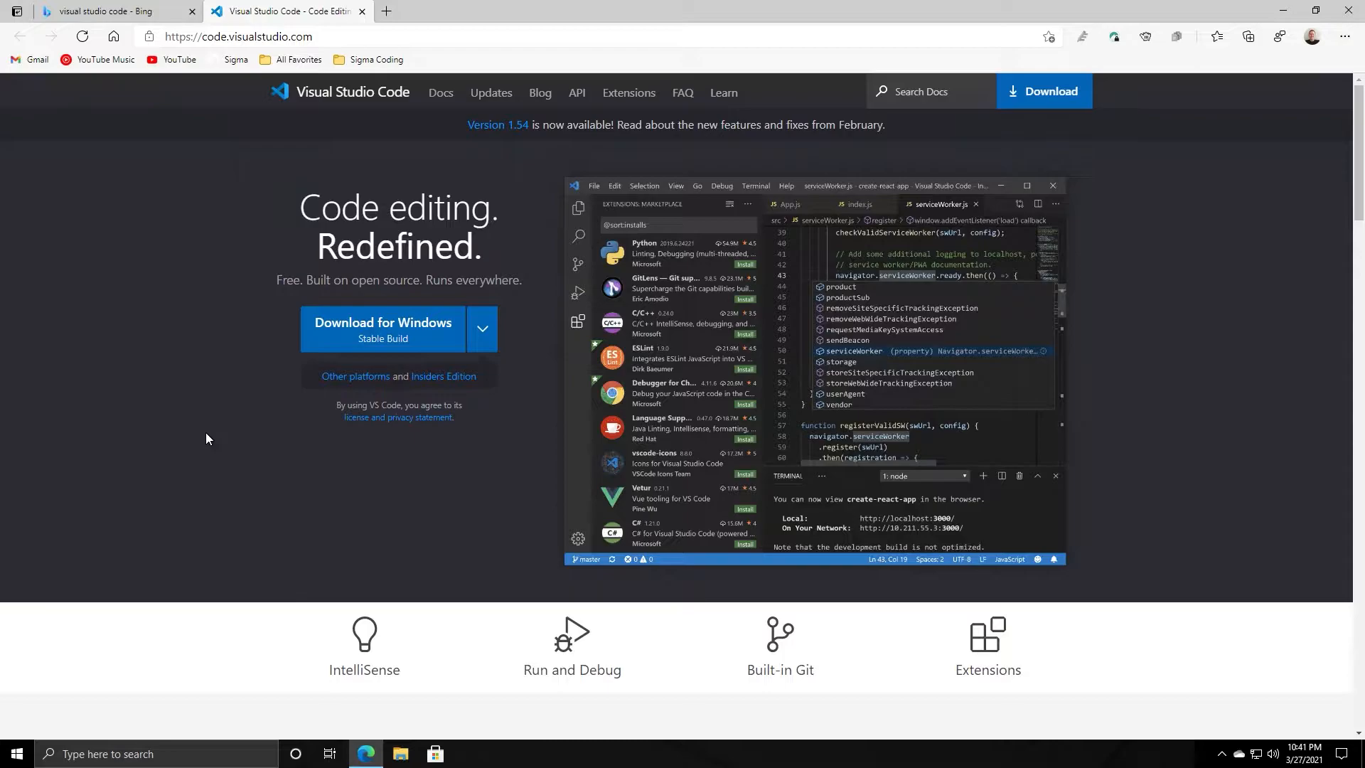
pyautogui.moveTo(158, 445)
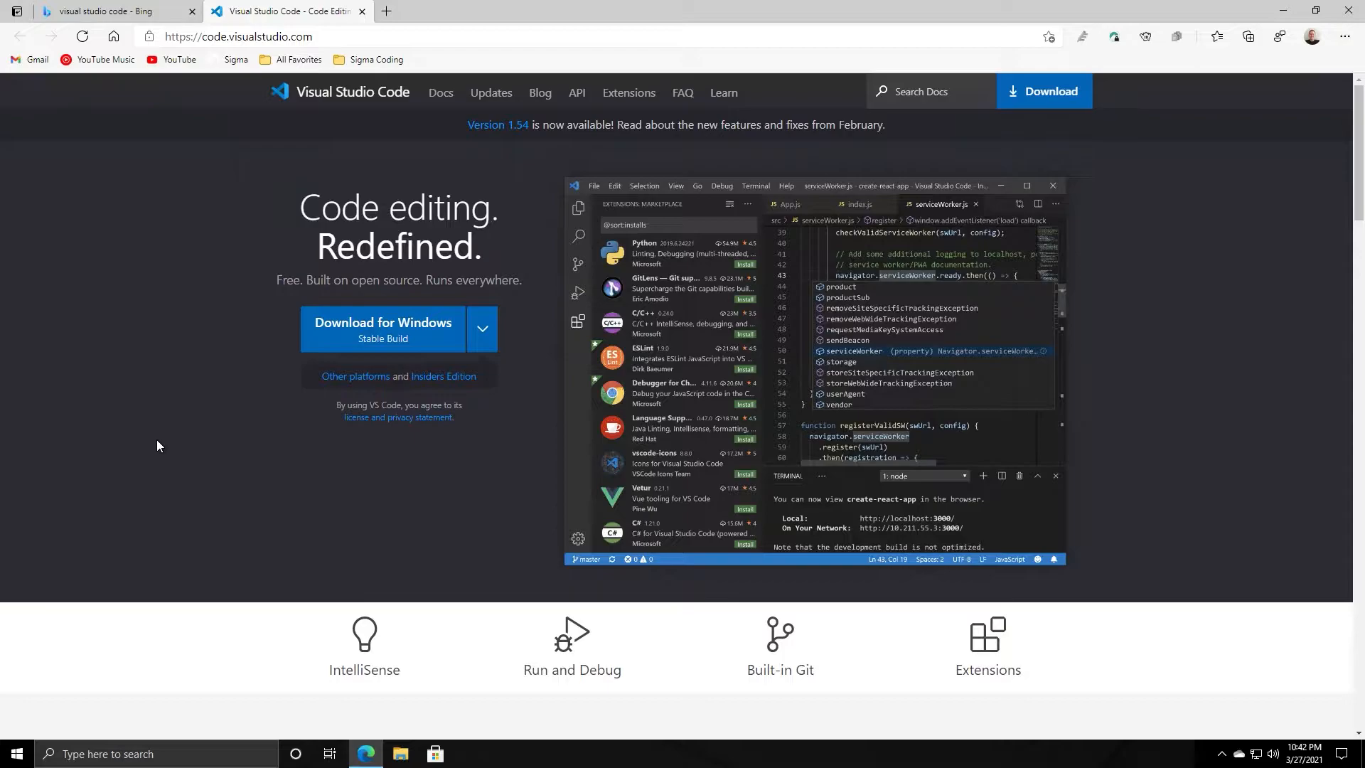
pyautogui.moveTo(394, 347)
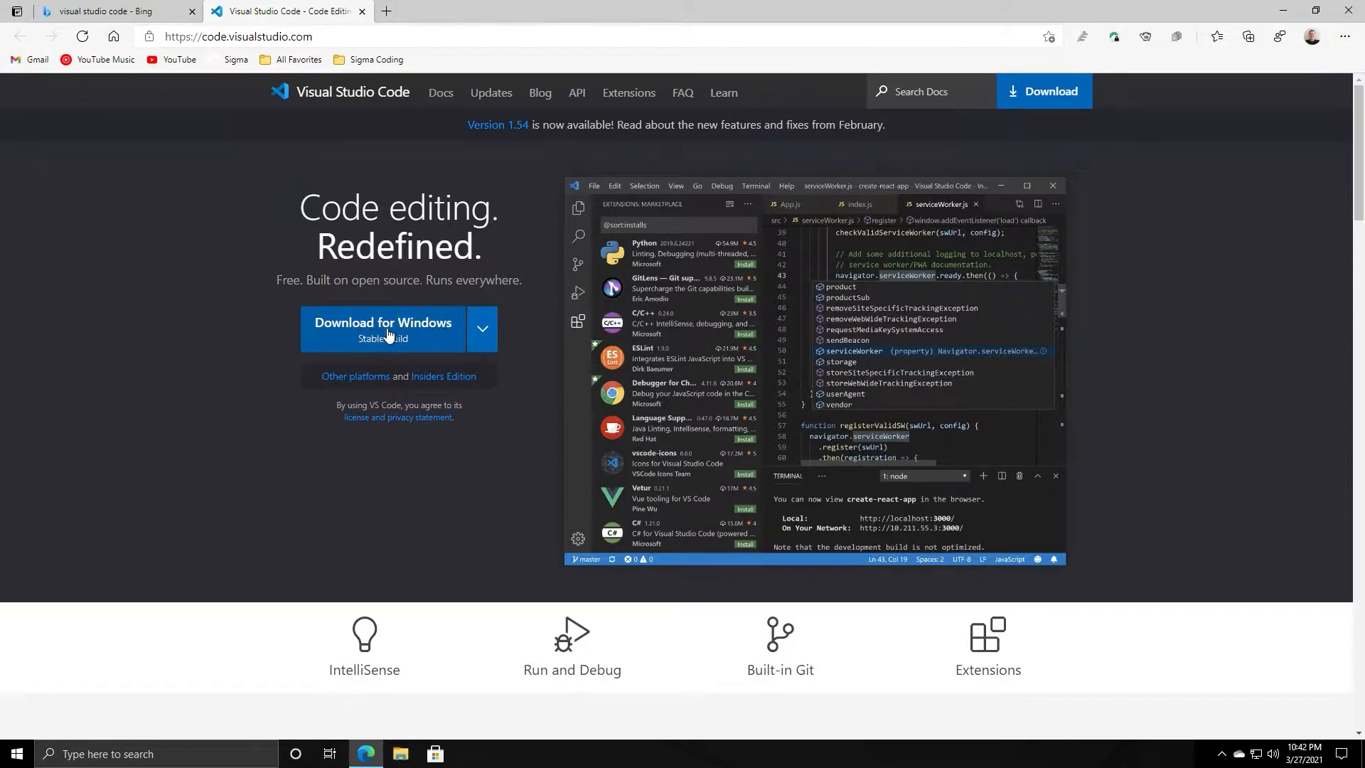
pyautogui.click(482, 329)
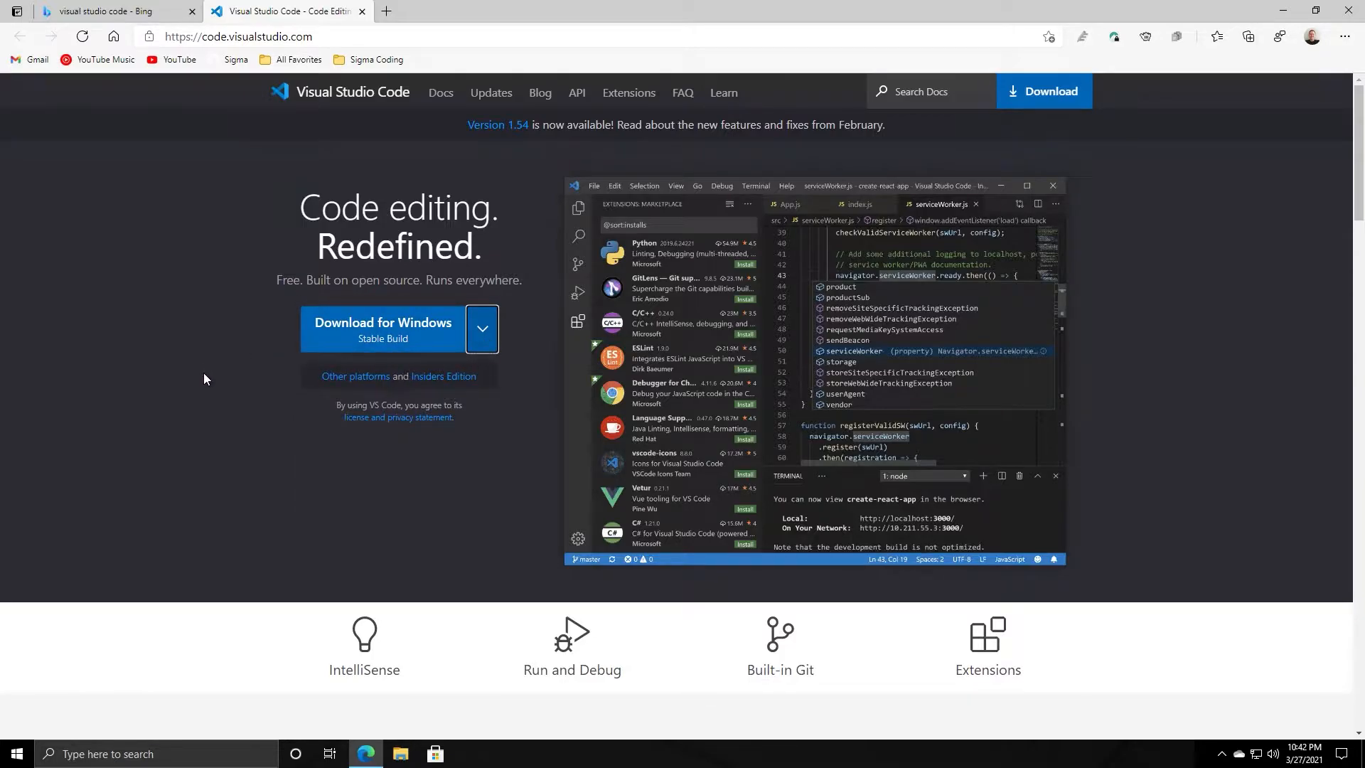
pyautogui.moveTo(216, 380)
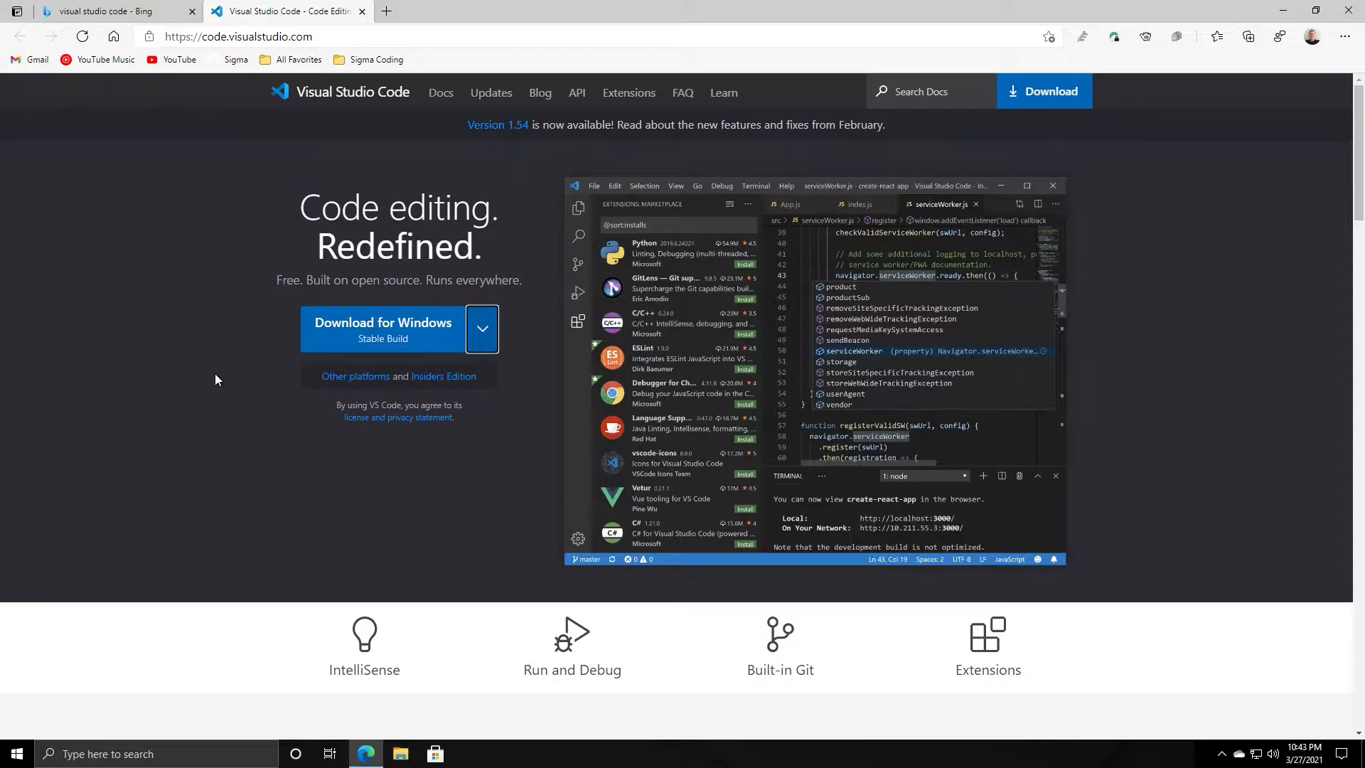
pyautogui.moveTo(237, 365)
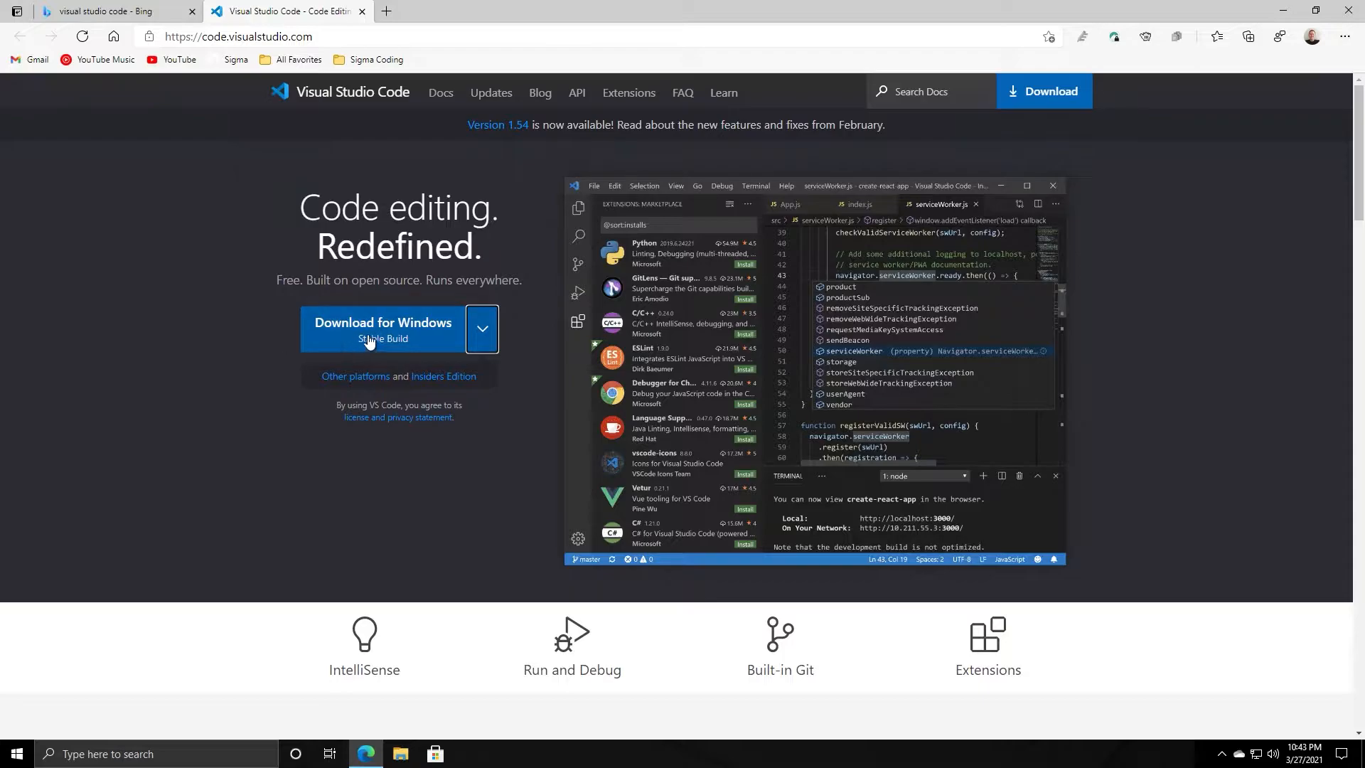
pyautogui.moveTo(382, 338)
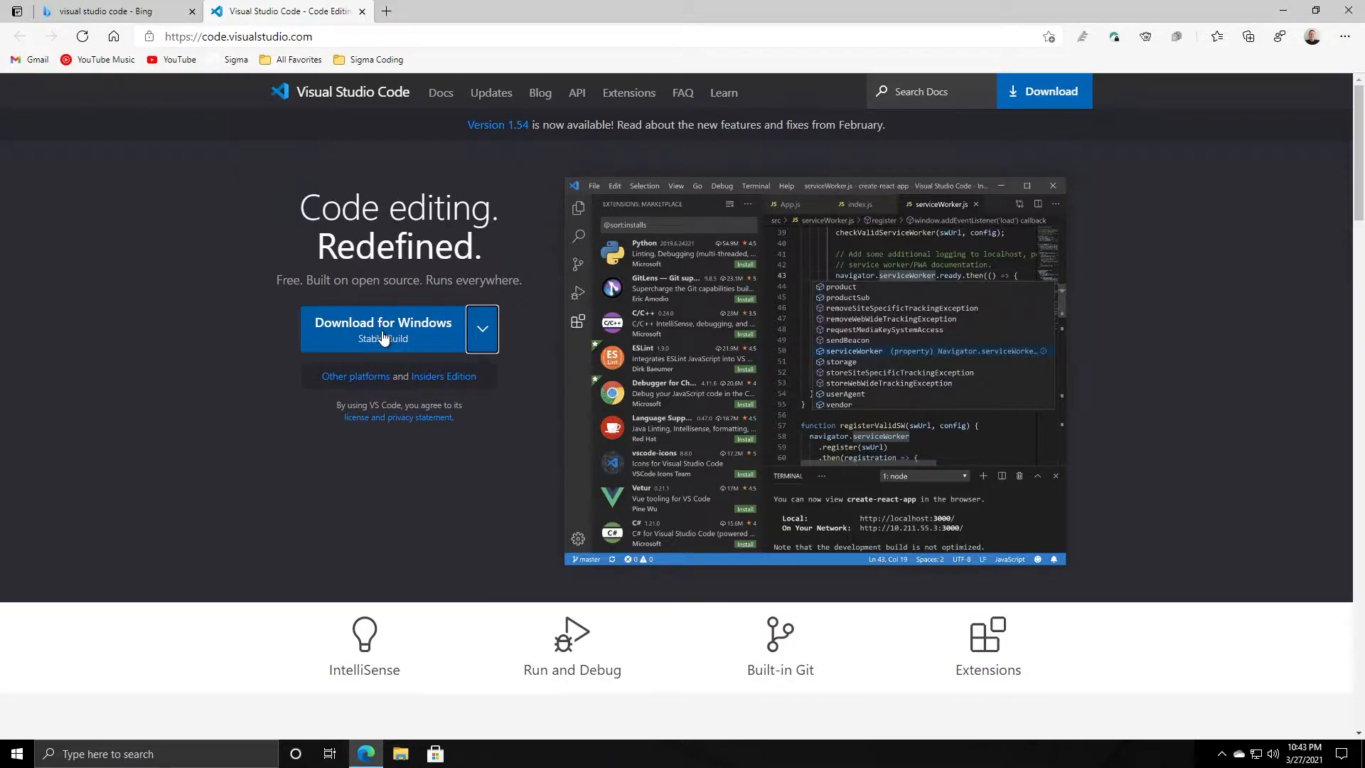
# - Start the VS Code Windows installer download and expand the Python documentation topics
pyautogui.click(383, 328)
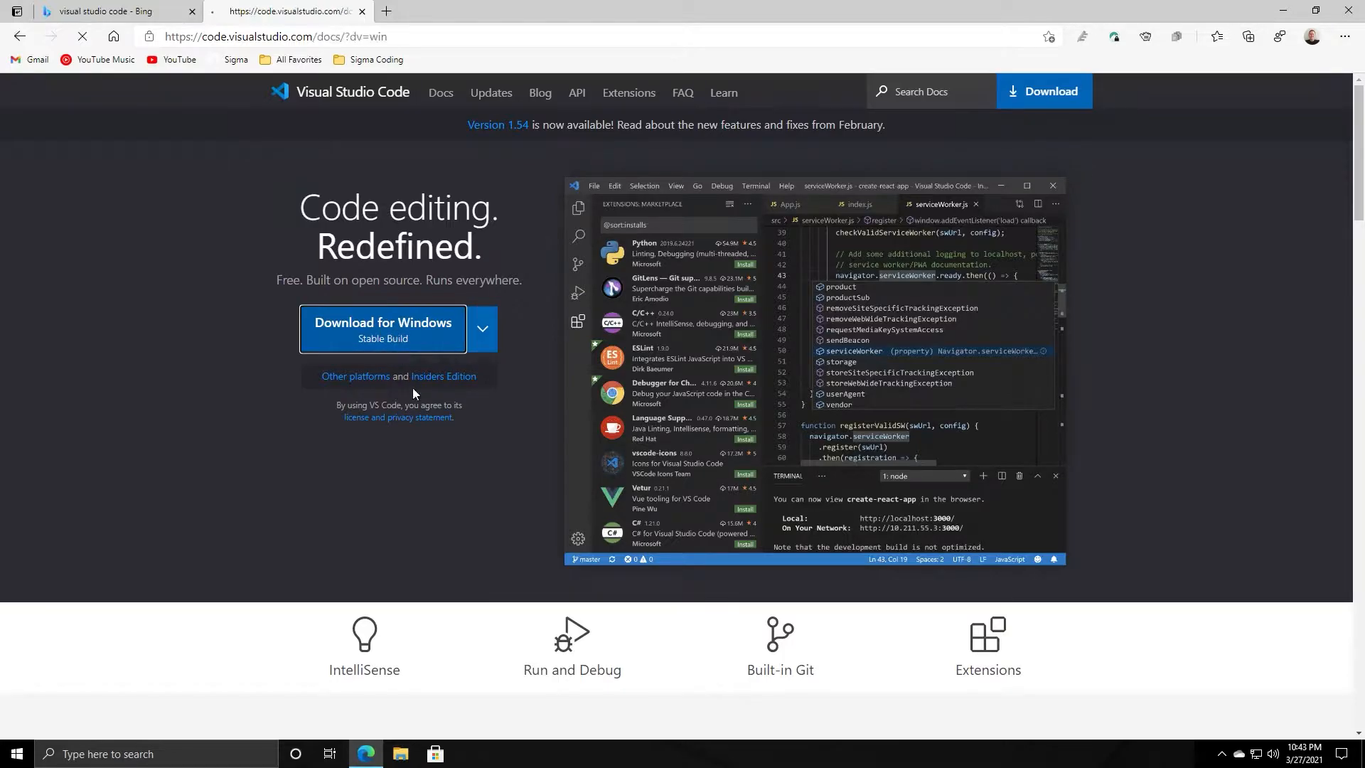
pyautogui.click(382, 328)
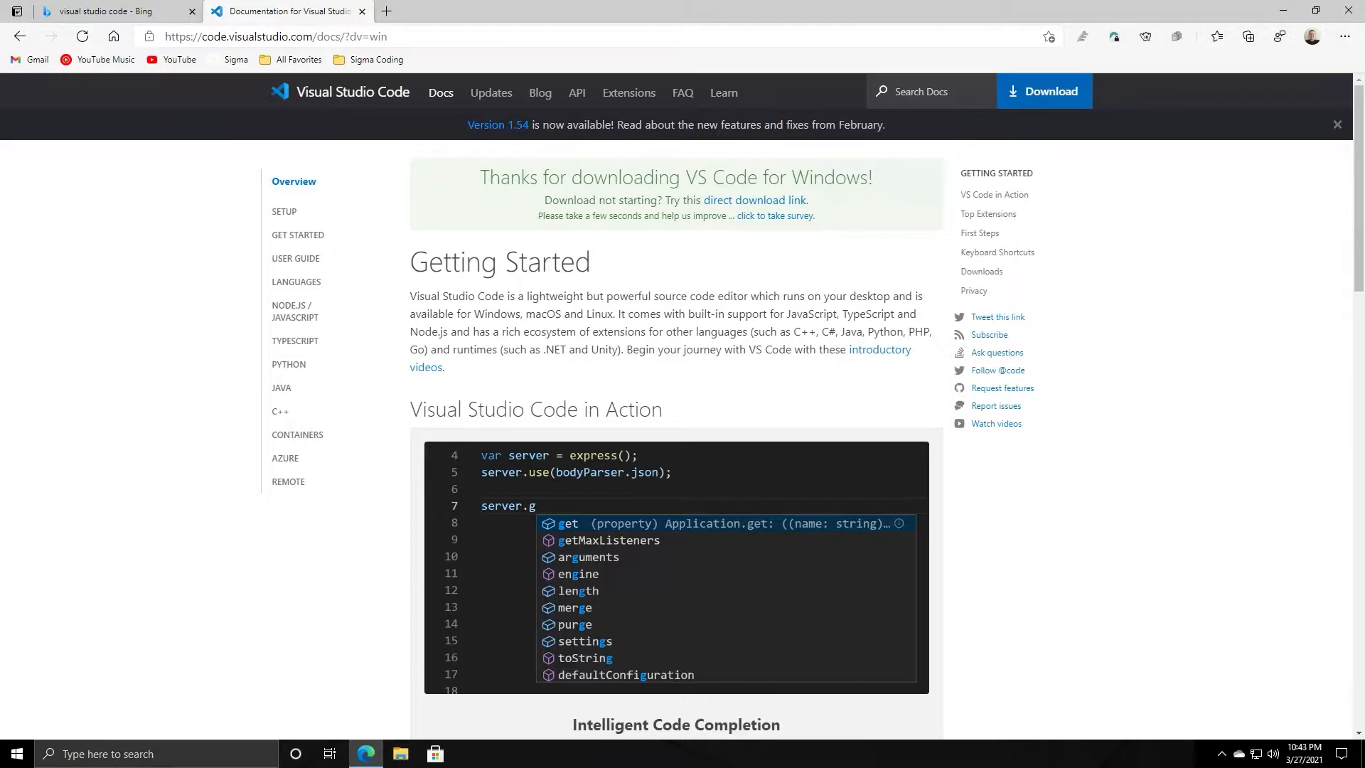
pyautogui.moveTo(308, 440)
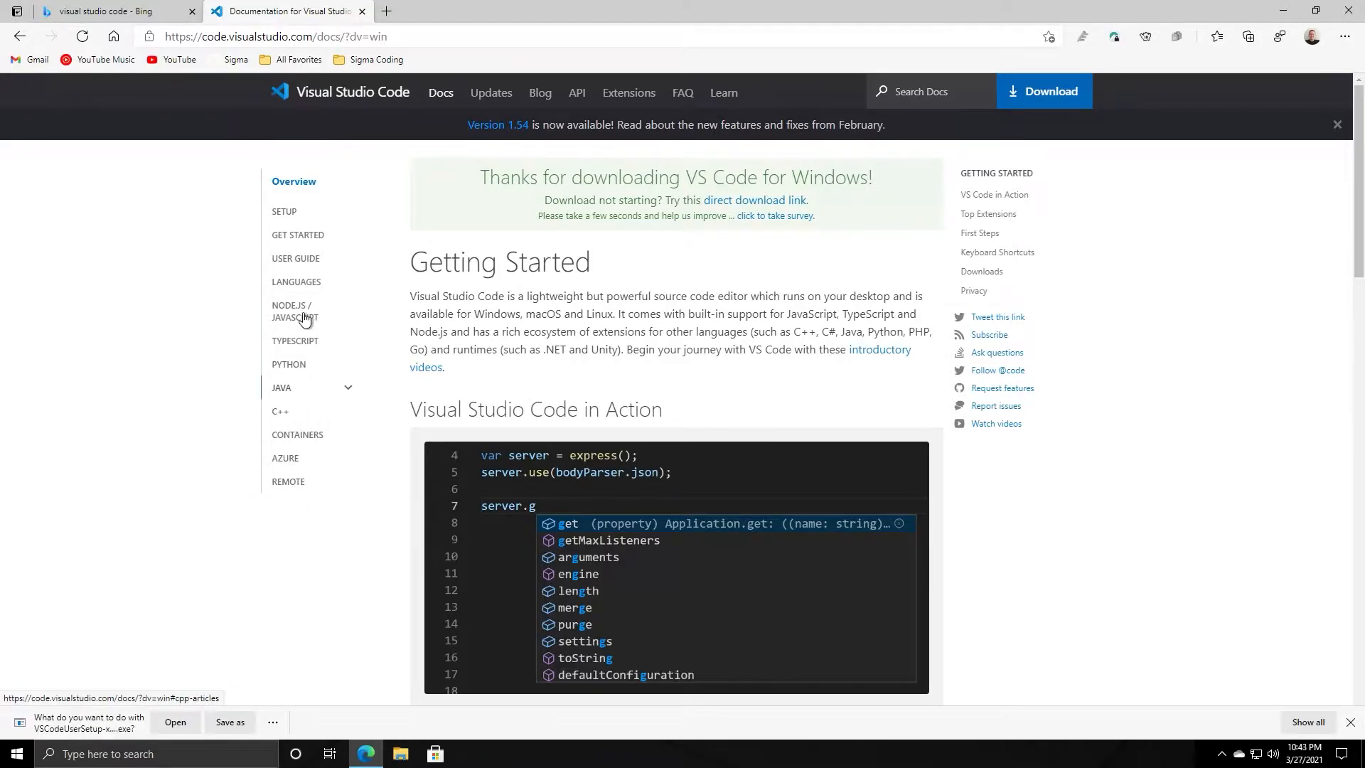
pyautogui.moveTo(304, 389)
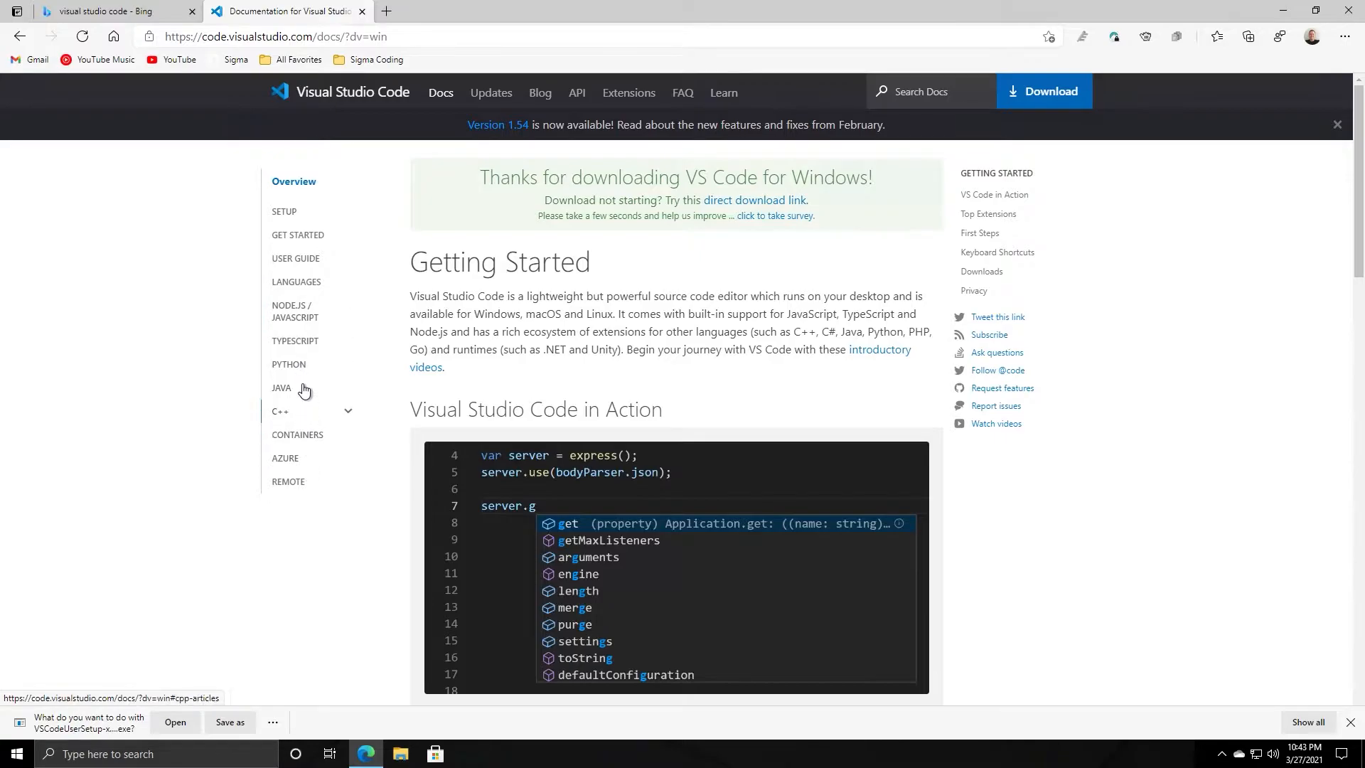
pyautogui.click(288, 364)
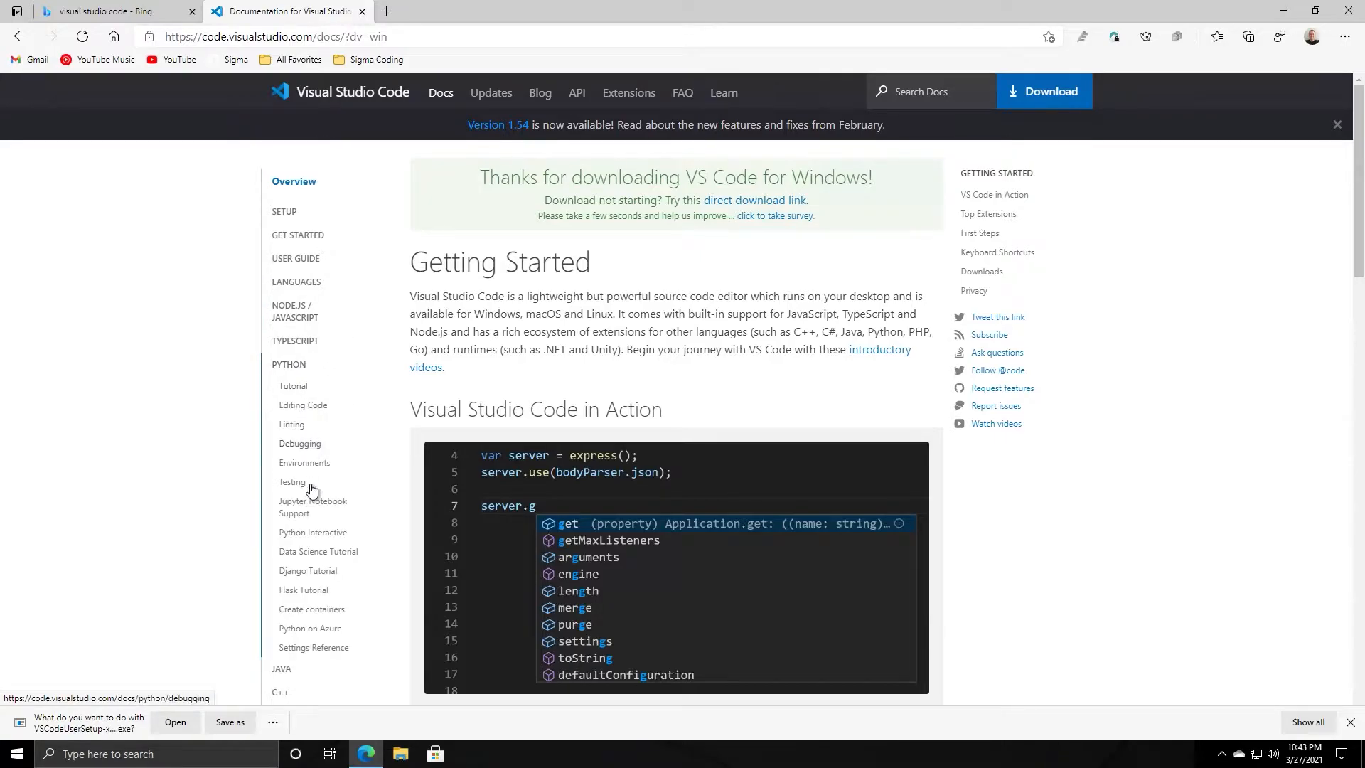
pyautogui.moveTo(317, 370)
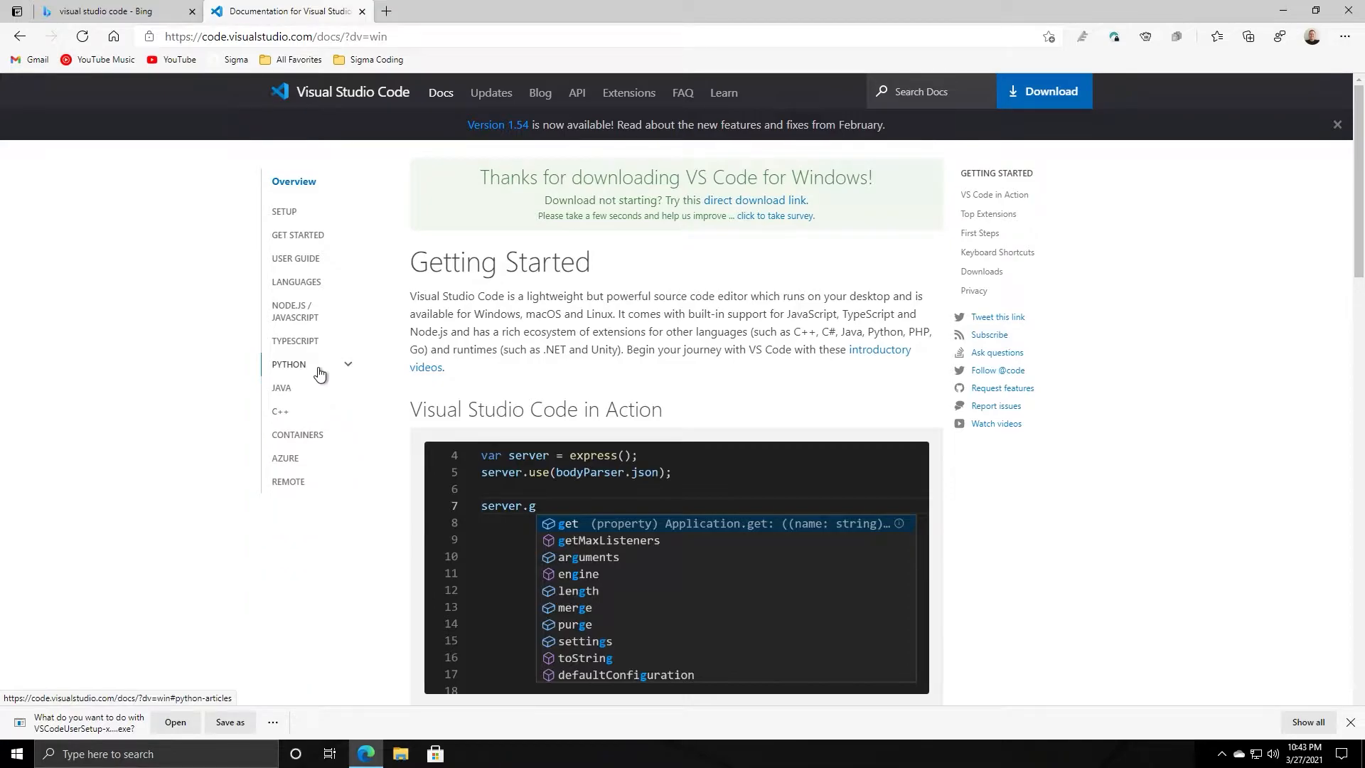
pyautogui.moveTo(178, 235)
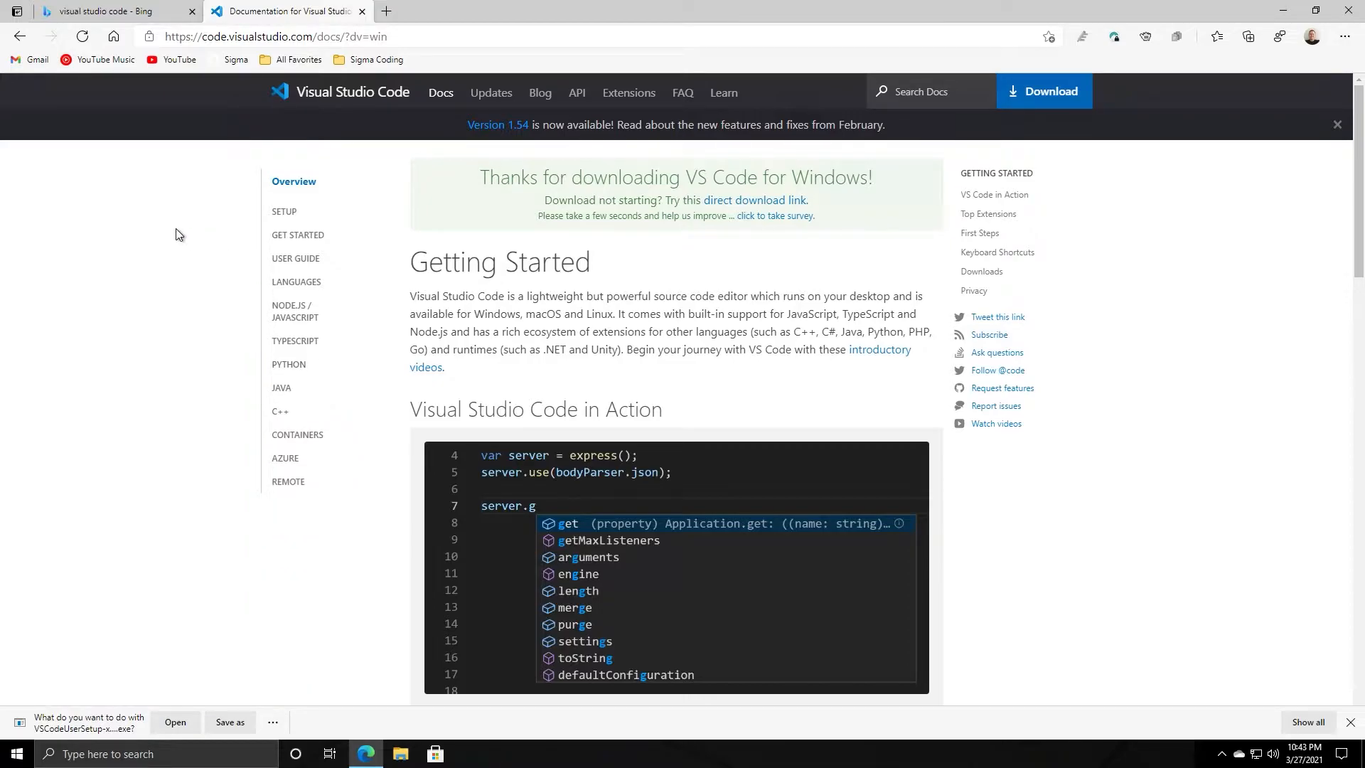
pyautogui.moveTo(186, 366)
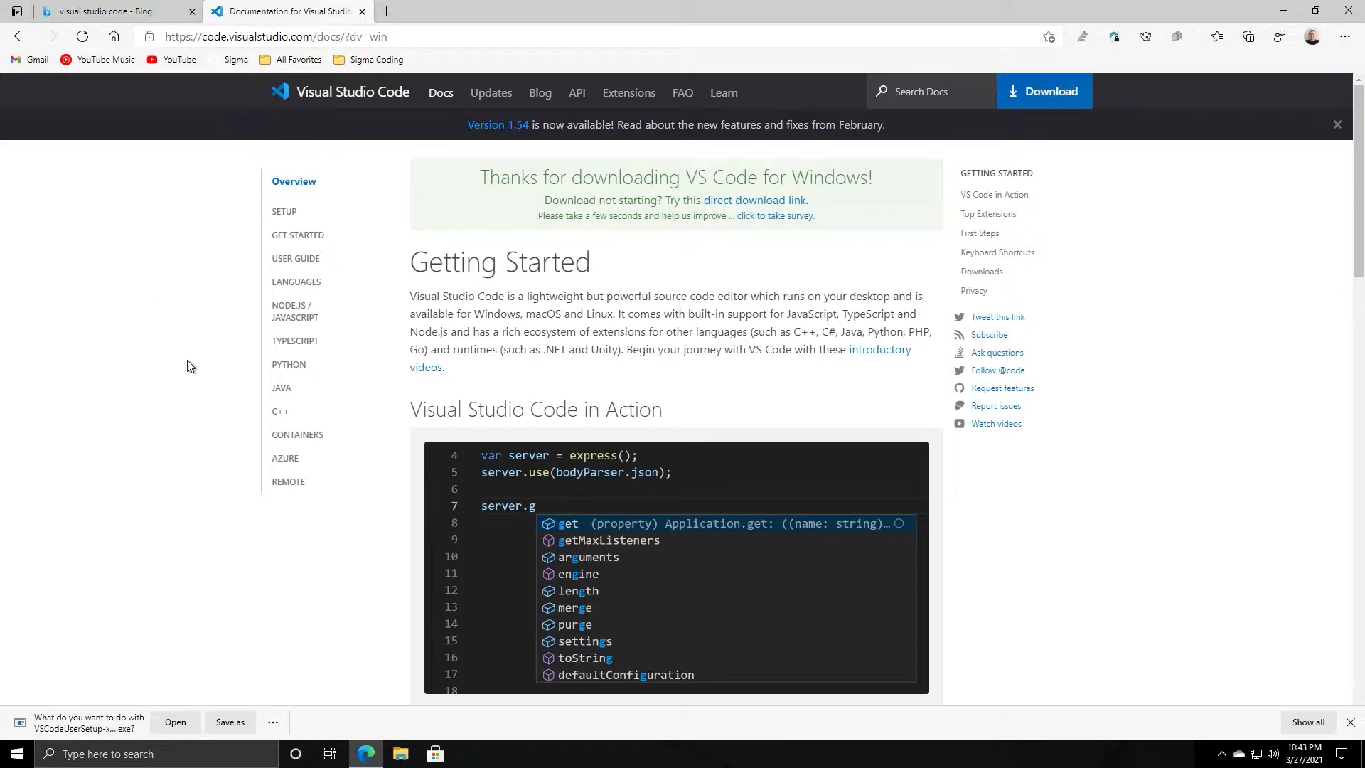
pyautogui.moveTo(196, 323)
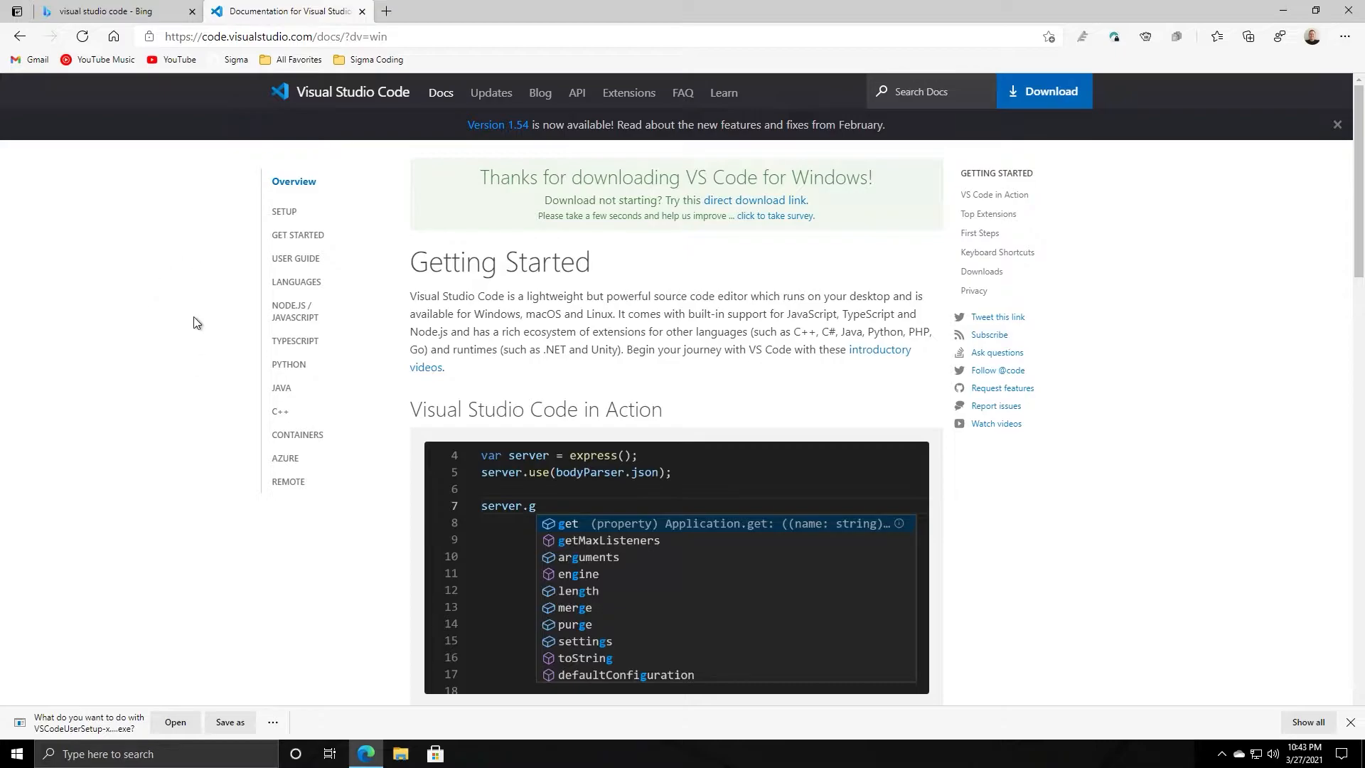
pyautogui.moveTo(199, 343)
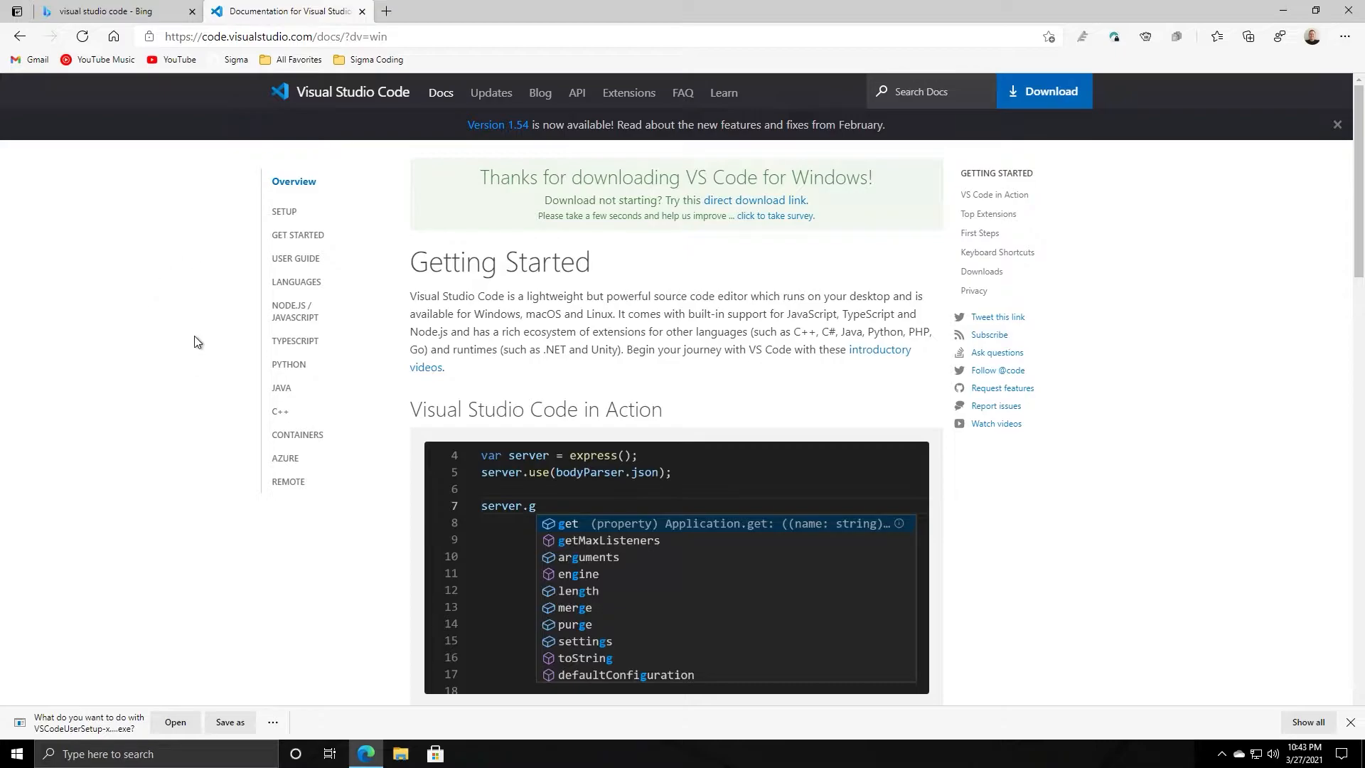
pyautogui.moveTo(218, 343)
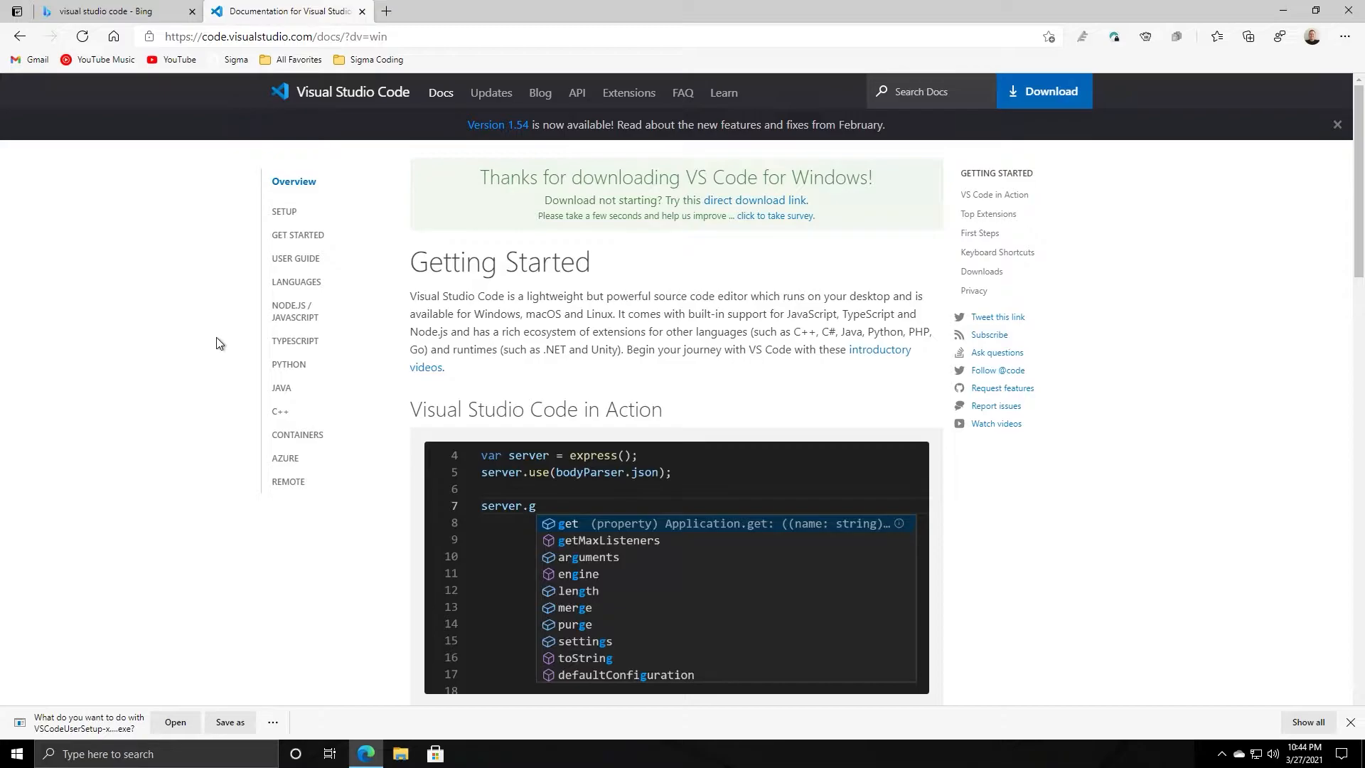
pyautogui.moveTo(289, 364)
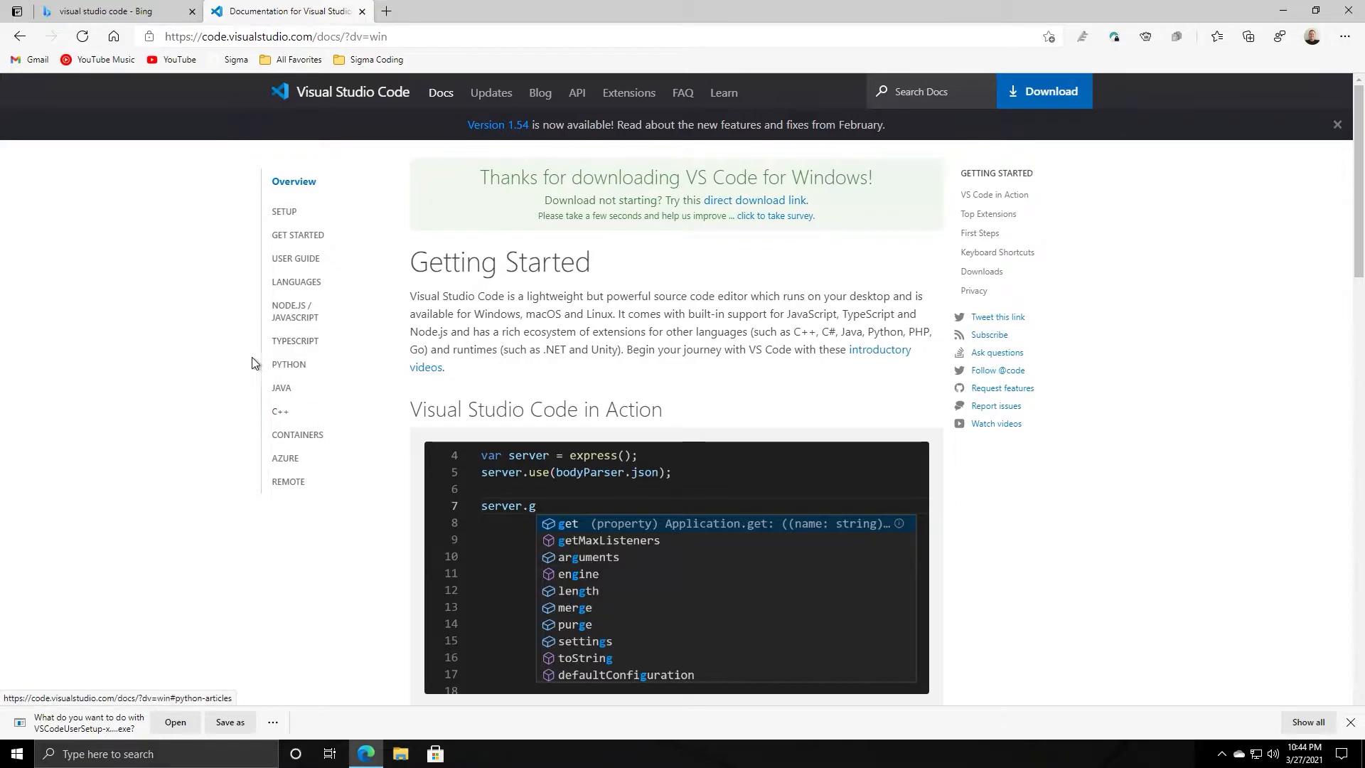
pyautogui.moveTo(81, 735)
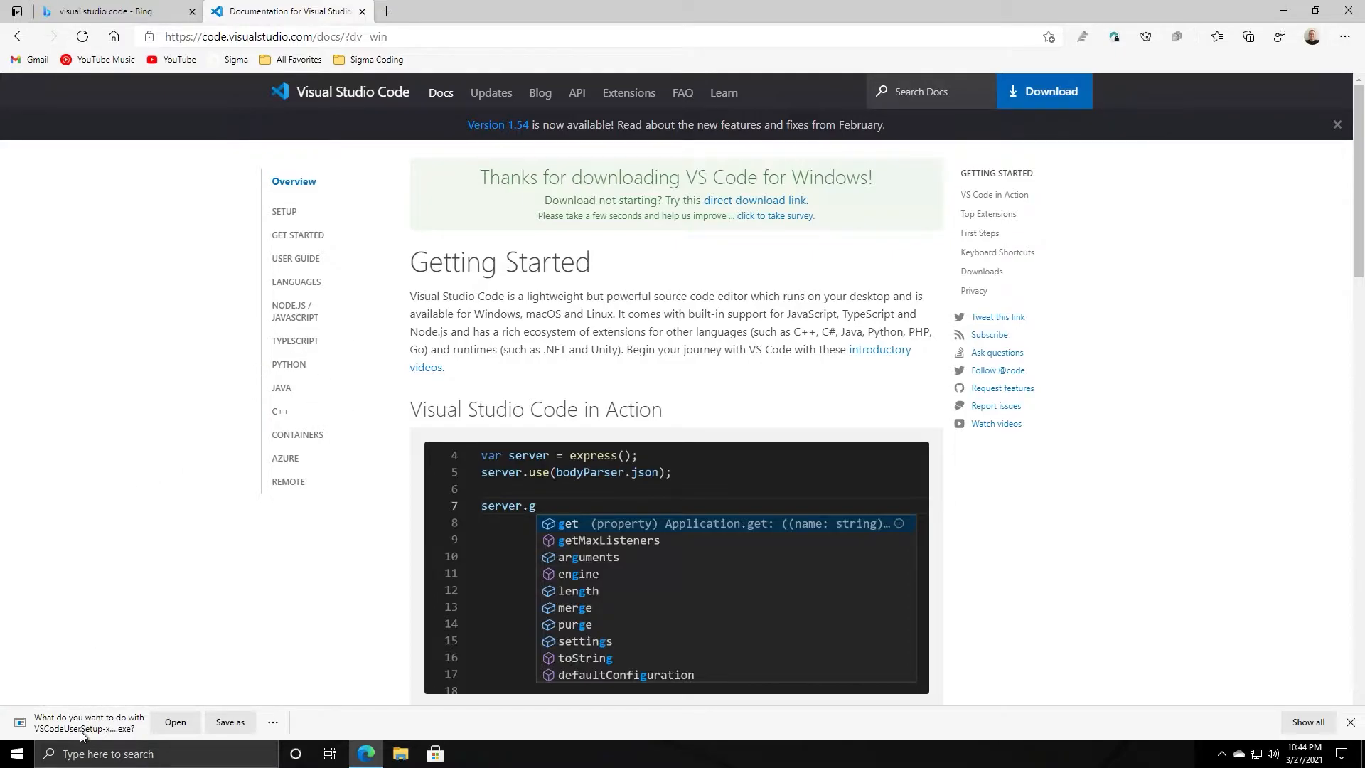
pyautogui.moveTo(175, 722)
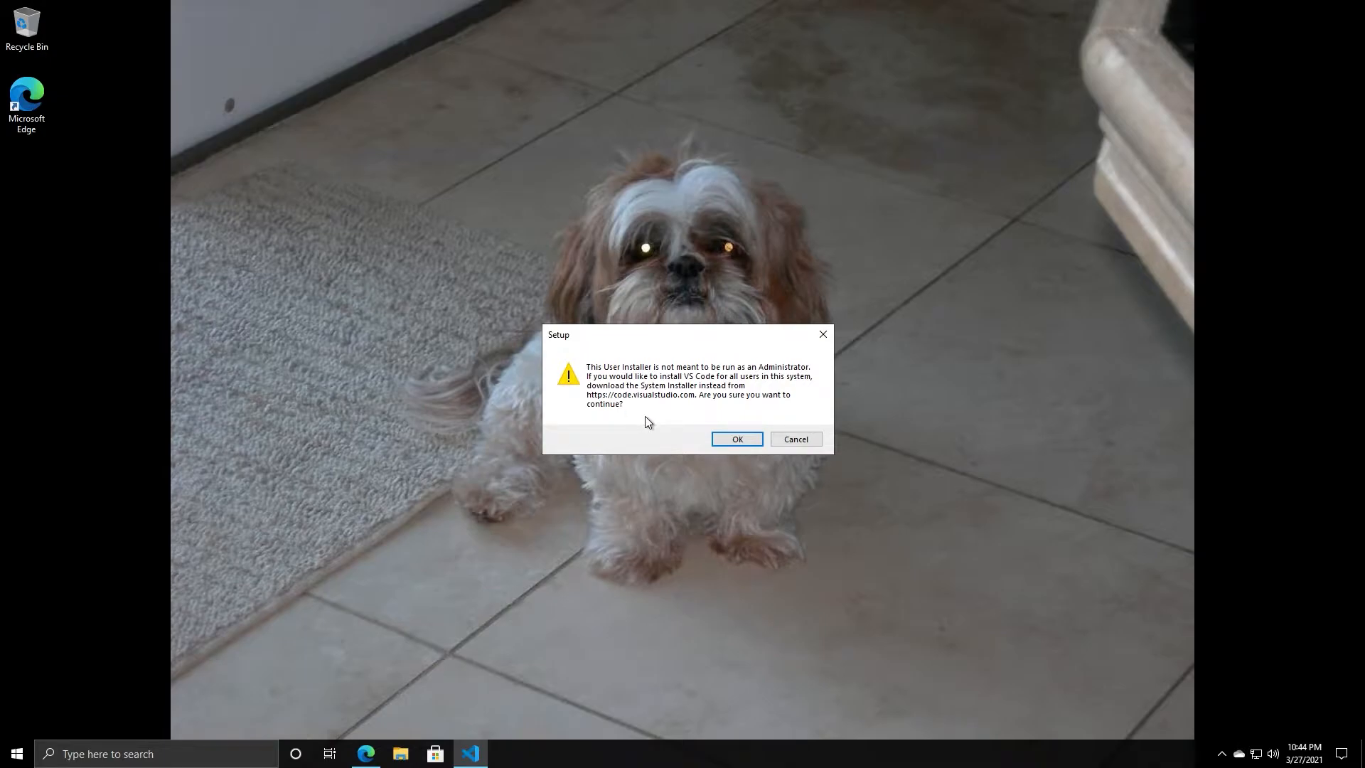
pyautogui.moveTo(662, 446)
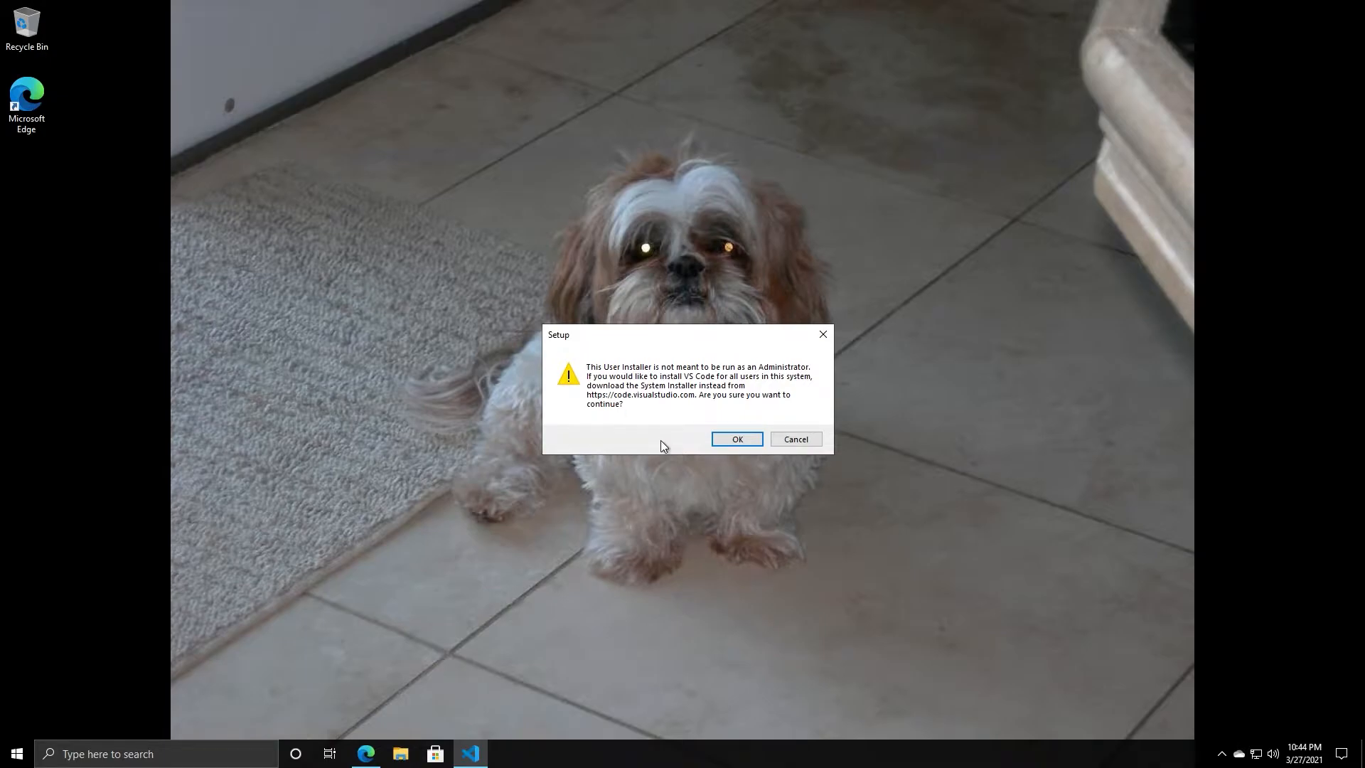
# - Accept the admin warning and license, keeping the default install location and Start Menu folder
pyautogui.click(735, 439)
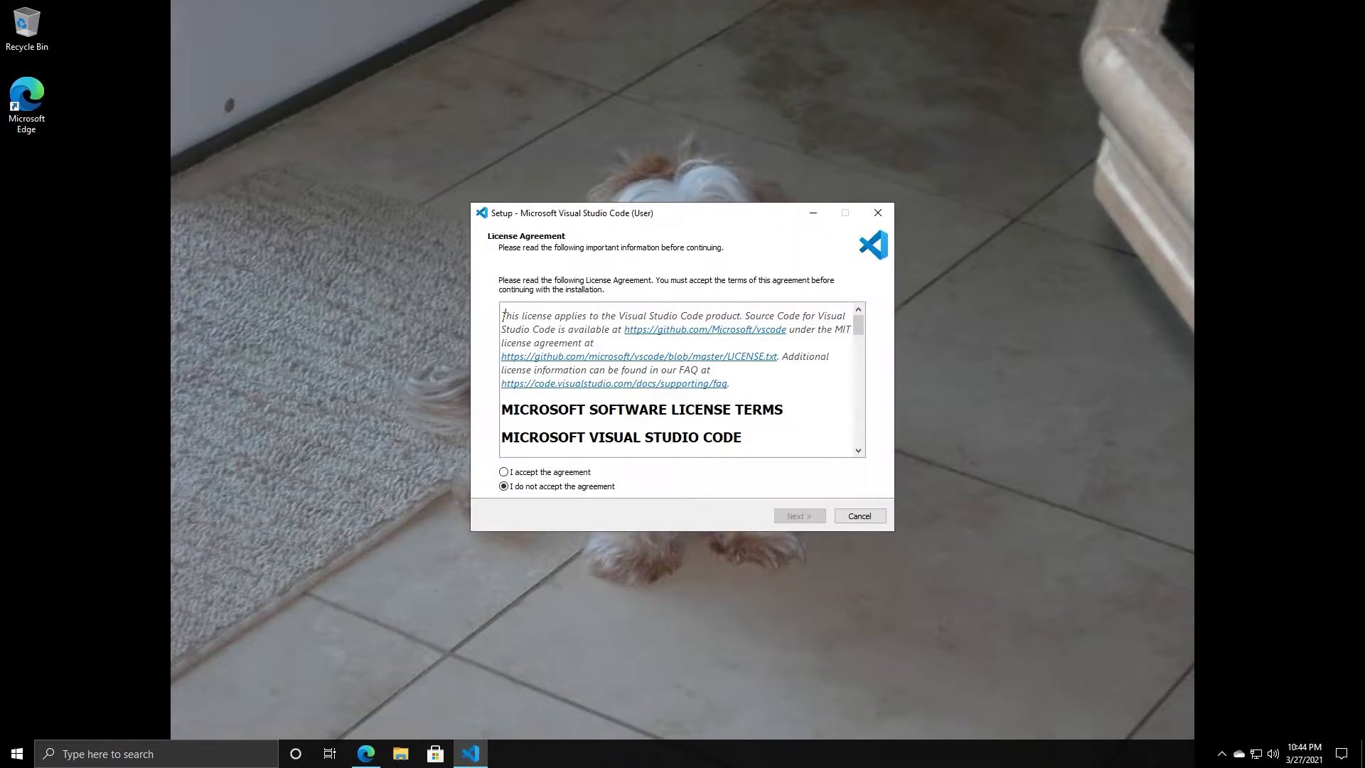
pyautogui.click(504, 472)
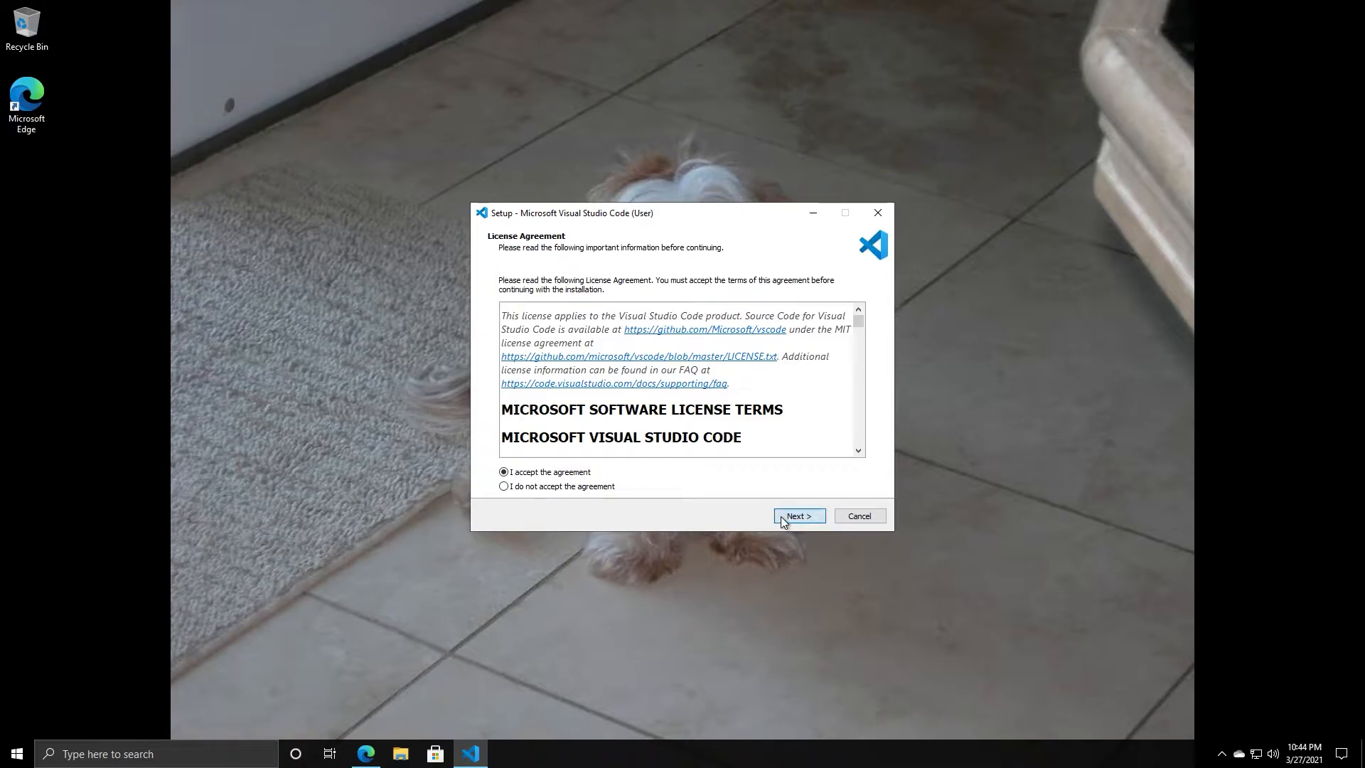
pyautogui.click(797, 514)
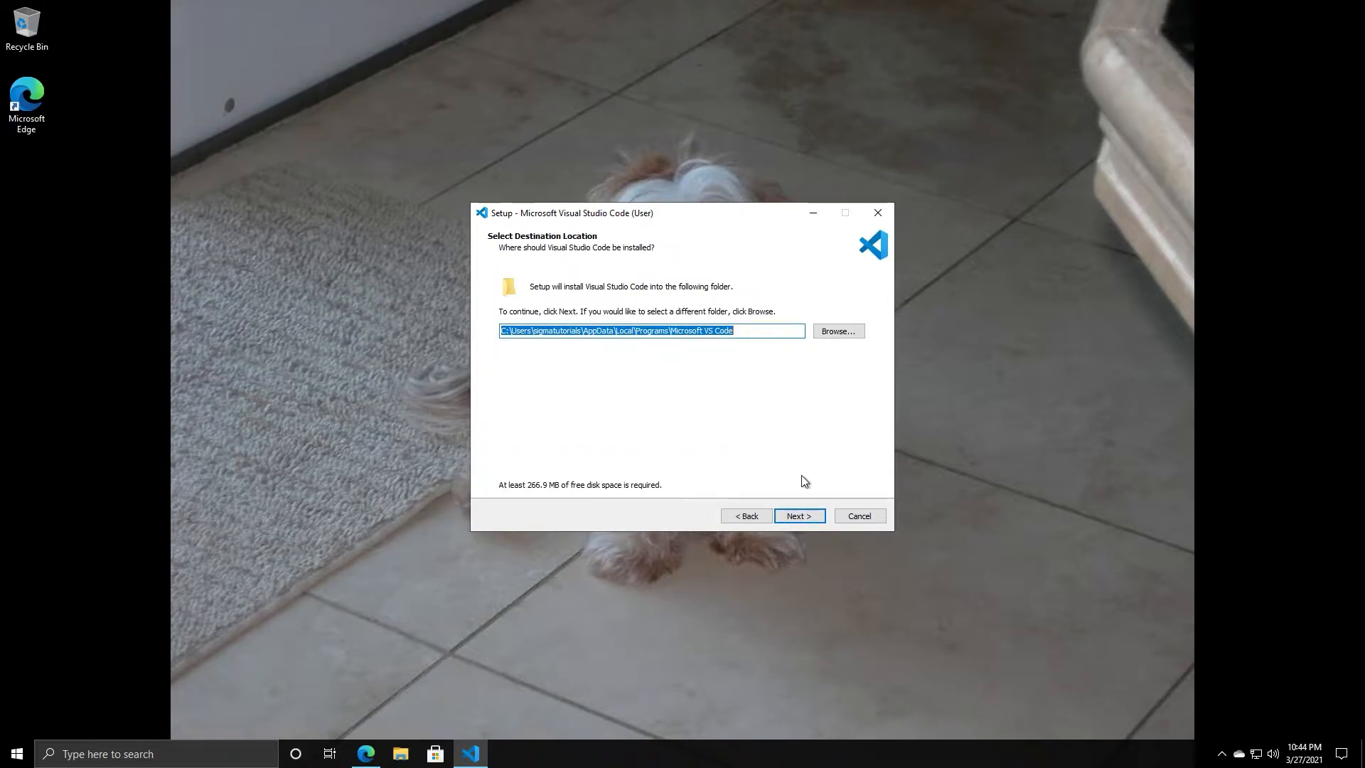
pyautogui.moveTo(798, 514)
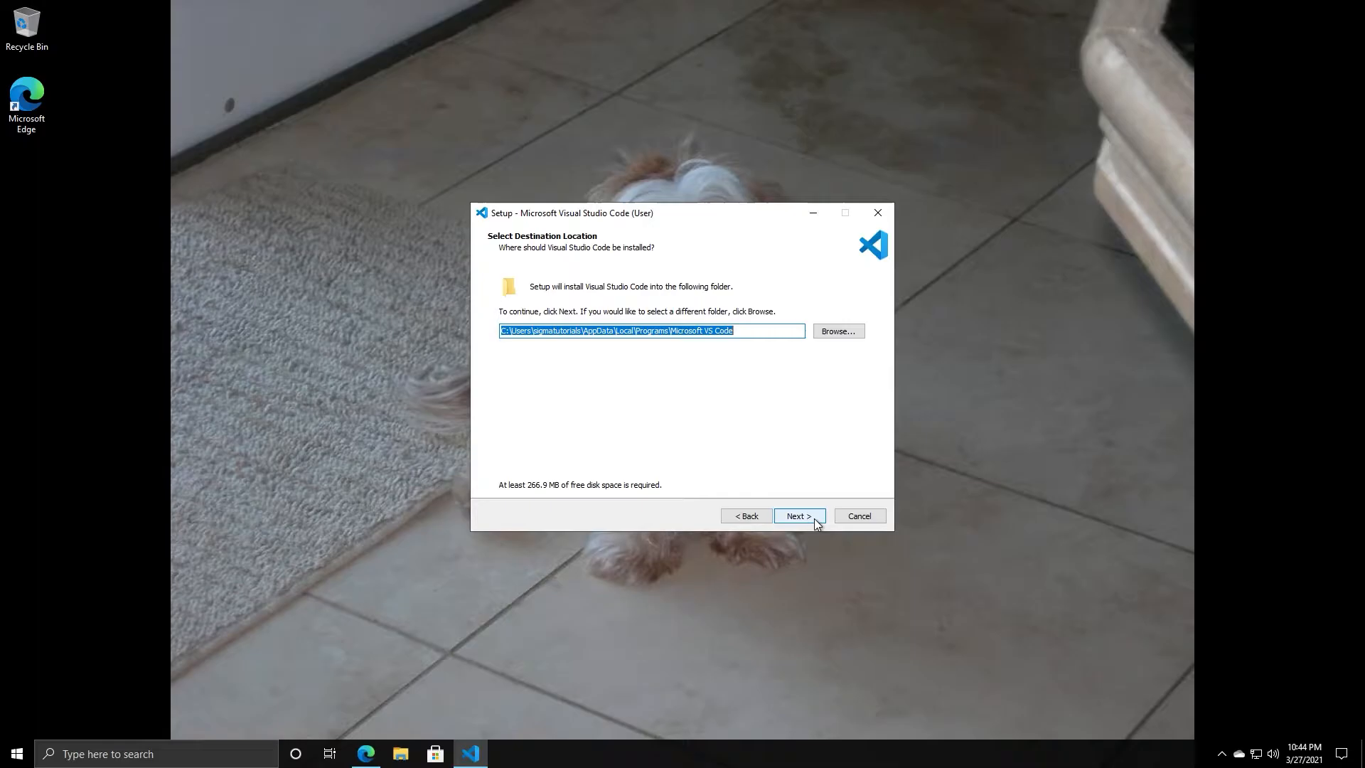
pyautogui.click(798, 514)
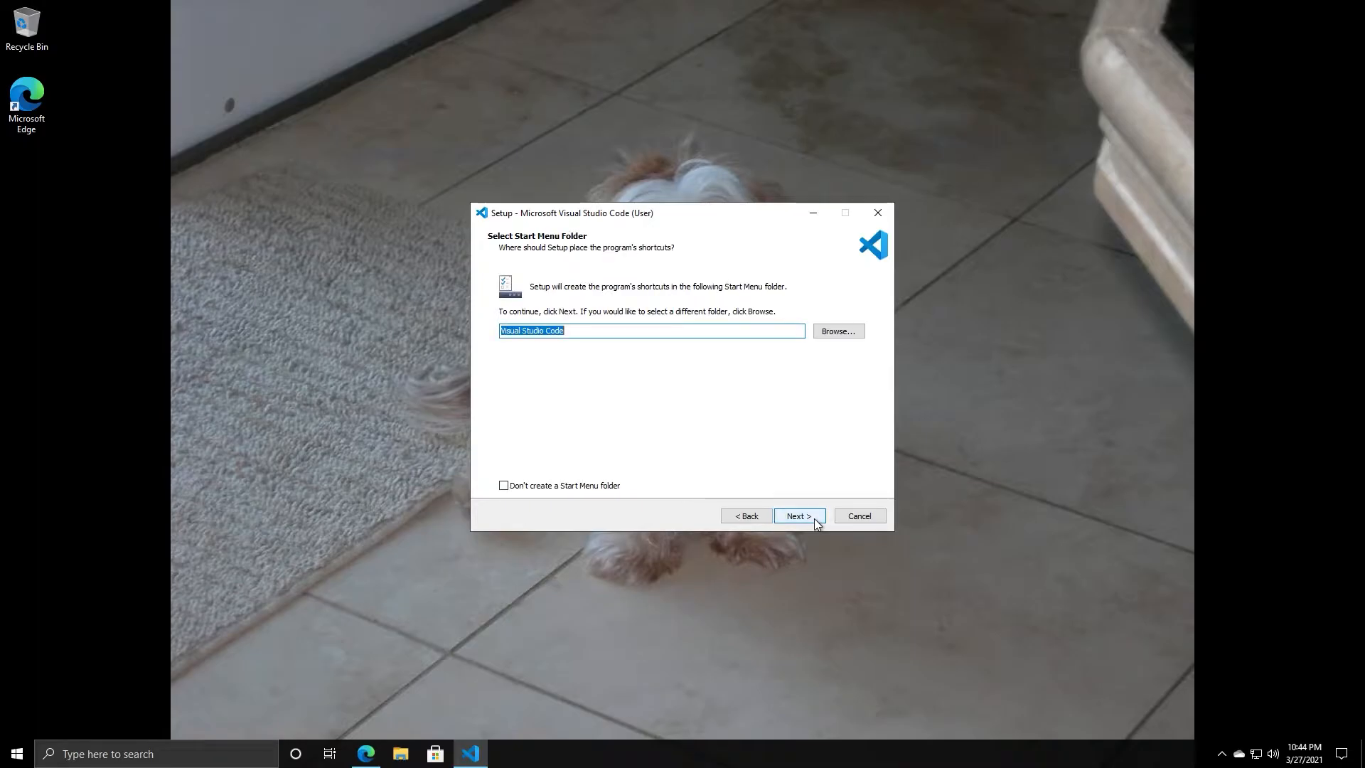
pyautogui.click(798, 515)
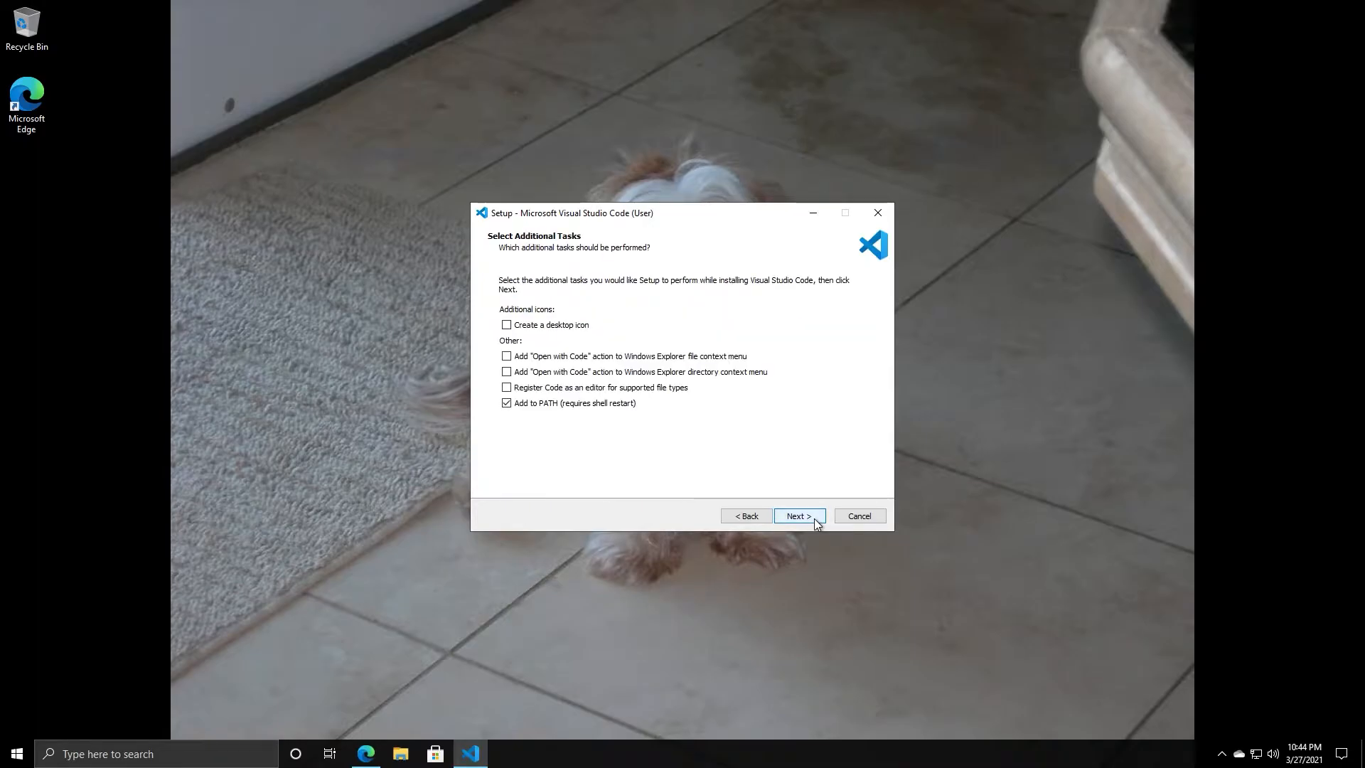
pyautogui.moveTo(556, 334)
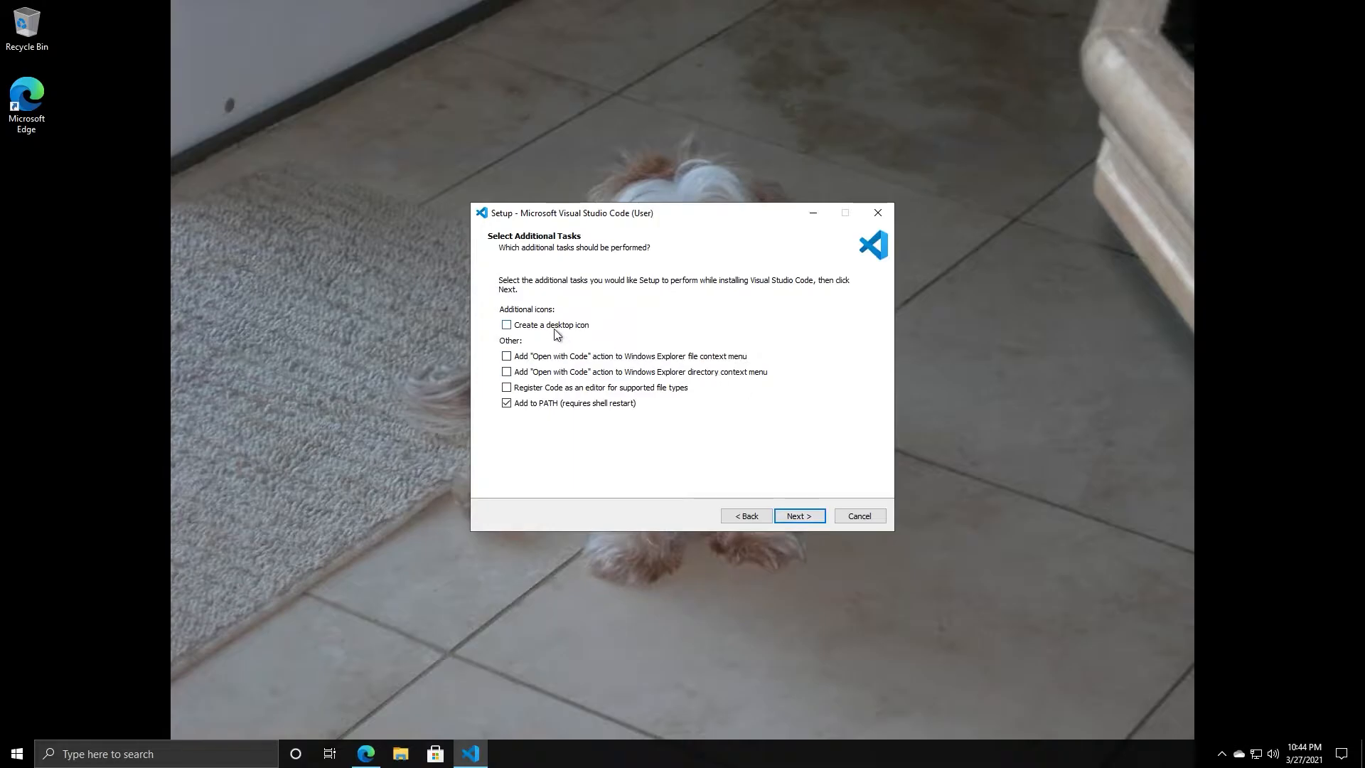
# - Tick desktop icon, Open with Code for files and folders, and file-type registration, then reach Ready to Install
pyautogui.click(506, 324)
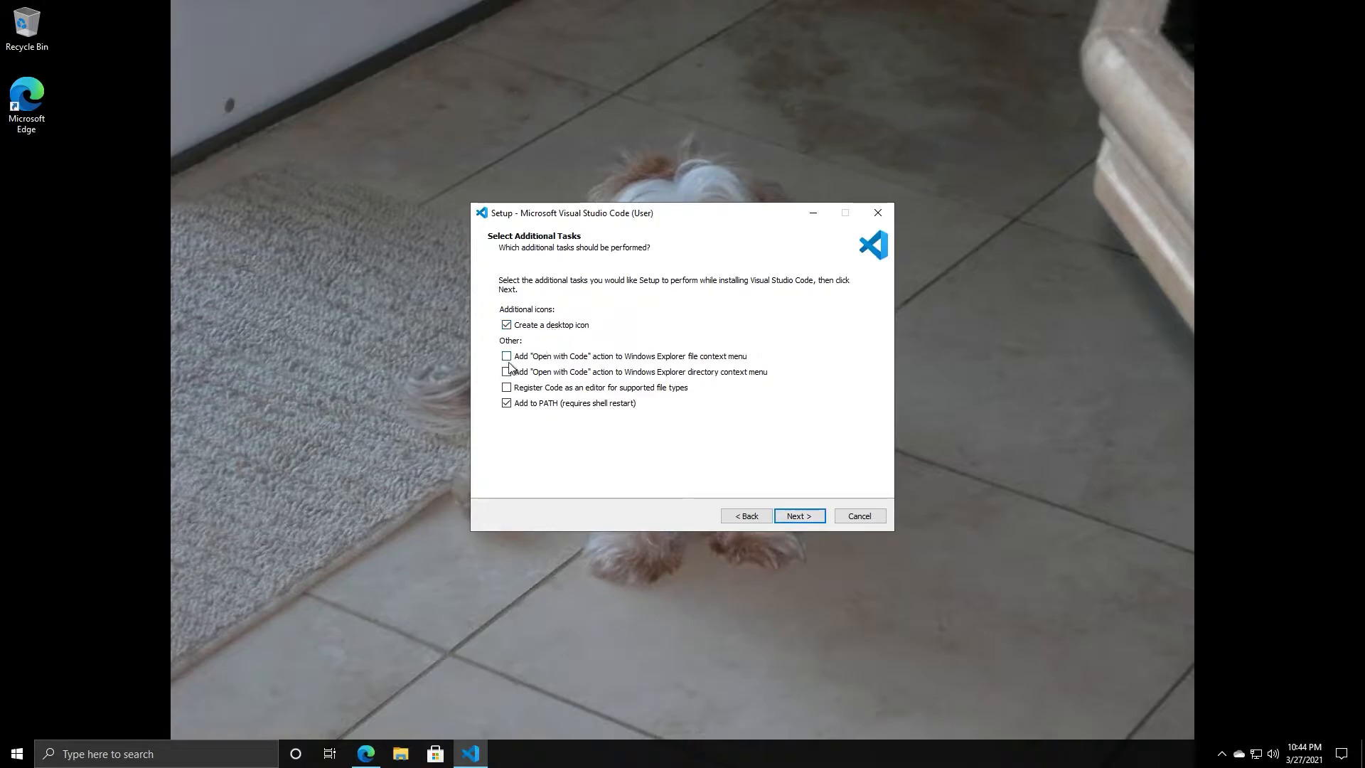
pyautogui.click(506, 355)
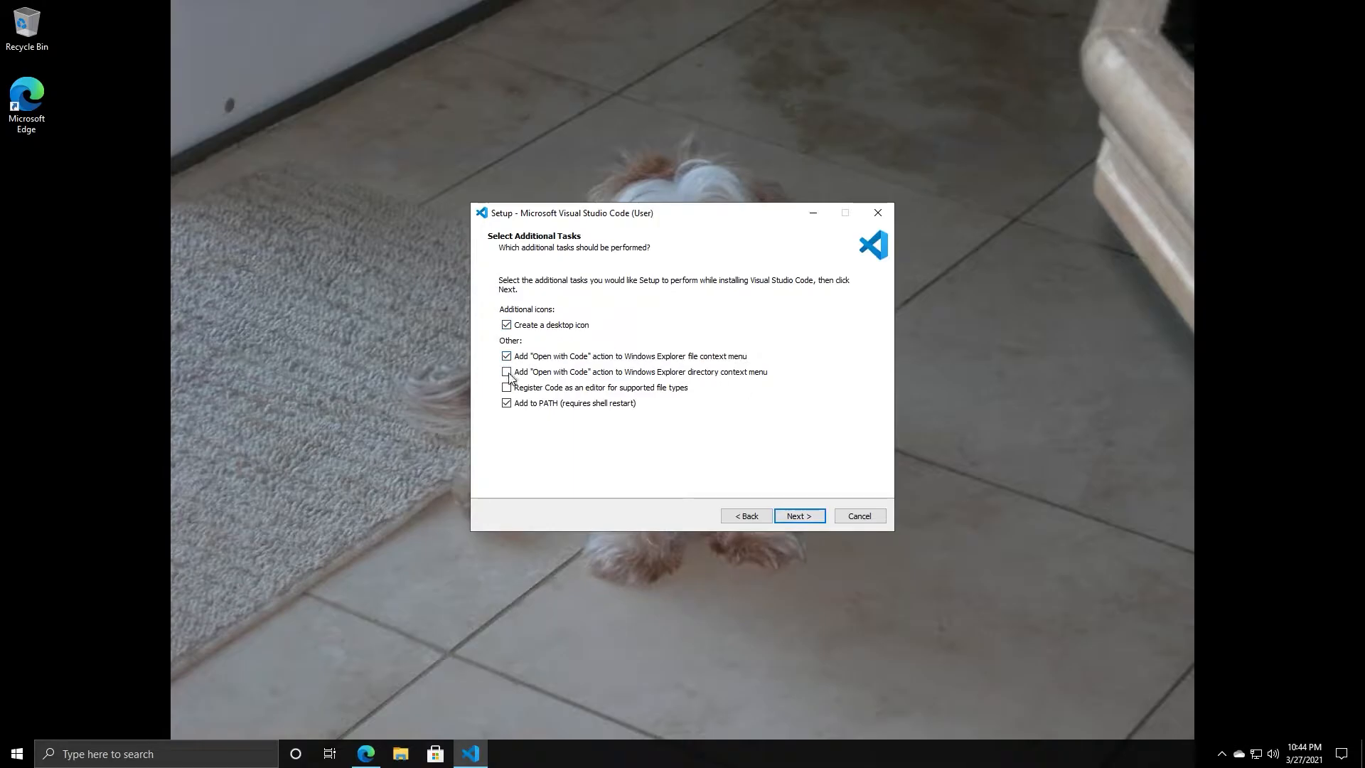
pyautogui.click(506, 371)
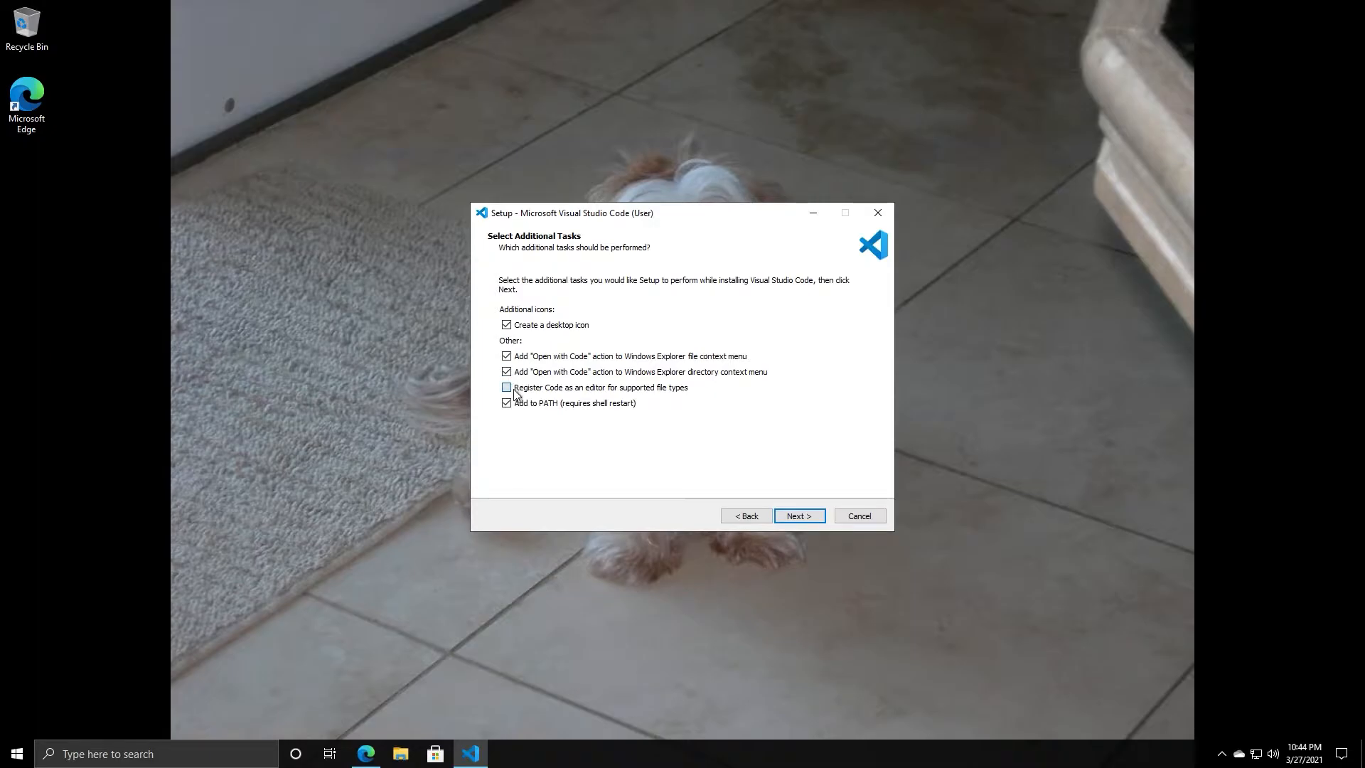
pyautogui.click(507, 387)
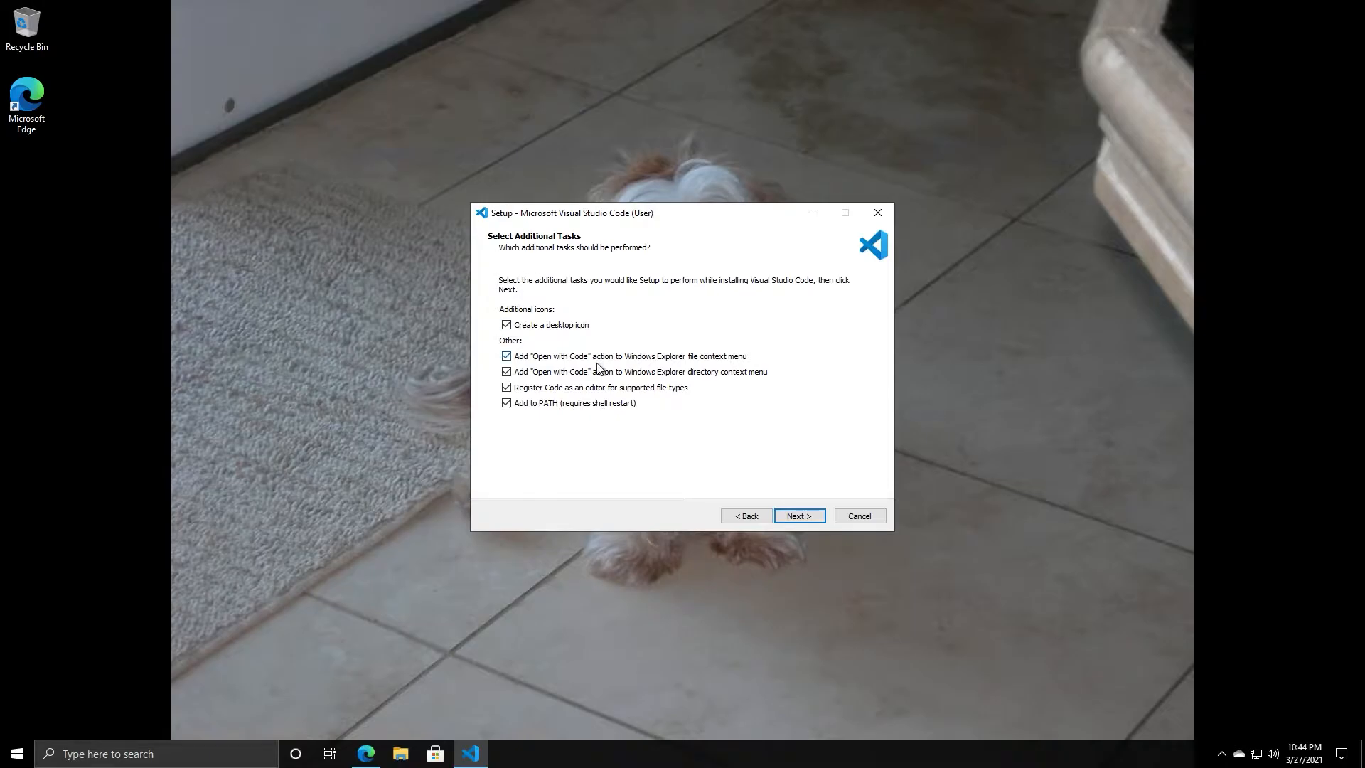
pyautogui.moveTo(355, 137)
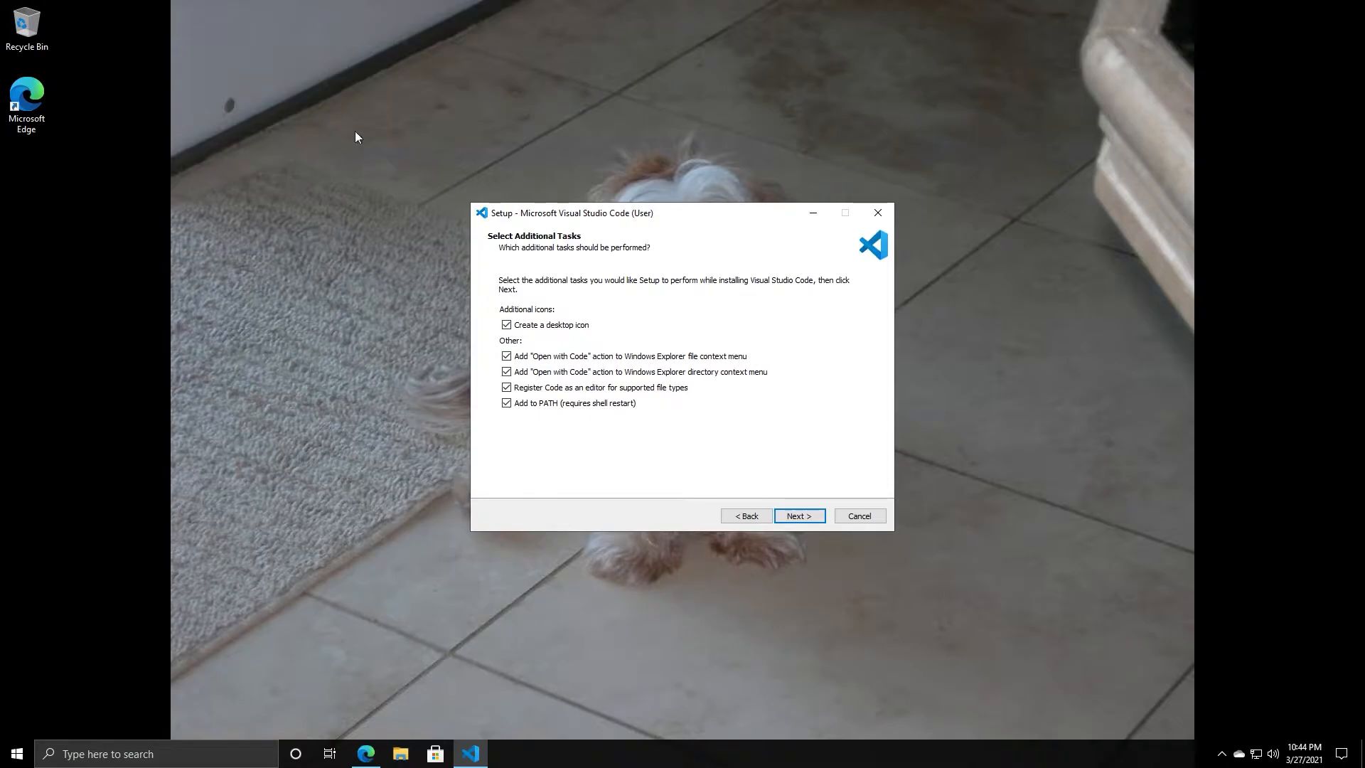
pyautogui.rightClick(355, 136)
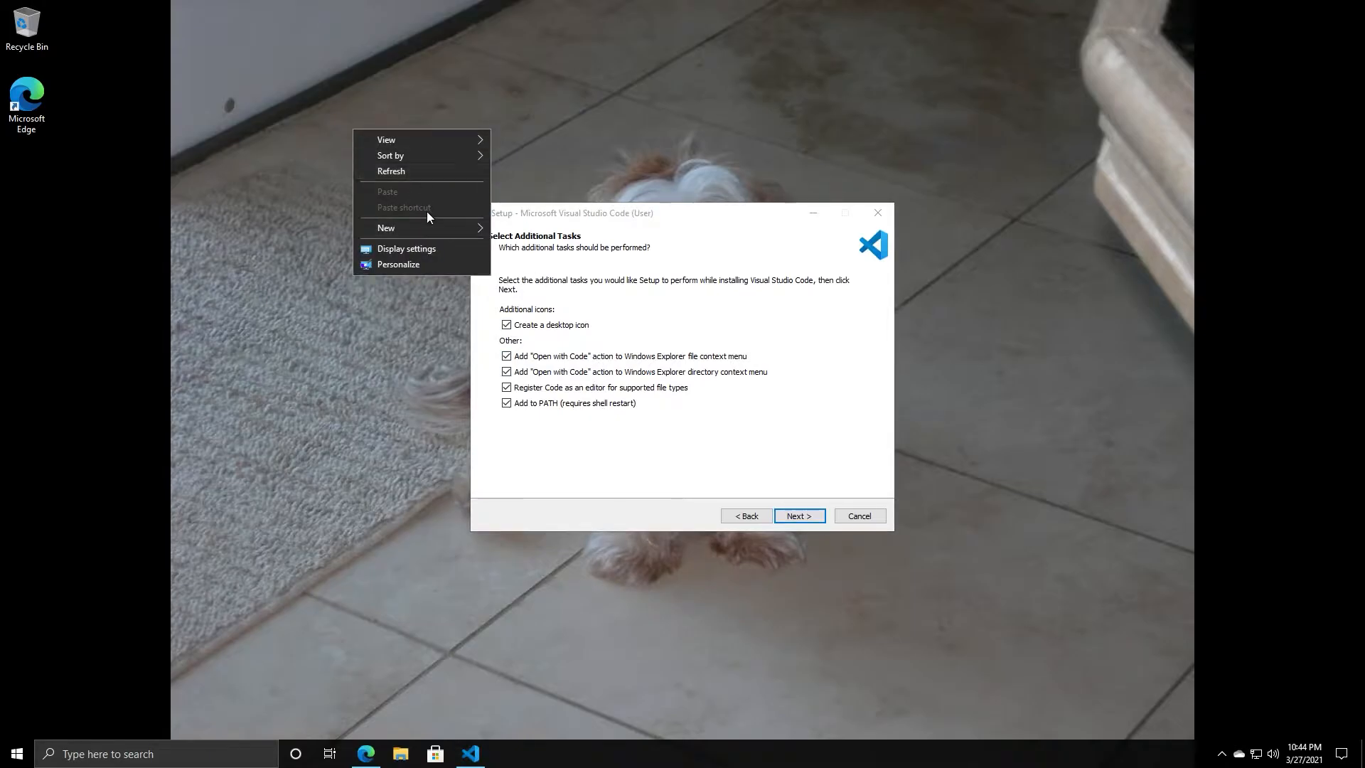
pyautogui.moveTo(426, 209)
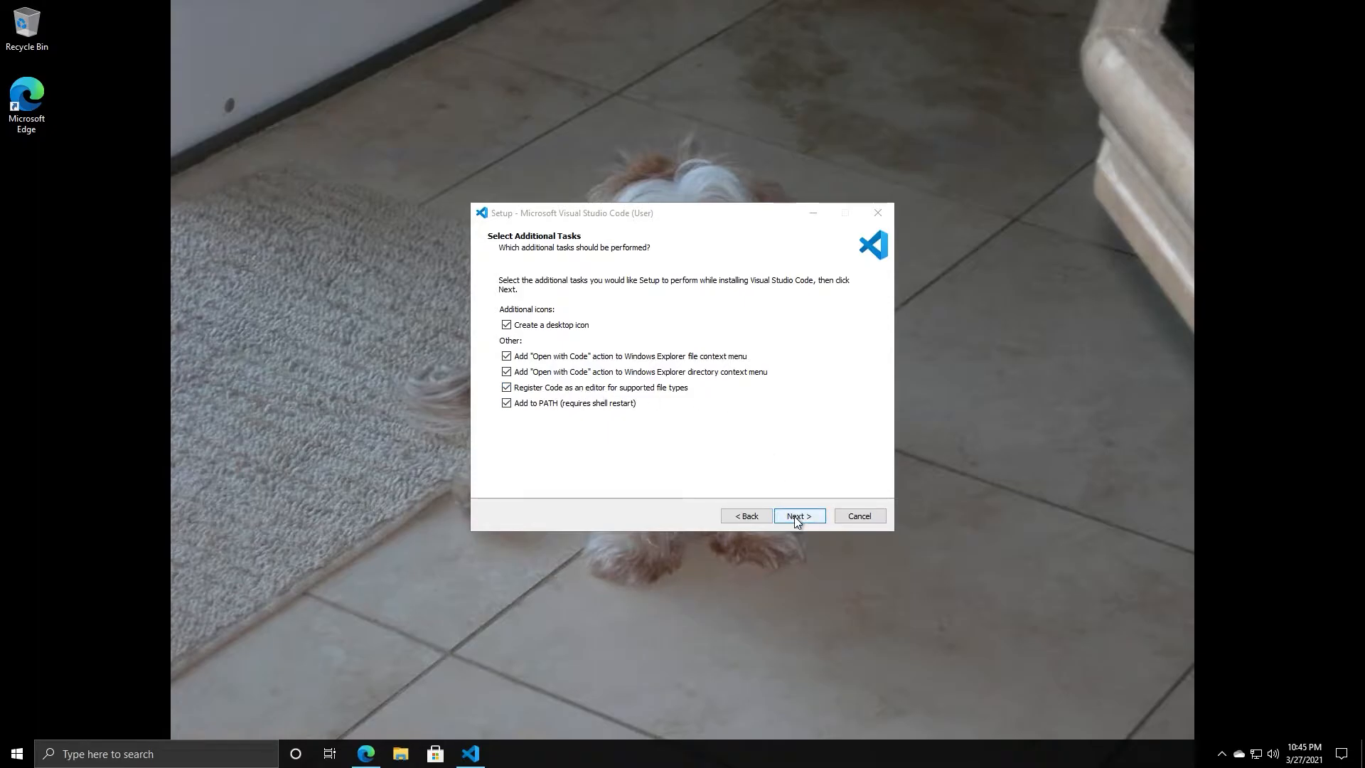
pyautogui.click(797, 515)
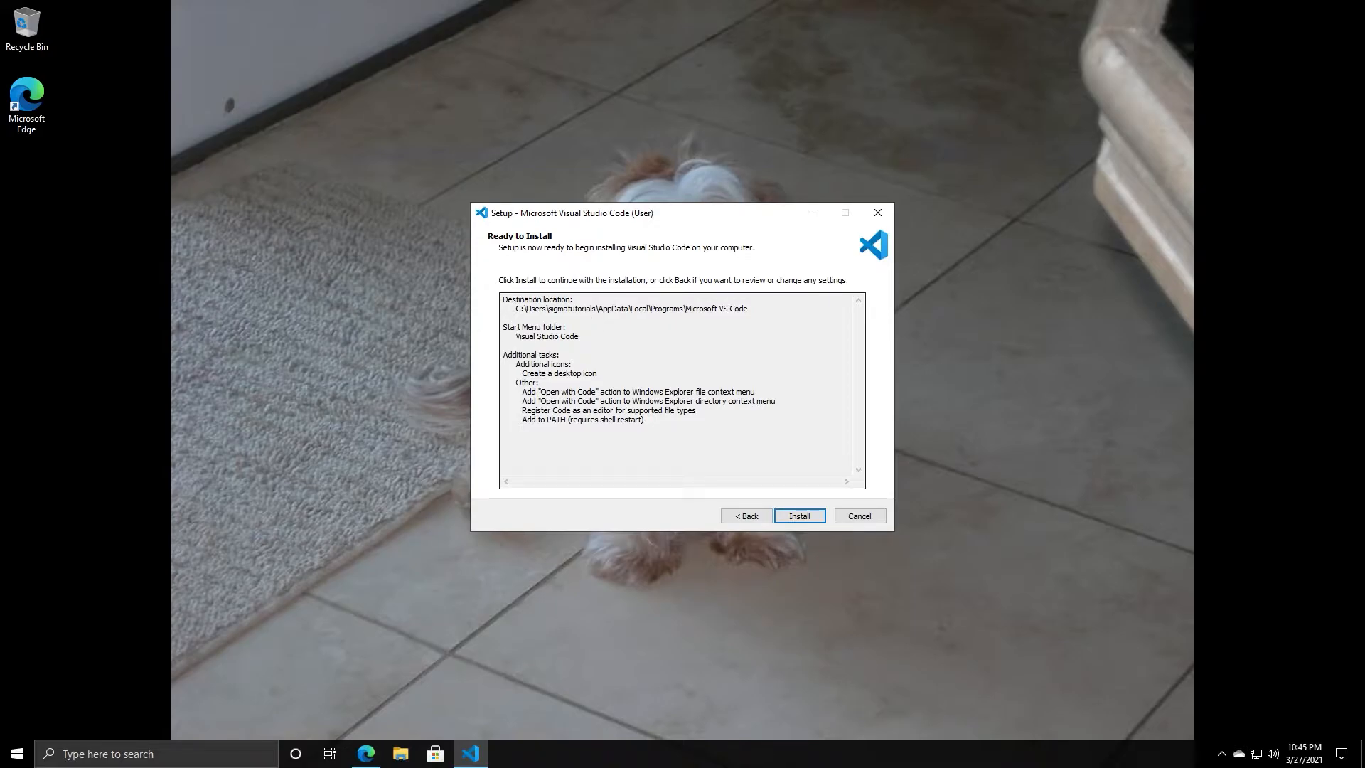
# - Install Visual Studio Code and let setup run to its completion page
pyautogui.click(798, 515)
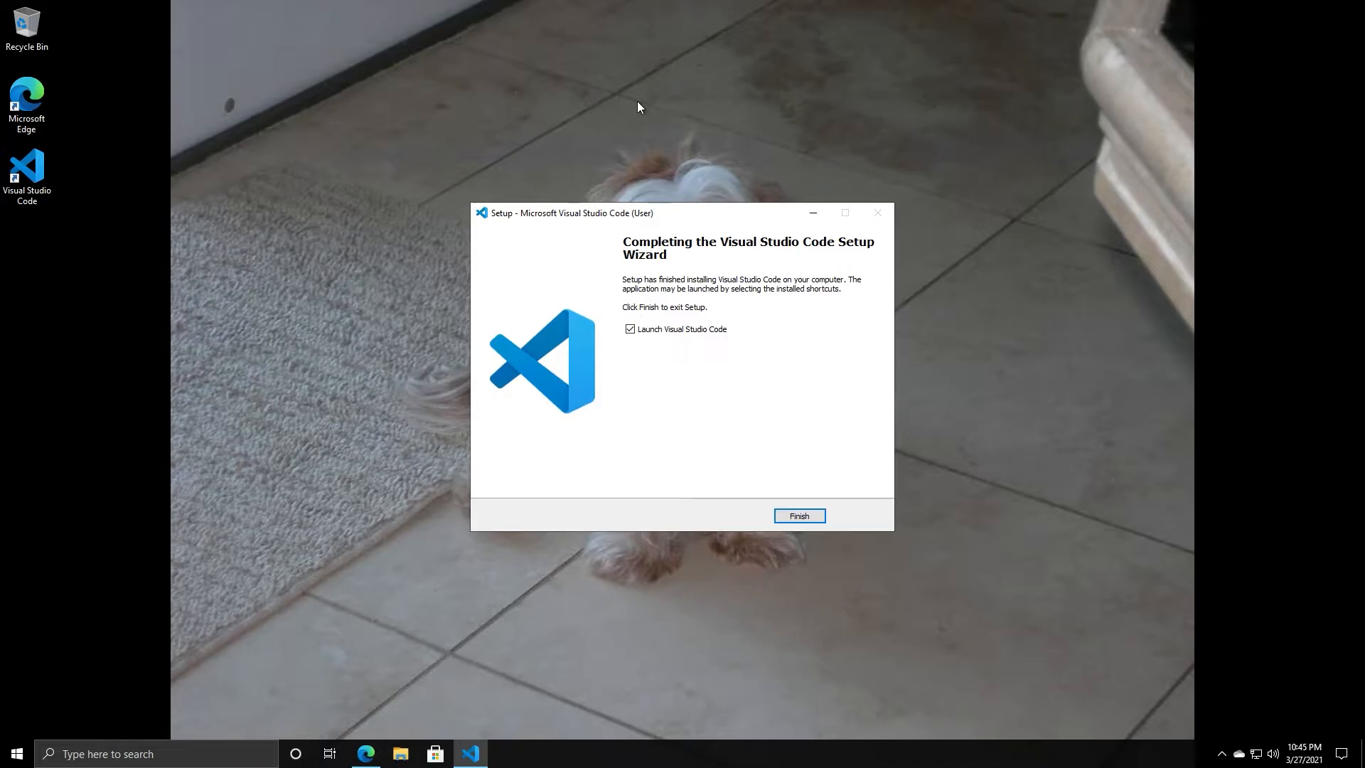
pyautogui.moveTo(661, 9)
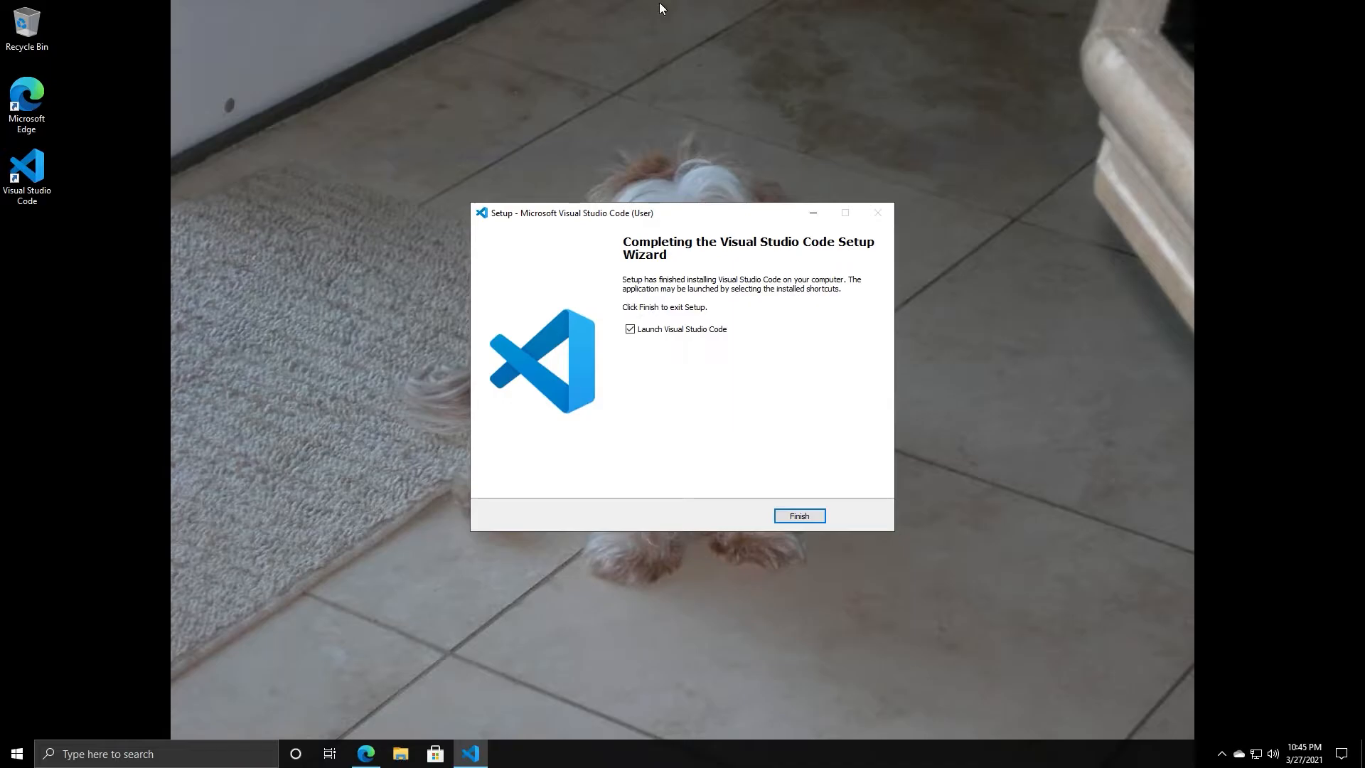
pyautogui.moveTo(818, 367)
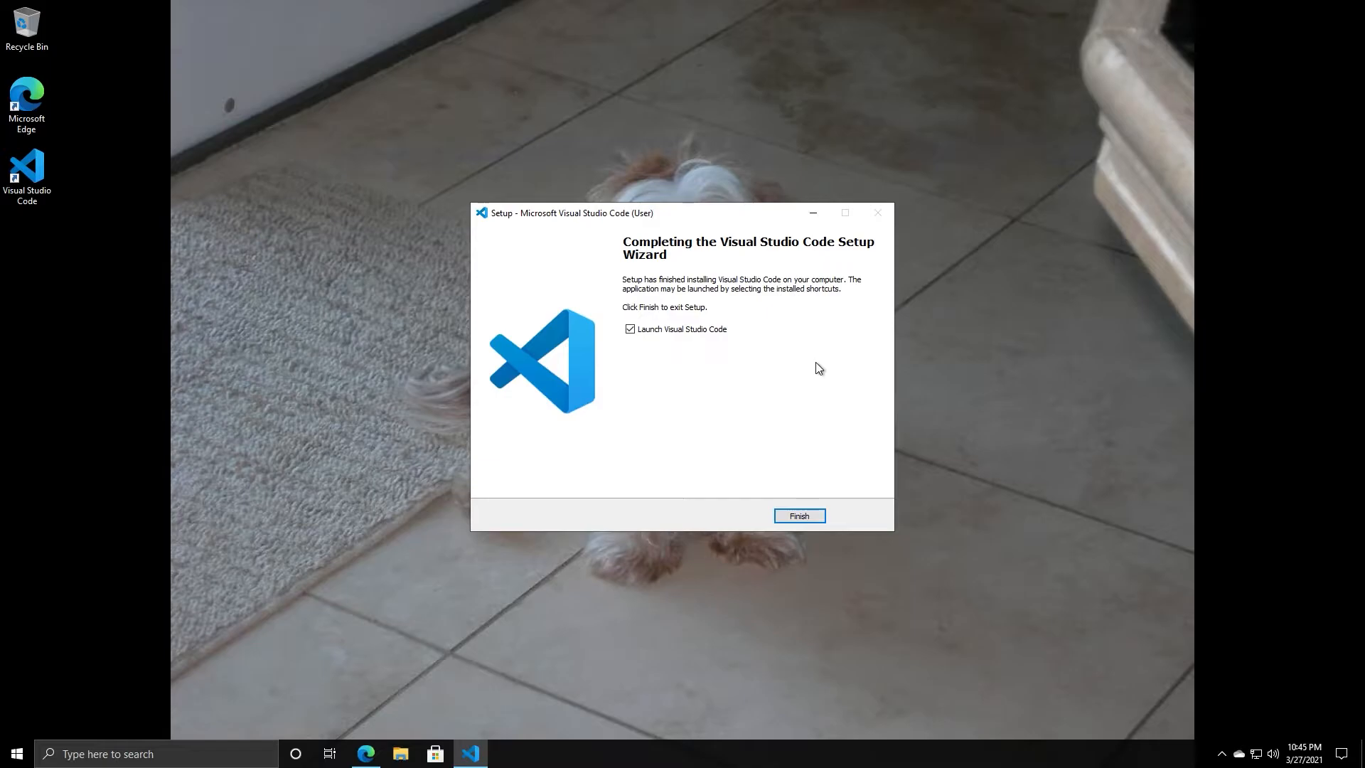
pyautogui.moveTo(819, 337)
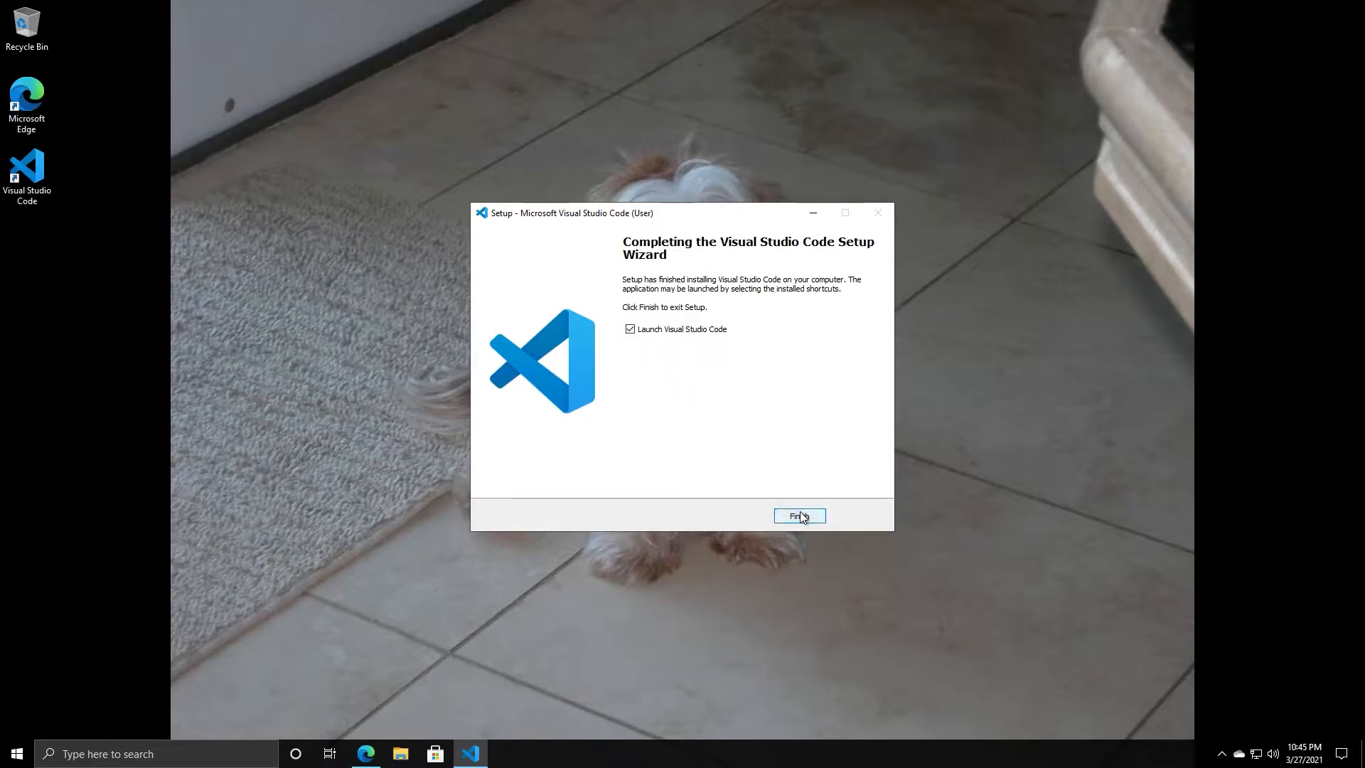
pyautogui.click(797, 514)
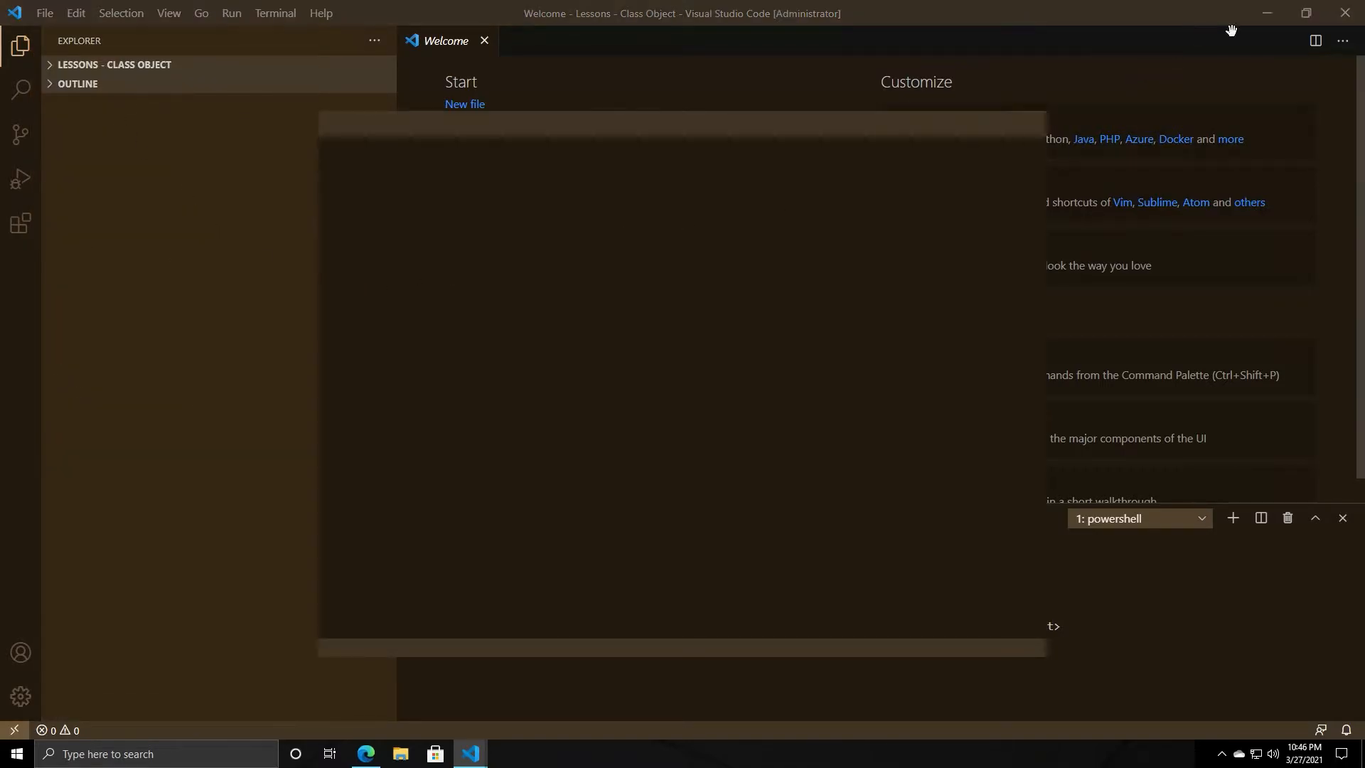
pyautogui.click(1305, 13)
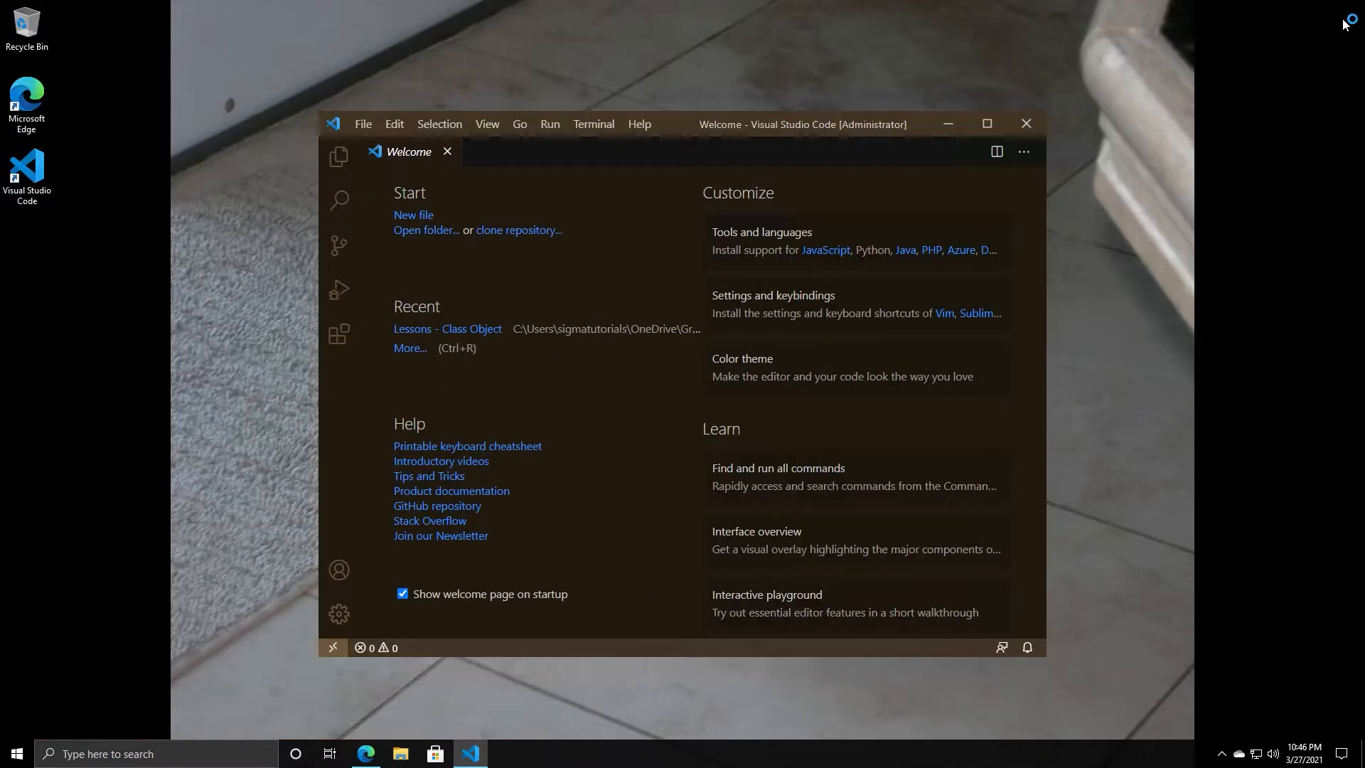
pyautogui.click(987, 122)
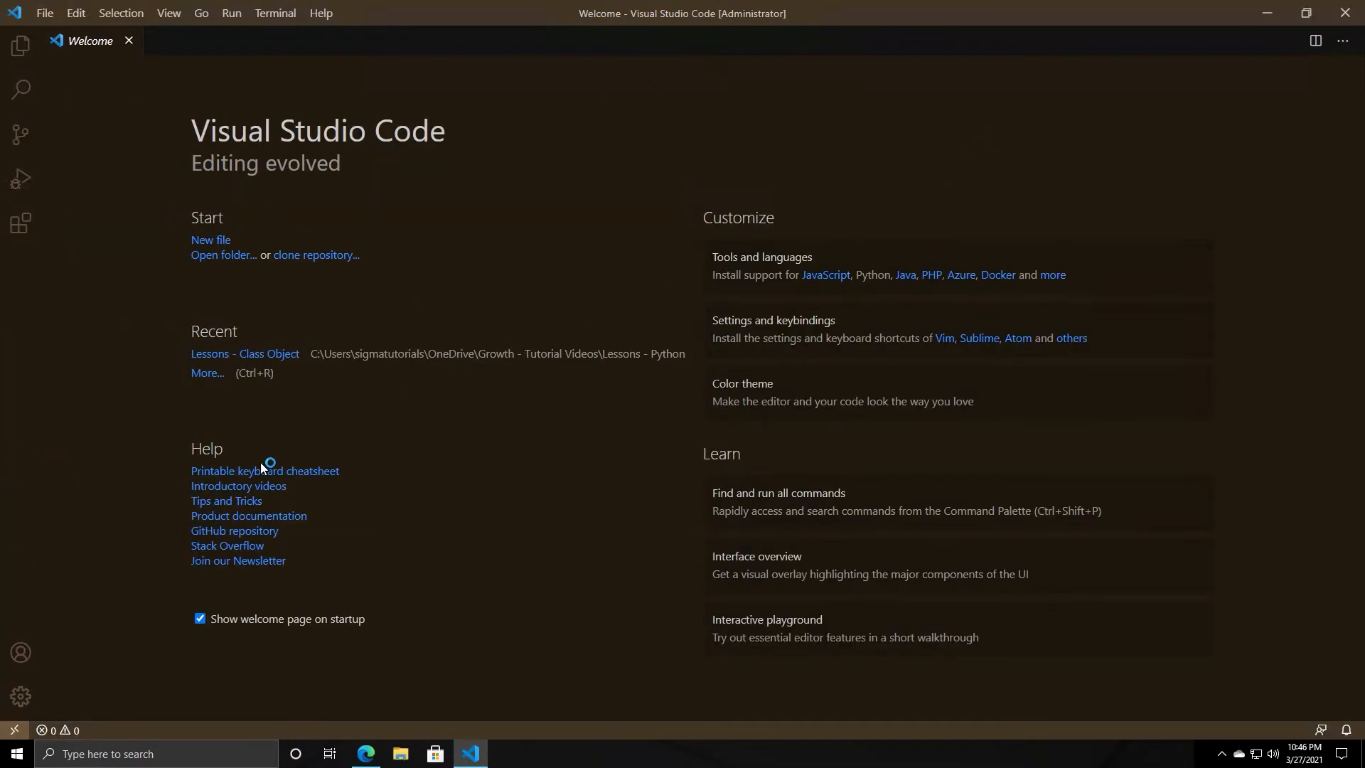
pyautogui.moveTo(138, 162)
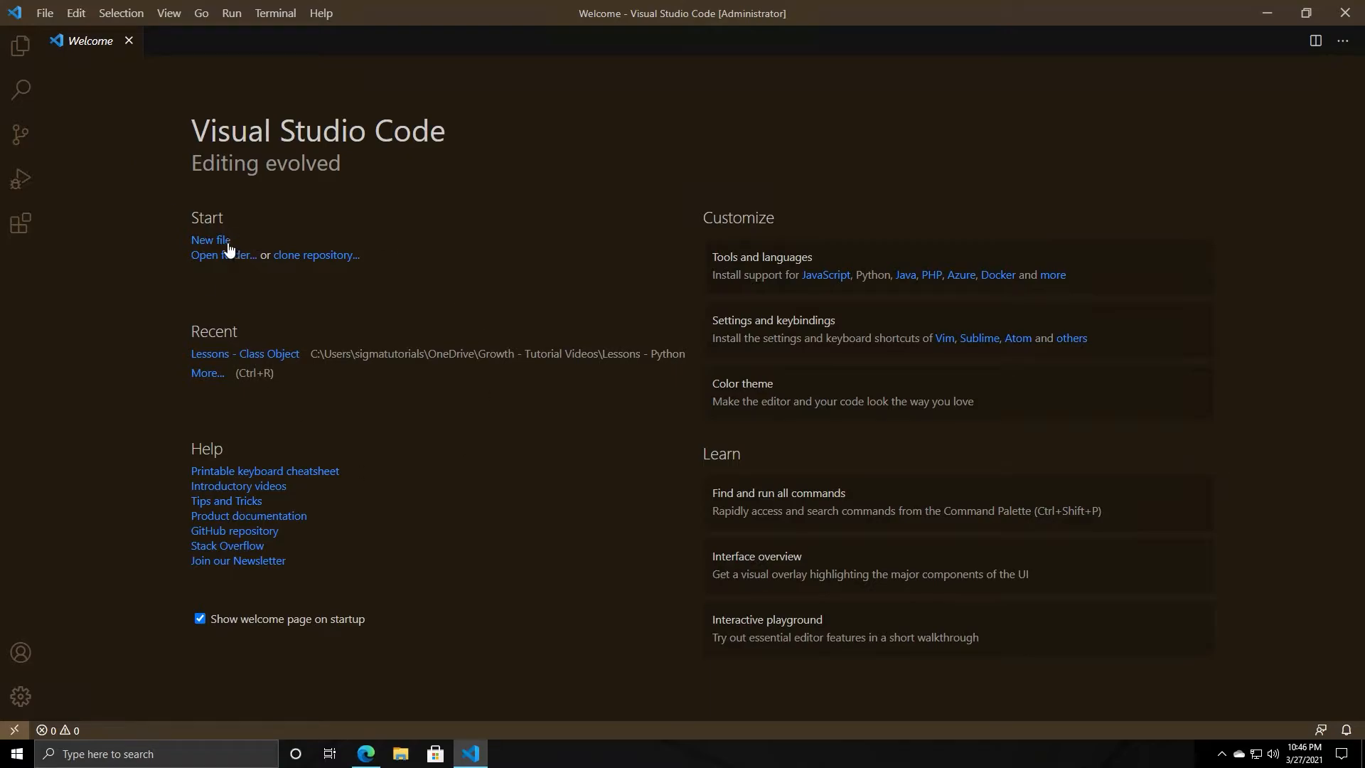
pyautogui.moveTo(223, 263)
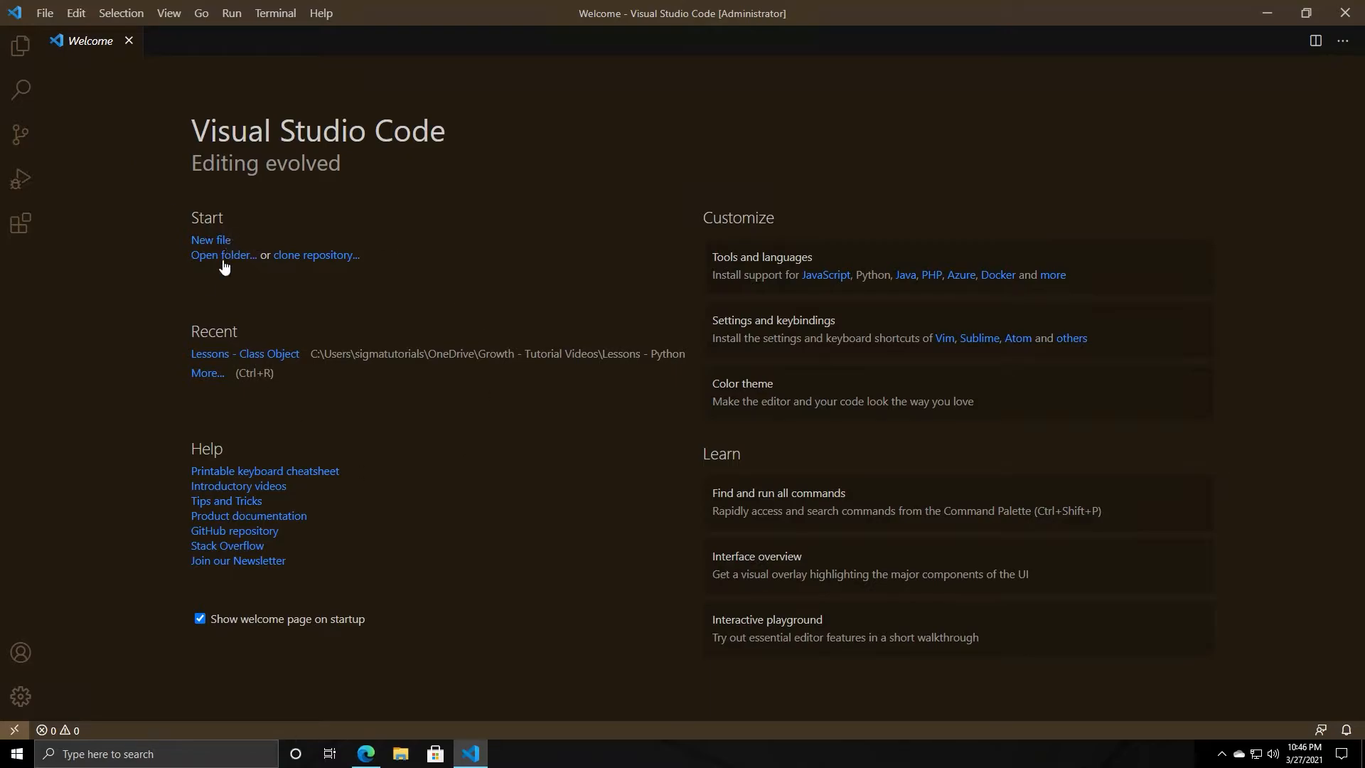
pyautogui.moveTo(328, 245)
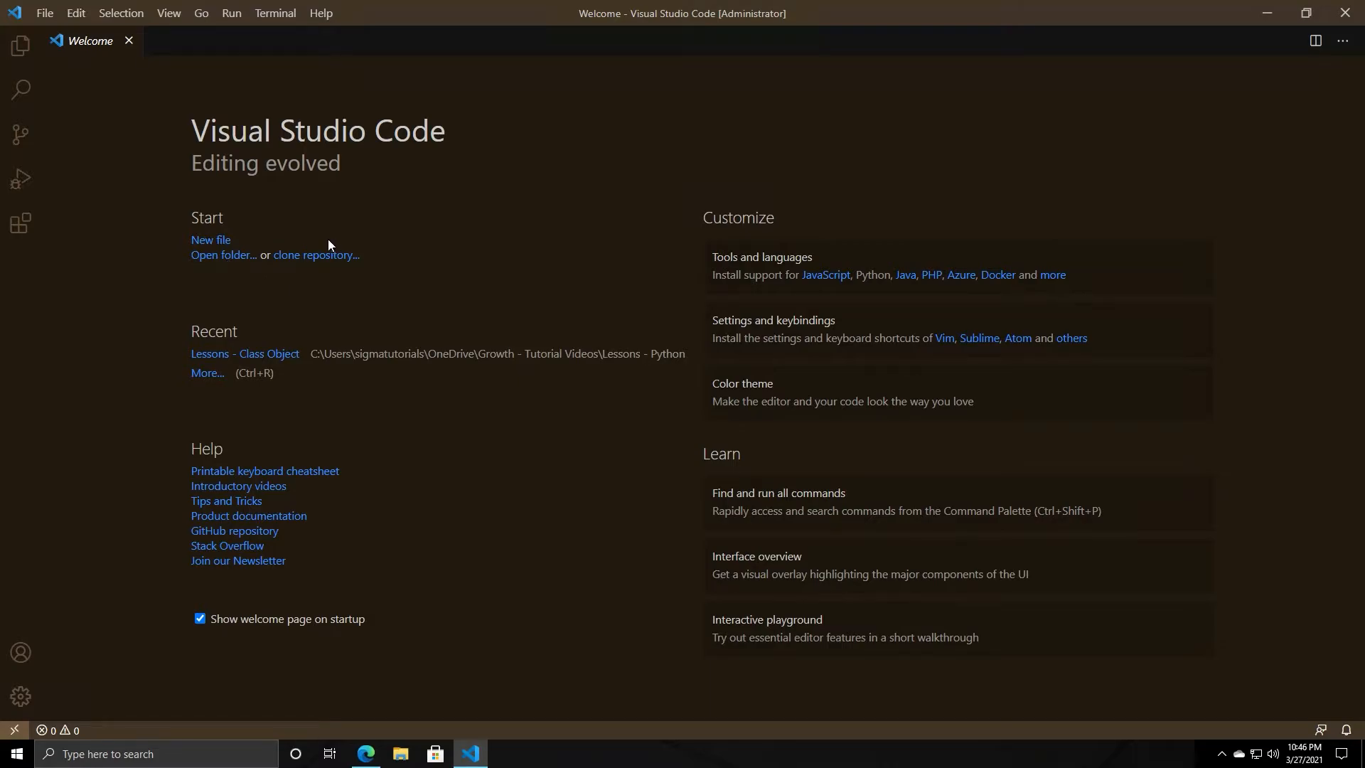
pyautogui.moveTo(312, 270)
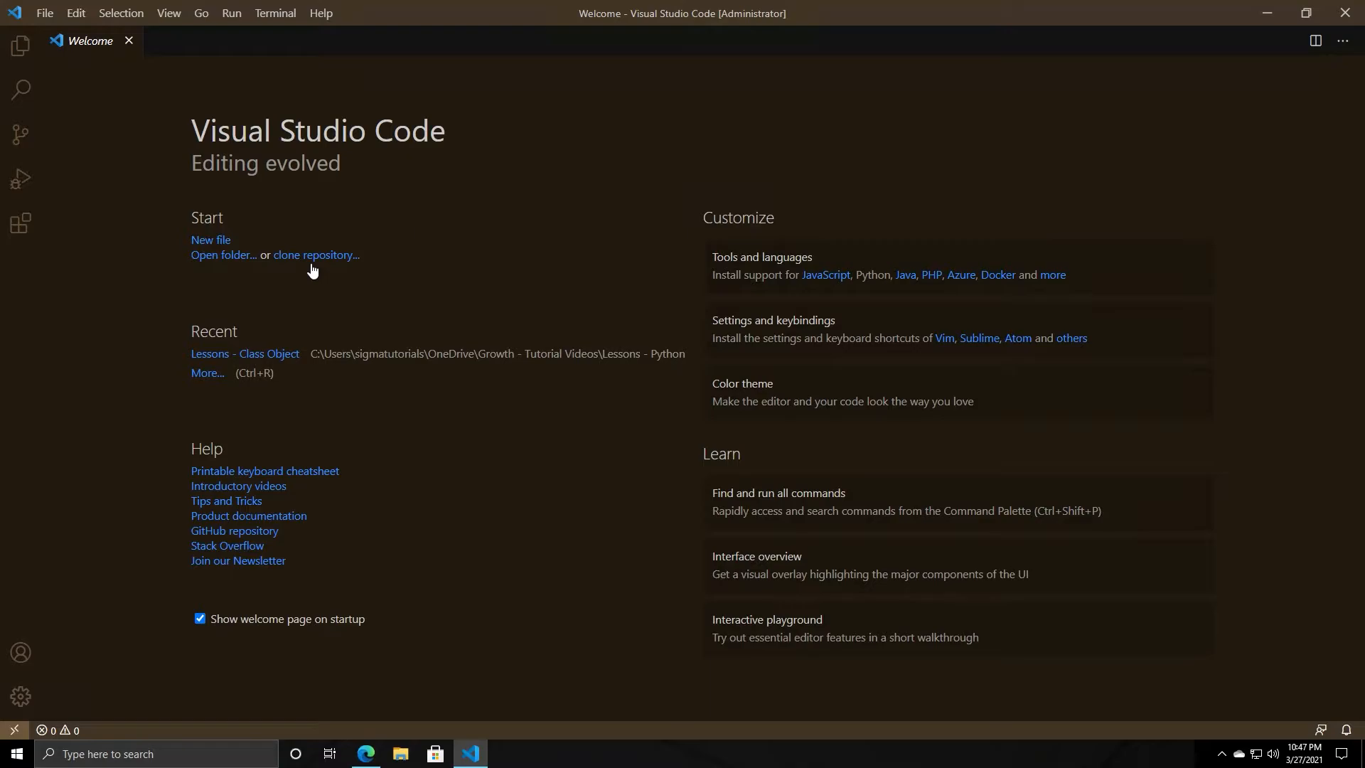
pyautogui.moveTo(788, 370)
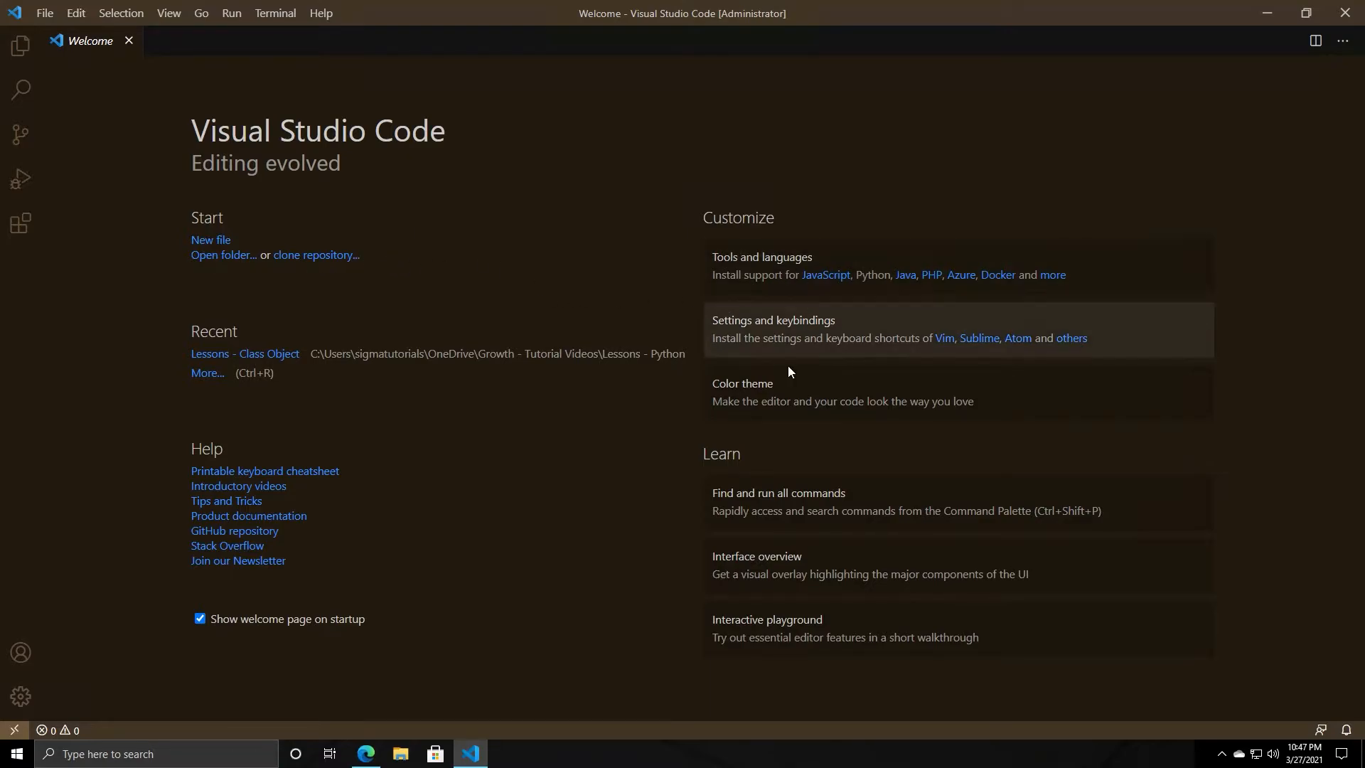
pyautogui.moveTo(816, 414)
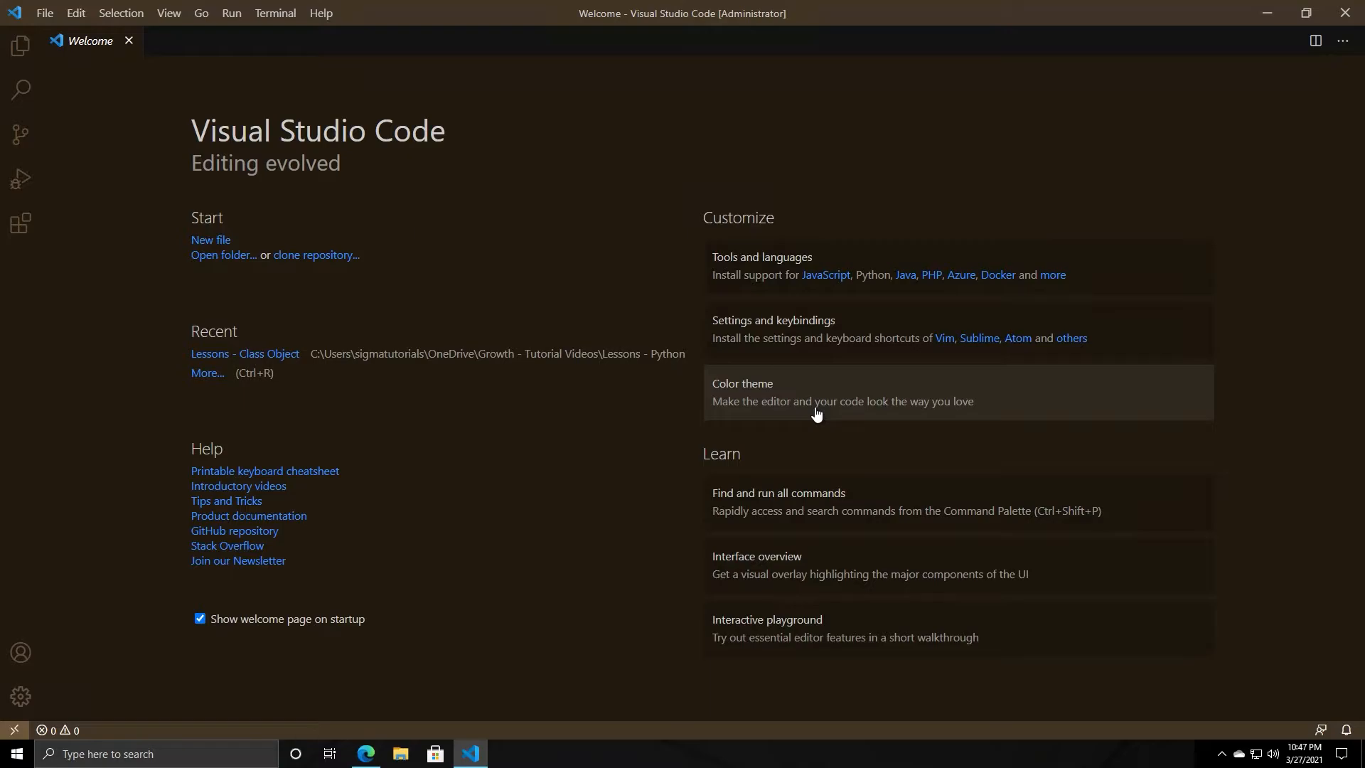
pyautogui.moveTo(20, 696)
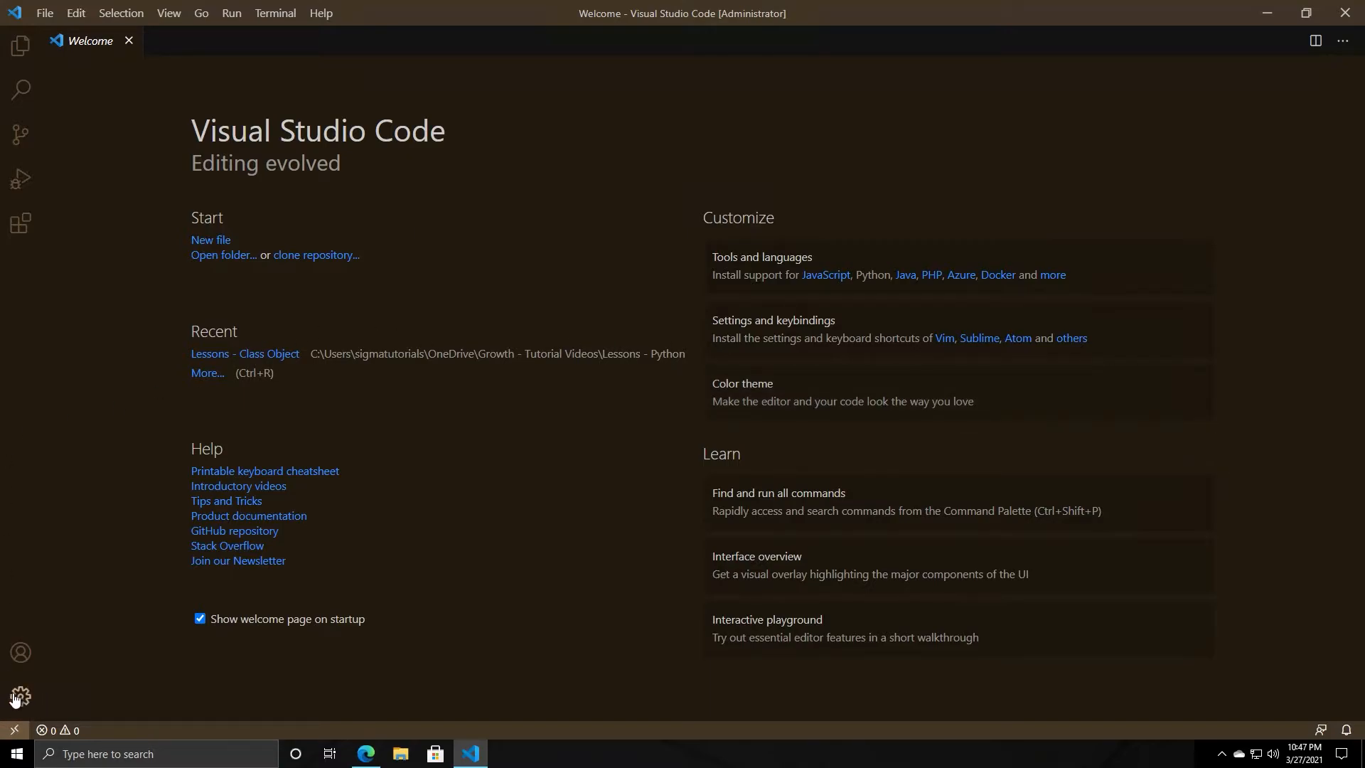
pyautogui.moveTo(24, 701)
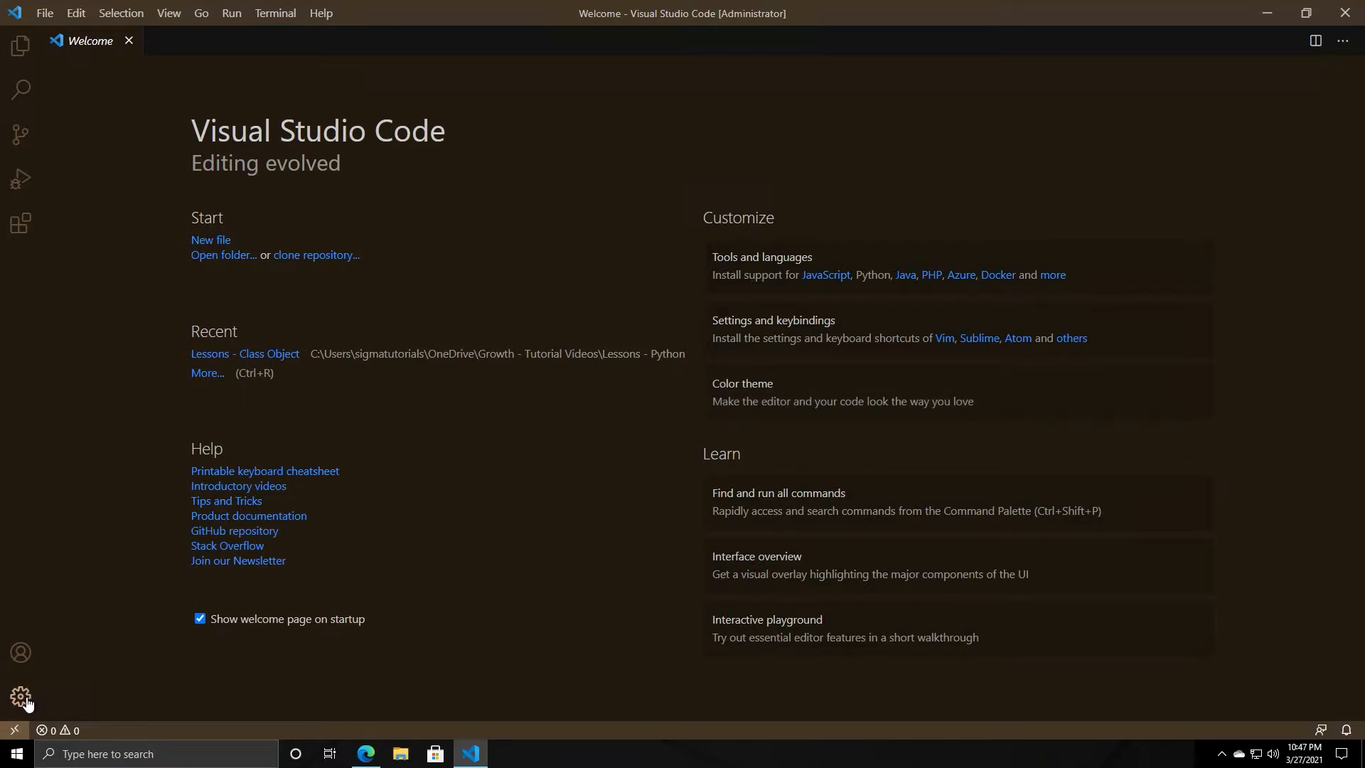
pyautogui.click(22, 697)
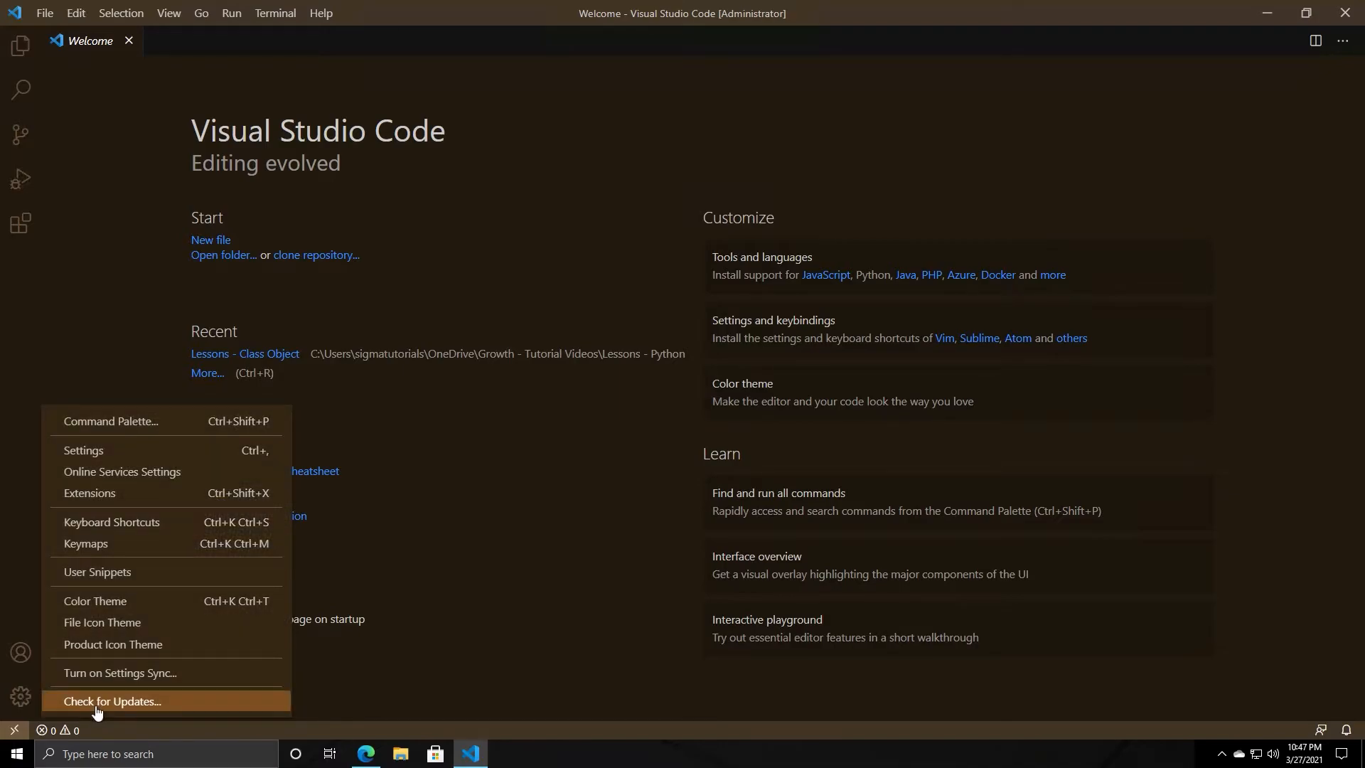
pyautogui.moveTo(147, 681)
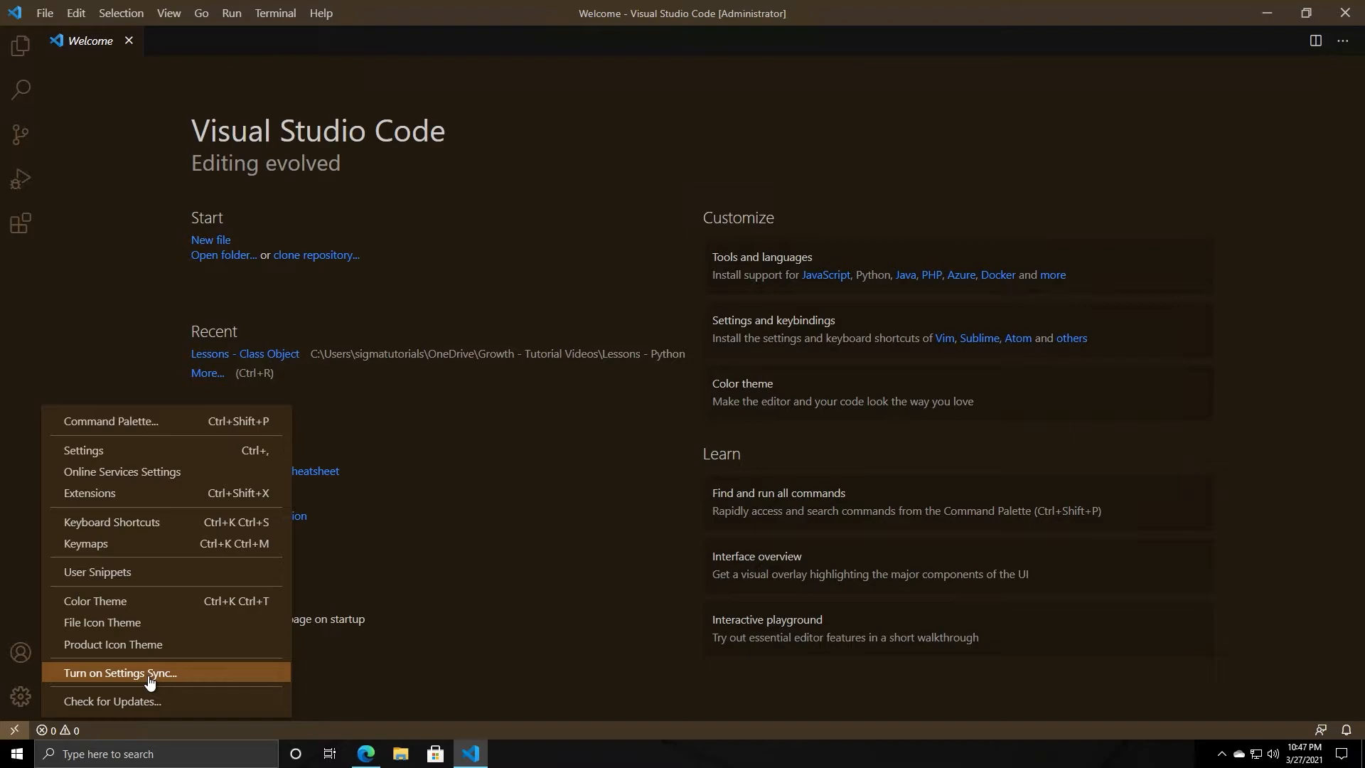
pyautogui.moveTo(180, 688)
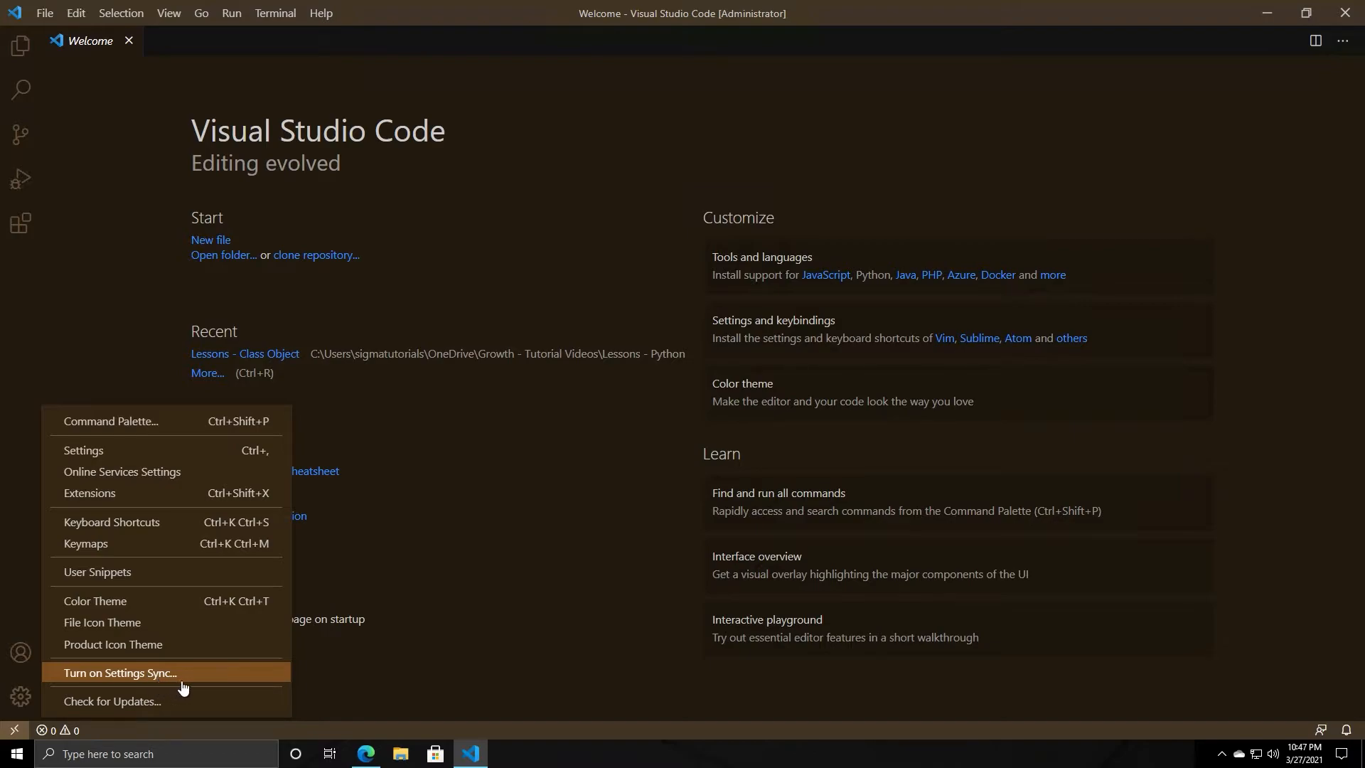
pyautogui.moveTo(242, 687)
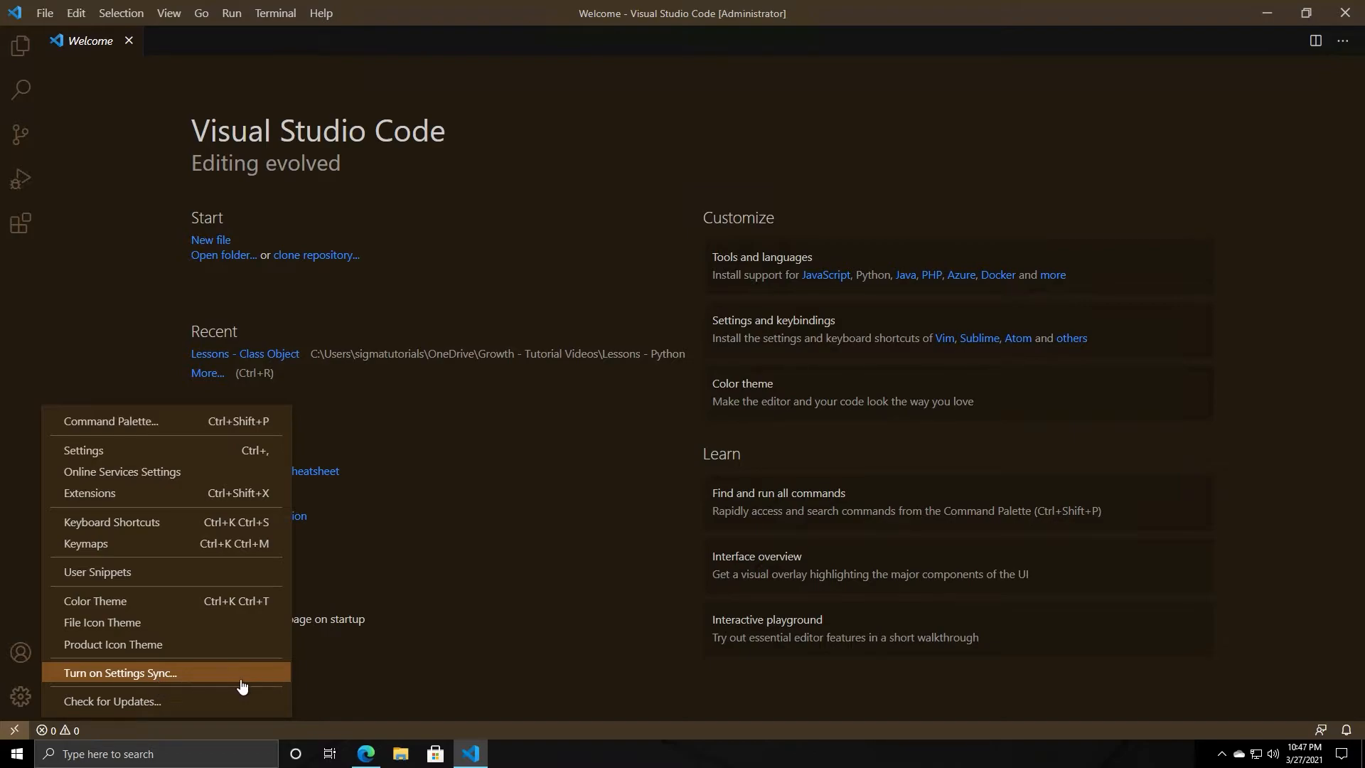
pyautogui.moveTo(181, 625)
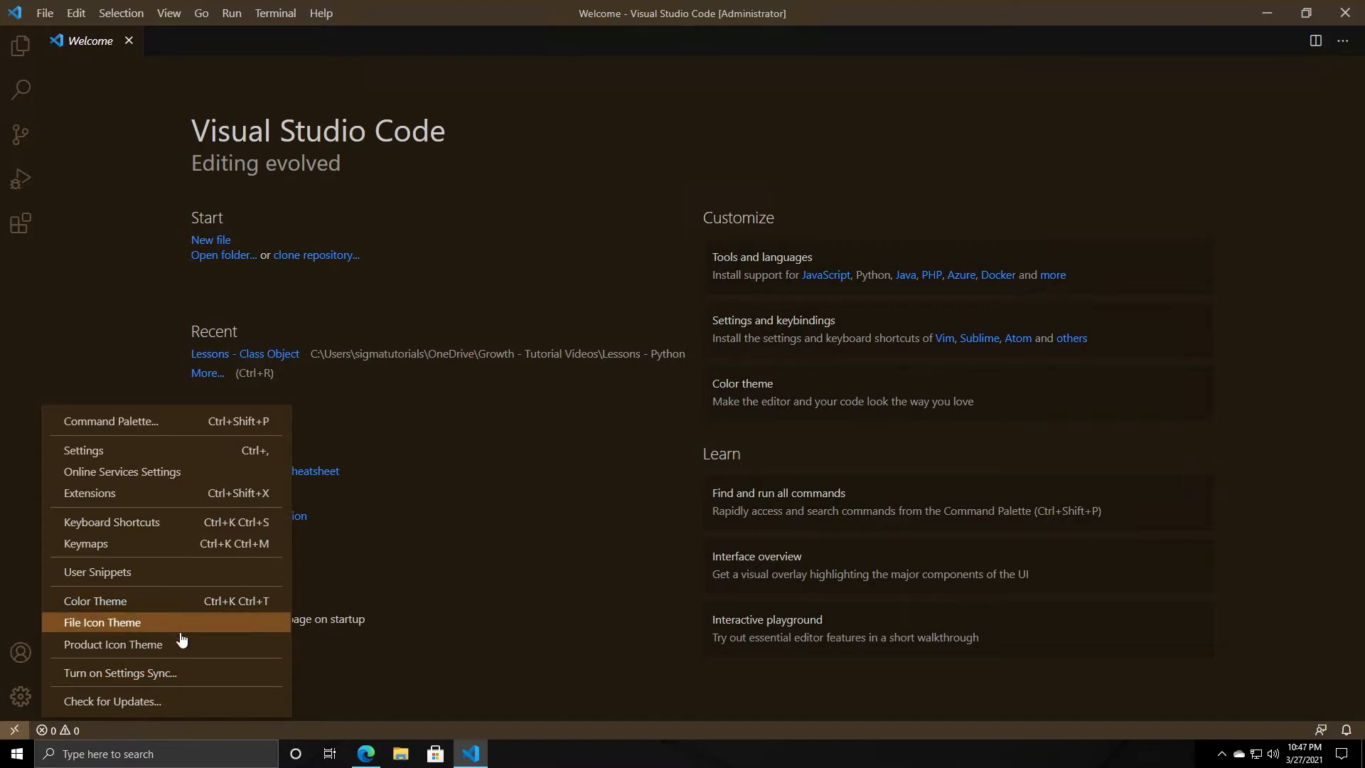
pyautogui.moveTo(152, 648)
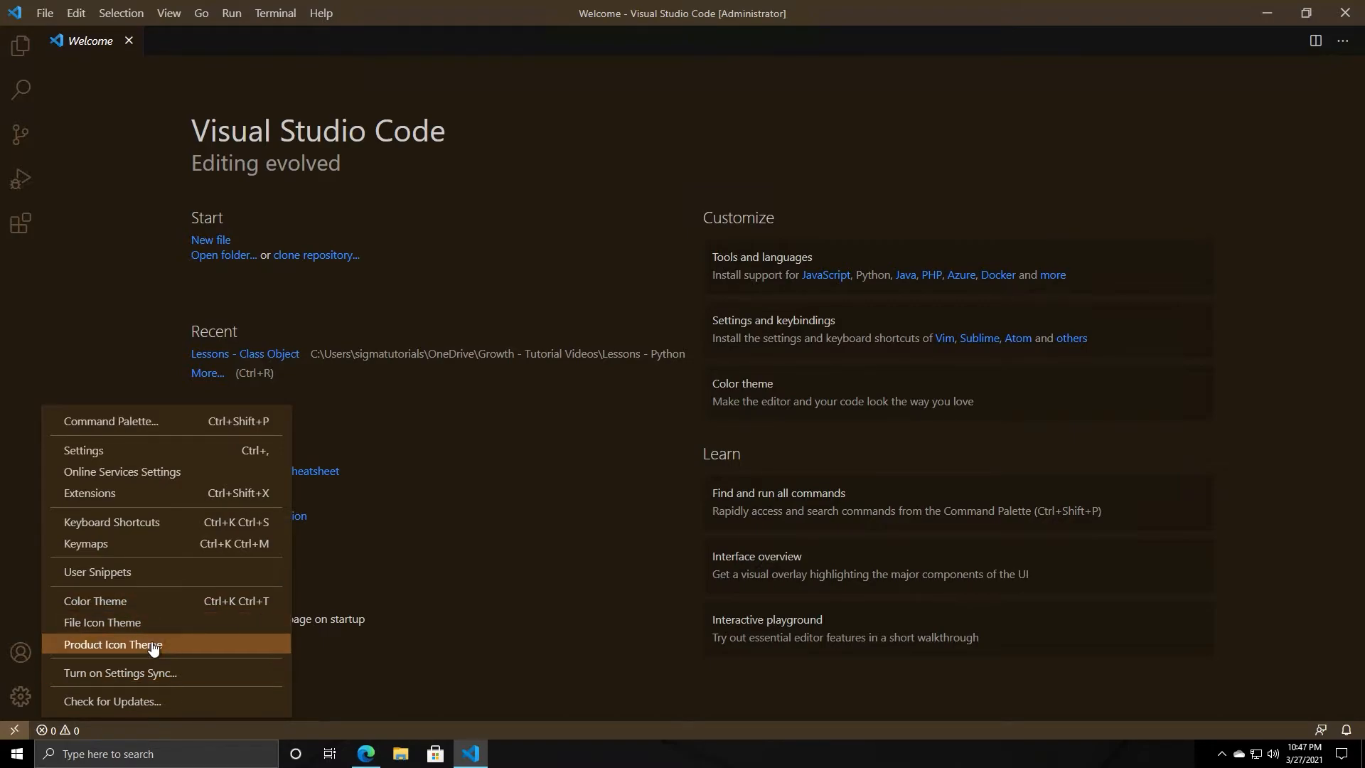
pyautogui.moveTo(102, 626)
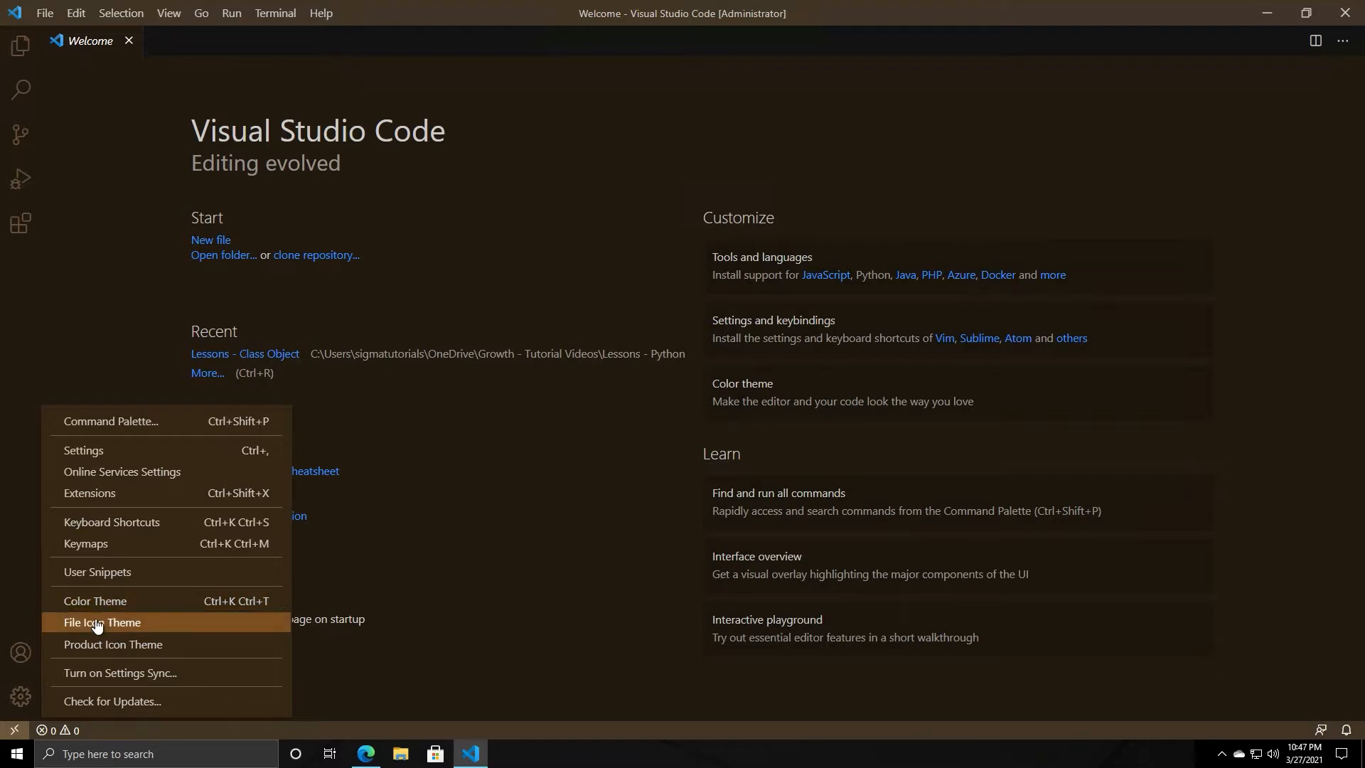
pyautogui.moveTo(114, 644)
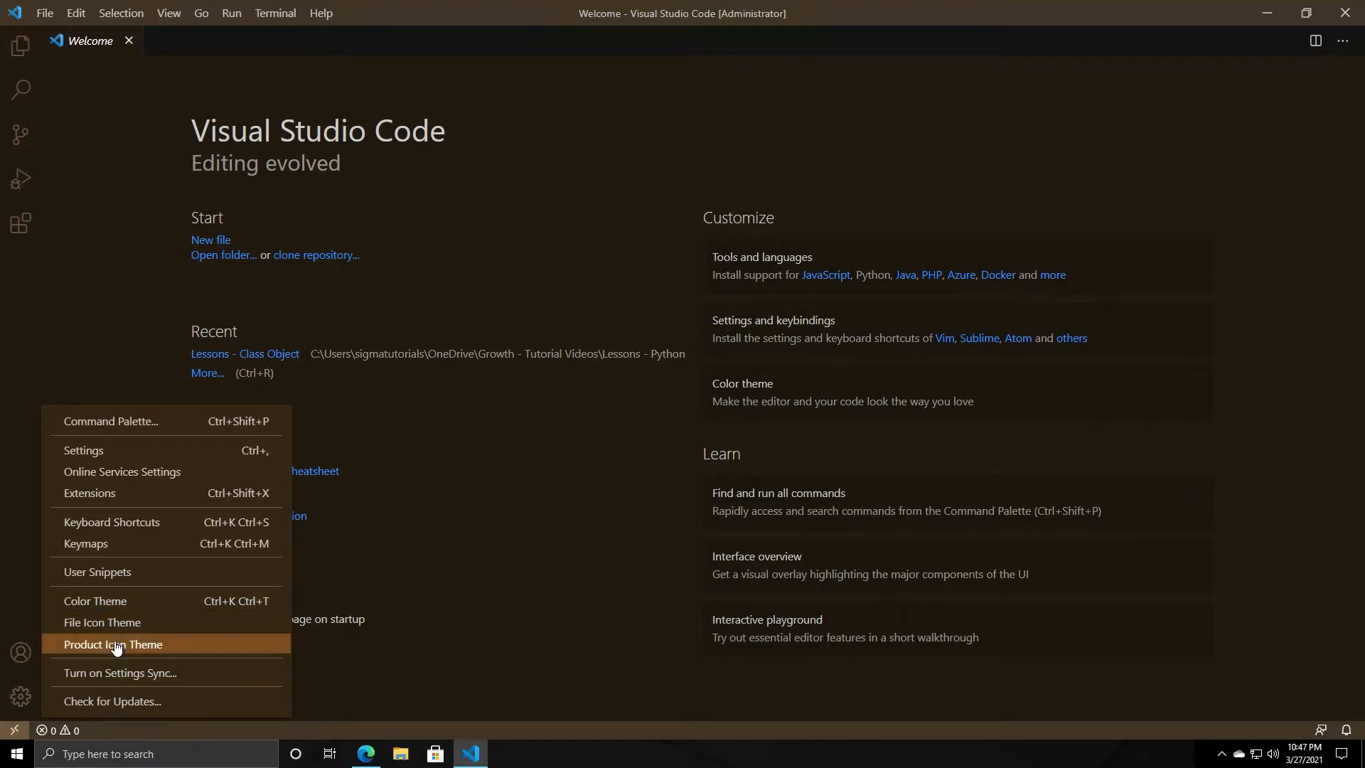
pyautogui.moveTo(117, 464)
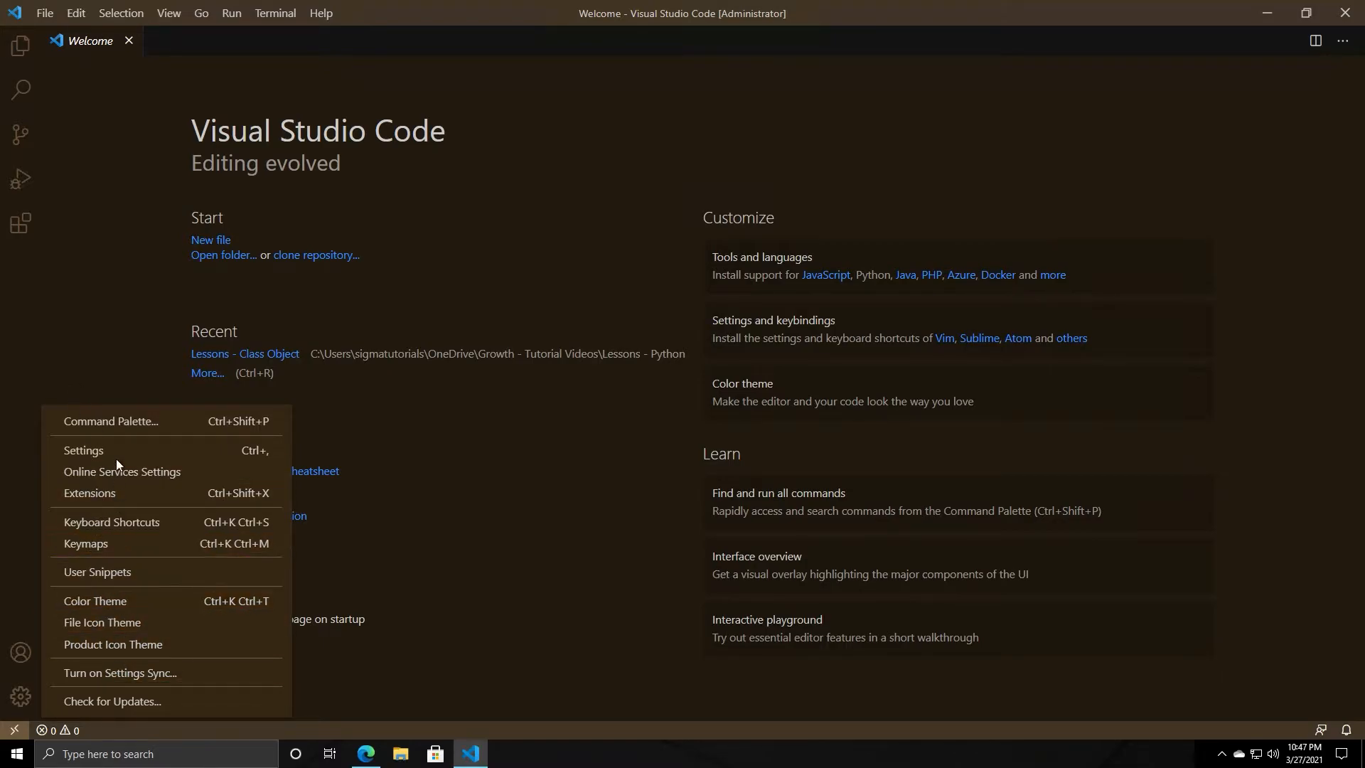
pyautogui.moveTo(111, 421)
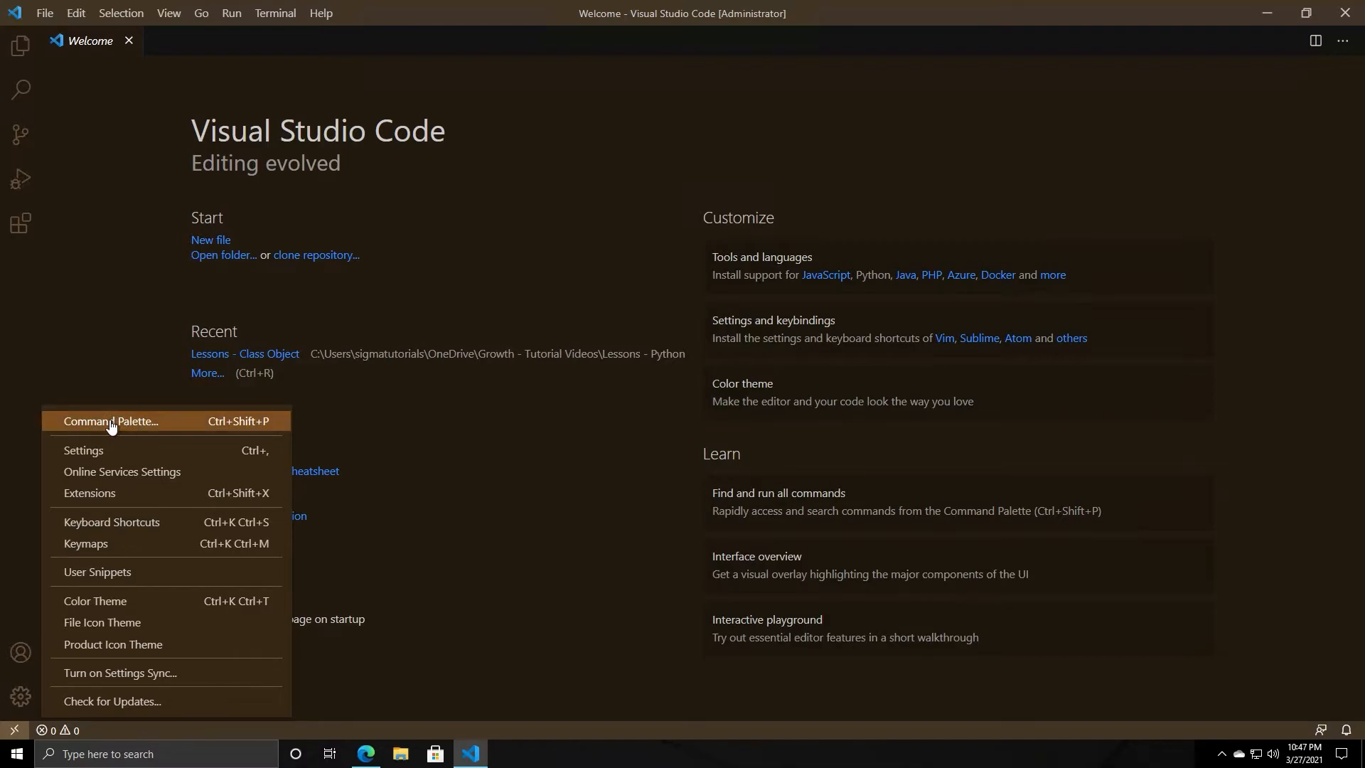
pyautogui.click(111, 421)
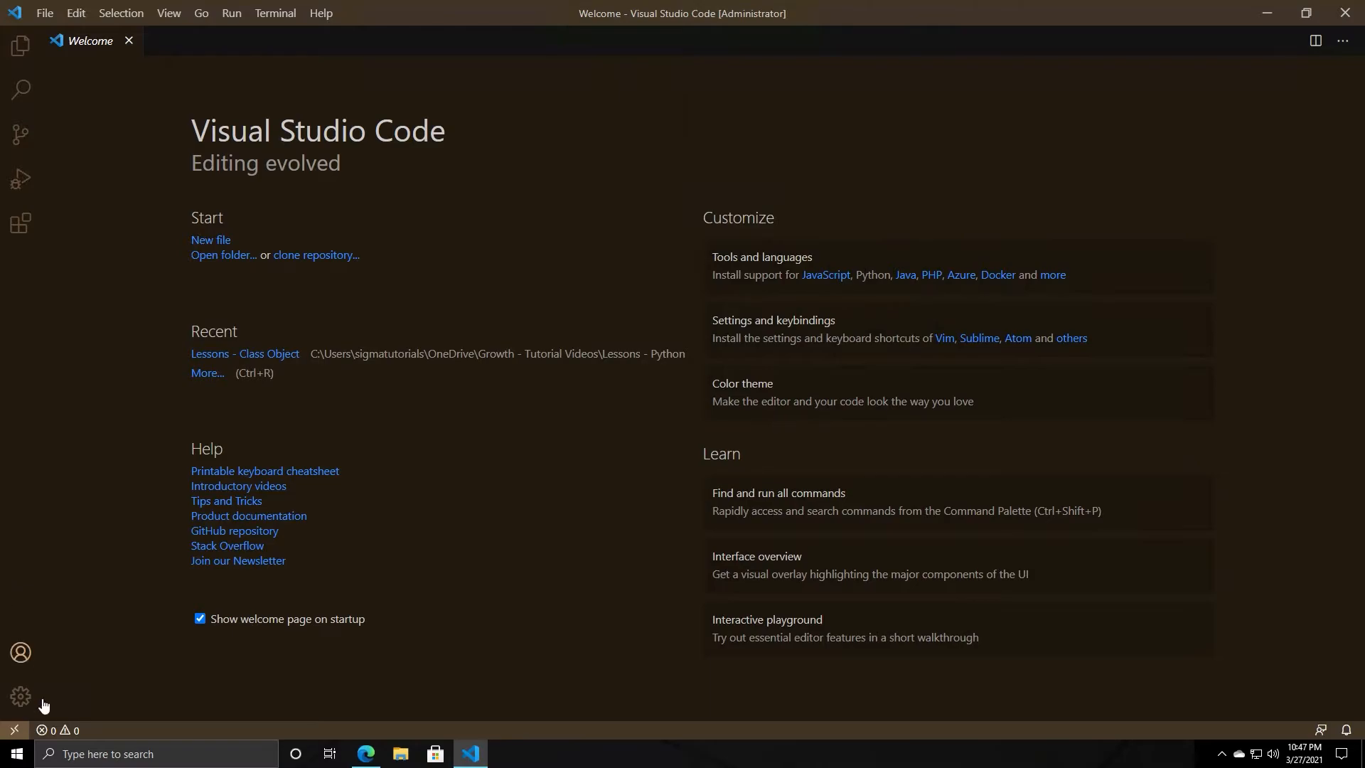
pyautogui.click(20, 695)
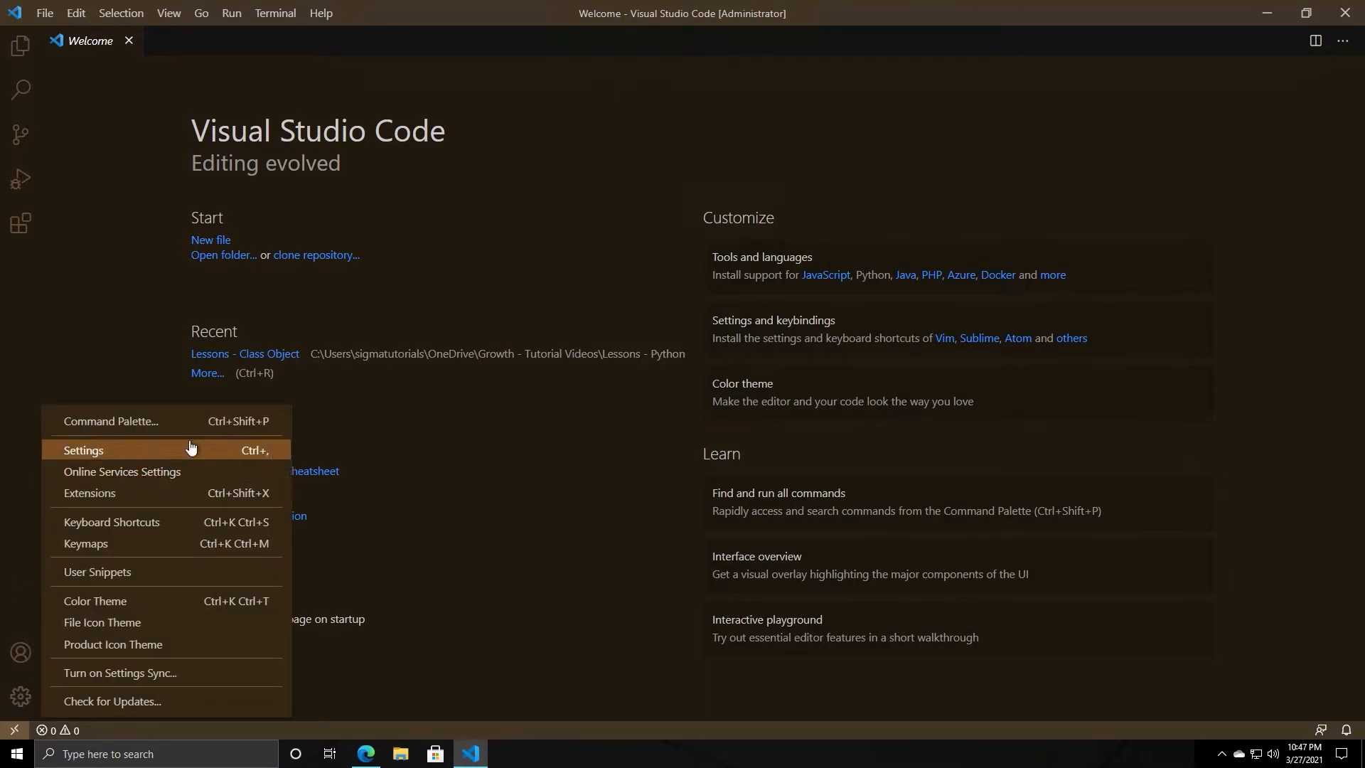
pyautogui.click(84, 451)
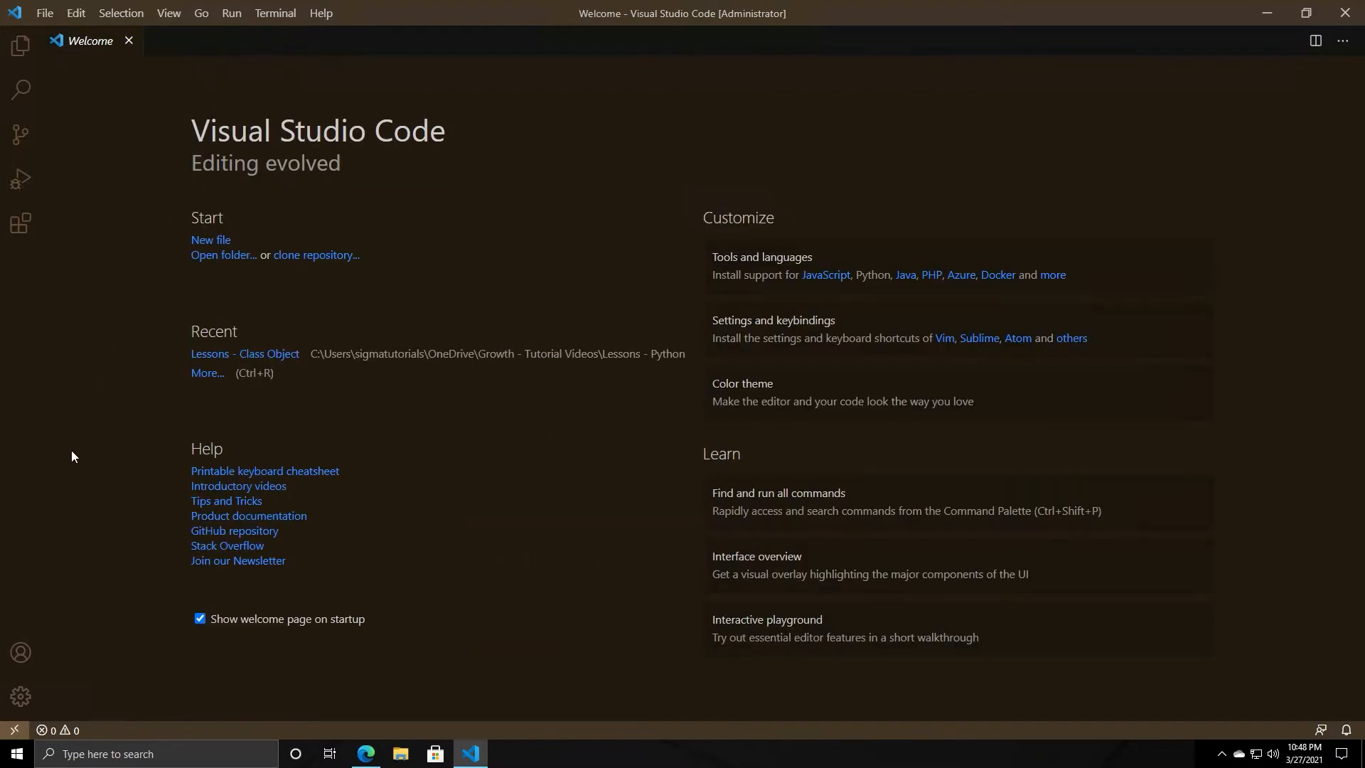
pyautogui.click(20, 653)
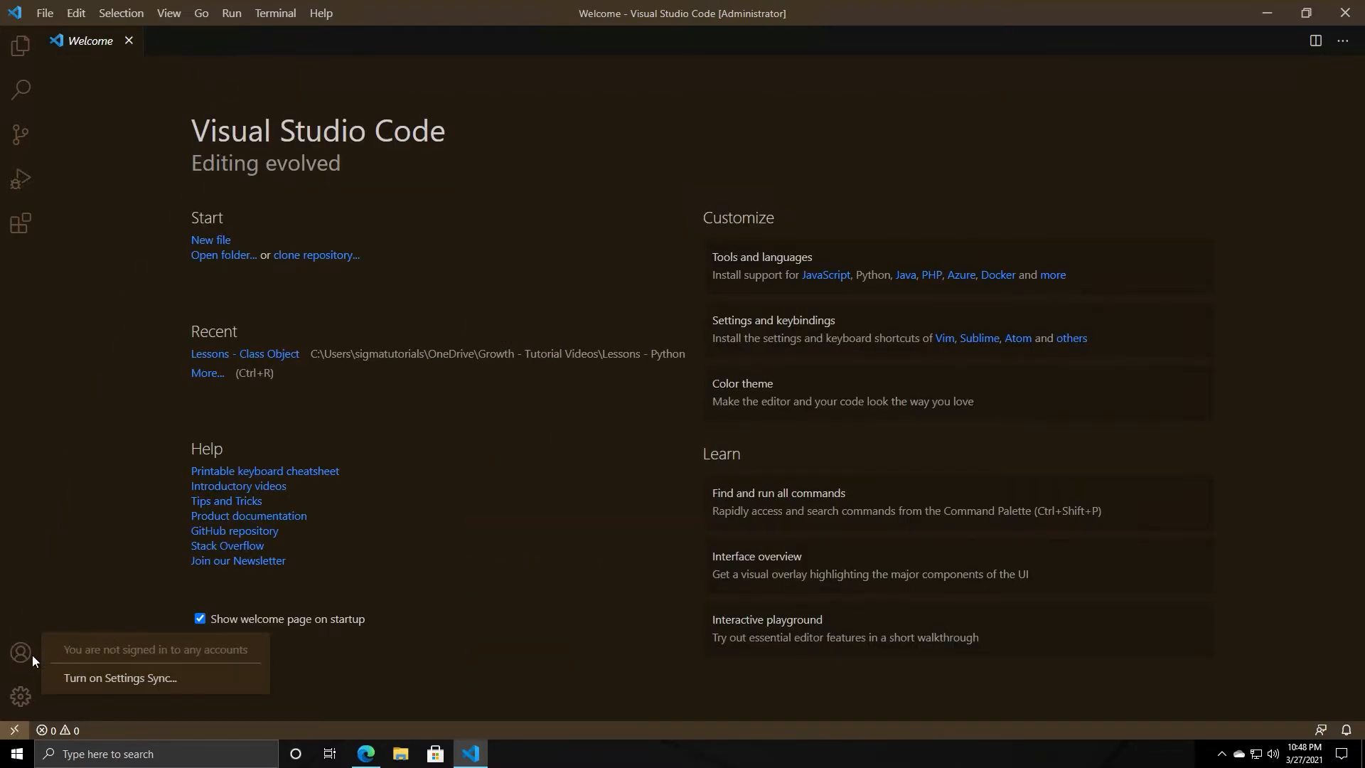
pyautogui.moveTo(201, 651)
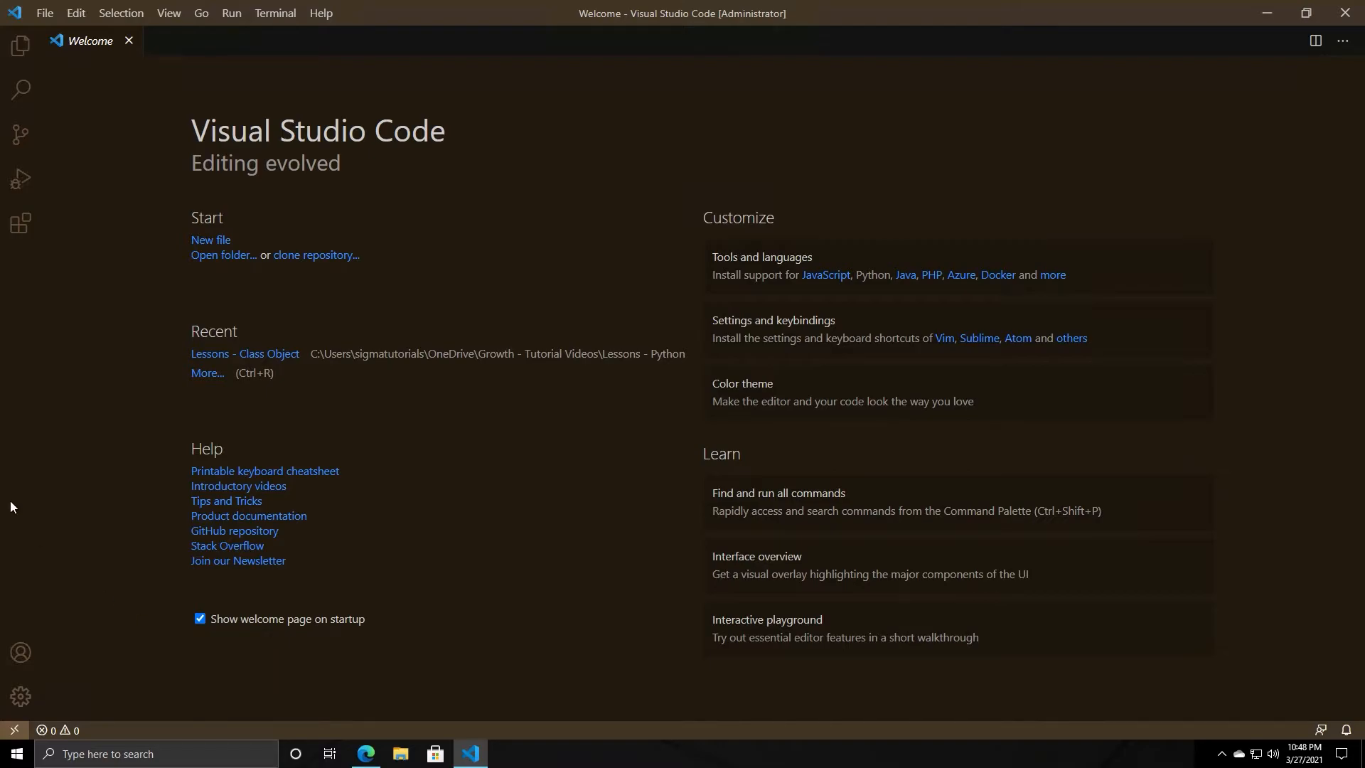
pyautogui.moveTo(17, 532)
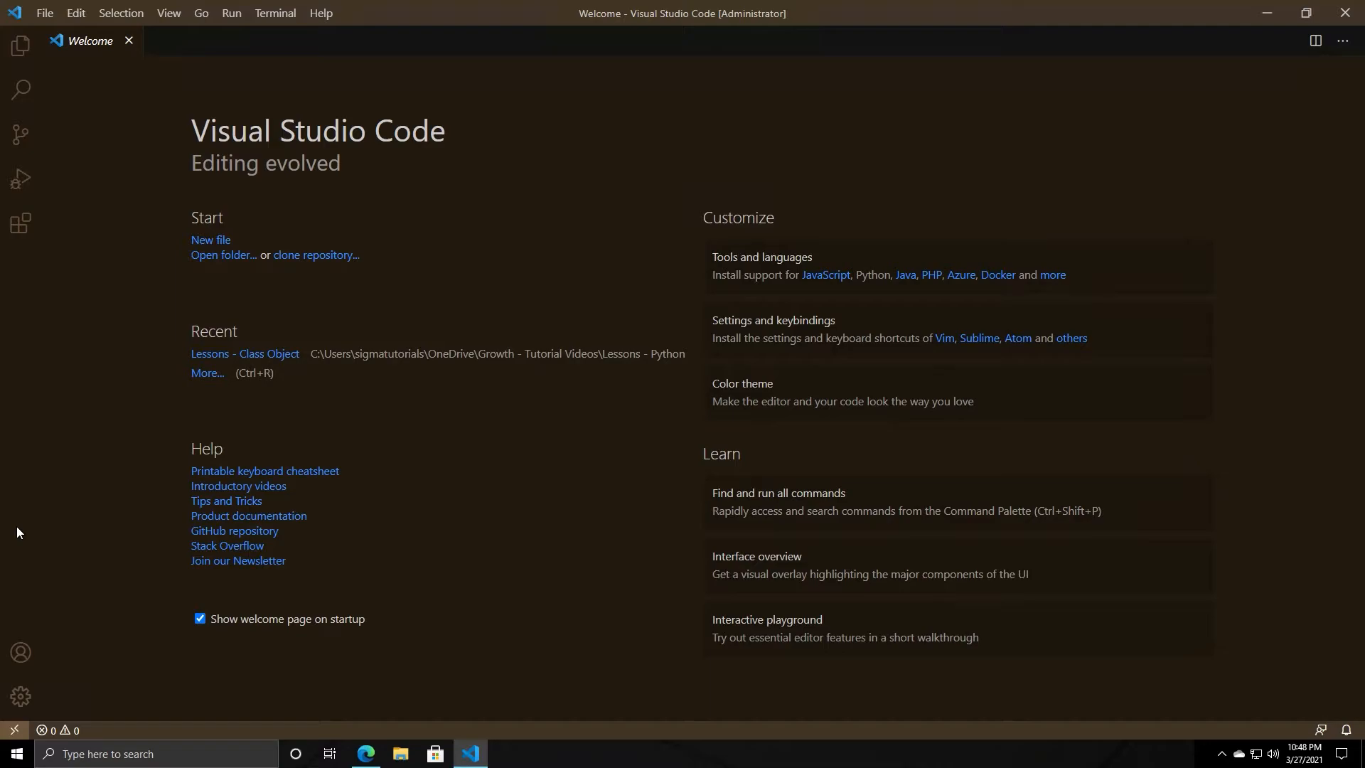
pyautogui.moveTo(6, 336)
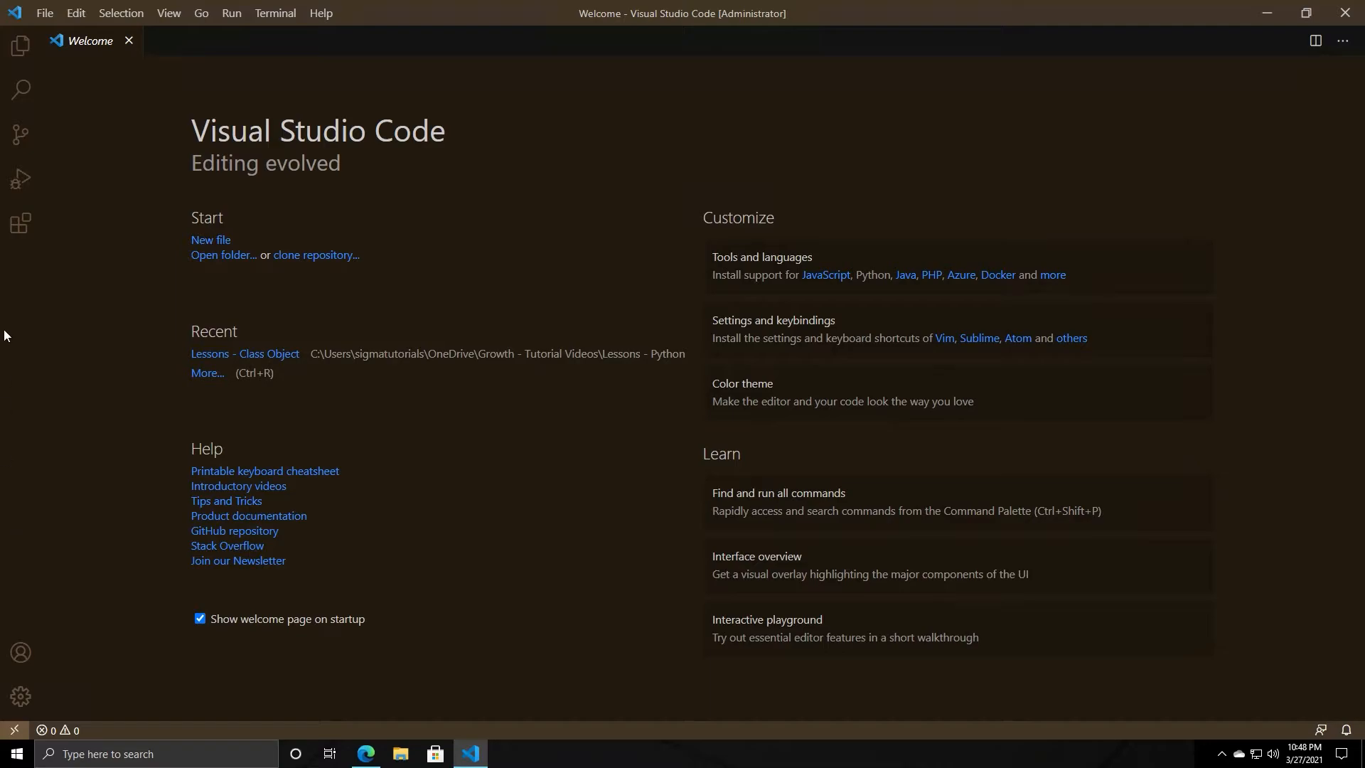
pyautogui.moveTo(20, 224)
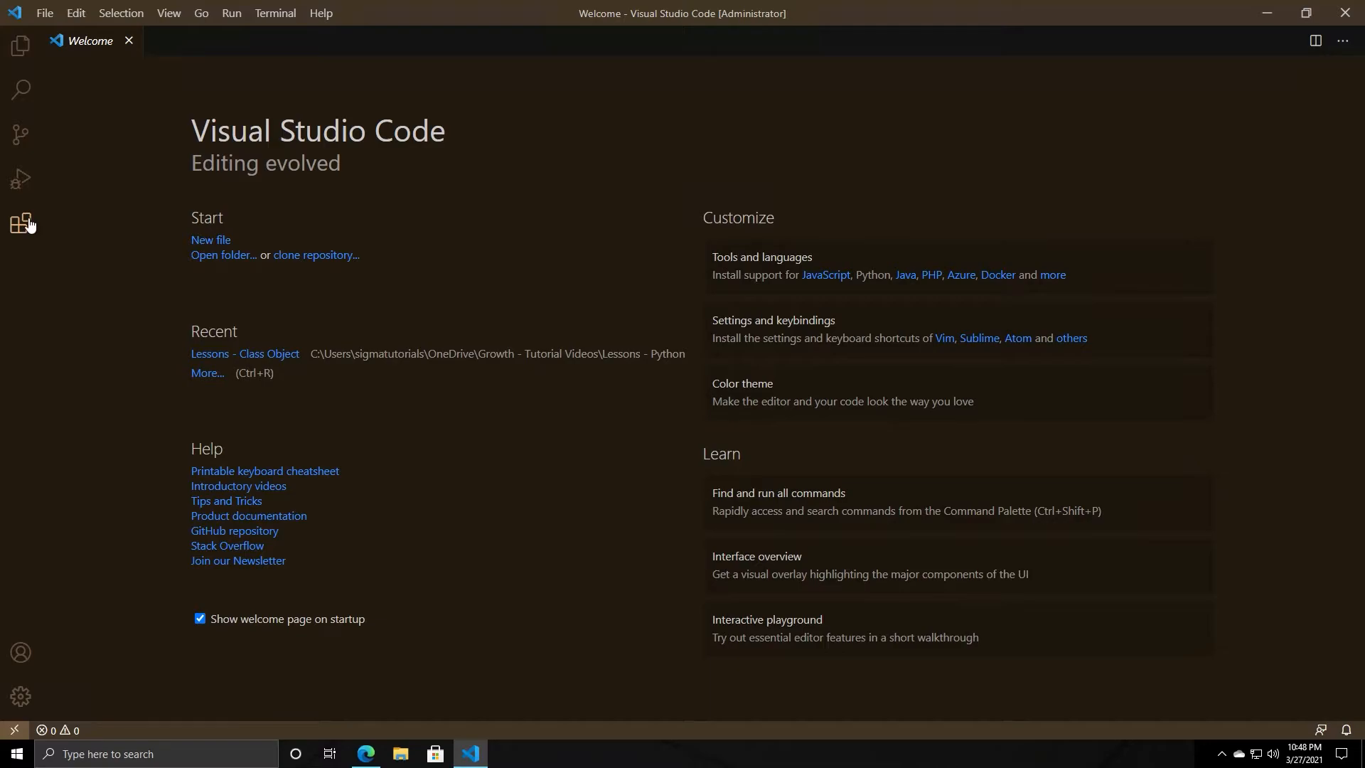
pyautogui.moveTo(30, 239)
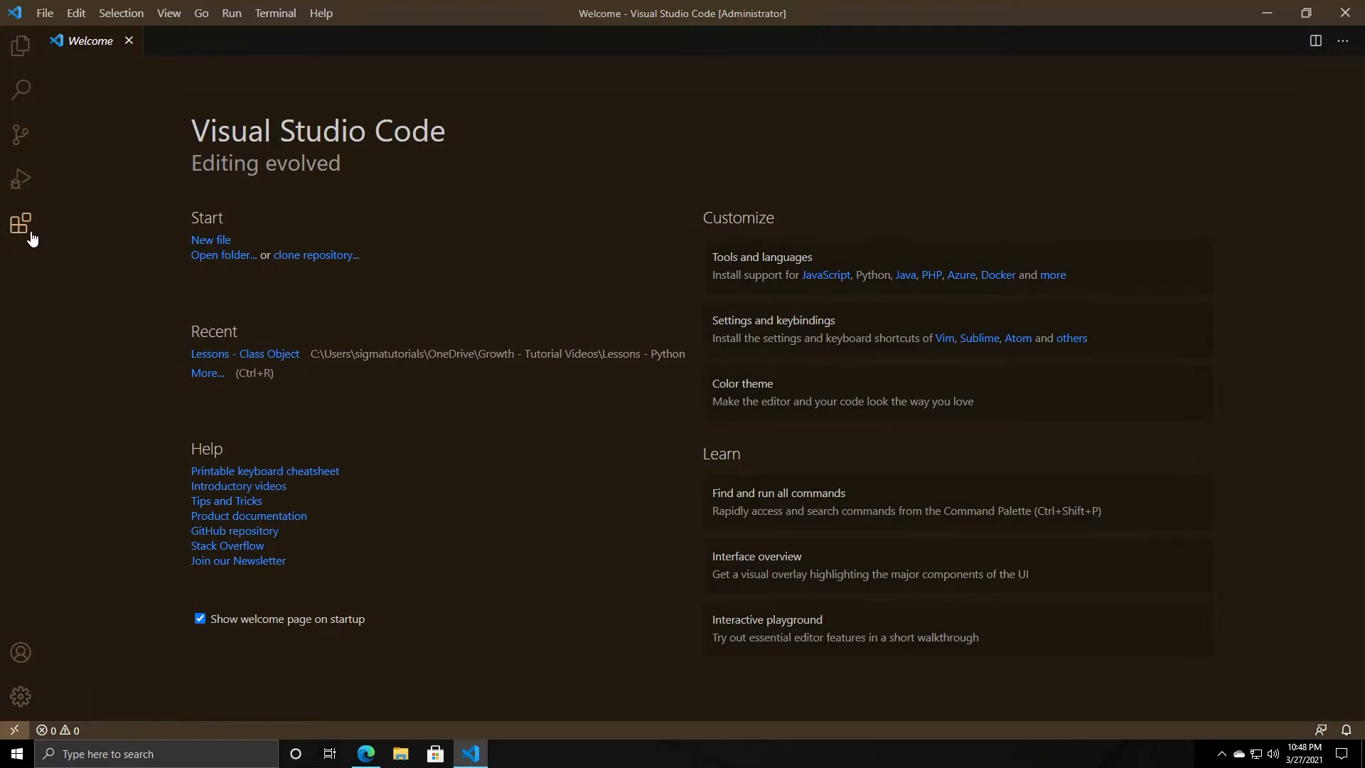
# - Search the Extensions view for 'python', view Microsoft's Python extension details, then list installed extensions
pyautogui.click(20, 223)
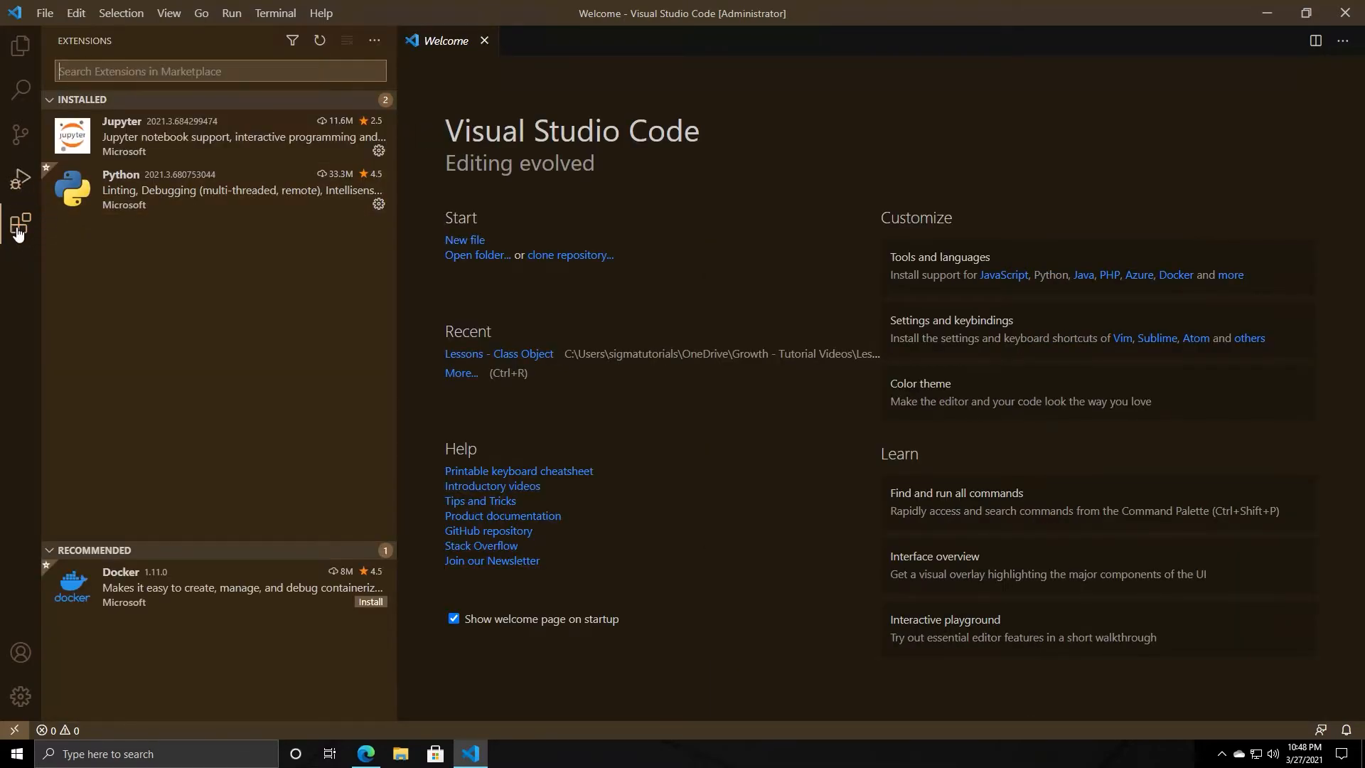
pyautogui.click(95, 549)
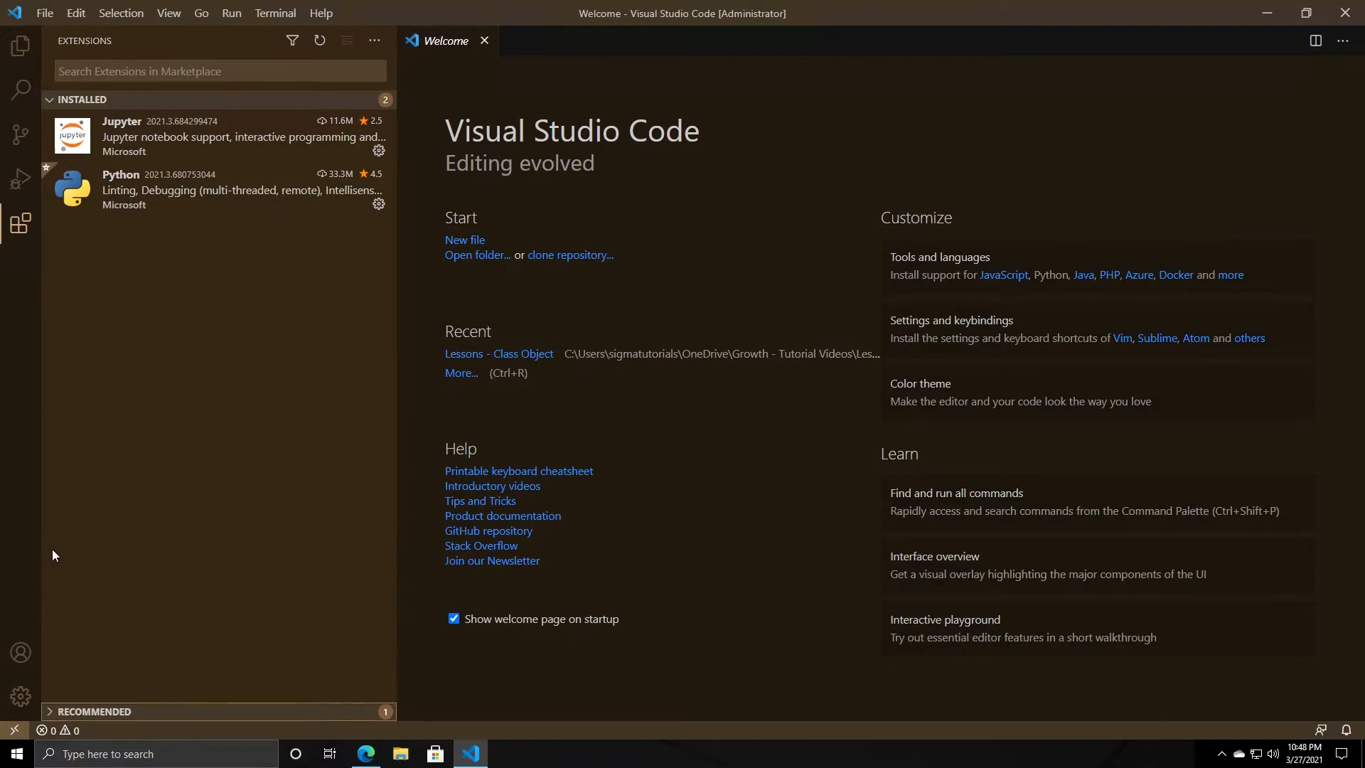
pyautogui.moveTo(90, 533)
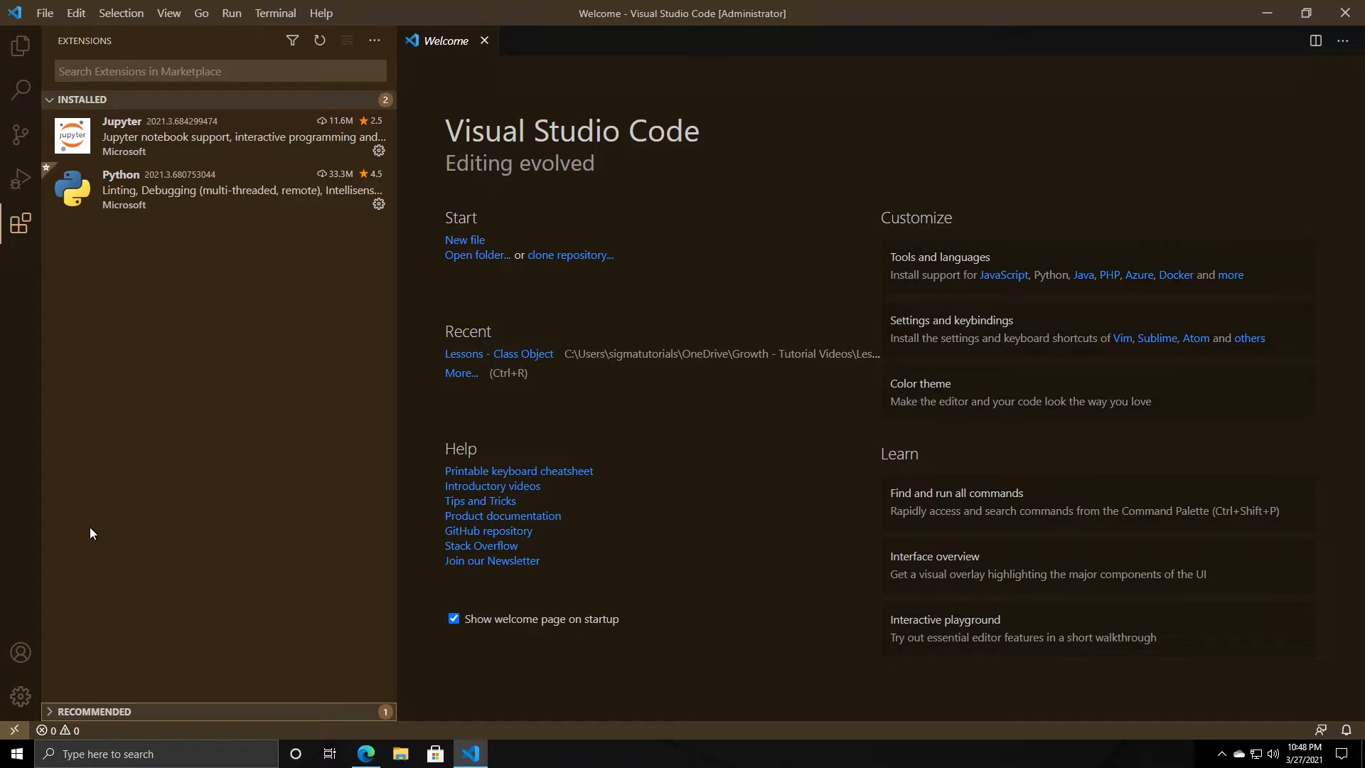
pyautogui.moveTo(226, 148)
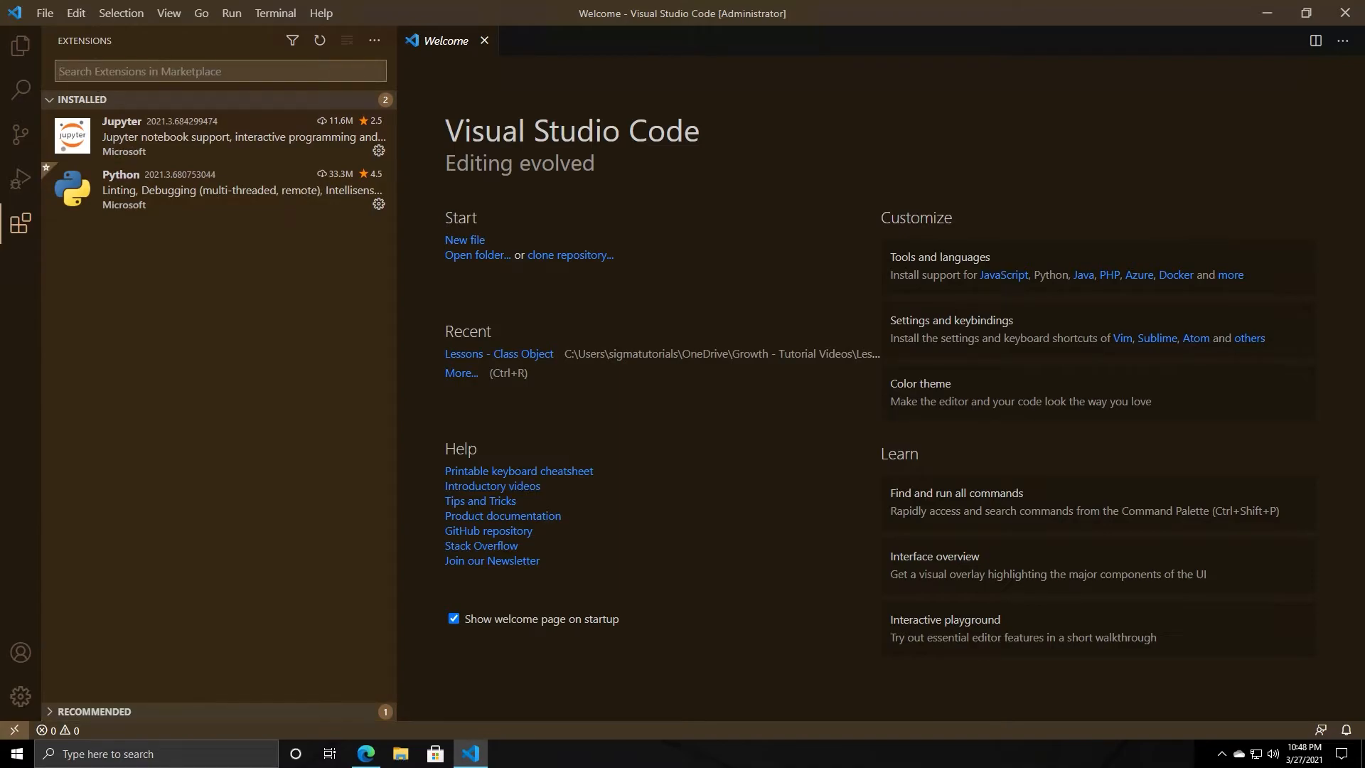
pyautogui.write('python')
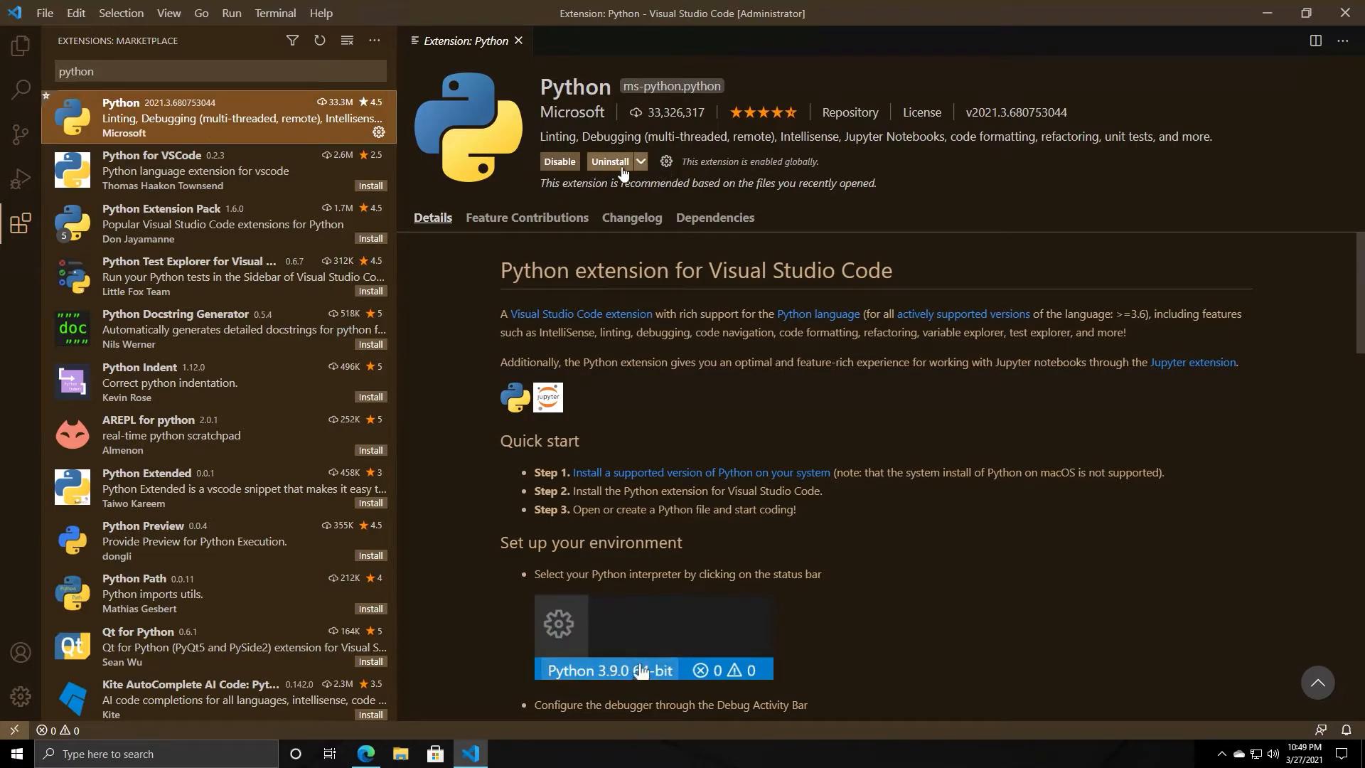
pyautogui.click(218, 169)
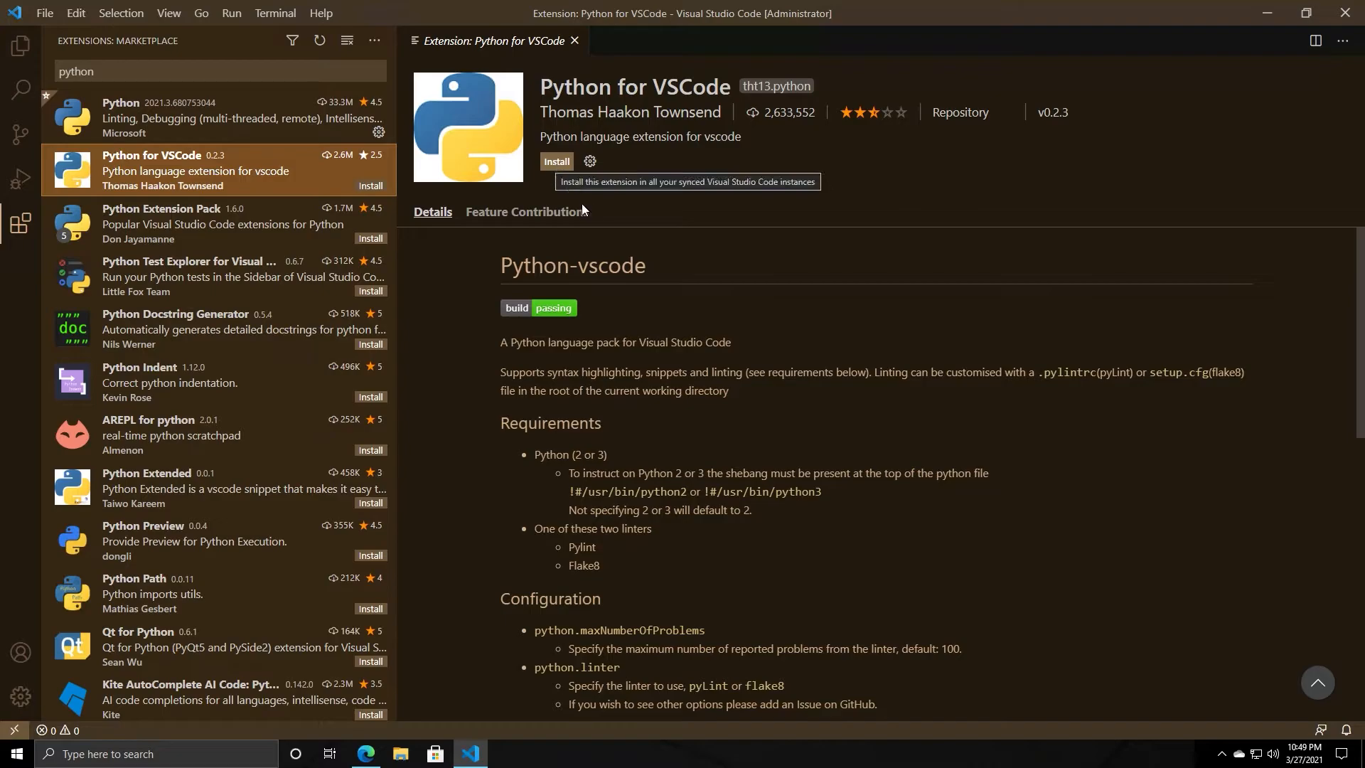
pyautogui.moveTo(587, 212)
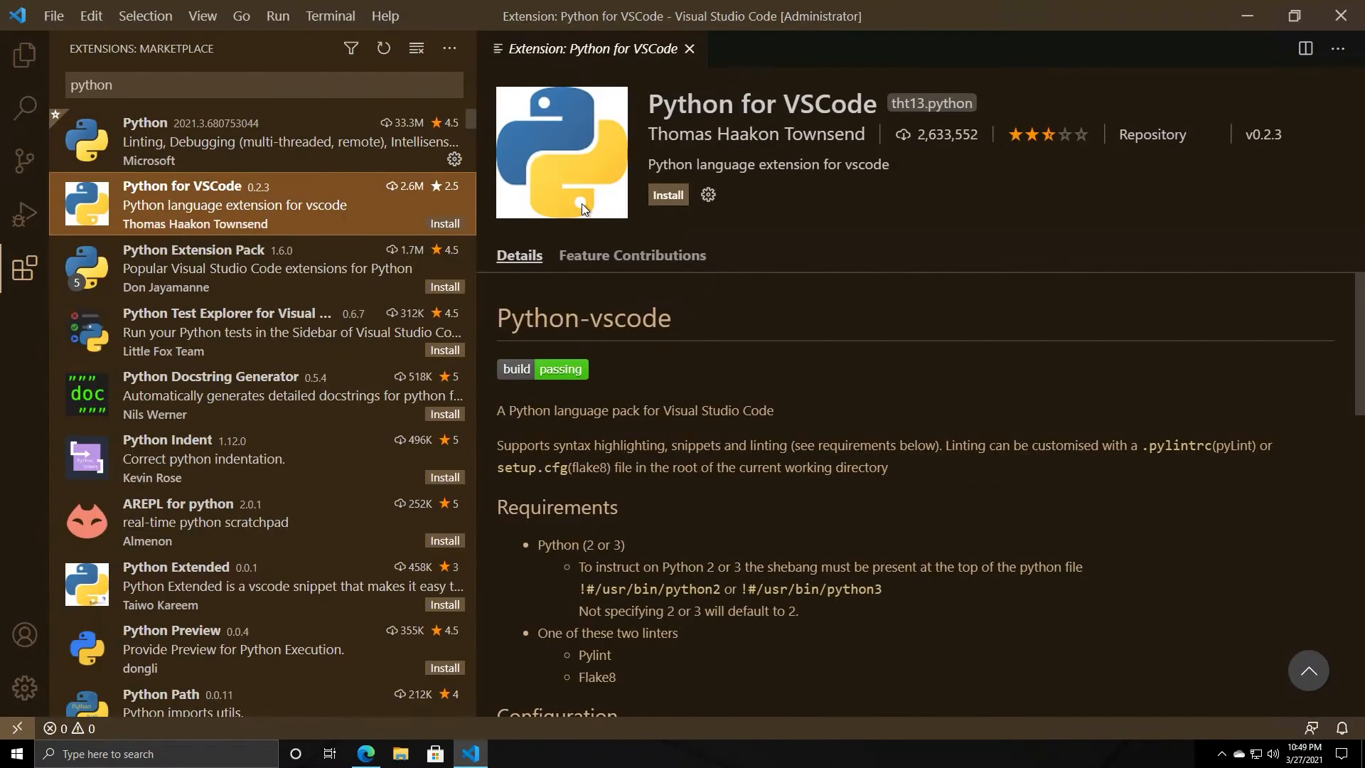
pyautogui.moveTo(654, 209)
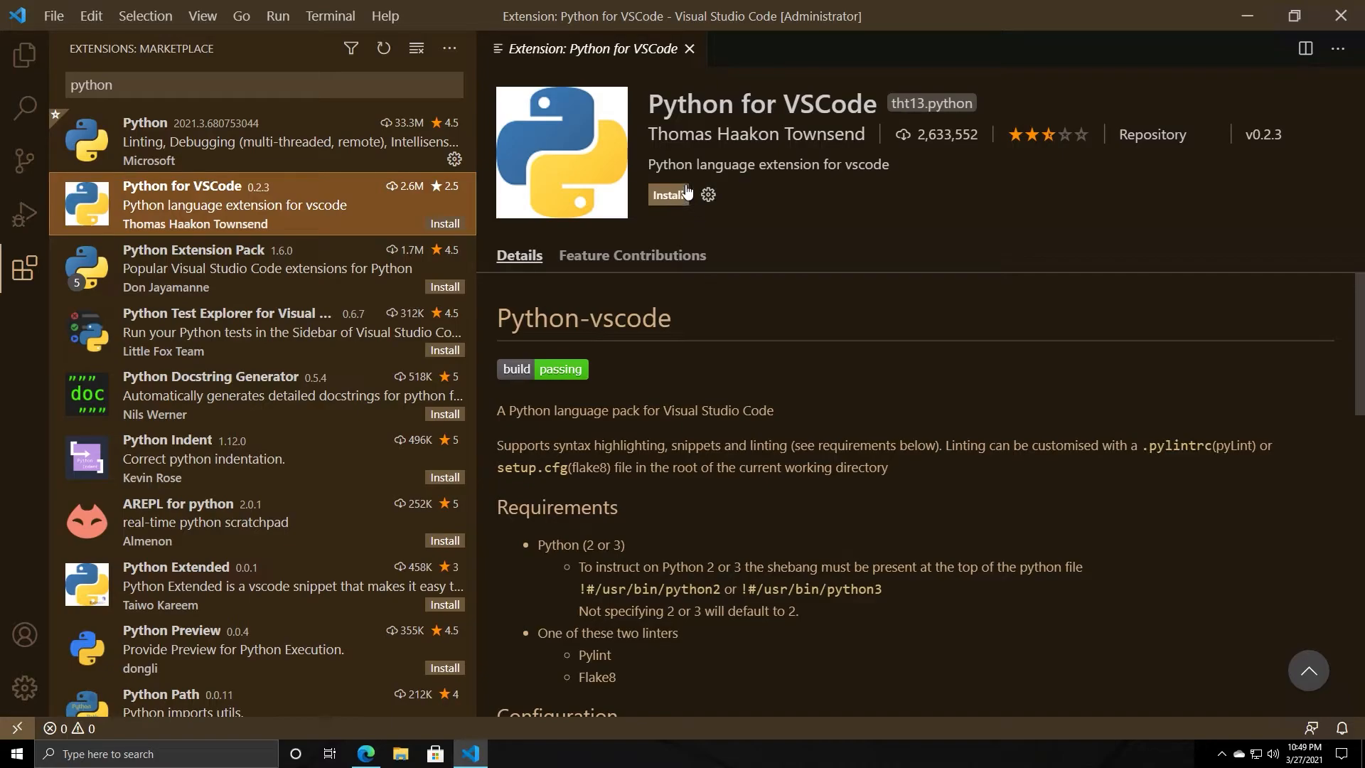
pyautogui.click(262, 141)
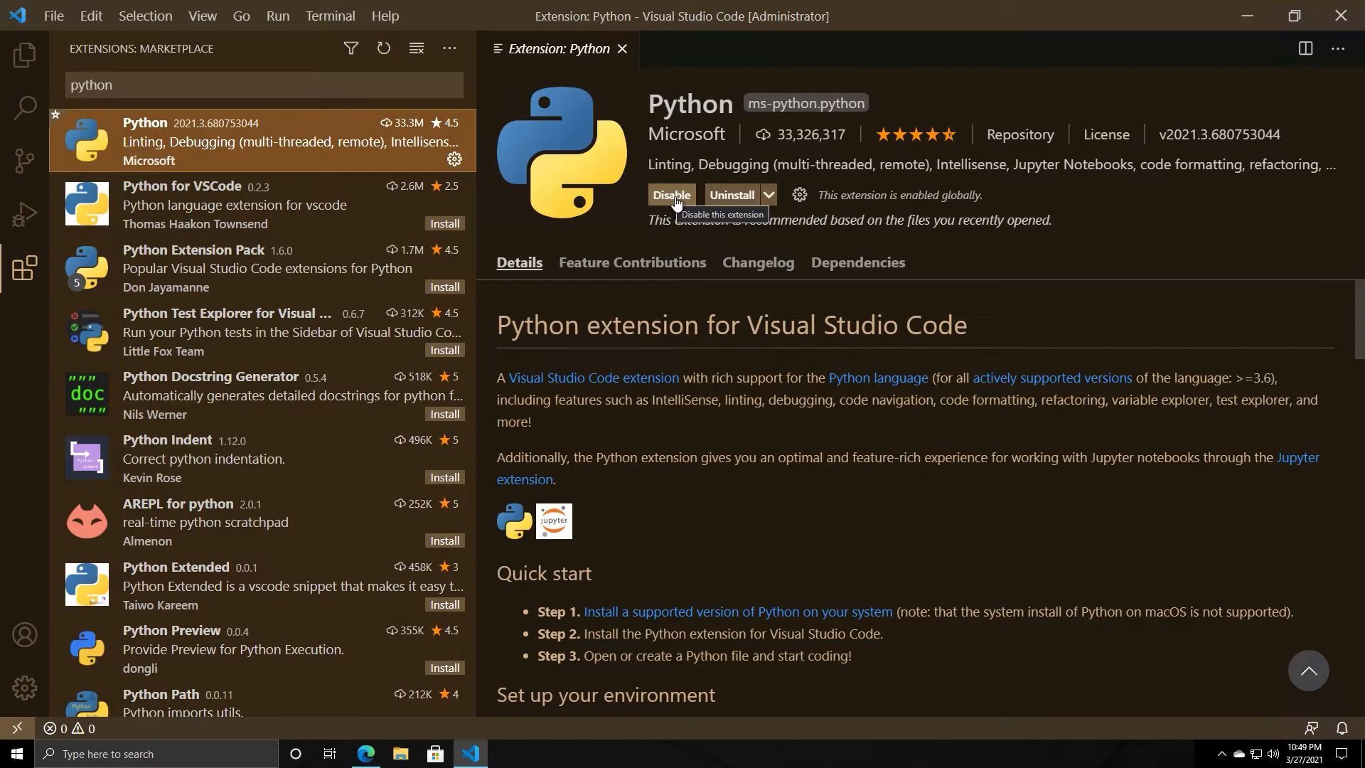
pyautogui.moveTo(754, 206)
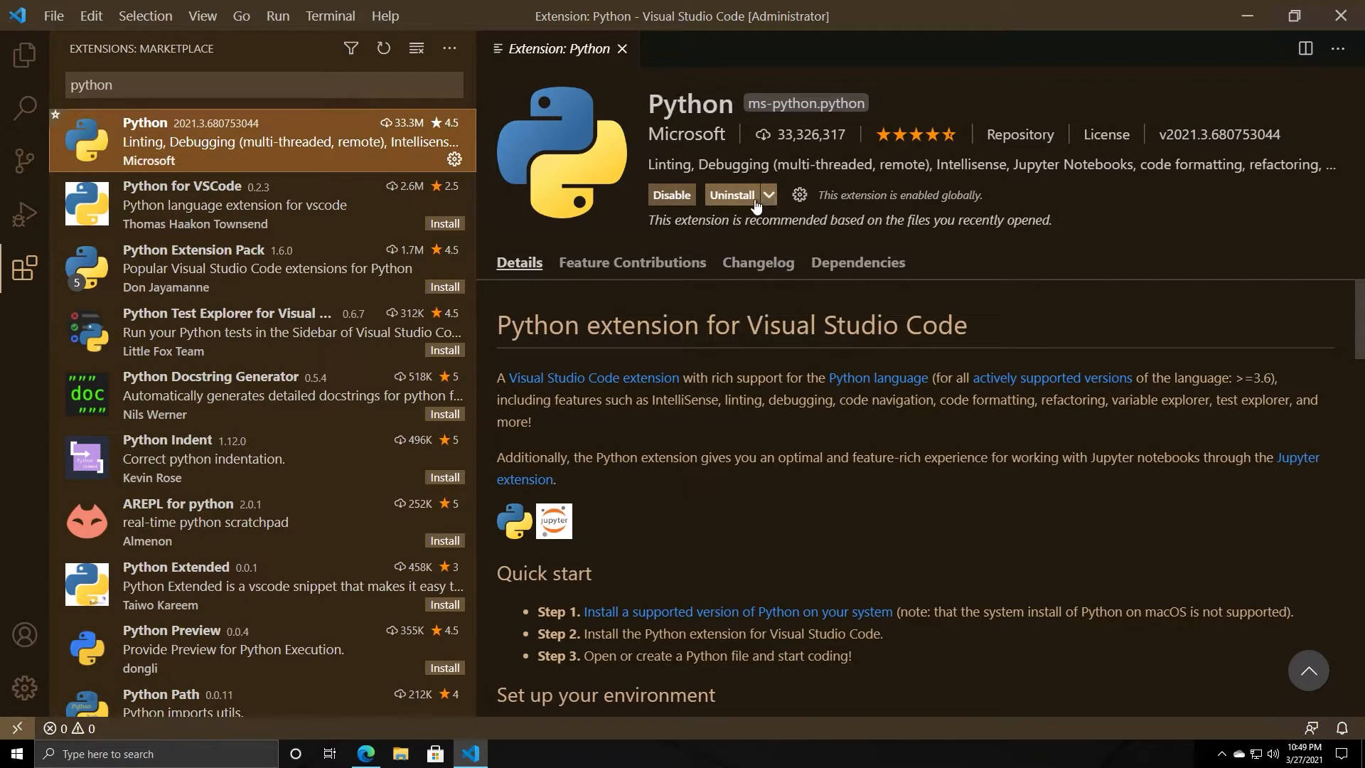
pyautogui.moveTo(572, 153)
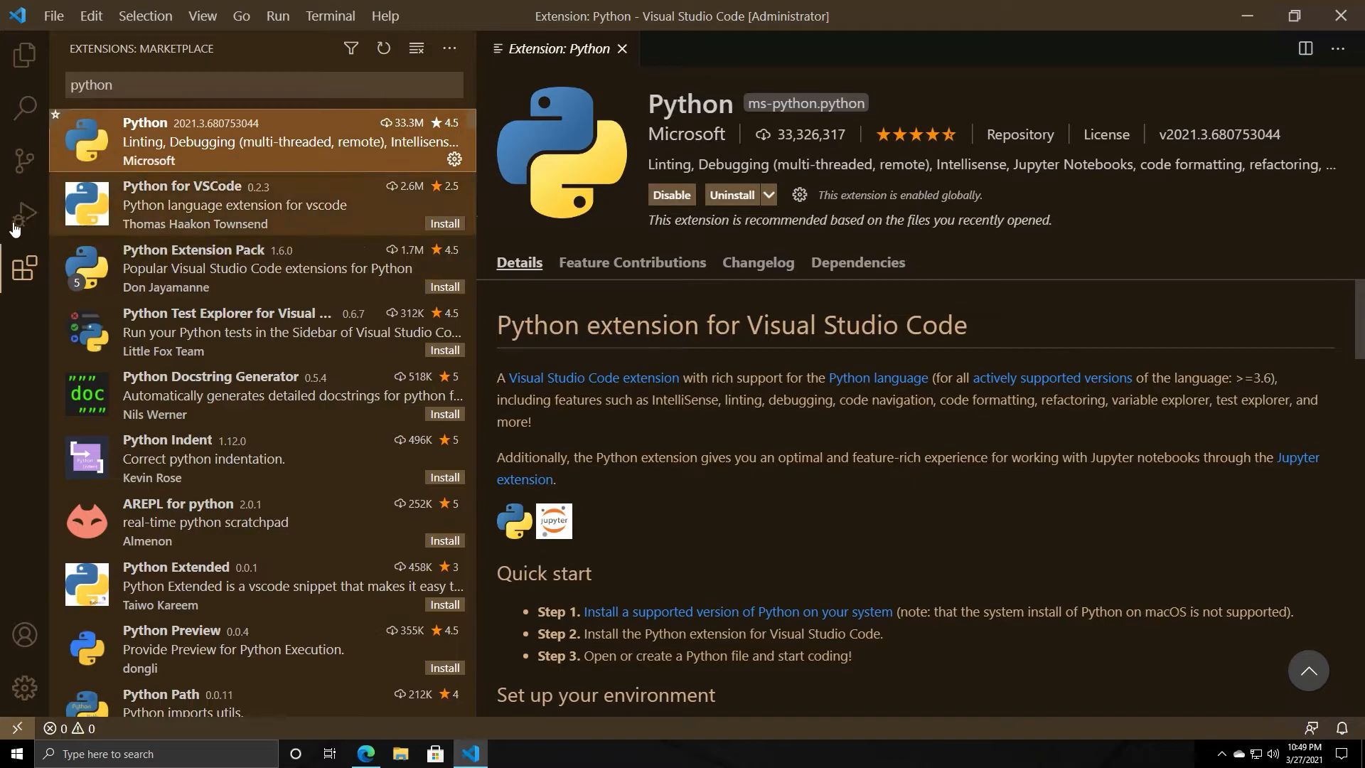
pyautogui.click(262, 84)
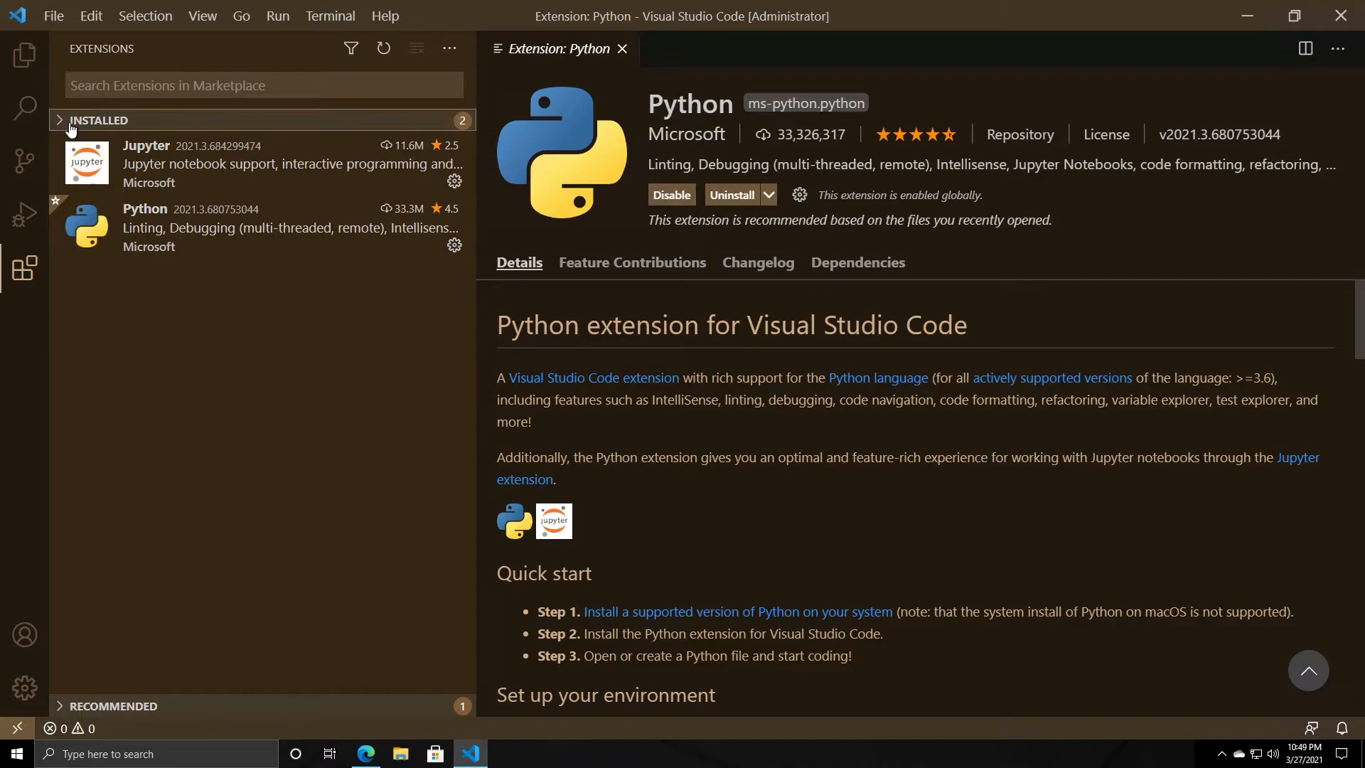
# - Collapse the installed extensions list and switch to the Run and Debug view
pyautogui.click(98, 119)
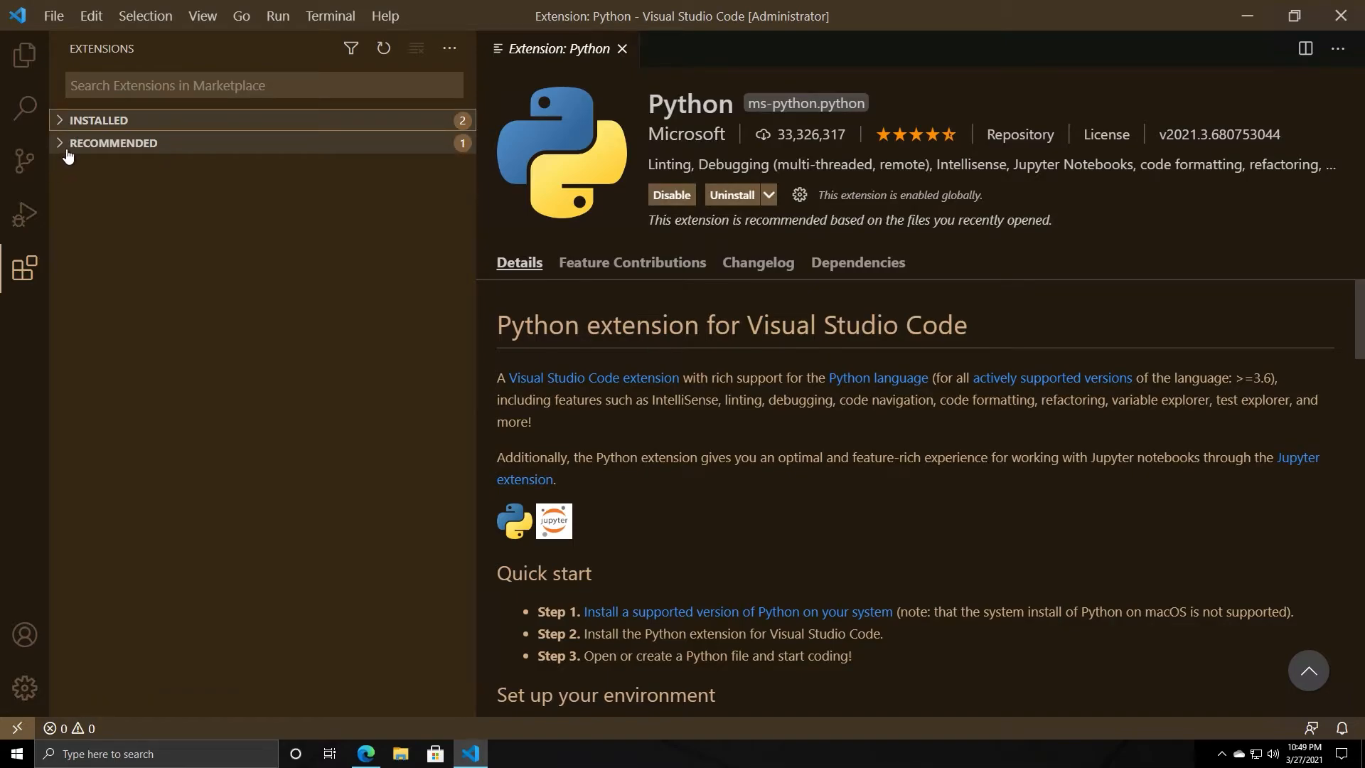
pyautogui.moveTo(24, 161)
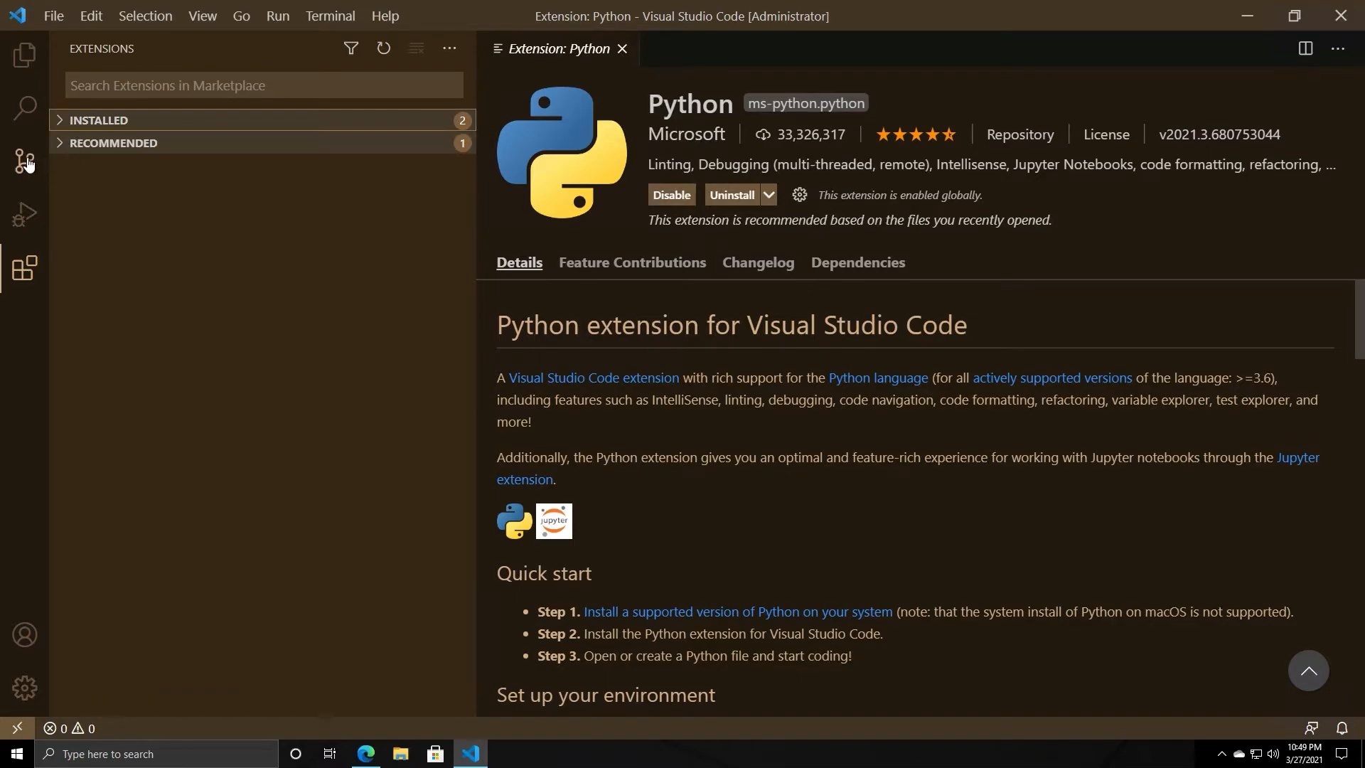
pyautogui.moveTo(24, 213)
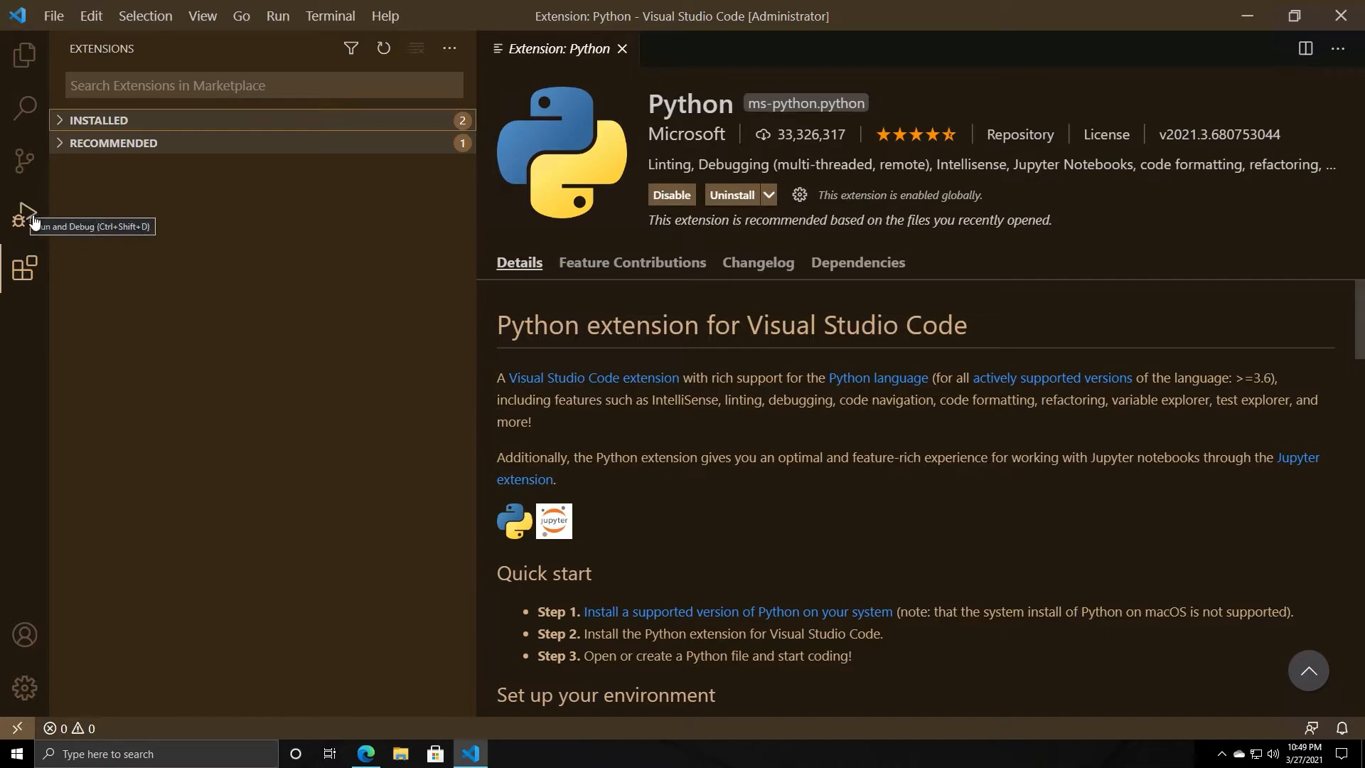
pyautogui.click(25, 212)
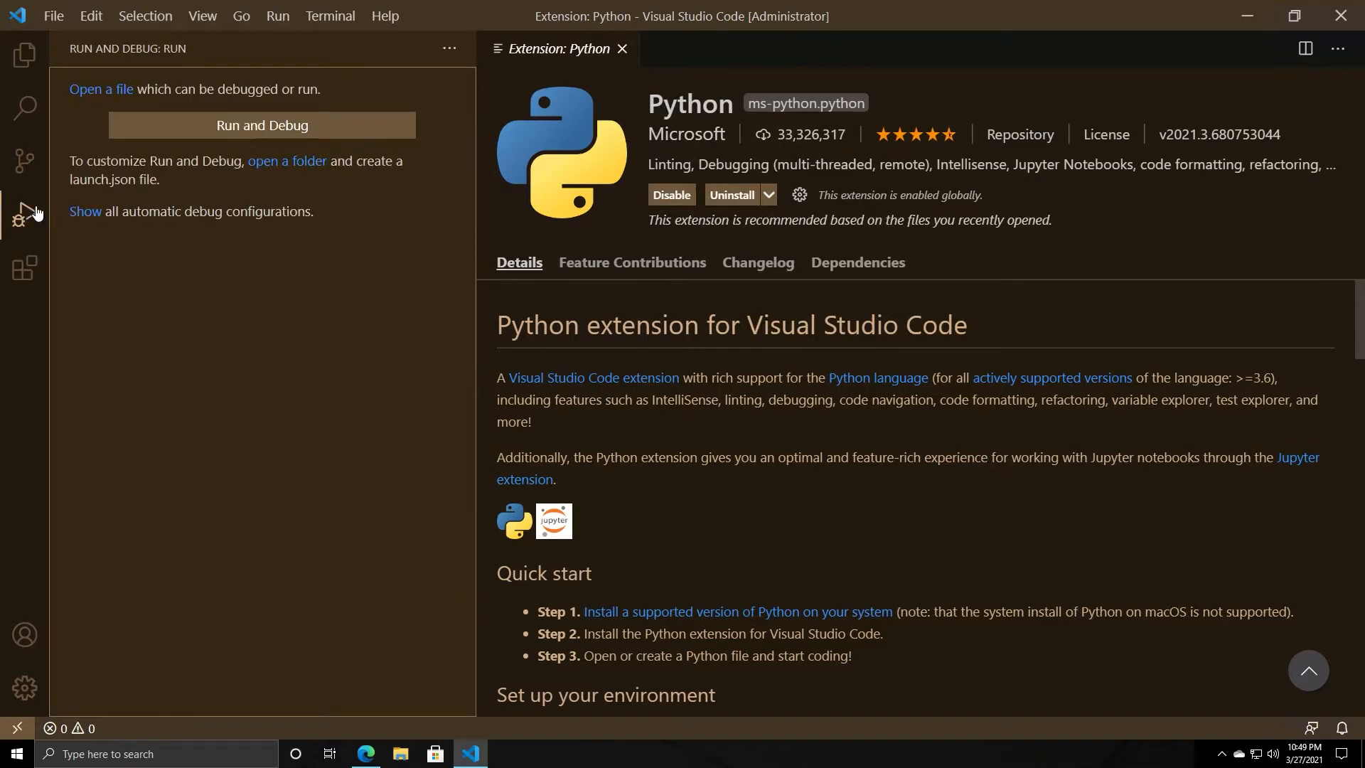
pyautogui.moveTo(487, 111)
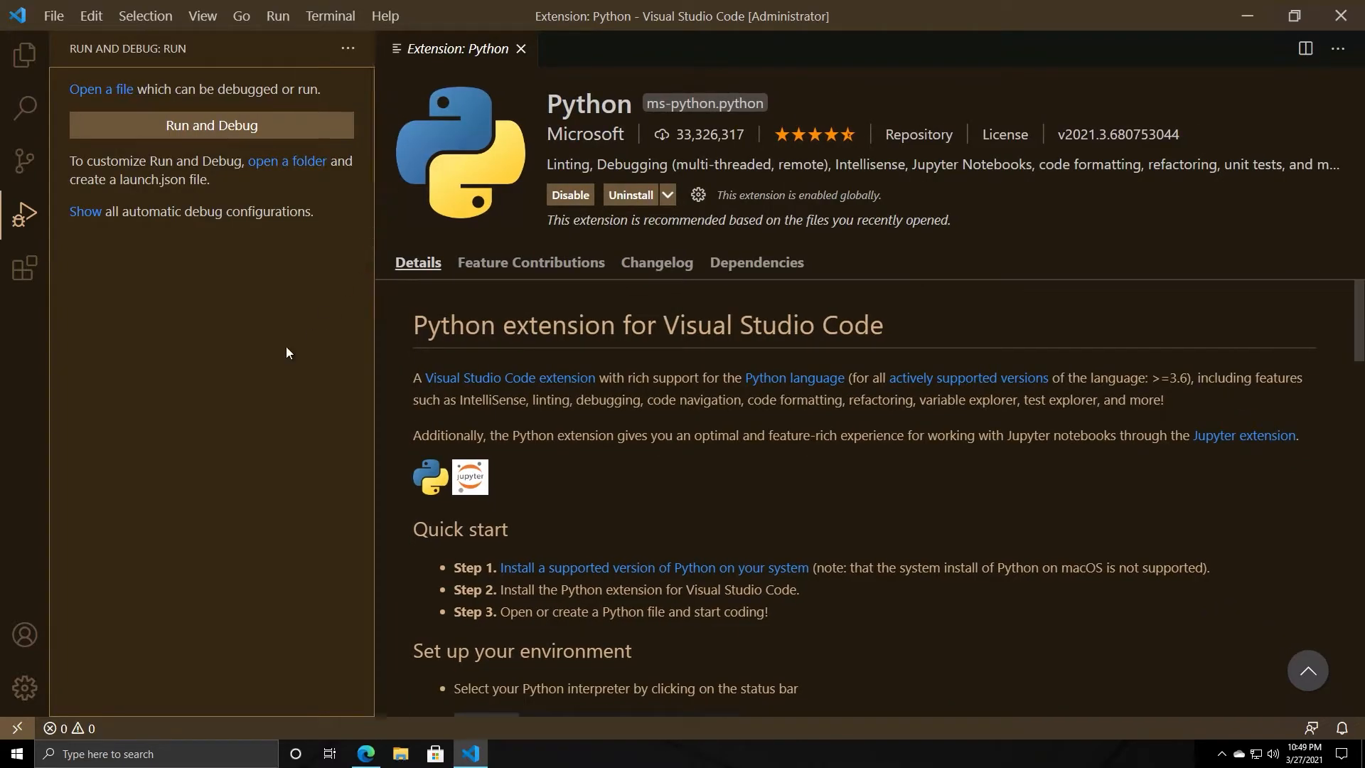
pyautogui.moveTo(278, 347)
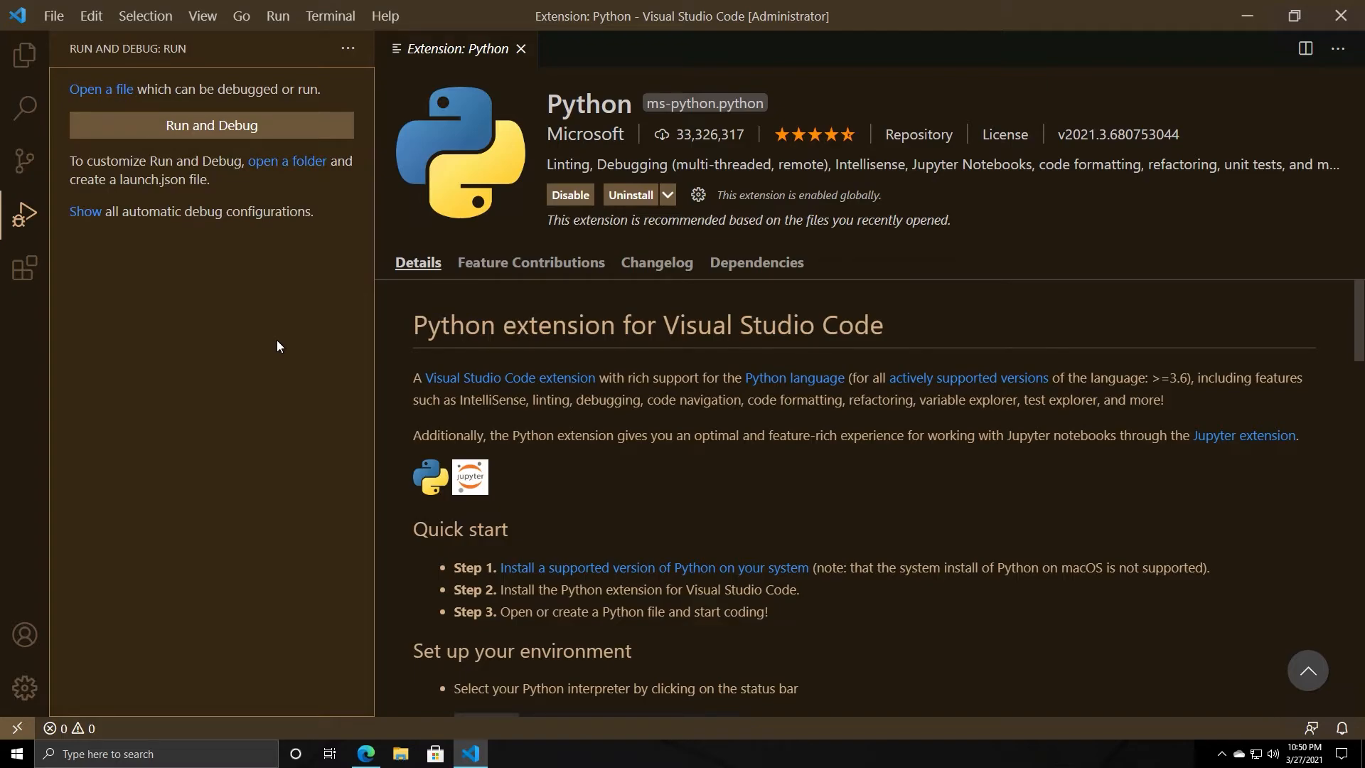
pyautogui.moveTo(240, 351)
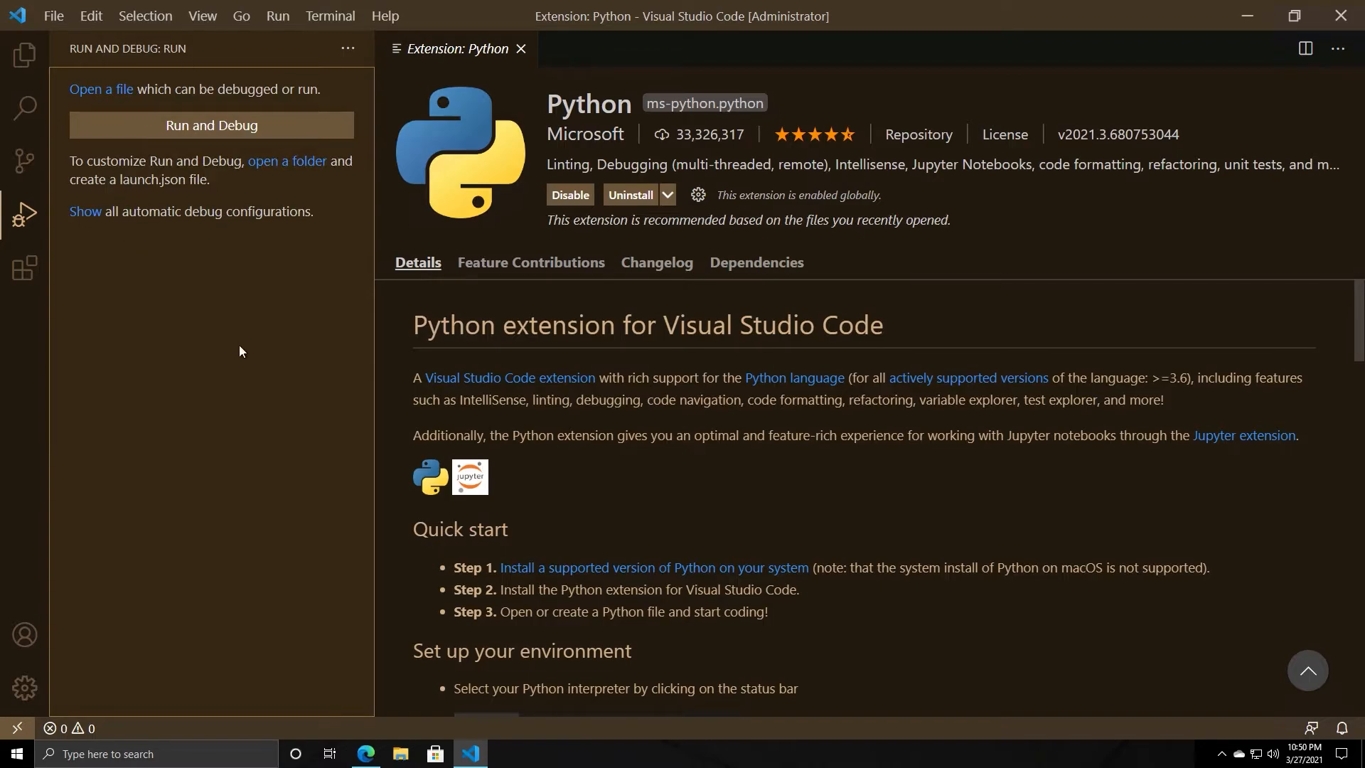
# - Switch to the Source Control view, which reports no valid git installation
pyautogui.click(26, 161)
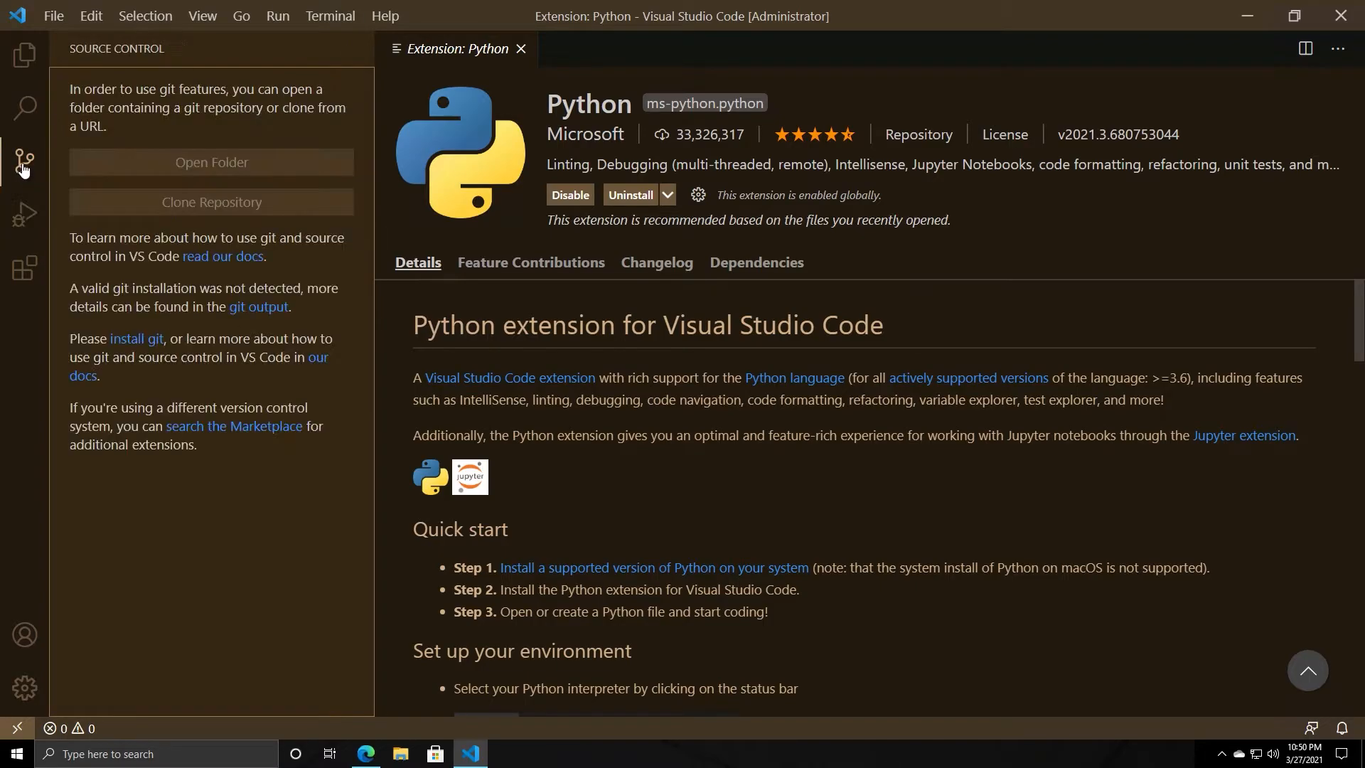
pyautogui.moveTo(51, 167)
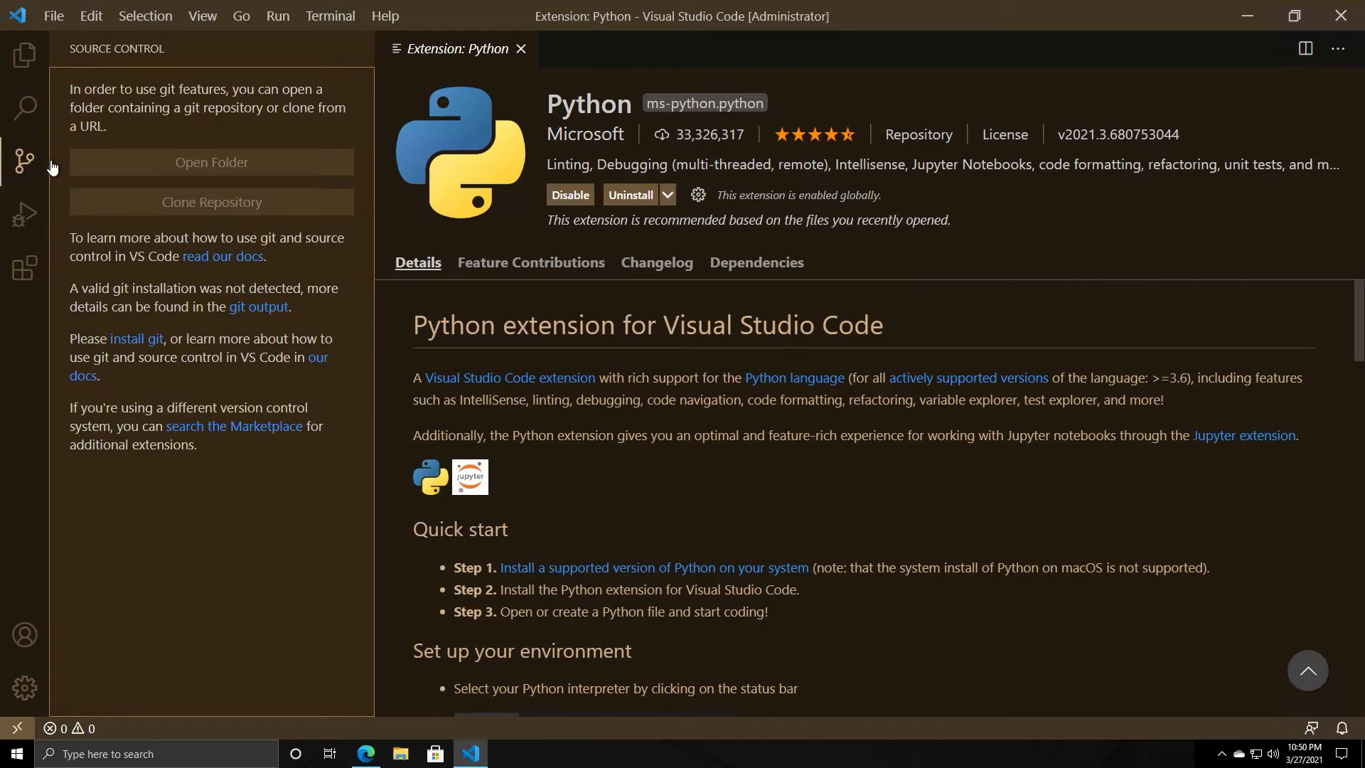
pyautogui.moveTo(208, 181)
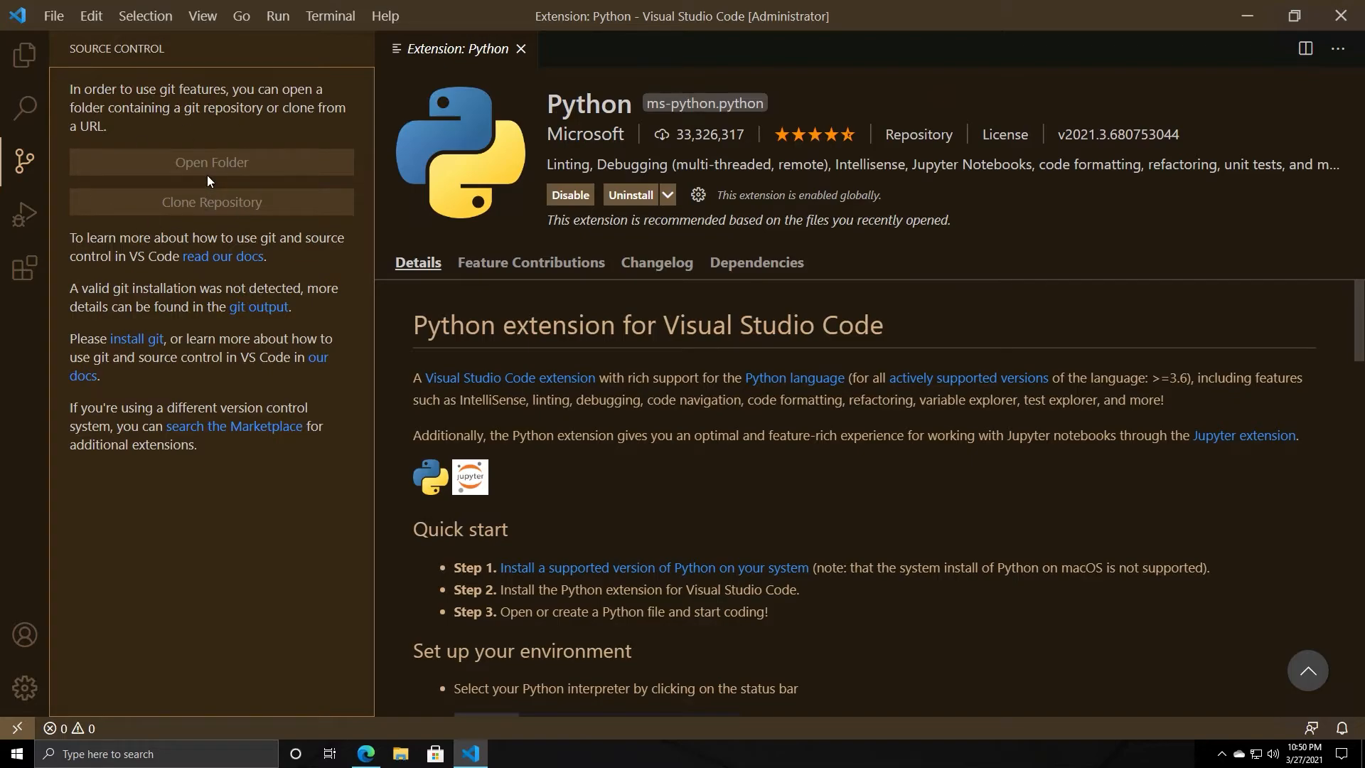
pyautogui.moveTo(233, 471)
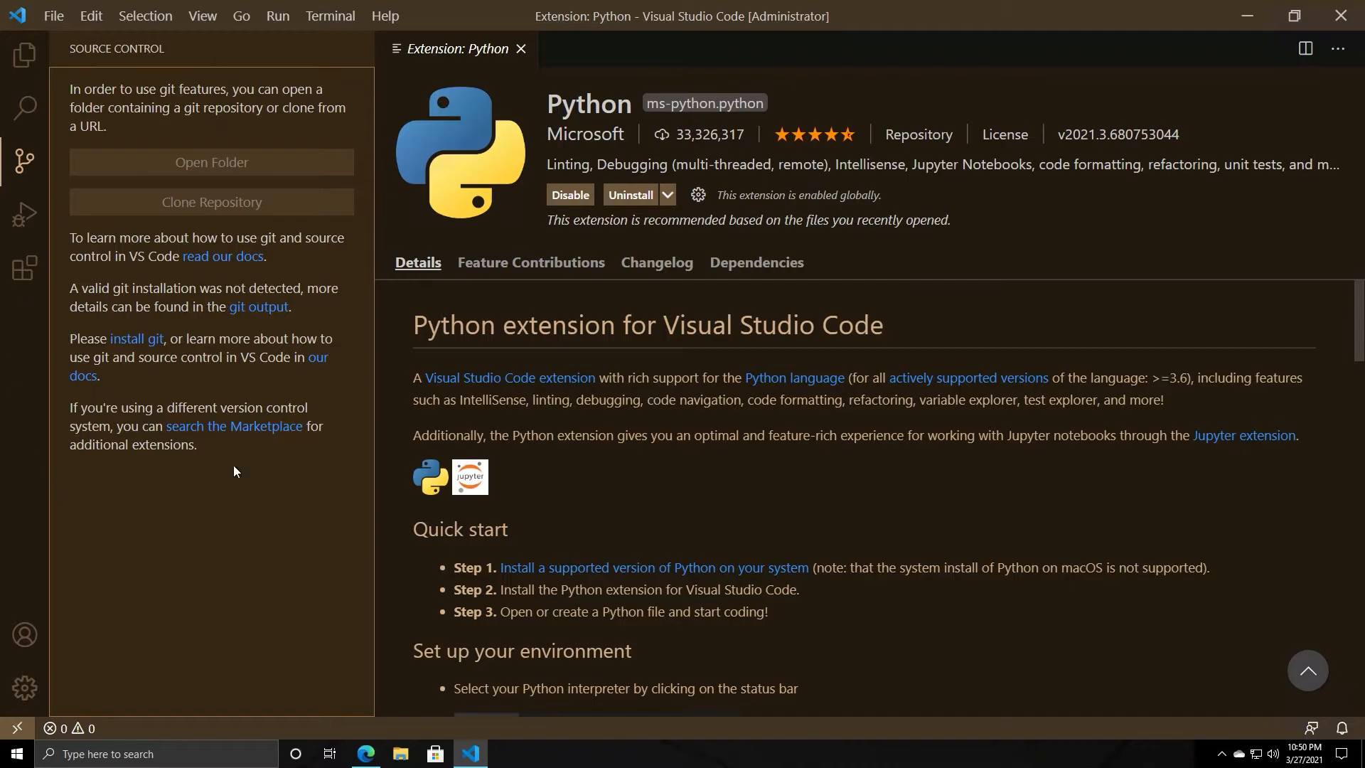
pyautogui.moveTo(265, 235)
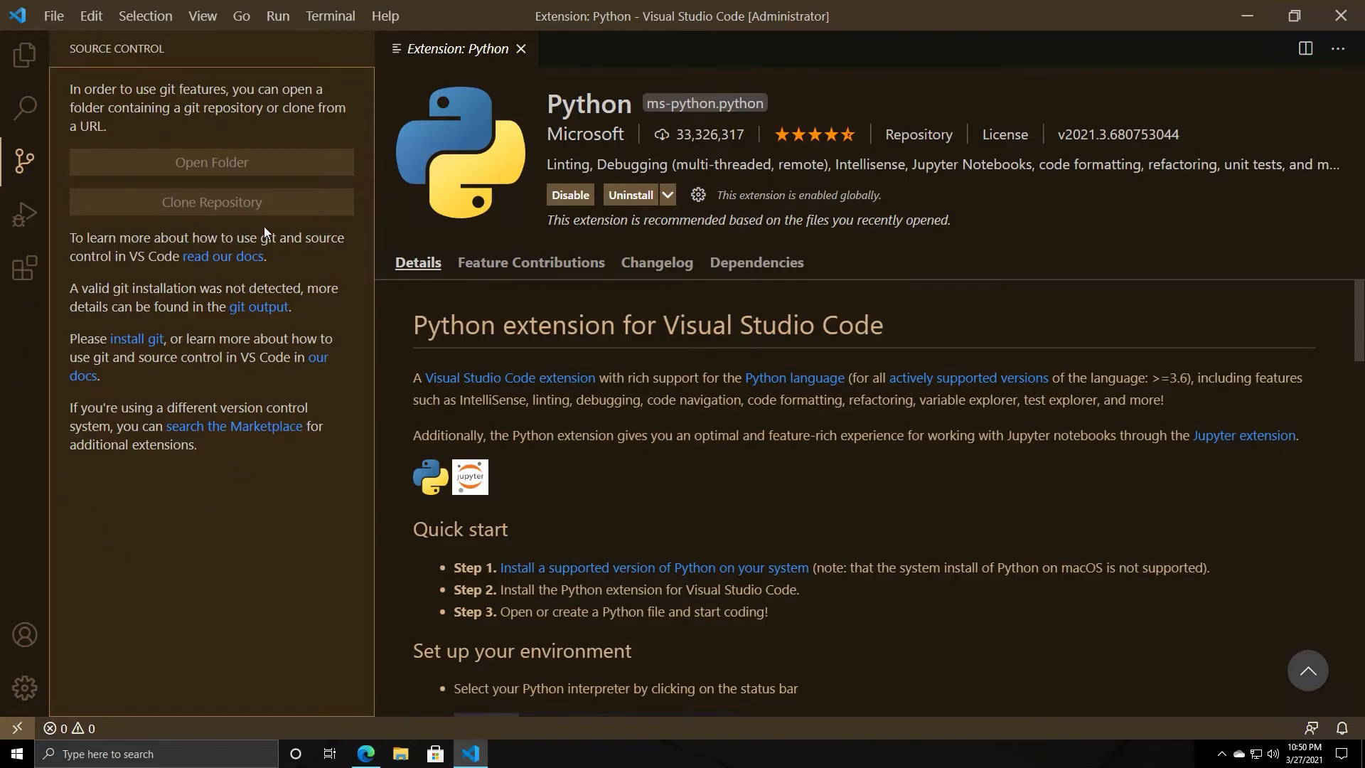
pyautogui.moveTo(274, 178)
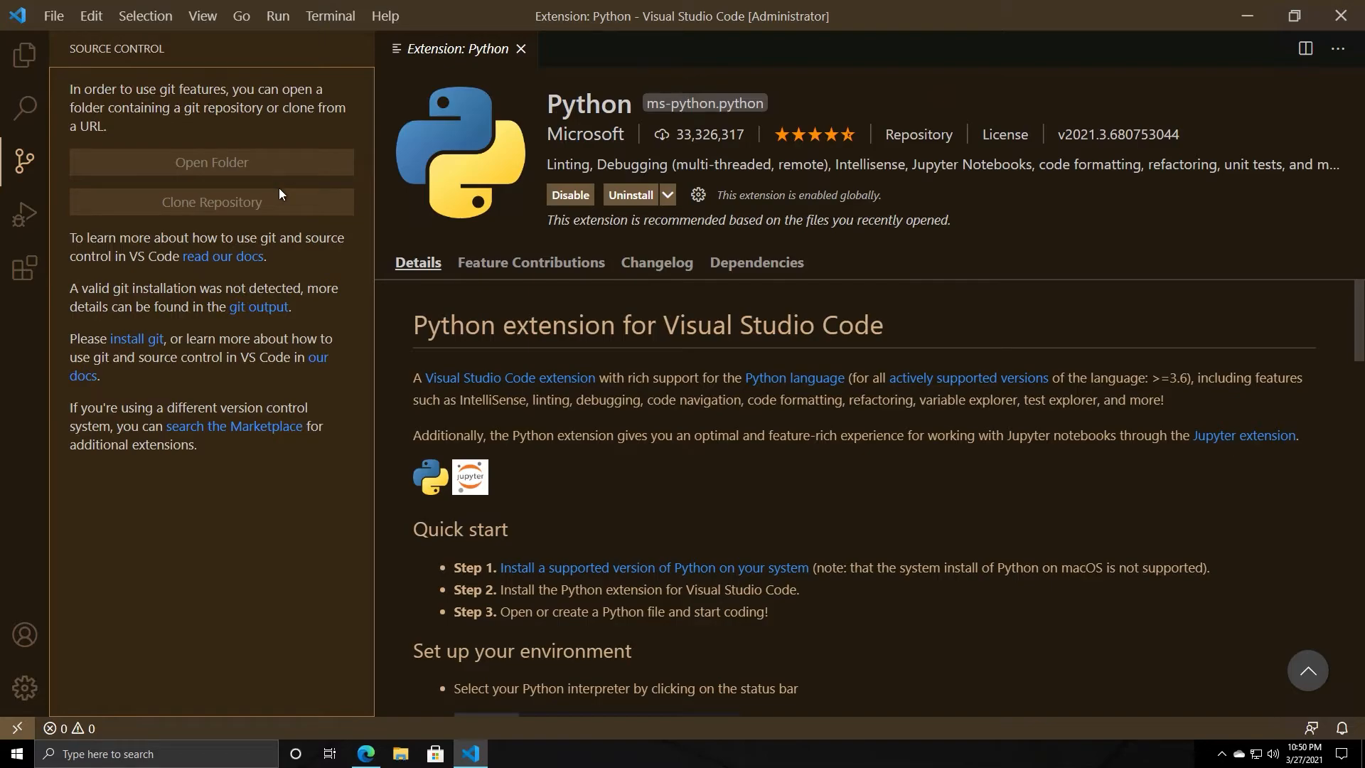
pyautogui.moveTo(307, 255)
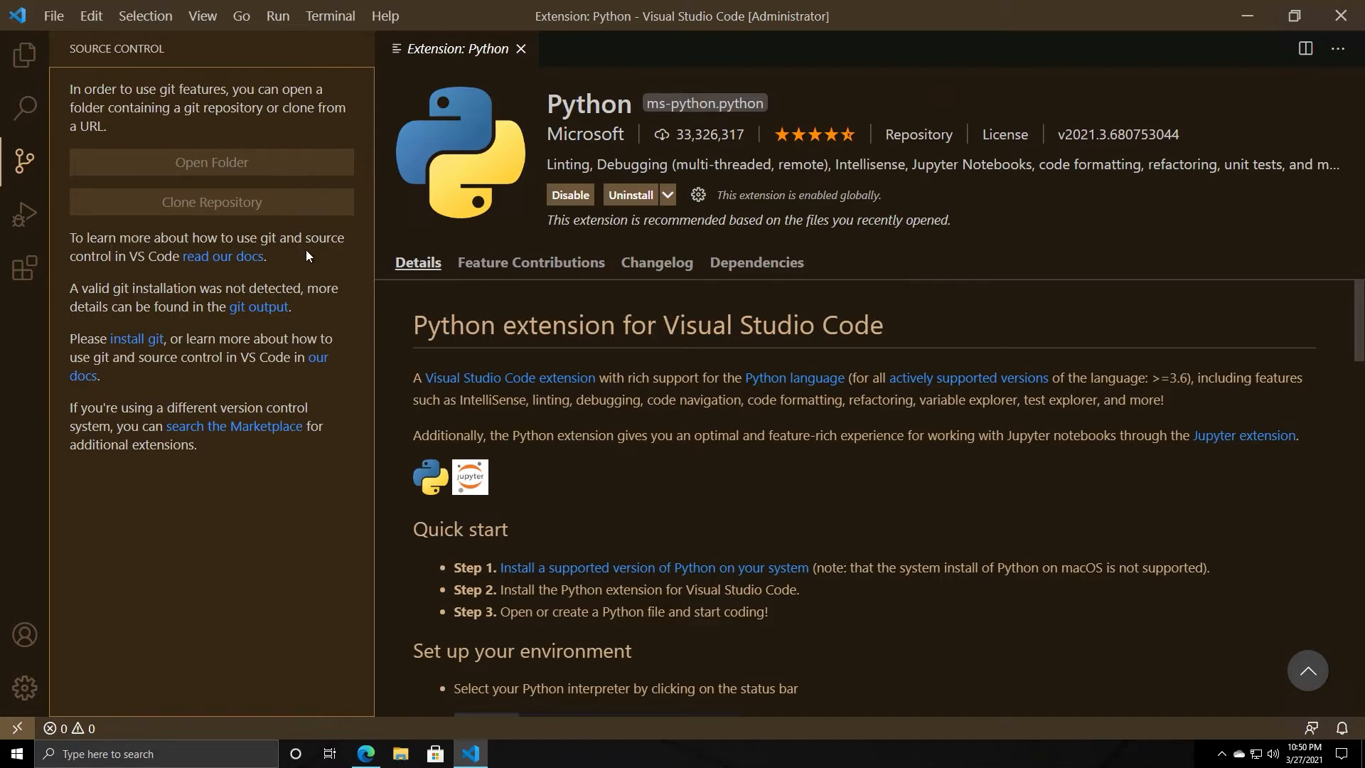
pyautogui.moveTo(343, 315)
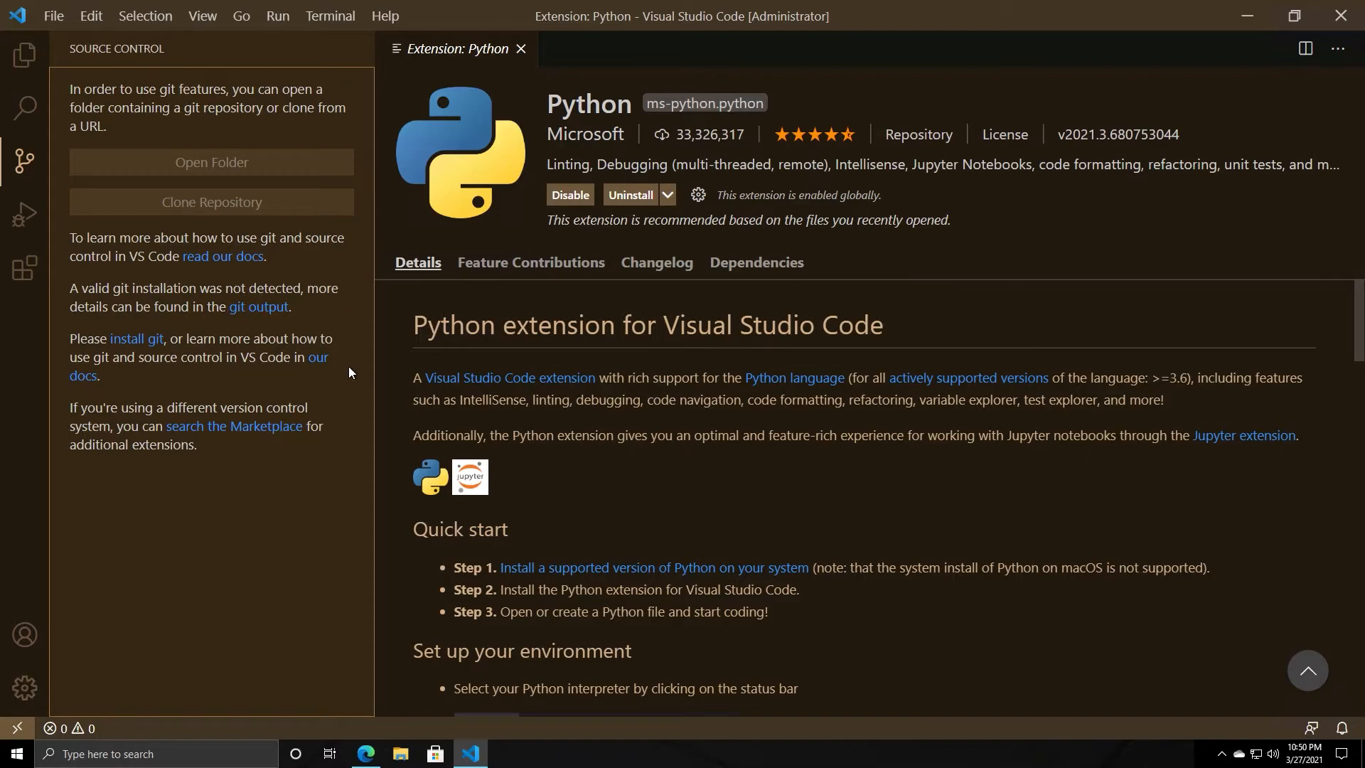
pyautogui.moveTo(239, 202)
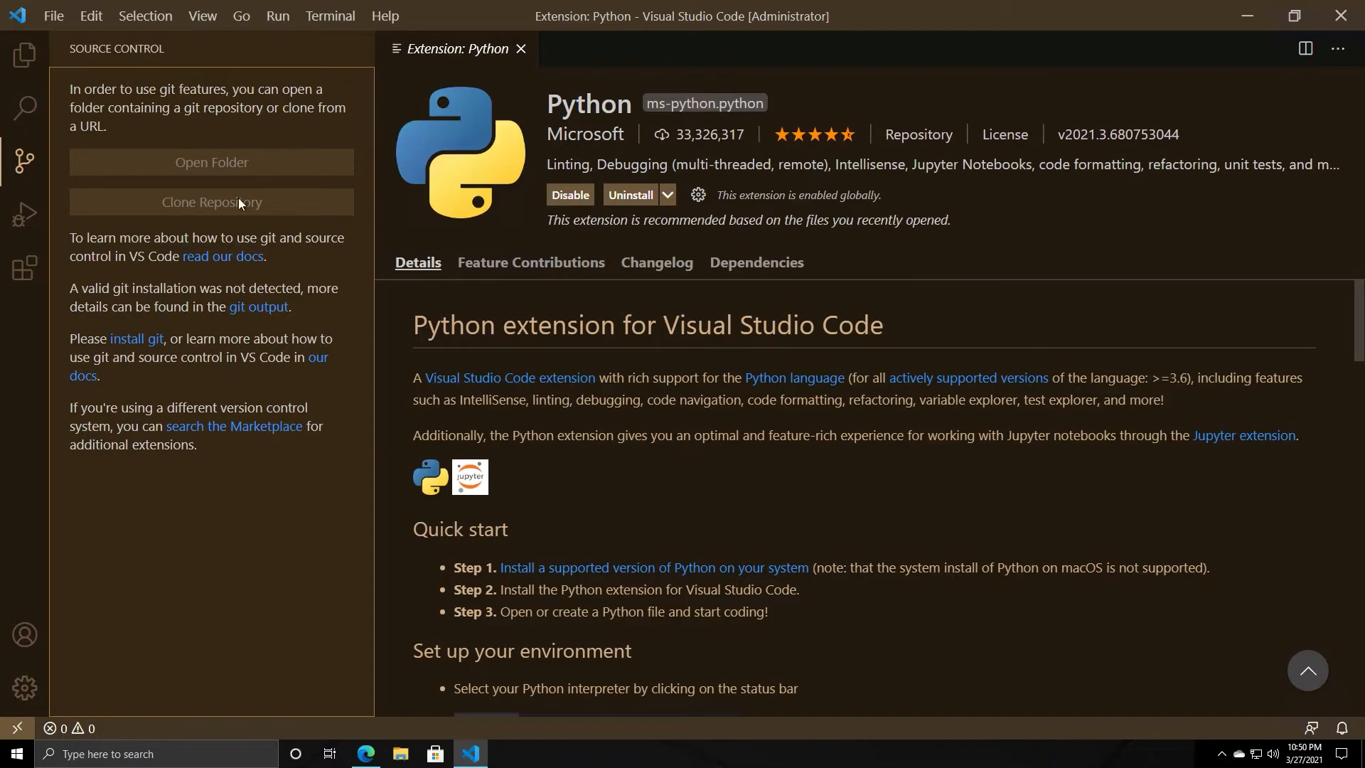
pyautogui.click(24, 108)
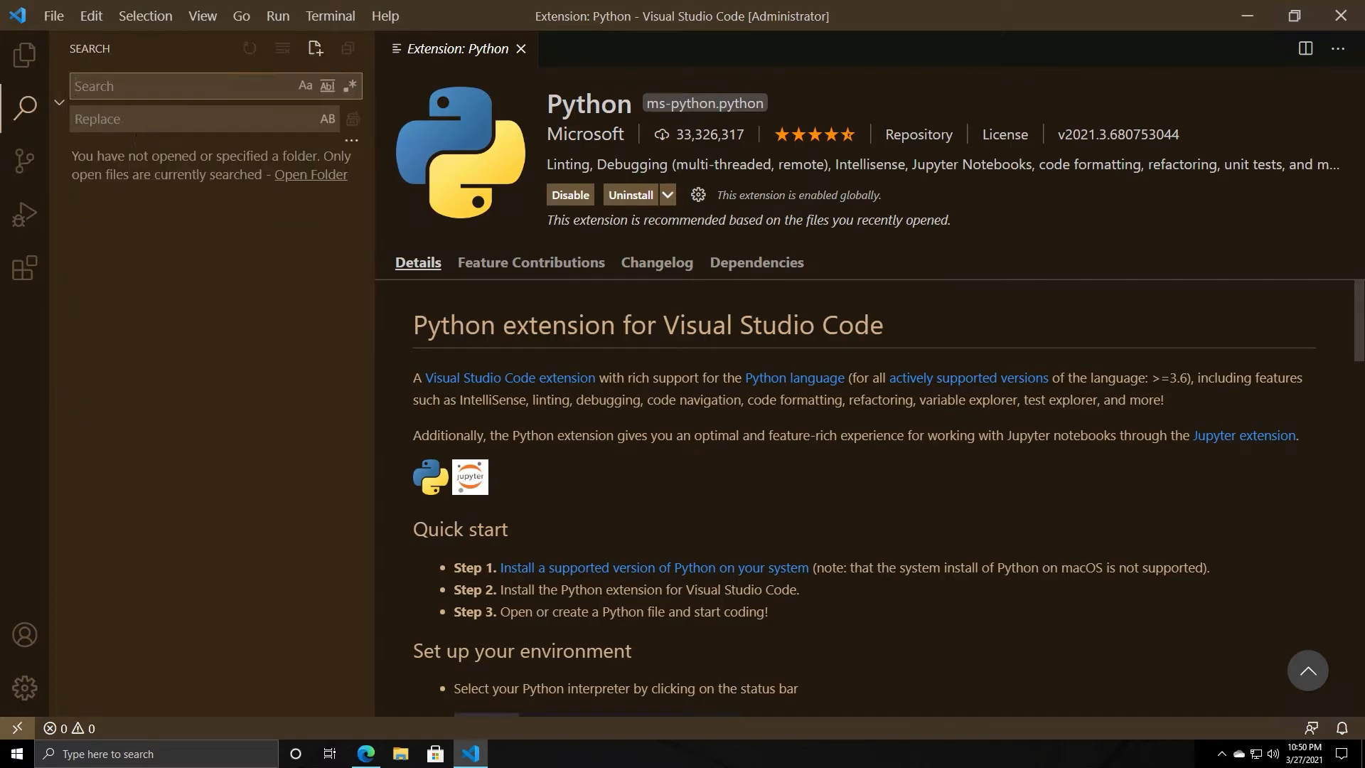
pyautogui.moveTo(212, 165)
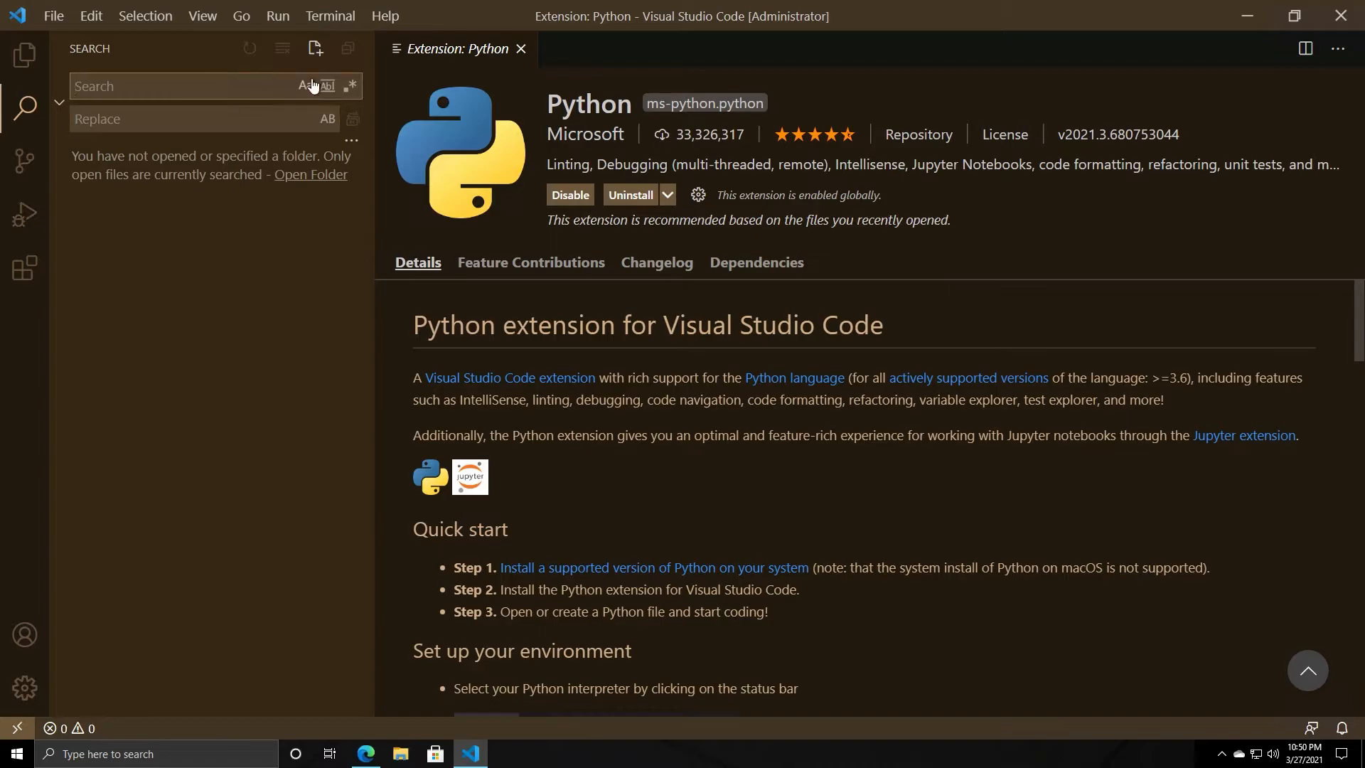
pyautogui.moveTo(304, 85)
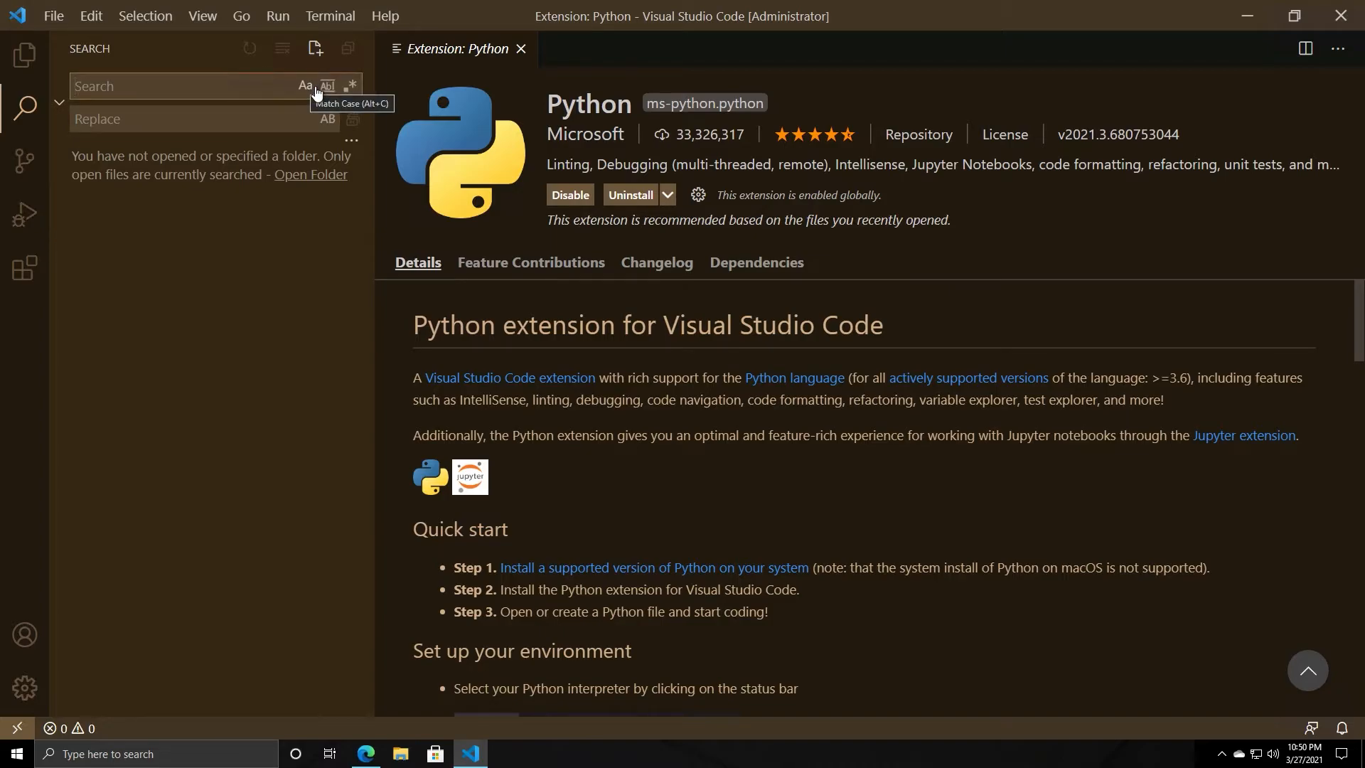
pyautogui.moveTo(327, 85)
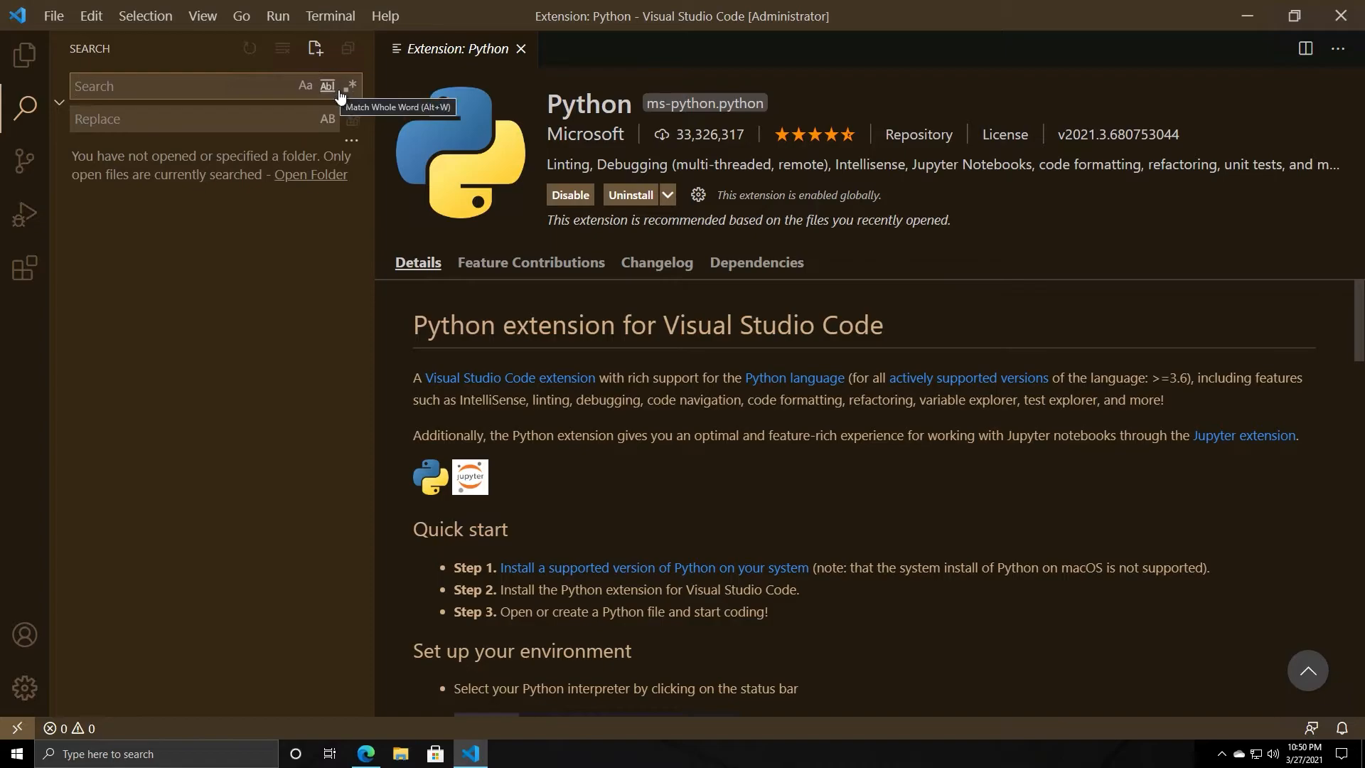
pyautogui.moveTo(353, 85)
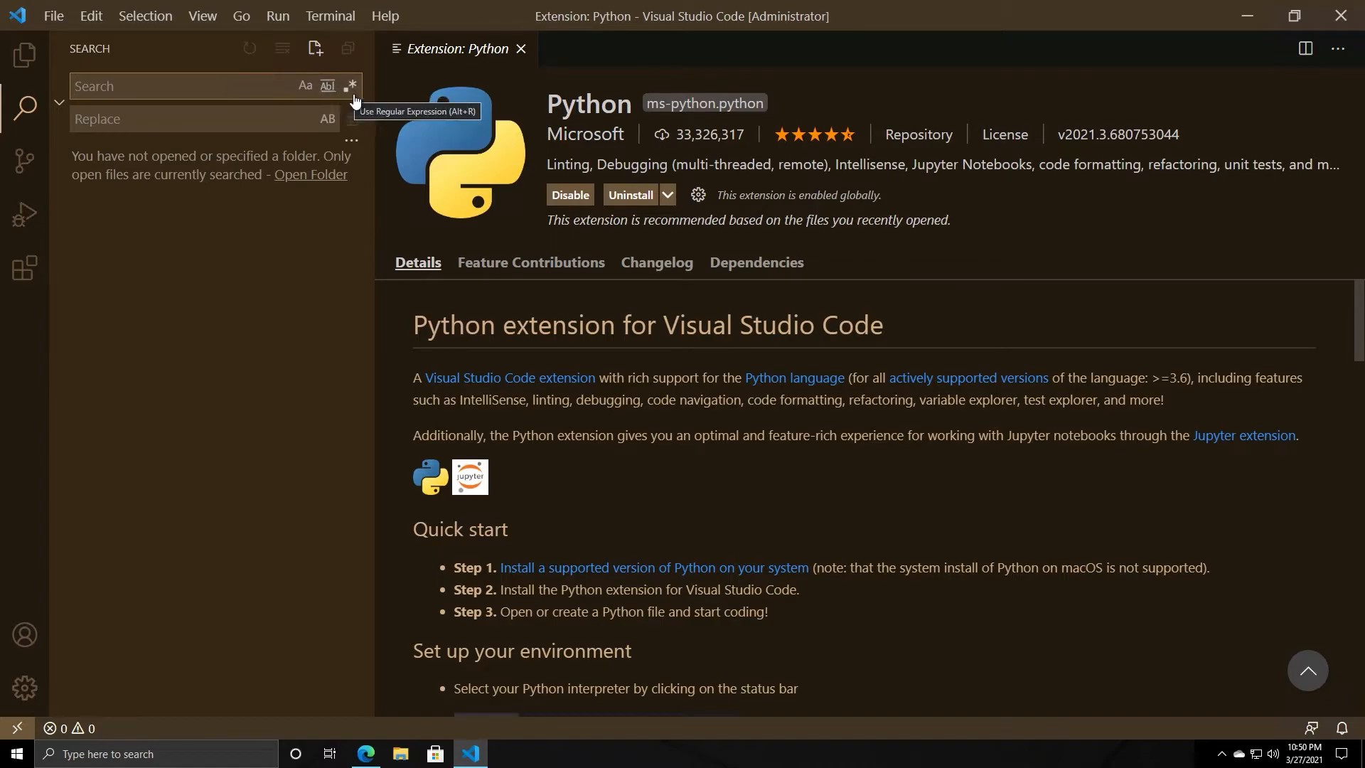
pyautogui.moveTo(331, 66)
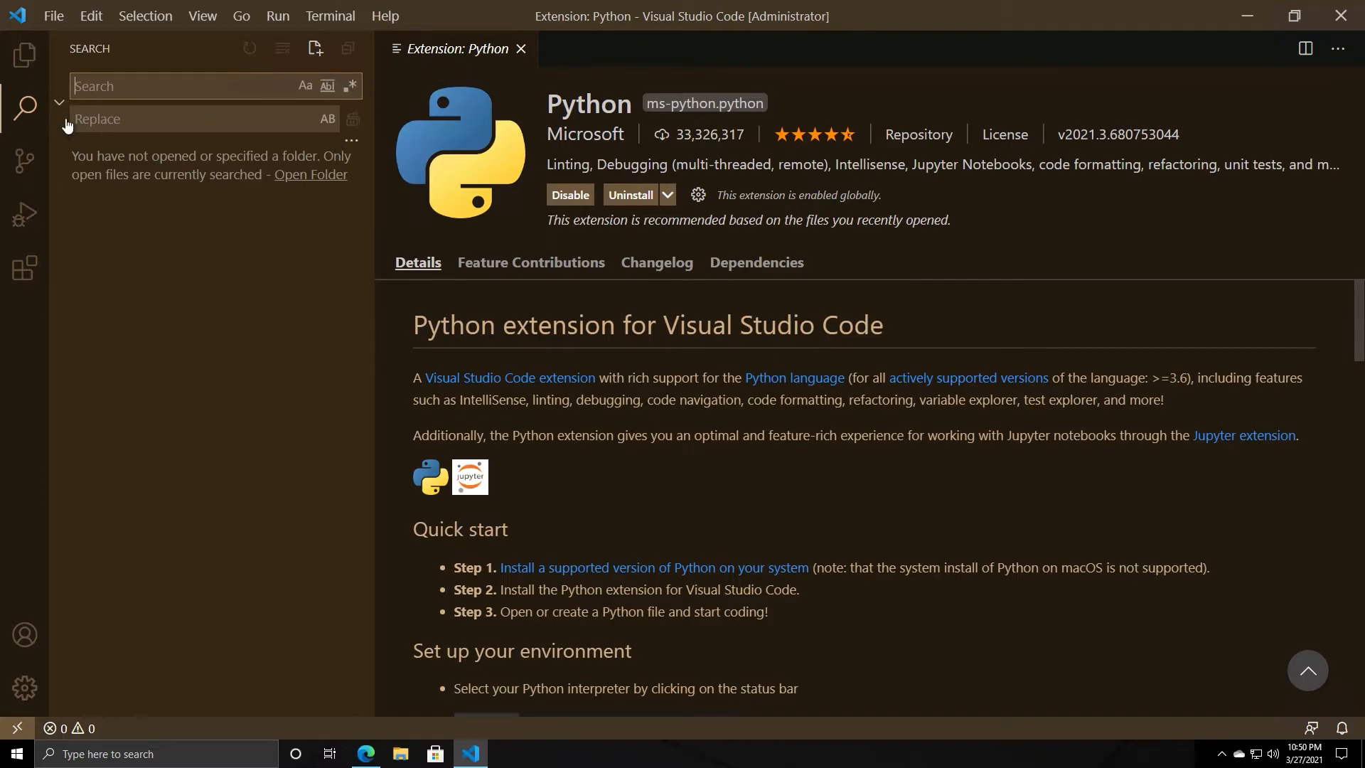
# - Hide the Replace field in Search and switch to the Explorer view showing no folder opened
pyautogui.click(59, 86)
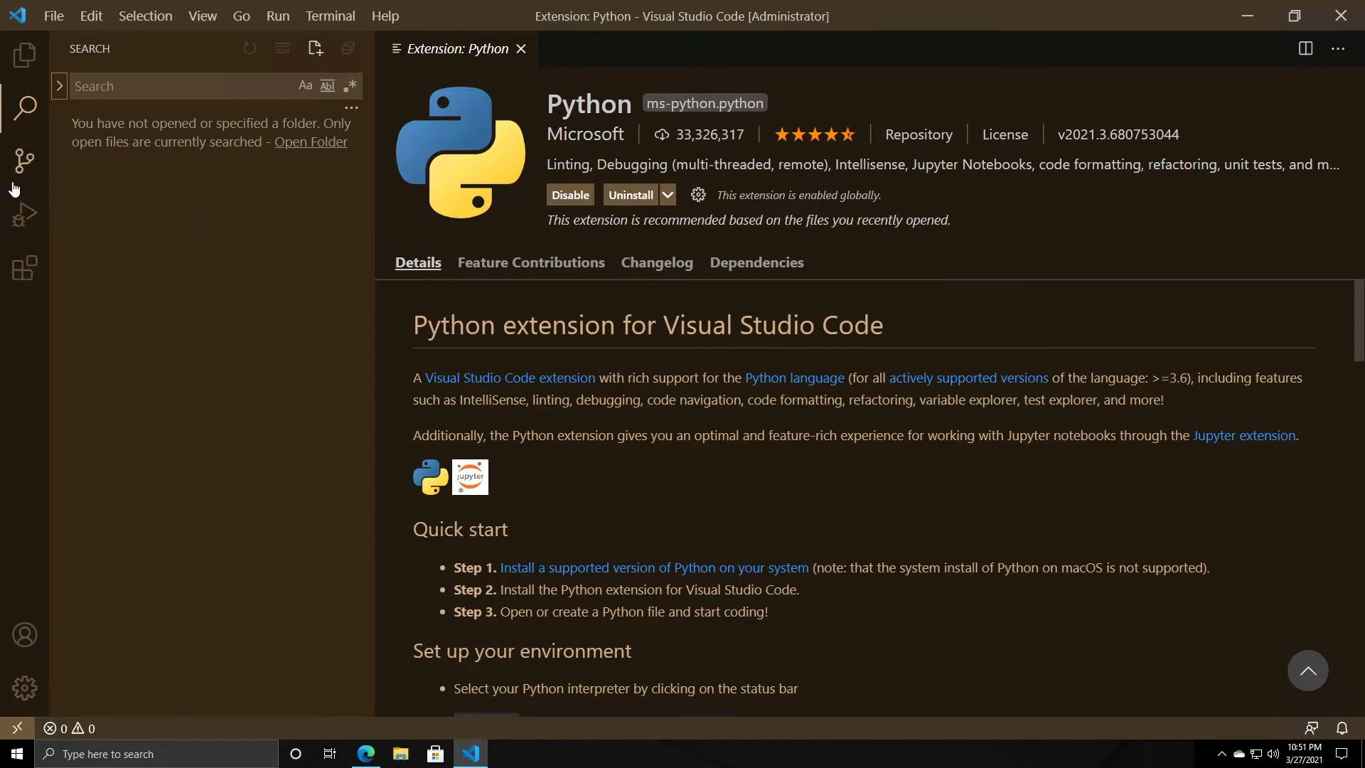
pyautogui.click(24, 54)
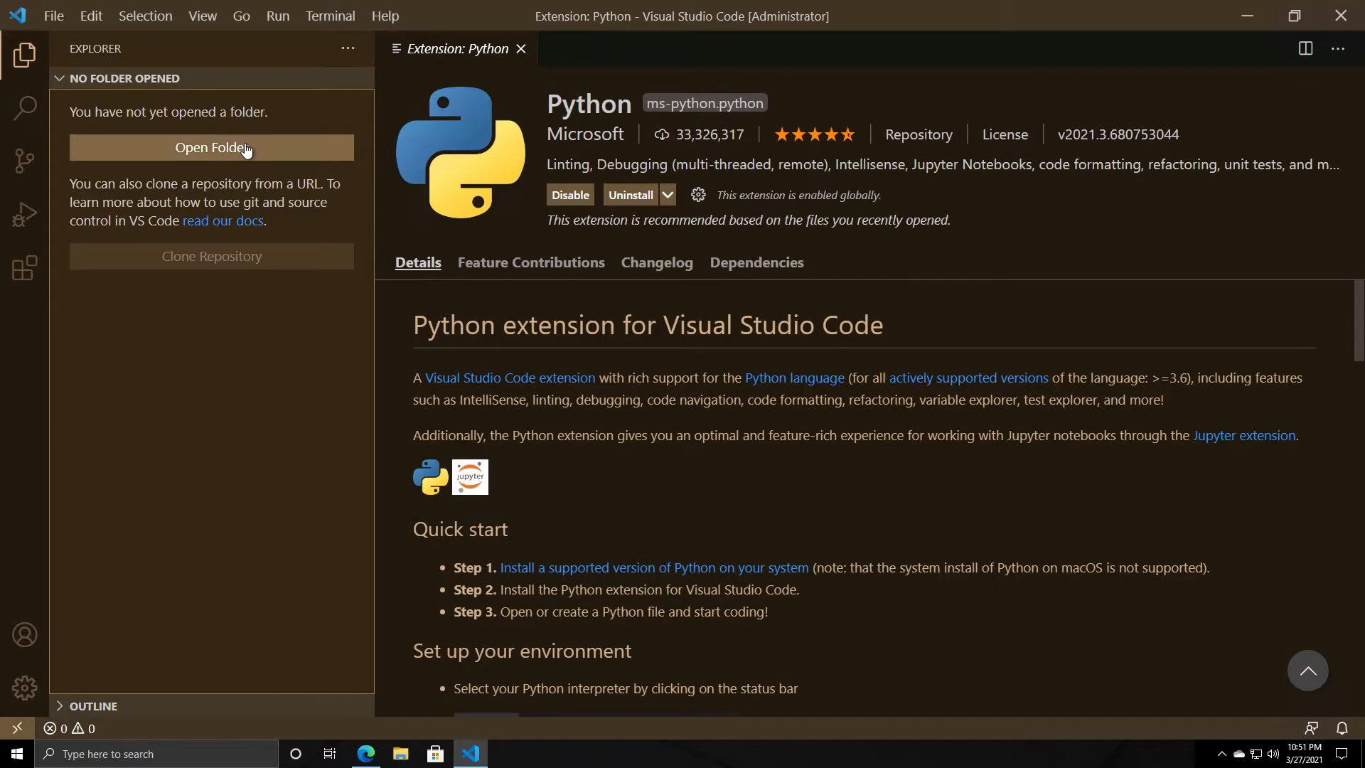
pyautogui.click(521, 48)
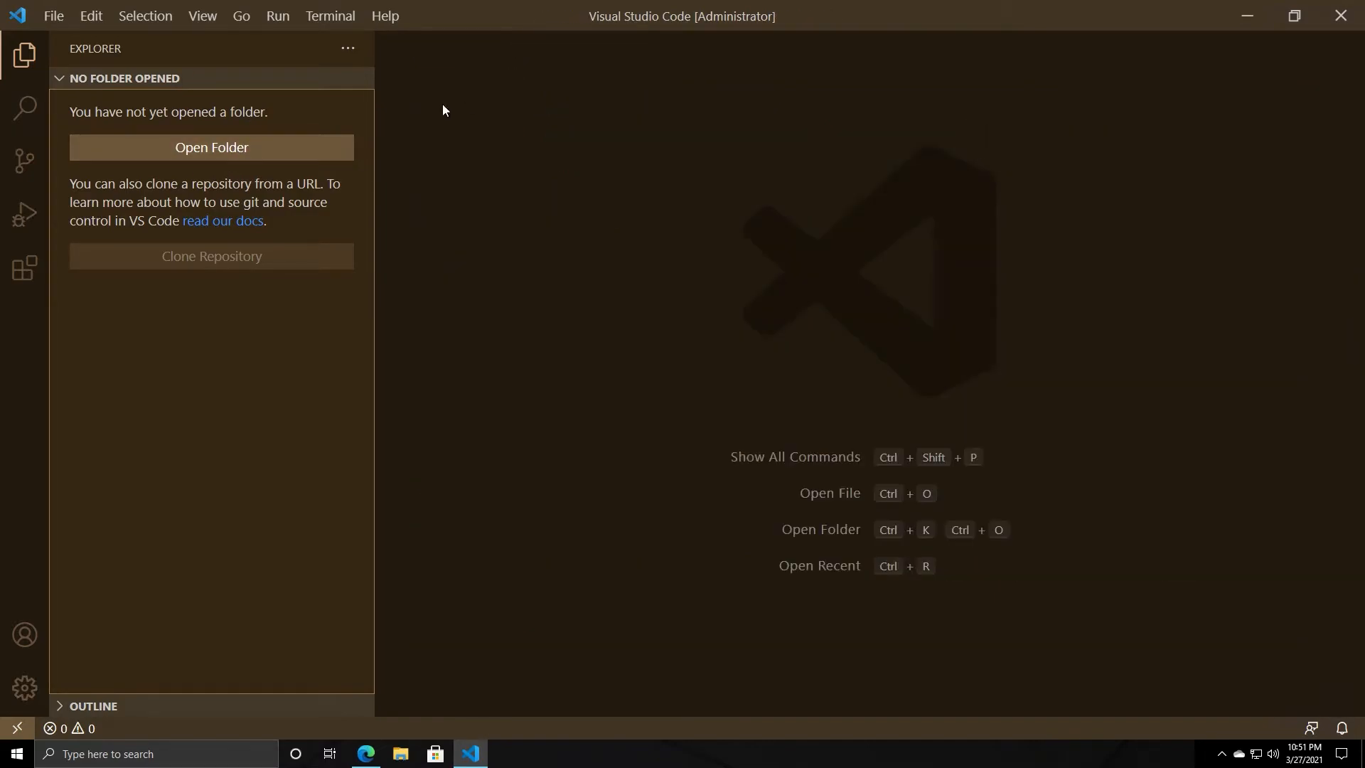
pyautogui.click(210, 146)
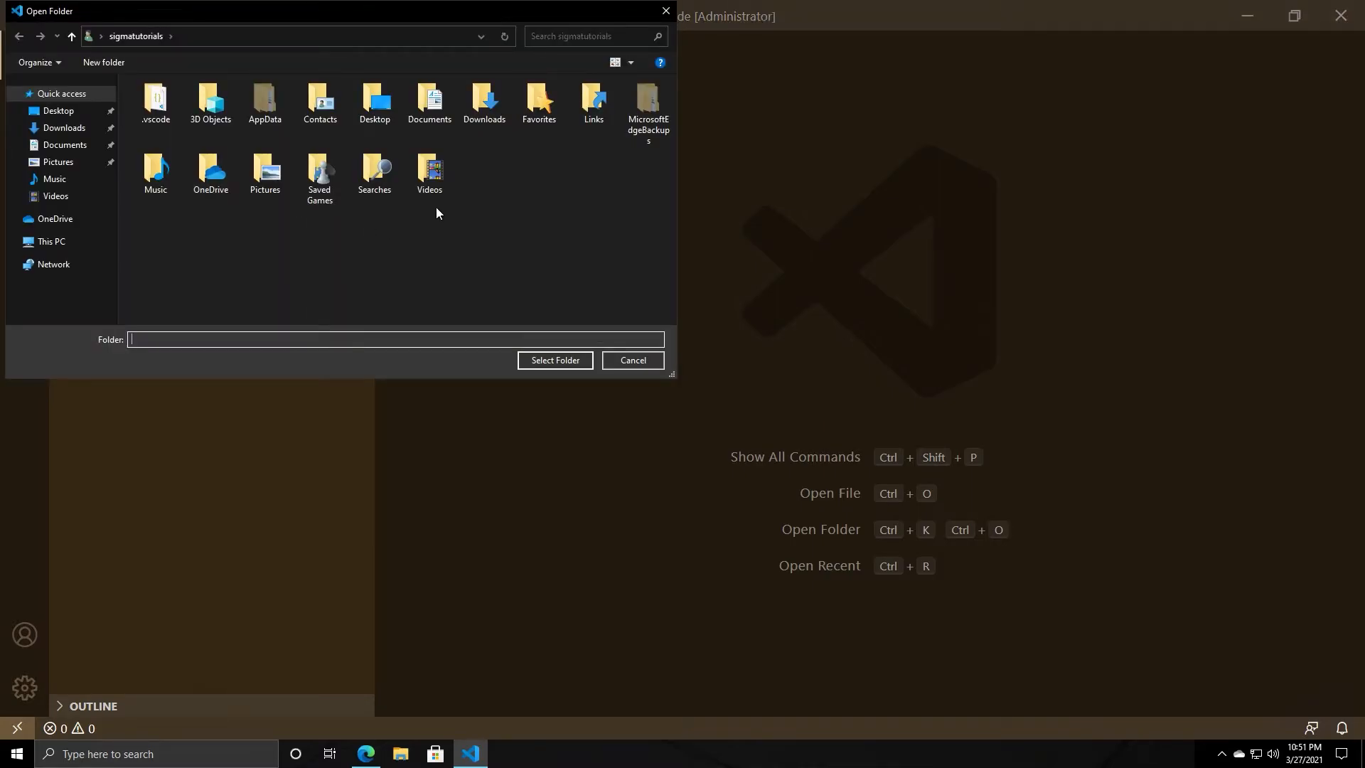
pyautogui.doubleClick(210, 174)
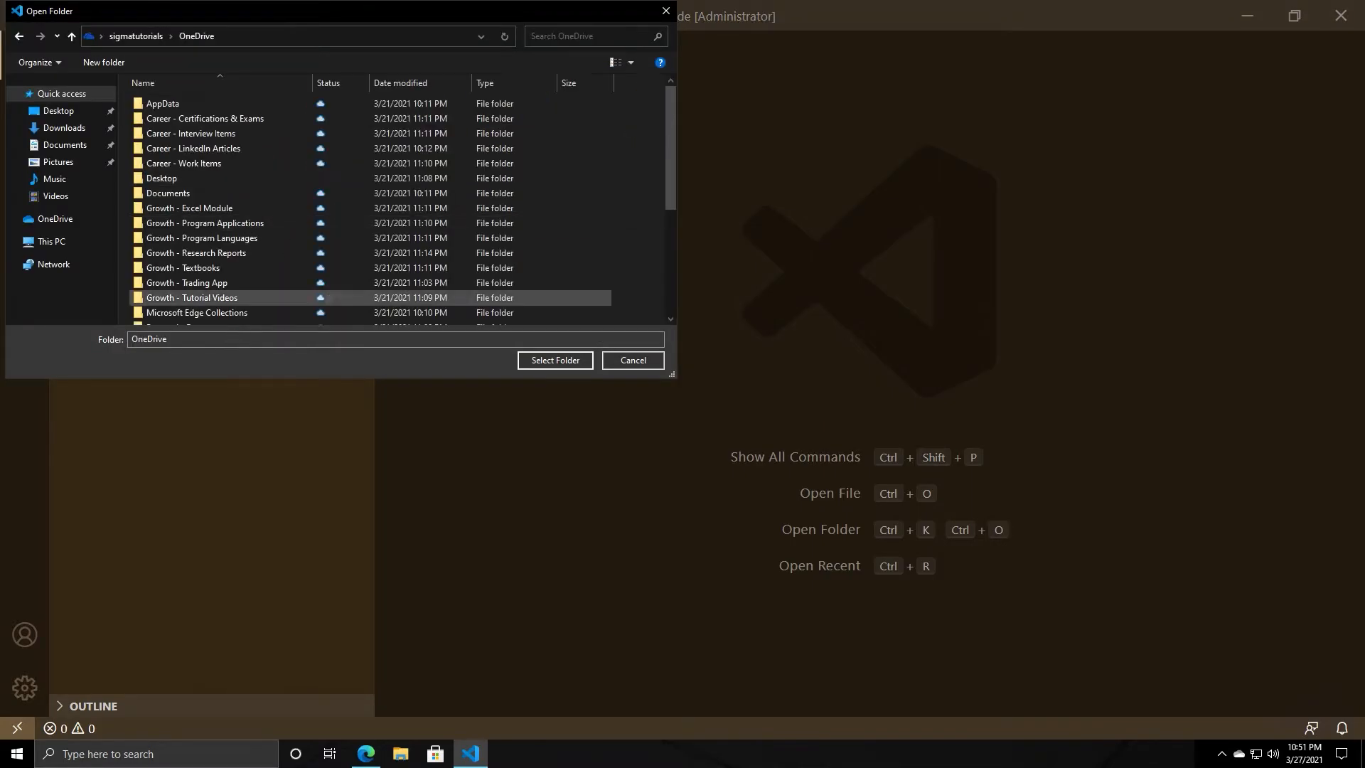
pyautogui.doubleClick(161, 178)
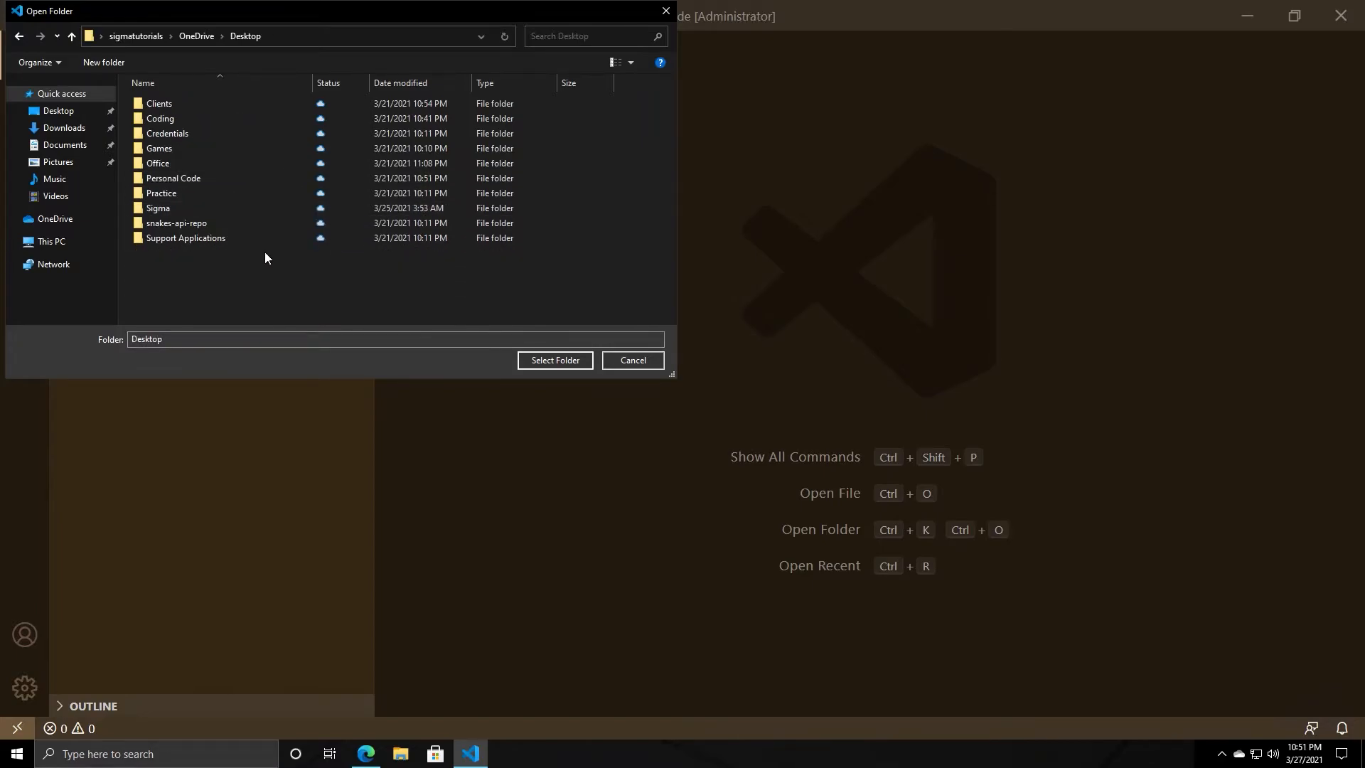
pyautogui.click(158, 208)
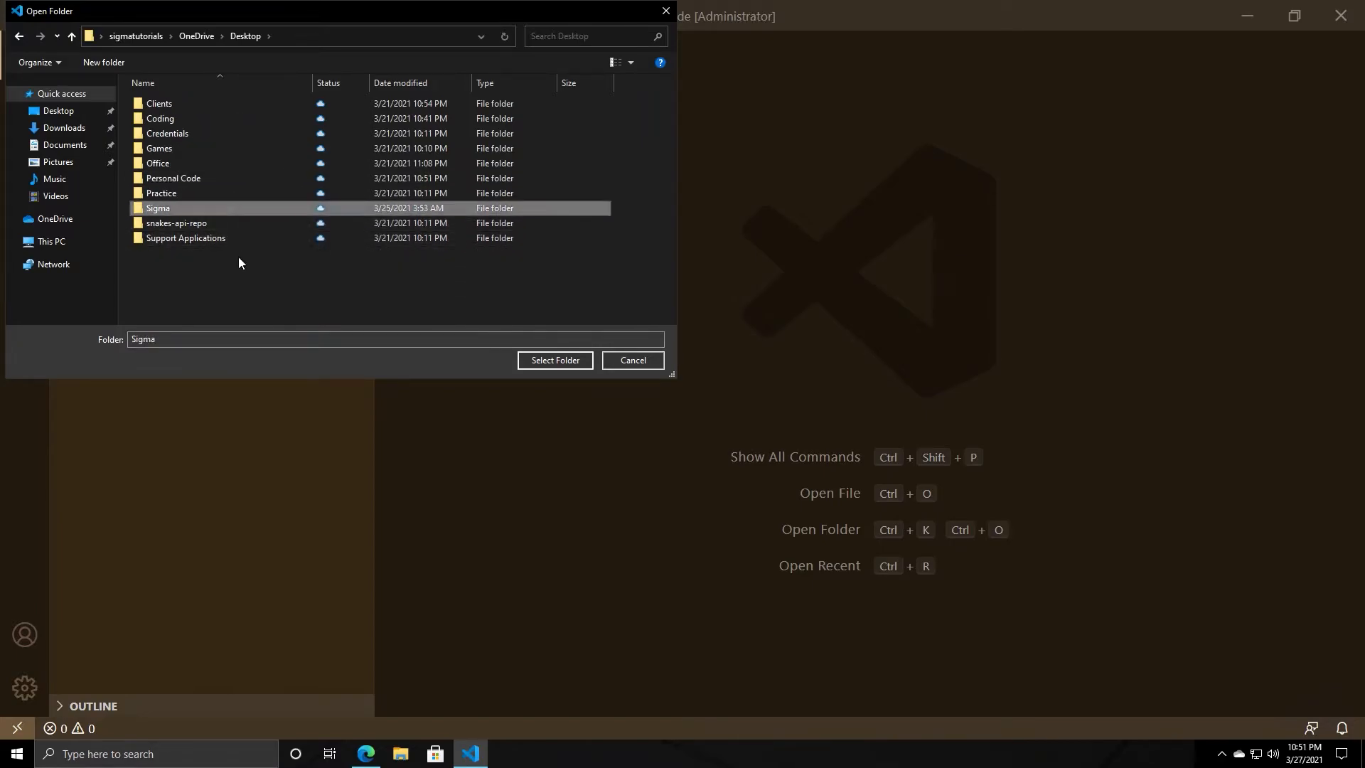
pyautogui.doubleClick(158, 208)
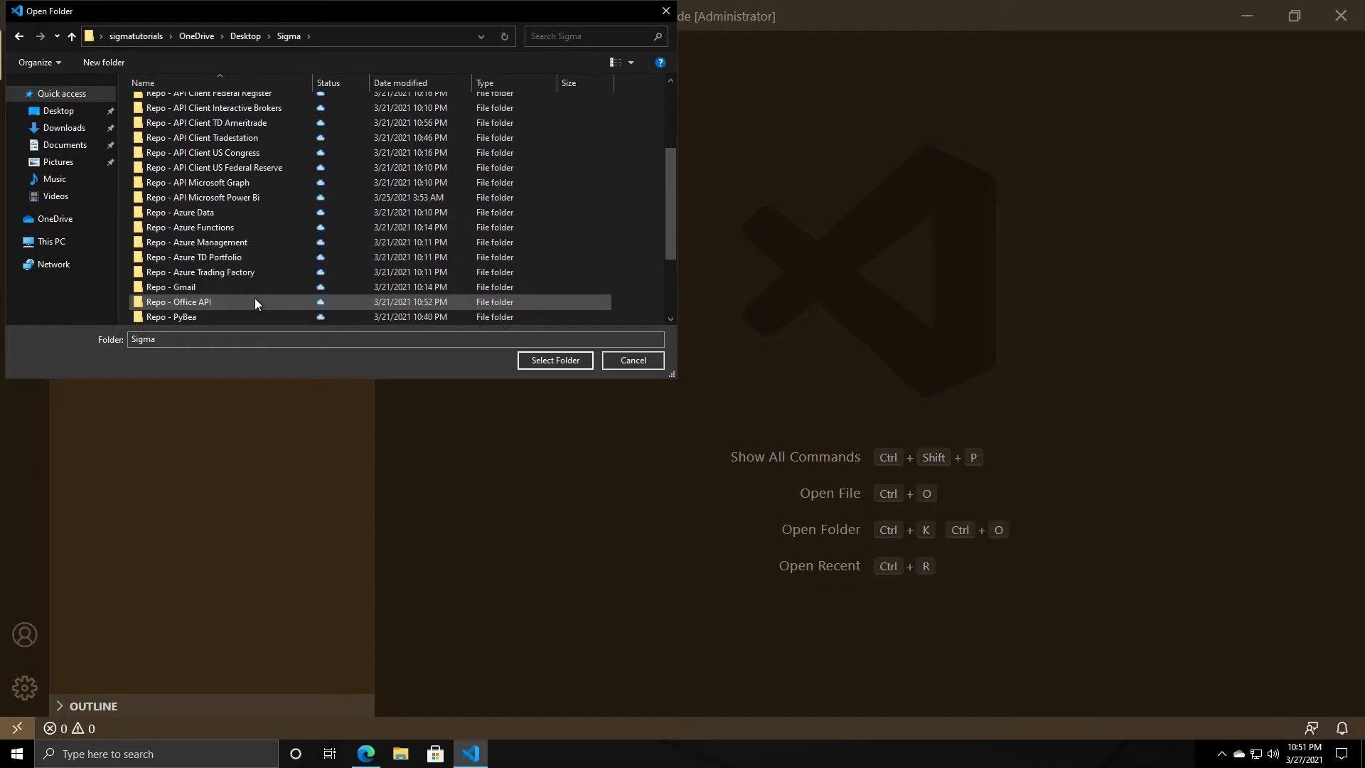
pyautogui.doubleClick(202, 196)
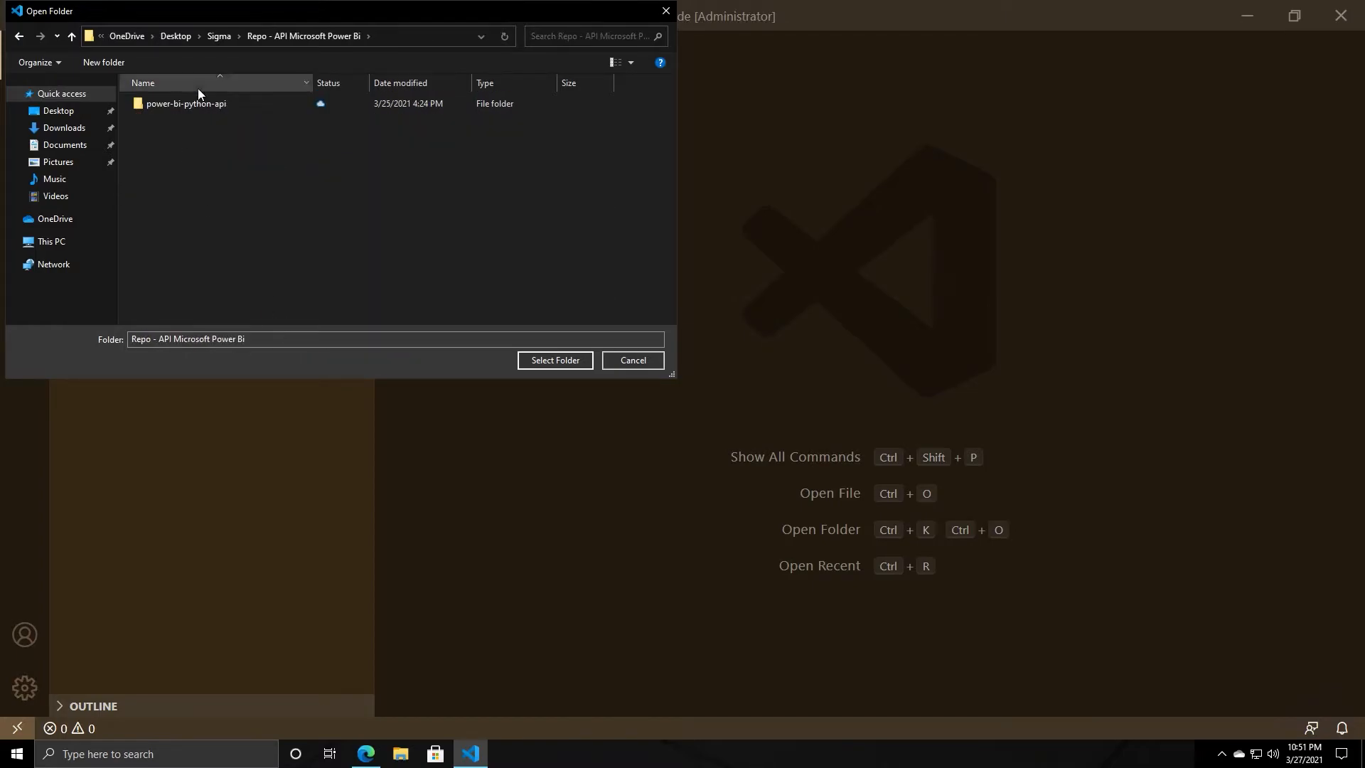
pyautogui.click(631, 360)
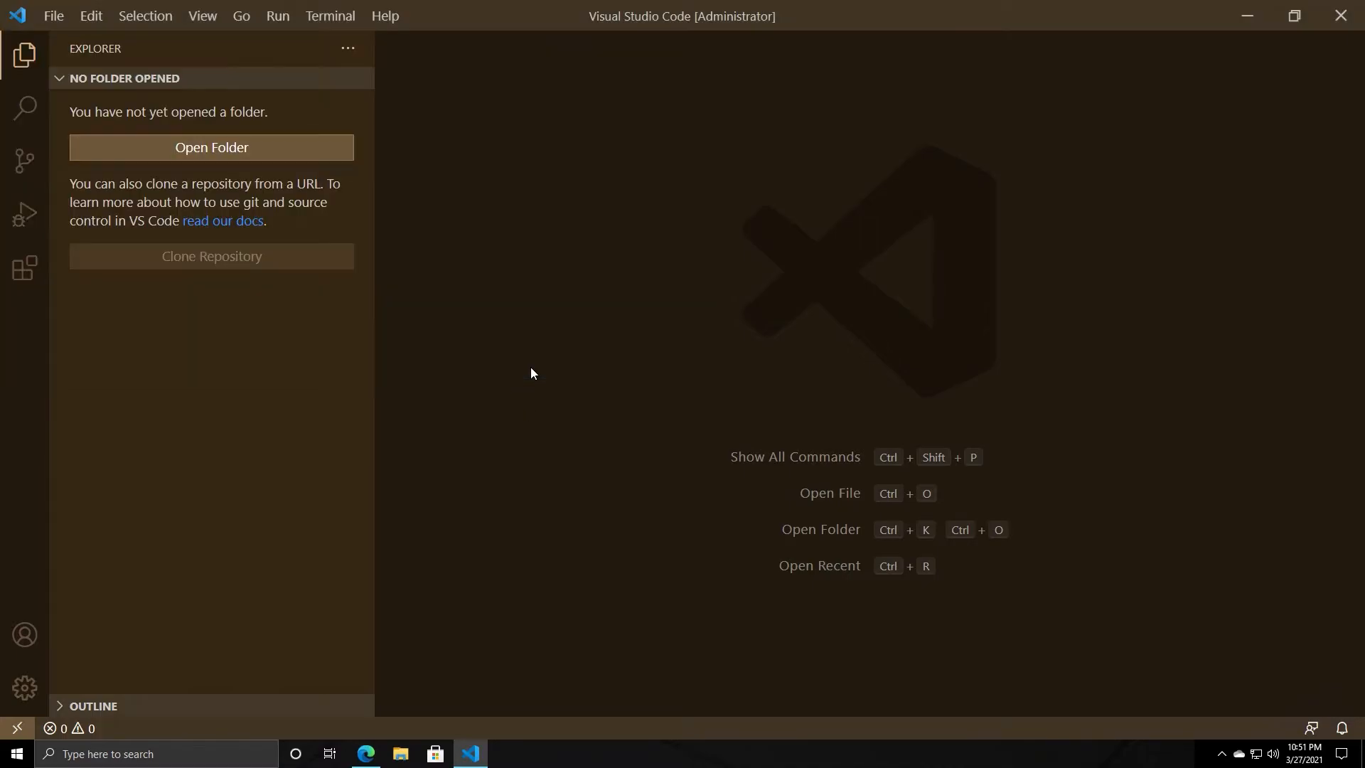
# - Open the power-bi-python-api project folder and dismiss the startup notification
pyautogui.click(210, 147)
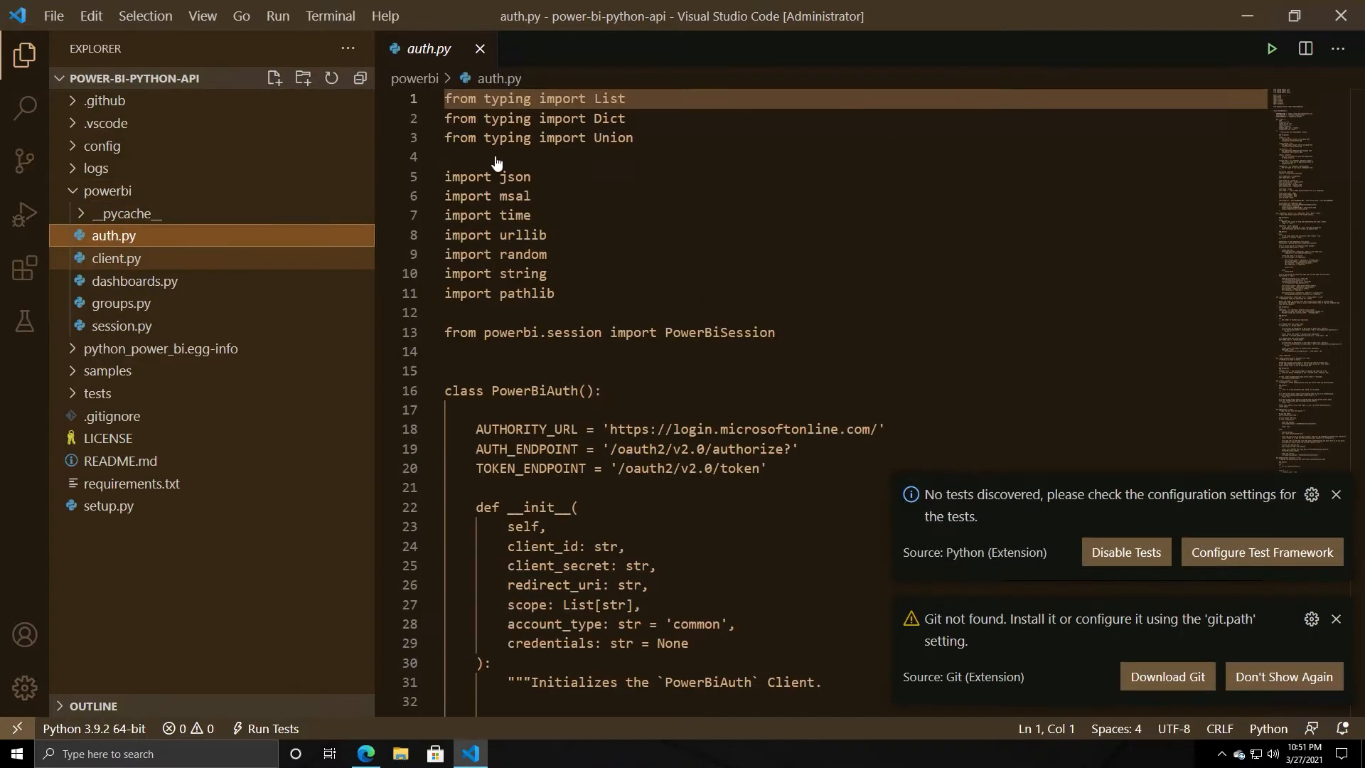
pyautogui.scroll(-3)
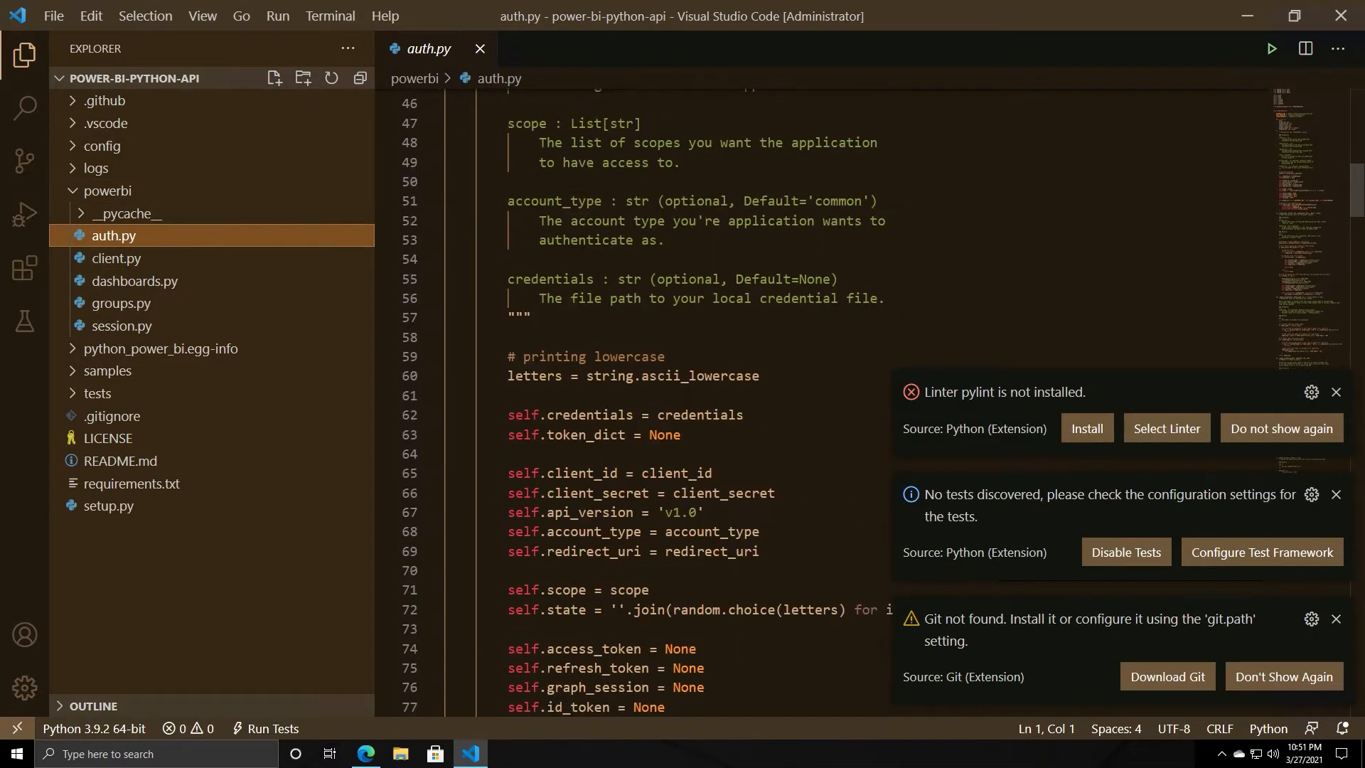
pyautogui.scroll(-3)
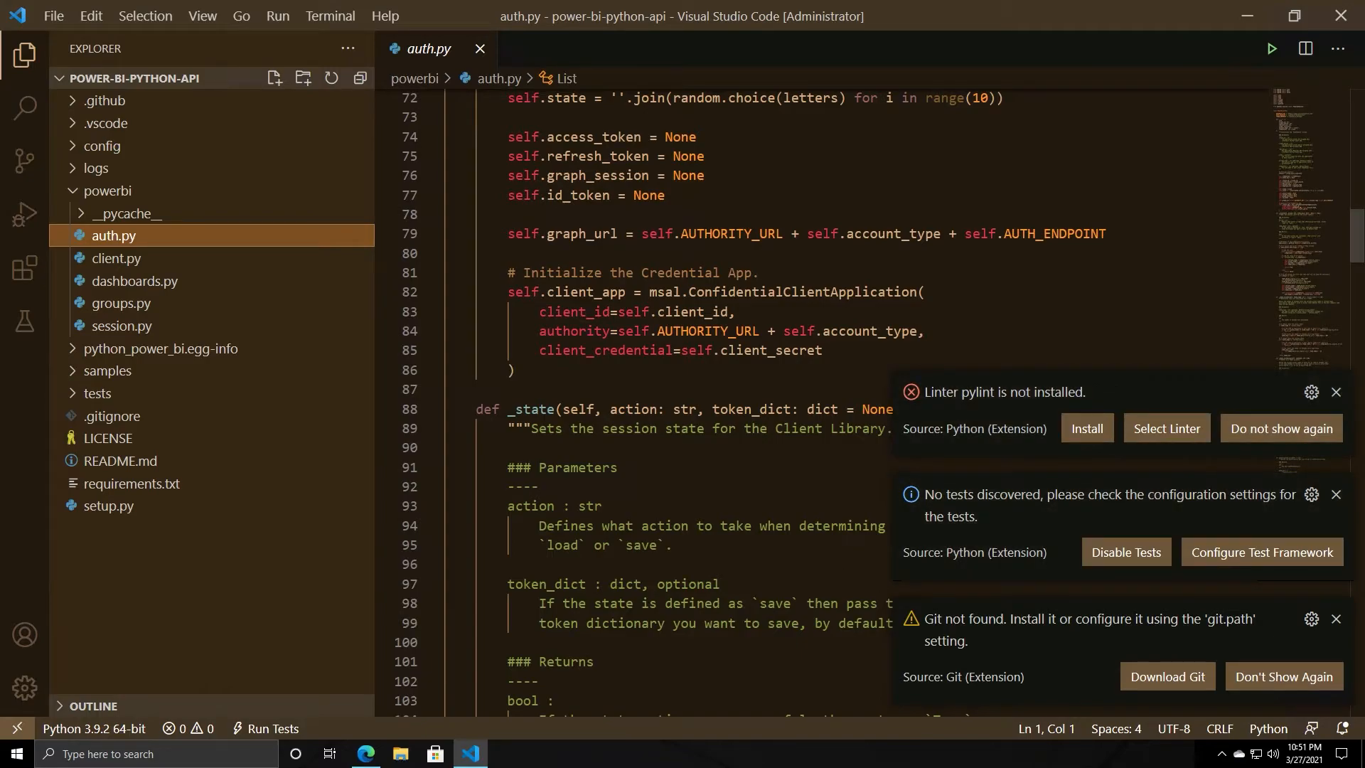
pyautogui.moveTo(1092, 600)
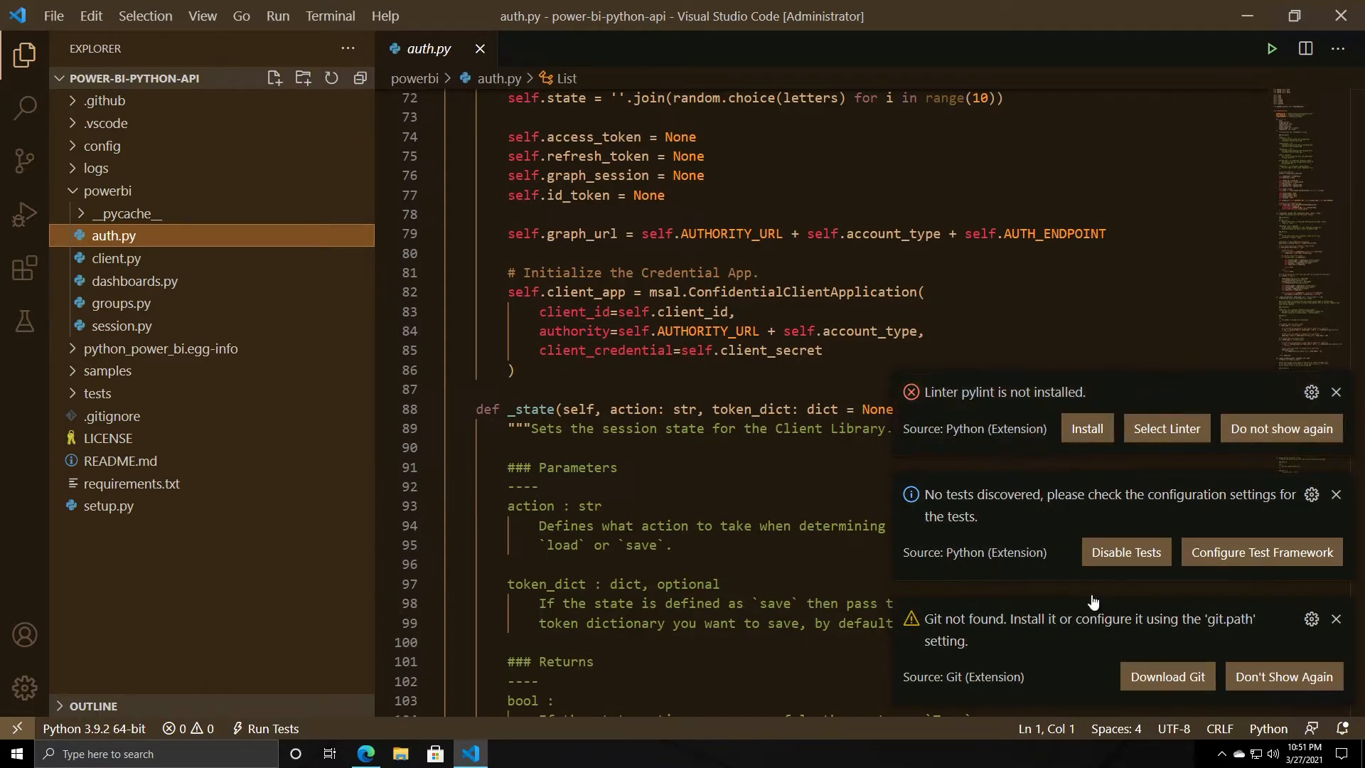
pyautogui.moveTo(1135, 505)
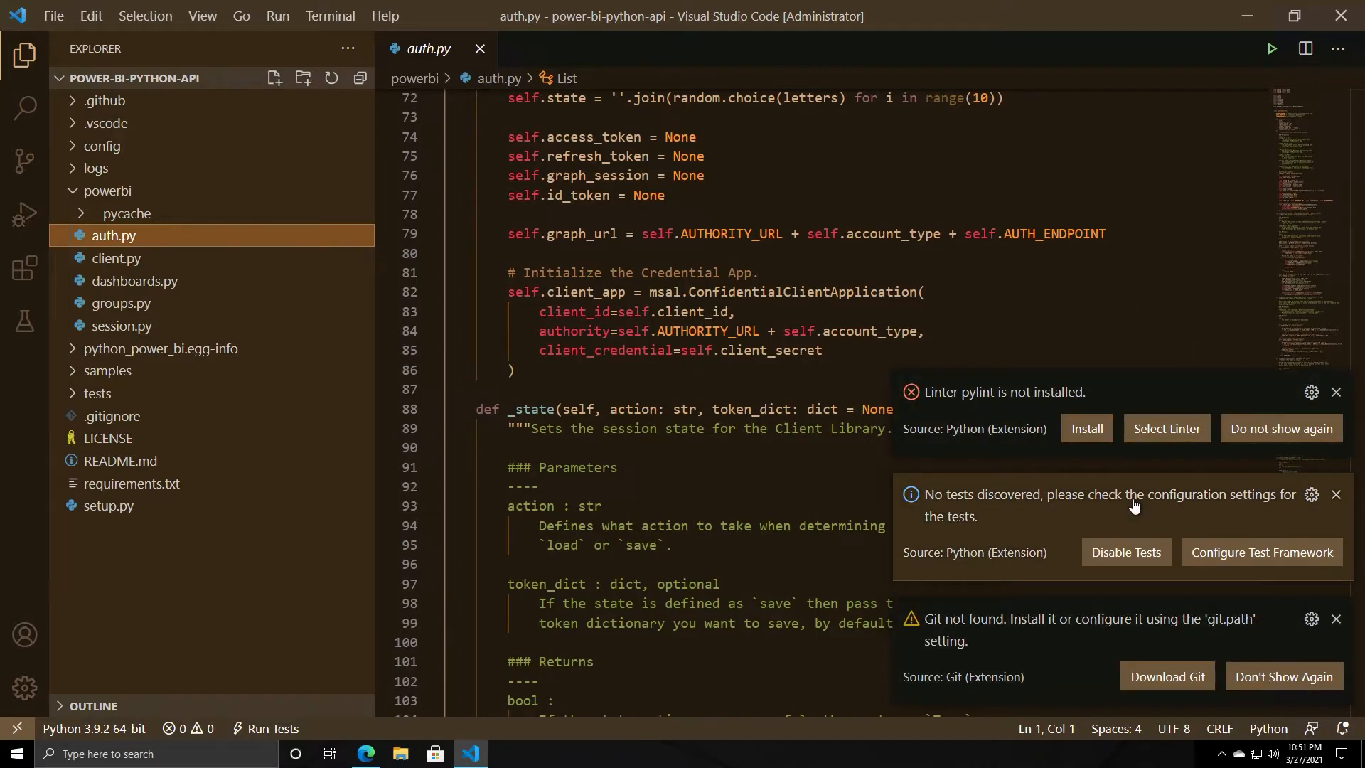
pyautogui.moveTo(1254, 538)
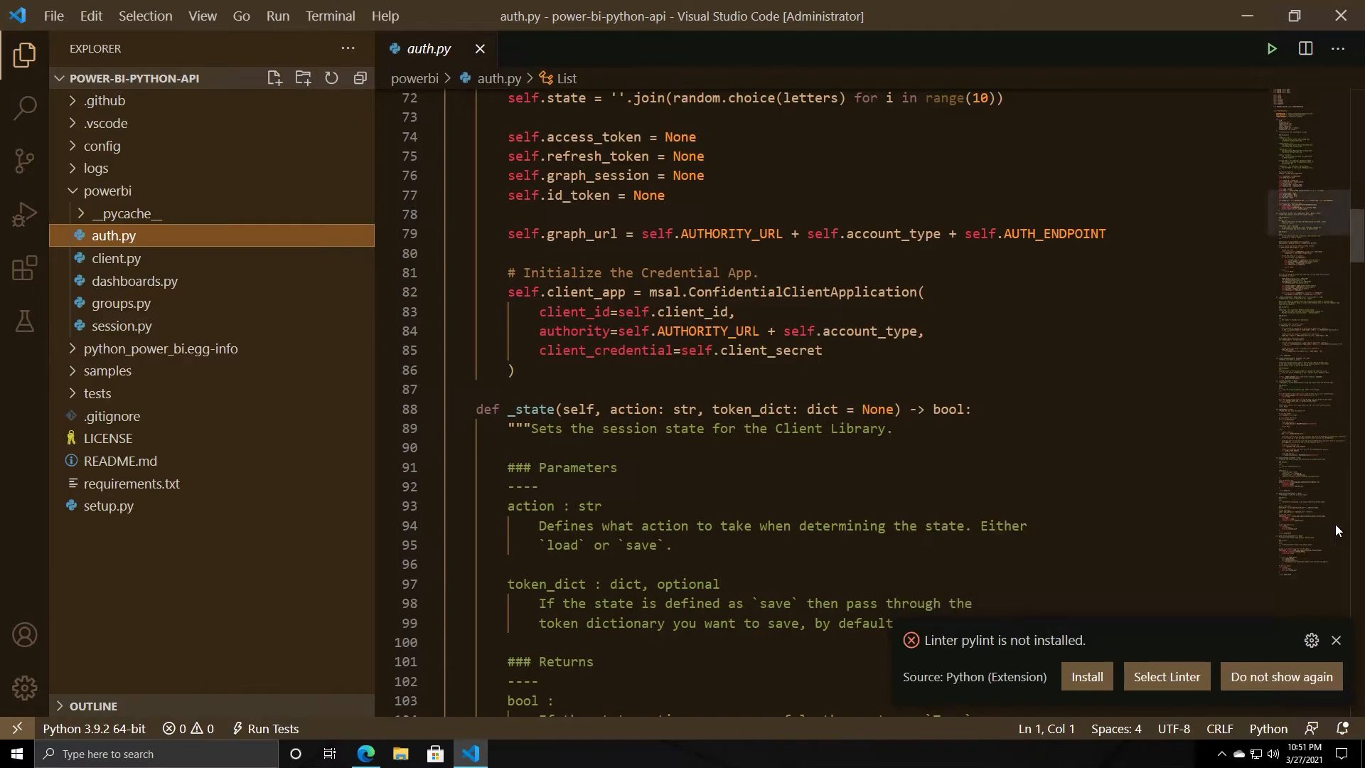
pyautogui.click(1335, 641)
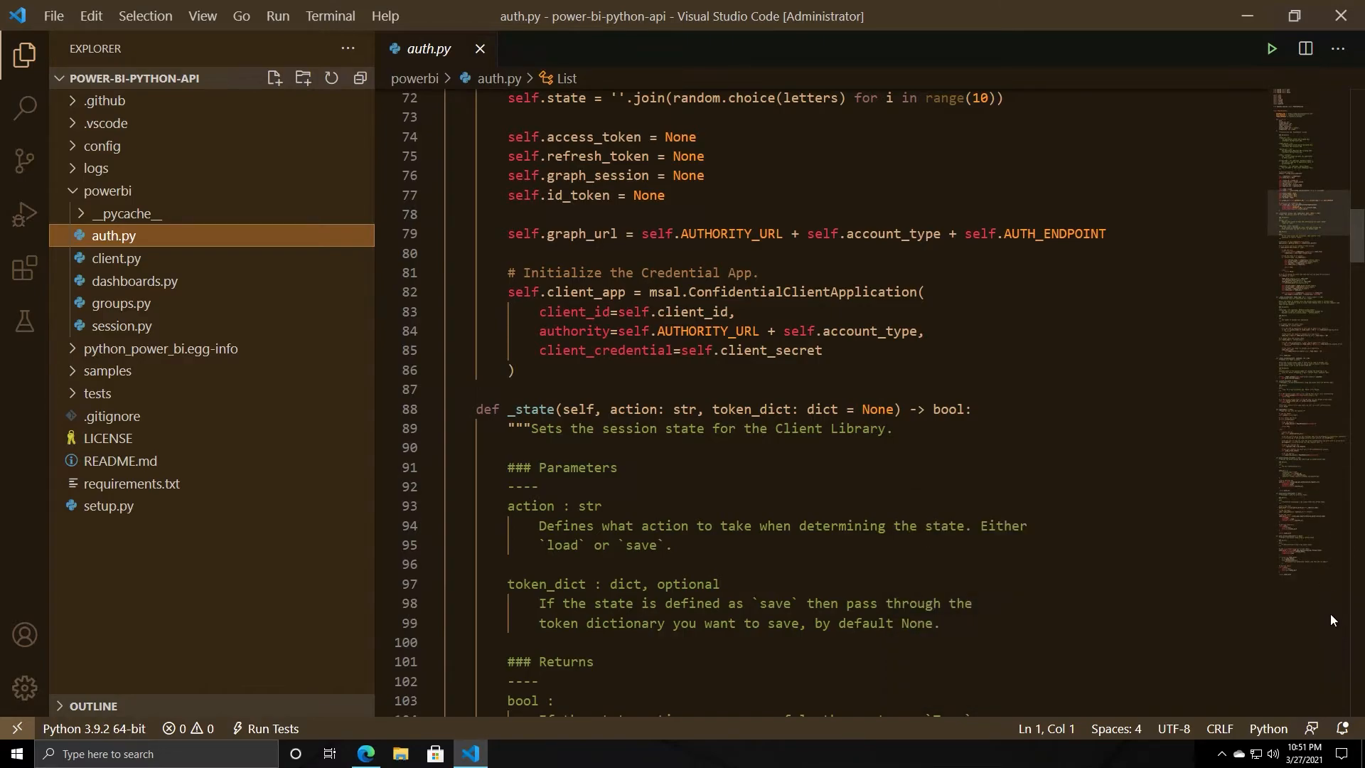
# - Collapse the powerbi folder and browse down to the tests to reach test_client.py
pyautogui.click(106, 190)
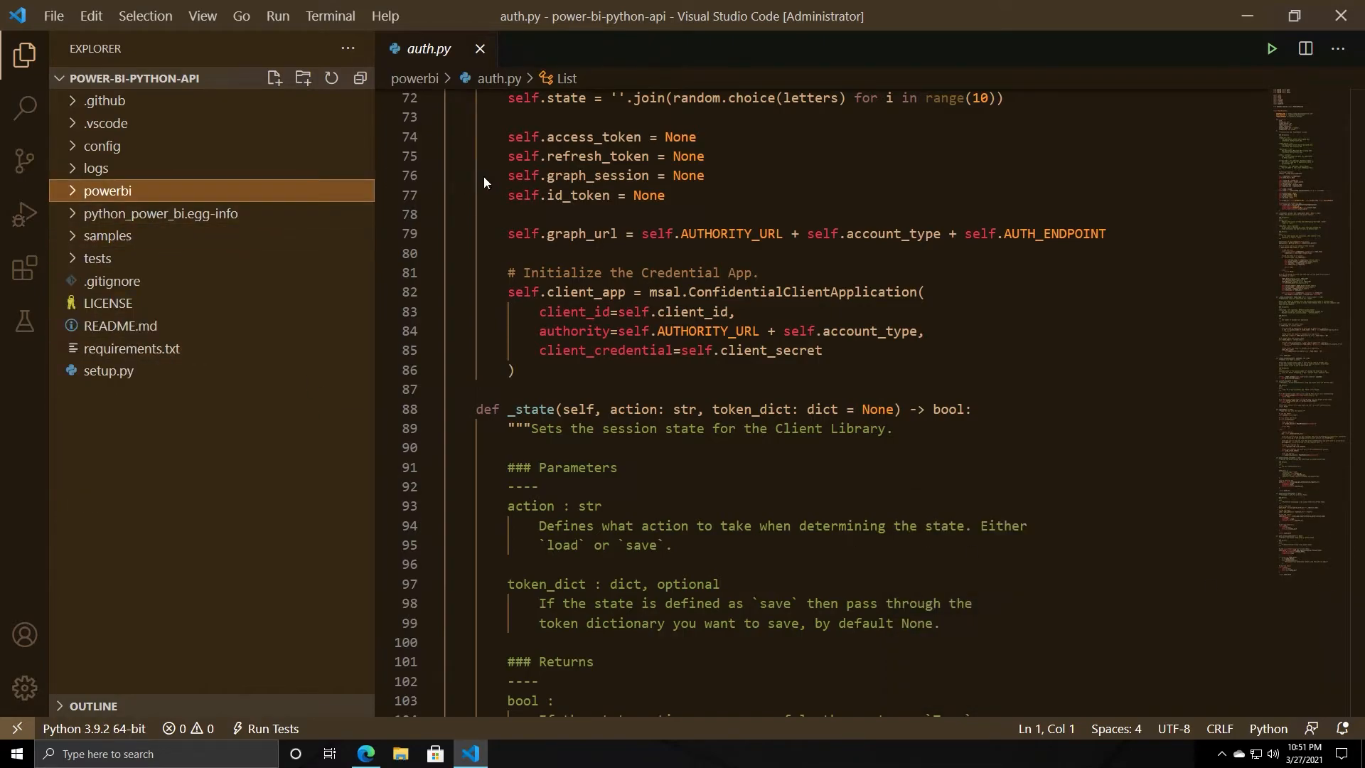
pyautogui.moveTo(479, 48)
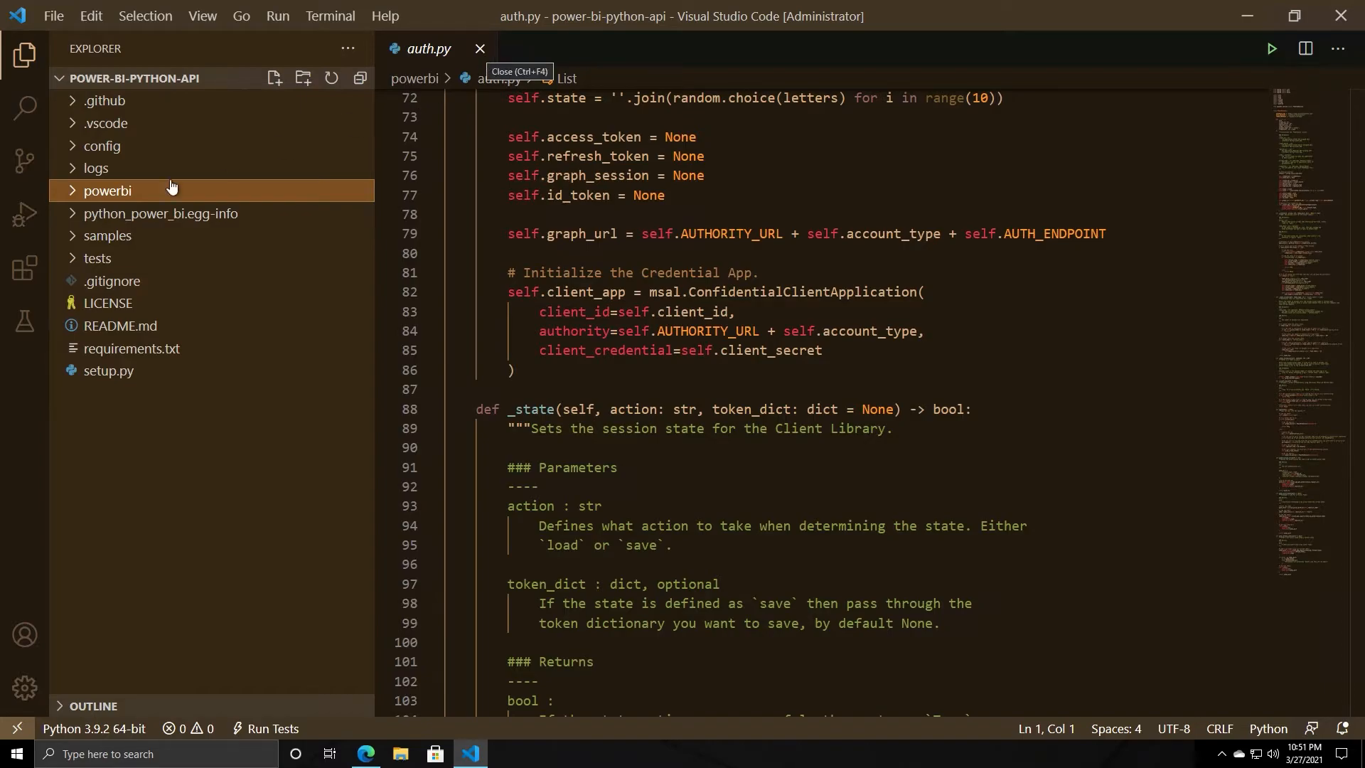
pyautogui.moveTo(106, 301)
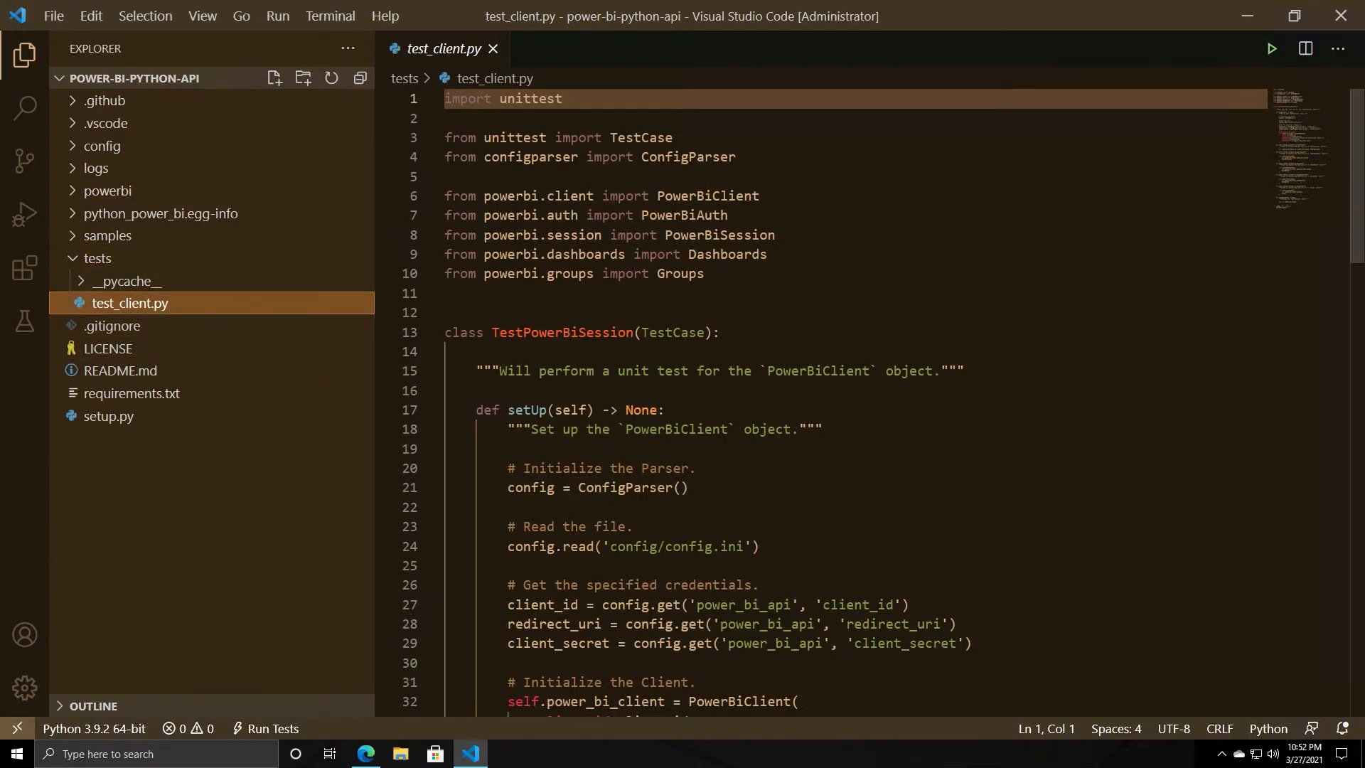
pyautogui.scroll(-3)
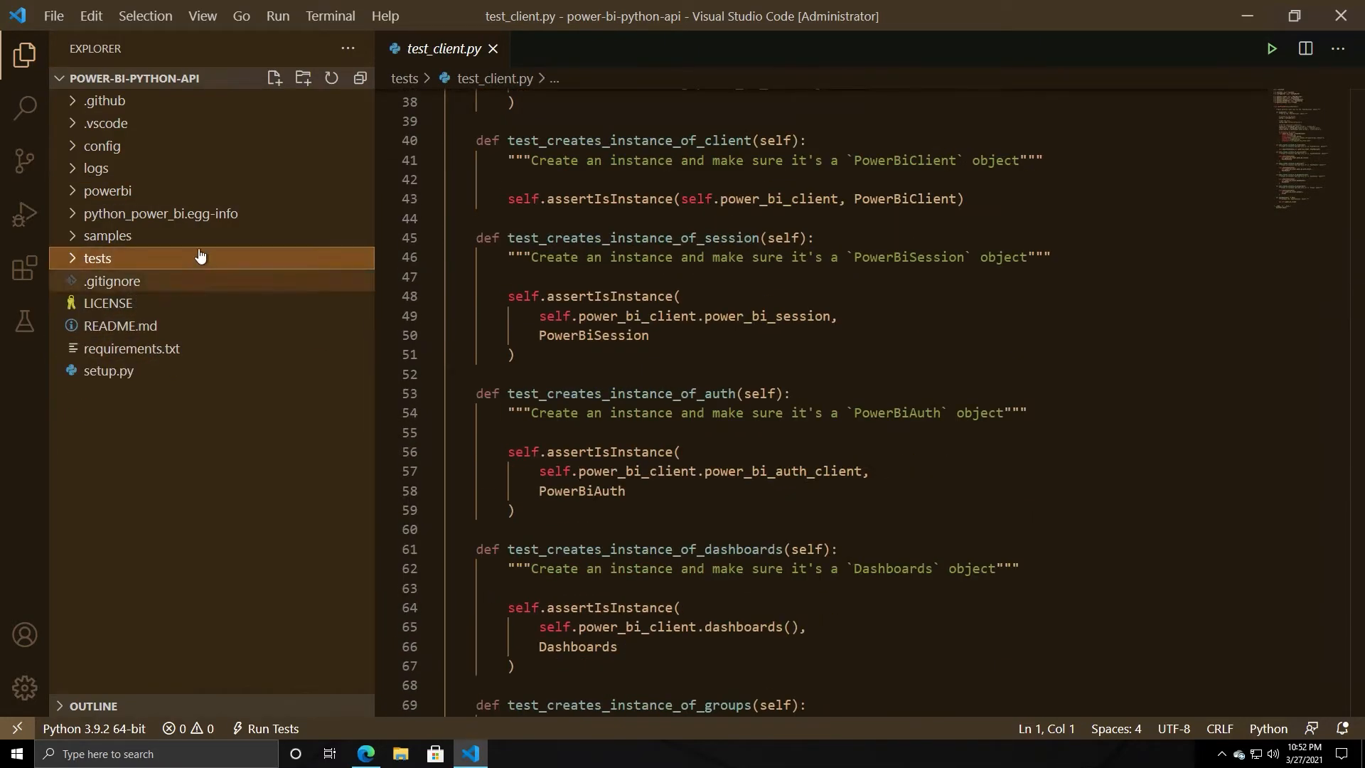
pyautogui.click(160, 213)
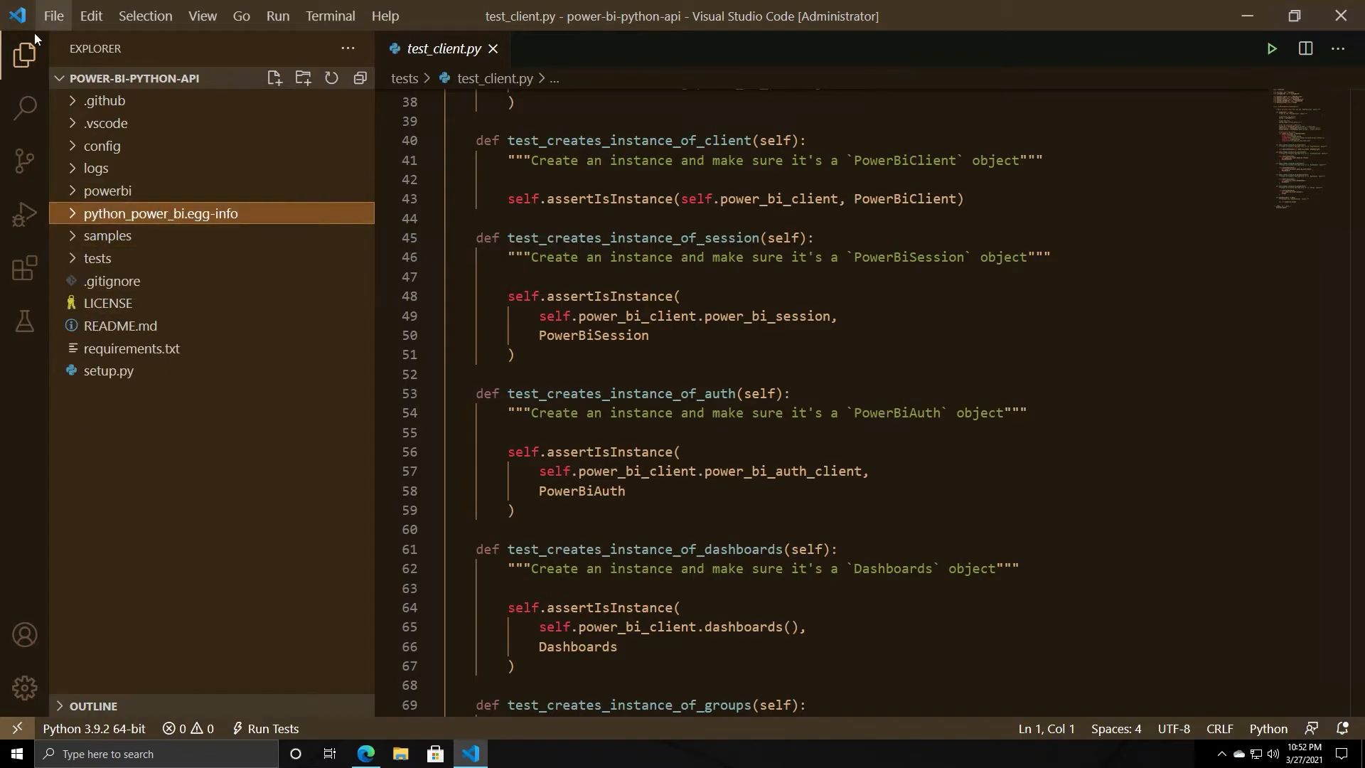
pyautogui.moveTo(29, 588)
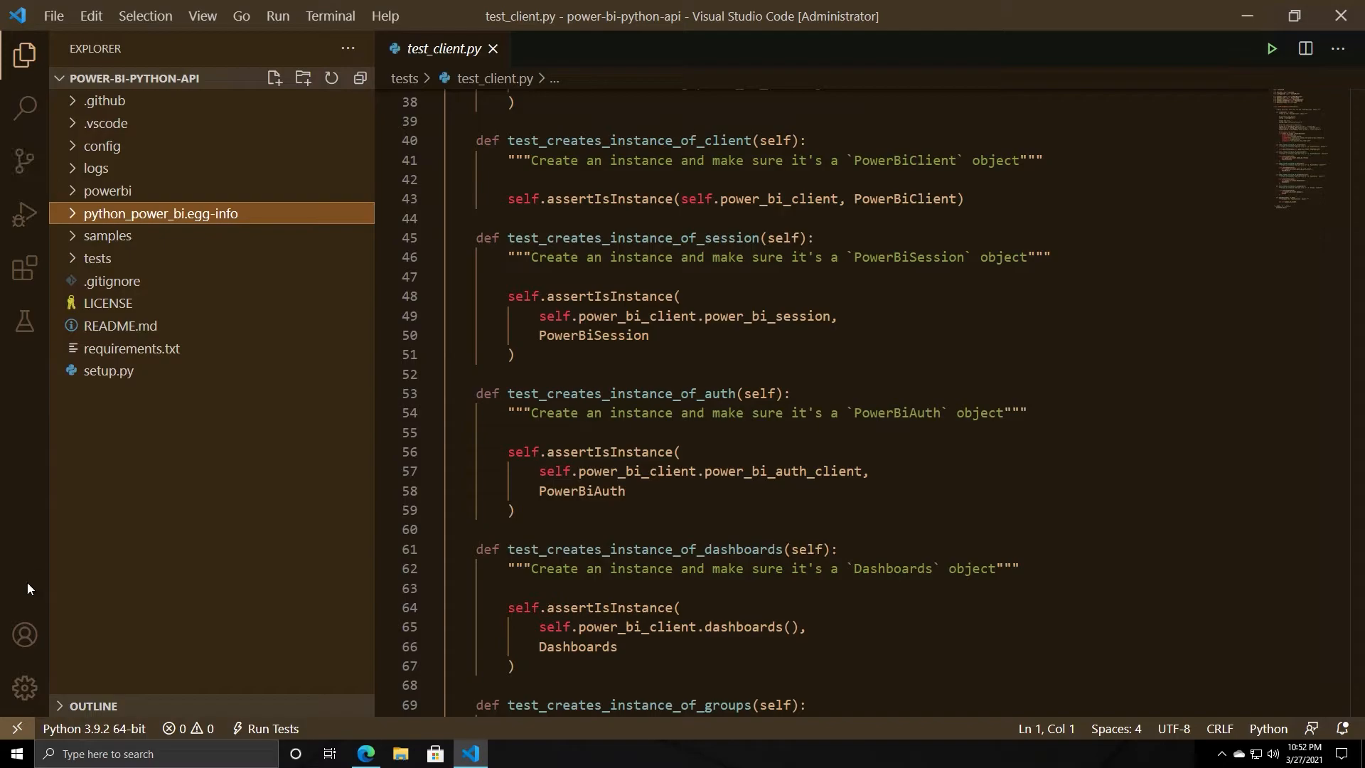
pyautogui.moveTo(46, 15)
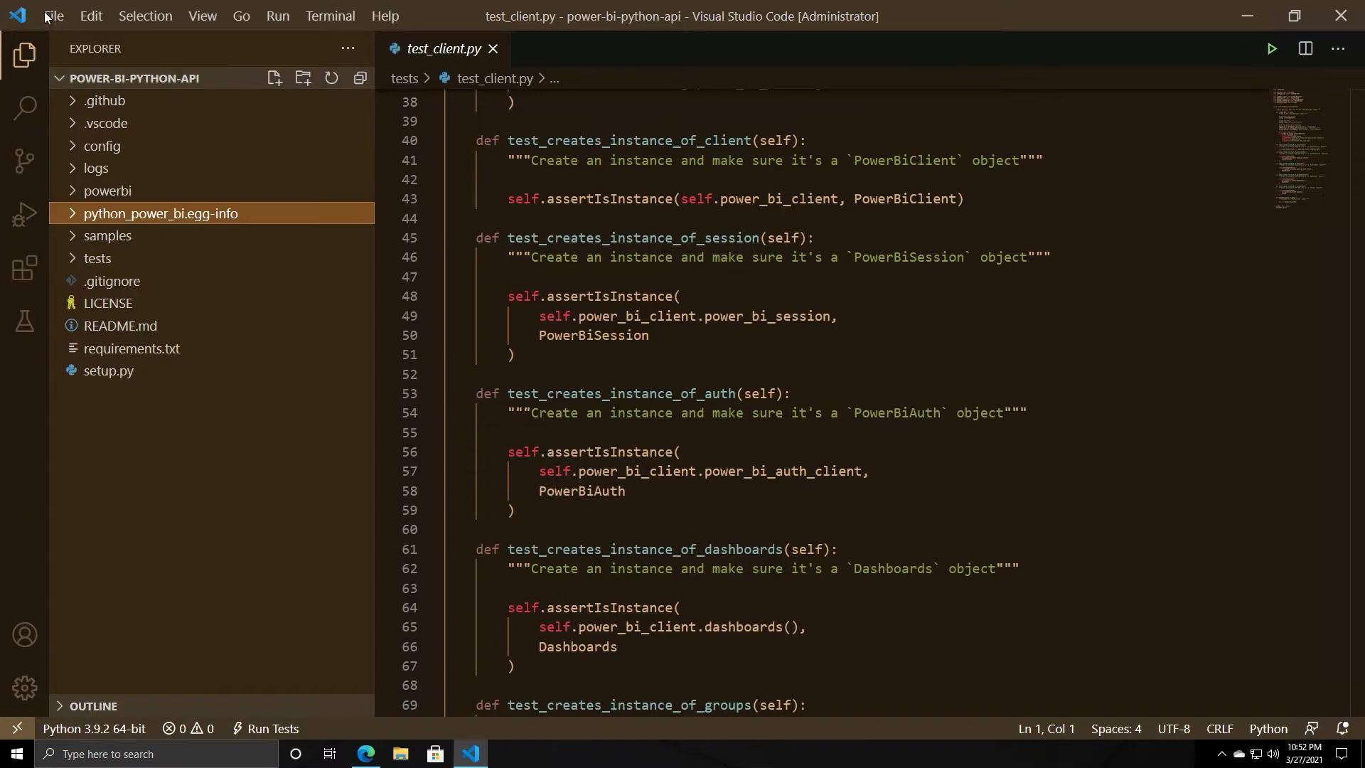
pyautogui.moveTo(137, 21)
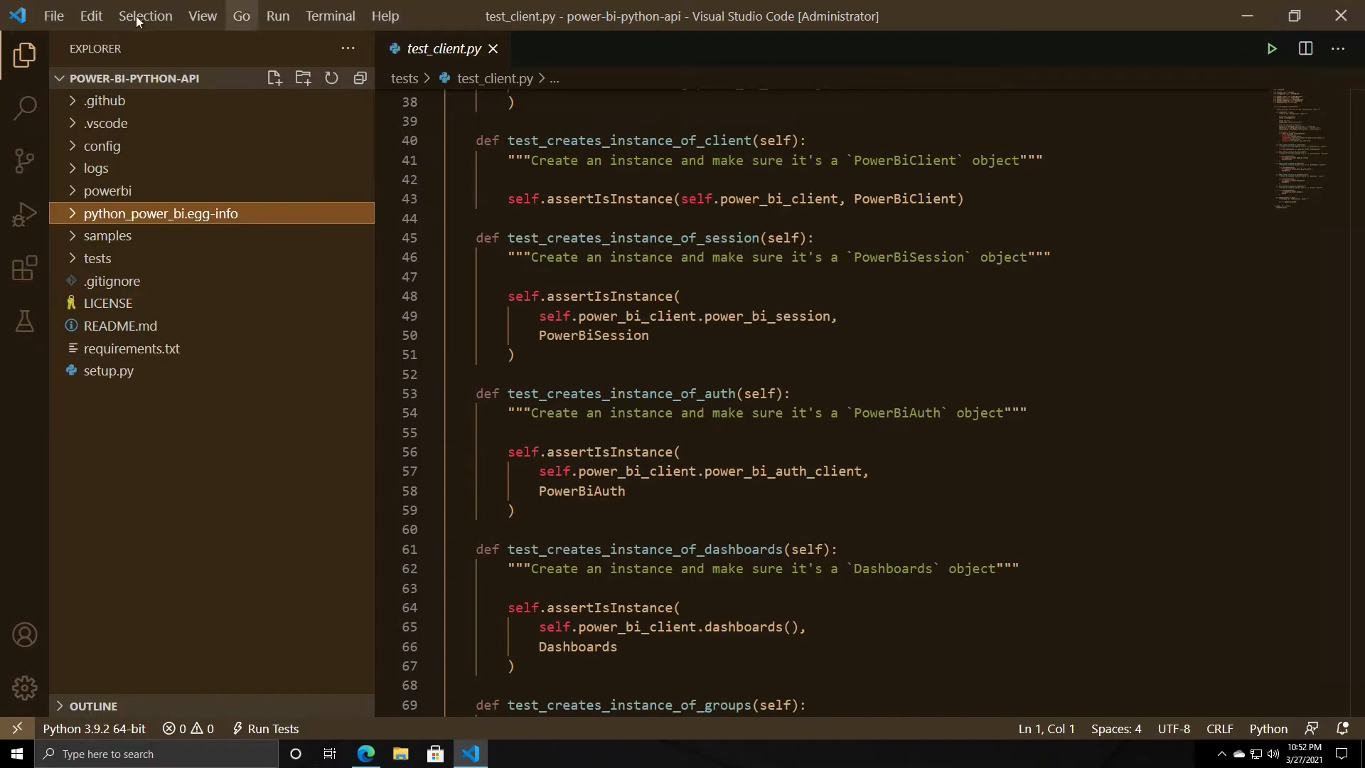
# - Reach the Preferences submenu from the File menu, where the colour theme option lives
pyautogui.click(53, 16)
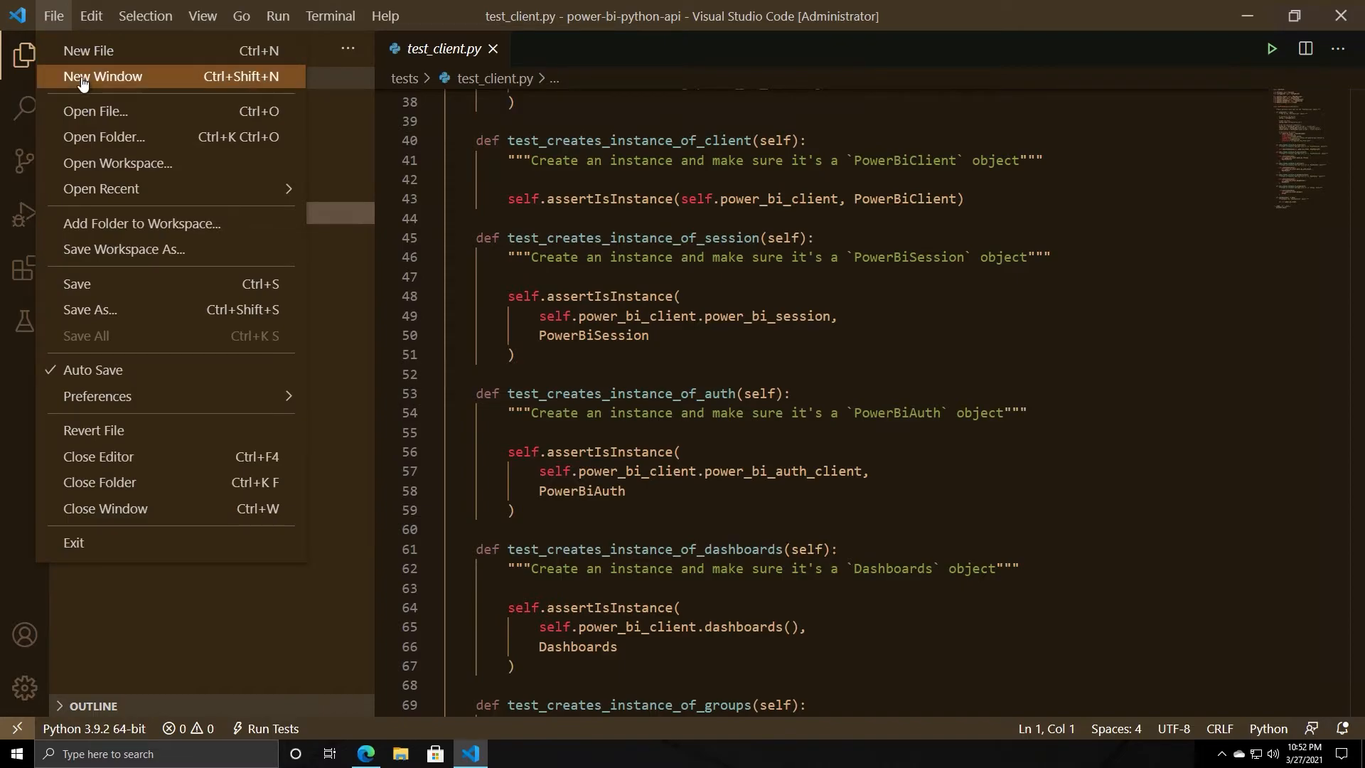
pyautogui.moveTo(100, 370)
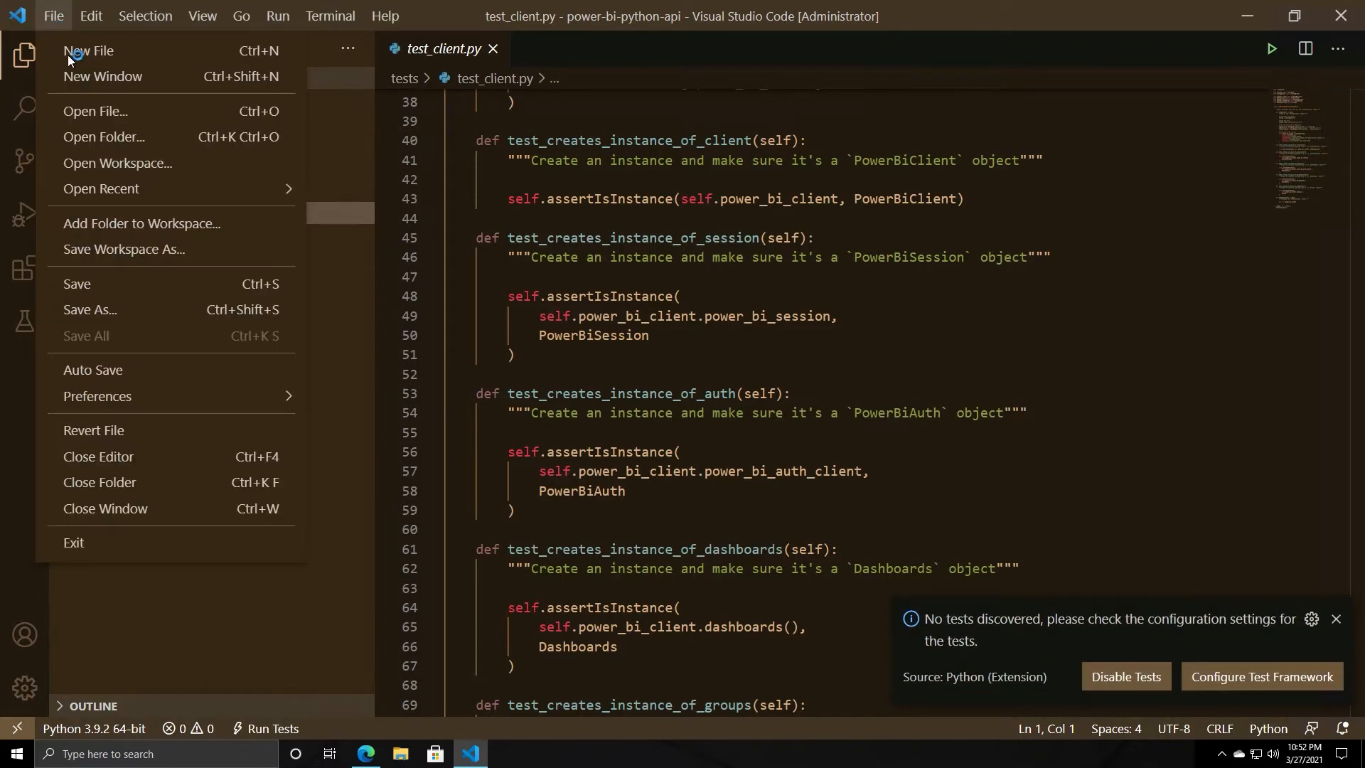
pyautogui.moveTo(73, 384)
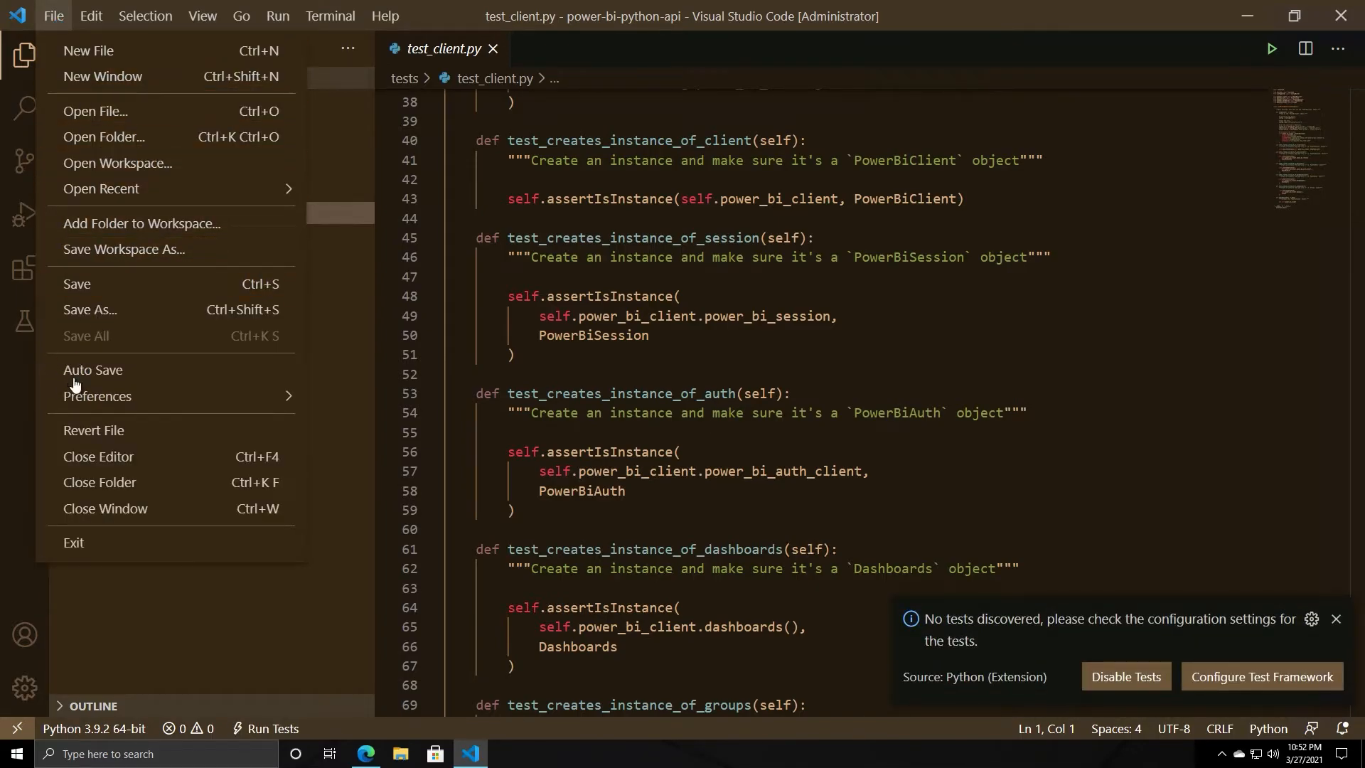
pyautogui.moveTo(93, 375)
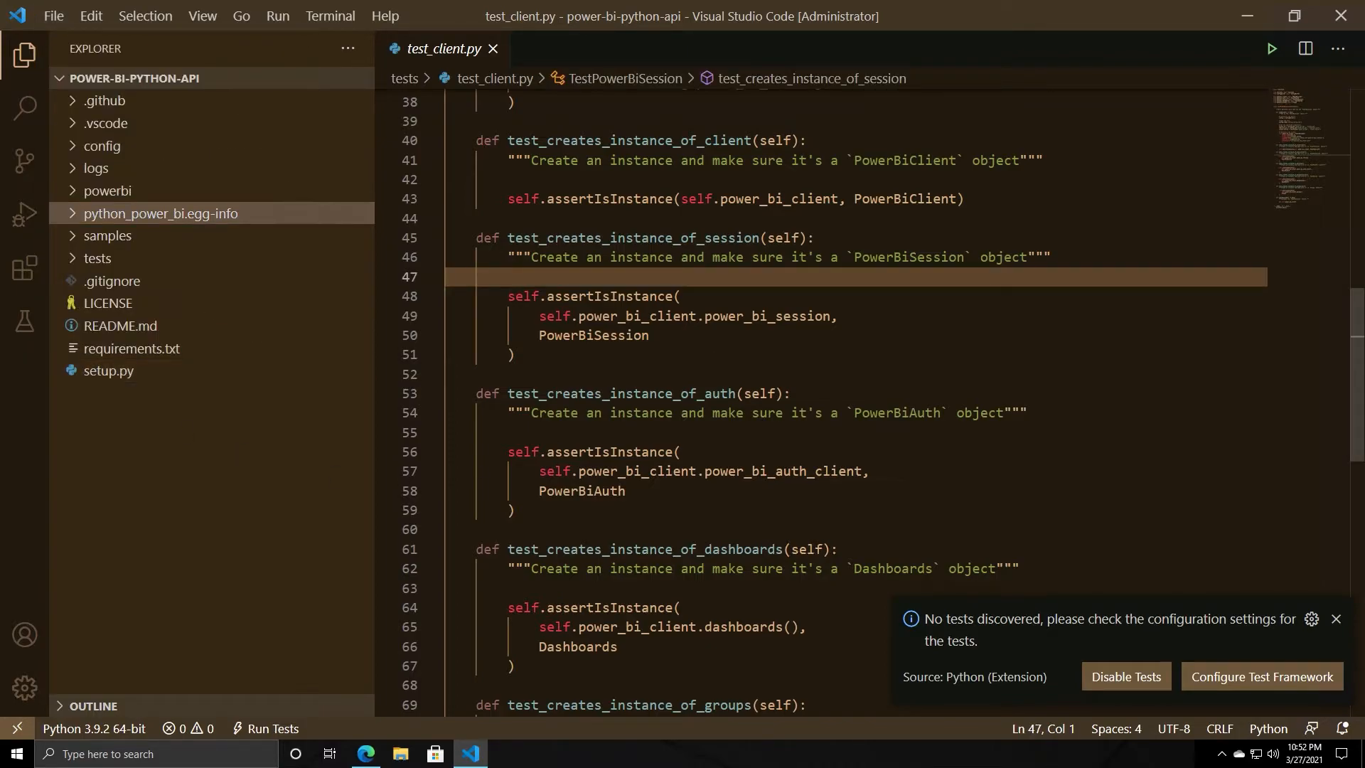
pyautogui.click(52, 15)
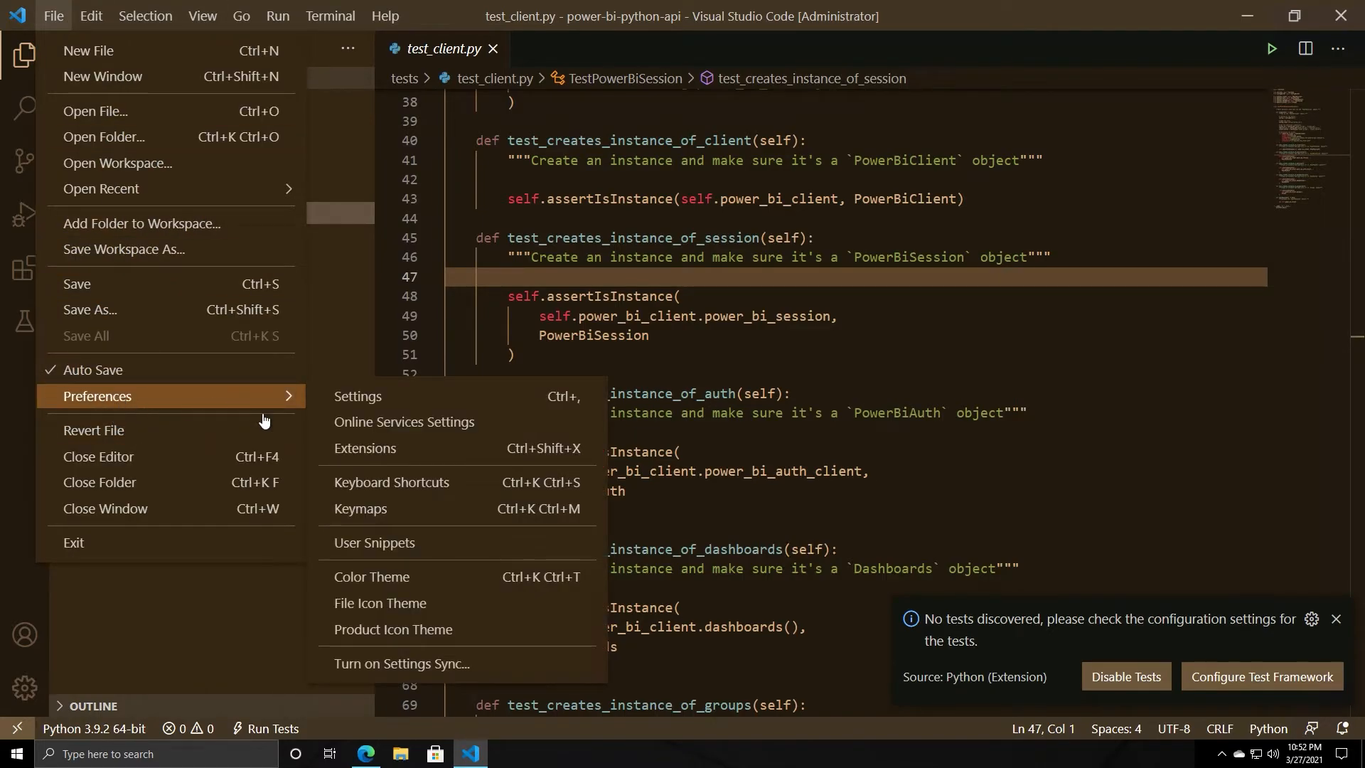
# - Choose the Red colour theme from the Color Theme list
pyautogui.click(371, 576)
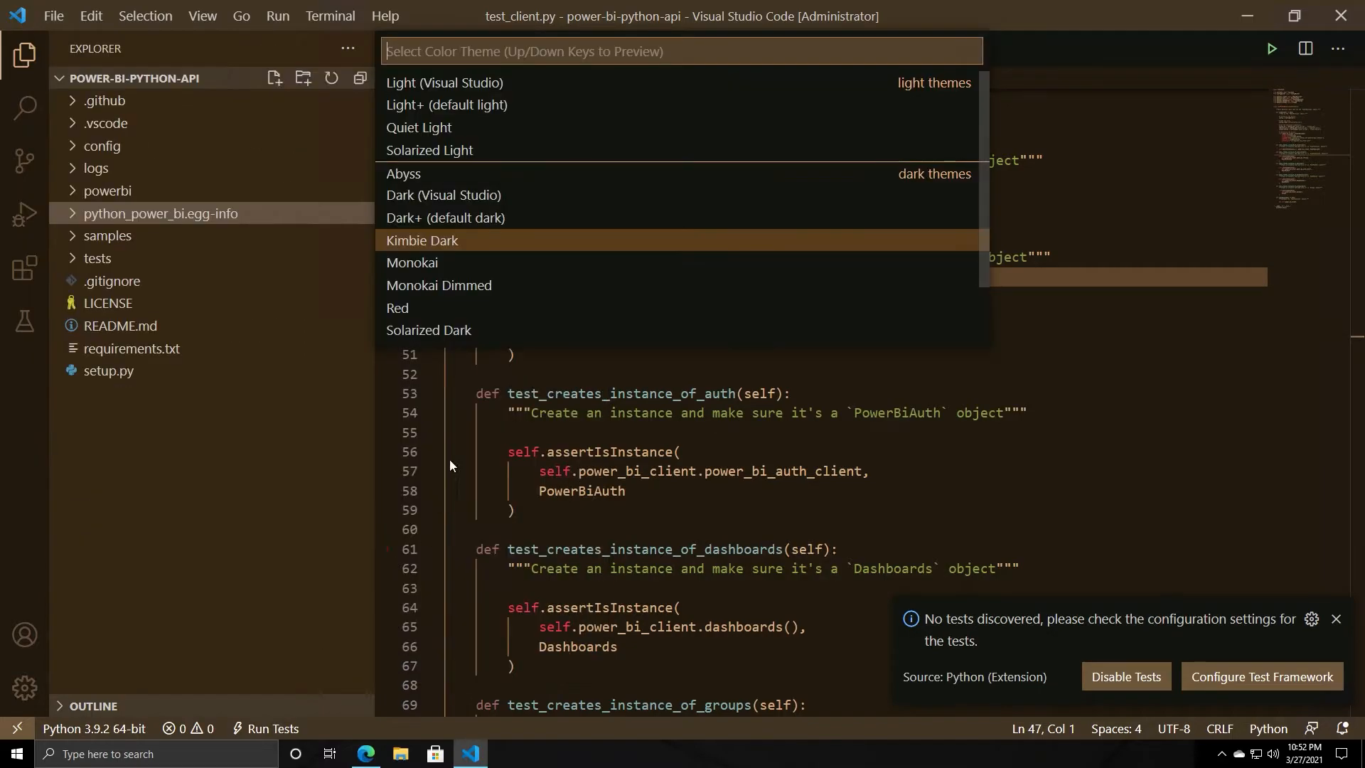
pyautogui.moveTo(432, 314)
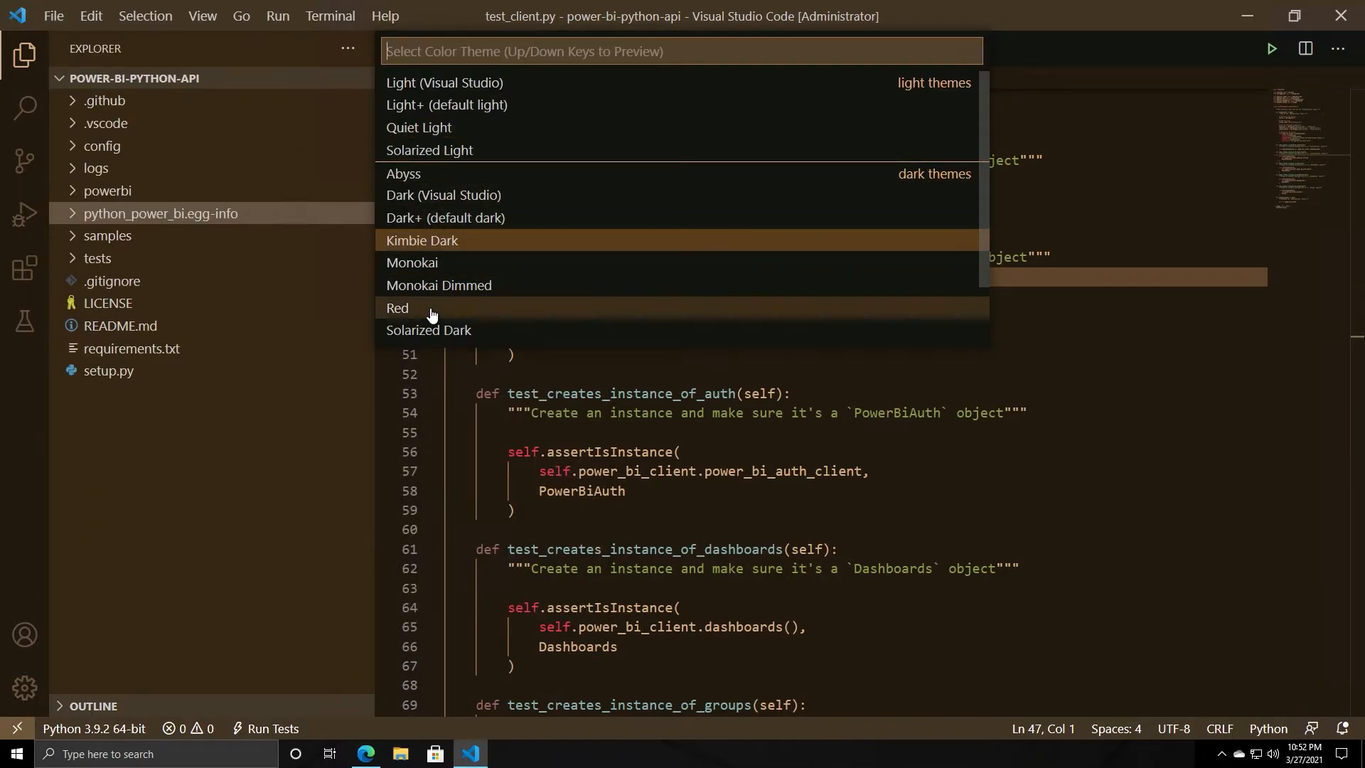
pyautogui.click(396, 307)
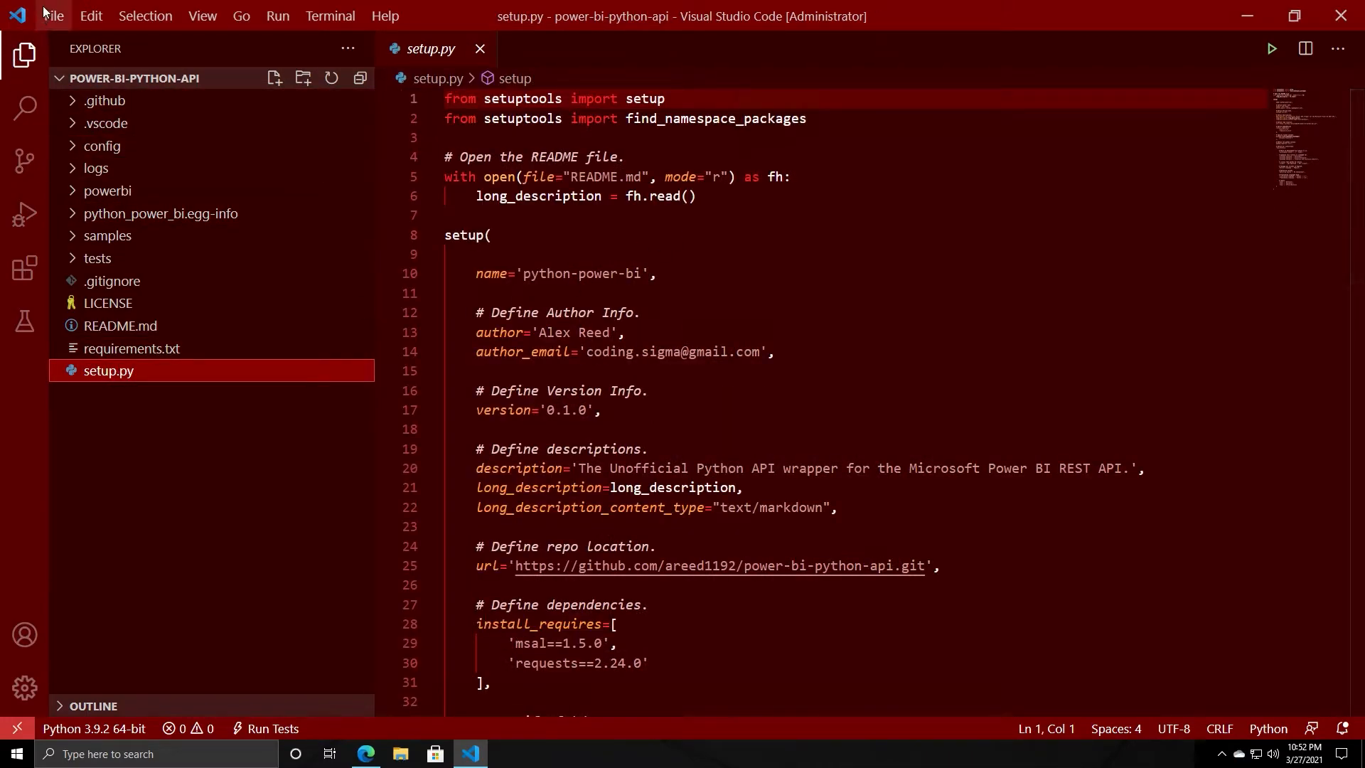
# - Show README.md in the editor and browse the File and Edit menus
pyautogui.click(119, 324)
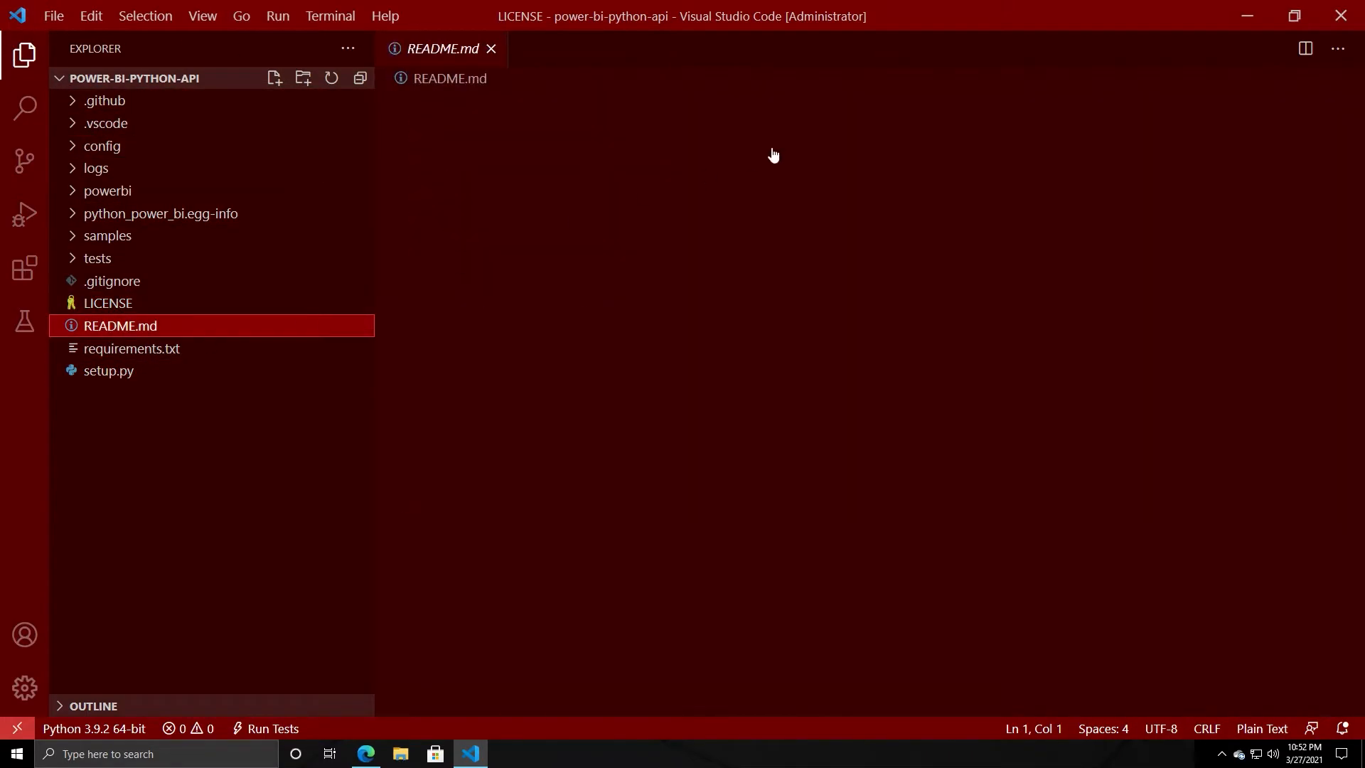
pyautogui.click(52, 16)
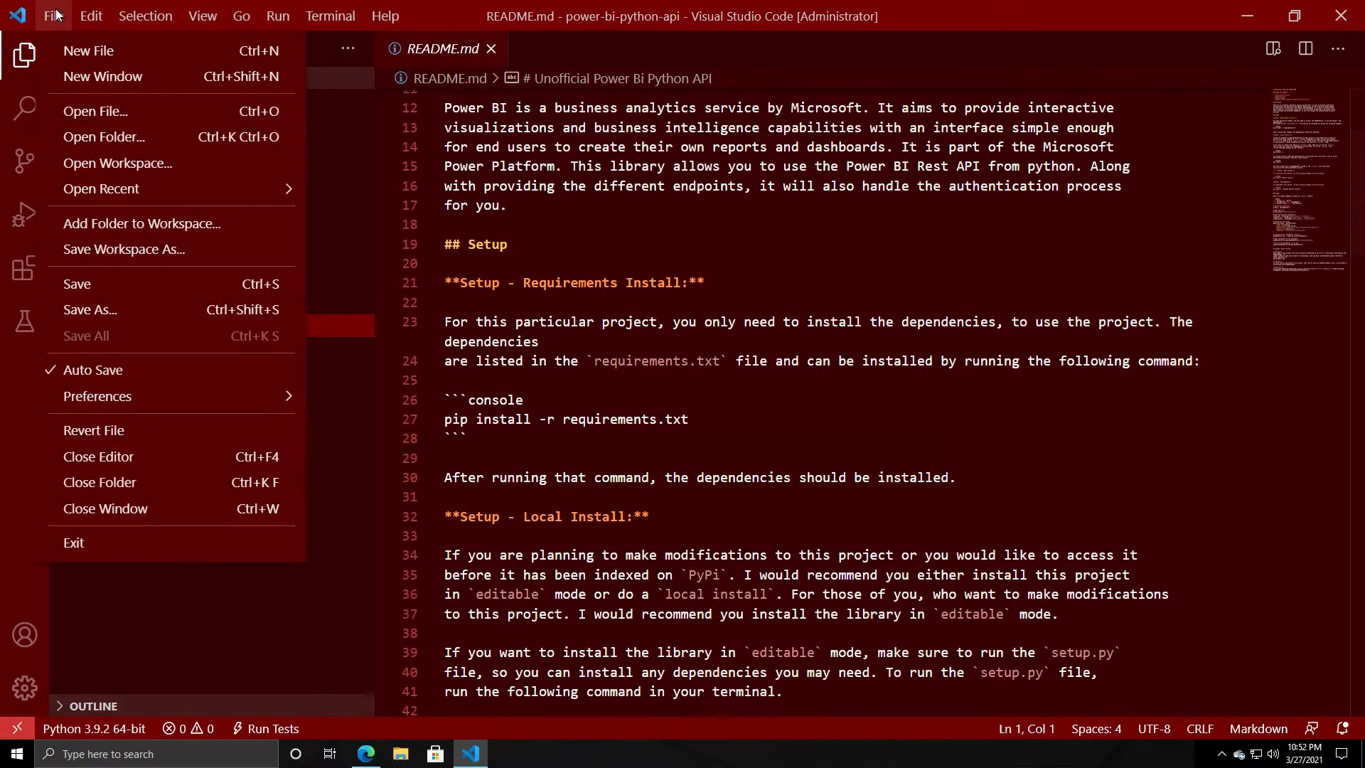
pyautogui.click(89, 16)
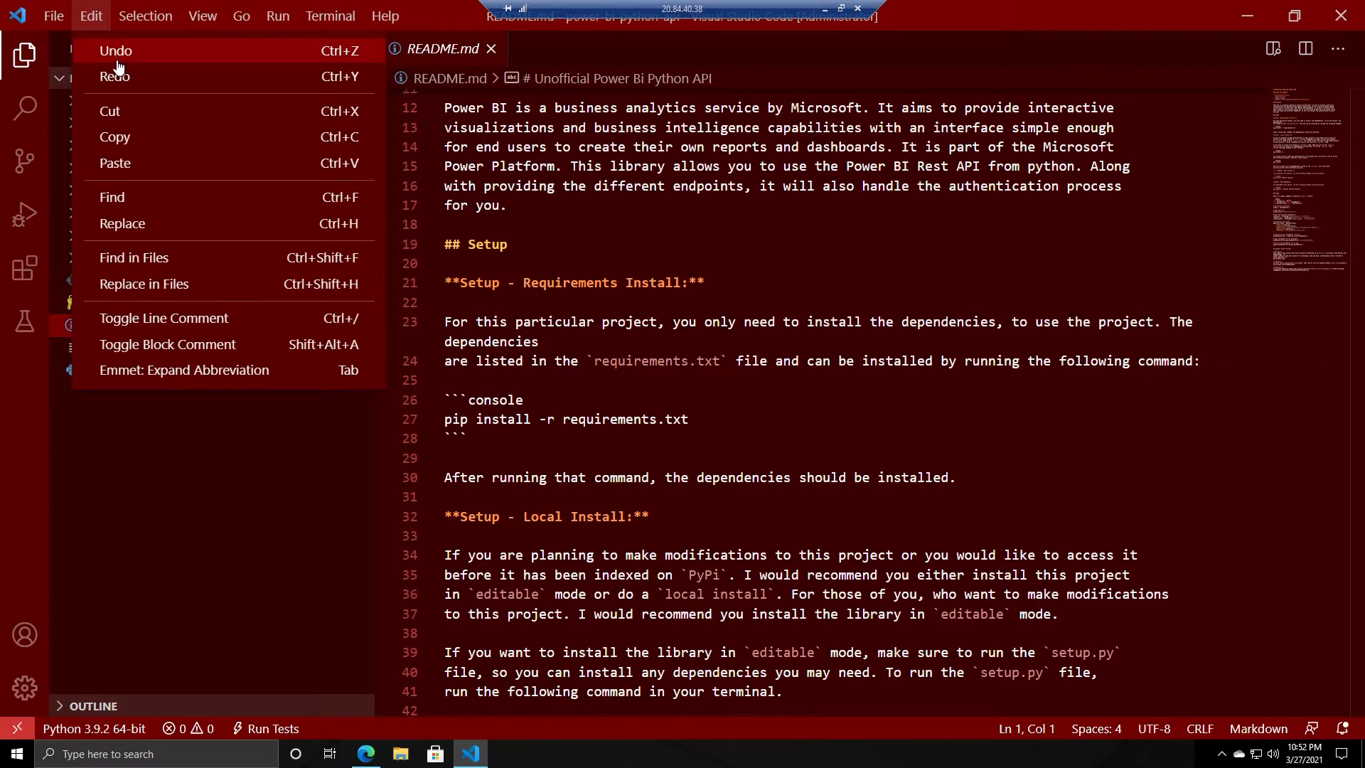
pyautogui.moveTo(144, 285)
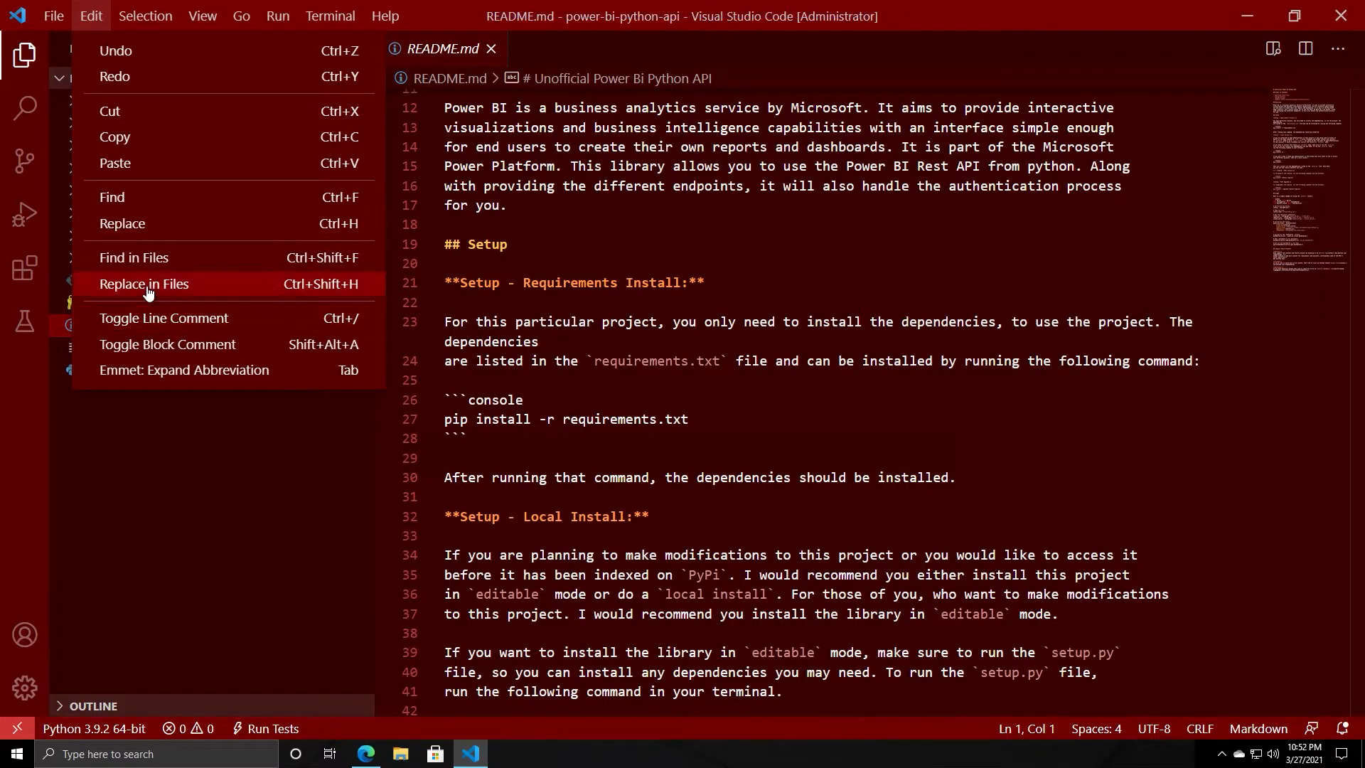
# - Browse the Selection, Go and View menus, ending on the view and layout options
pyautogui.click(145, 16)
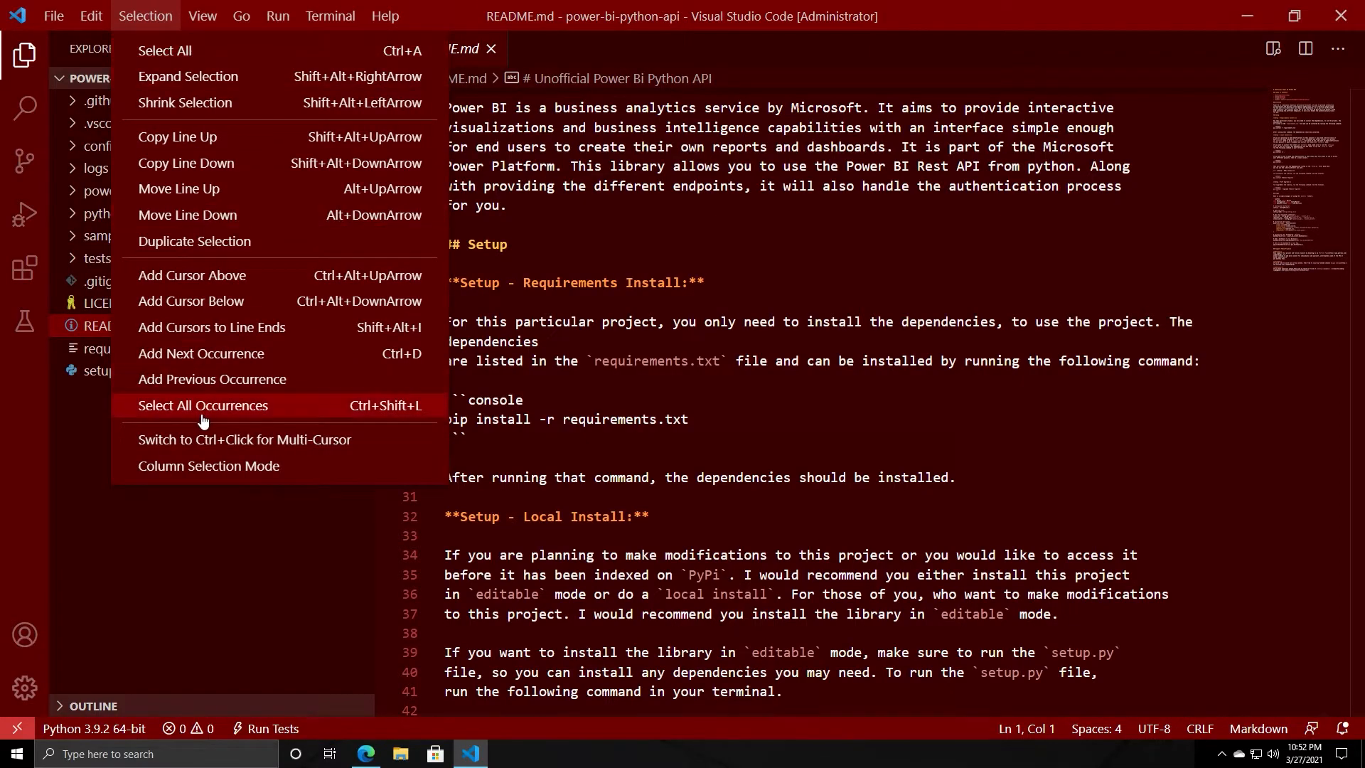
pyautogui.click(241, 15)
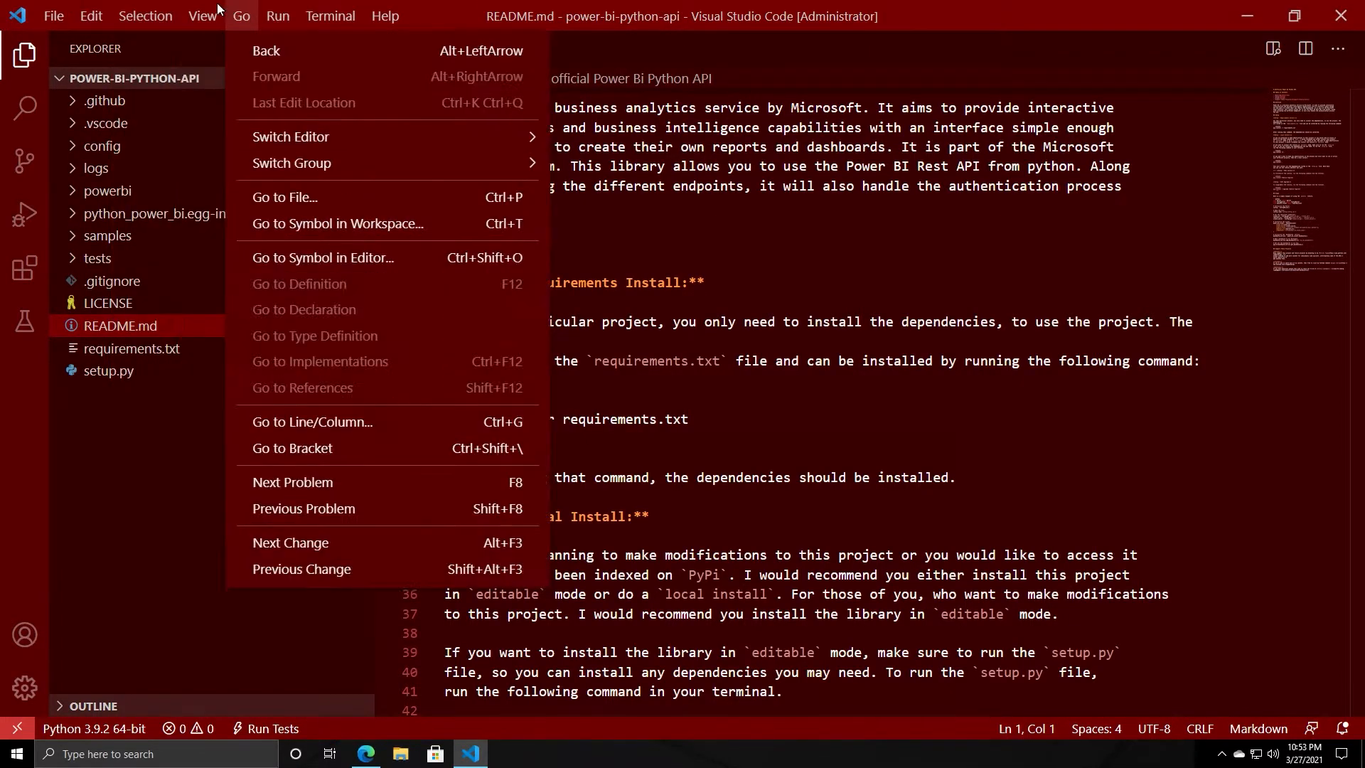
pyautogui.click(202, 16)
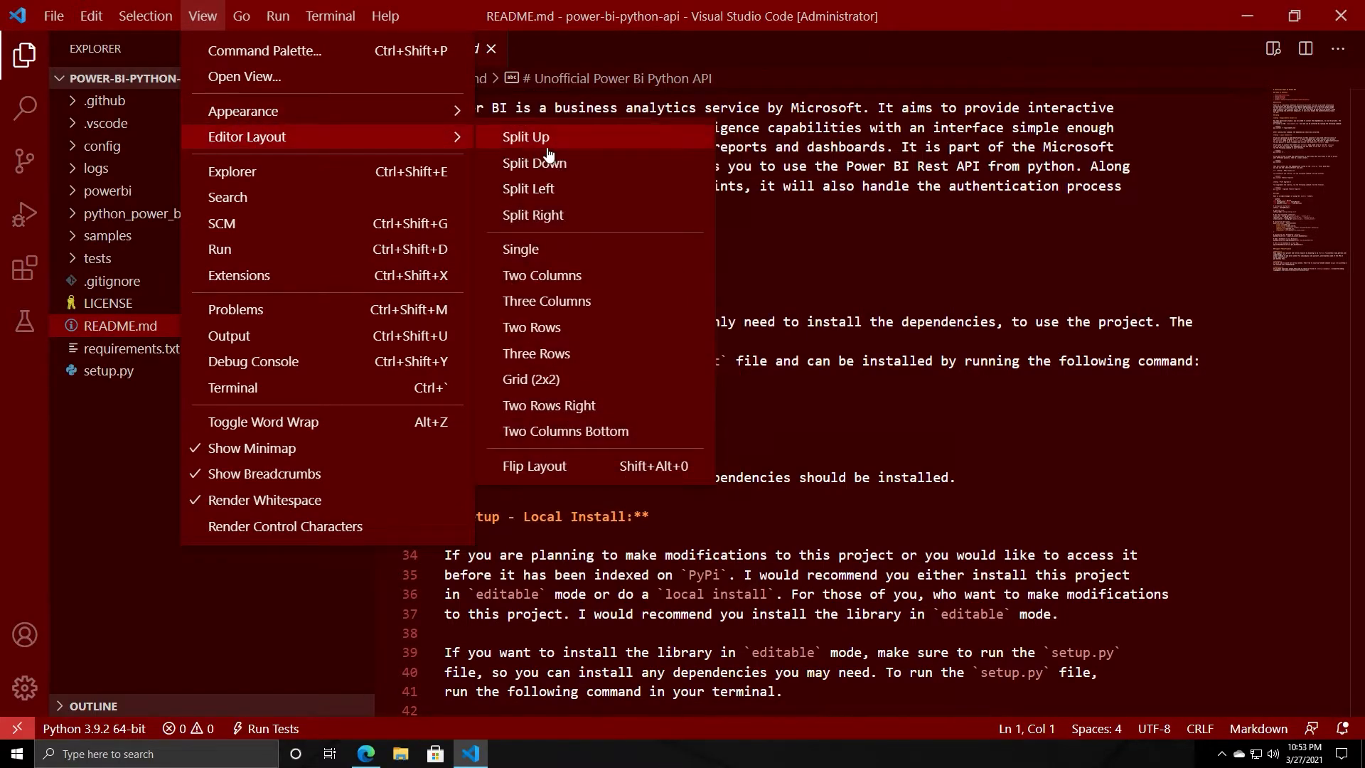
pyautogui.moveTo(291, 165)
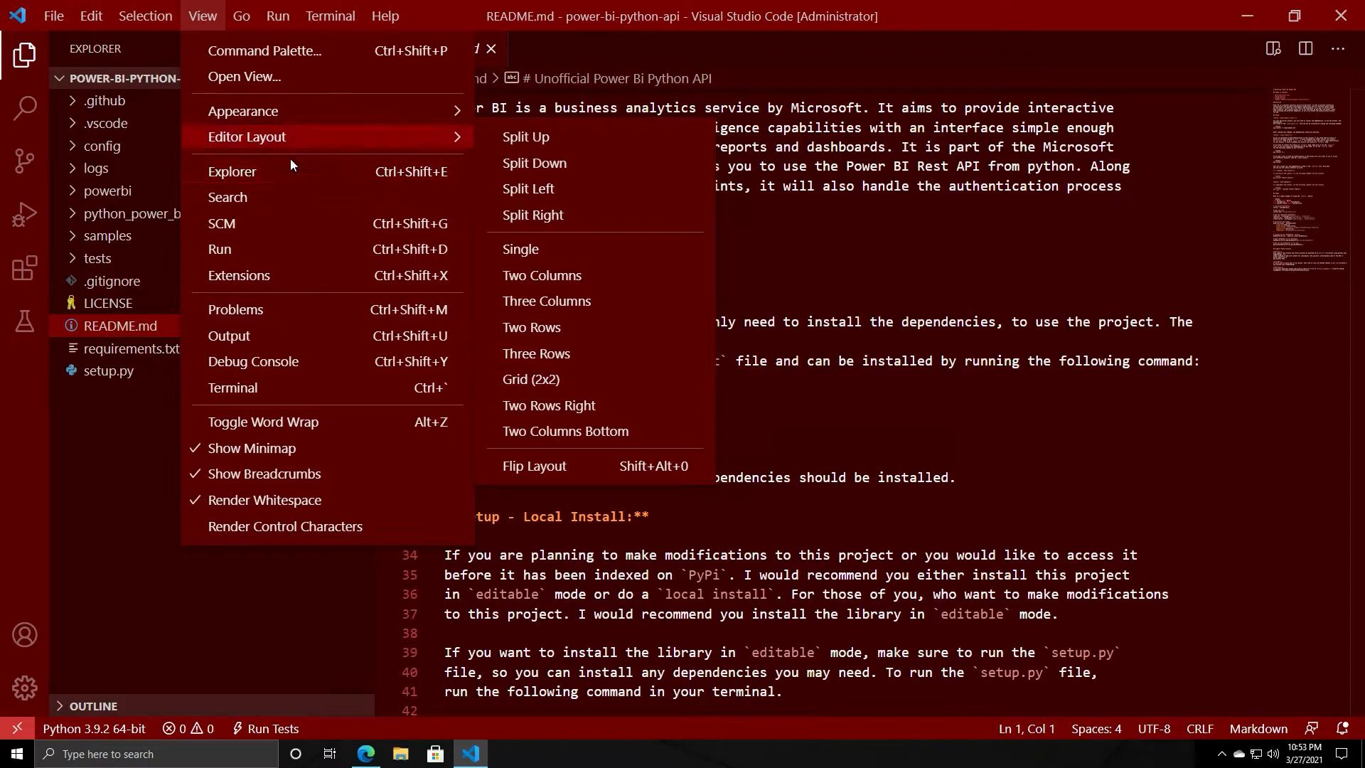
pyautogui.moveTo(262, 275)
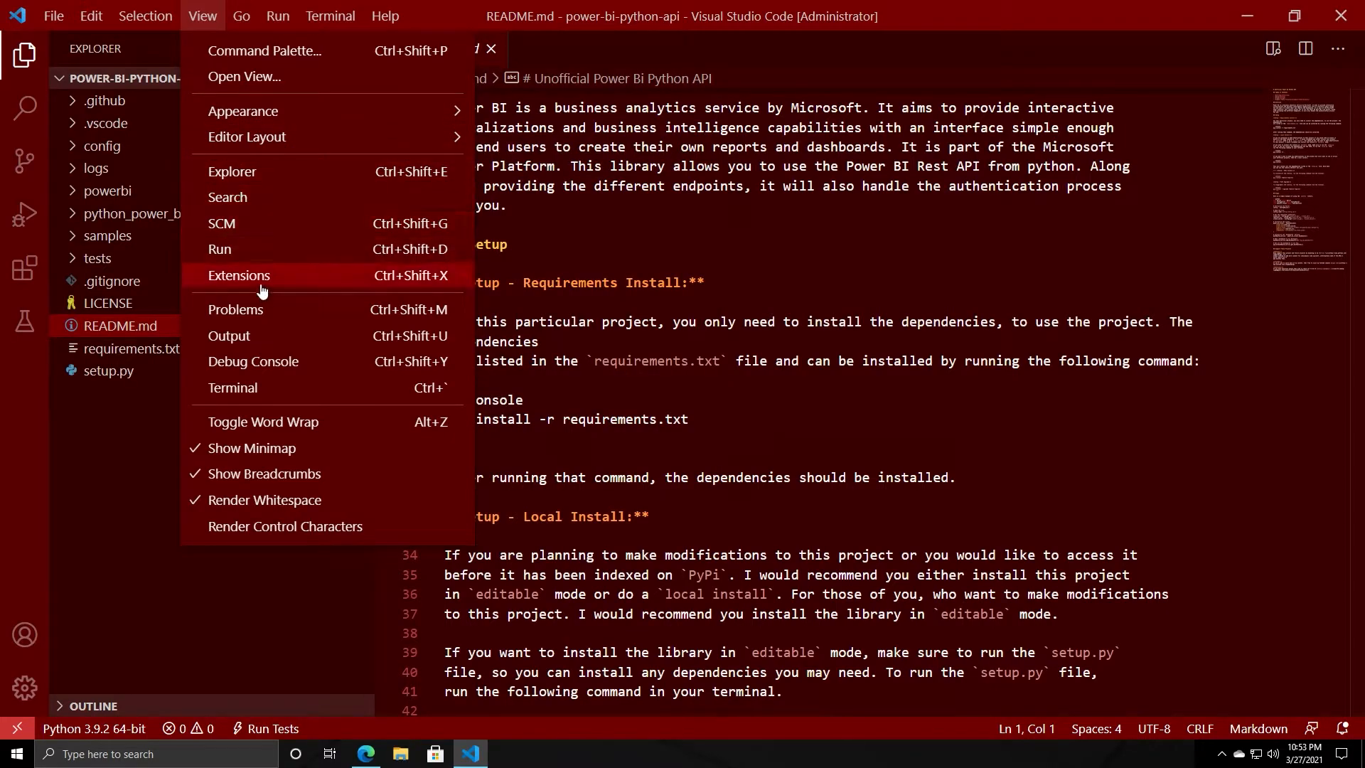
pyautogui.moveTo(8, 271)
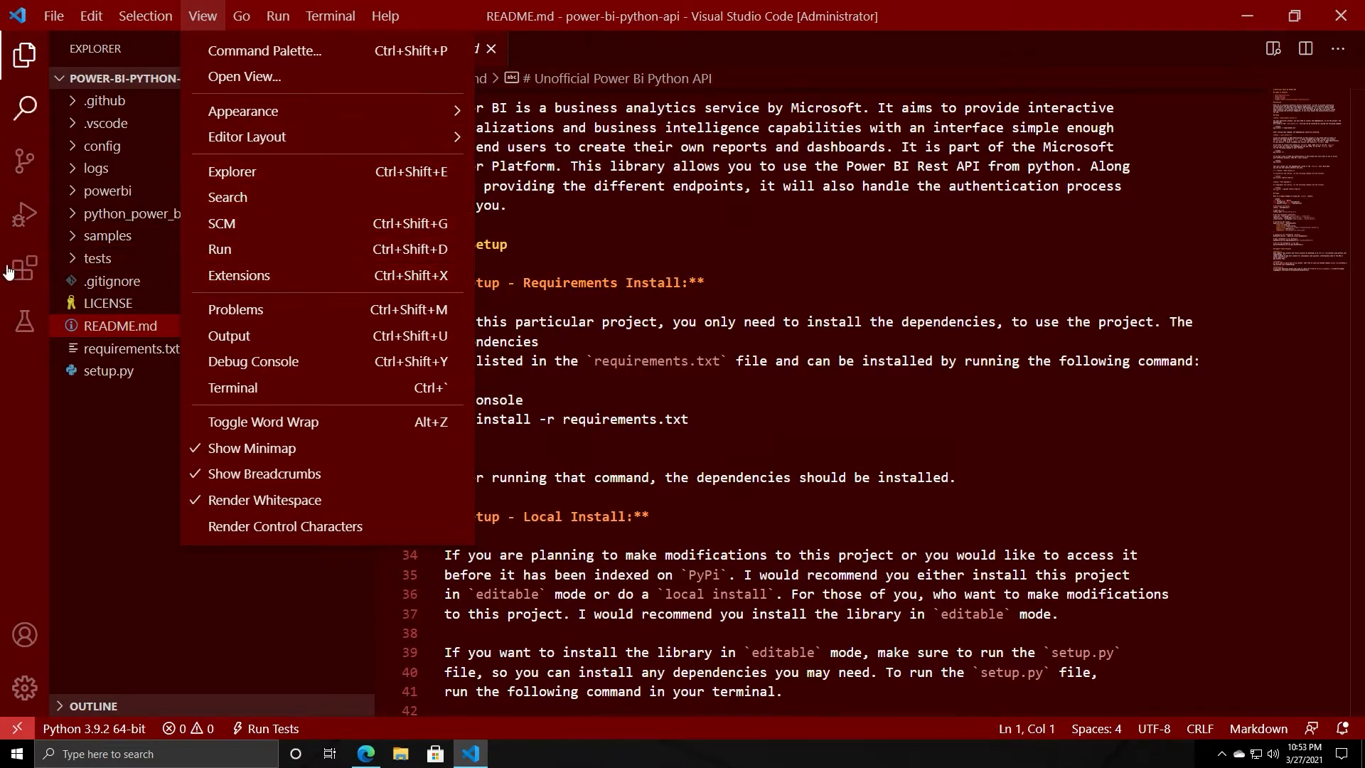
pyautogui.moveTo(253, 375)
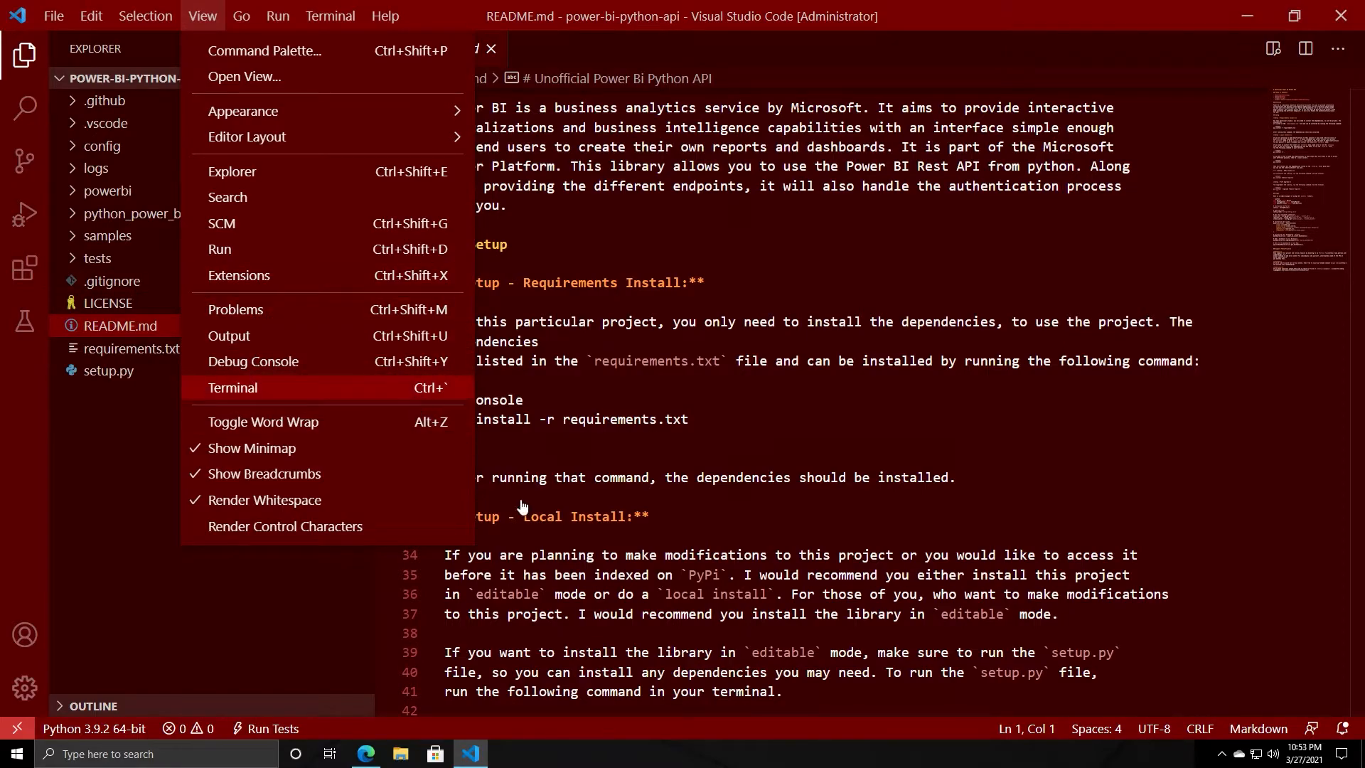
pyautogui.moveTo(239, 387)
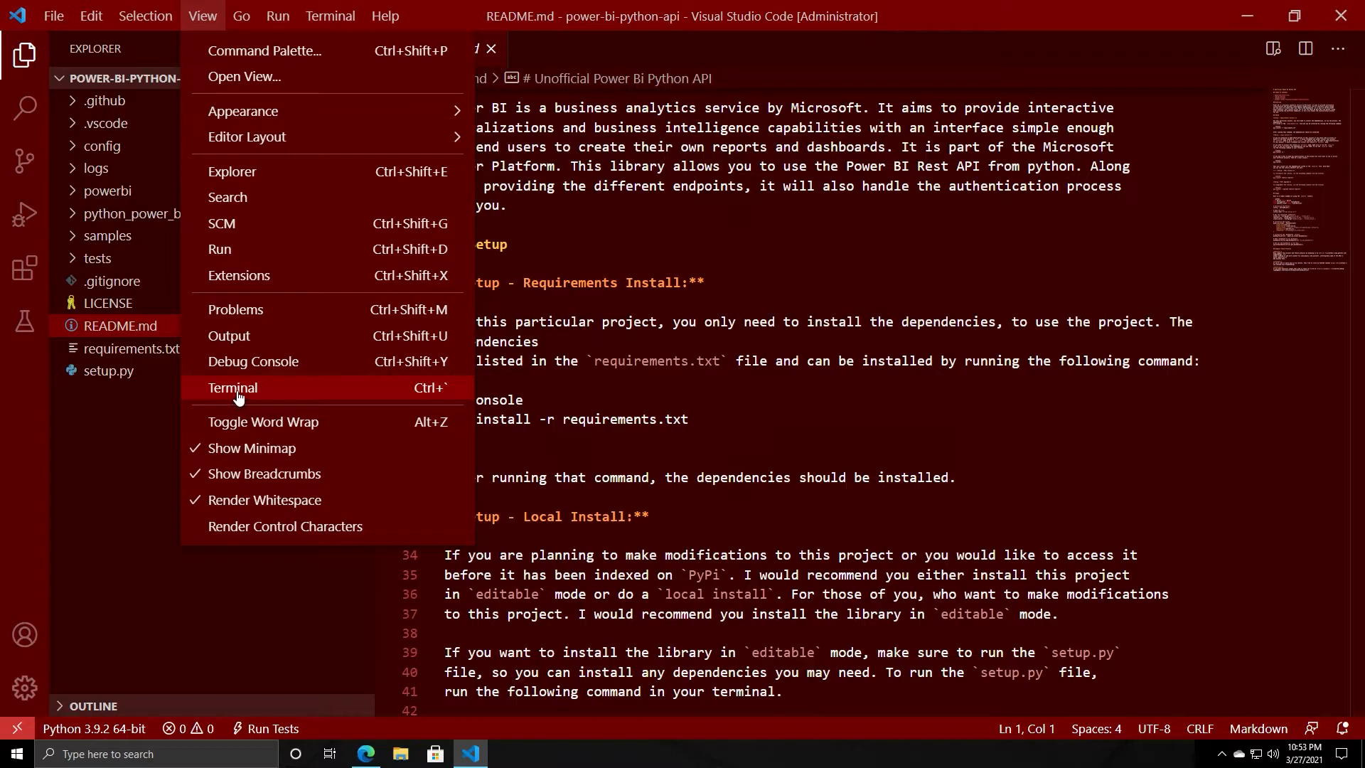
# - Show the bottom panel and cycle its Problems, Terminal and Debug Console views
pyautogui.click(232, 387)
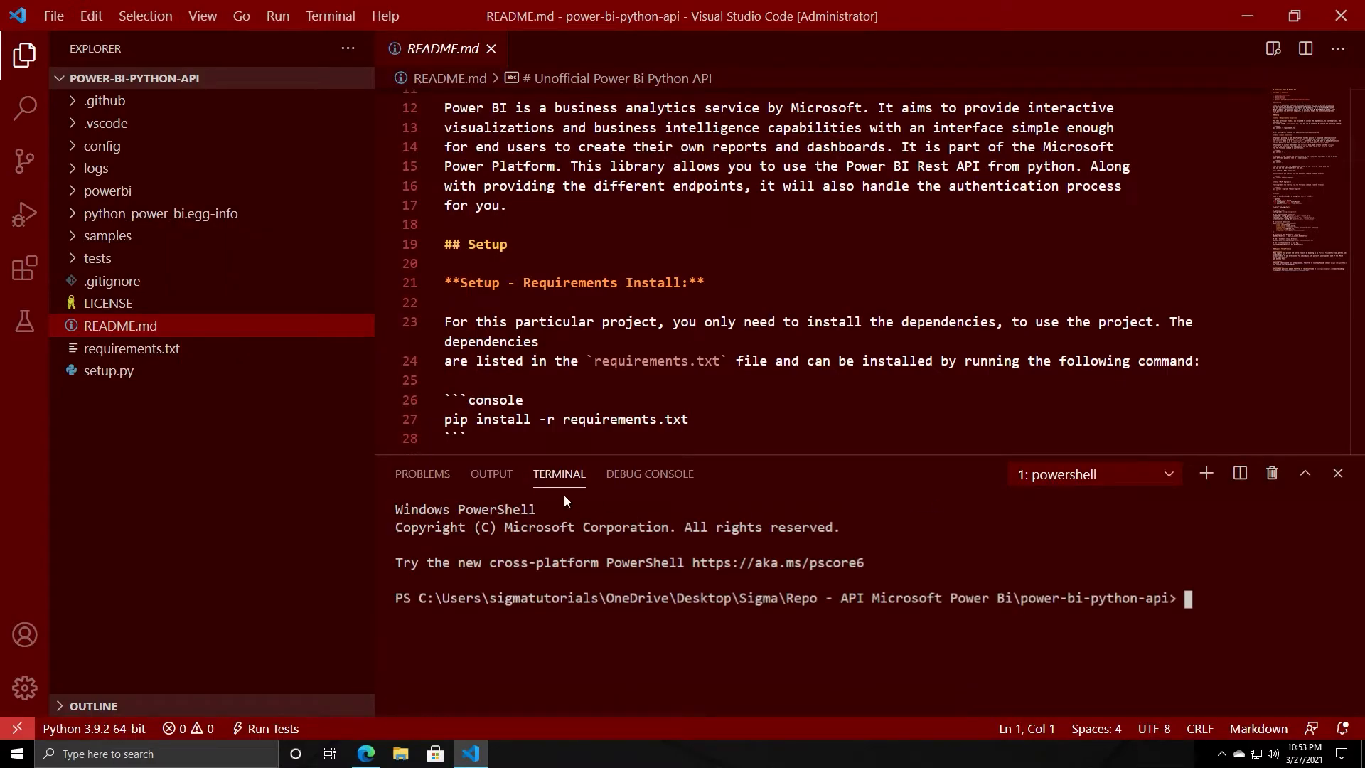
pyautogui.click(423, 474)
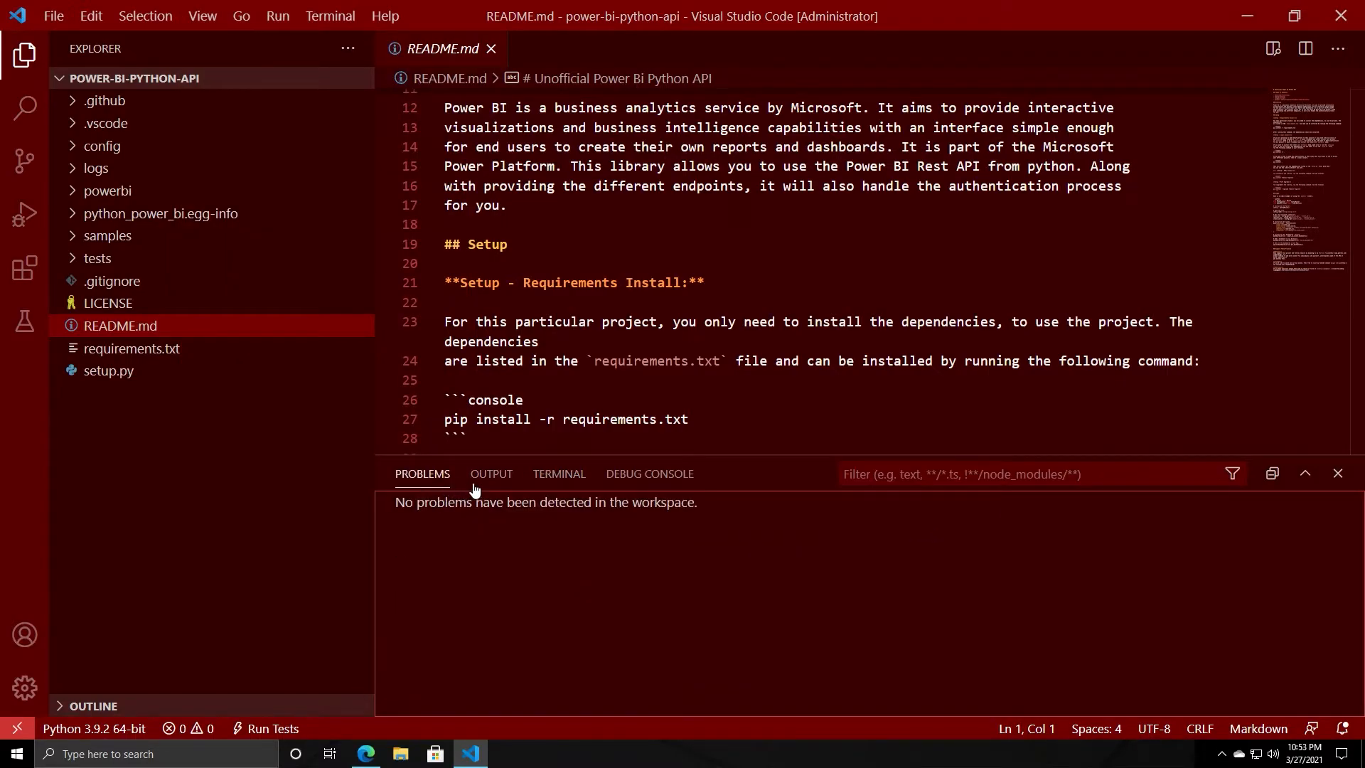
pyautogui.click(559, 473)
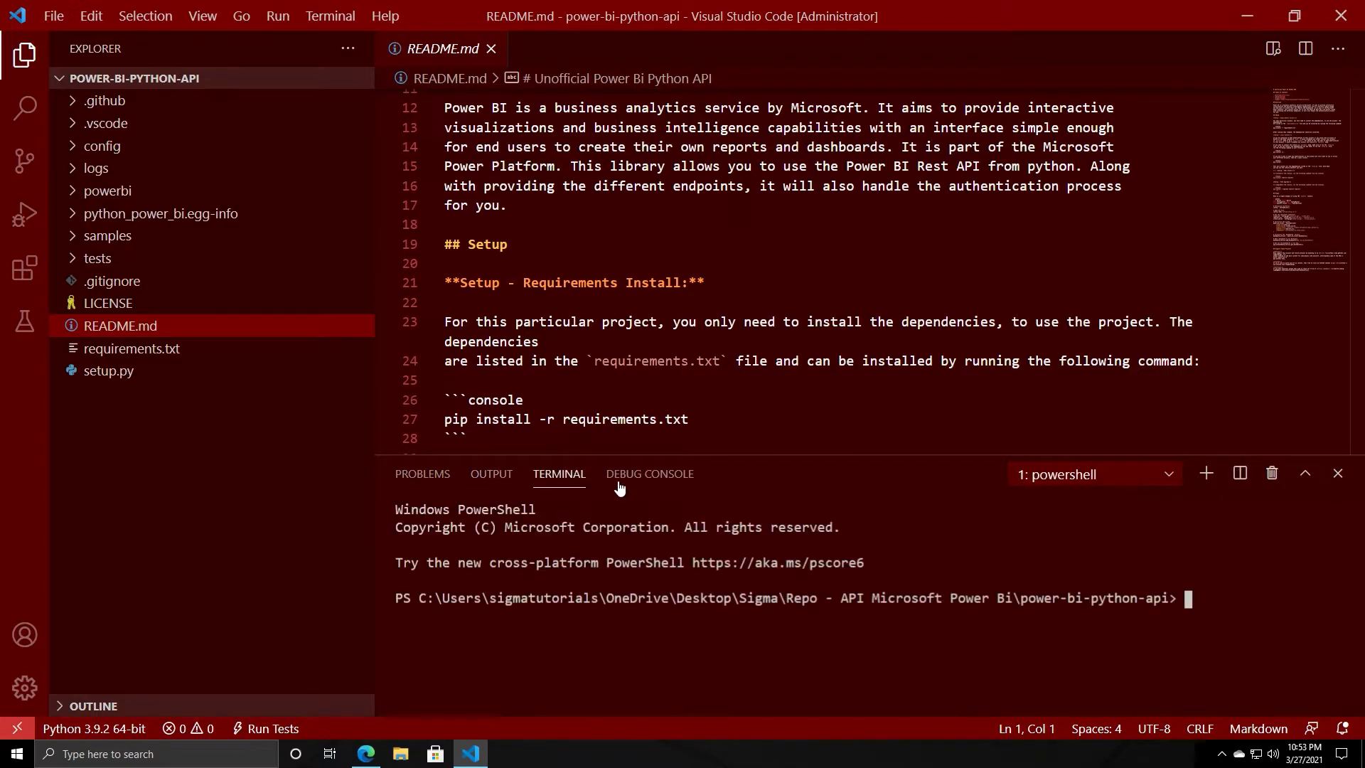
pyautogui.click(650, 474)
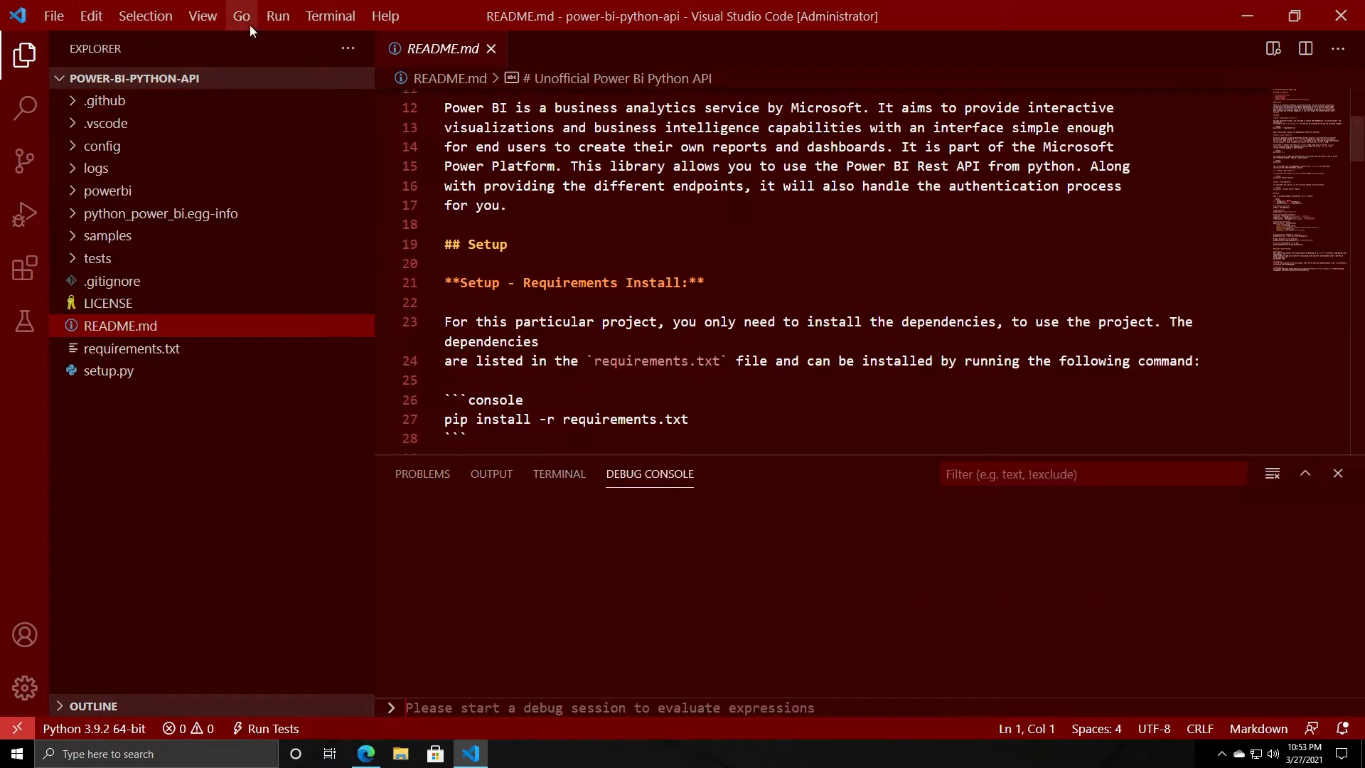
# - Browse the View and Go menus again
pyautogui.click(202, 16)
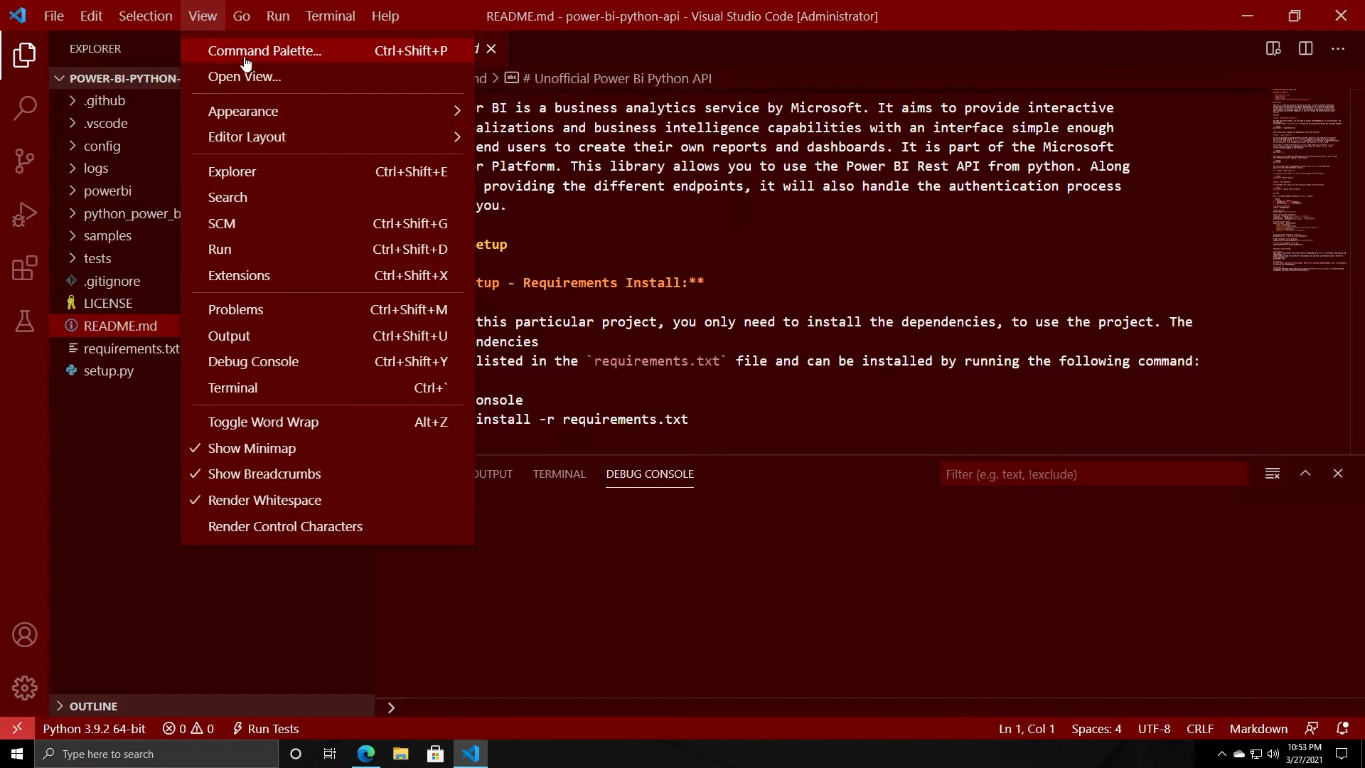
pyautogui.click(241, 16)
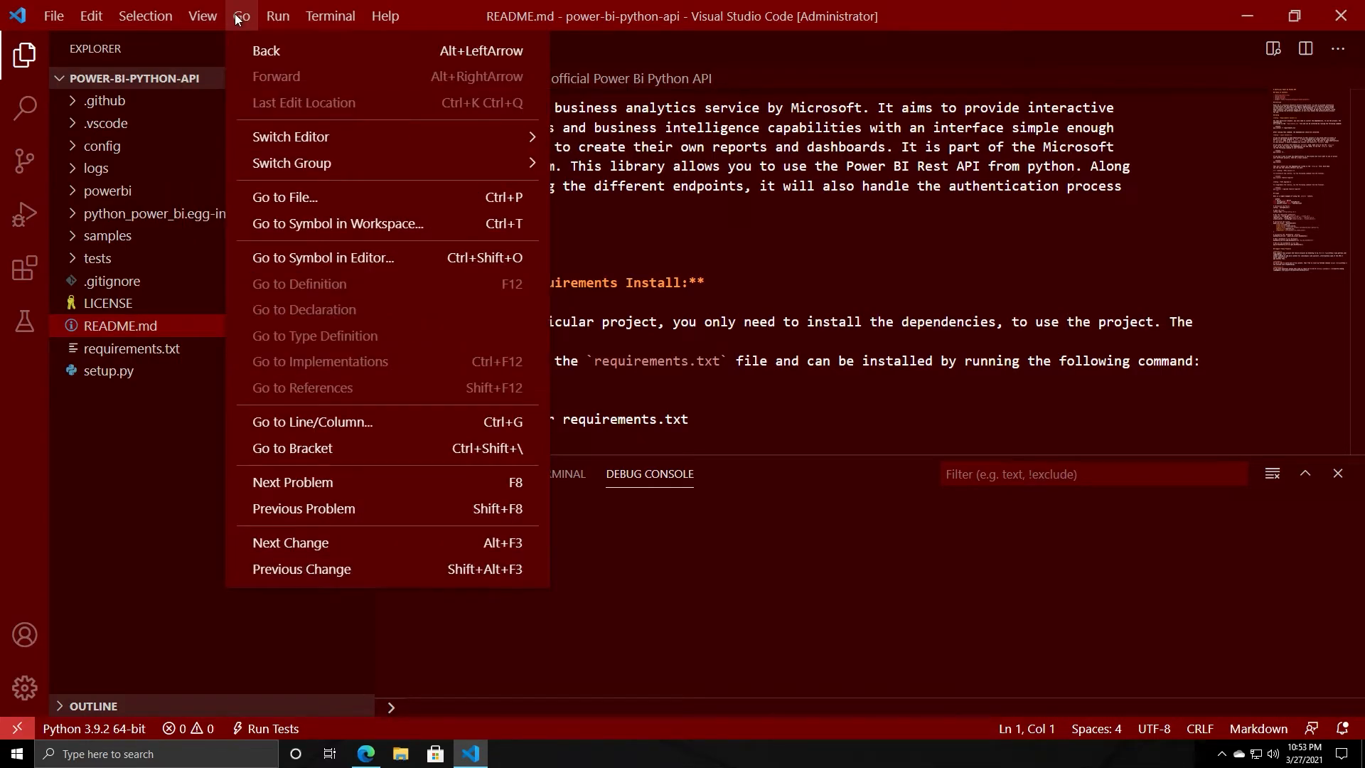
pyautogui.moveTo(338, 223)
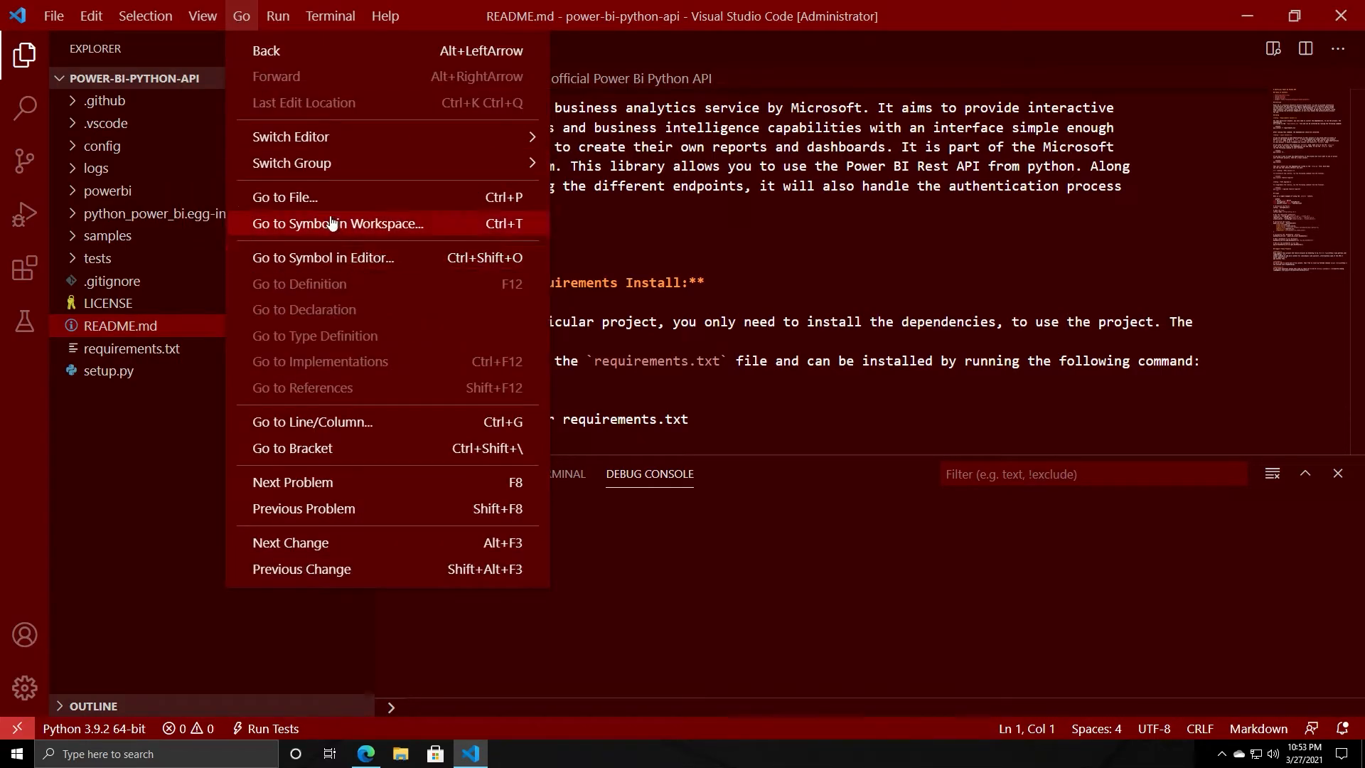
# - Use Go to File to bring up test_client.py from the tests folder
pyautogui.click(284, 196)
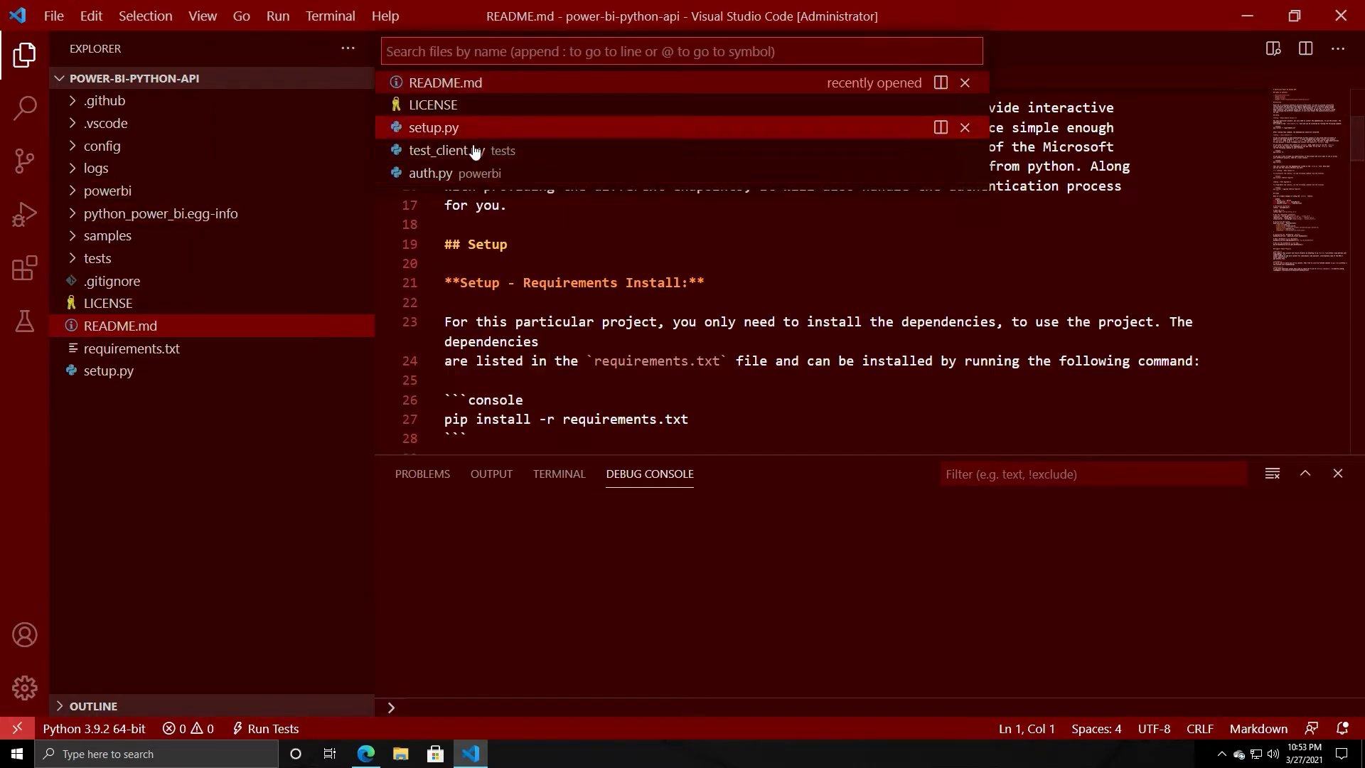
pyautogui.click(445, 150)
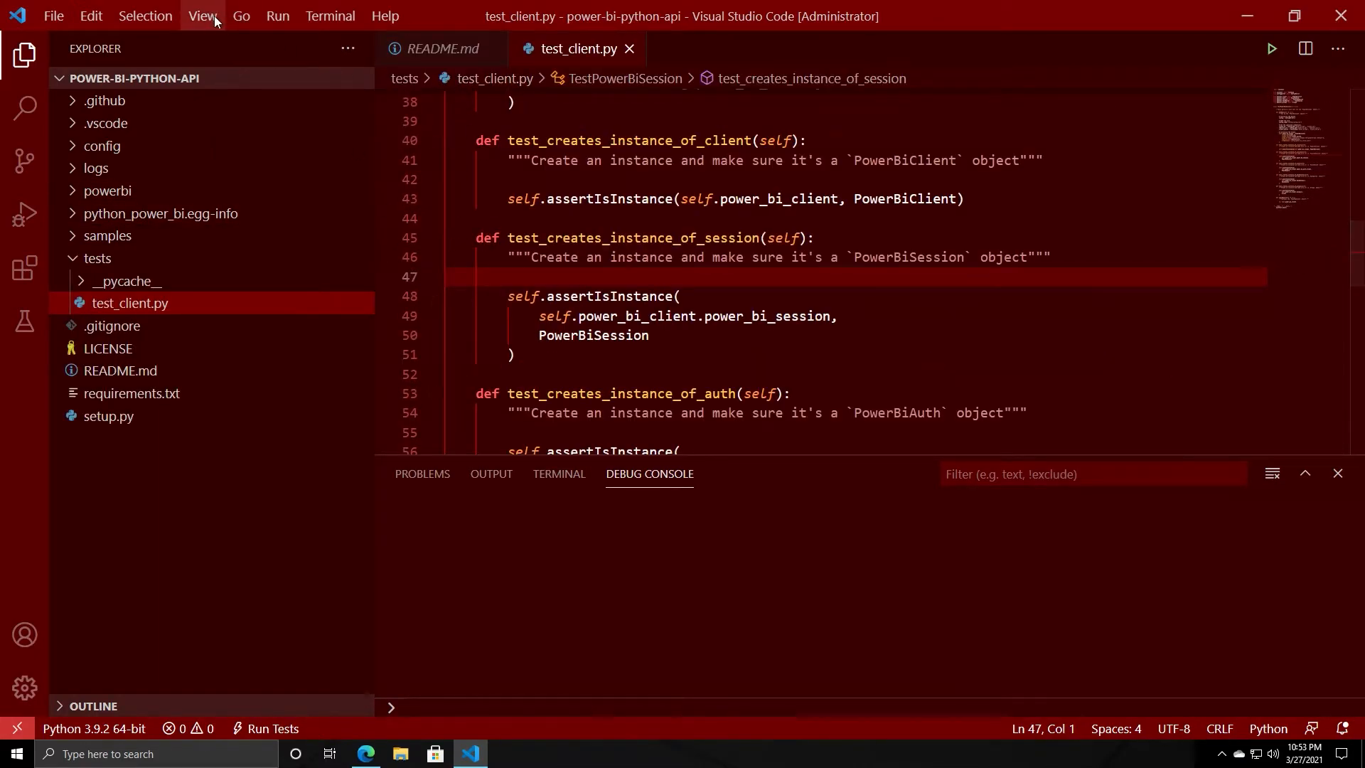
pyautogui.click(242, 16)
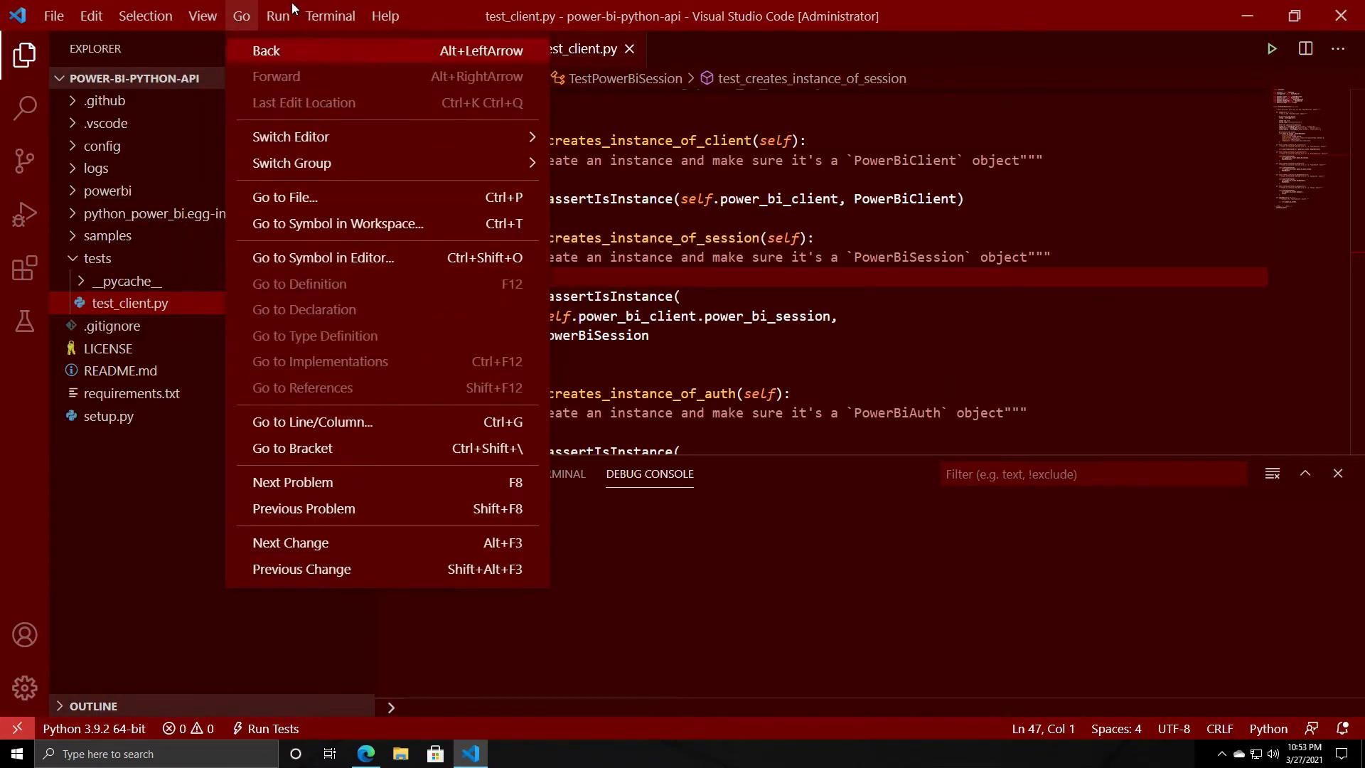
pyautogui.moveTo(232, 28)
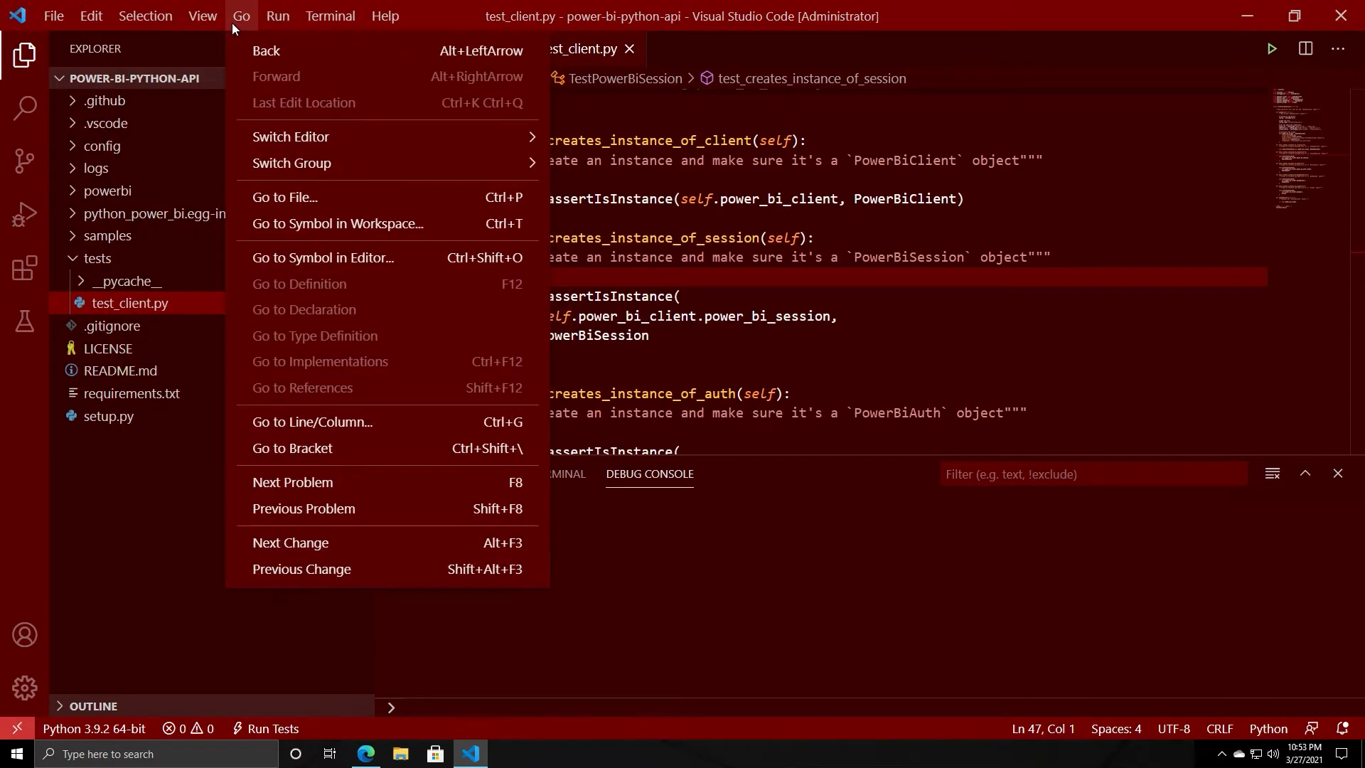
# - View the launch.json debug configuration via Run > Open Configurations, then close it
pyautogui.click(277, 16)
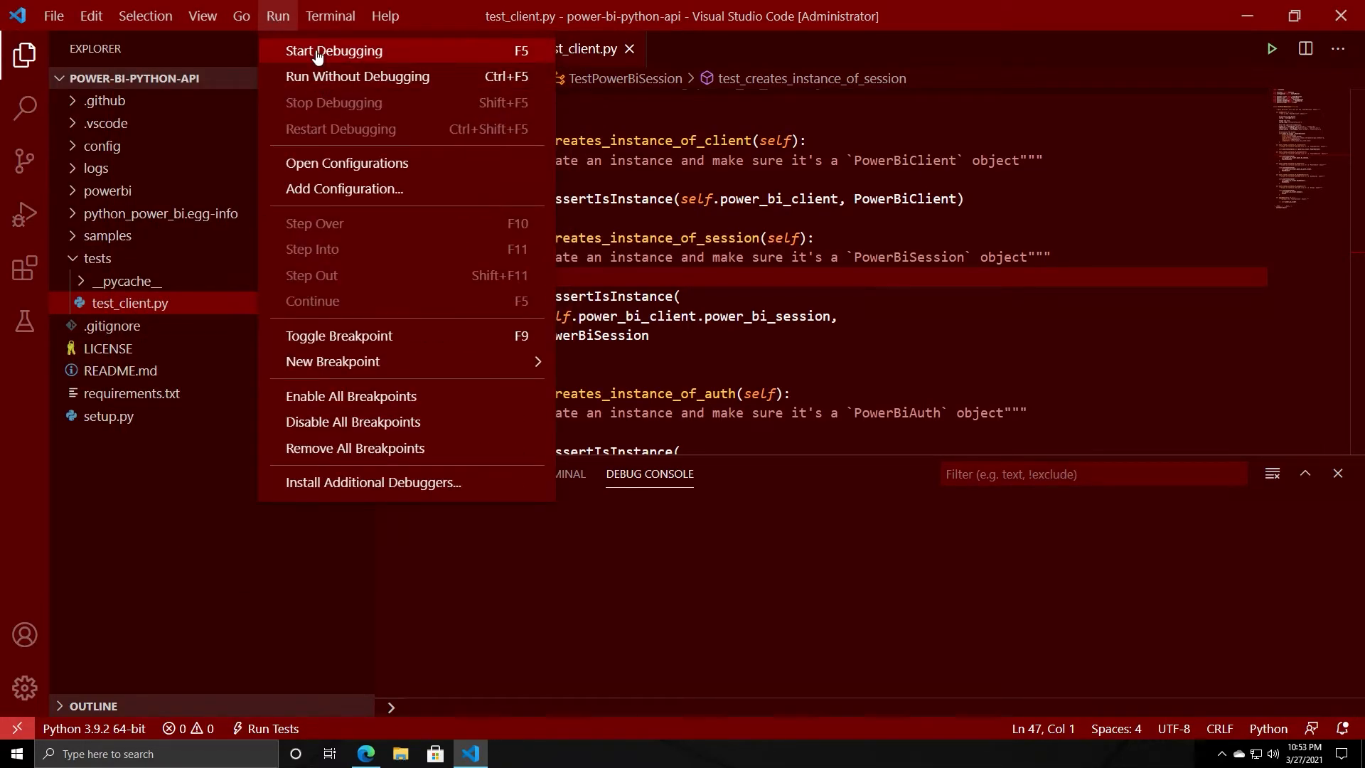
pyautogui.moveTo(339, 203)
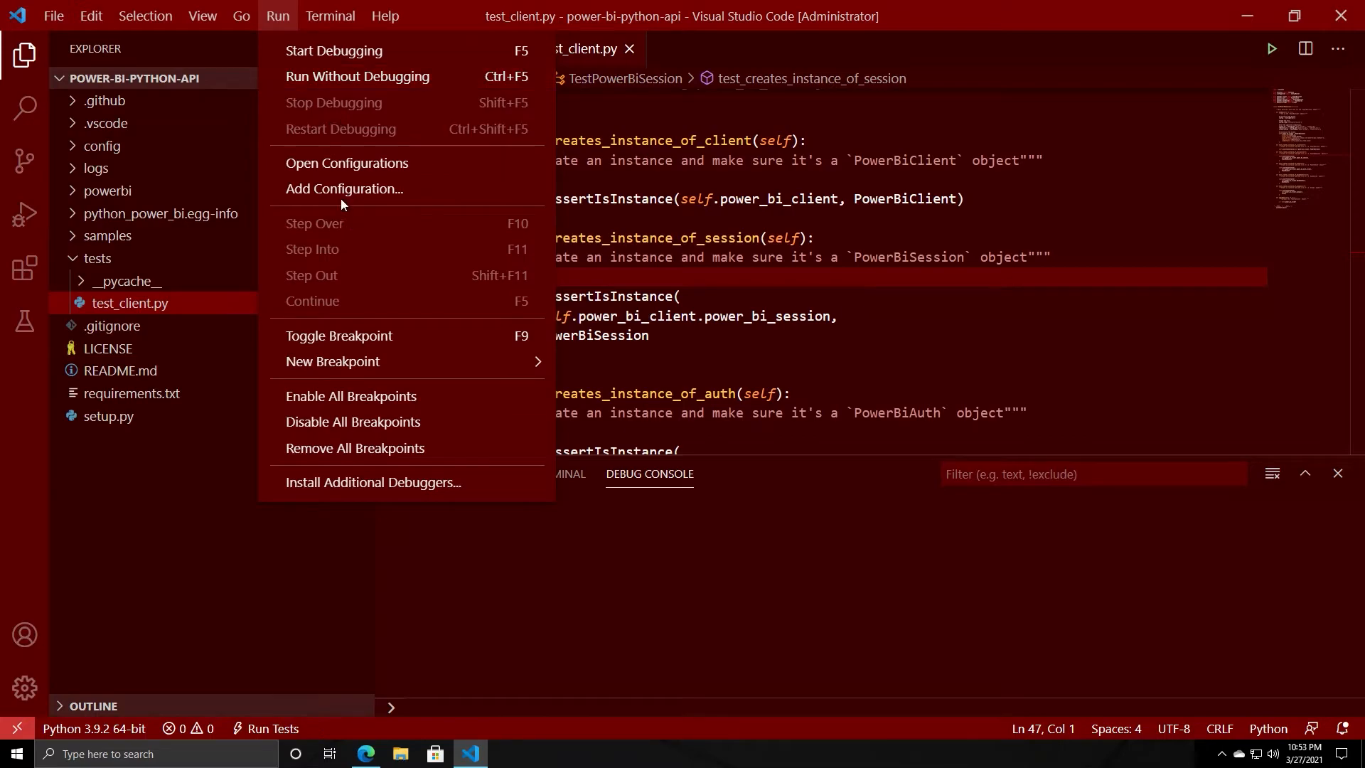
pyautogui.click(347, 162)
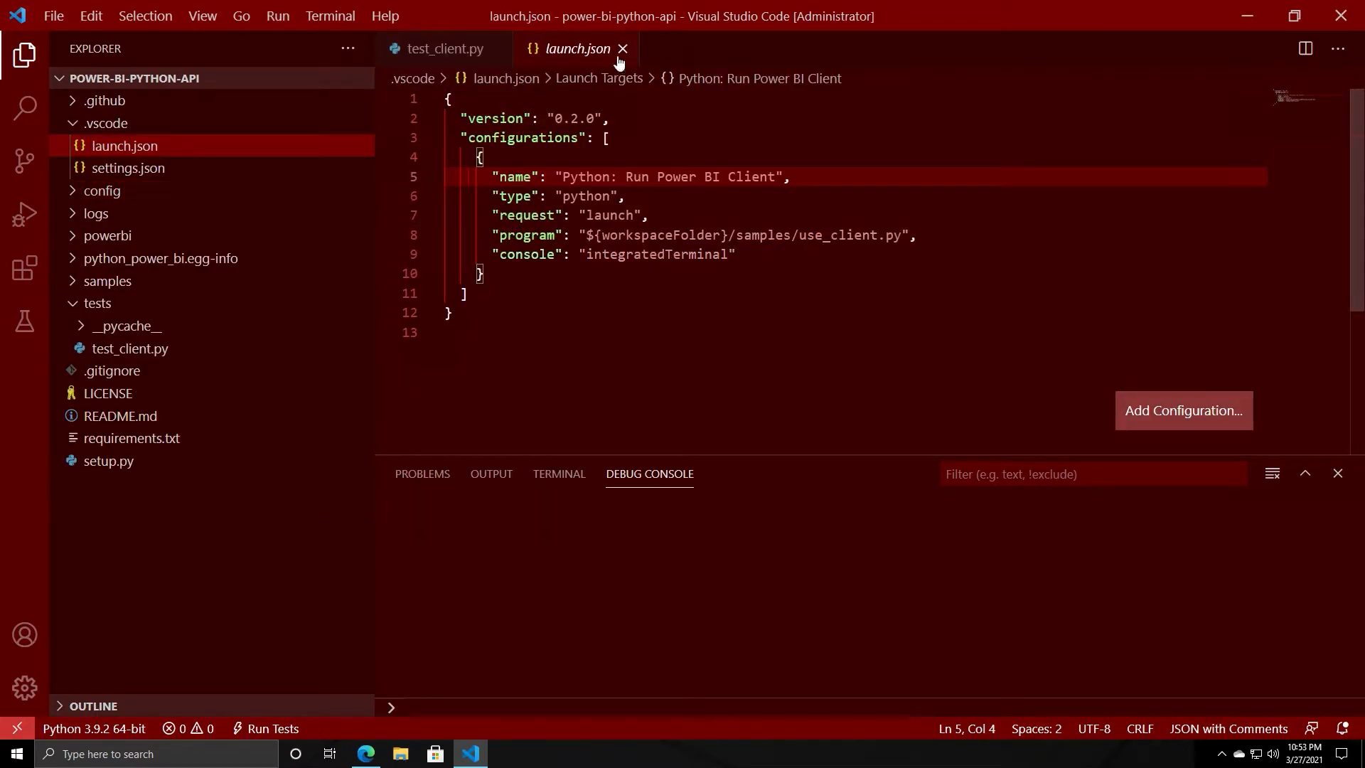
pyautogui.click(622, 49)
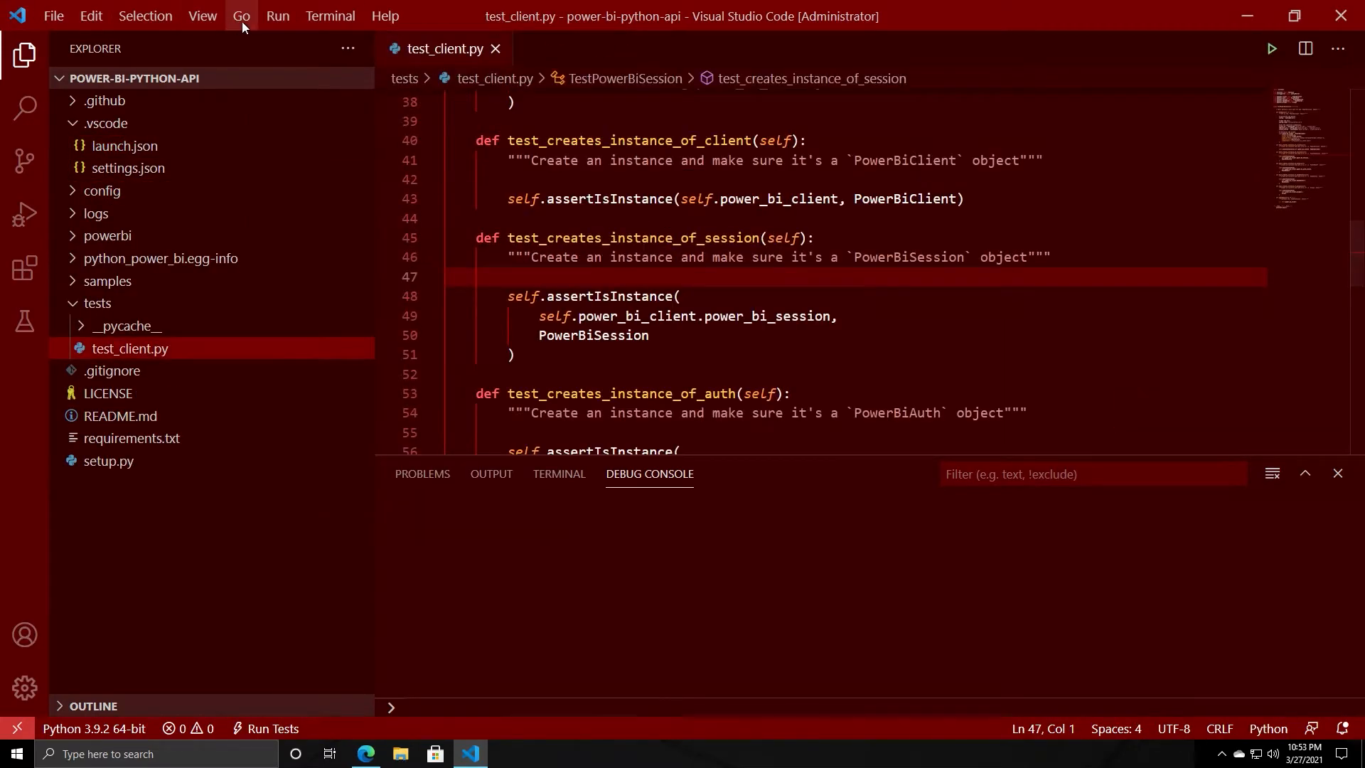
# - Split the integrated terminal into two side-by-side terminals
pyautogui.click(330, 15)
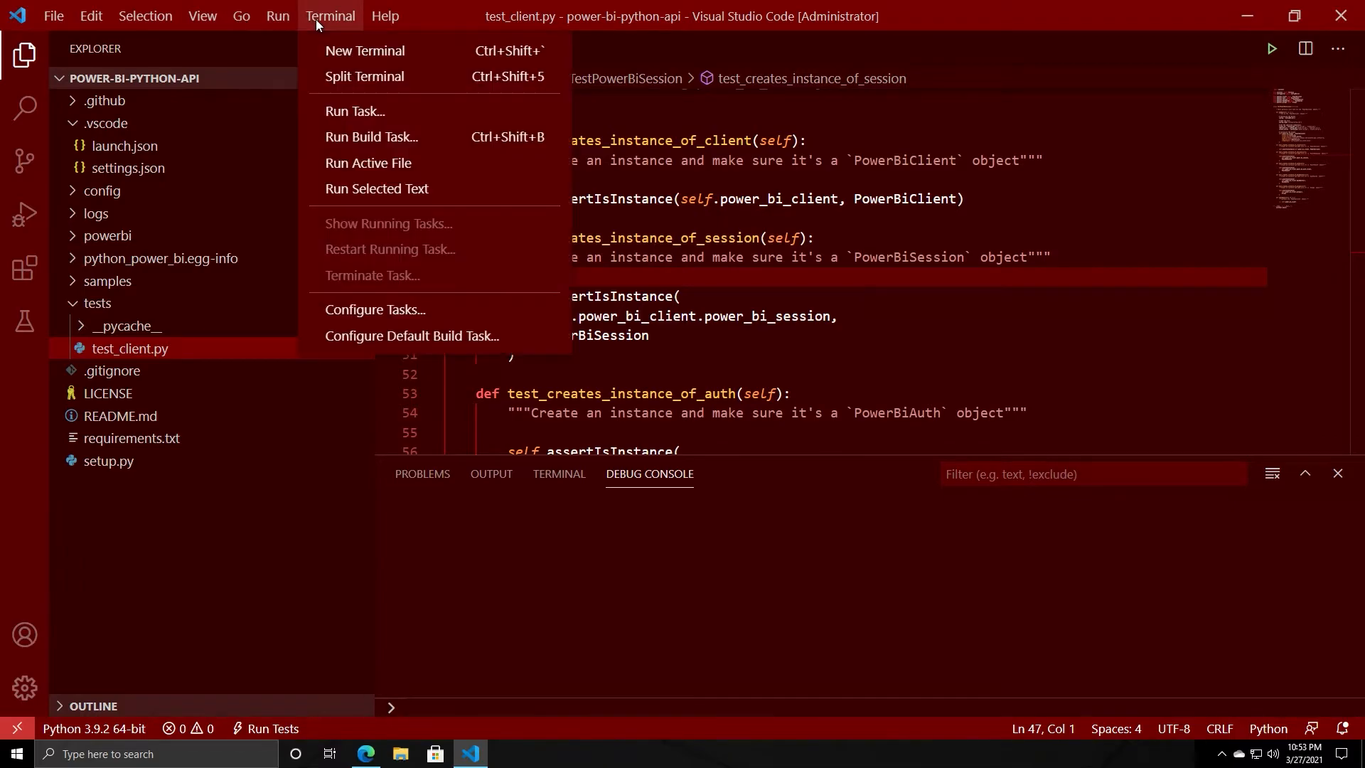
pyautogui.moveTo(364, 77)
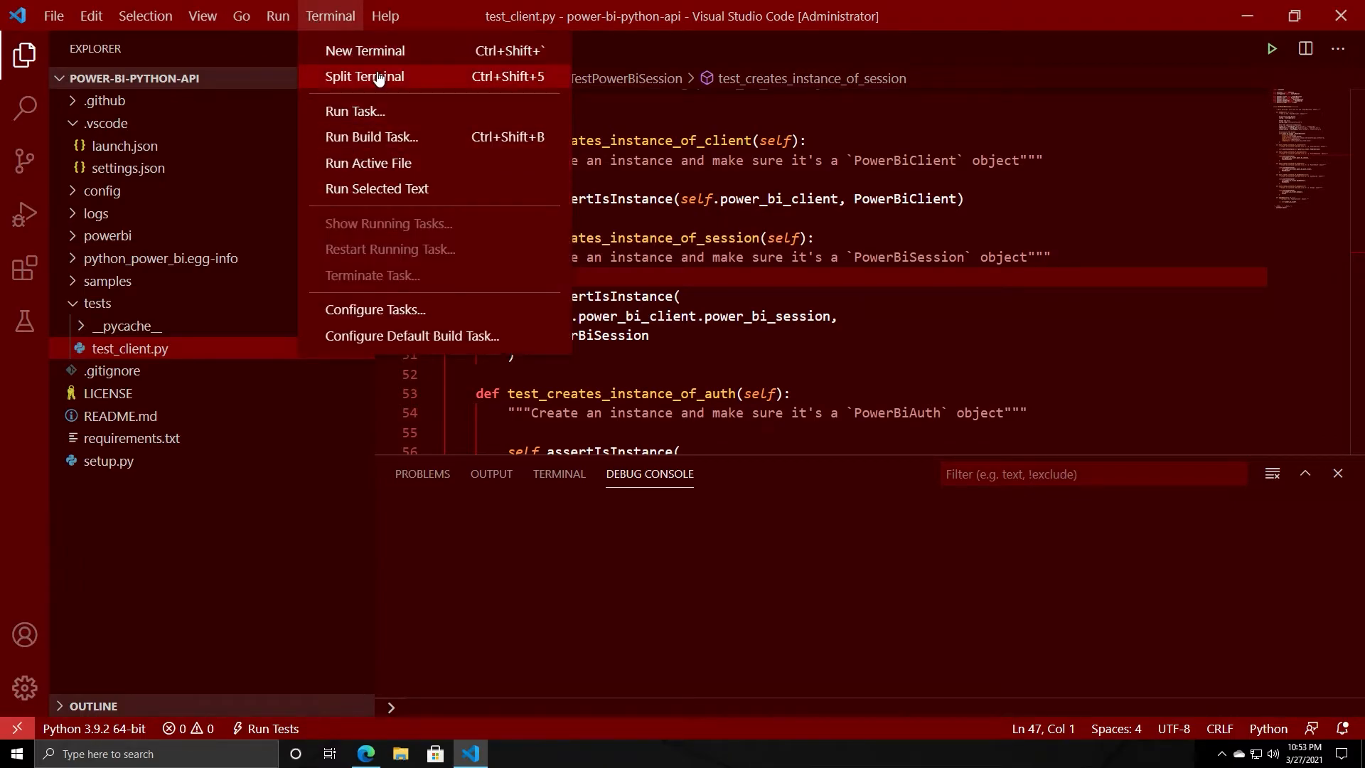
pyautogui.click(364, 77)
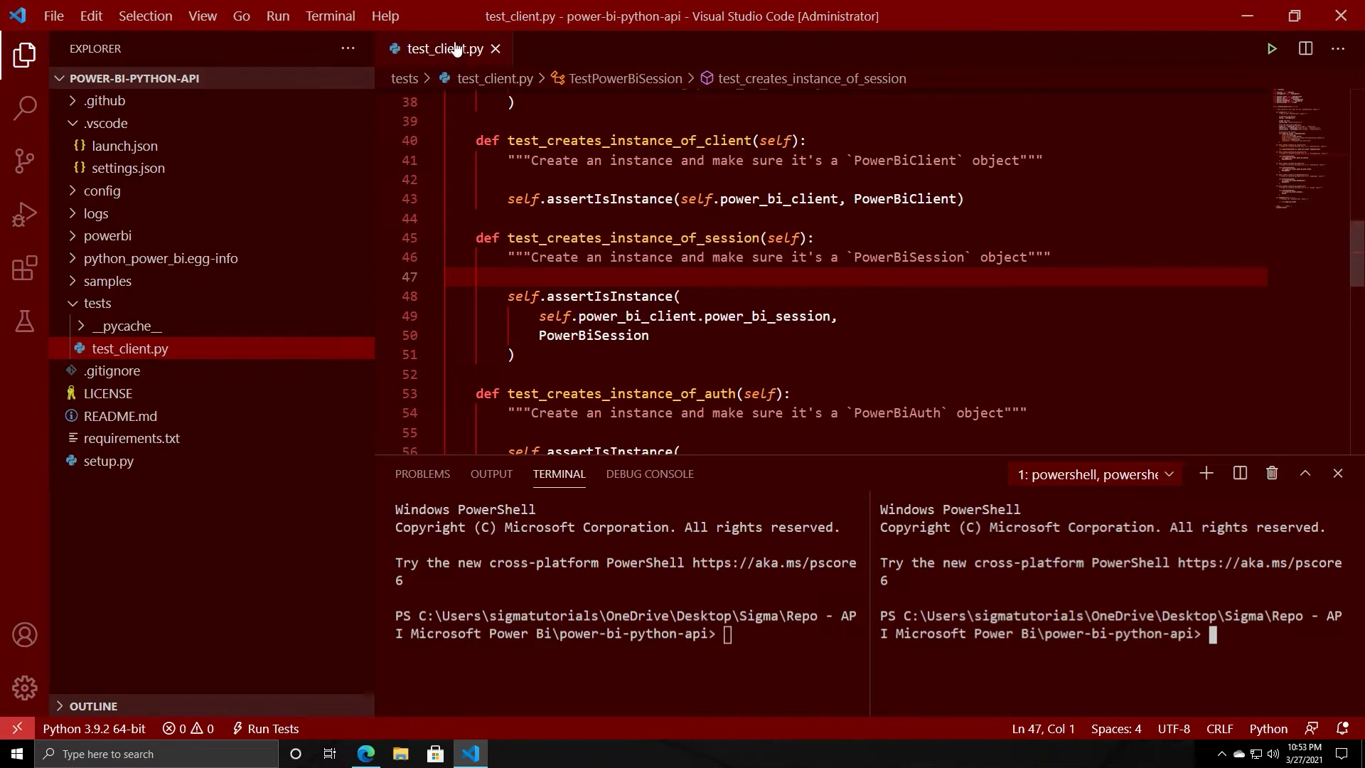
pyautogui.click(330, 15)
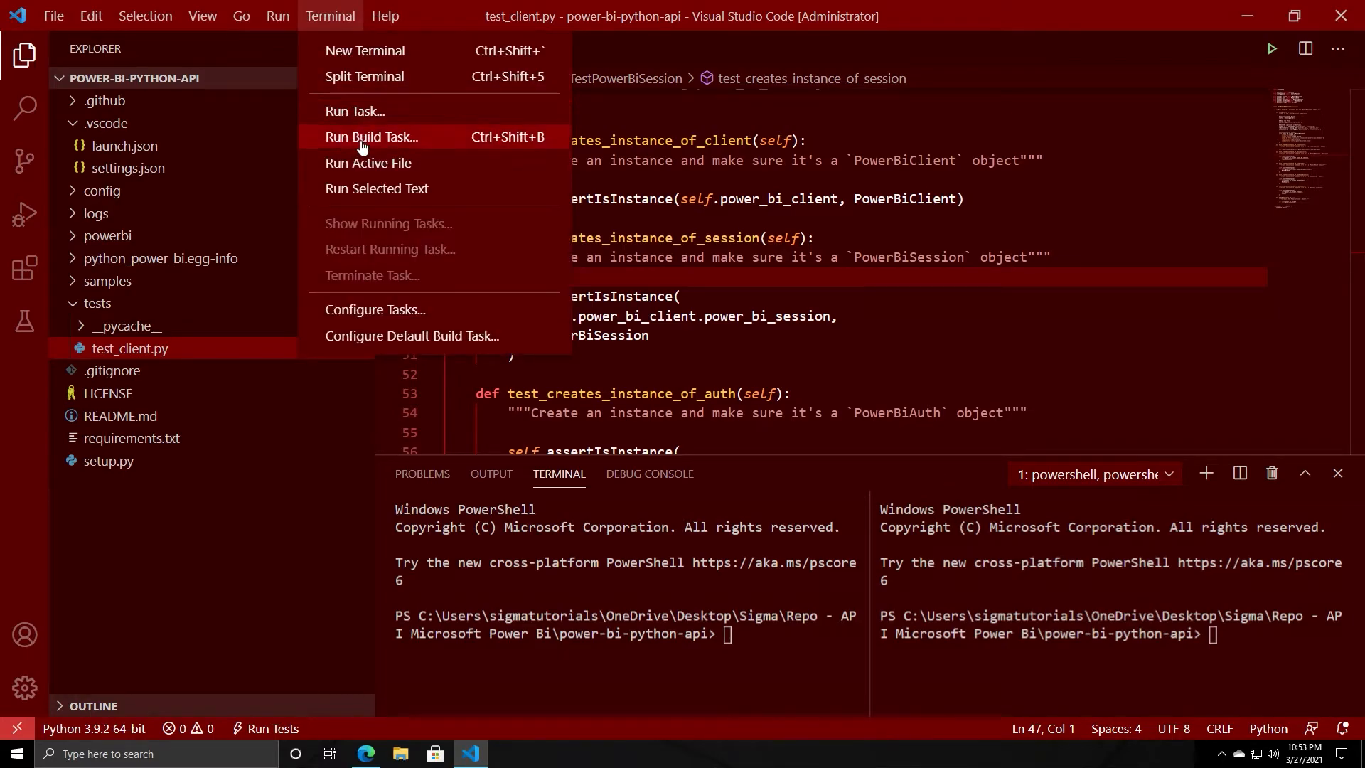
pyautogui.moveTo(370, 10)
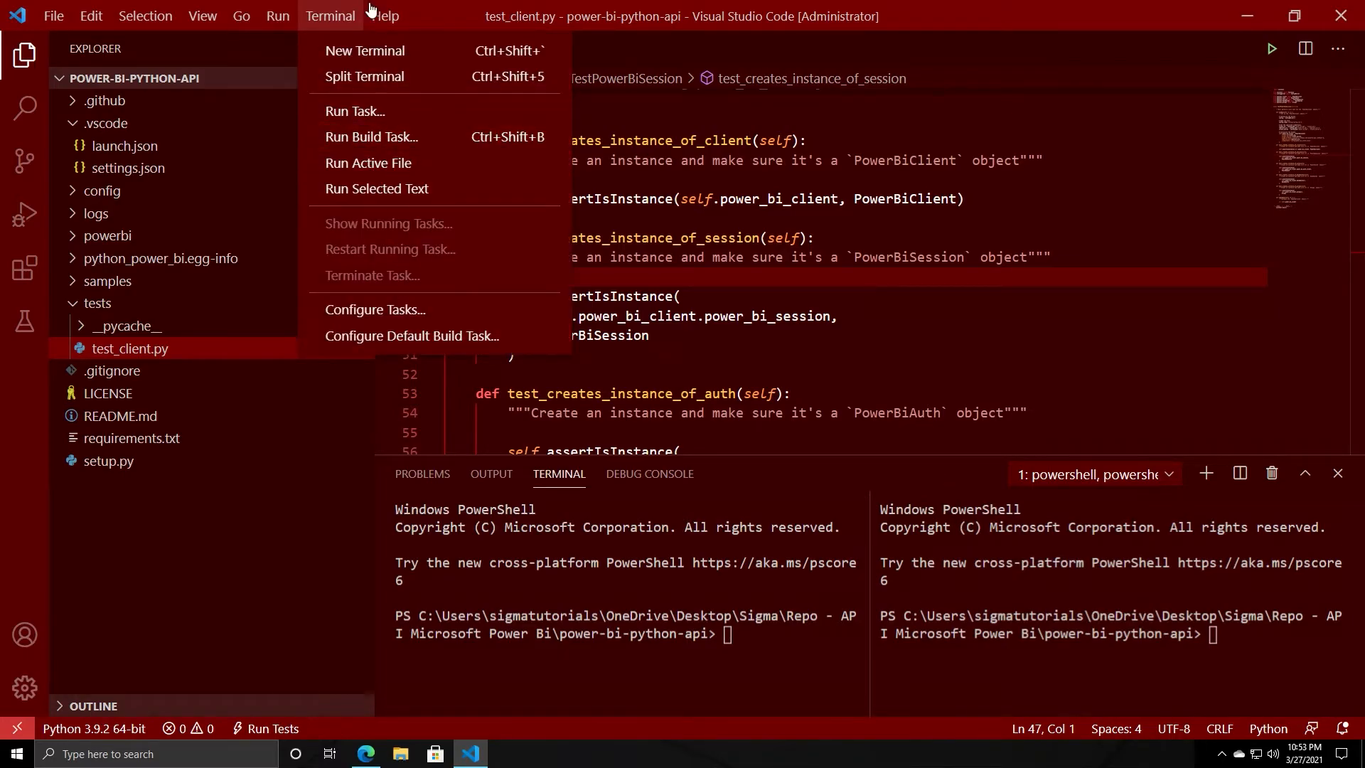
# - Bring up the Process Explorer from the Help menu and close it again
pyautogui.click(384, 16)
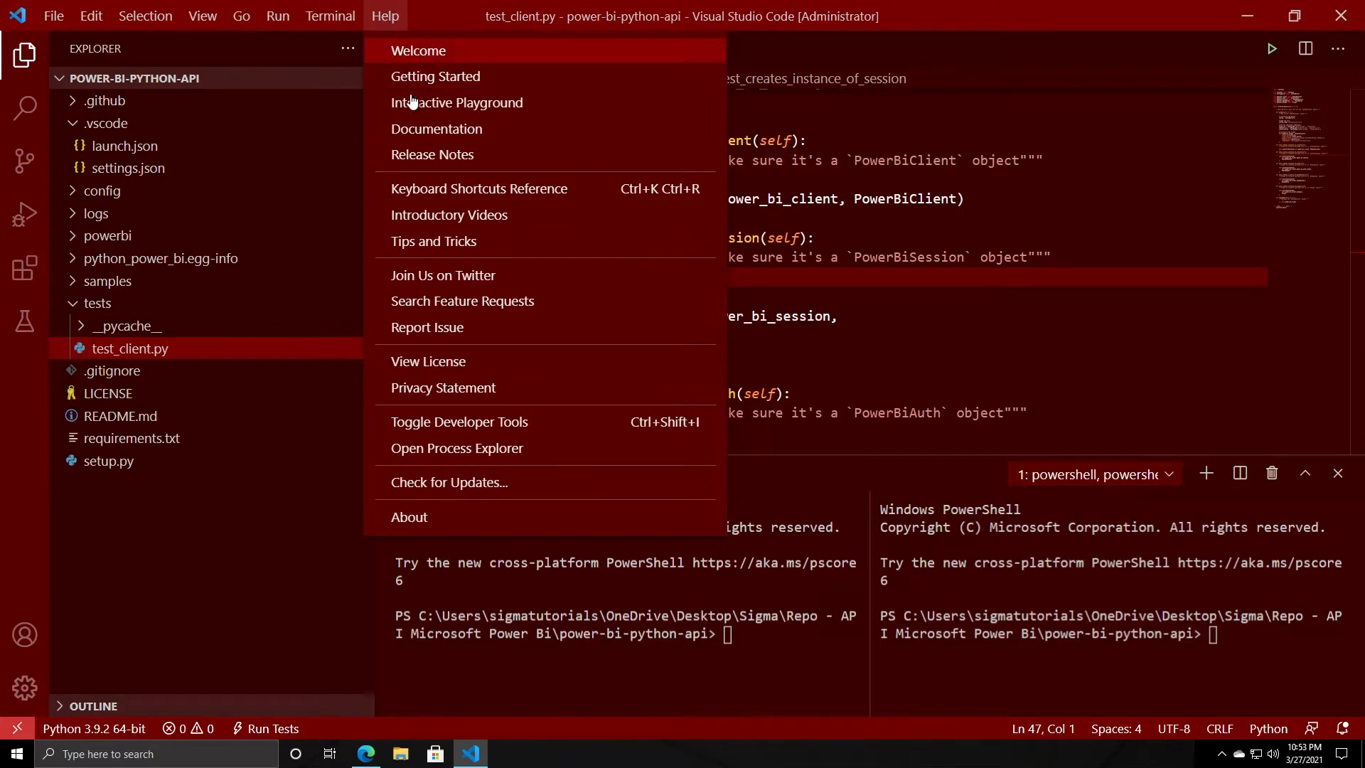
pyautogui.moveTo(452, 275)
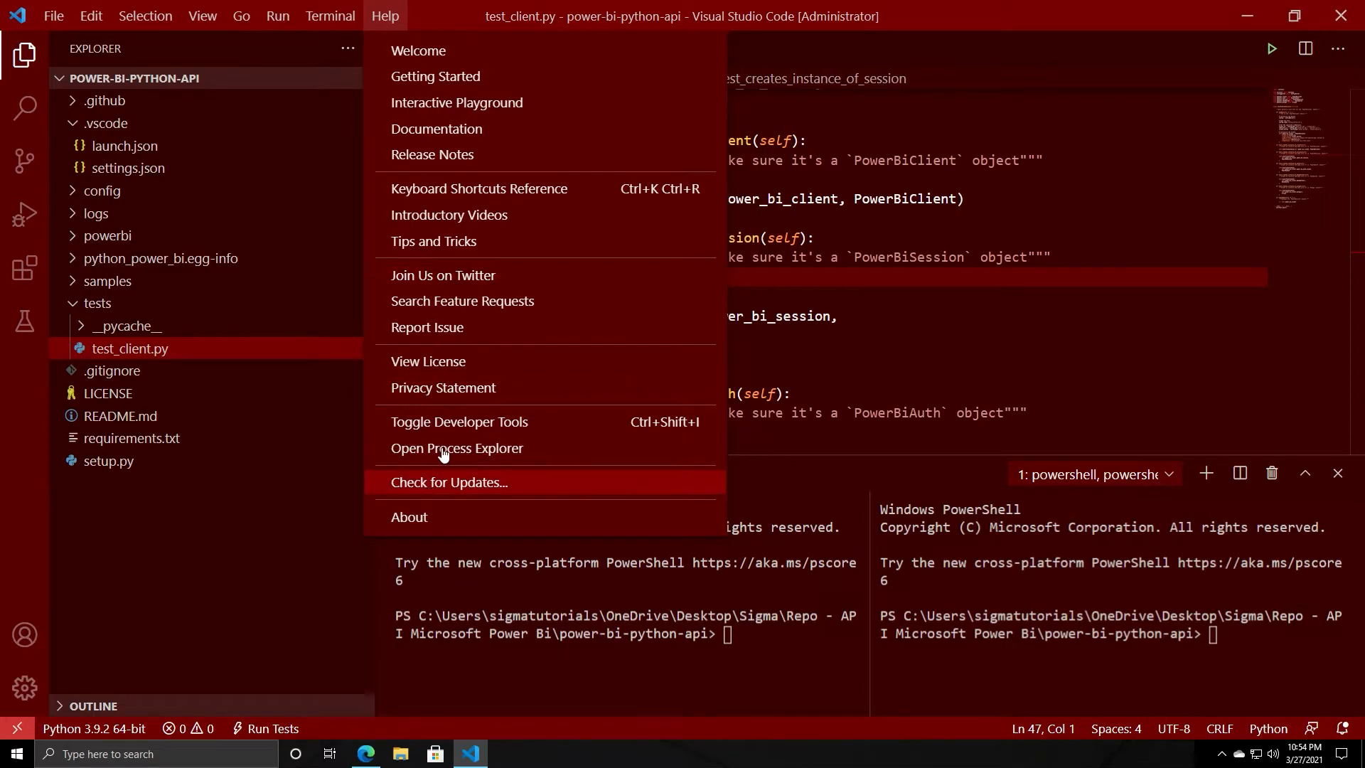
pyautogui.click(456, 448)
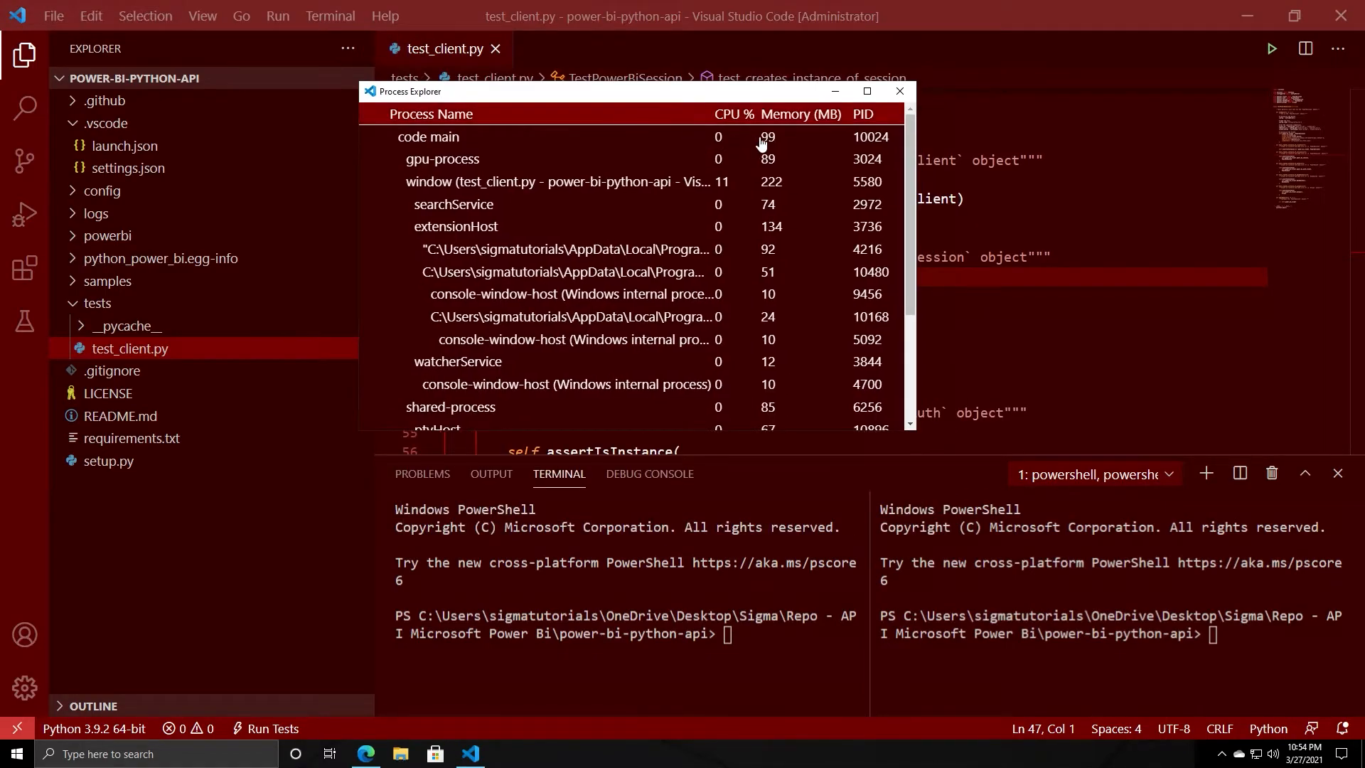
pyautogui.click(898, 91)
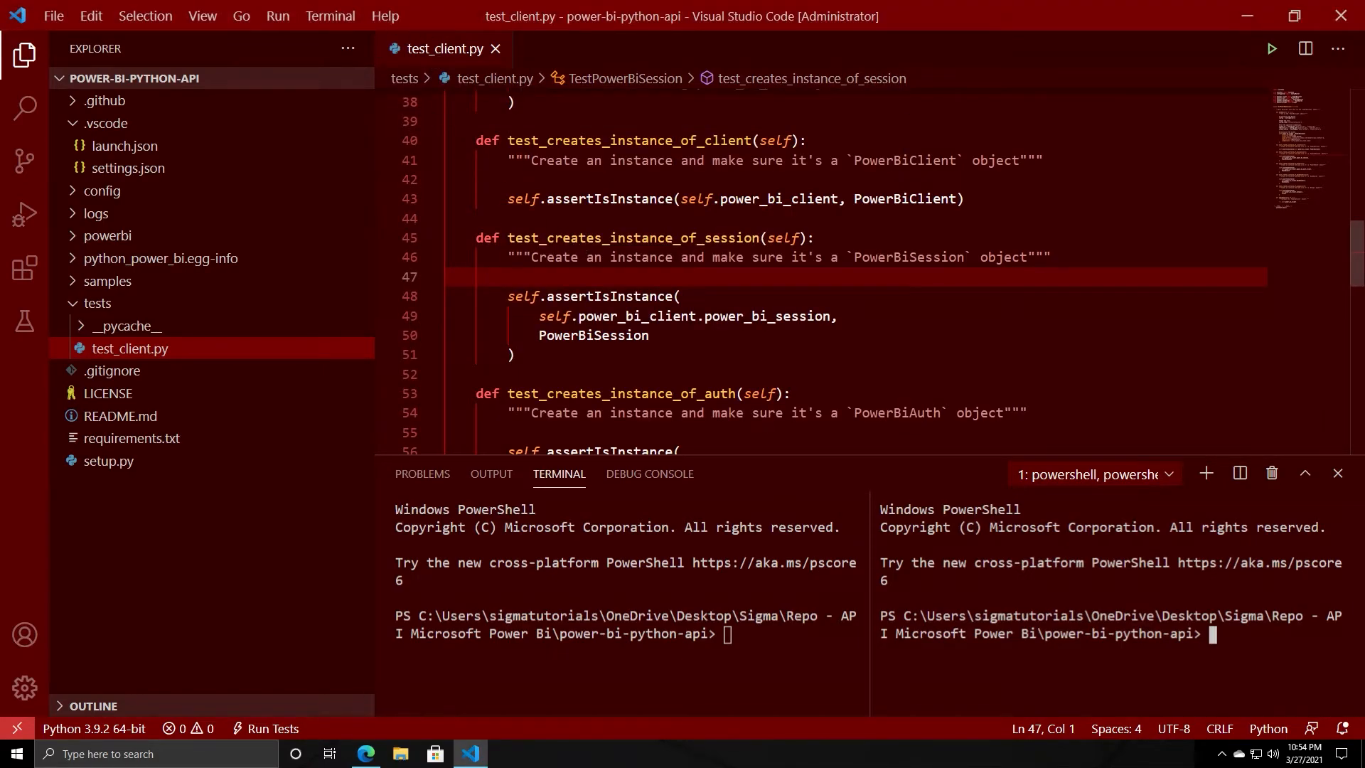
# - Kill both terminals so the bottom panel closes
pyautogui.click(1271, 472)
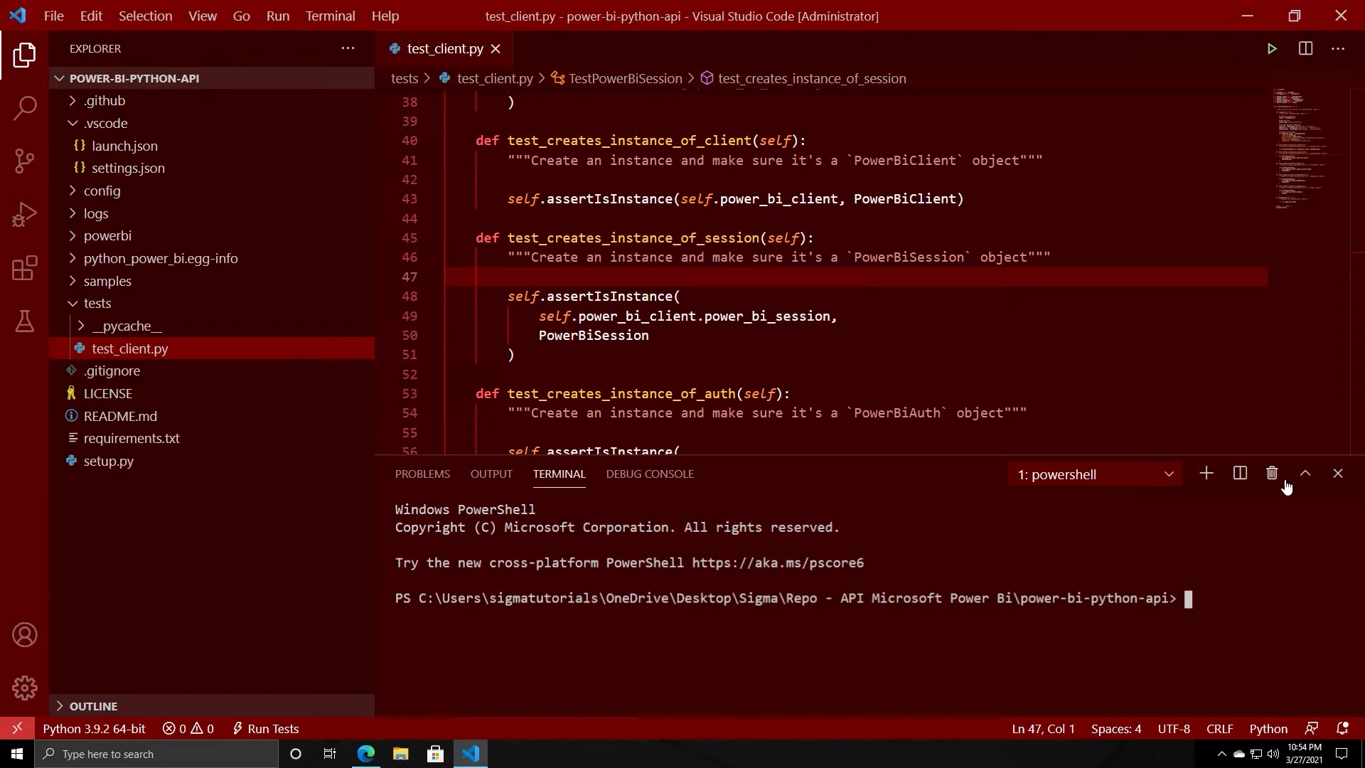
pyautogui.click(1338, 473)
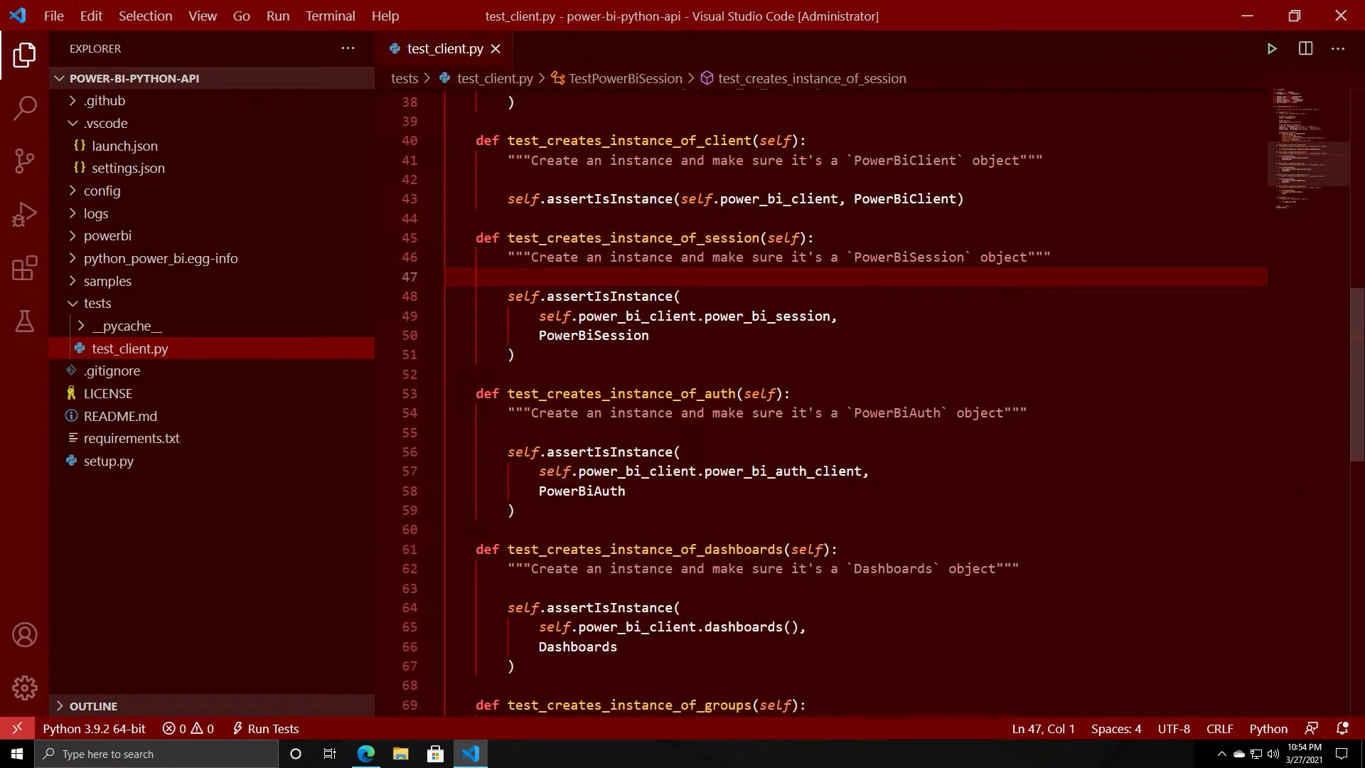
# - From Source Control, follow the install-git link and allow the Git website to open externally
pyautogui.click(24, 161)
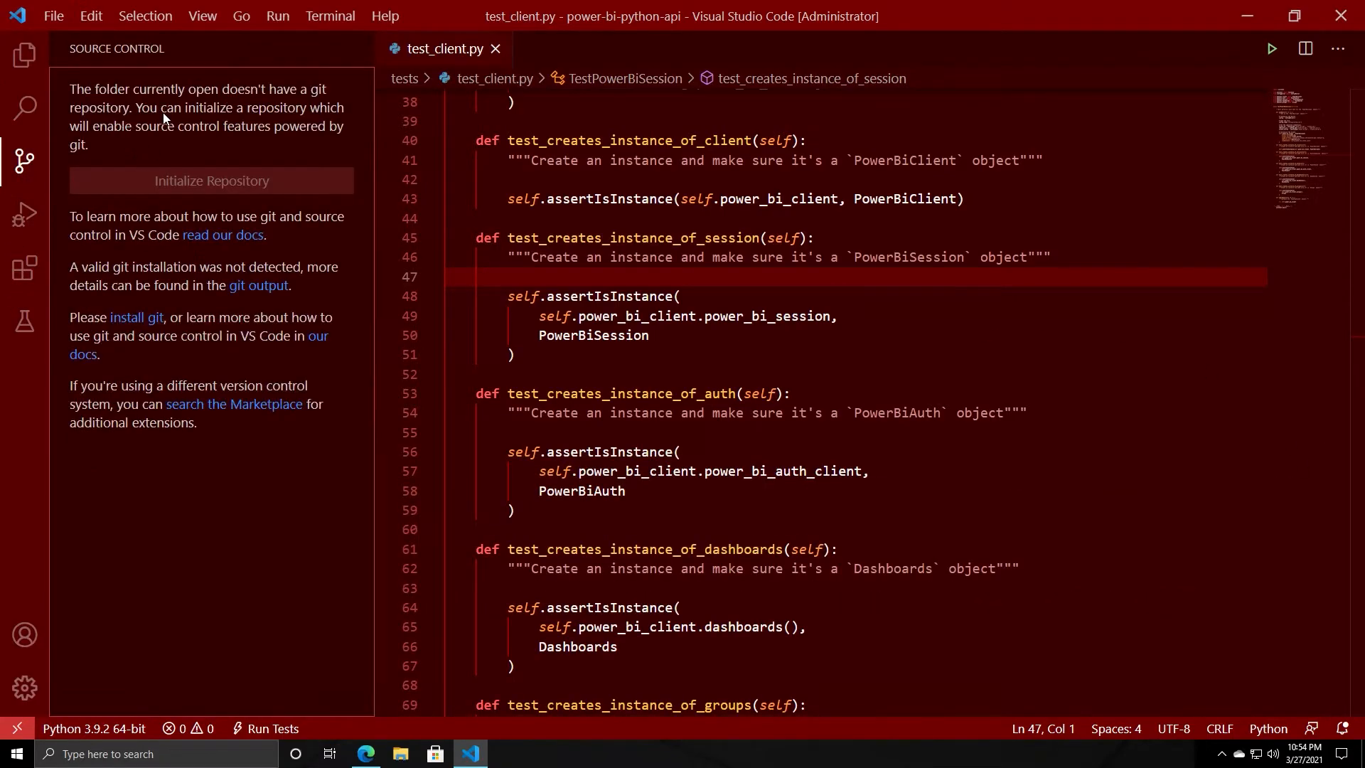
pyautogui.moveTo(260, 152)
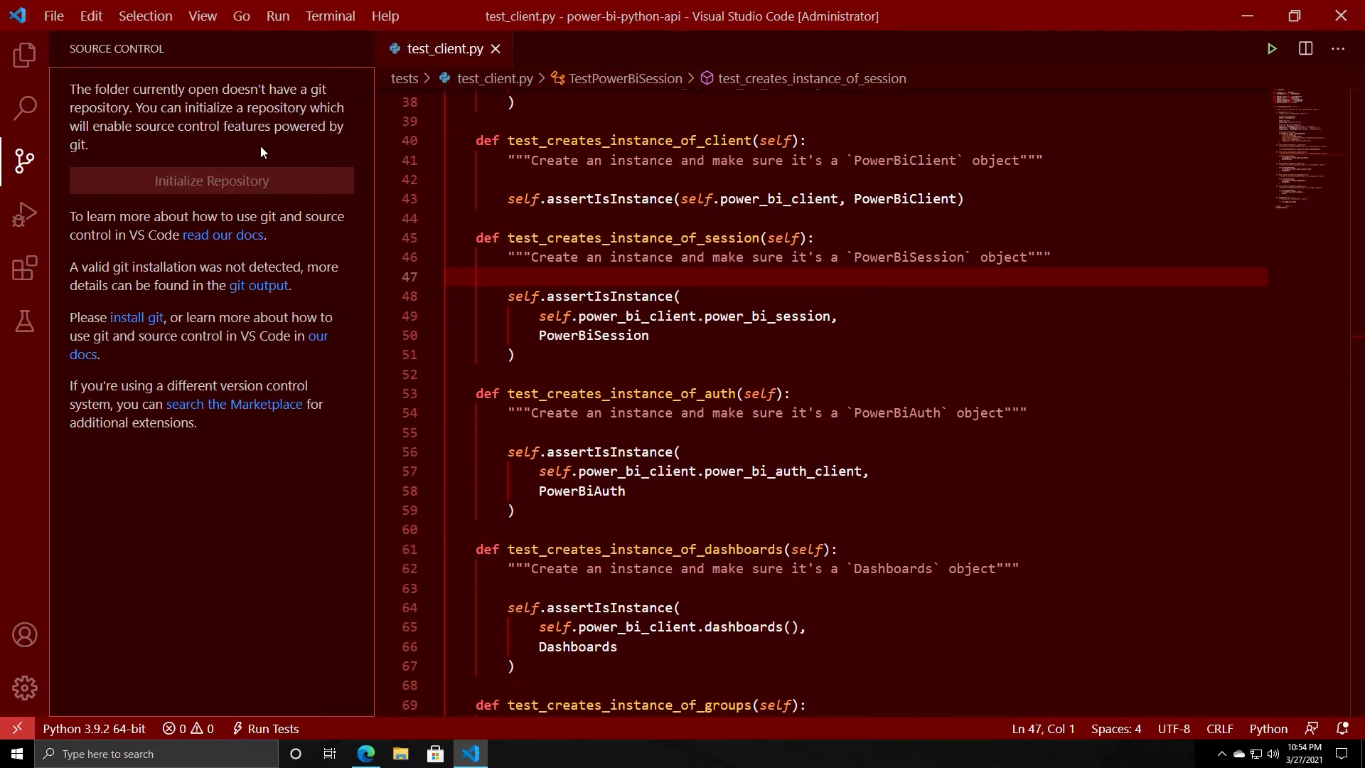
pyautogui.moveTo(114, 97)
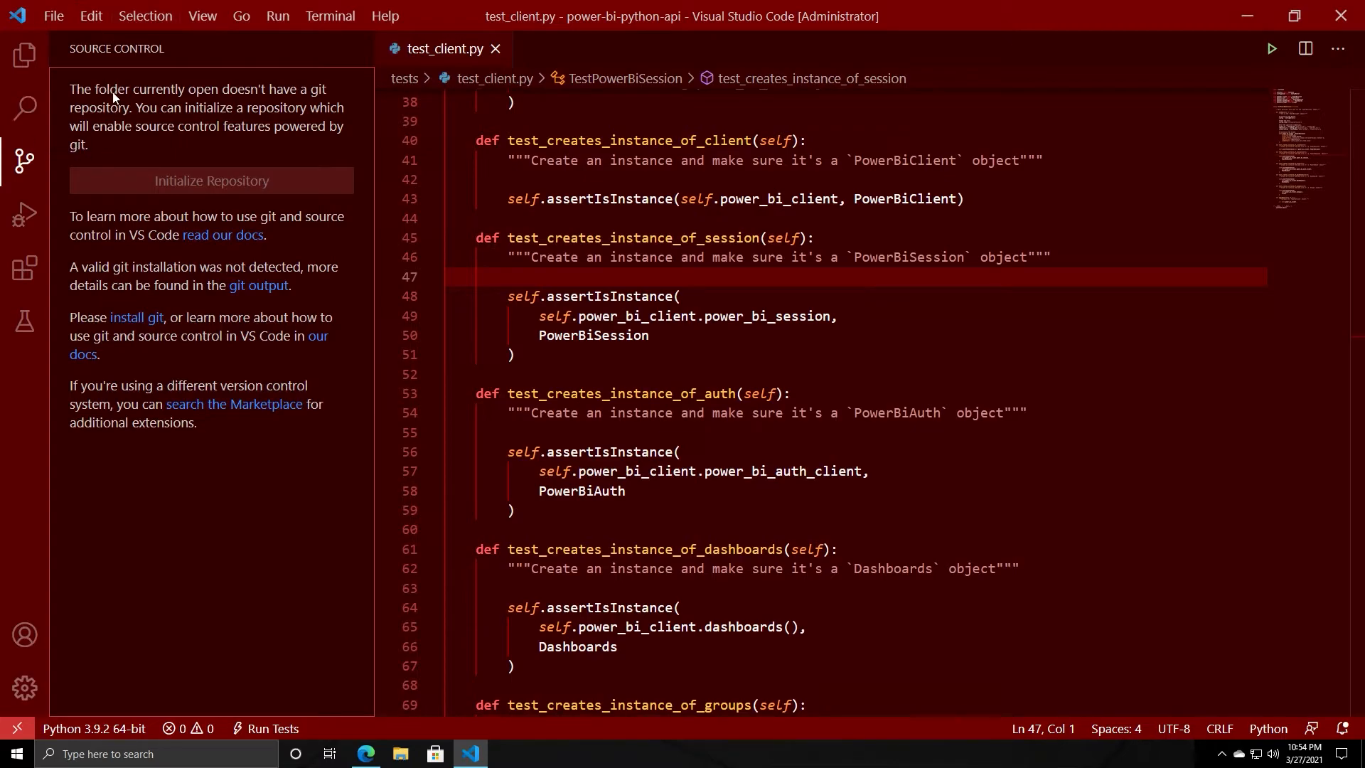
pyautogui.moveTo(136, 323)
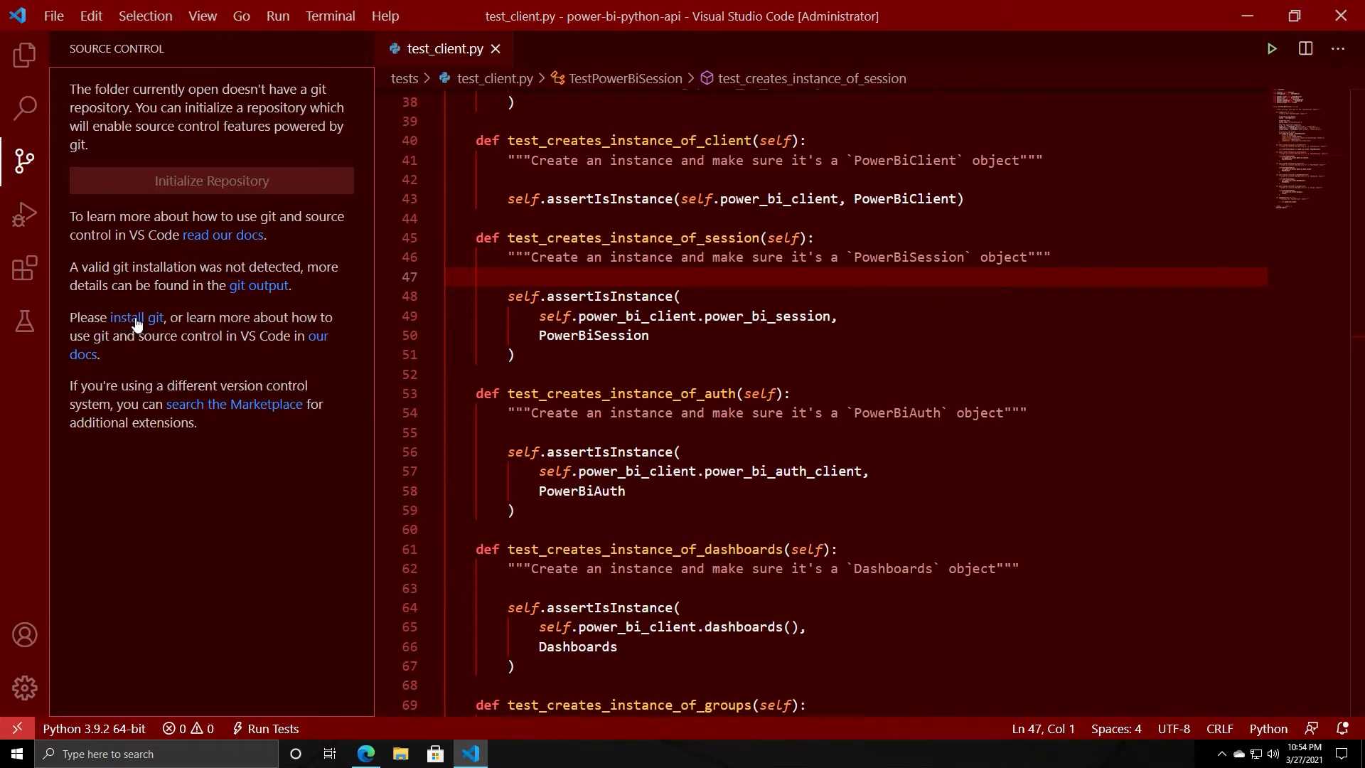
pyautogui.click(137, 317)
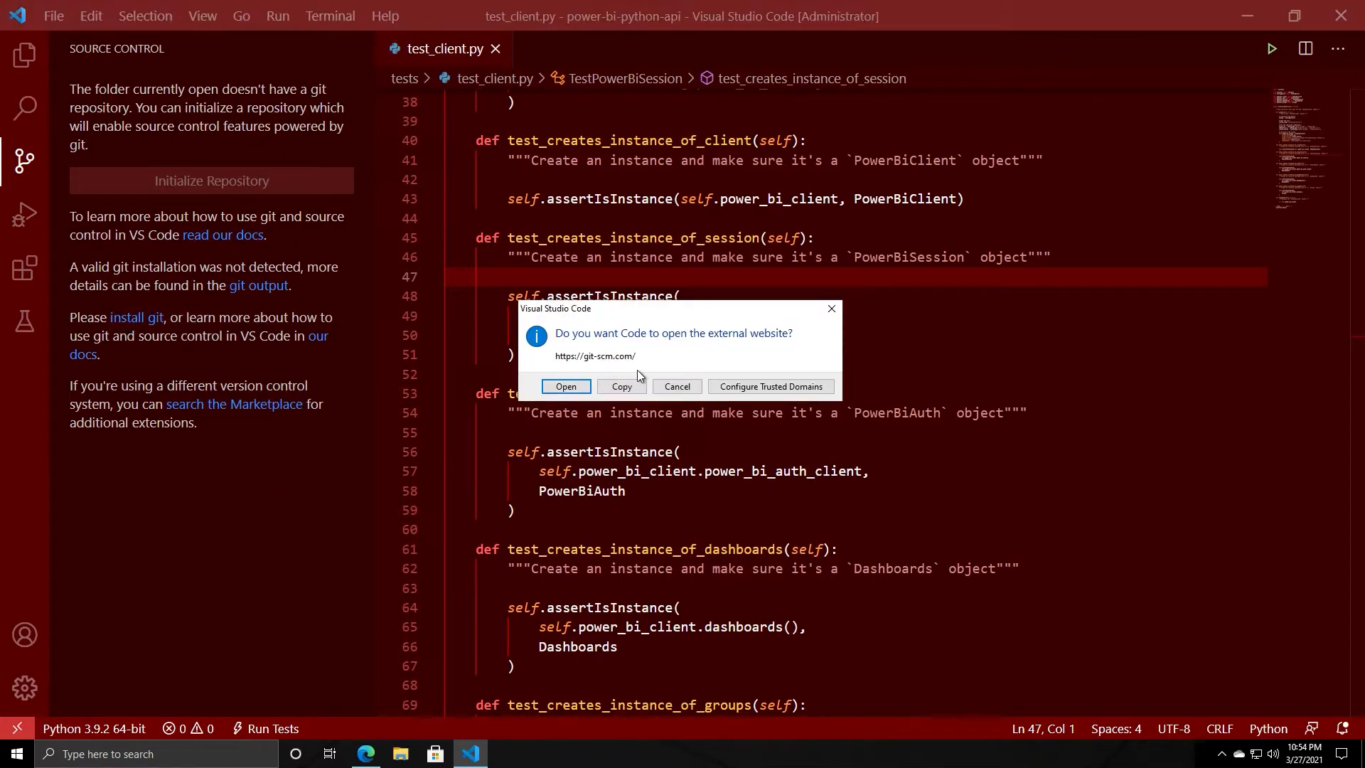
pyautogui.moveTo(564, 387)
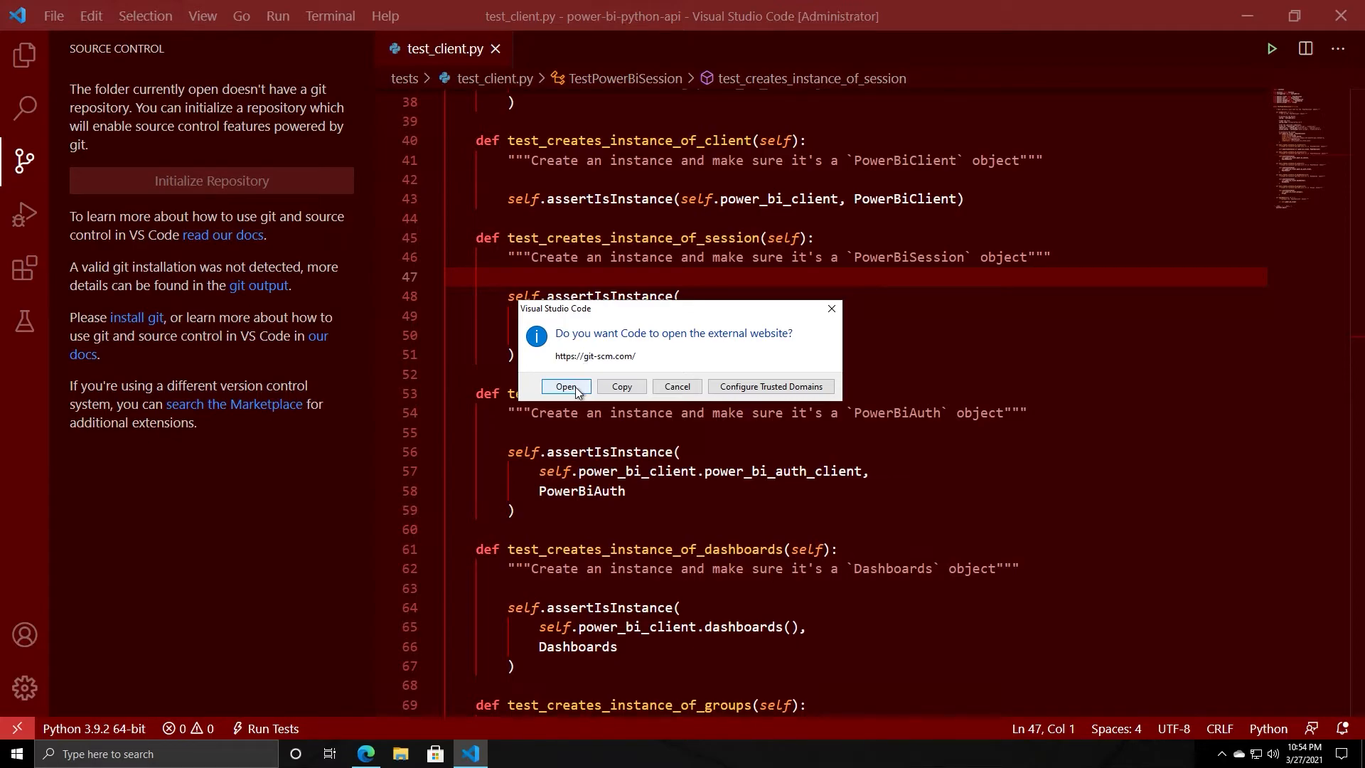
pyautogui.click(561, 385)
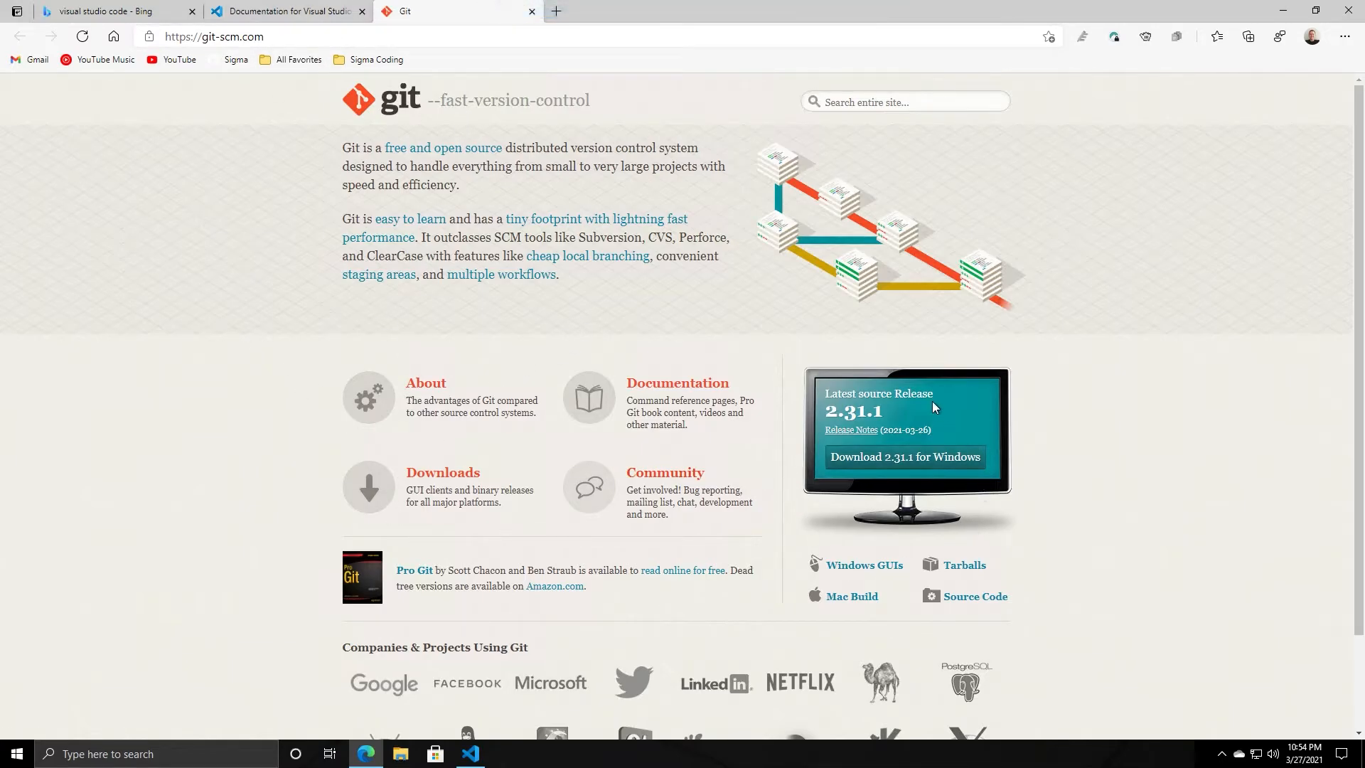
pyautogui.moveTo(909, 416)
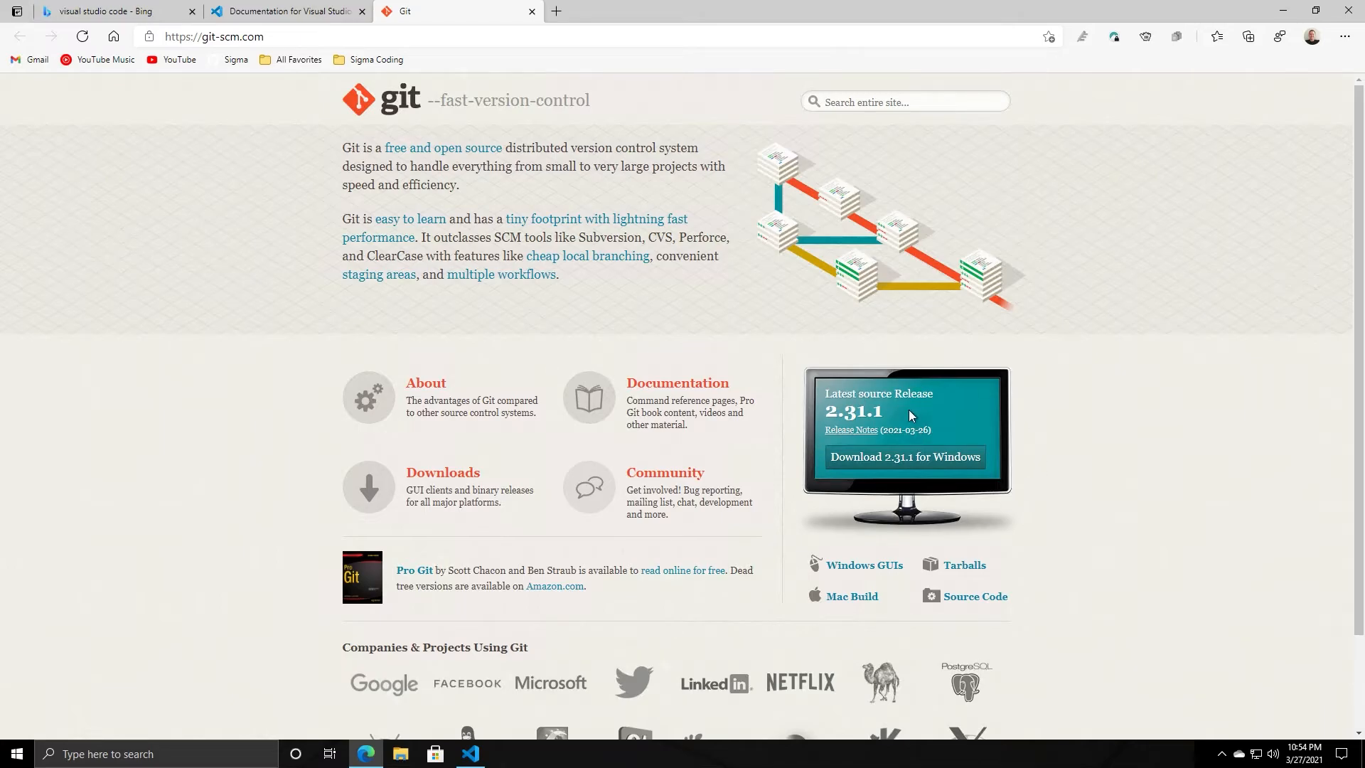
pyautogui.moveTo(888, 468)
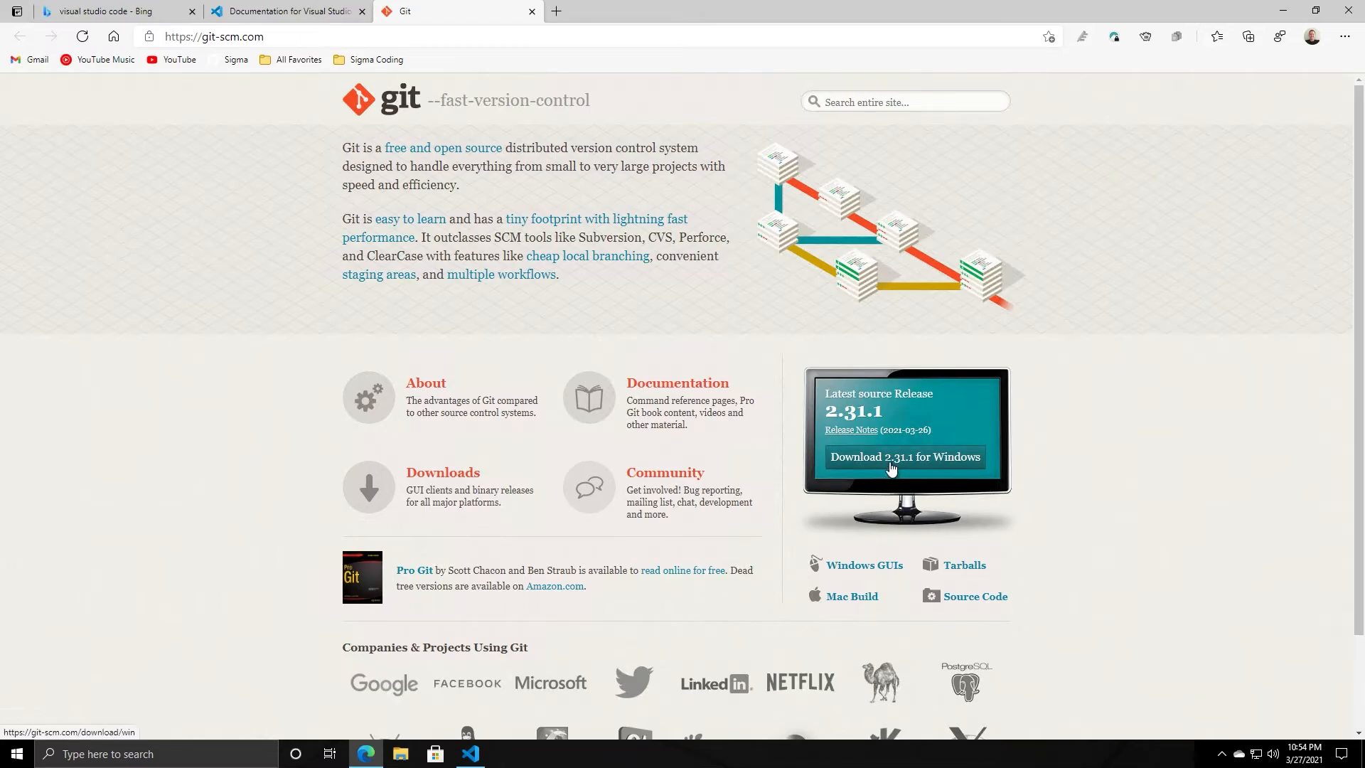
pyautogui.moveTo(914, 526)
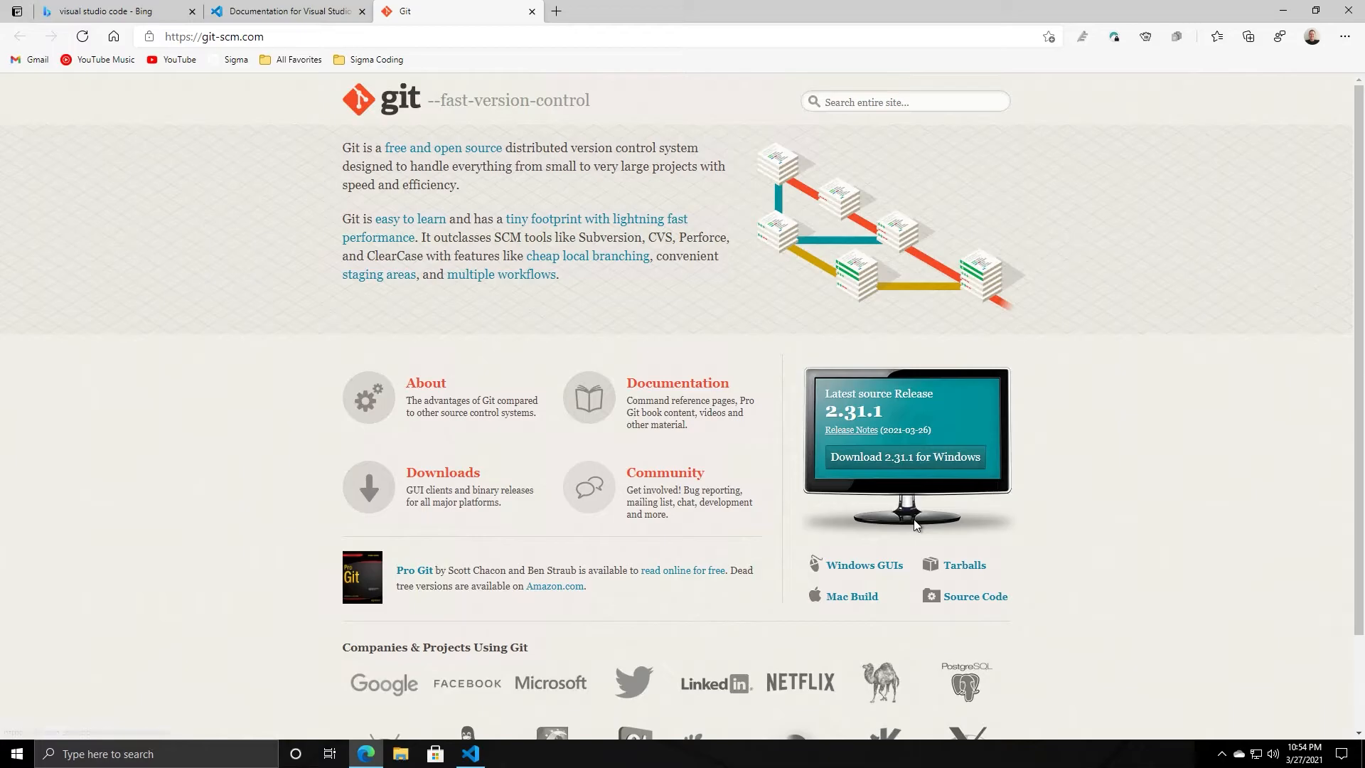
pyautogui.moveTo(786, 688)
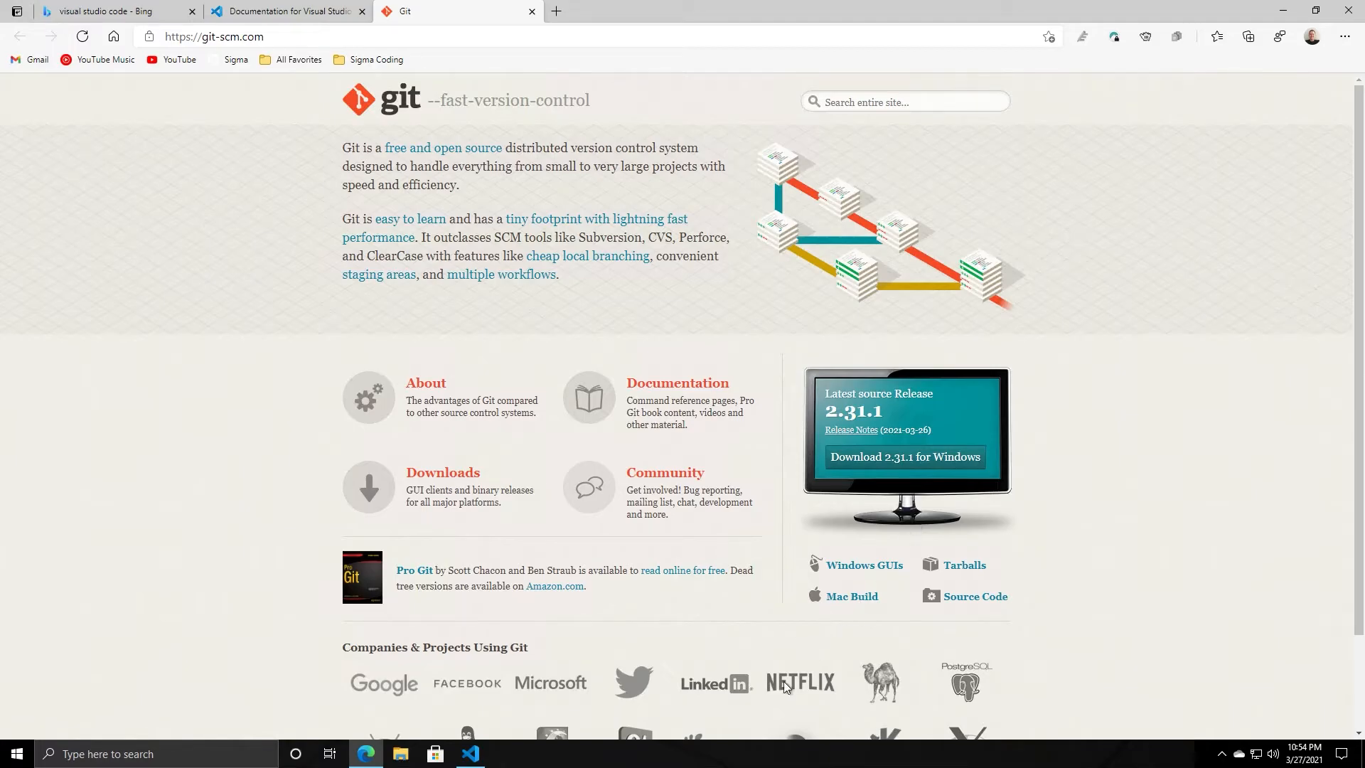
pyautogui.moveTo(849, 607)
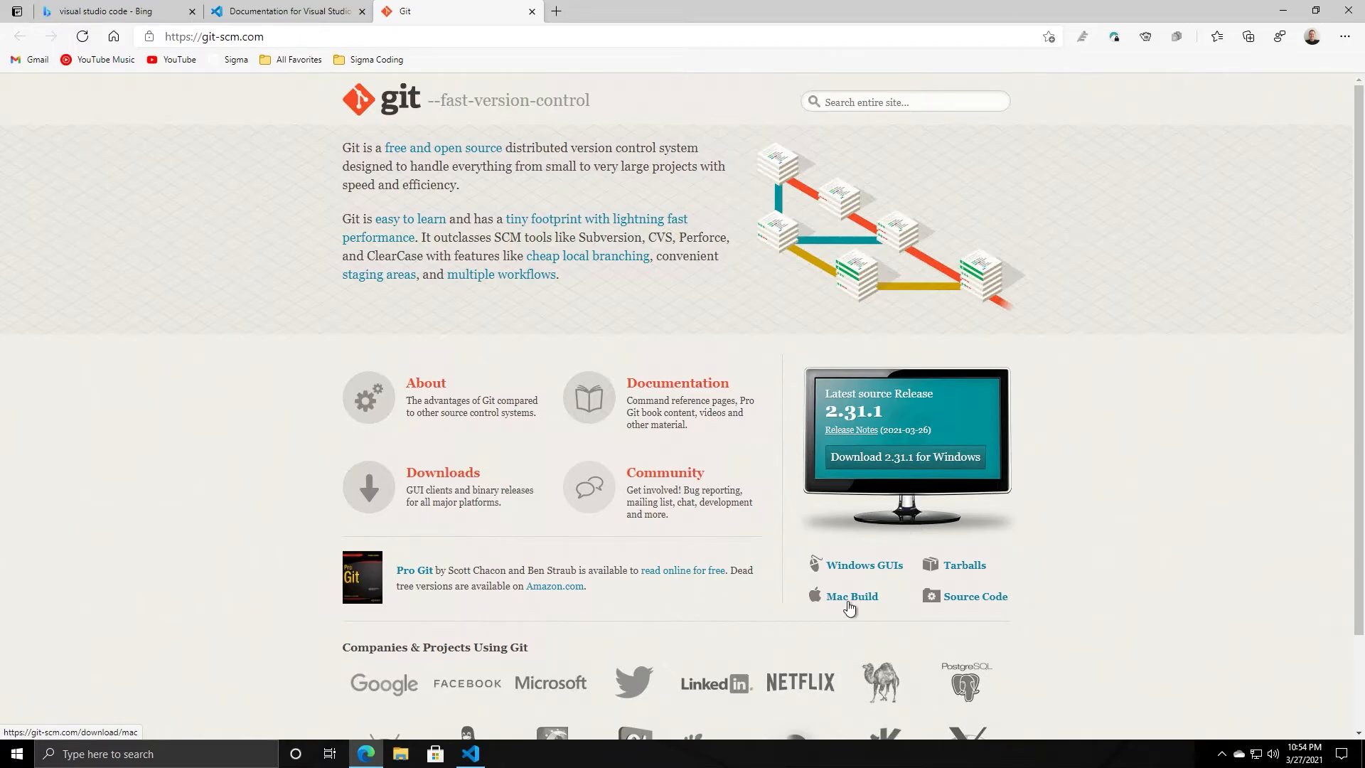
pyautogui.moveTo(988, 596)
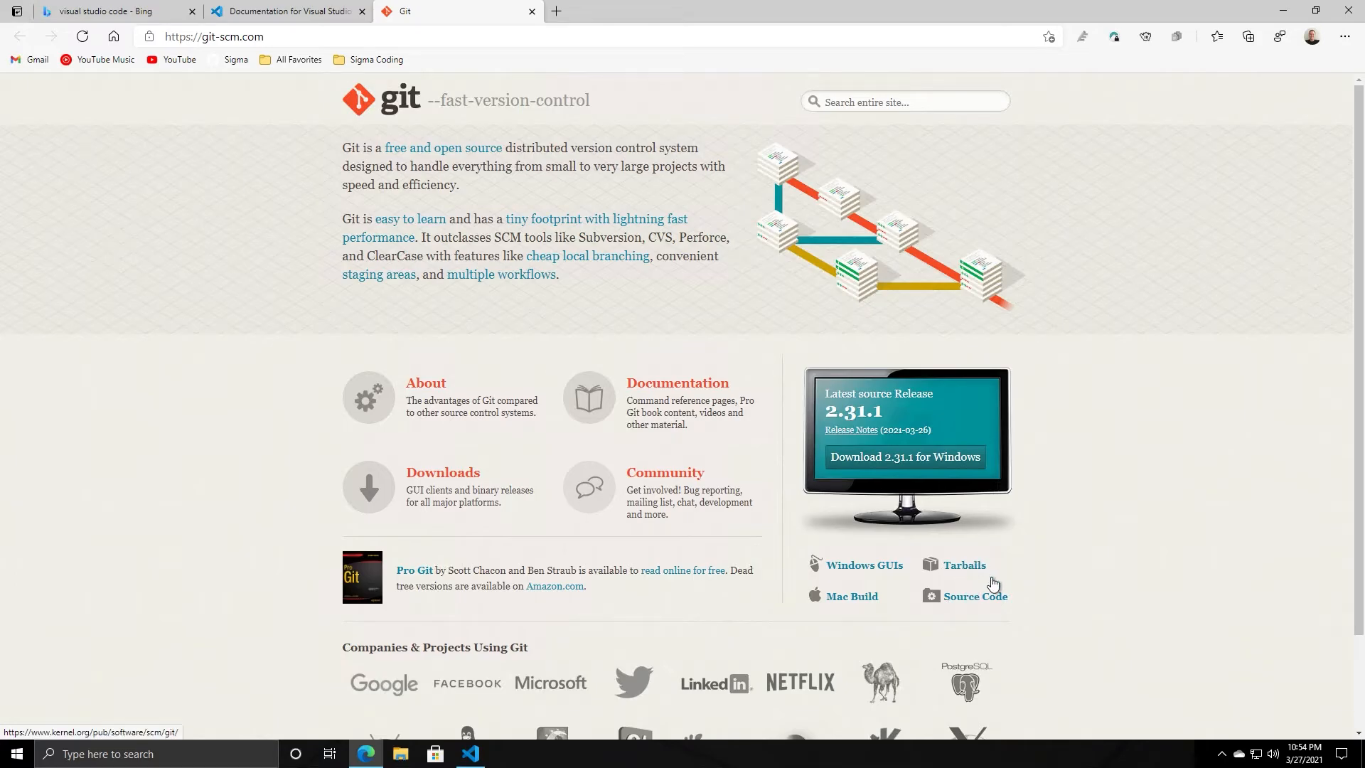
# - Go to the Windows GUIs page on git-scm.com
pyautogui.click(863, 564)
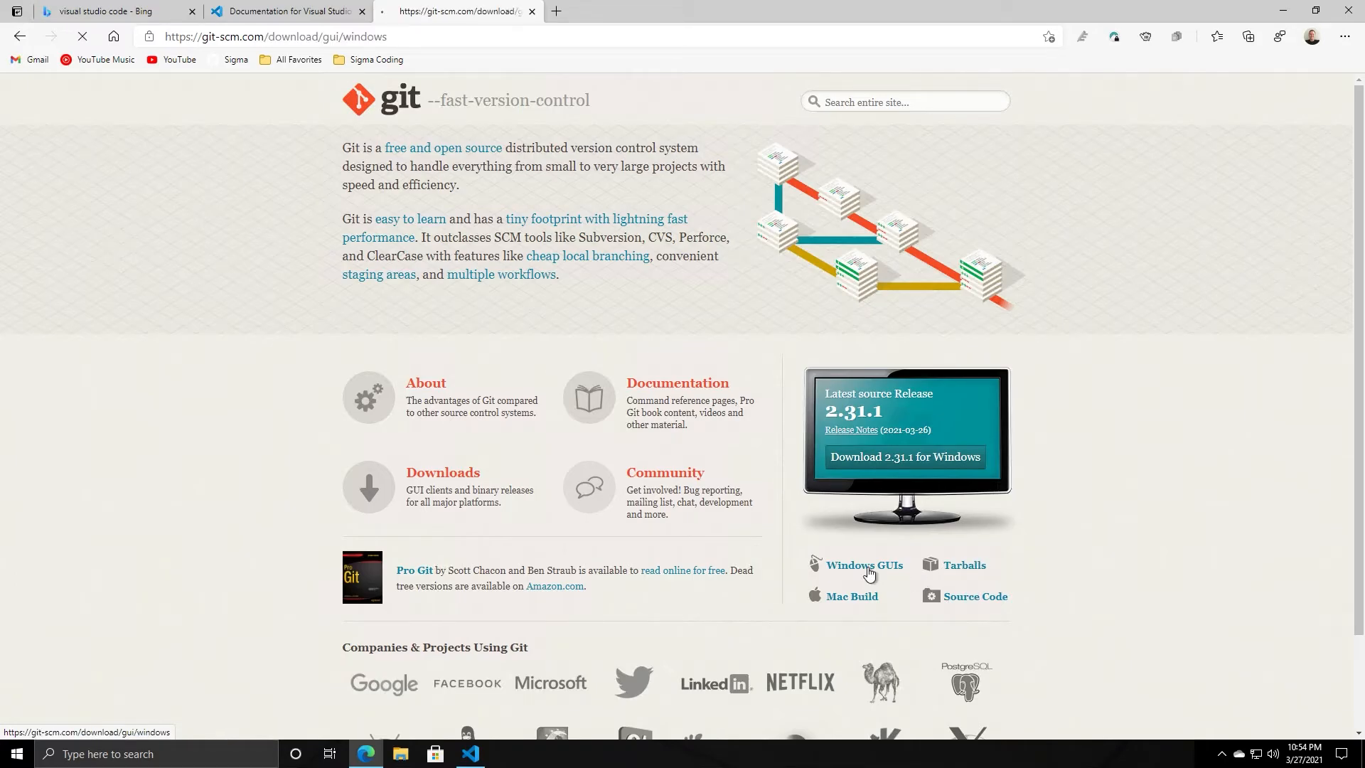
# - Scroll through the Windows GUI clients list, then go back to the Git home page
pyautogui.click(863, 564)
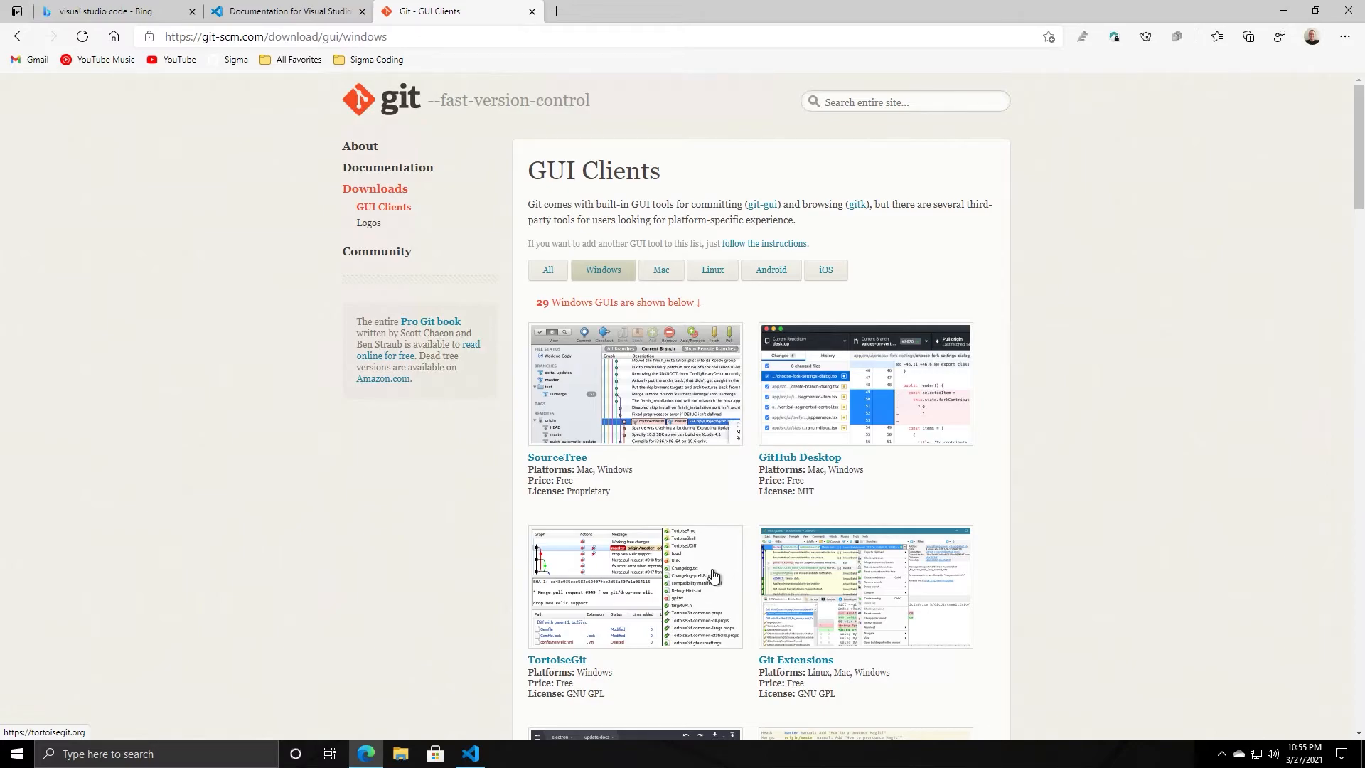
pyautogui.scroll(-3)
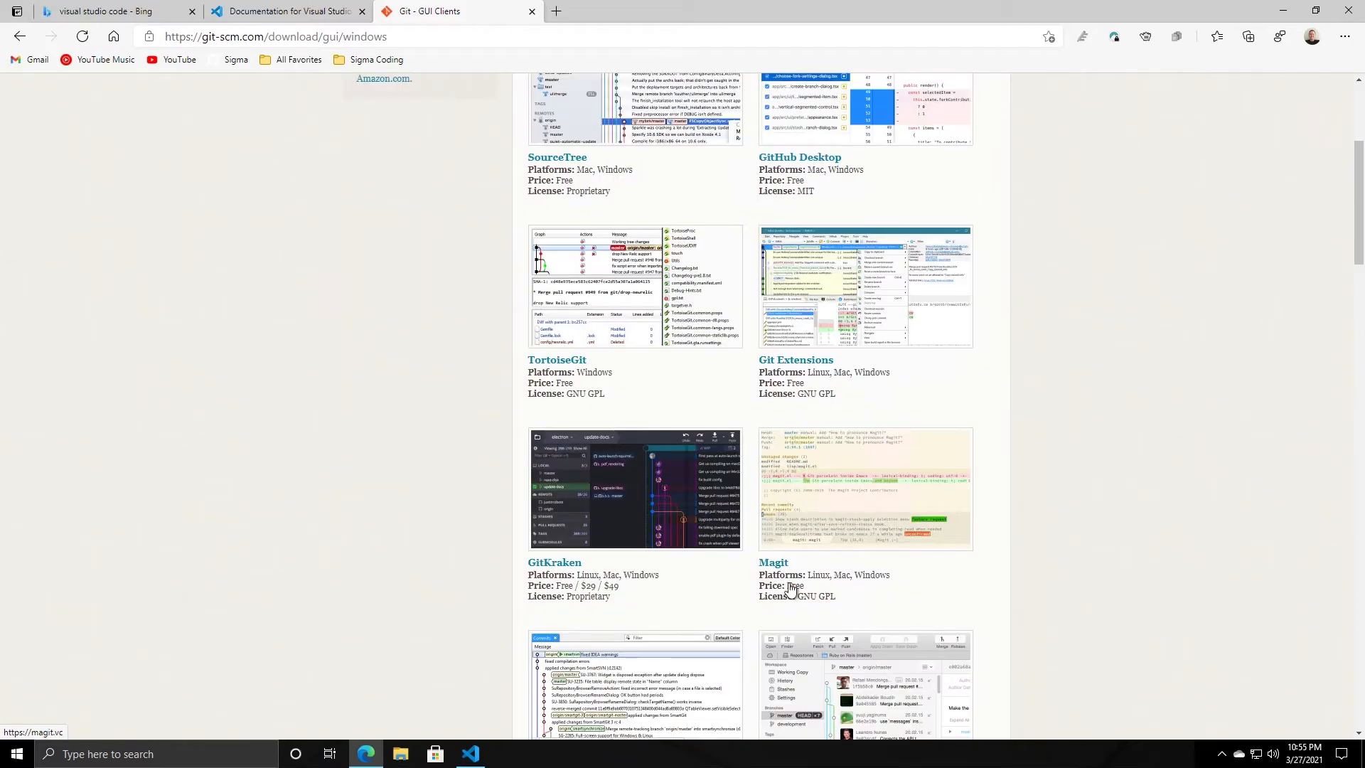
pyautogui.scroll(-3)
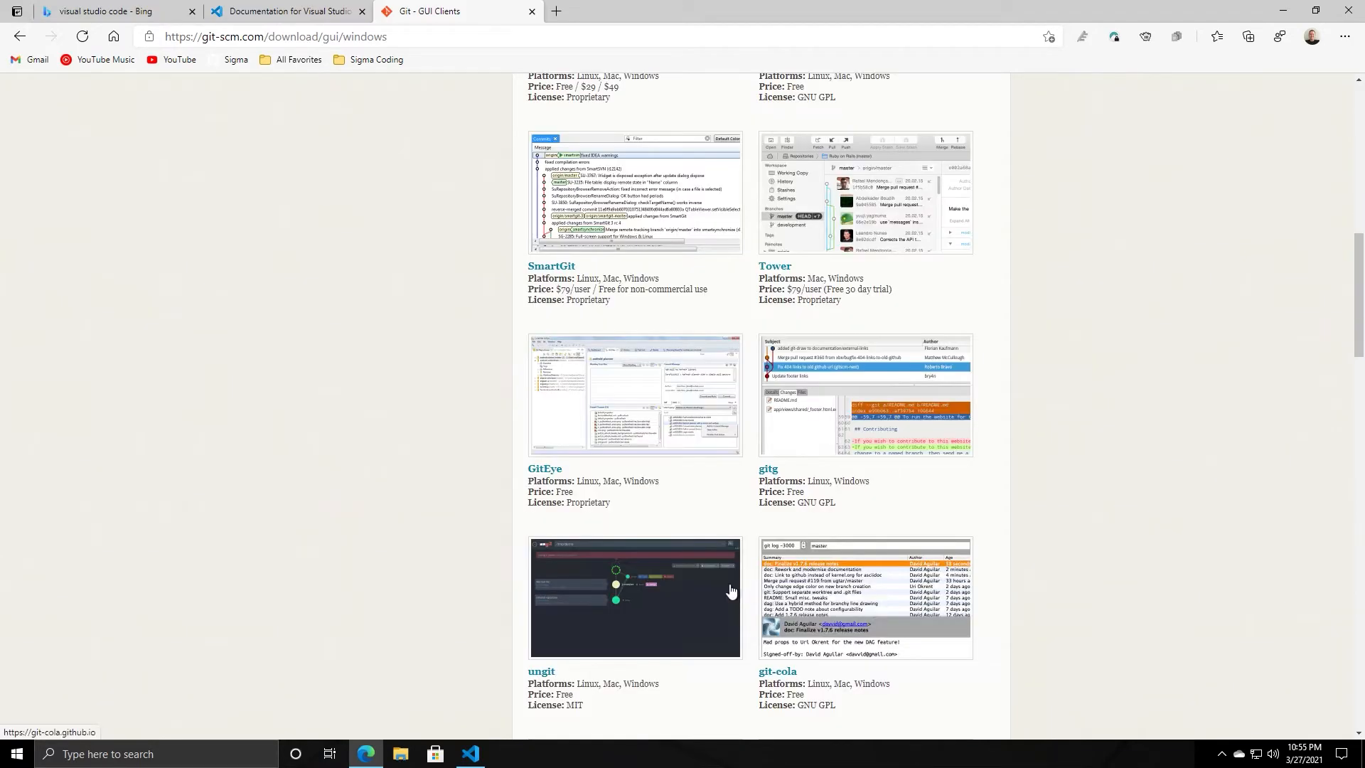
pyautogui.scroll(3)
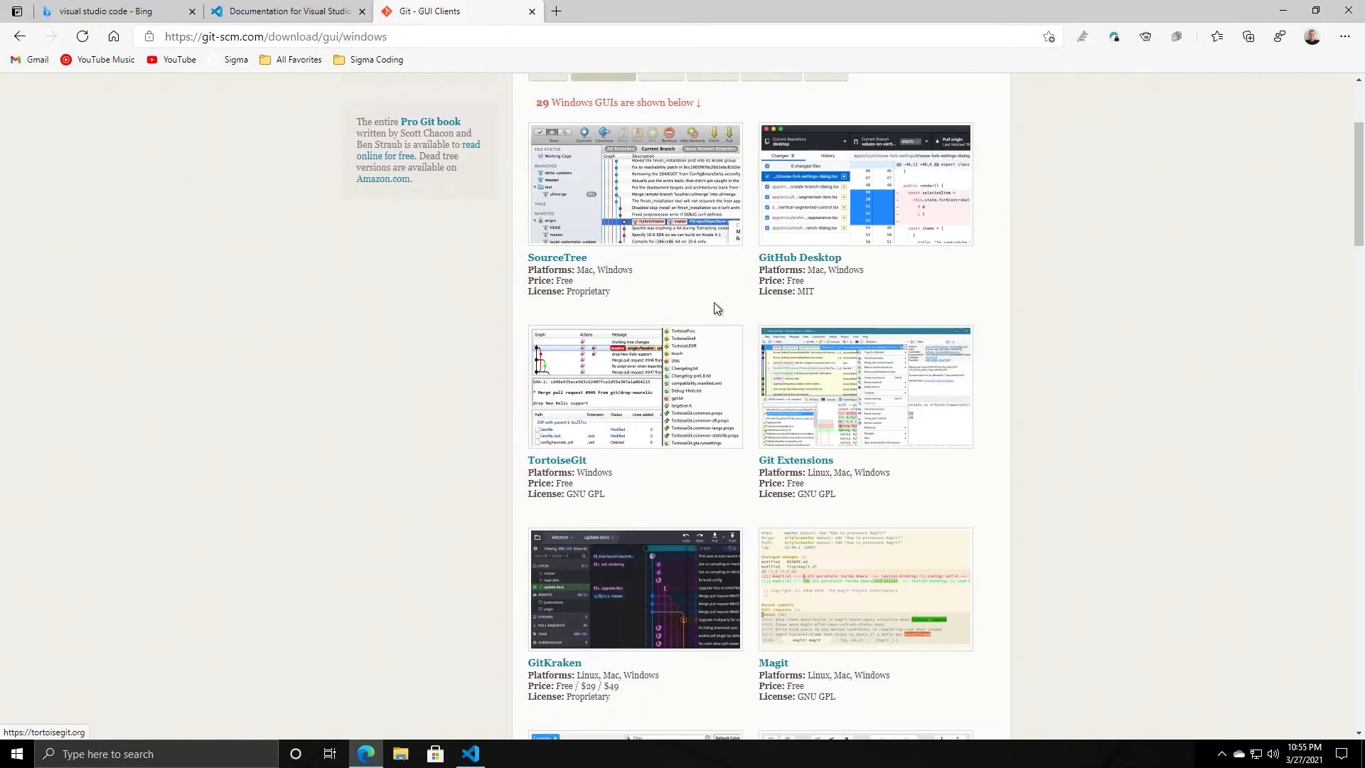
pyautogui.scroll(-3)
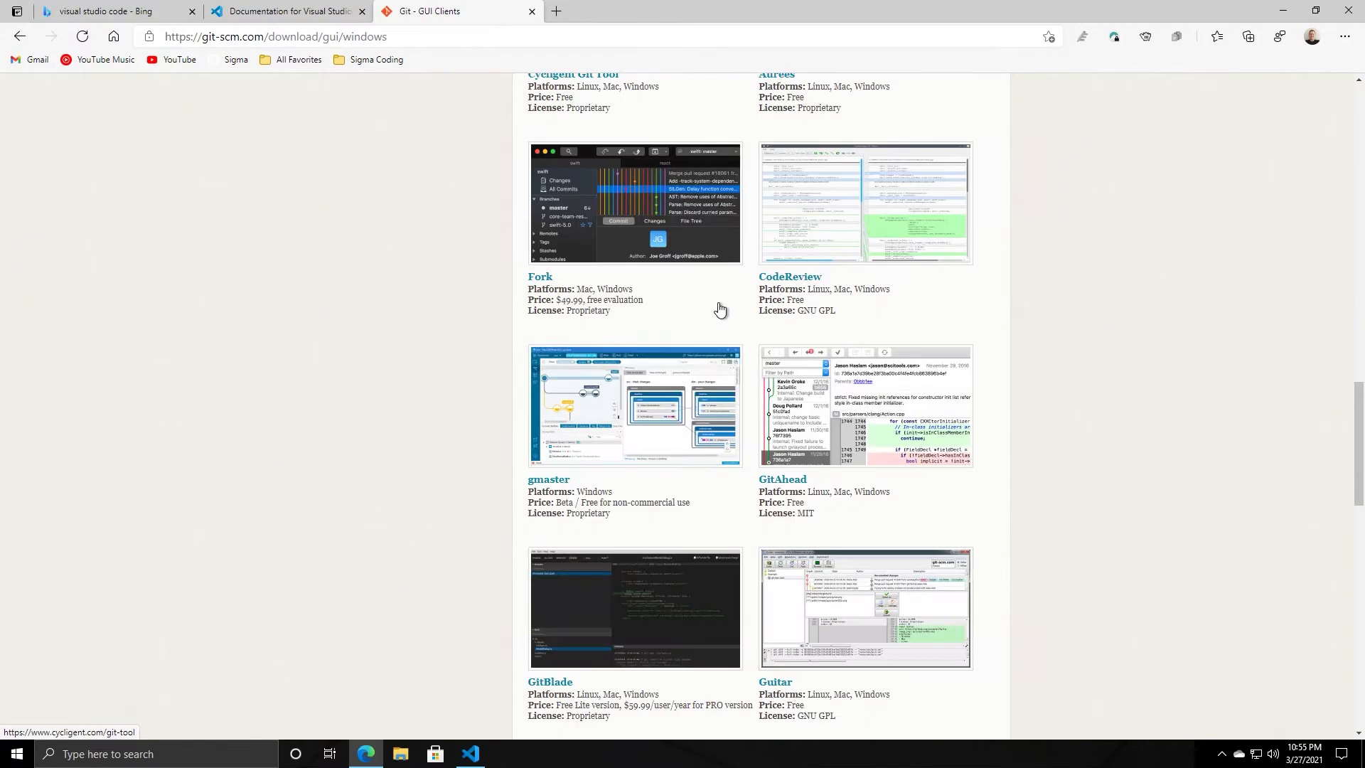
pyautogui.scroll(-3)
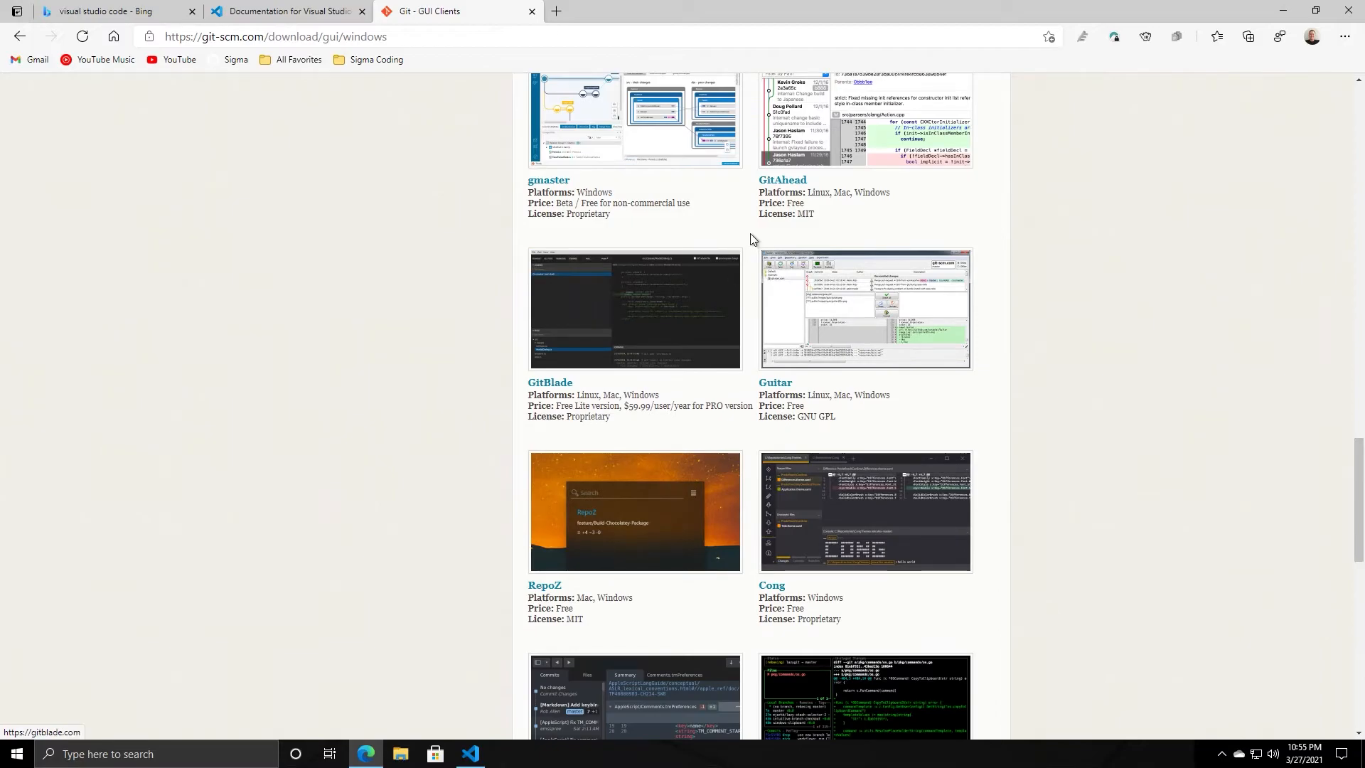
pyautogui.scroll(3)
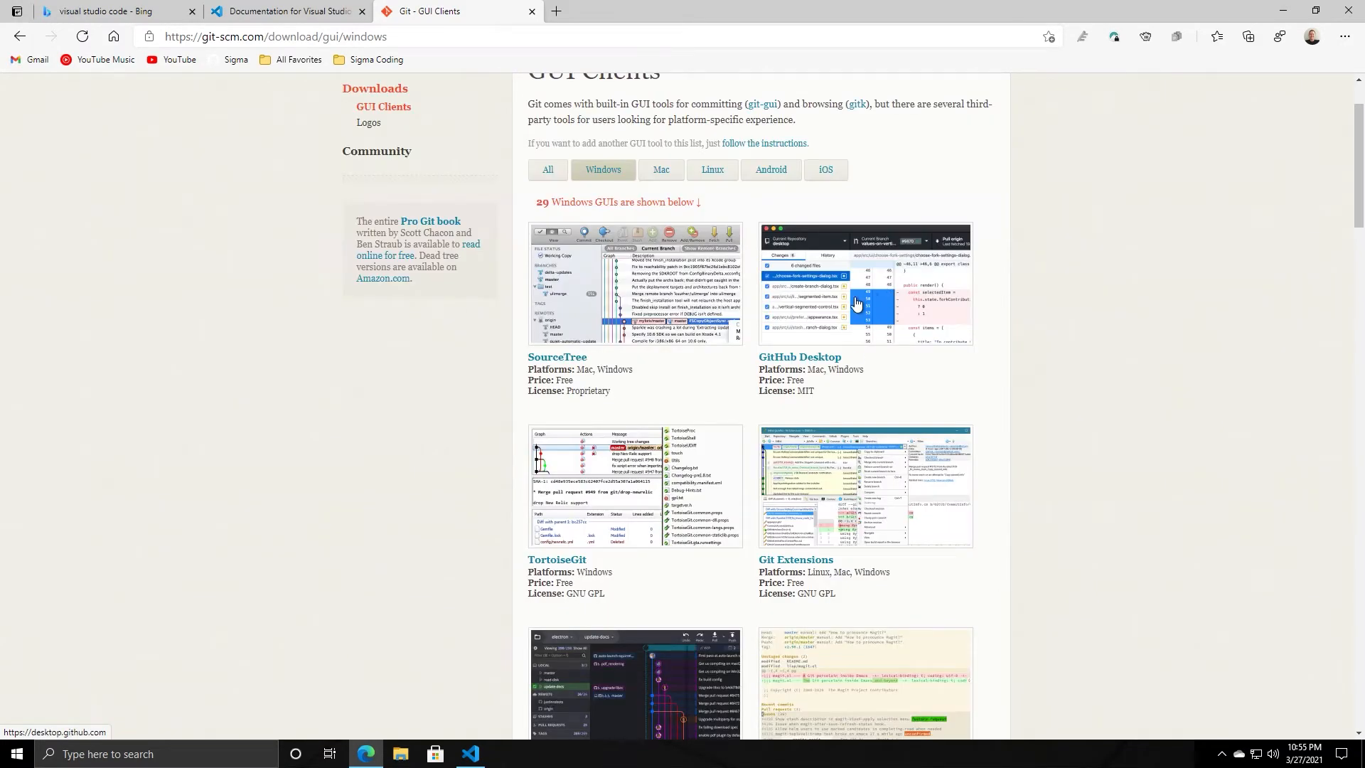
pyautogui.moveTo(680, 417)
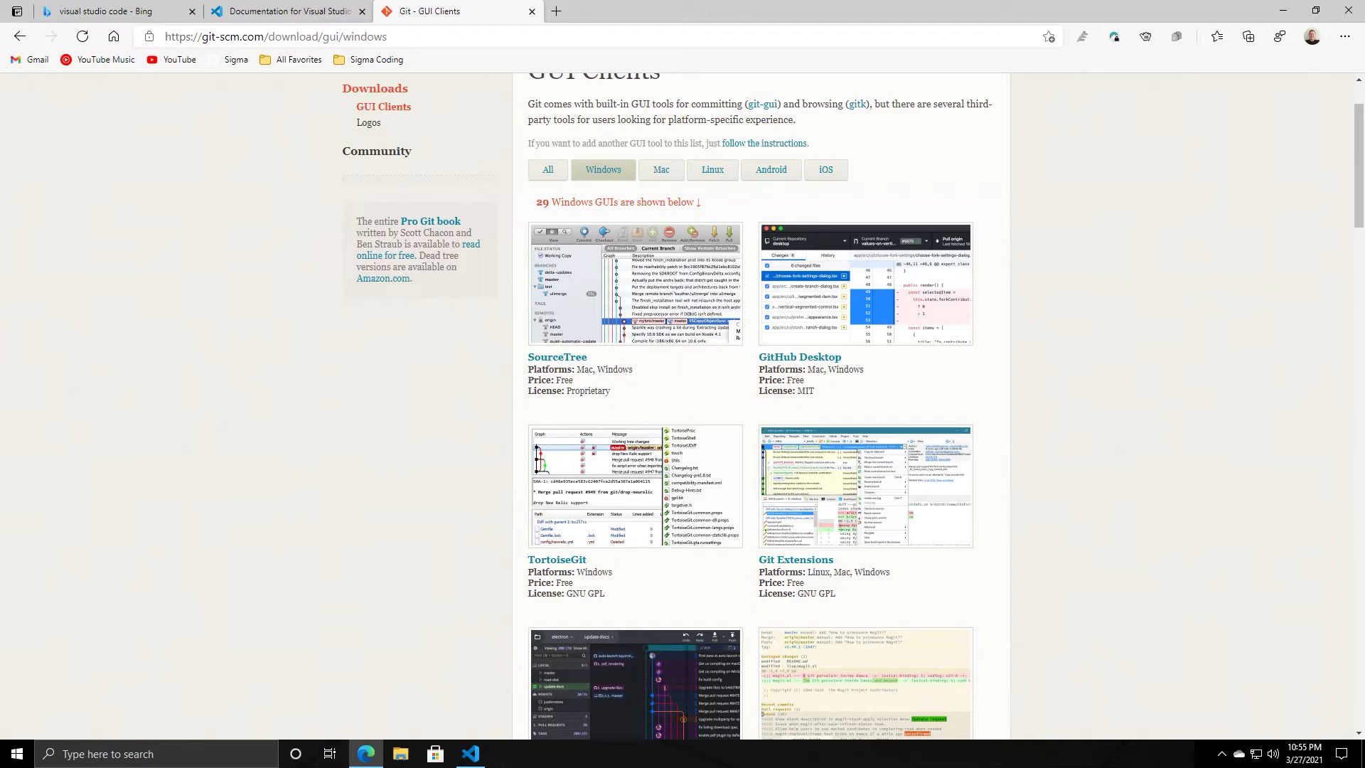
pyautogui.moveTo(785, 369)
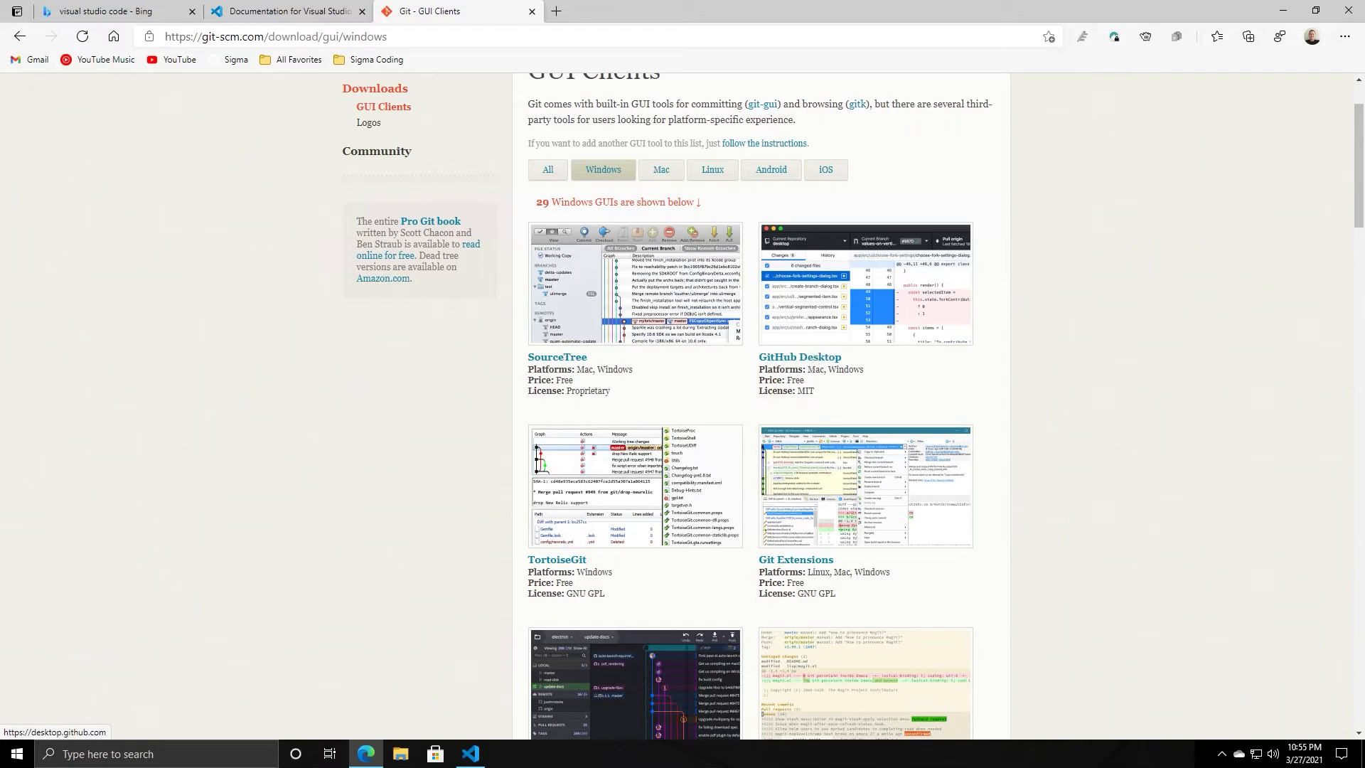
pyautogui.scroll(3)
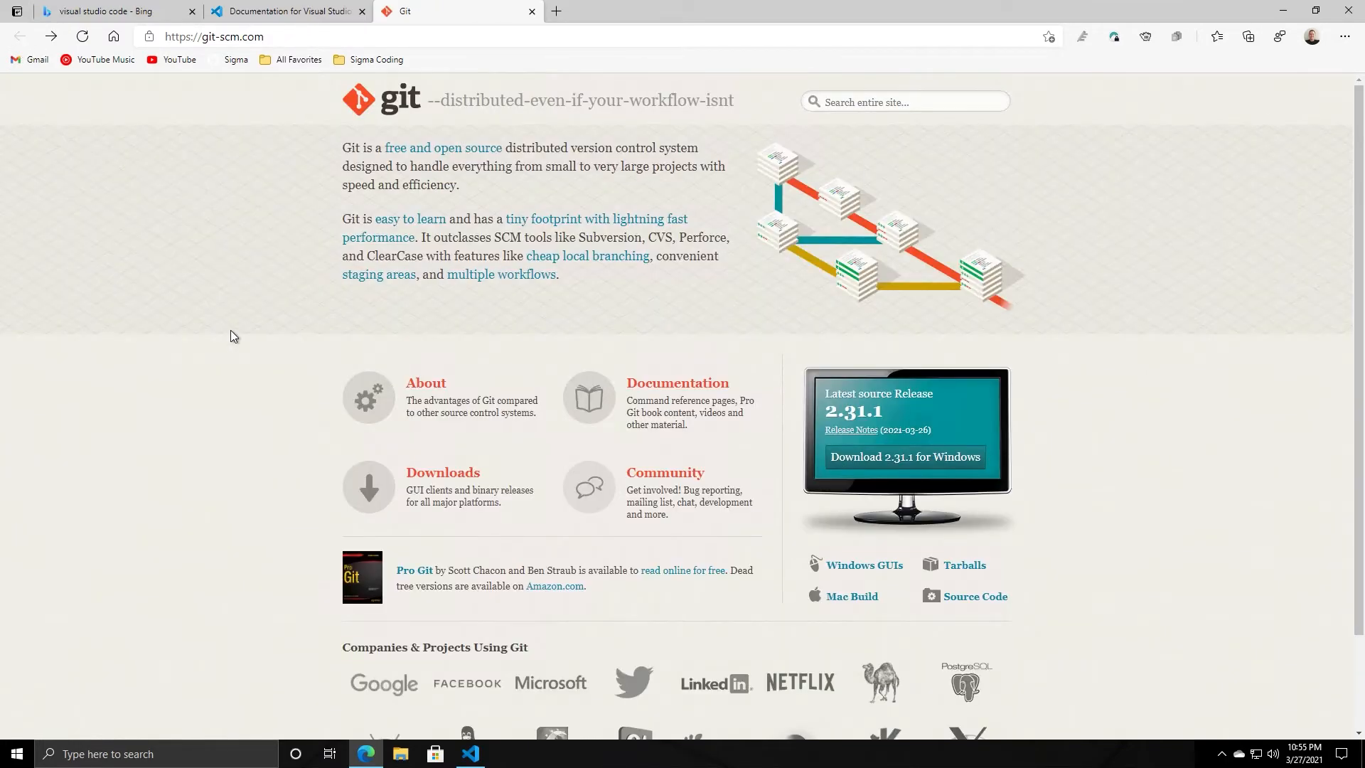
# - Download Git-2.31.1-64-bit.exe and run the installer from the download bar
pyautogui.click(905, 456)
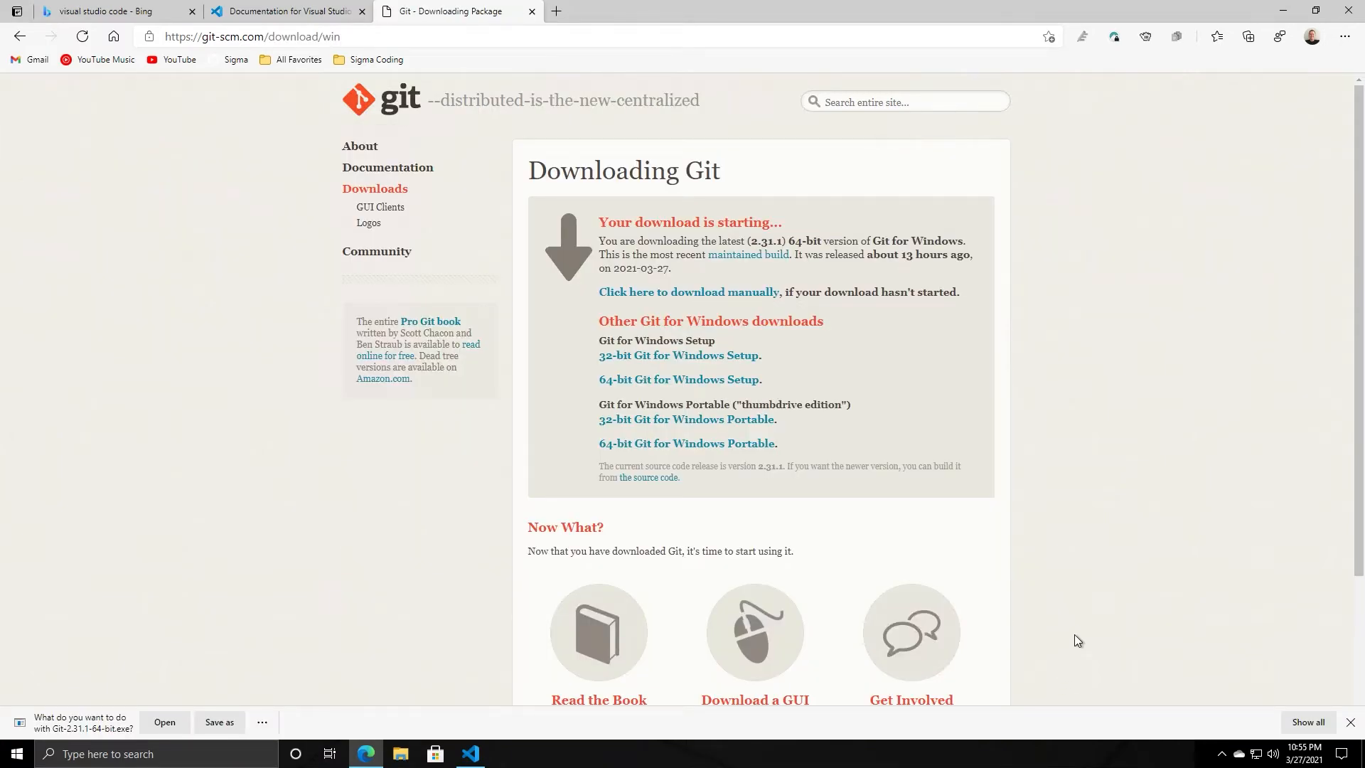
pyautogui.moveTo(679, 355)
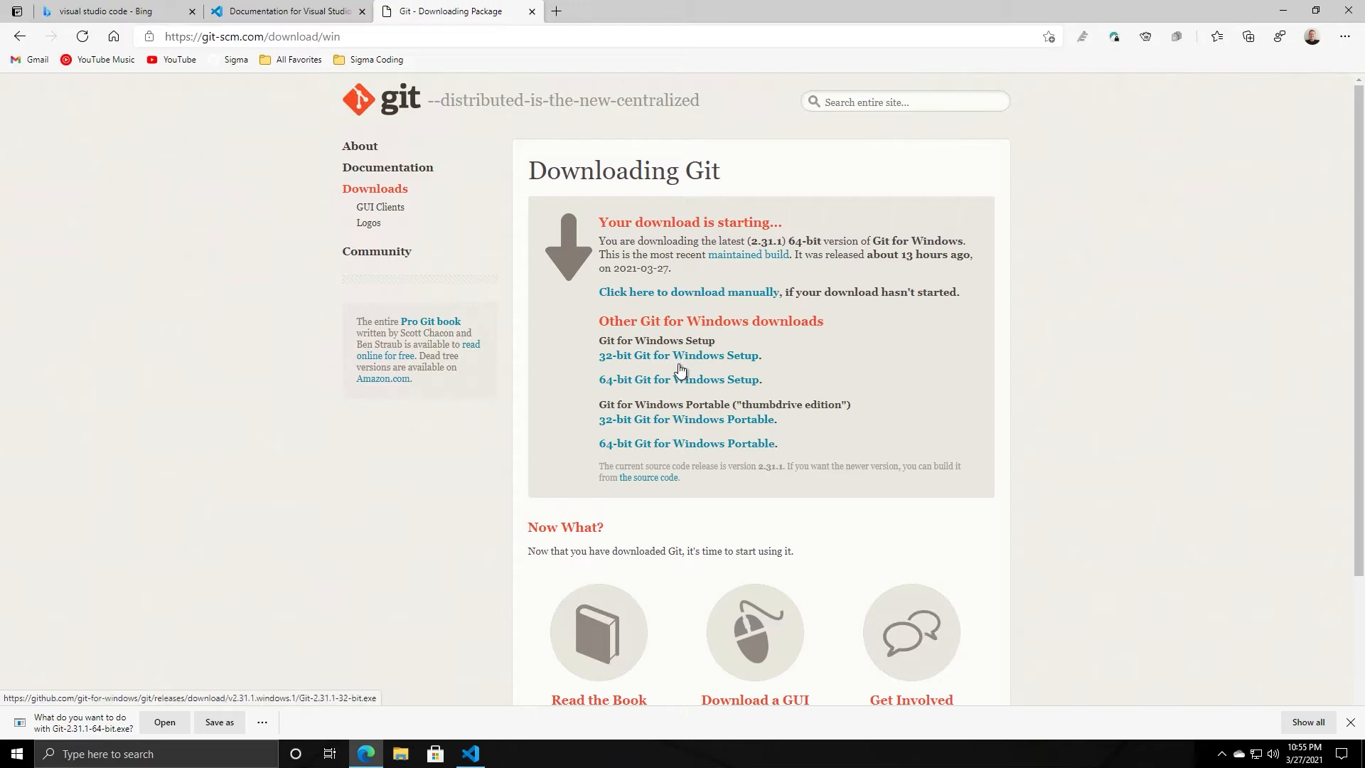
pyautogui.moveTo(681, 383)
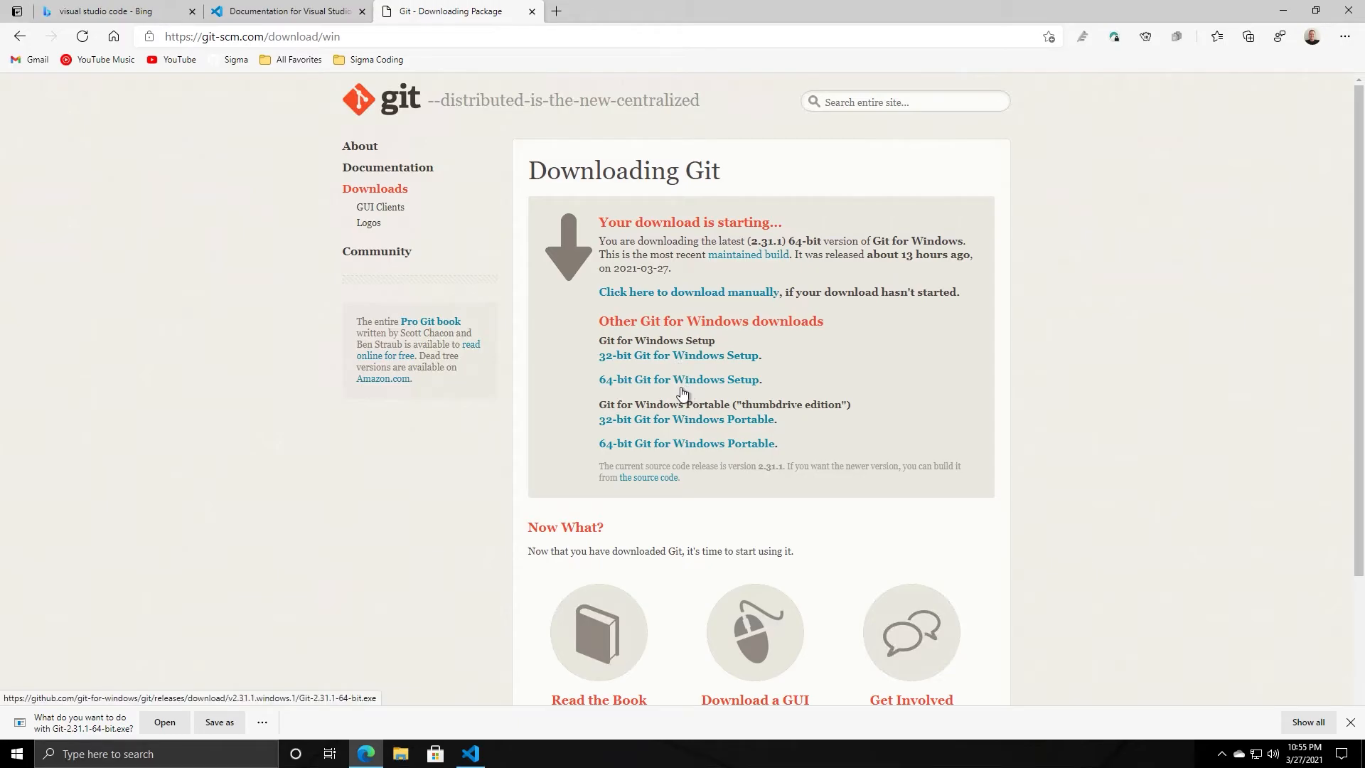
pyautogui.moveTo(745, 425)
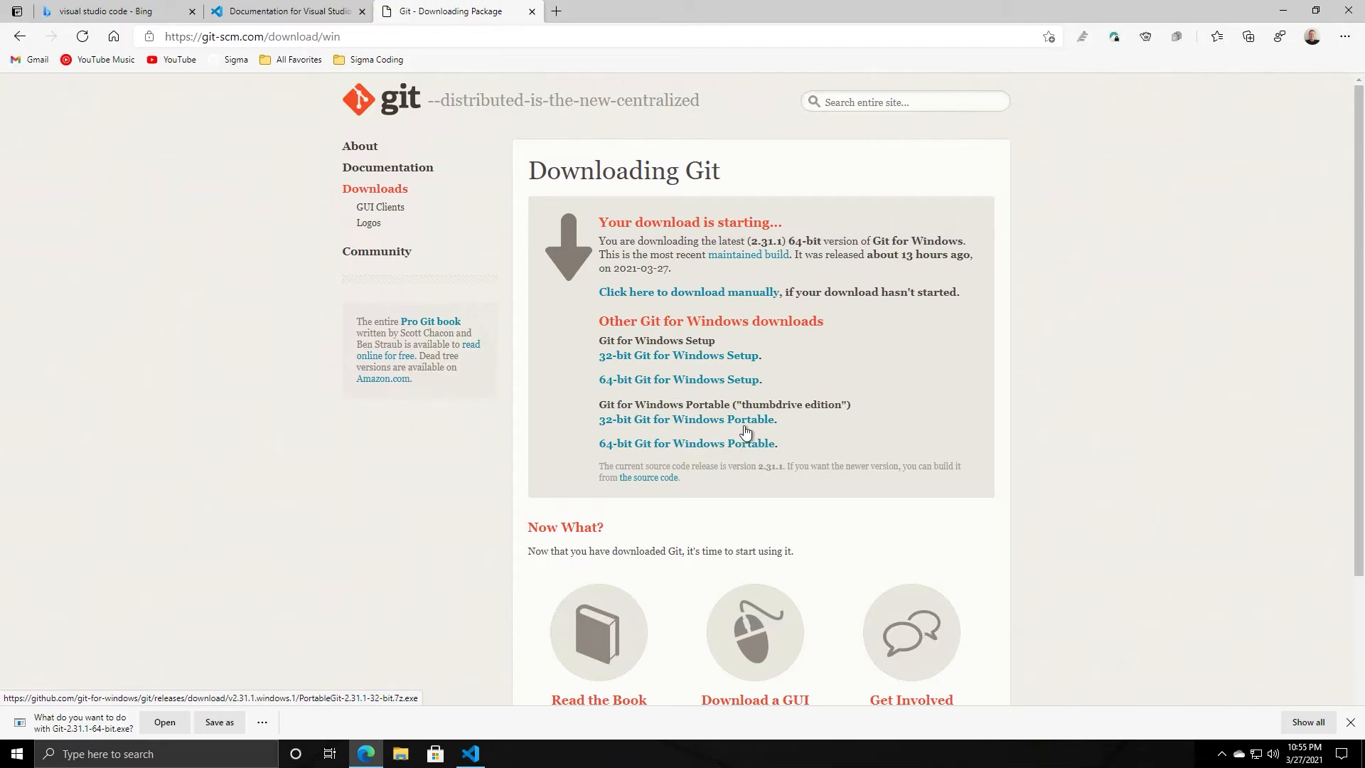
pyautogui.moveTo(678, 382)
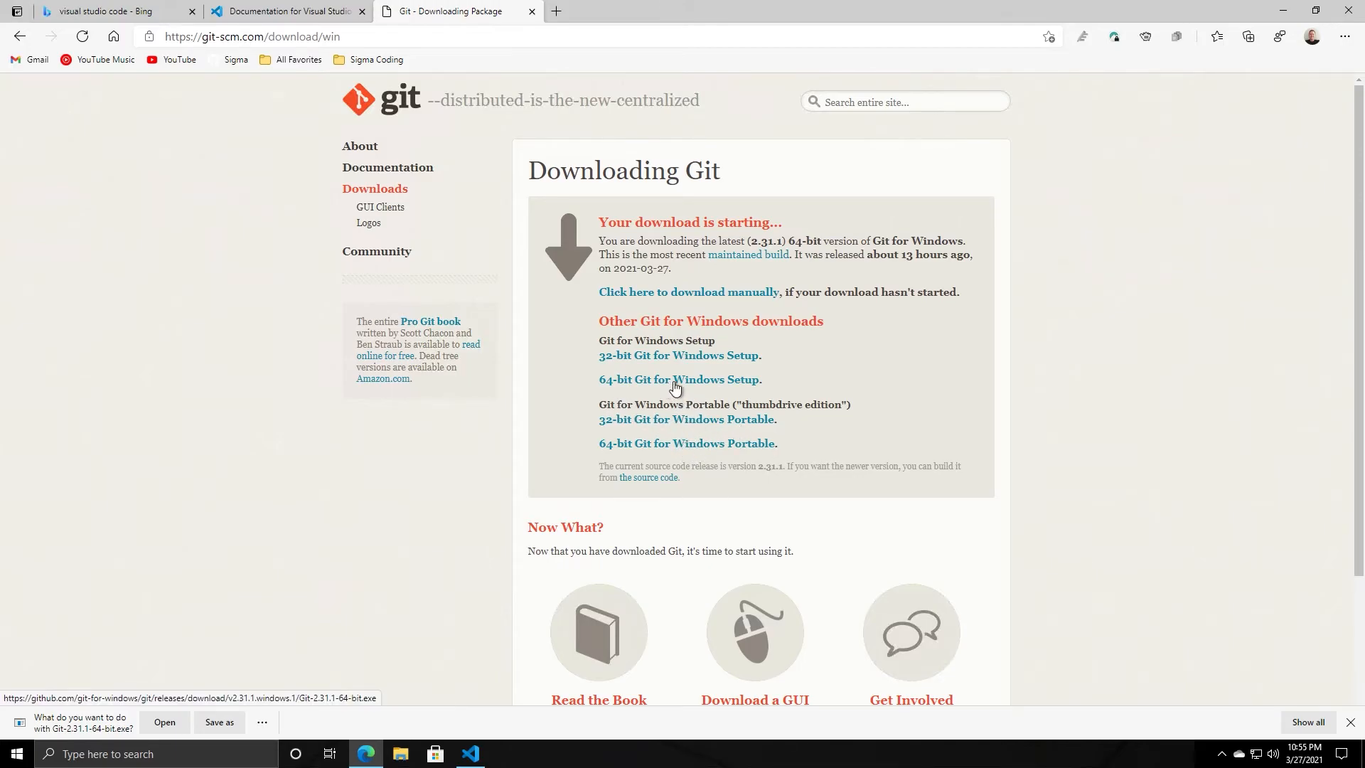
pyautogui.moveTo(645, 393)
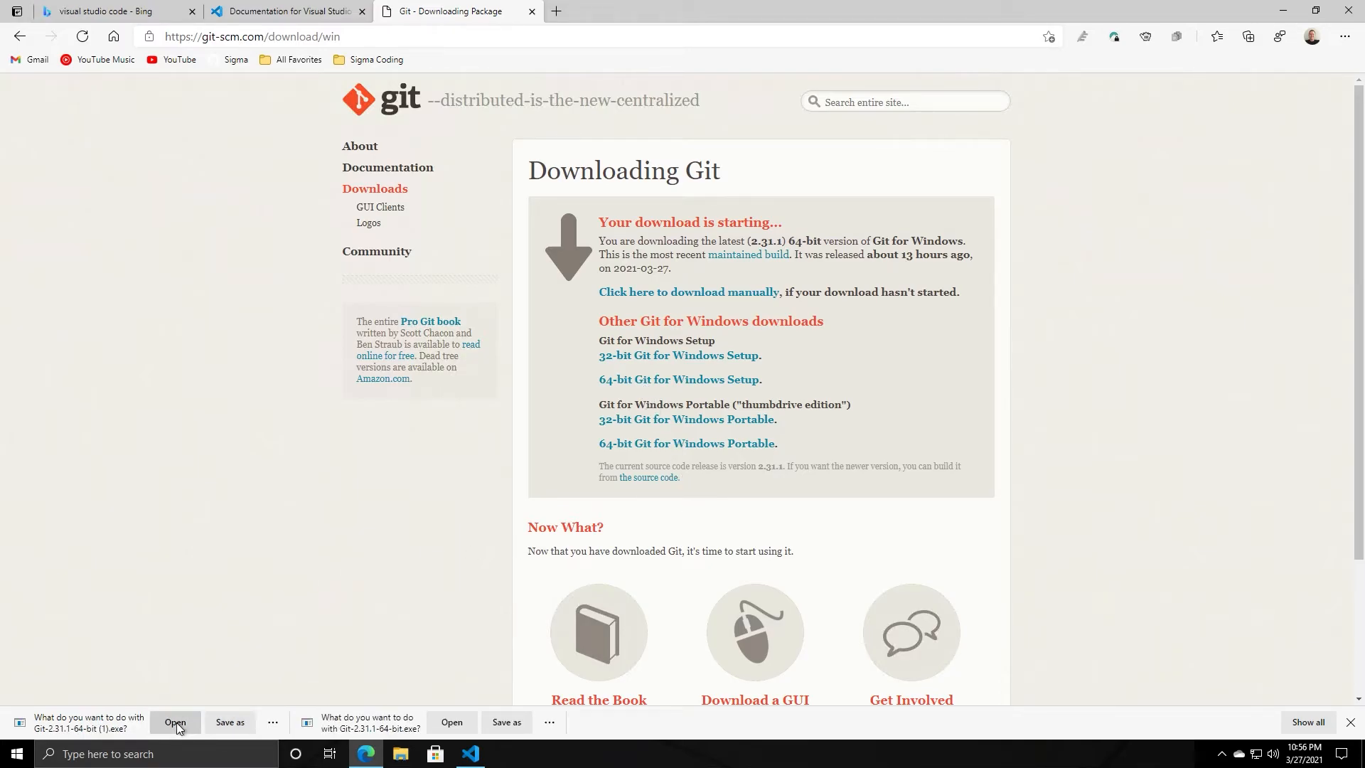
pyautogui.click(175, 722)
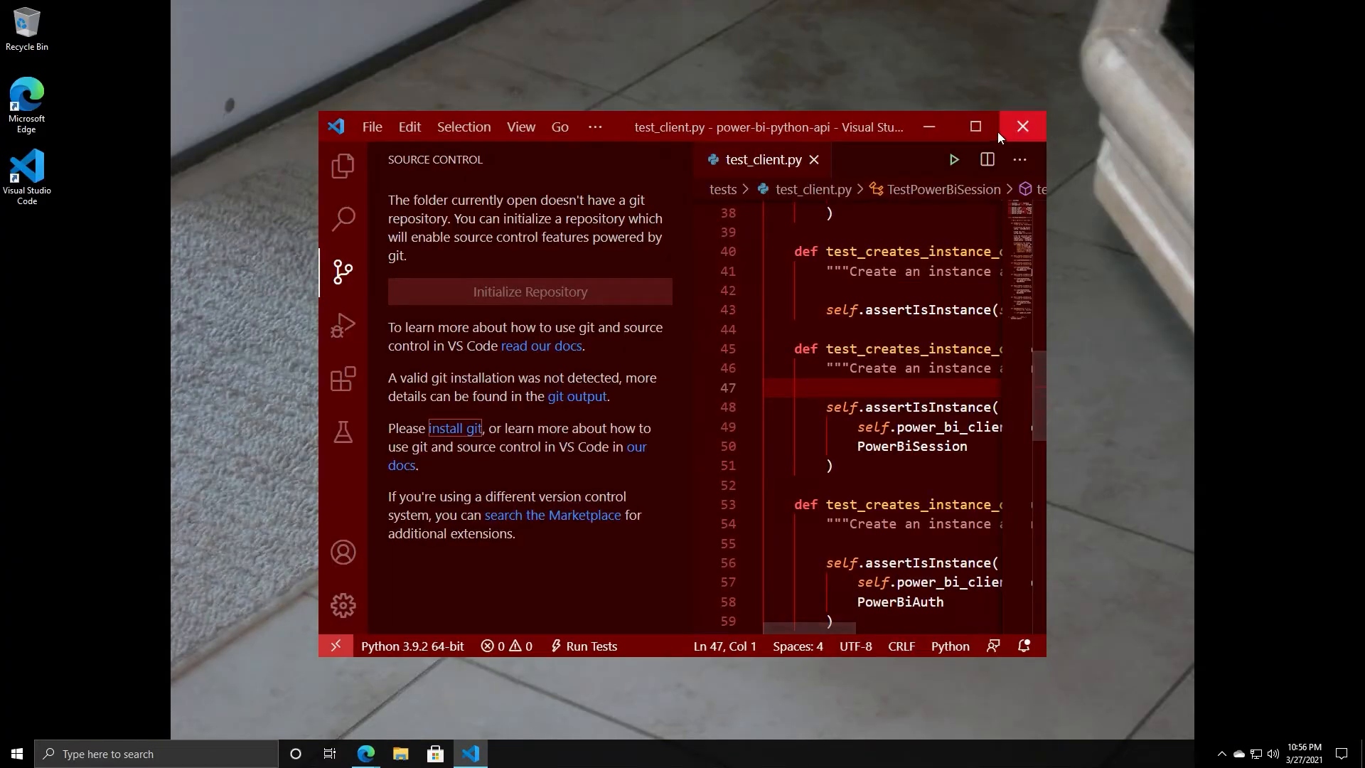
pyautogui.click(1022, 127)
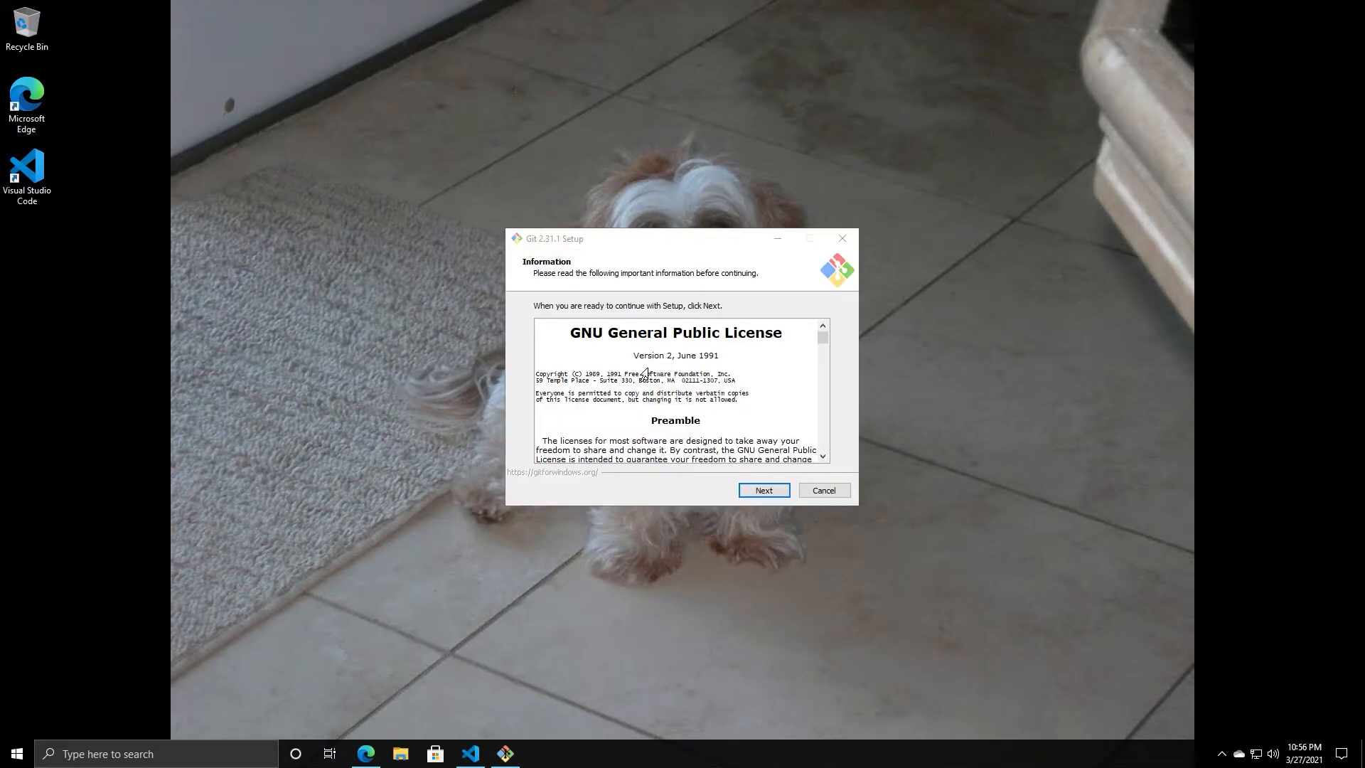
pyautogui.moveTo(764, 491)
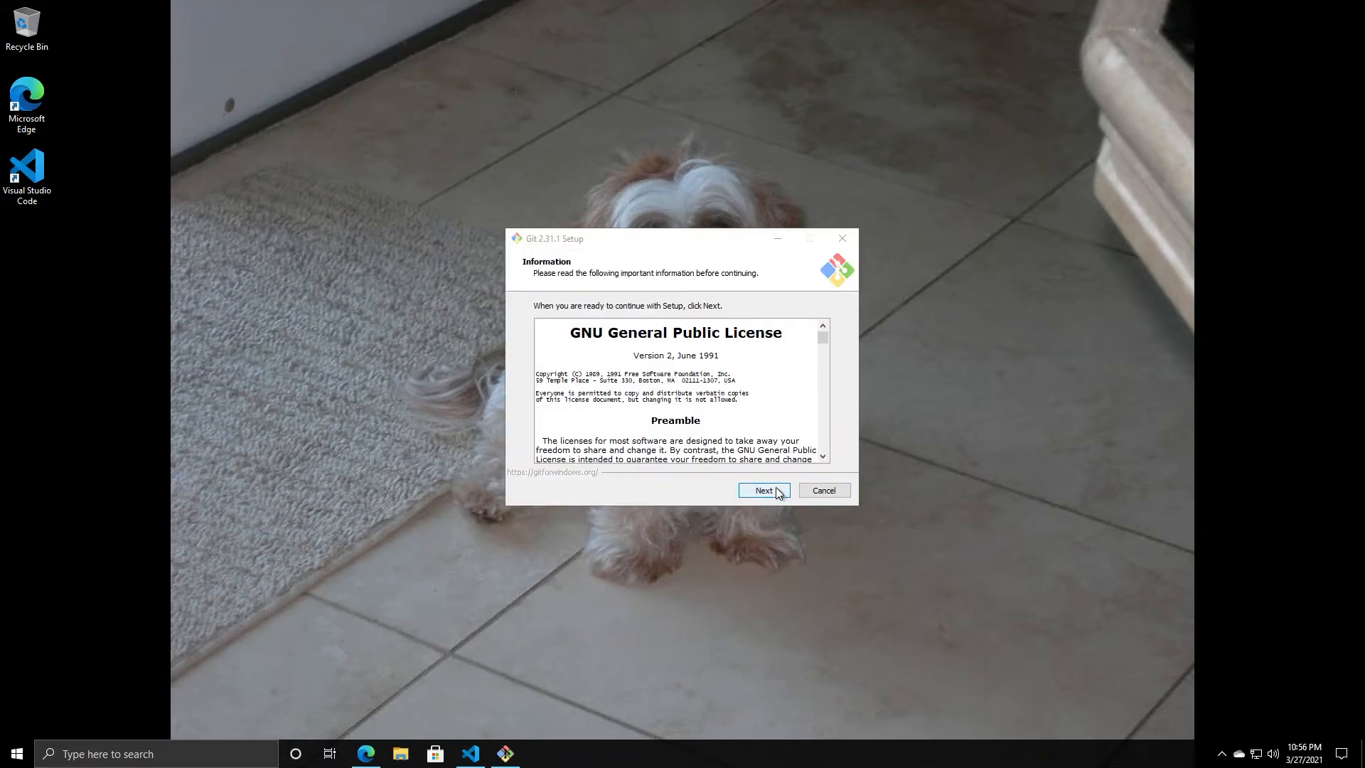
pyautogui.click(762, 490)
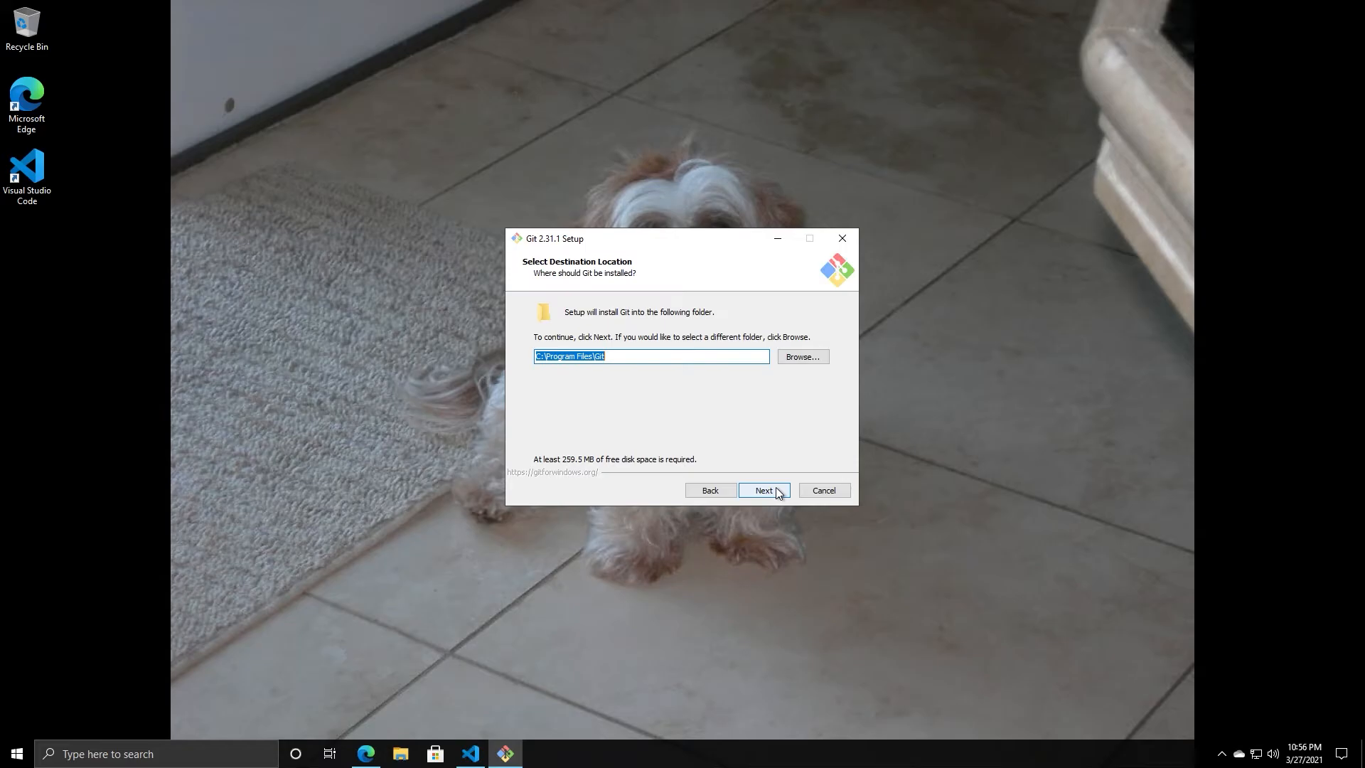
pyautogui.click(763, 491)
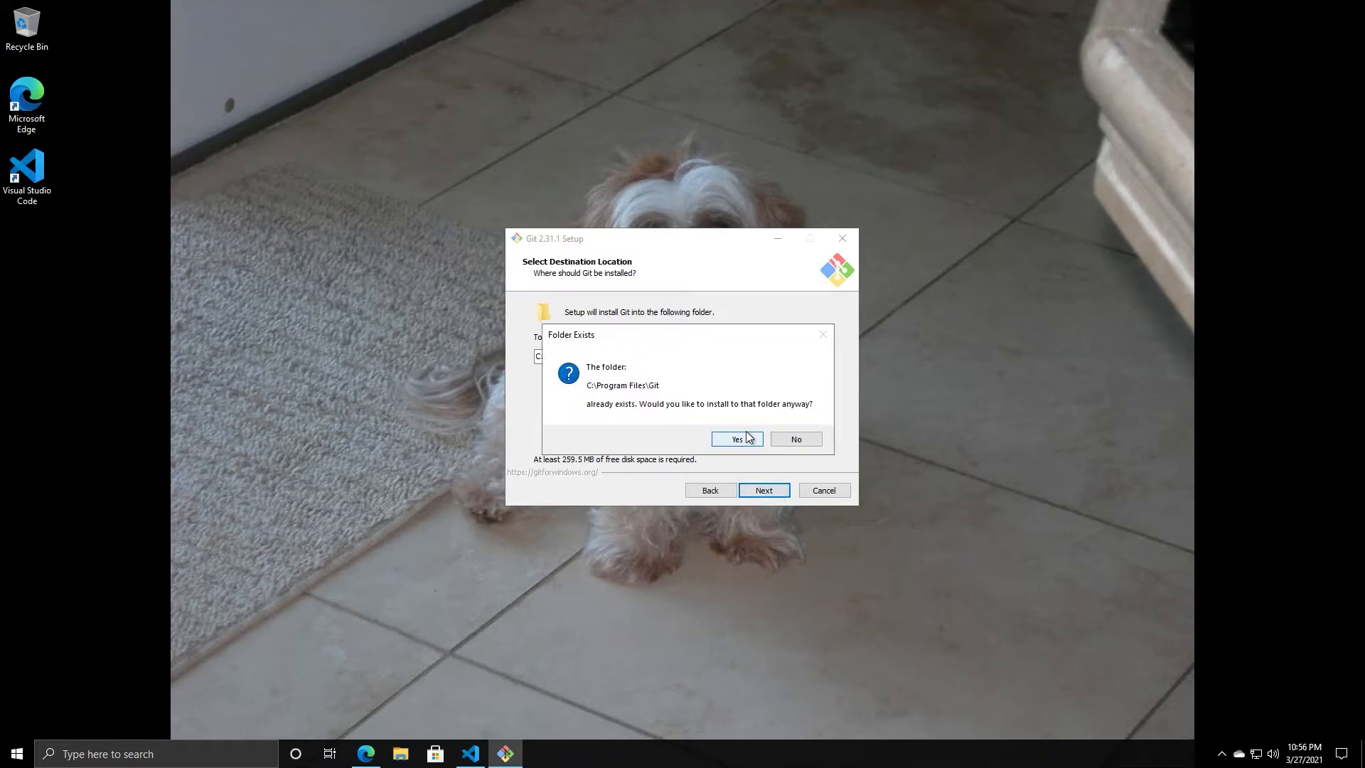
pyautogui.moveTo(749, 447)
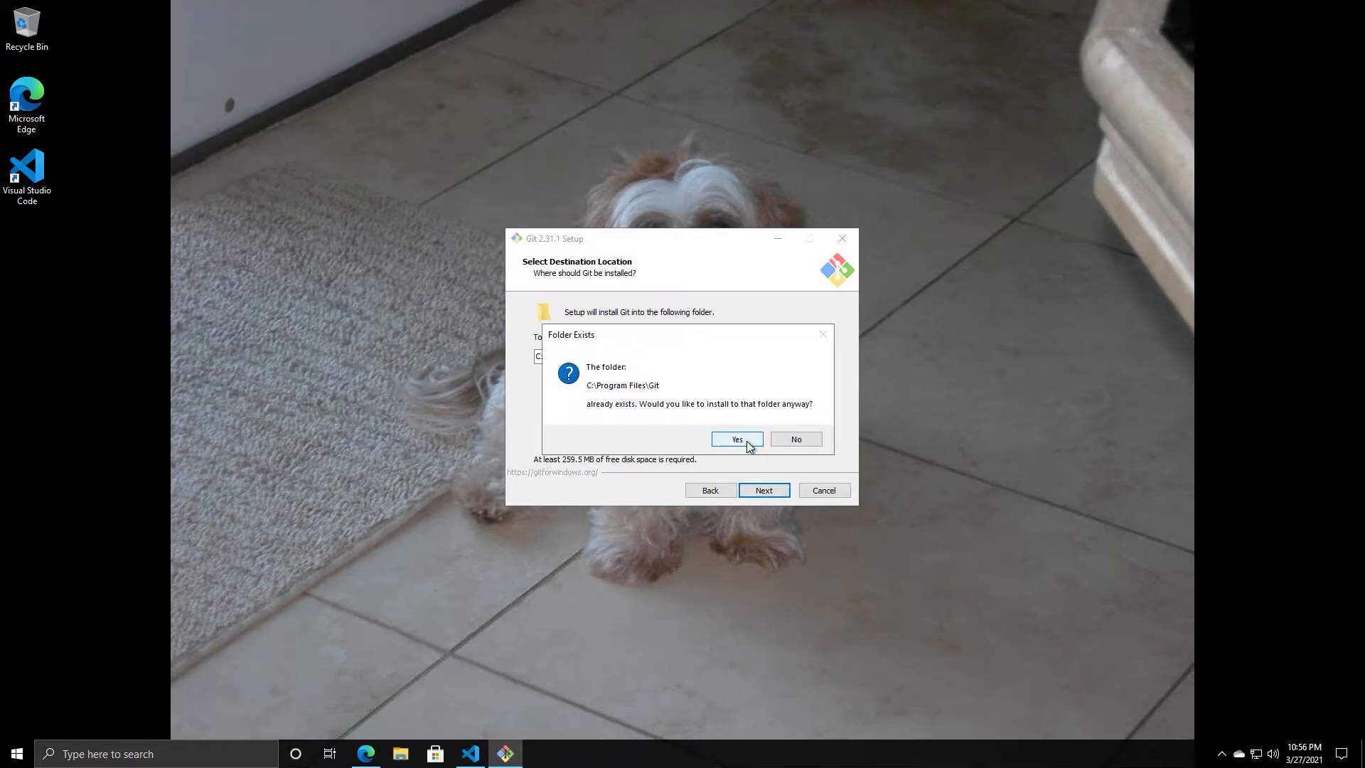
pyautogui.moveTo(793, 439)
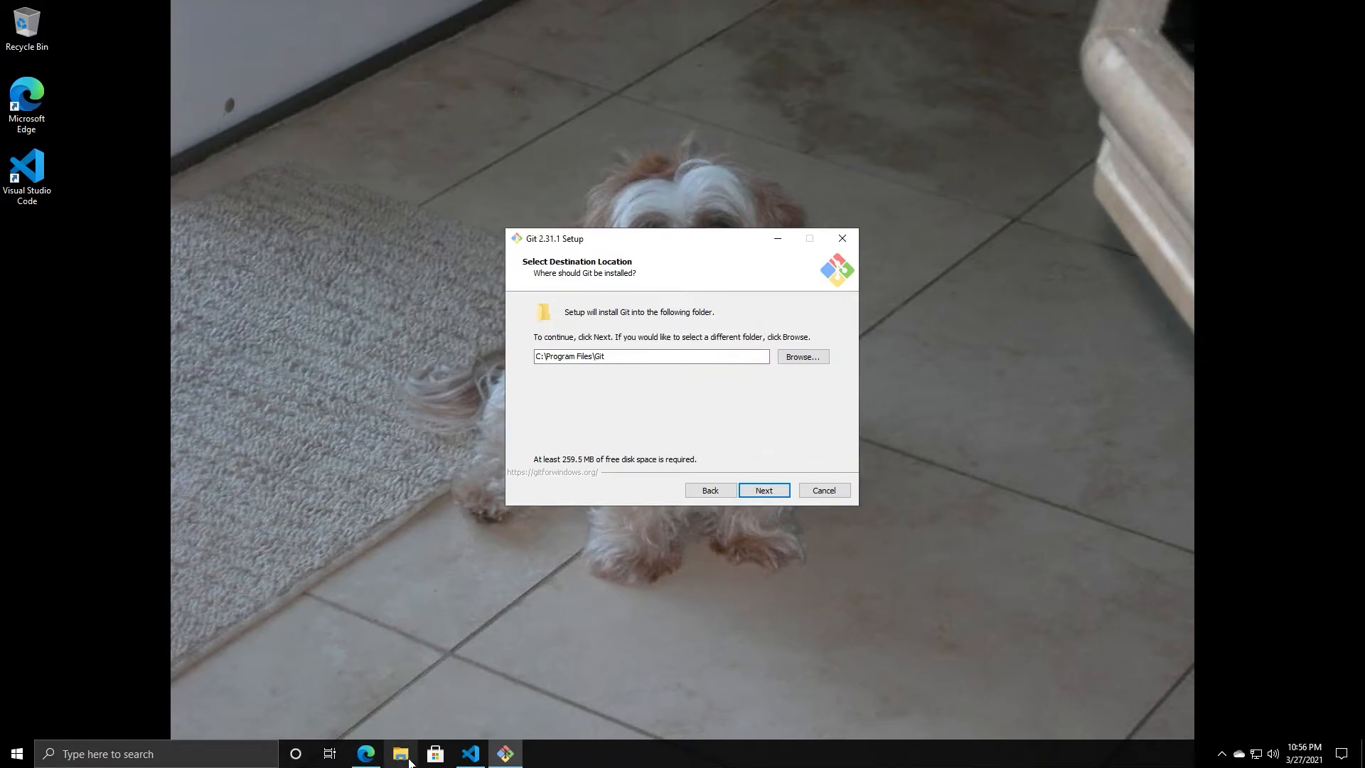
# - Inspect the leftover Git folder in C:\Program Files and delete it
pyautogui.click(399, 753)
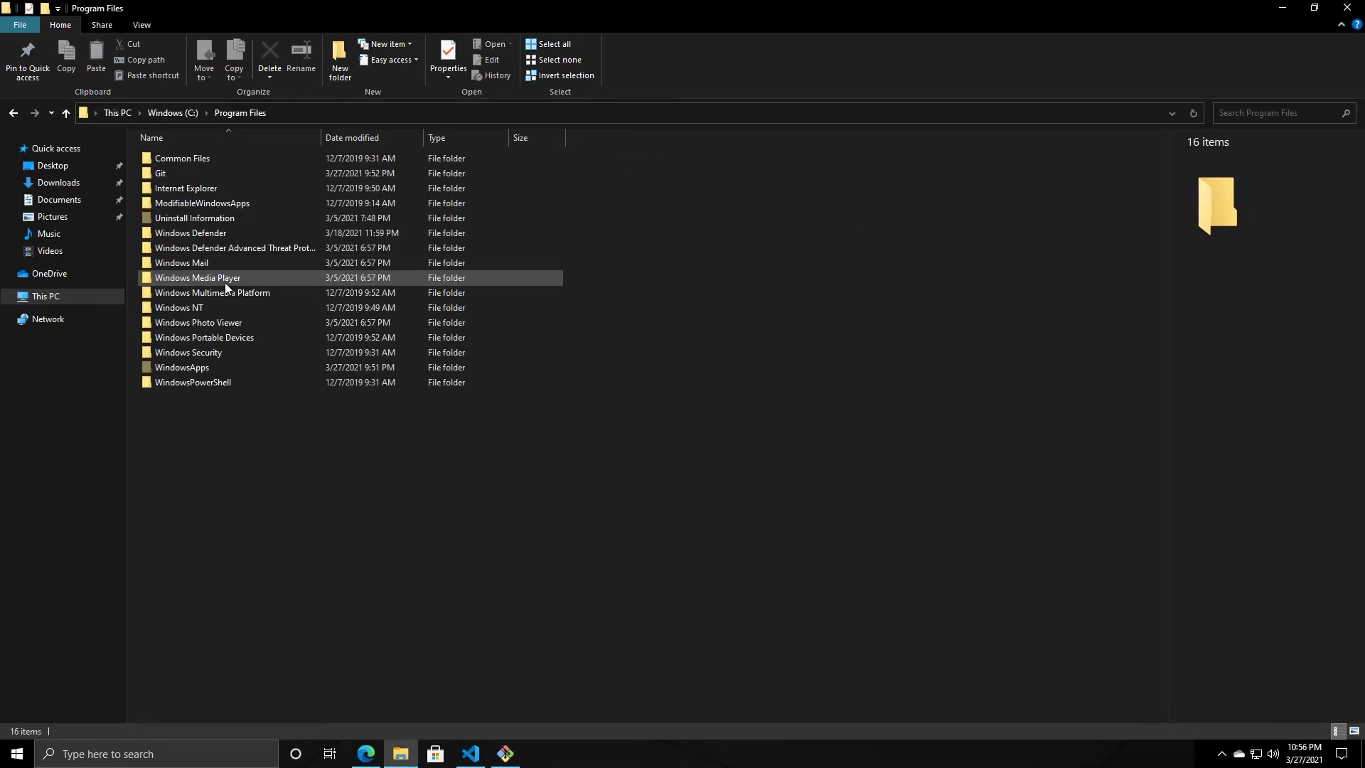
pyautogui.doubleClick(160, 174)
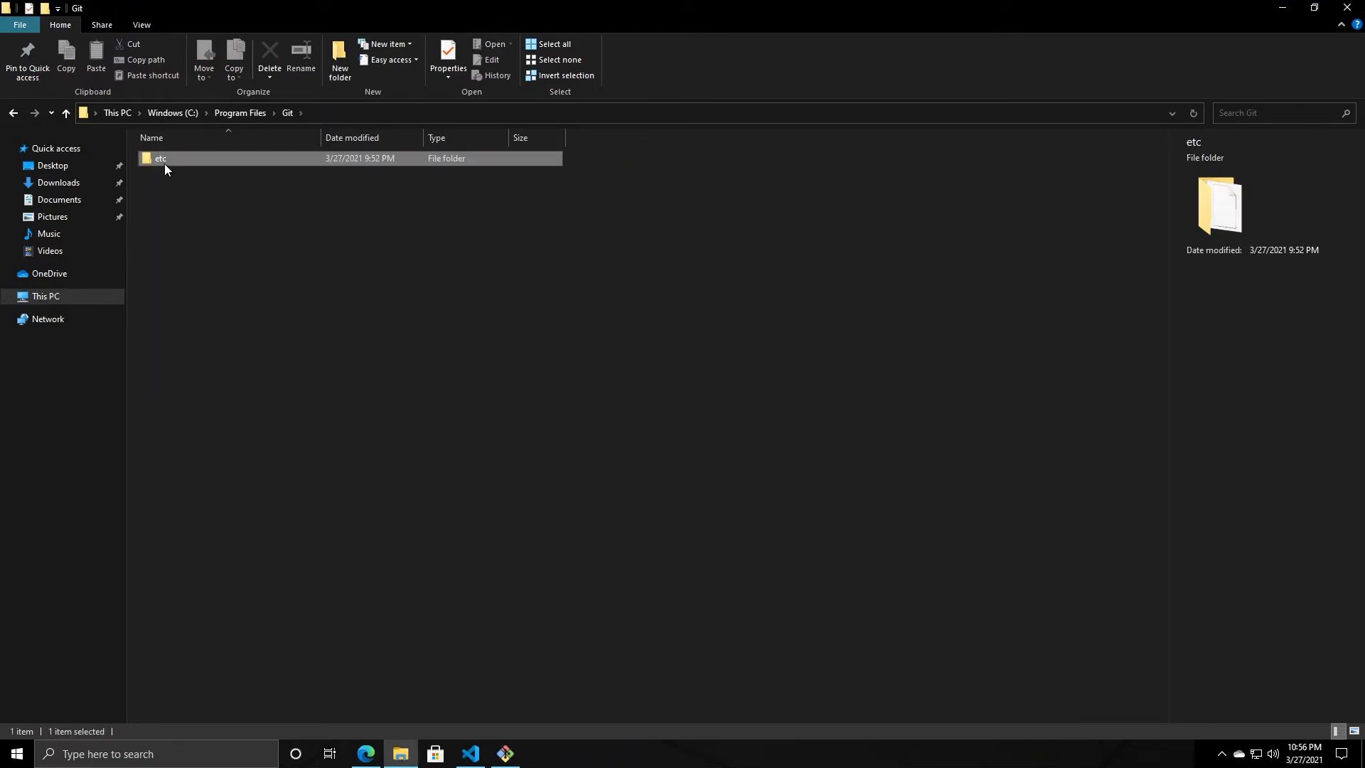
pyautogui.click(64, 114)
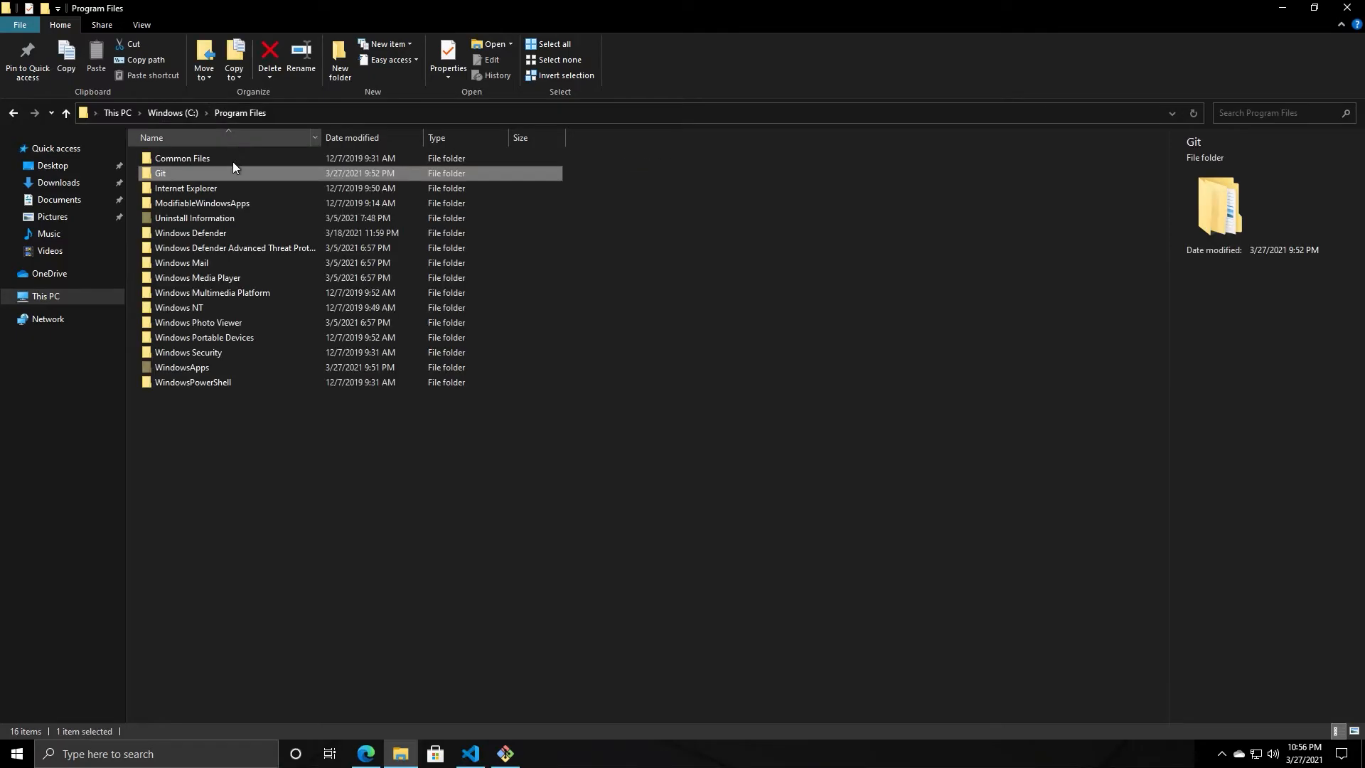
pyautogui.click(269, 54)
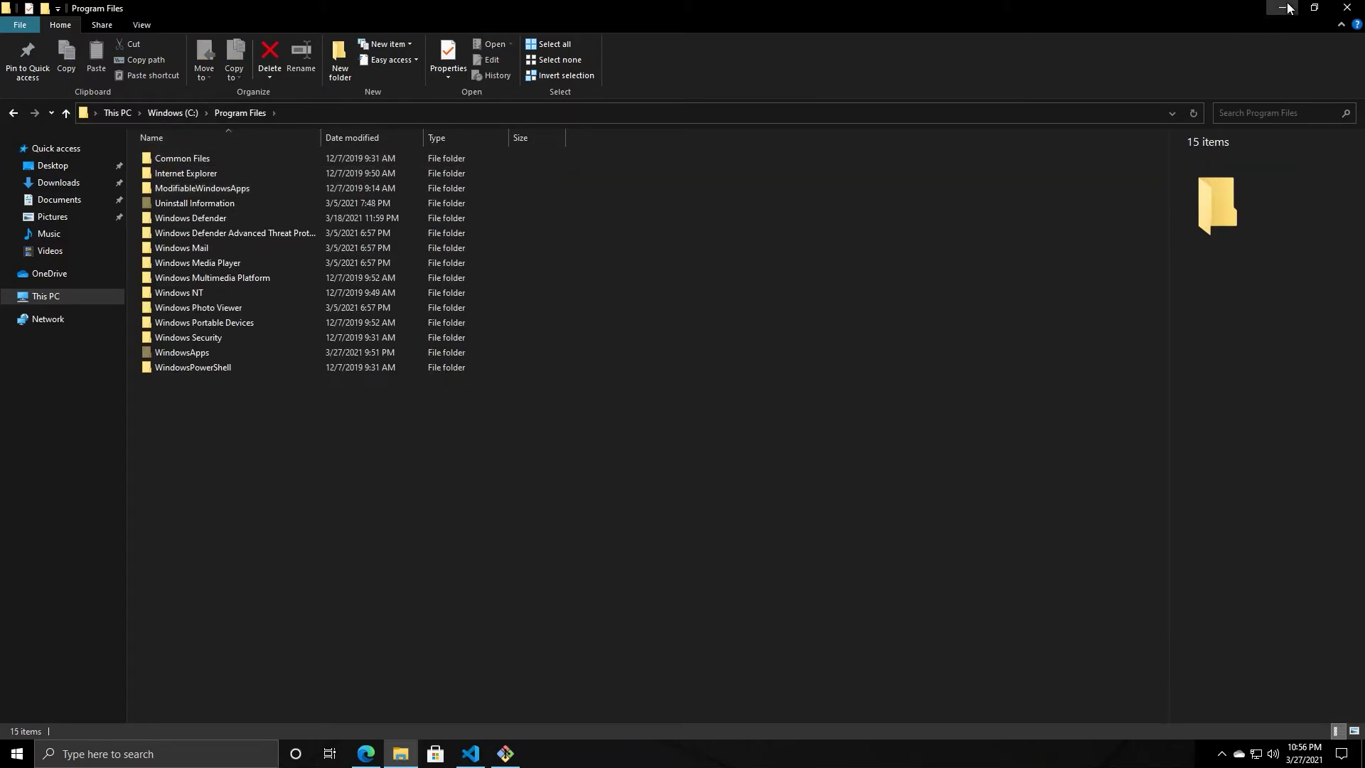
# - Keep the default install folder and add the 'On the Desktop' icon component
pyautogui.click(1284, 8)
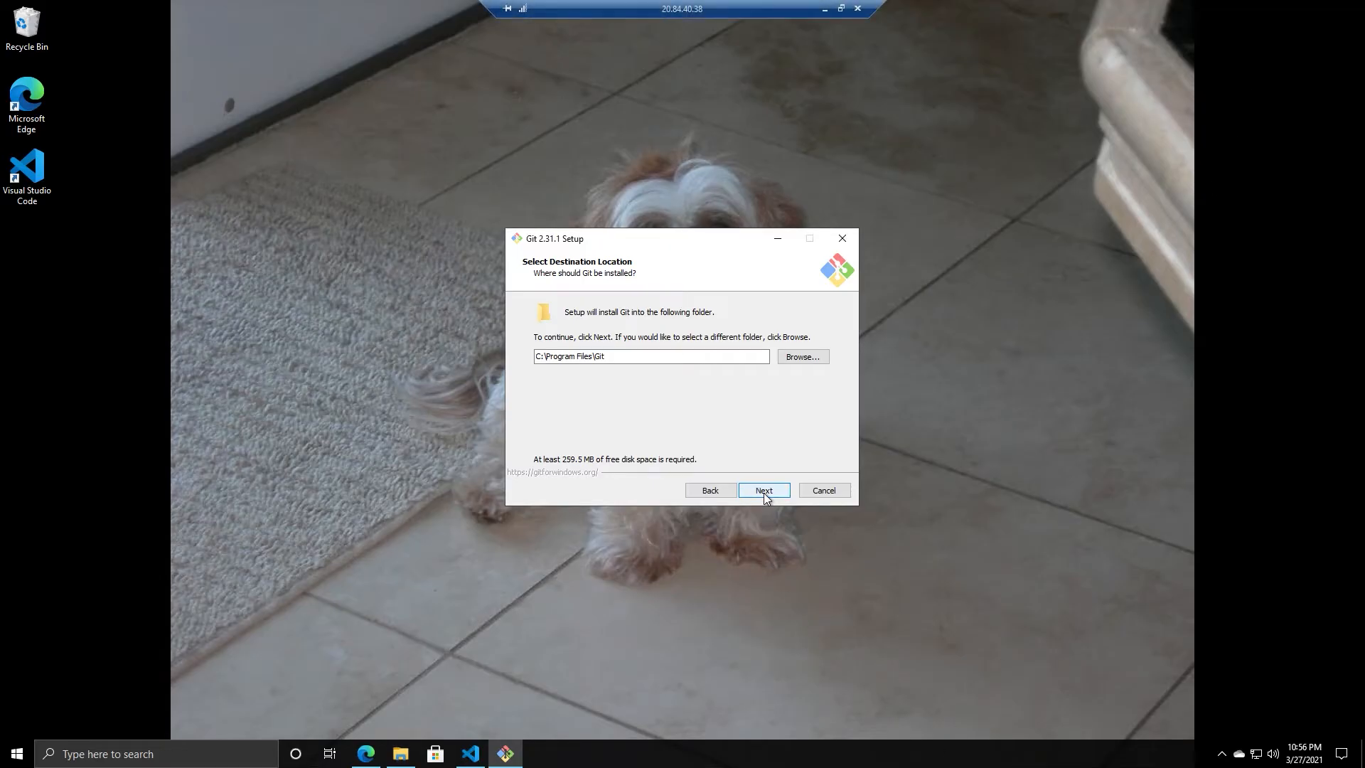
pyautogui.click(762, 491)
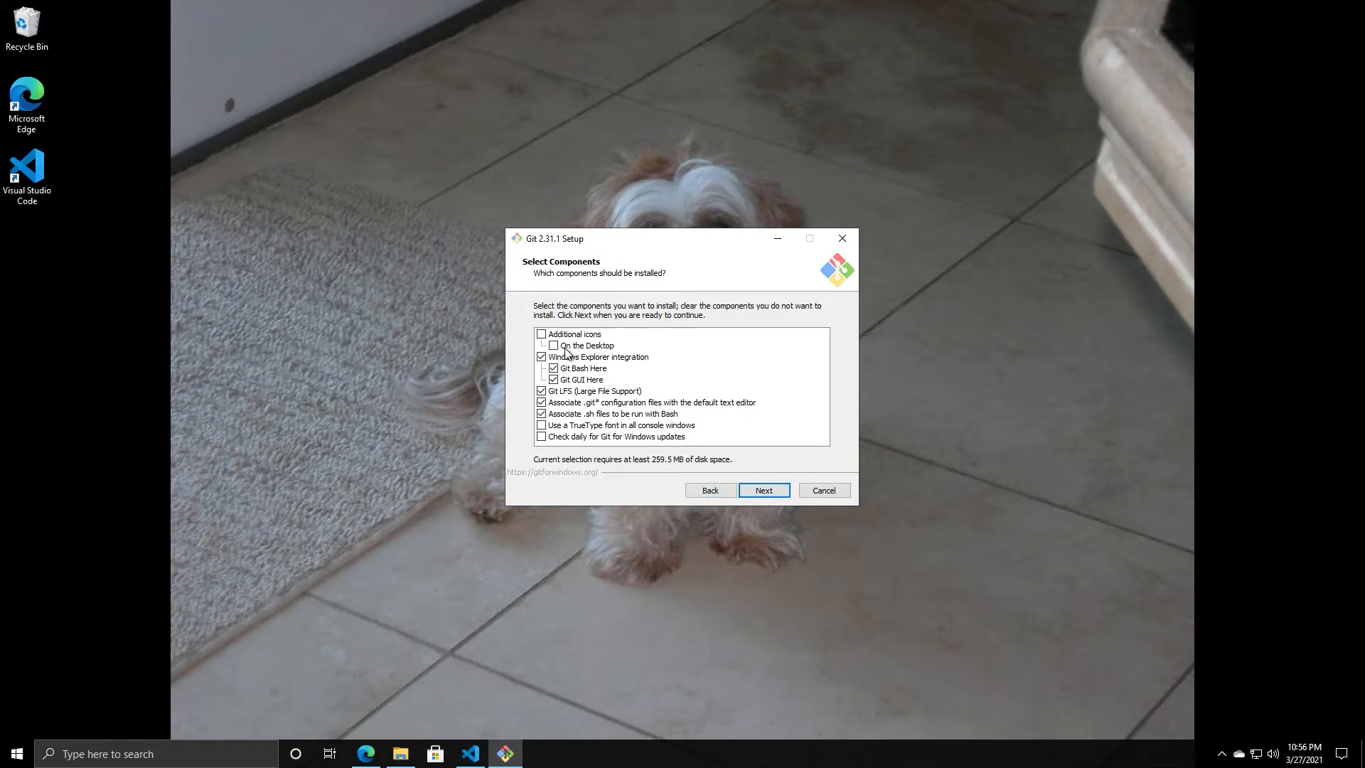
pyautogui.click(541, 333)
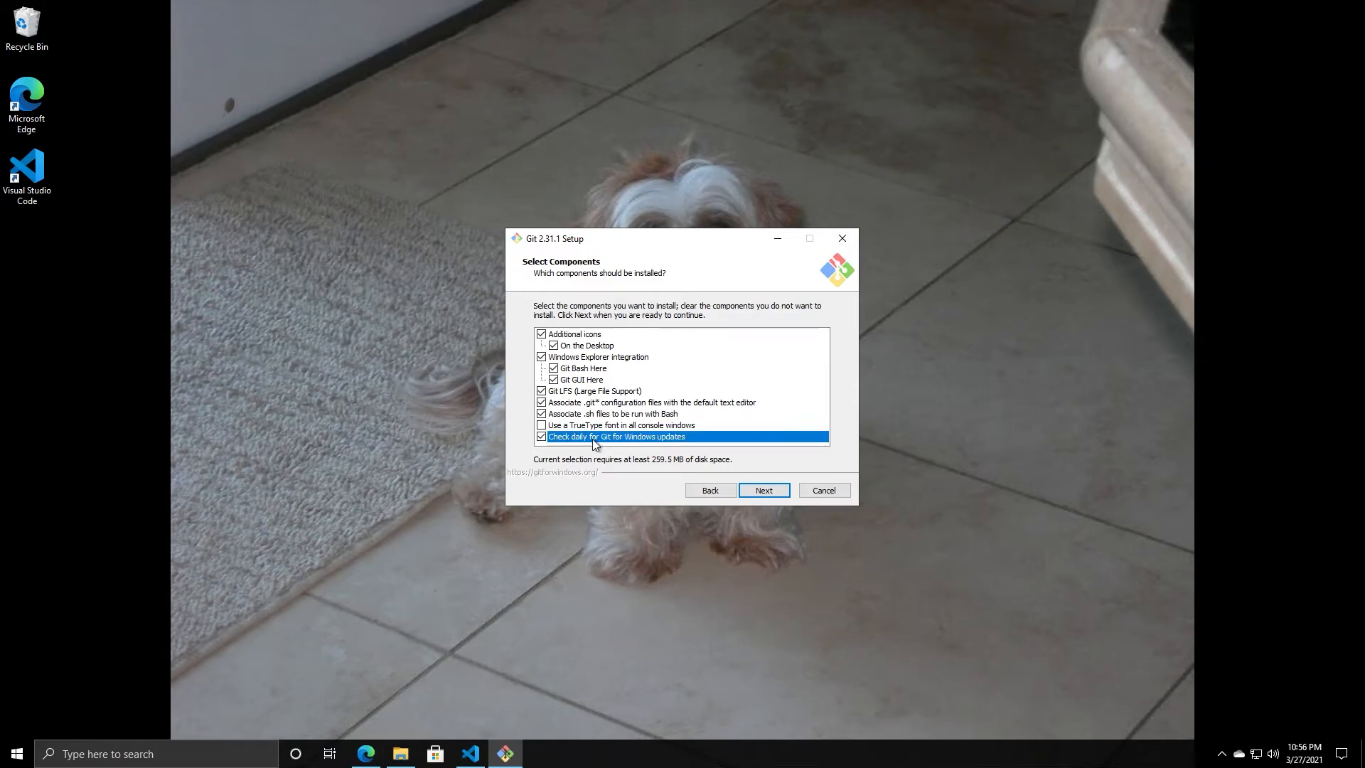
pyautogui.moveTo(635, 487)
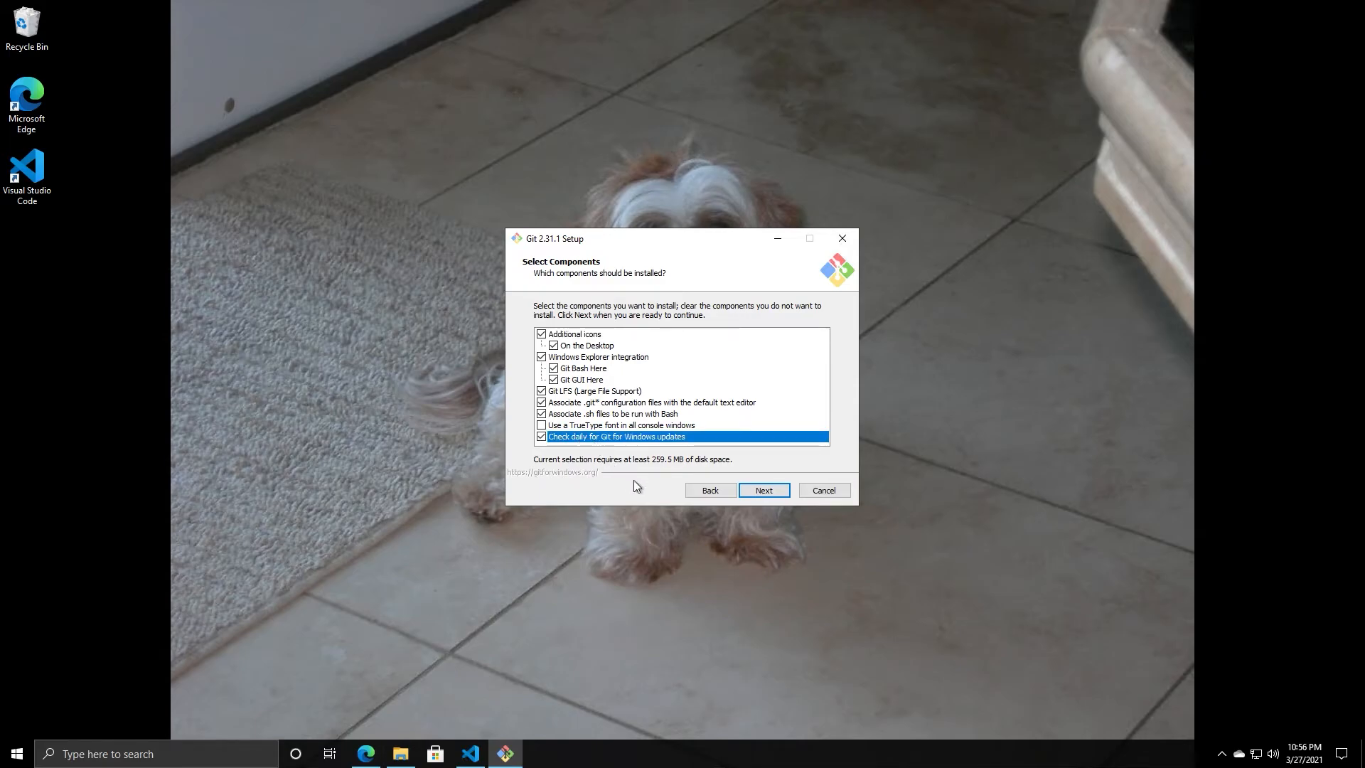
pyautogui.moveTo(591, 378)
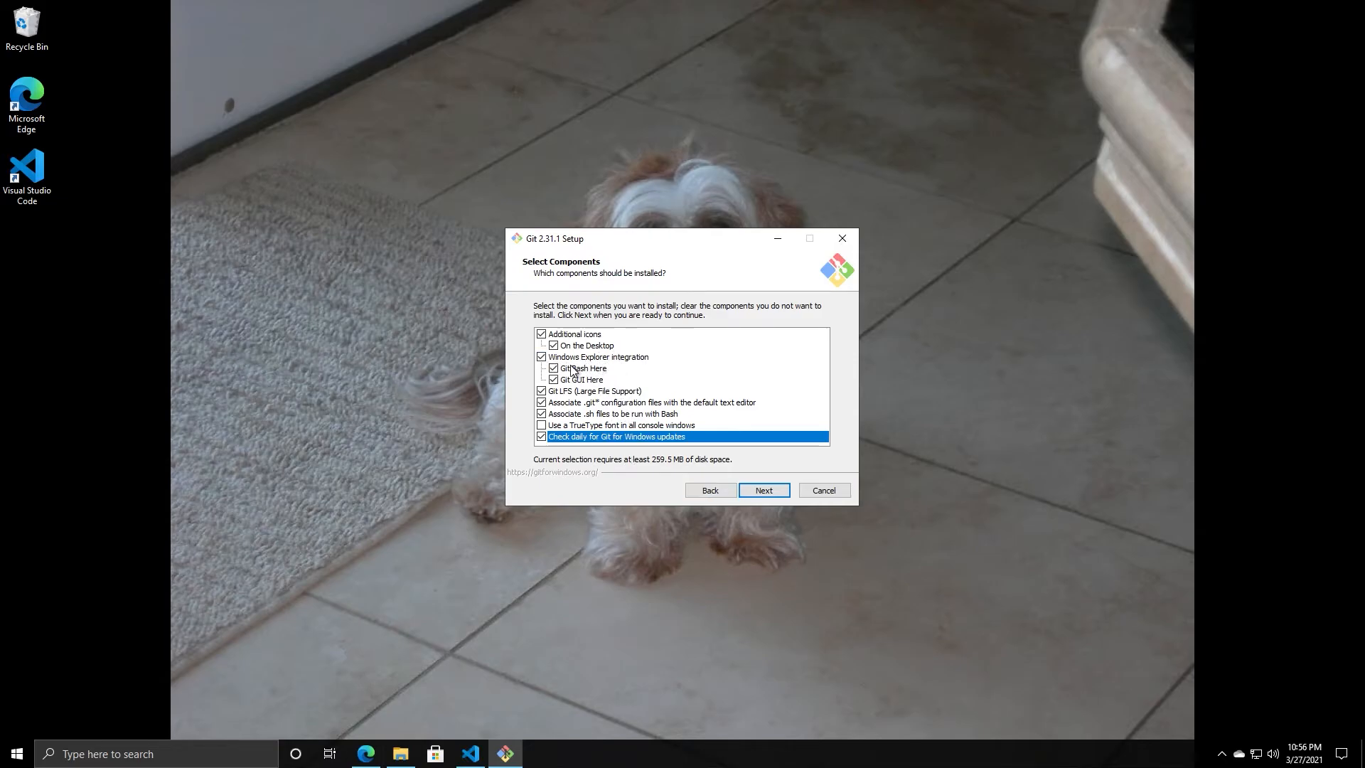
pyautogui.moveTo(595, 378)
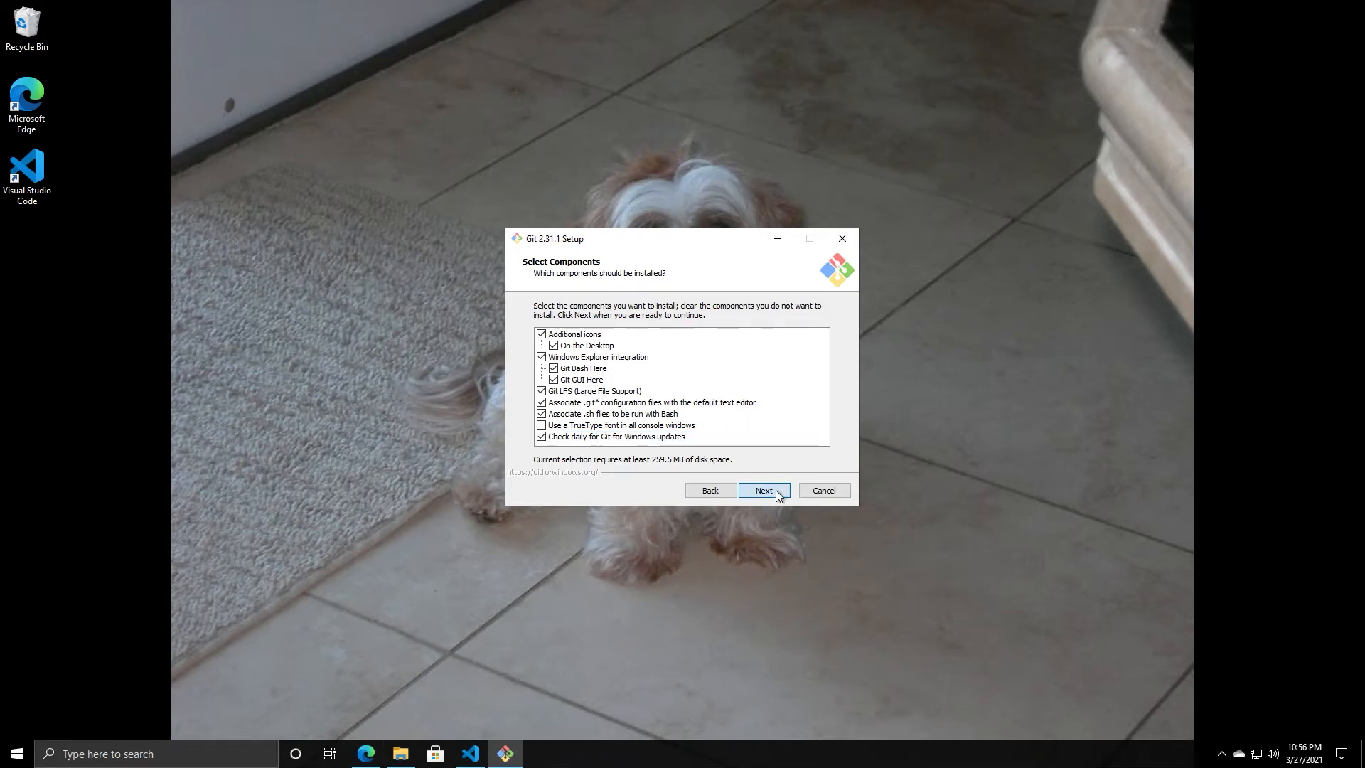
# - Accept the default components, editor, initial branch name, PATH setting and OpenSSL HTTPS backend
pyautogui.click(762, 491)
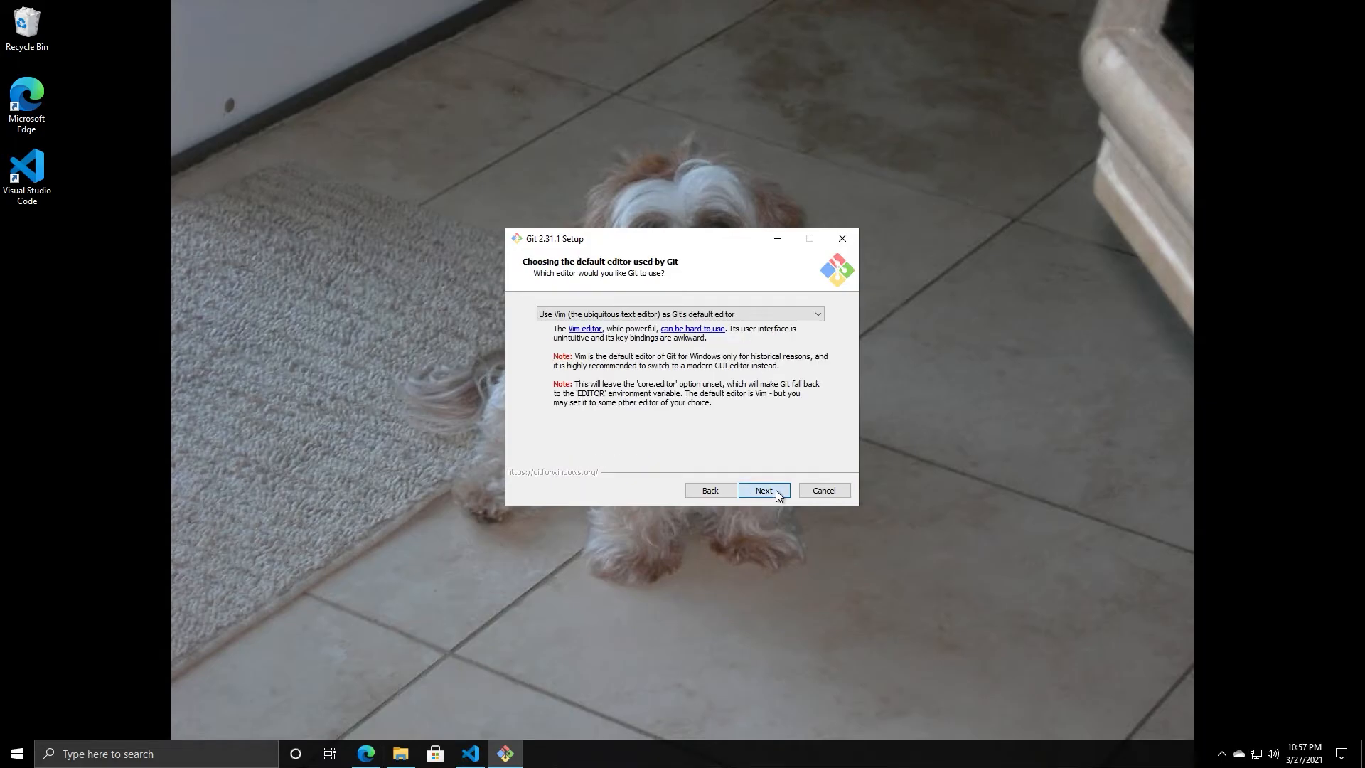
pyautogui.click(763, 490)
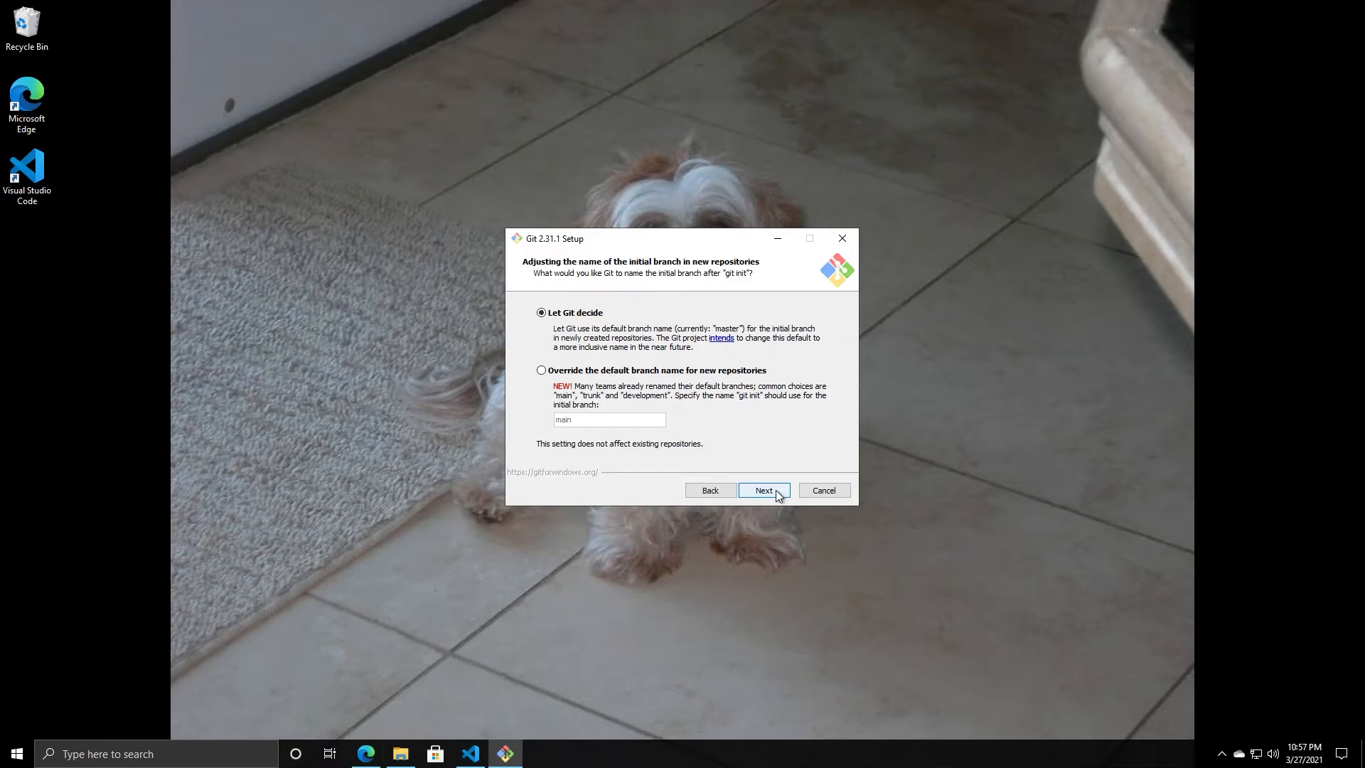
pyautogui.click(762, 491)
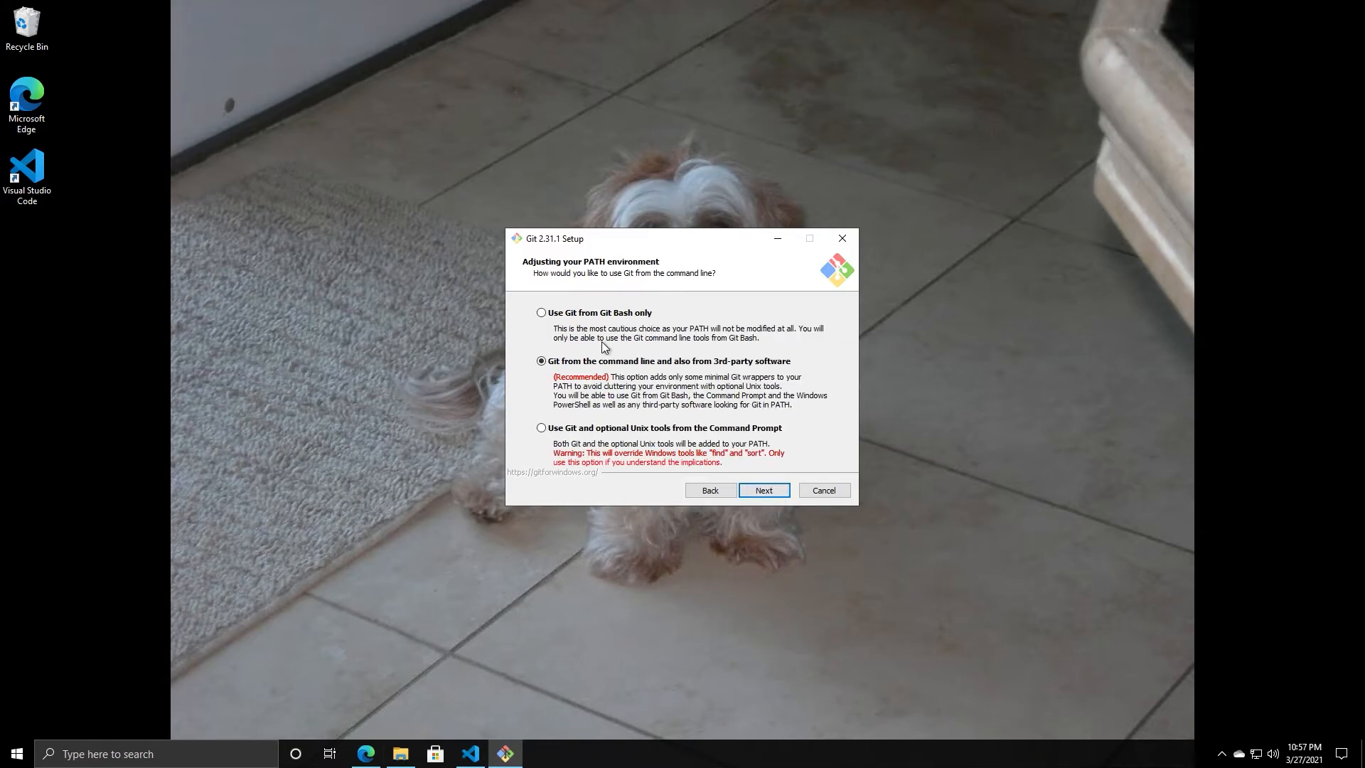
pyautogui.moveTo(764, 490)
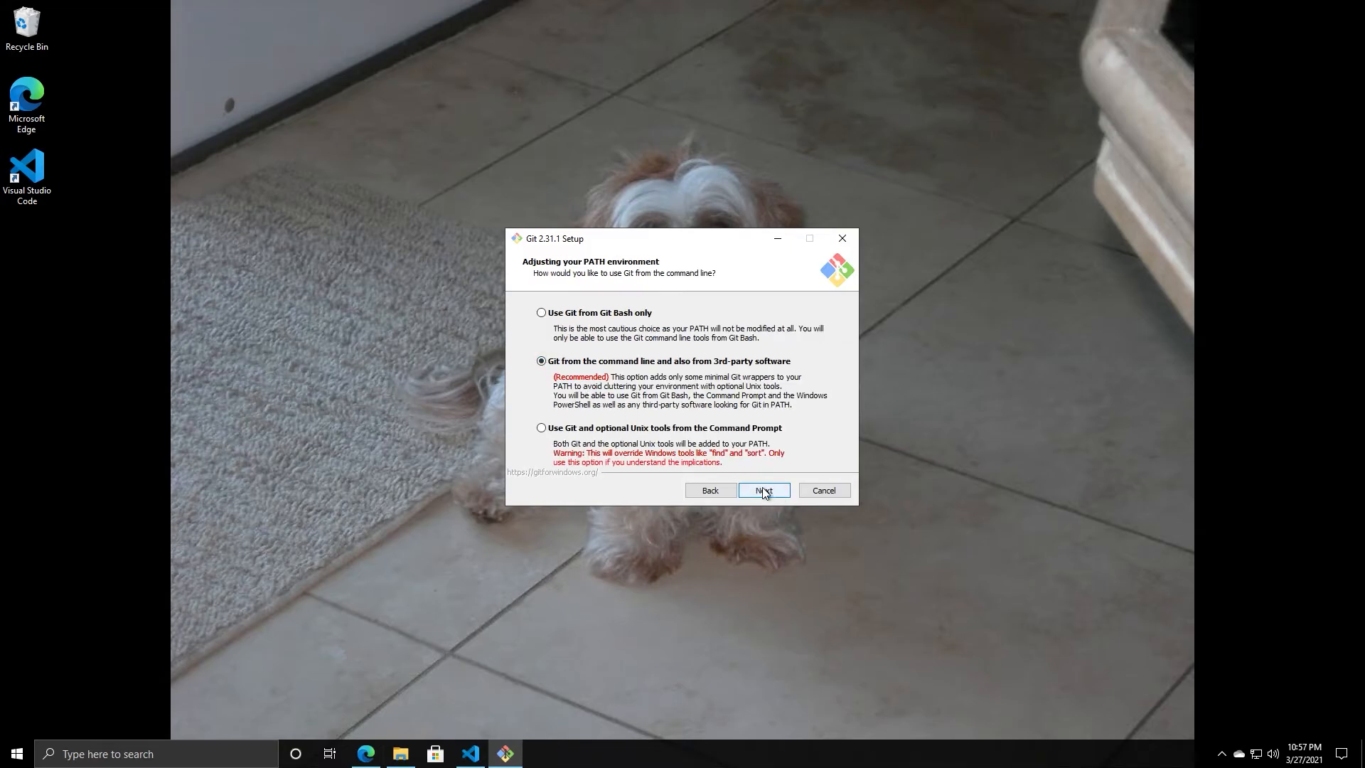
pyautogui.click(762, 490)
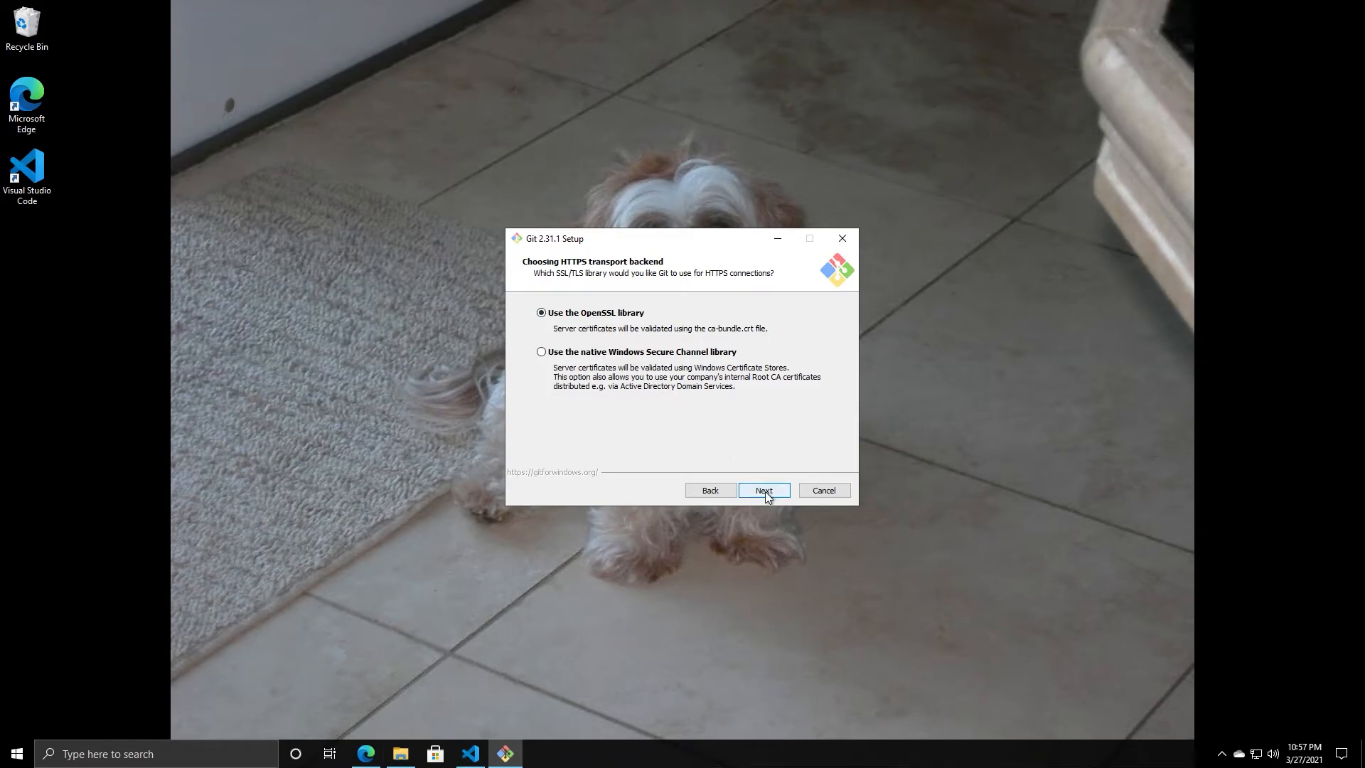
pyautogui.click(763, 490)
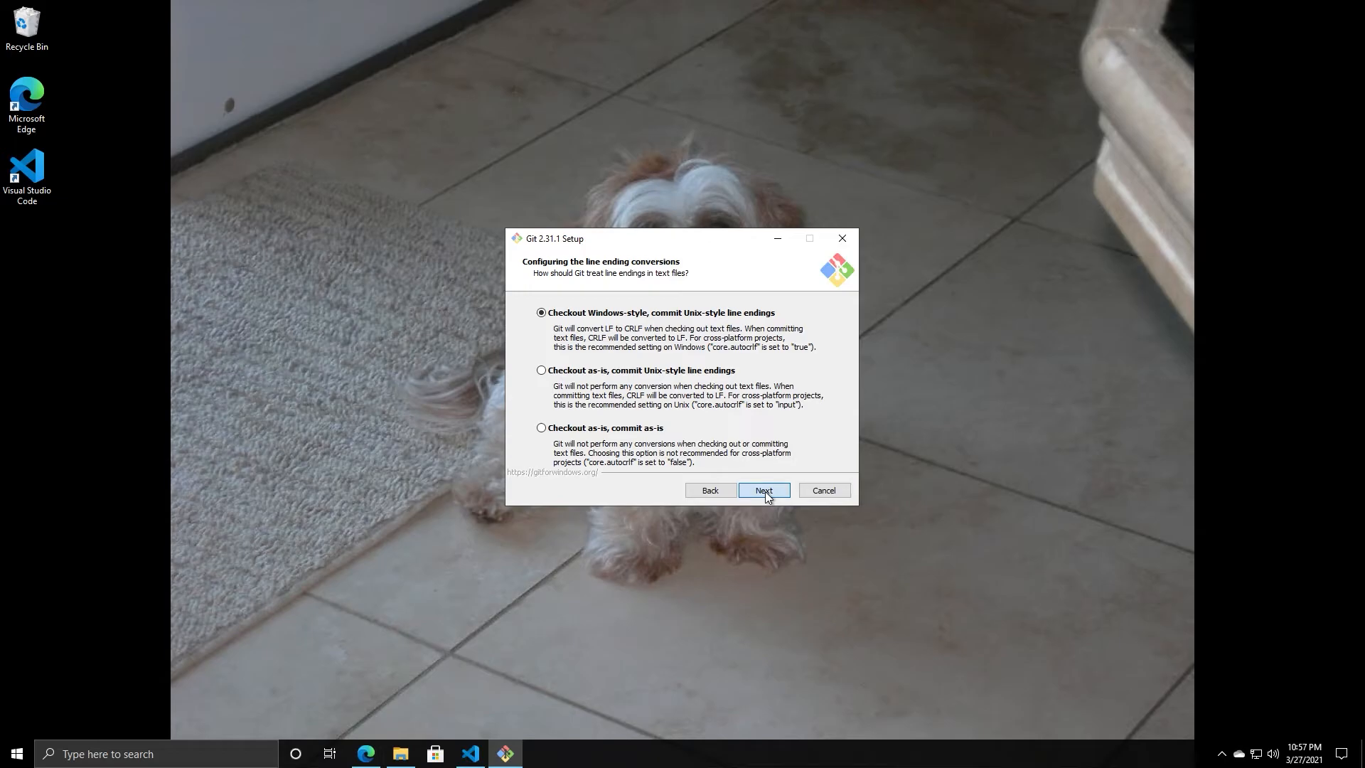
# - Accept default line endings, pull behaviour, Credential Manager Core and caching, leaving pseudo console support off
pyautogui.click(763, 491)
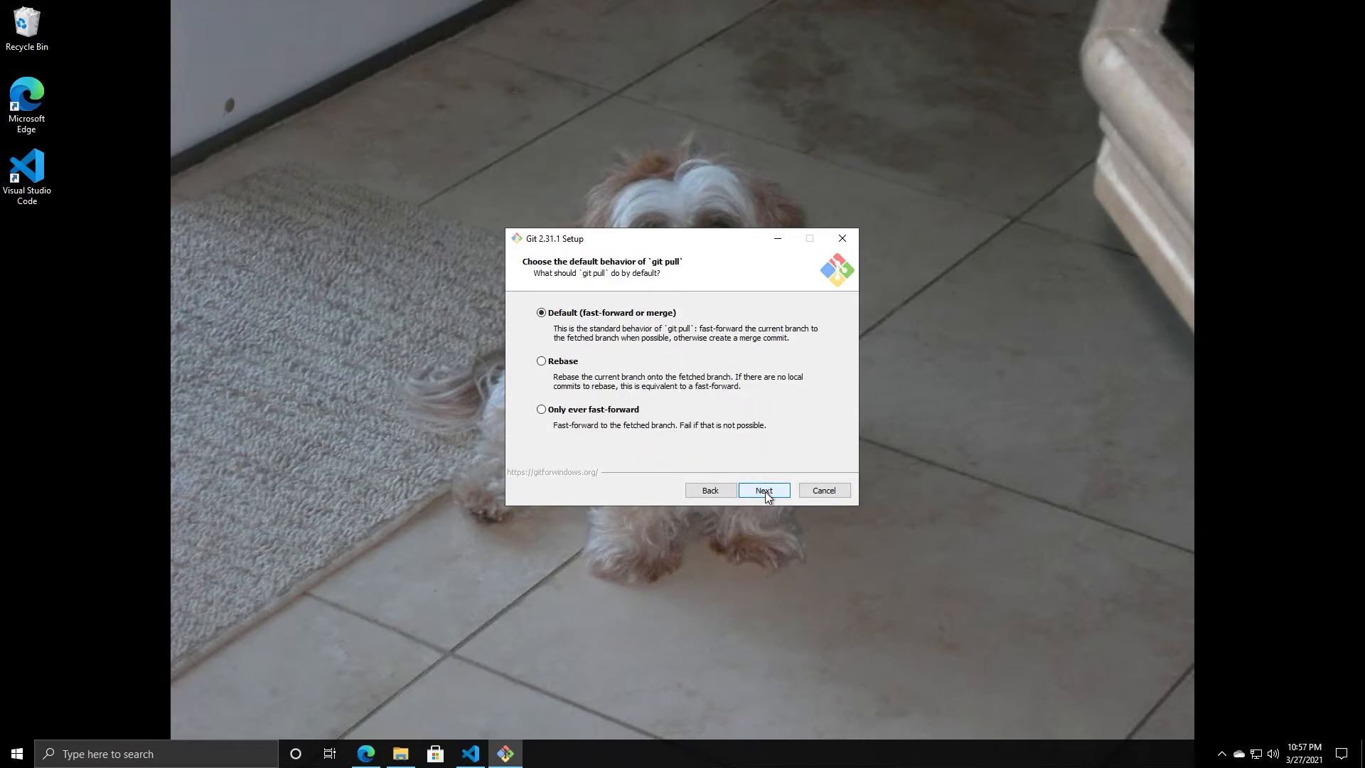
pyautogui.click(763, 490)
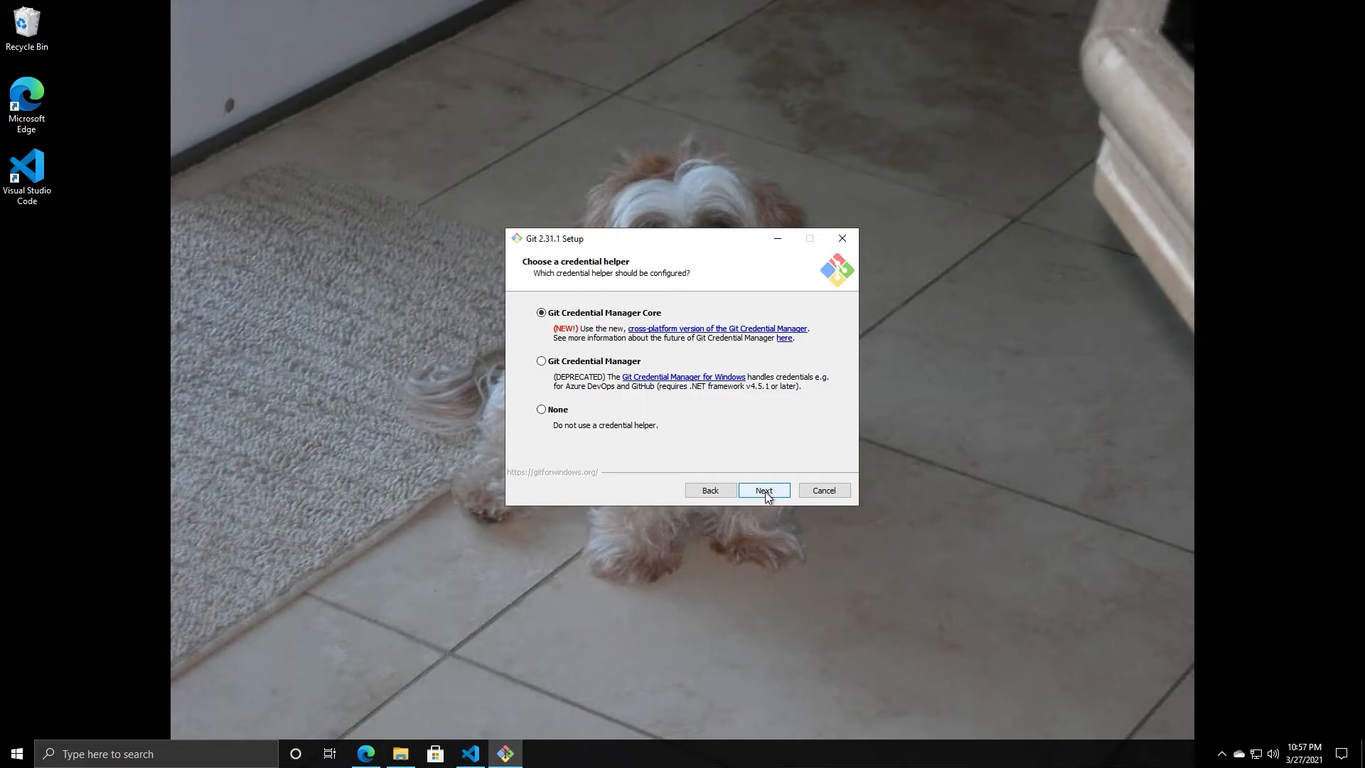
pyautogui.click(762, 491)
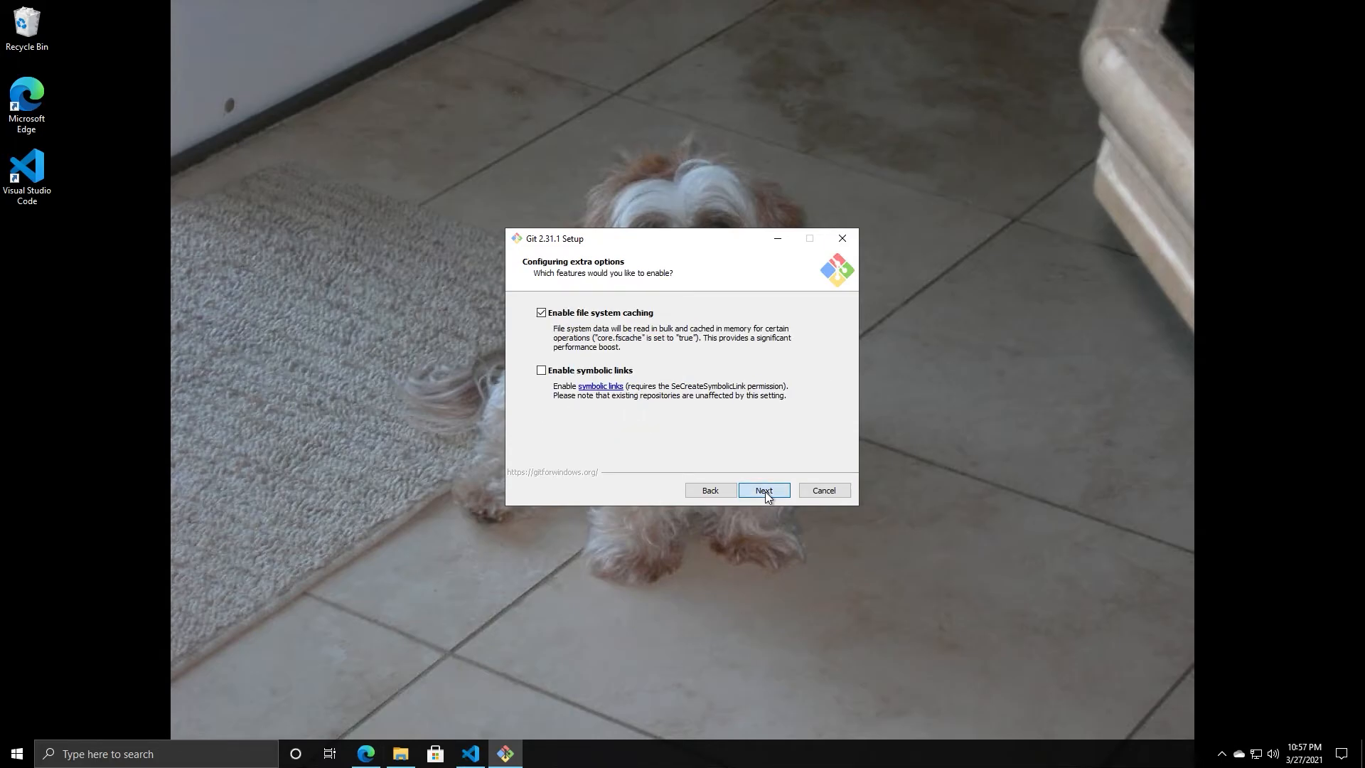
pyautogui.click(762, 490)
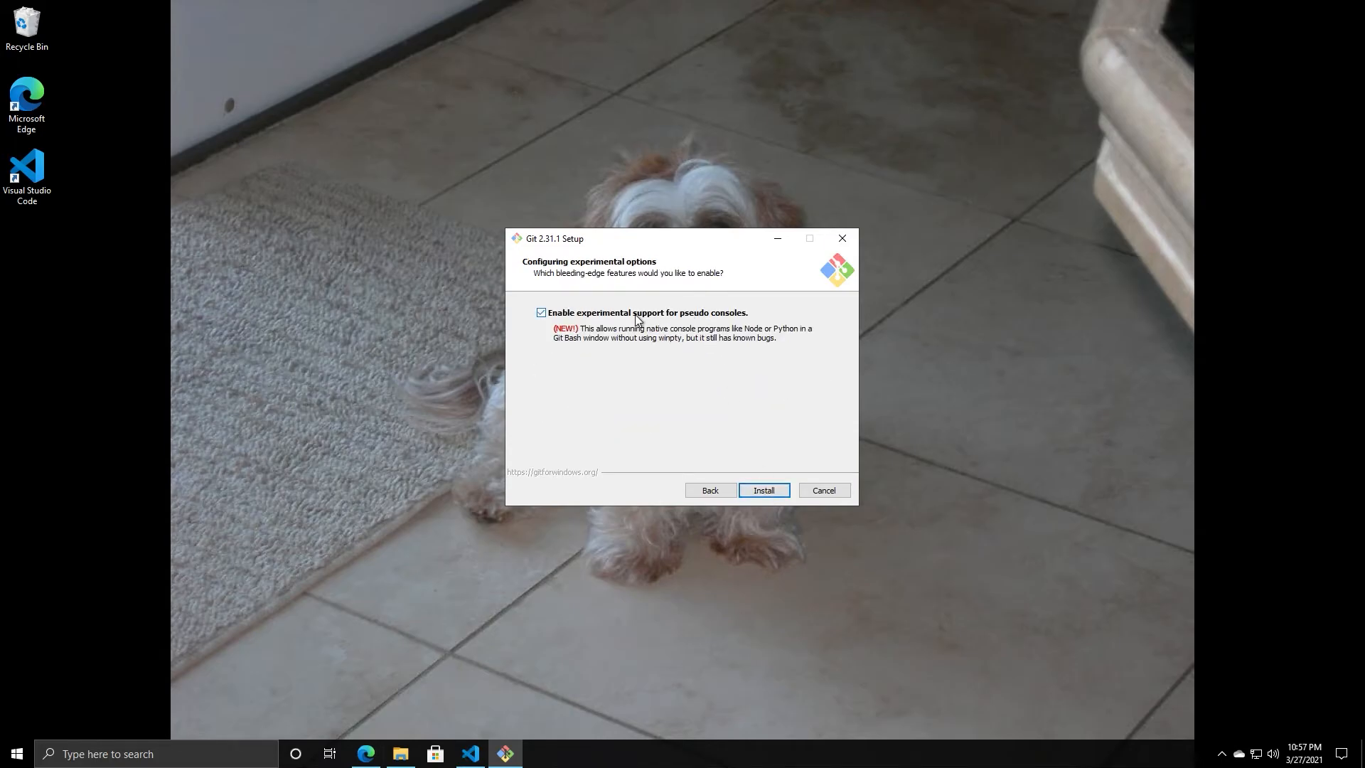
pyautogui.click(540, 311)
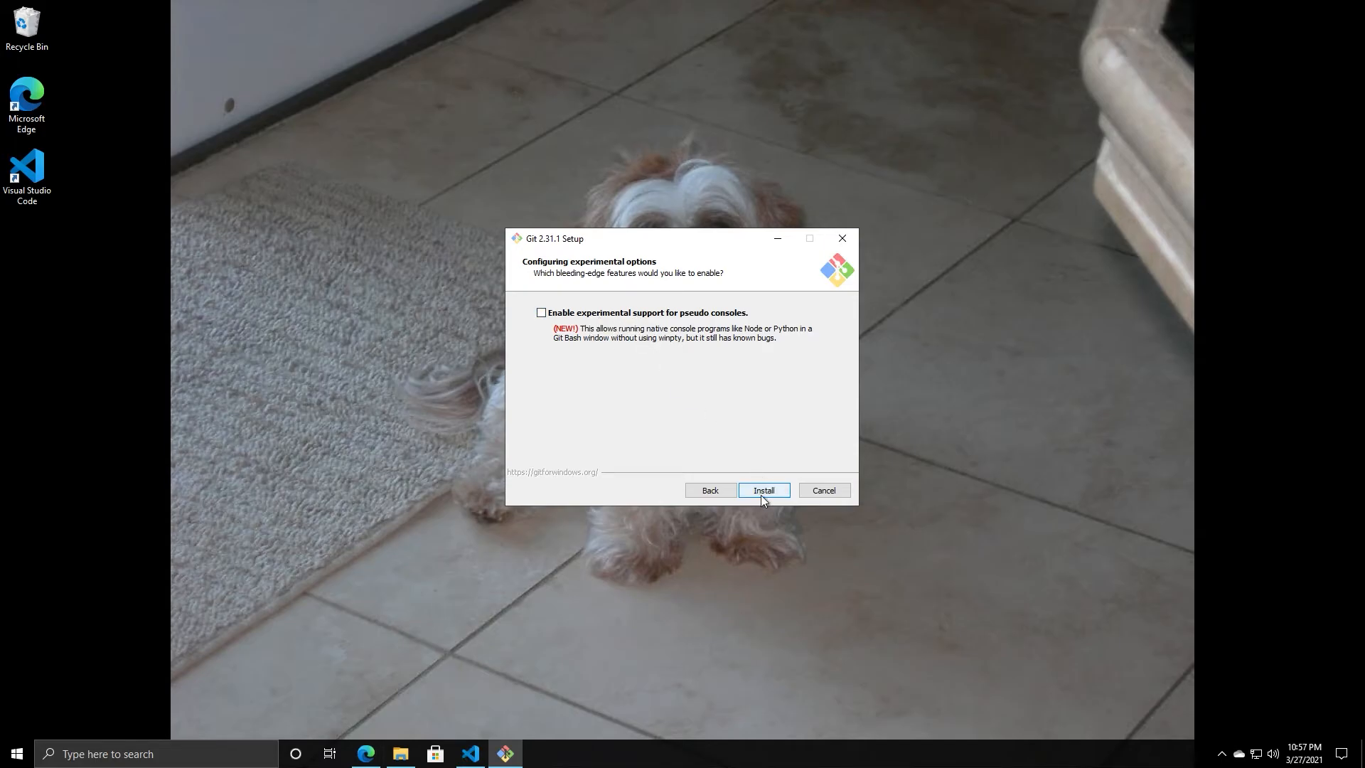
# - Install Git 2.31.1 and wait for the setup to finish
pyautogui.click(762, 491)
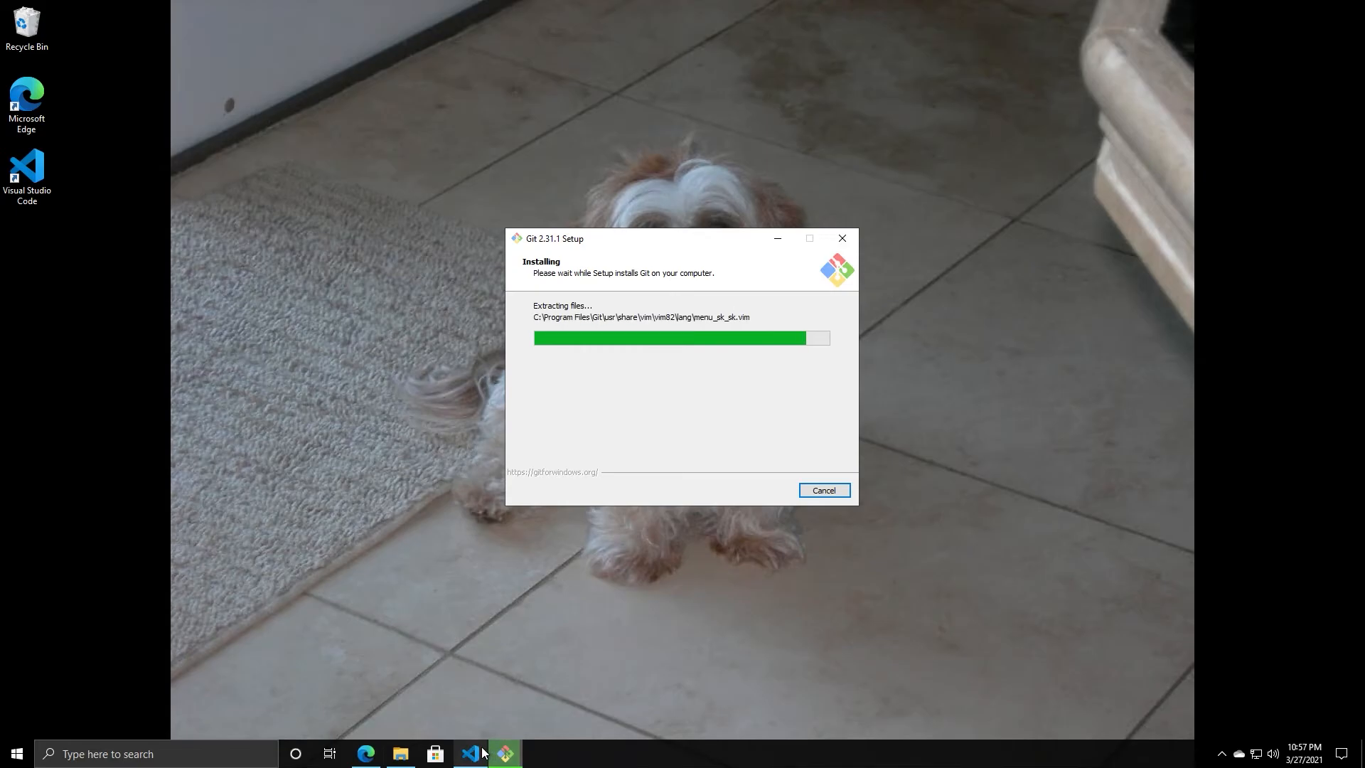
pyautogui.click(470, 754)
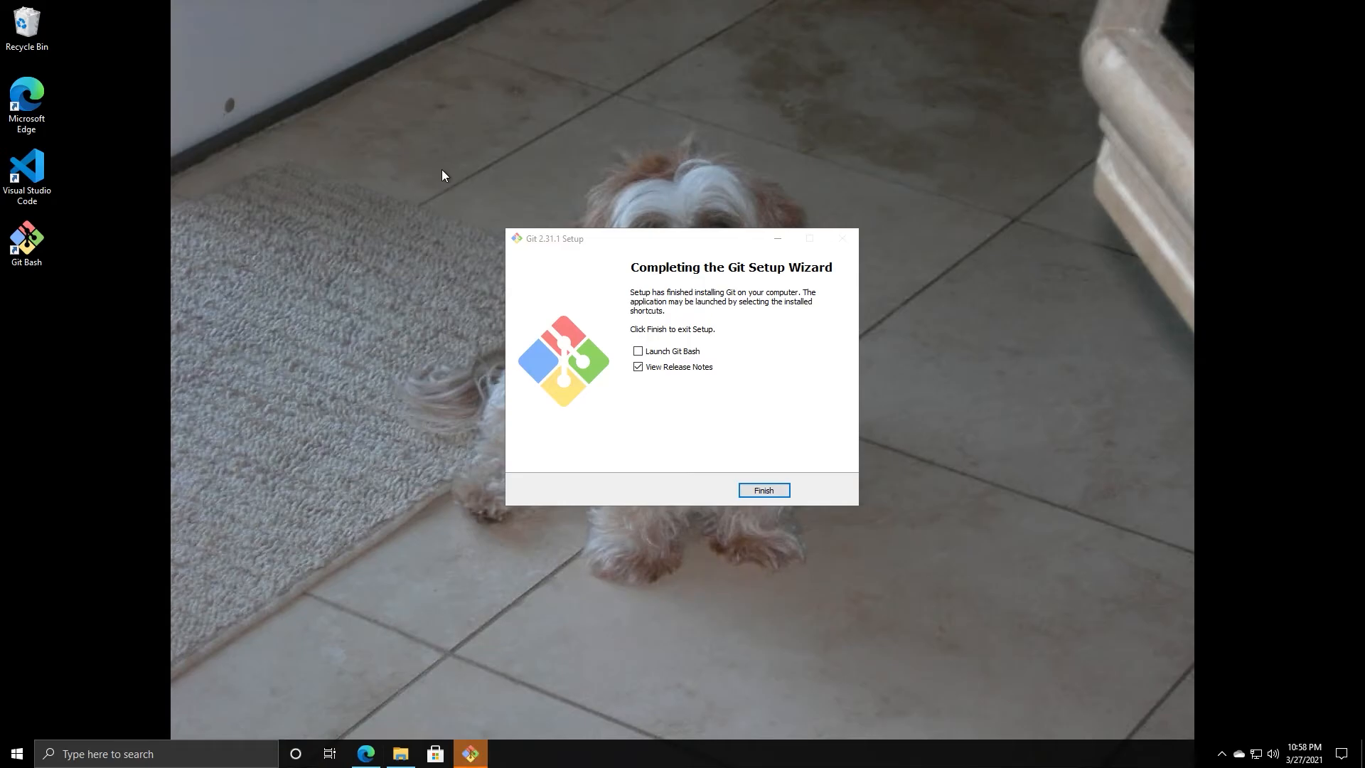
pyautogui.moveTo(497, 212)
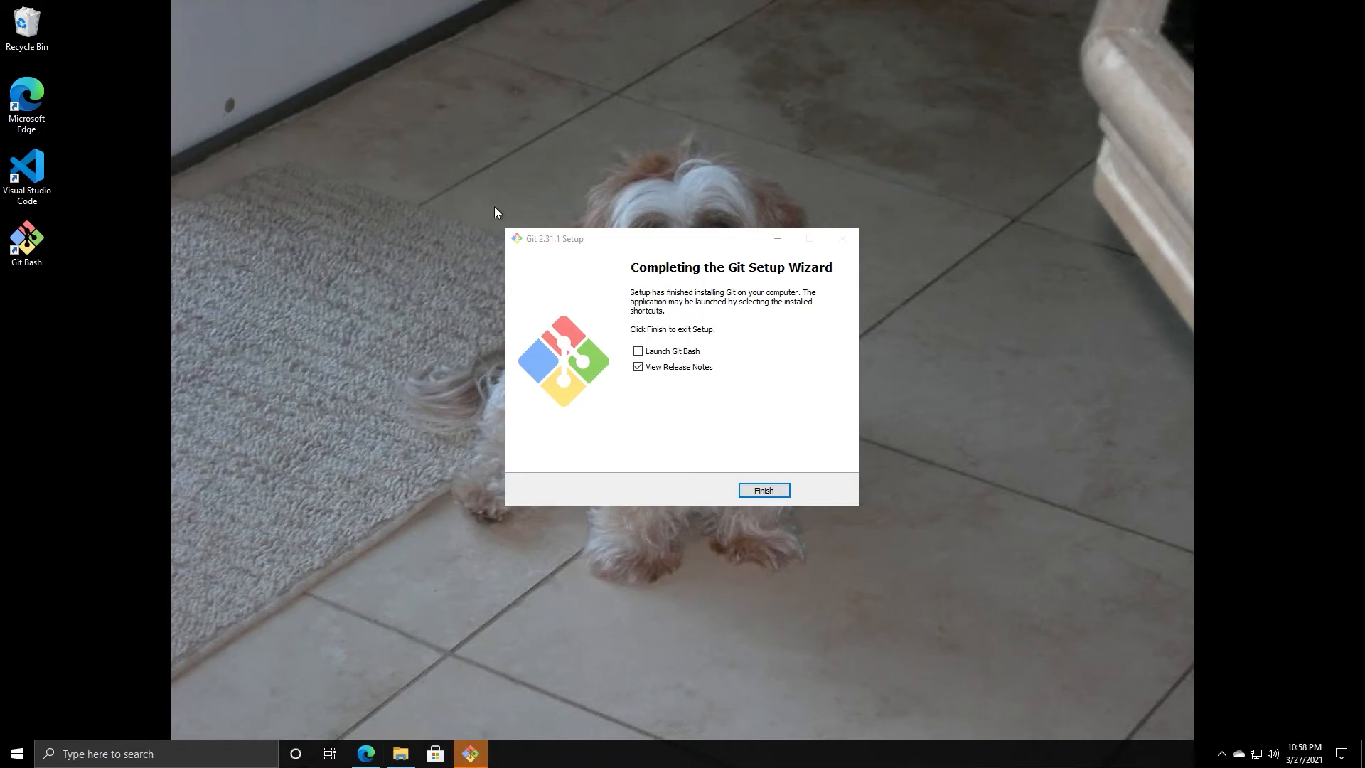
pyautogui.moveTo(683, 365)
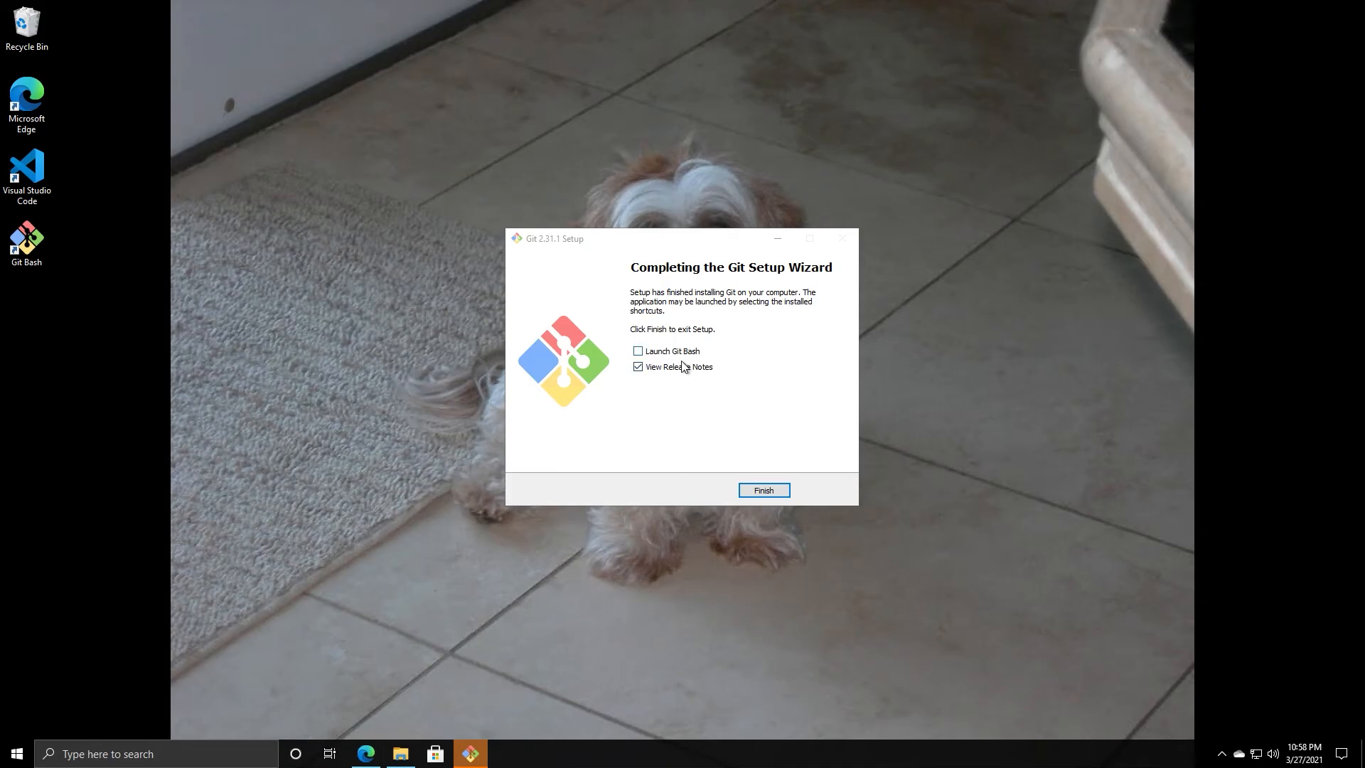
# - Finish the installer with 'Launch Git Bash' and 'View Release Notes' ticked
pyautogui.click(639, 351)
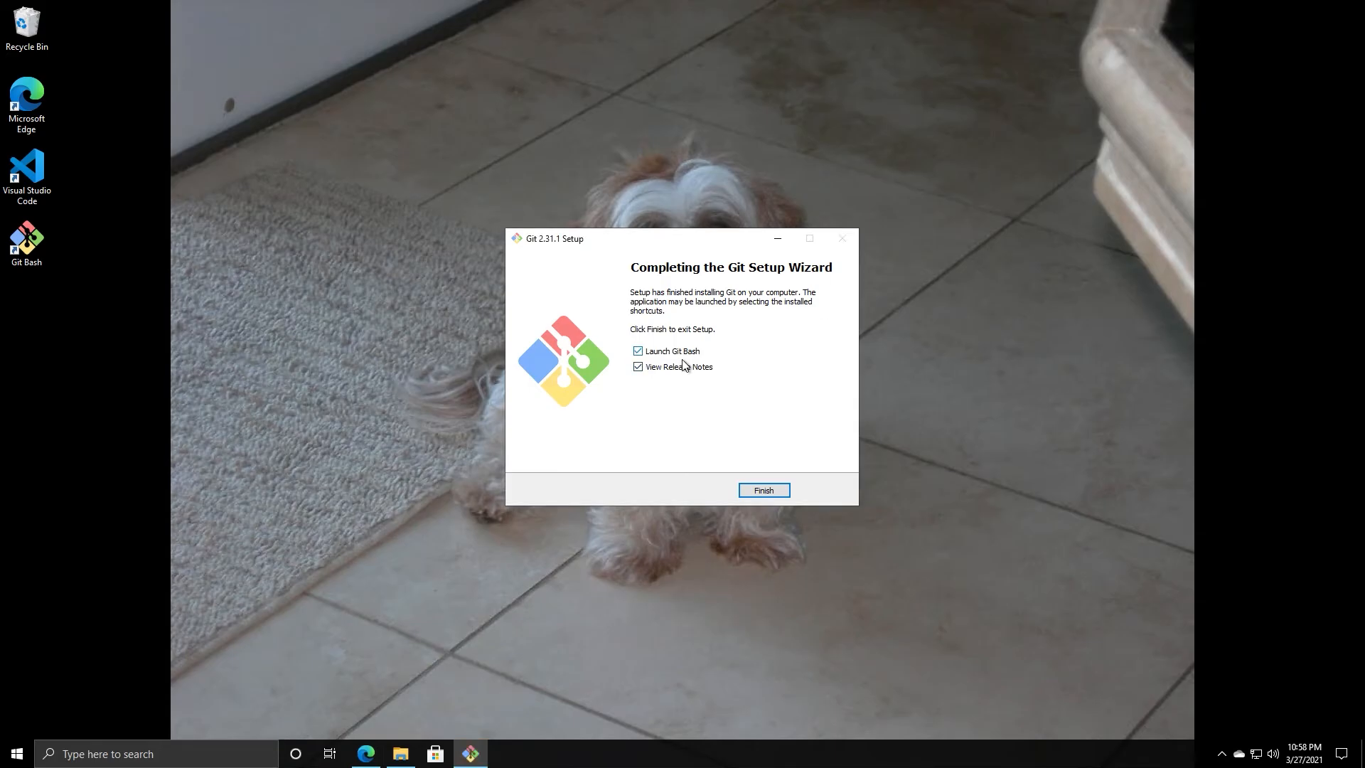
pyautogui.moveTo(704, 444)
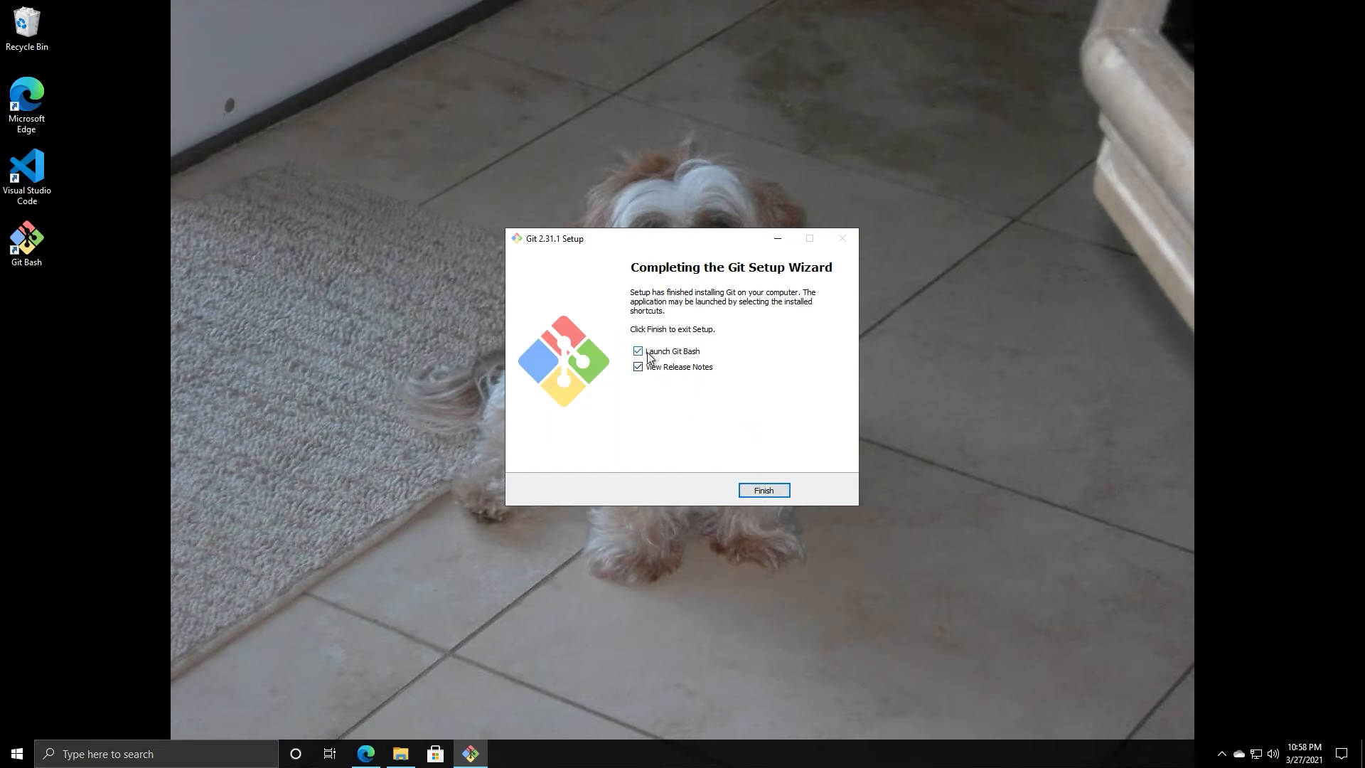
pyautogui.click(762, 491)
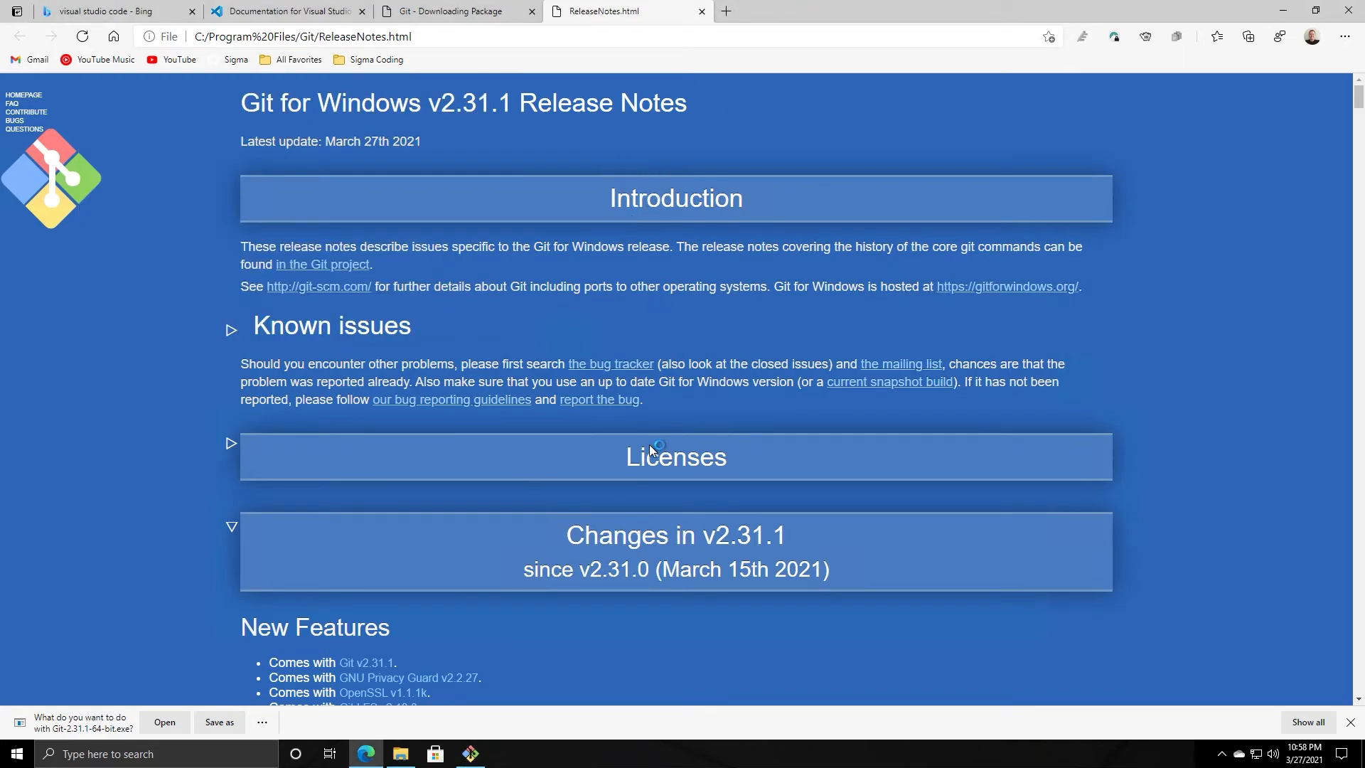
pyautogui.scroll(-3)
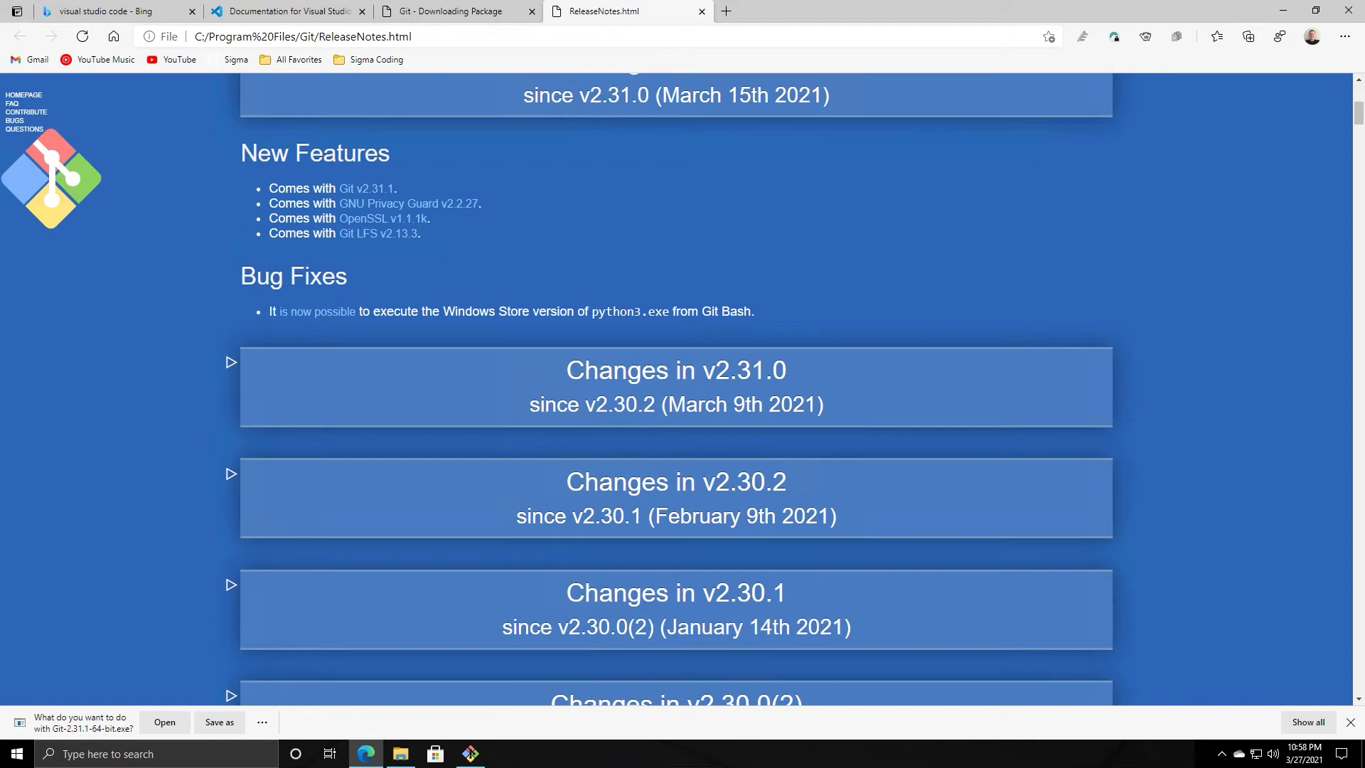
pyautogui.moveTo(310, 312)
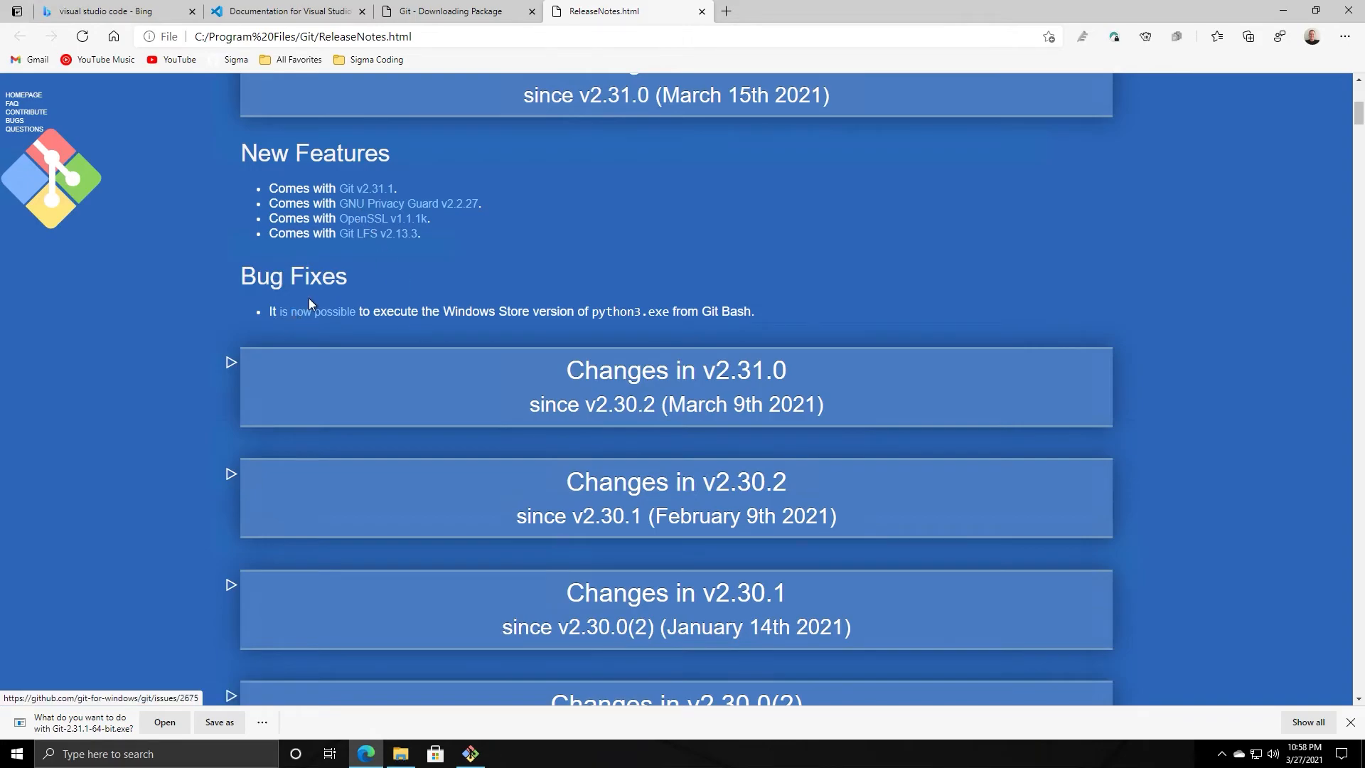
pyautogui.scroll(3)
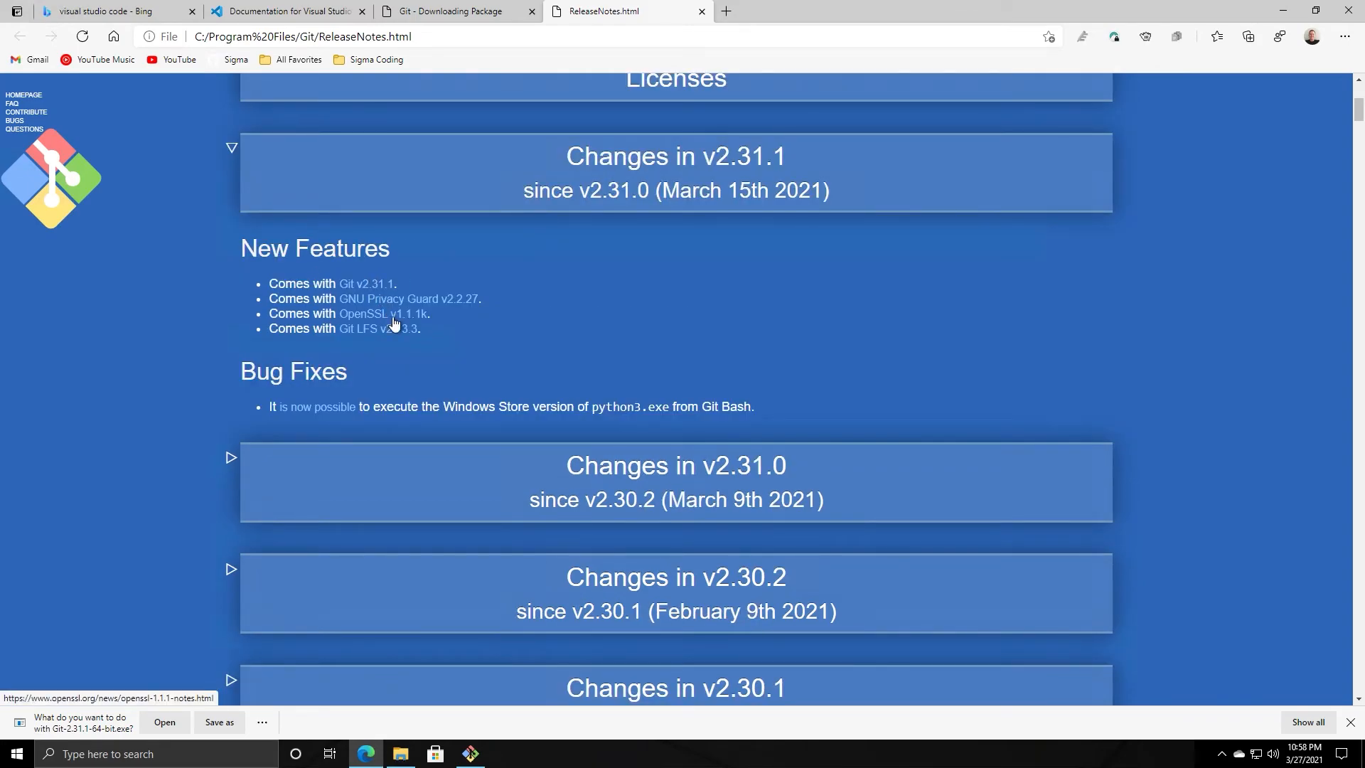
pyautogui.moveTo(390, 298)
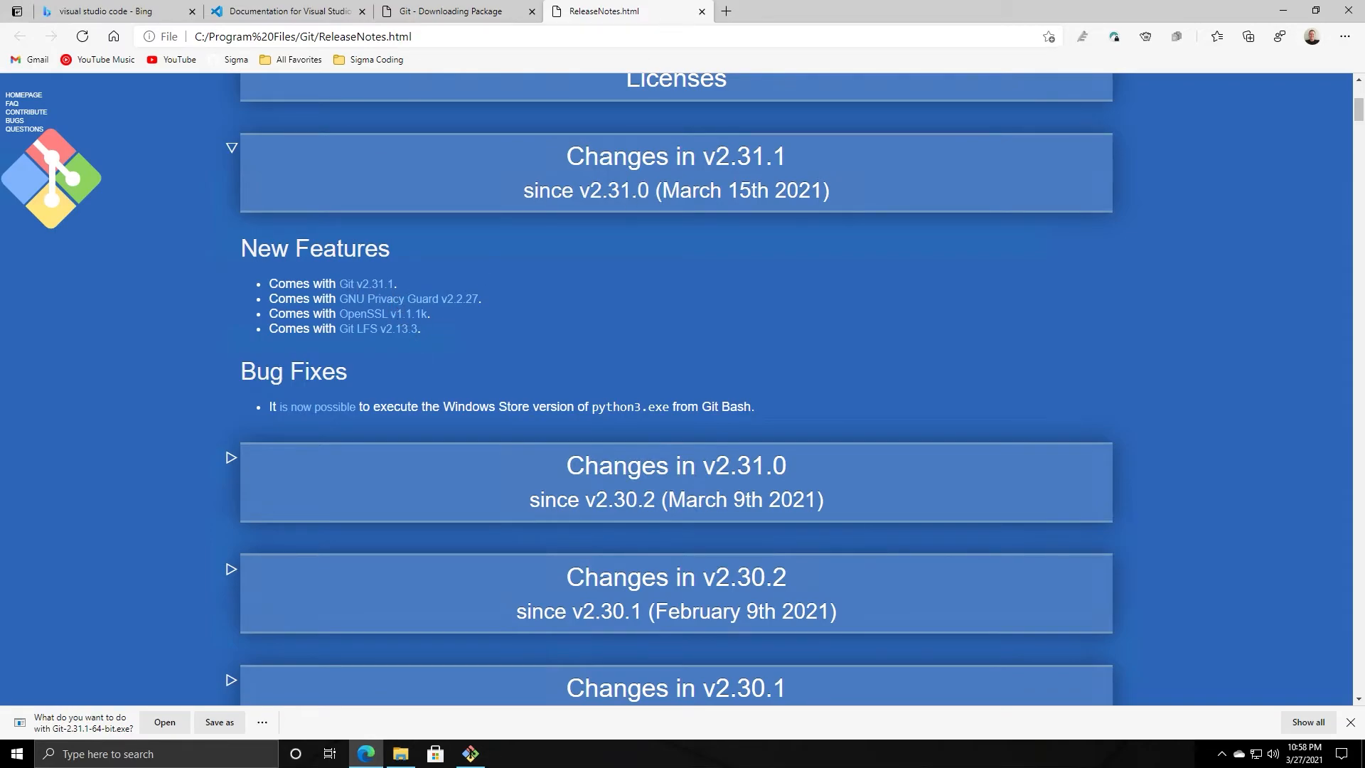
pyautogui.scroll(3)
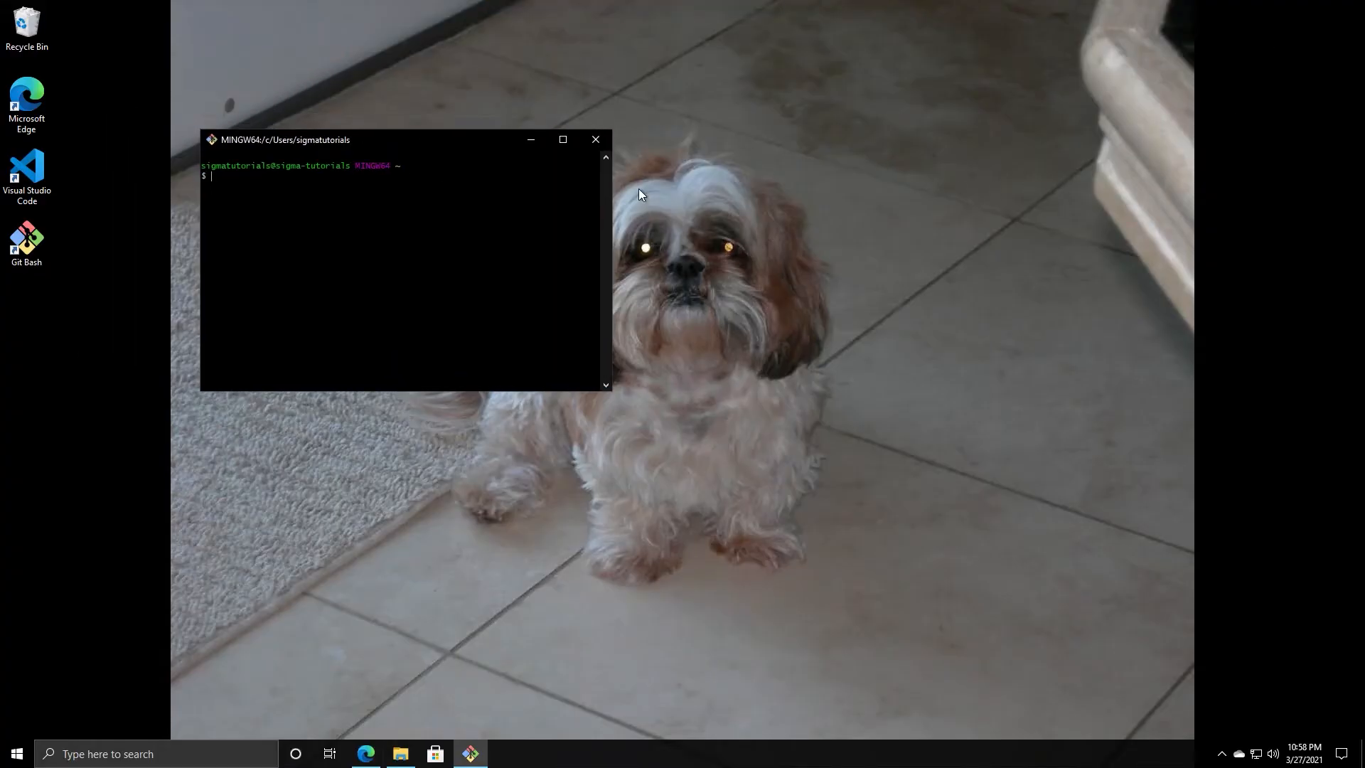
pyautogui.moveTo(786, 180)
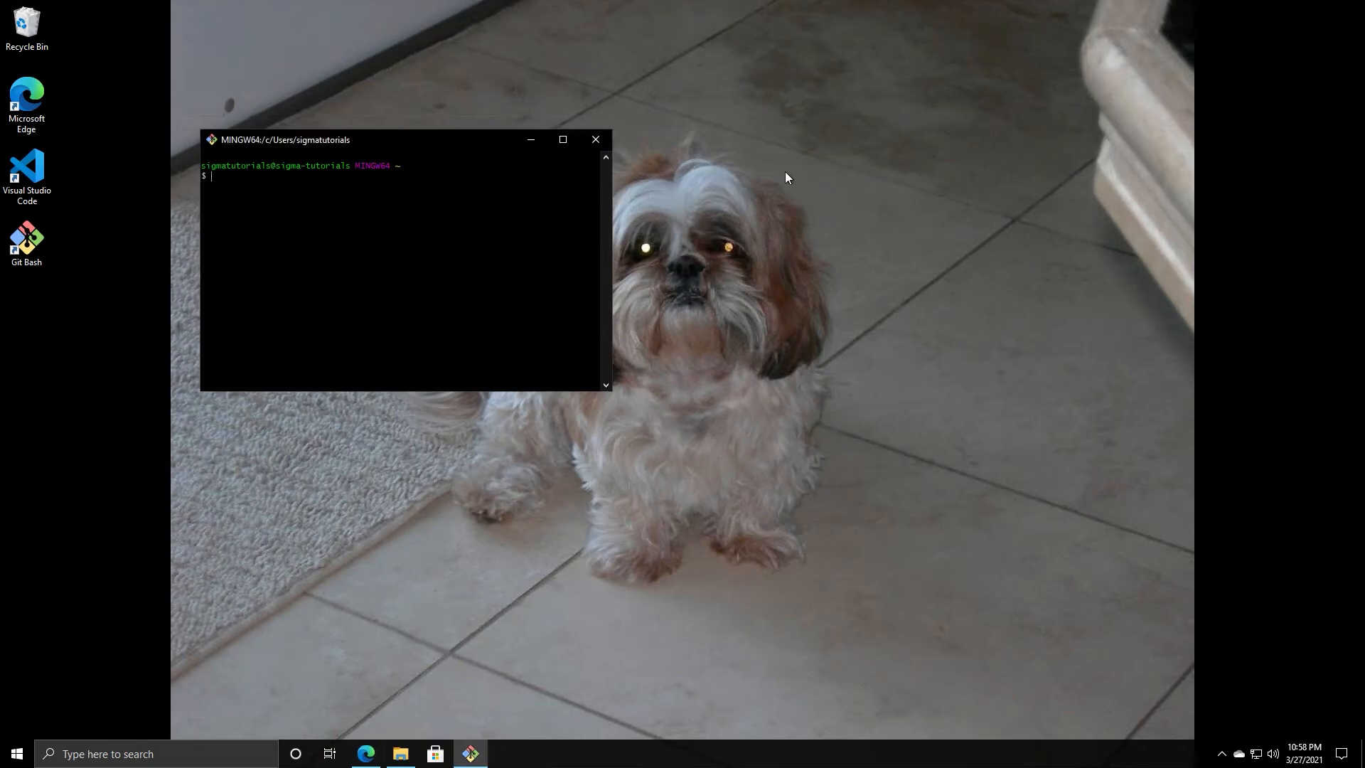
pyautogui.moveTo(859, 9)
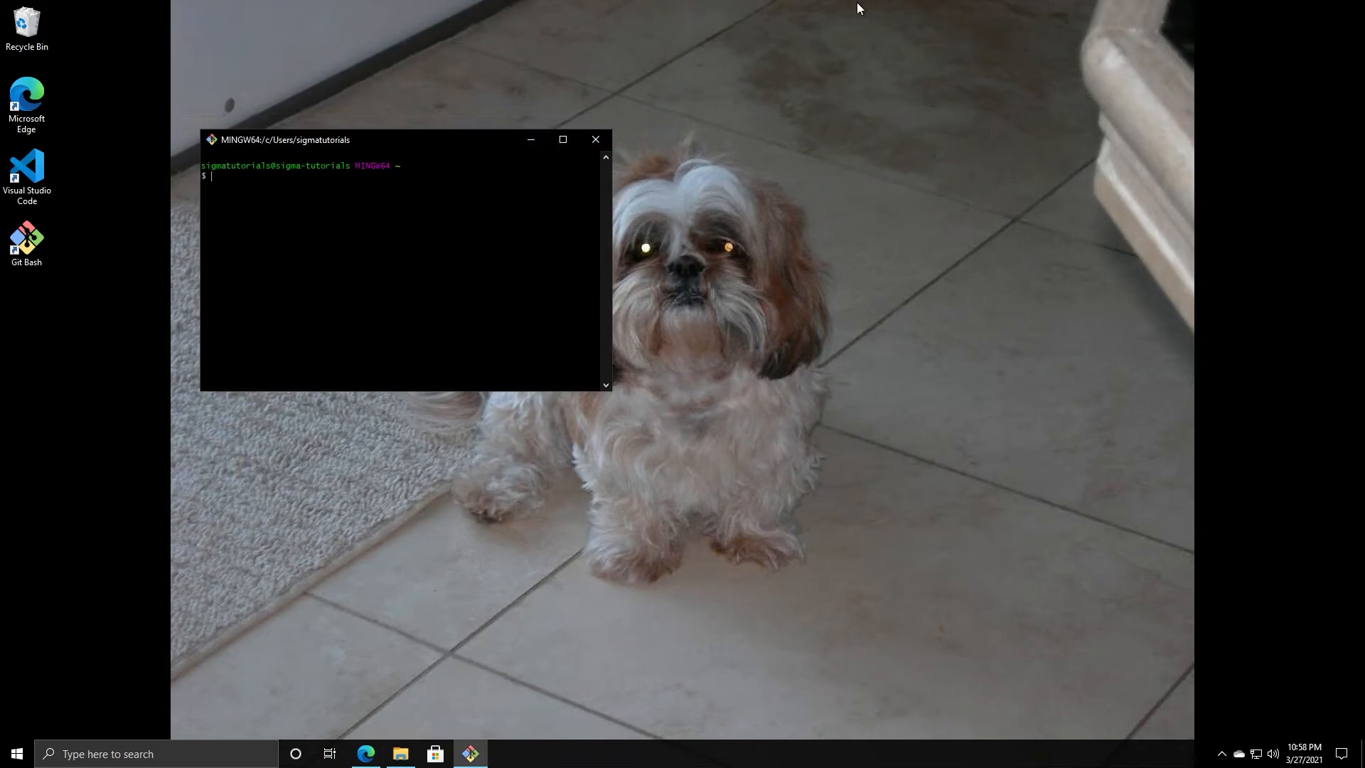
pyautogui.moveTo(183, 472)
pyautogui.write('git')
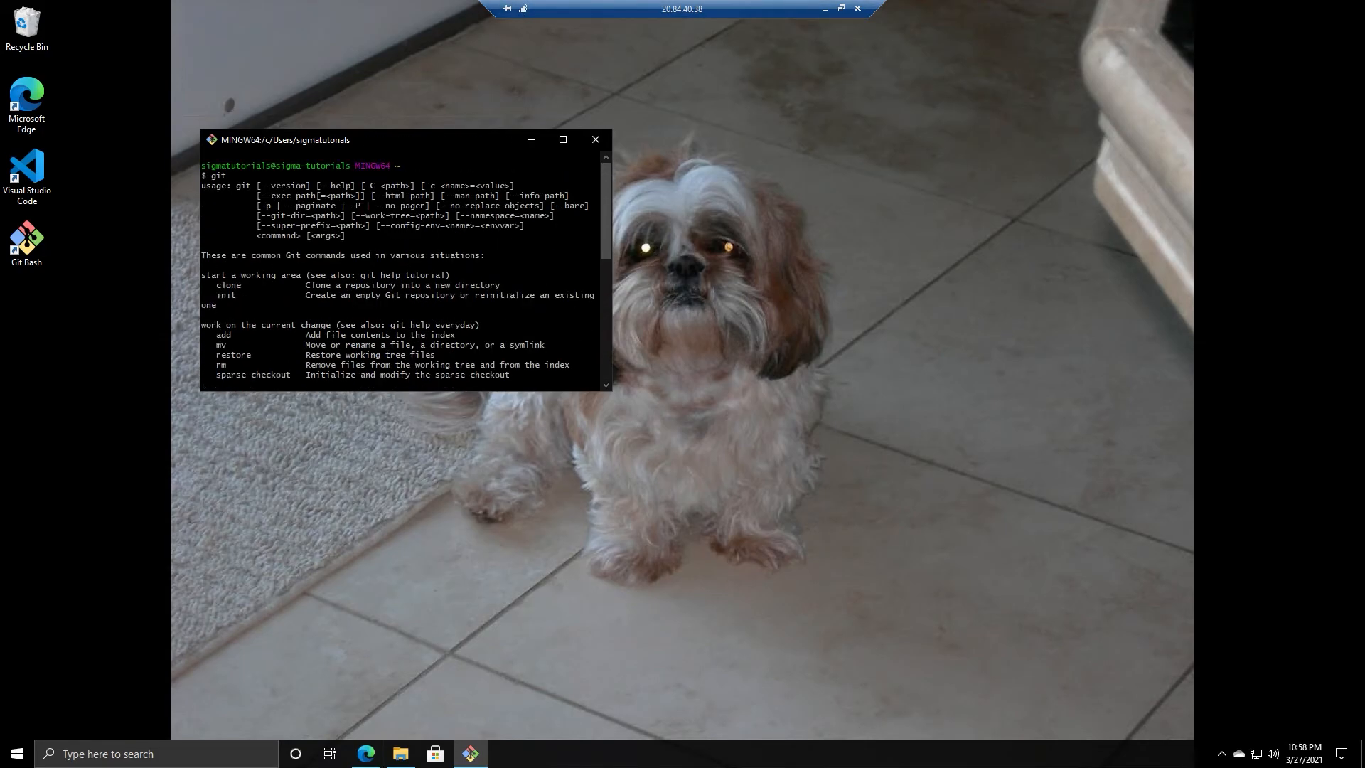
pyautogui.moveTo(596, 140)
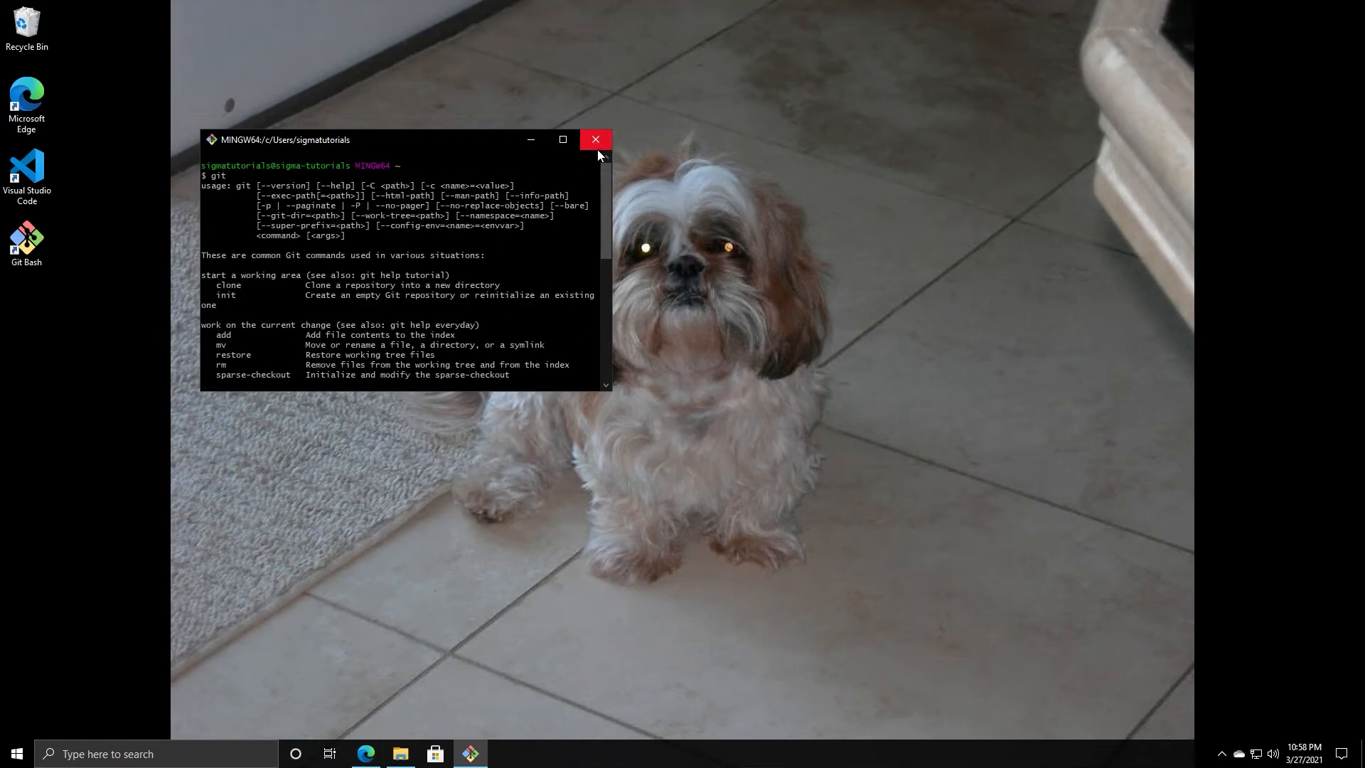
# - Close the Git Bash window after seeing git's usage help
pyautogui.click(400, 754)
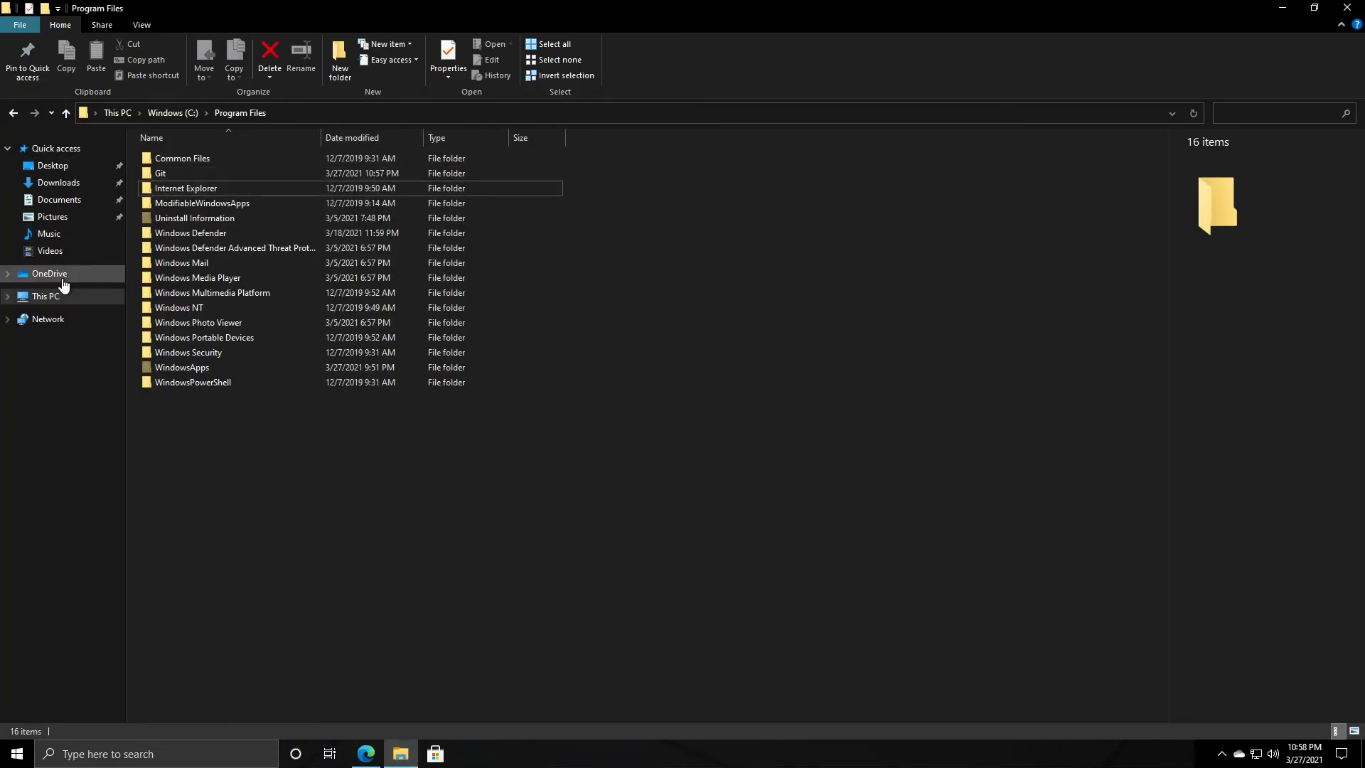
# - Browse OneDrive > Desktop > Sigma and launch Git GUI Here on the power-bi-python-api repository
pyautogui.click(48, 273)
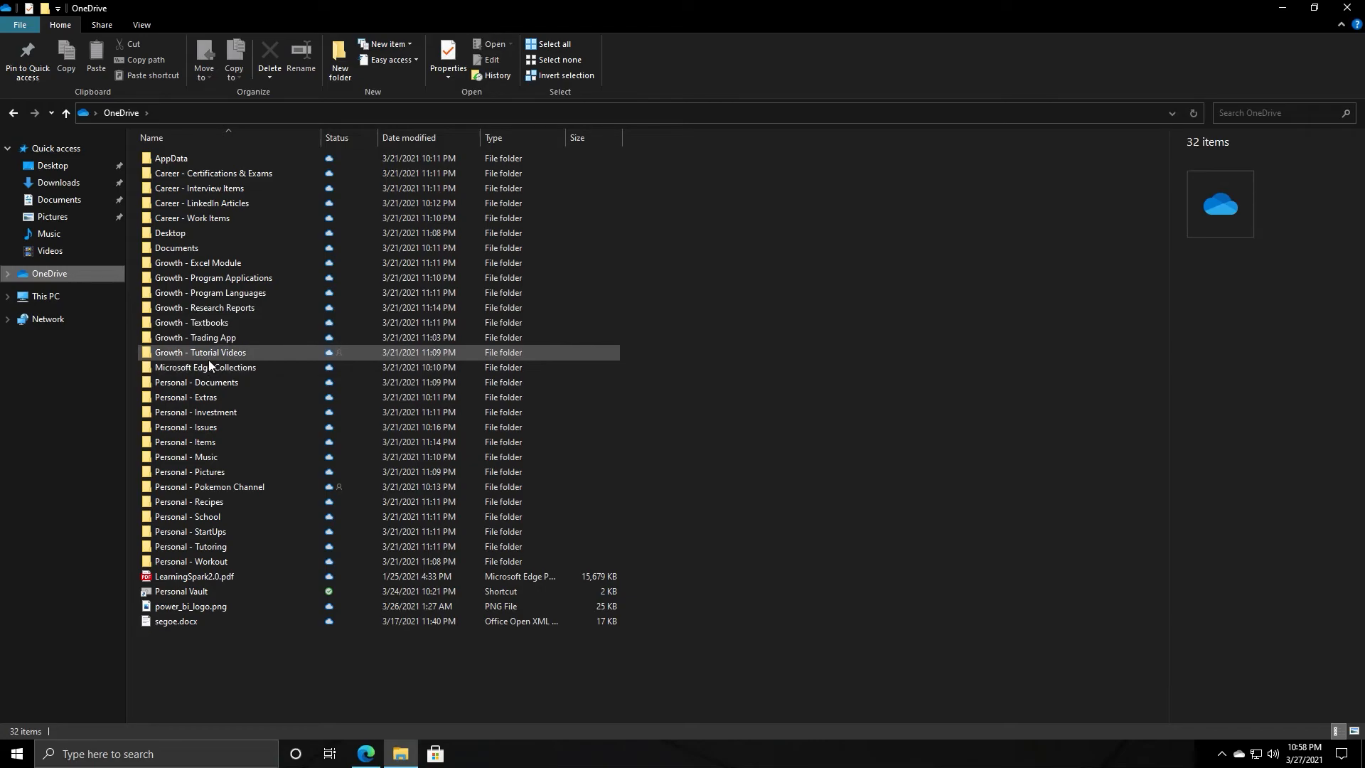
pyautogui.click(169, 232)
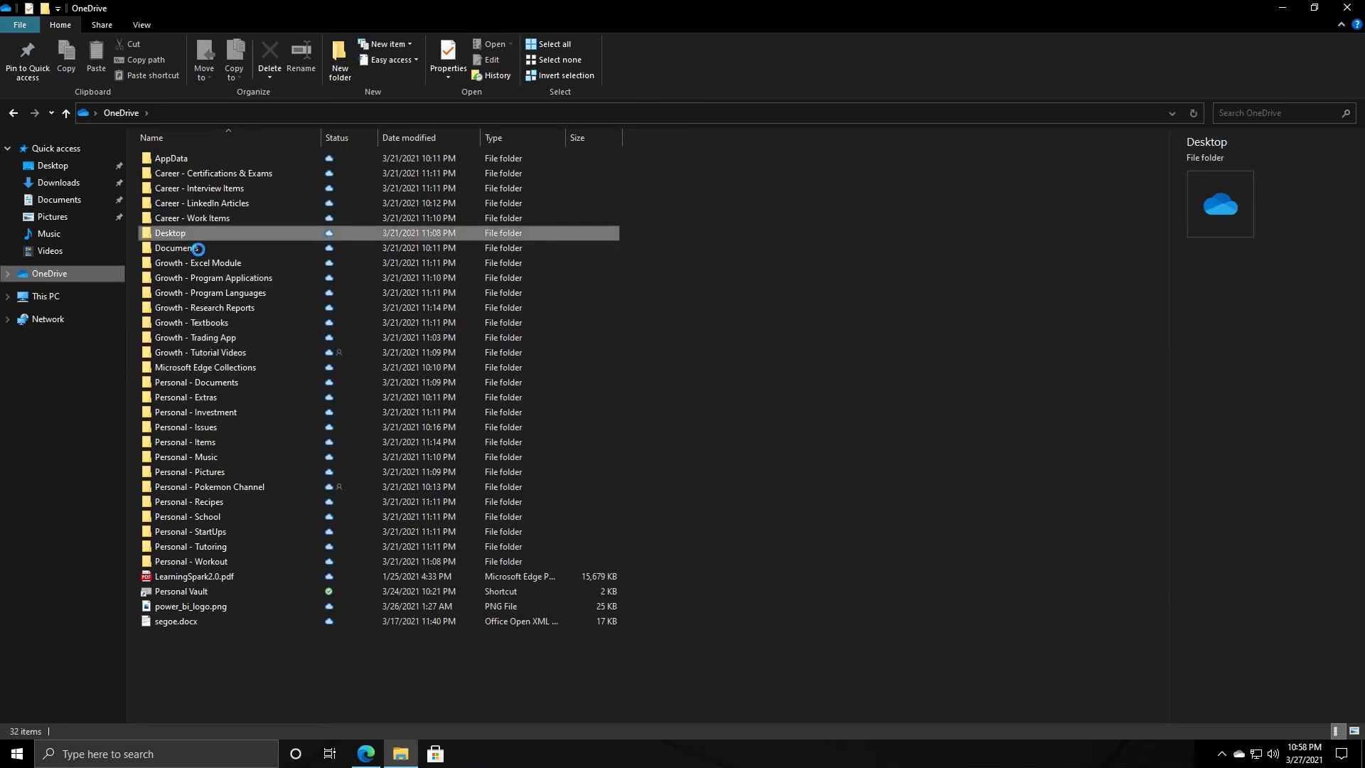
pyautogui.doubleClick(169, 232)
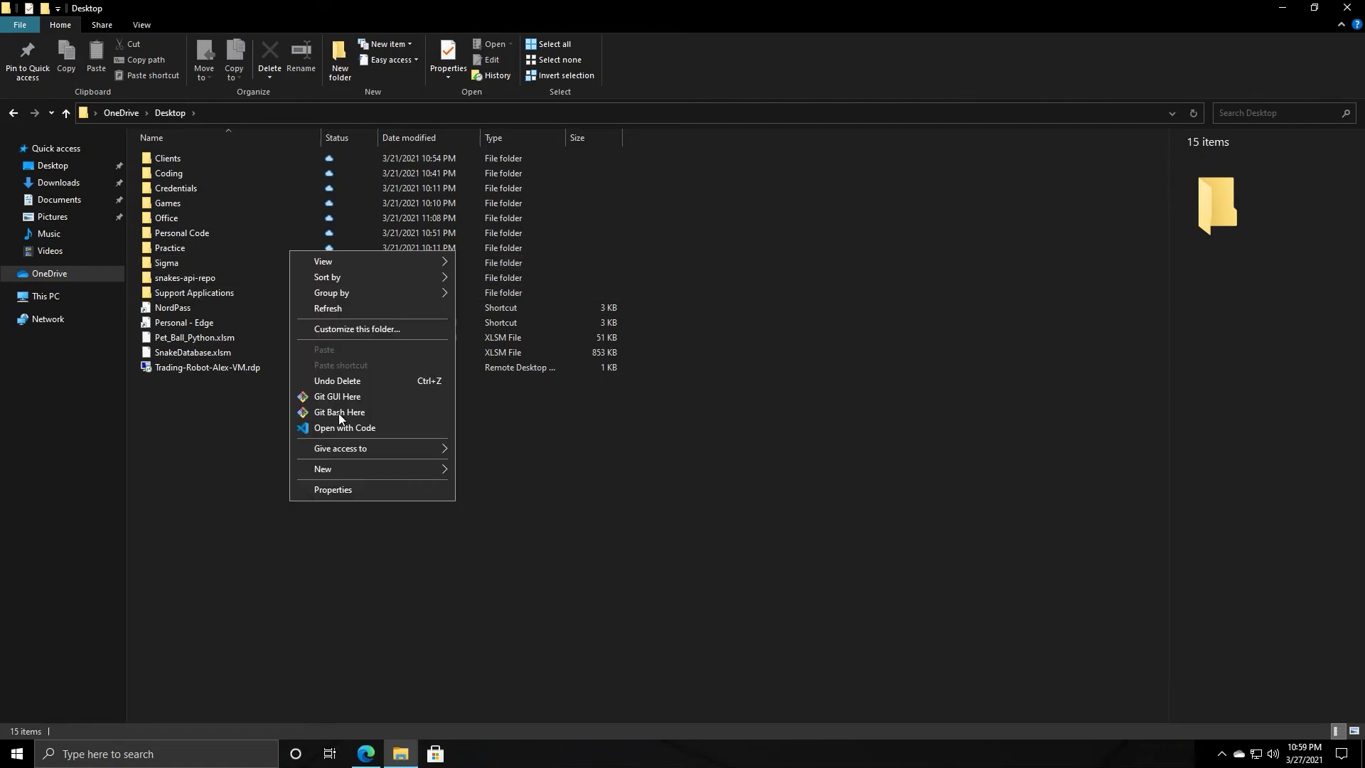
pyautogui.moveTo(330, 340)
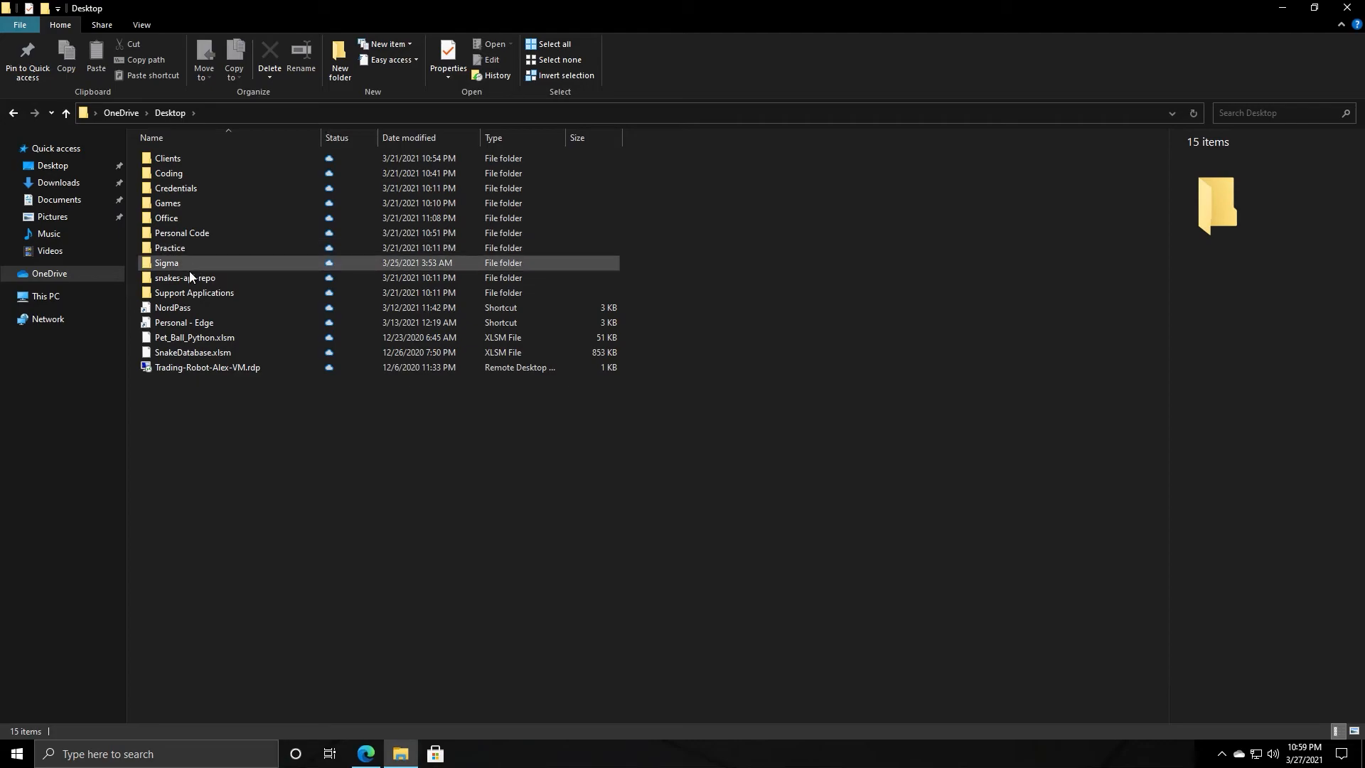
pyautogui.doubleClick(165, 263)
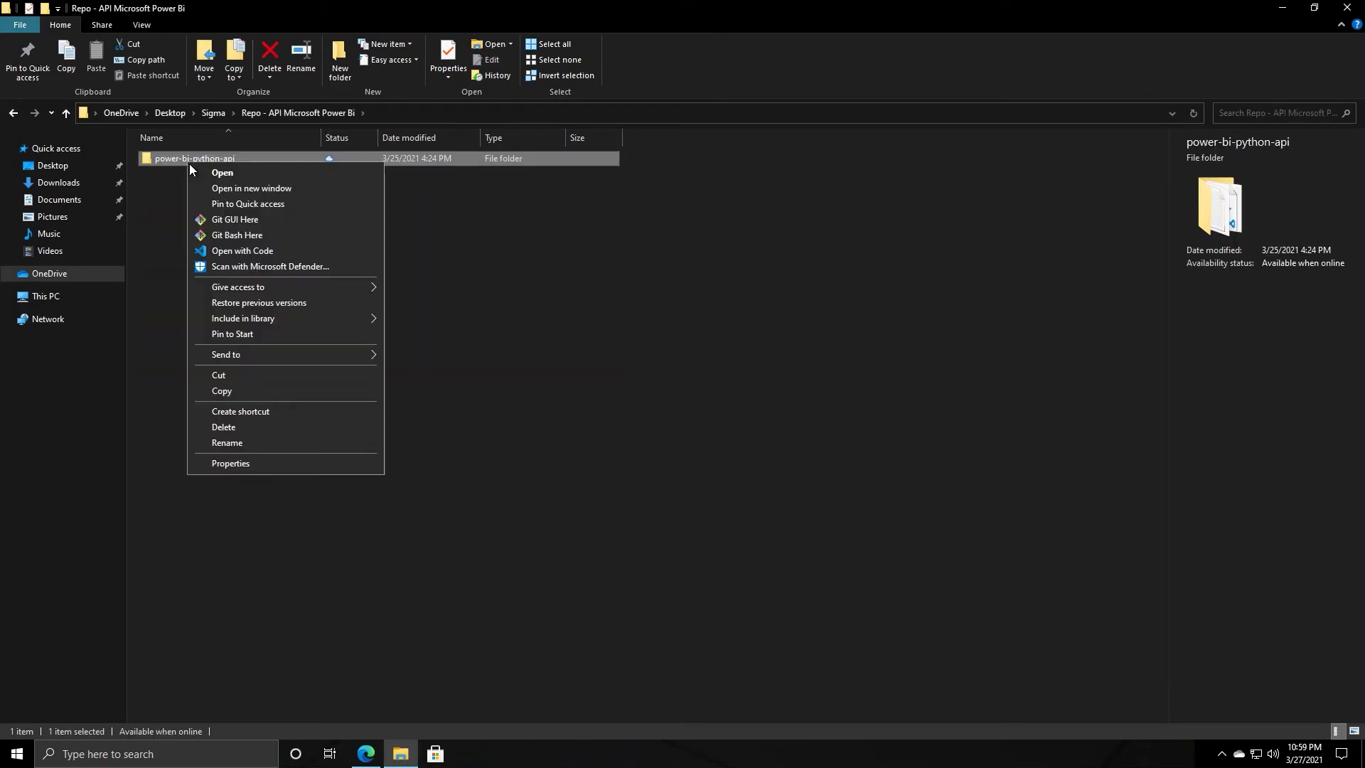
pyautogui.moveTo(253, 224)
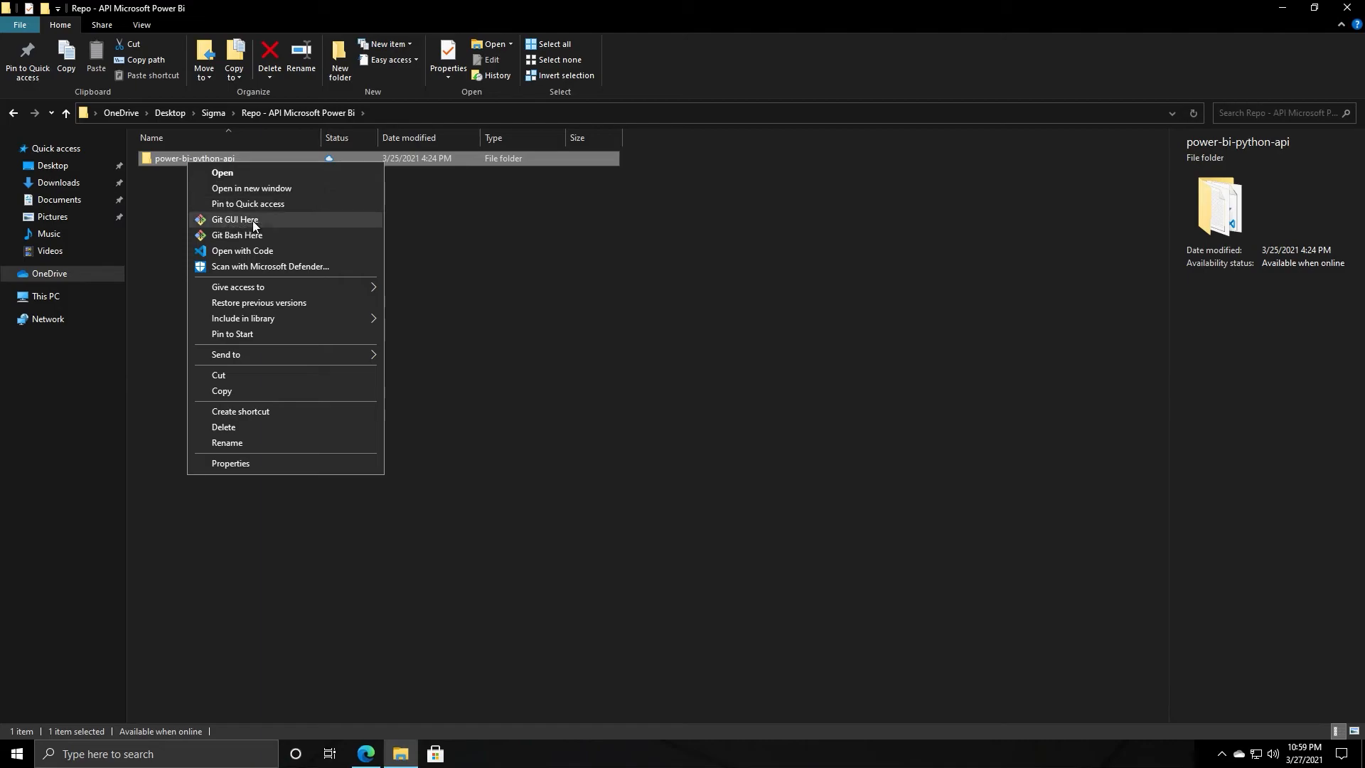
pyautogui.click(235, 219)
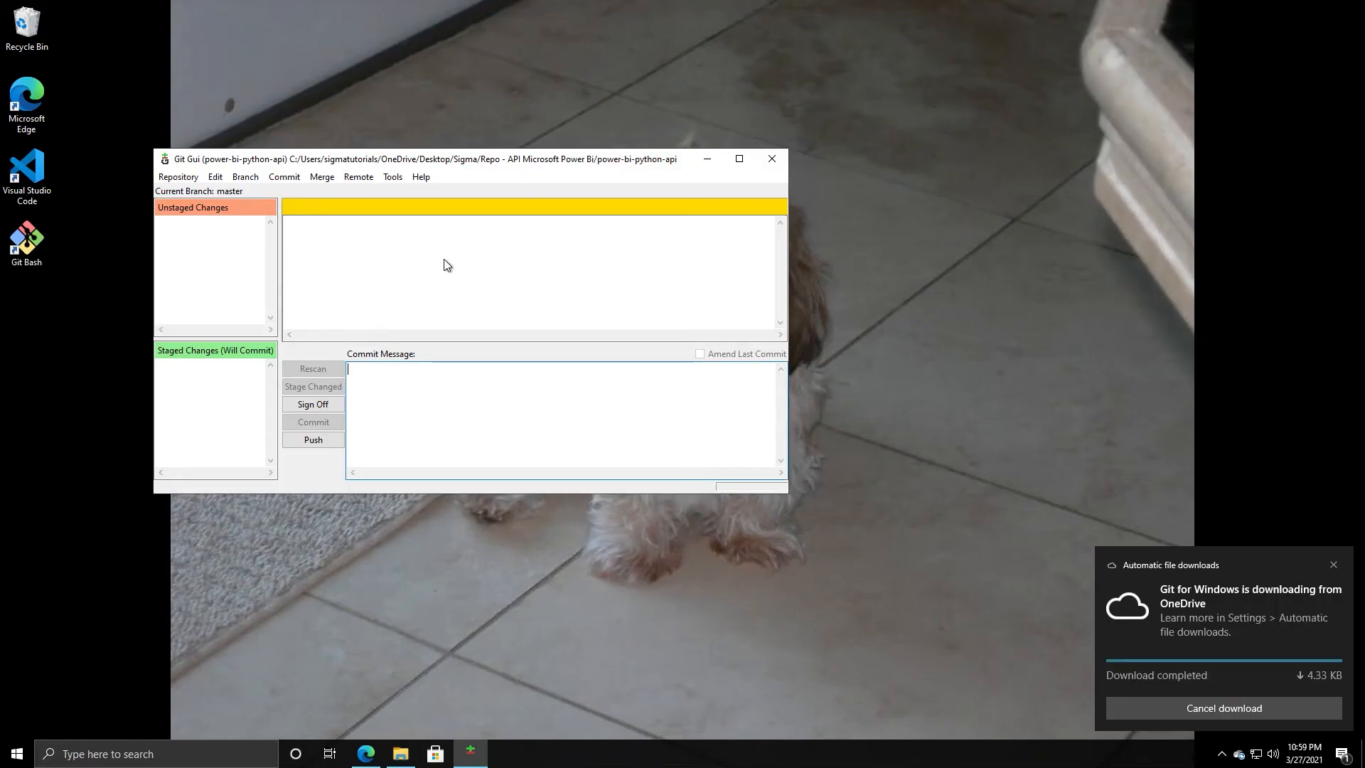
# - View the unstaged diffs of powerbi/dashboards.py and samples/use_dashboards_service.py
pyautogui.click(313, 368)
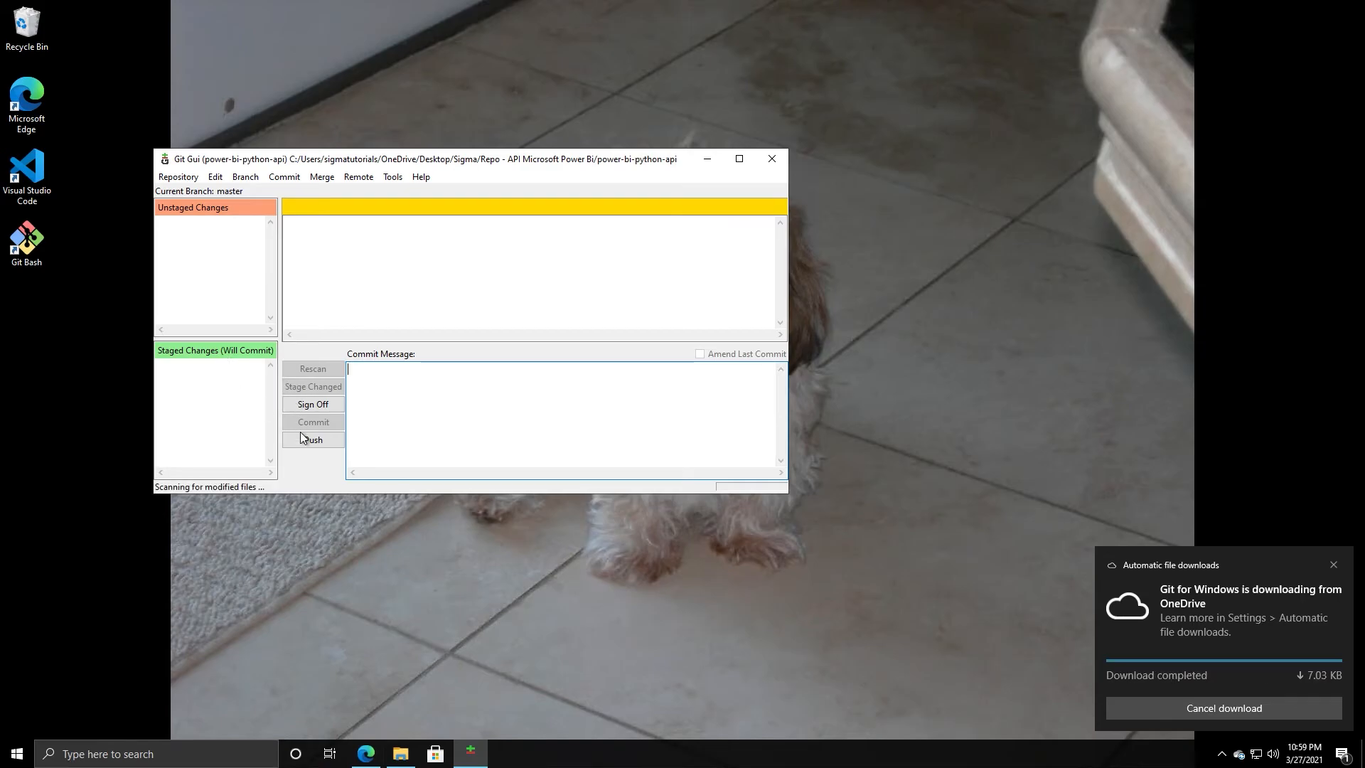
pyautogui.click(313, 369)
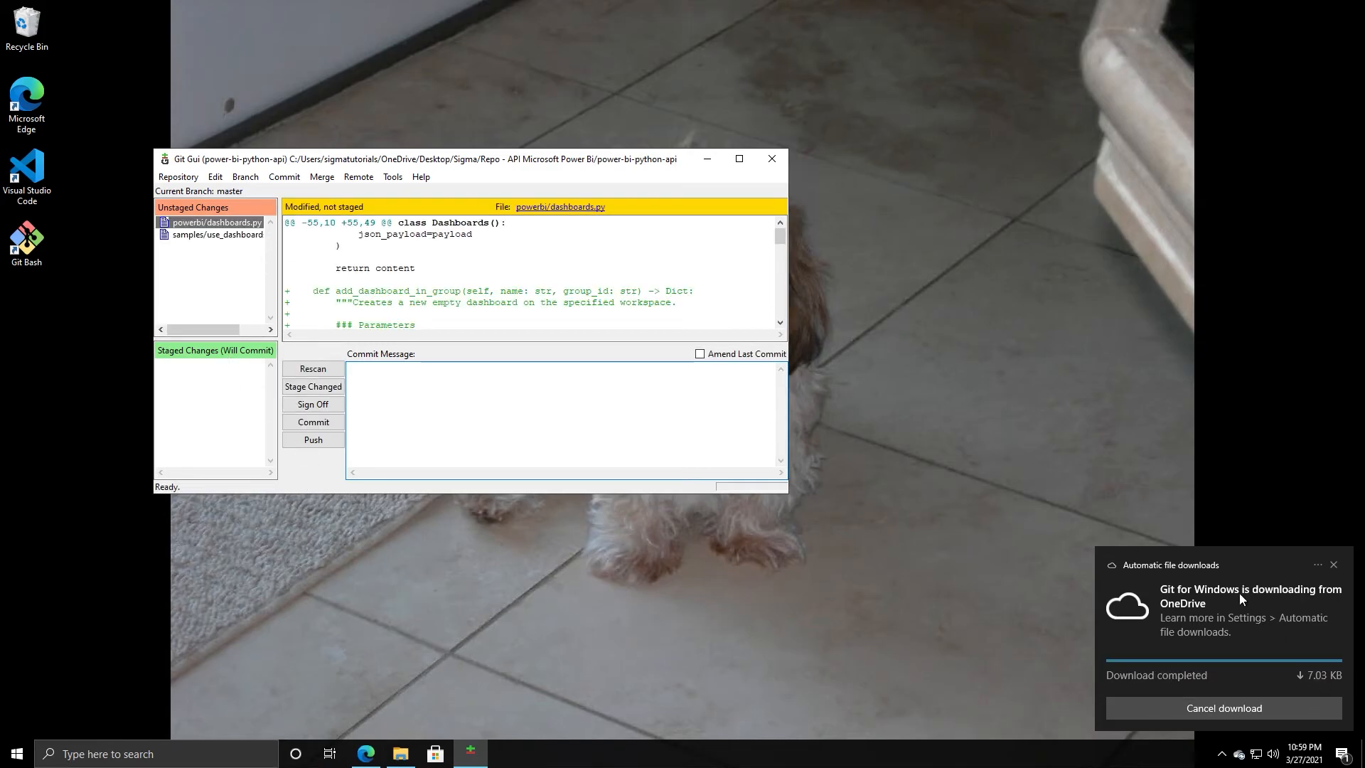
pyautogui.scroll(-3)
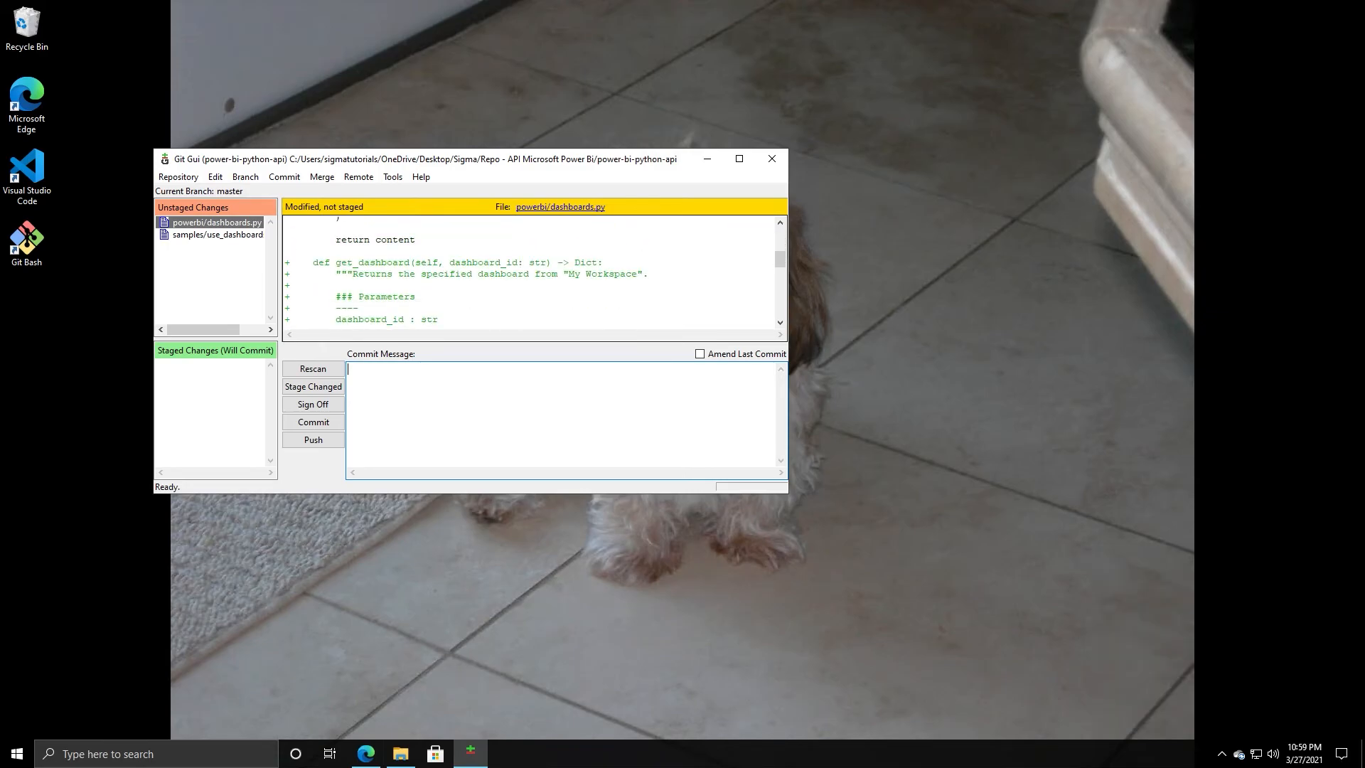
pyautogui.click(216, 234)
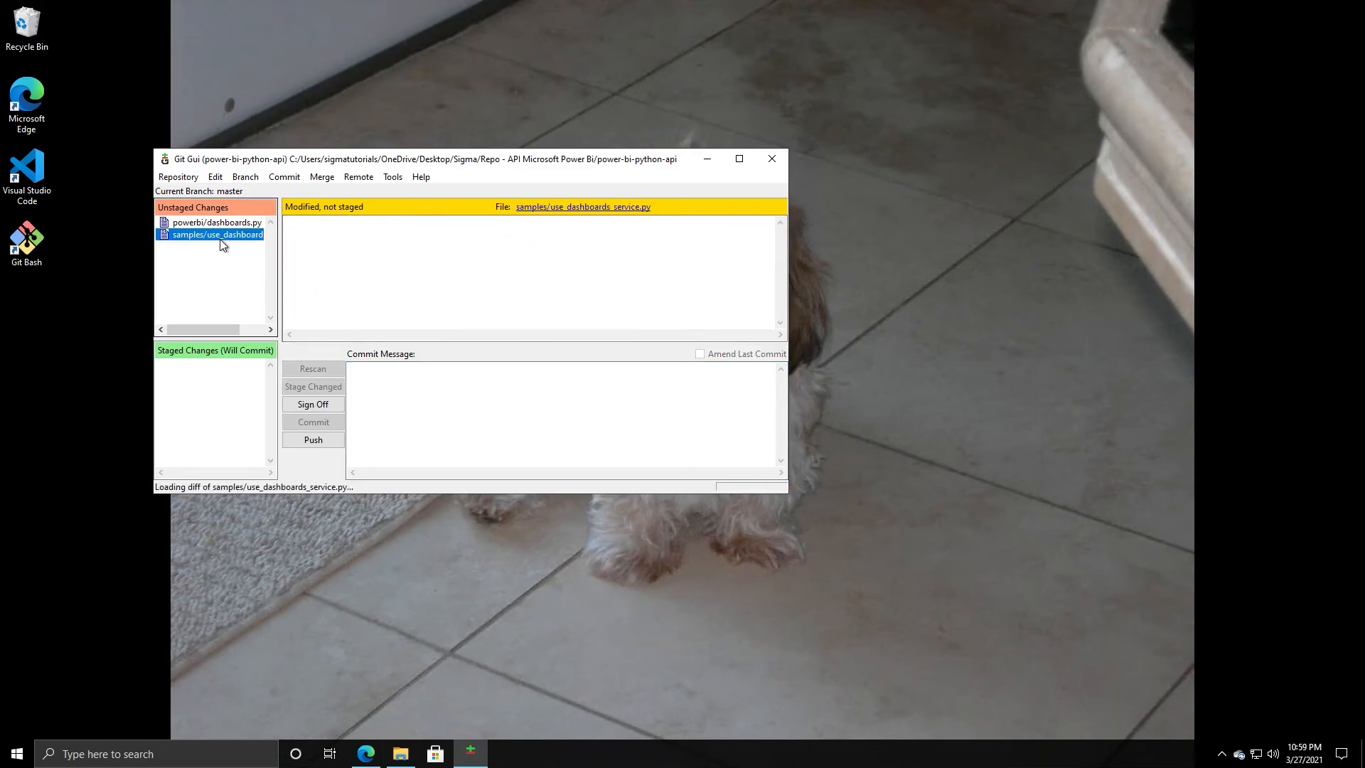
pyautogui.click(216, 235)
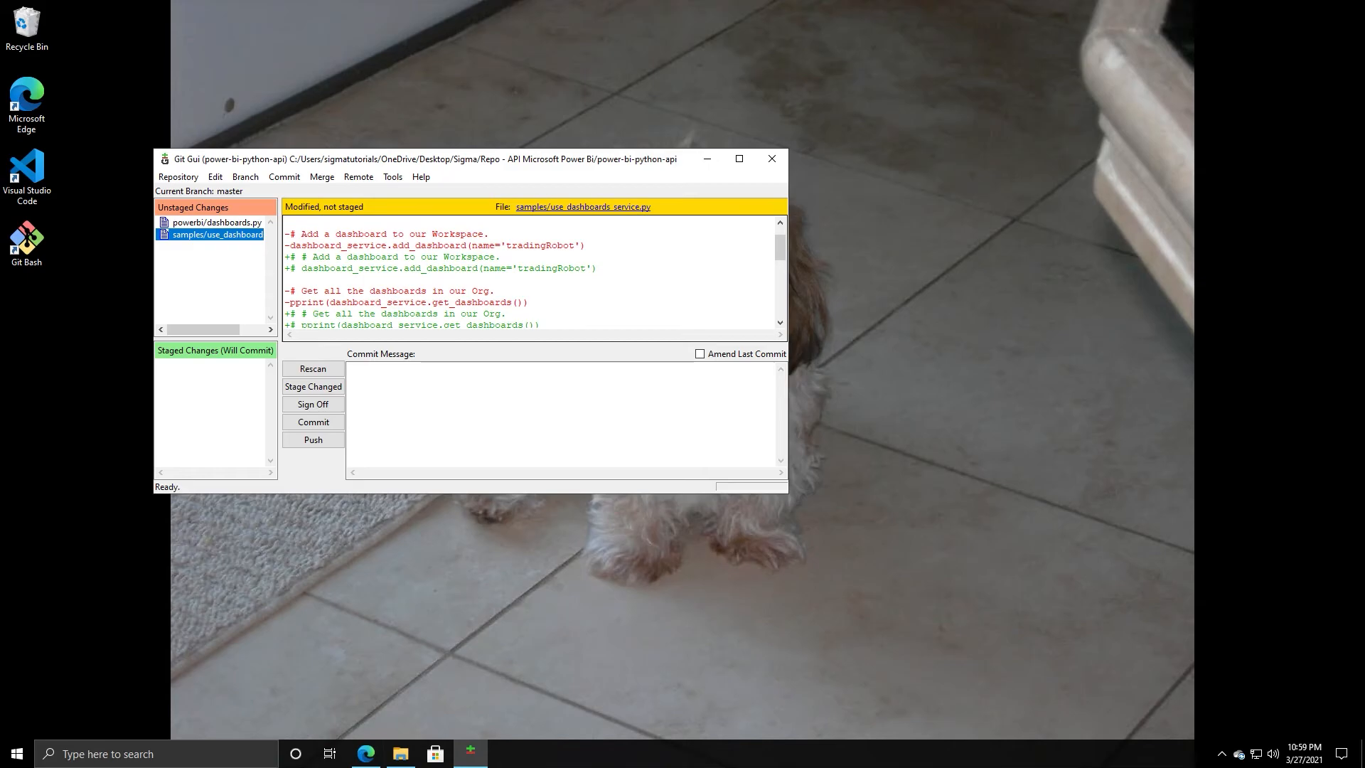
pyautogui.scroll(3)
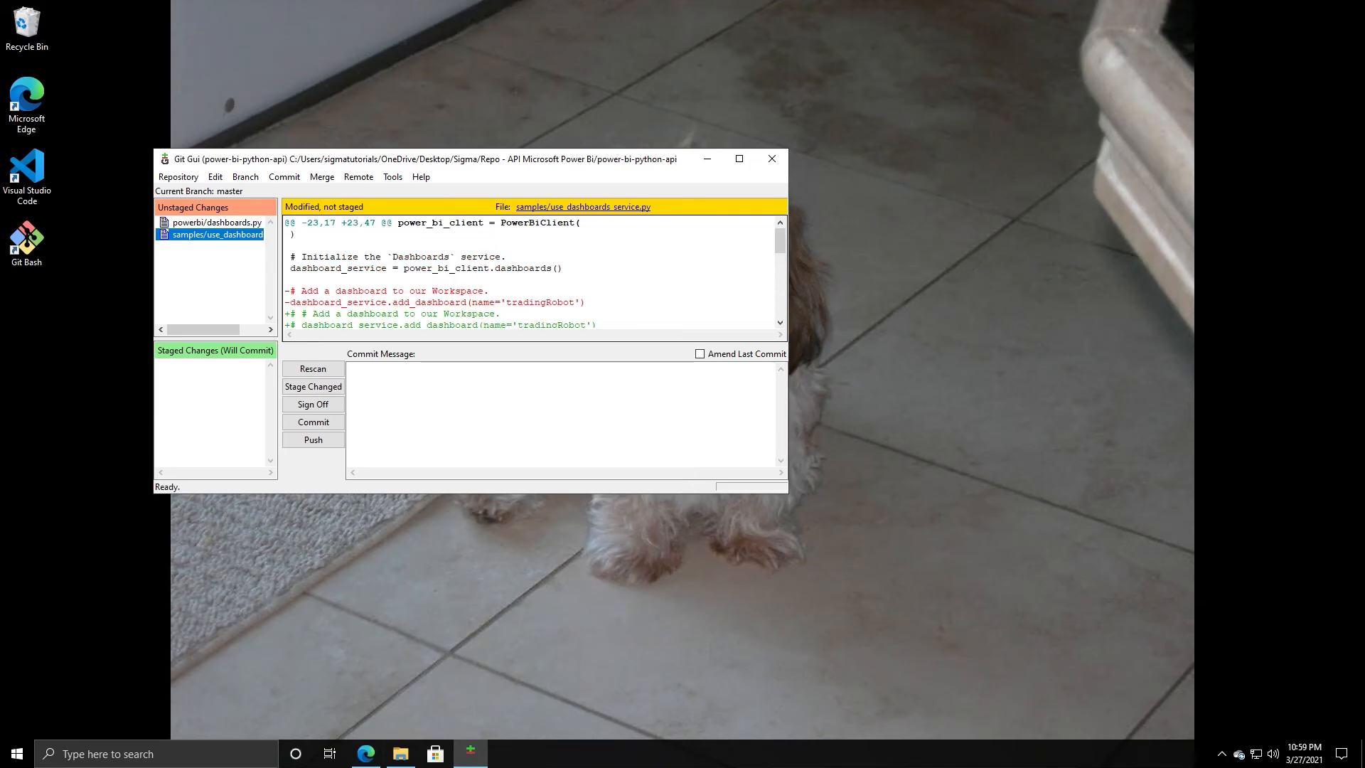
# - Scroll through the use_dashboards_service.py diff, then close Git GUI
pyautogui.scroll(-3)
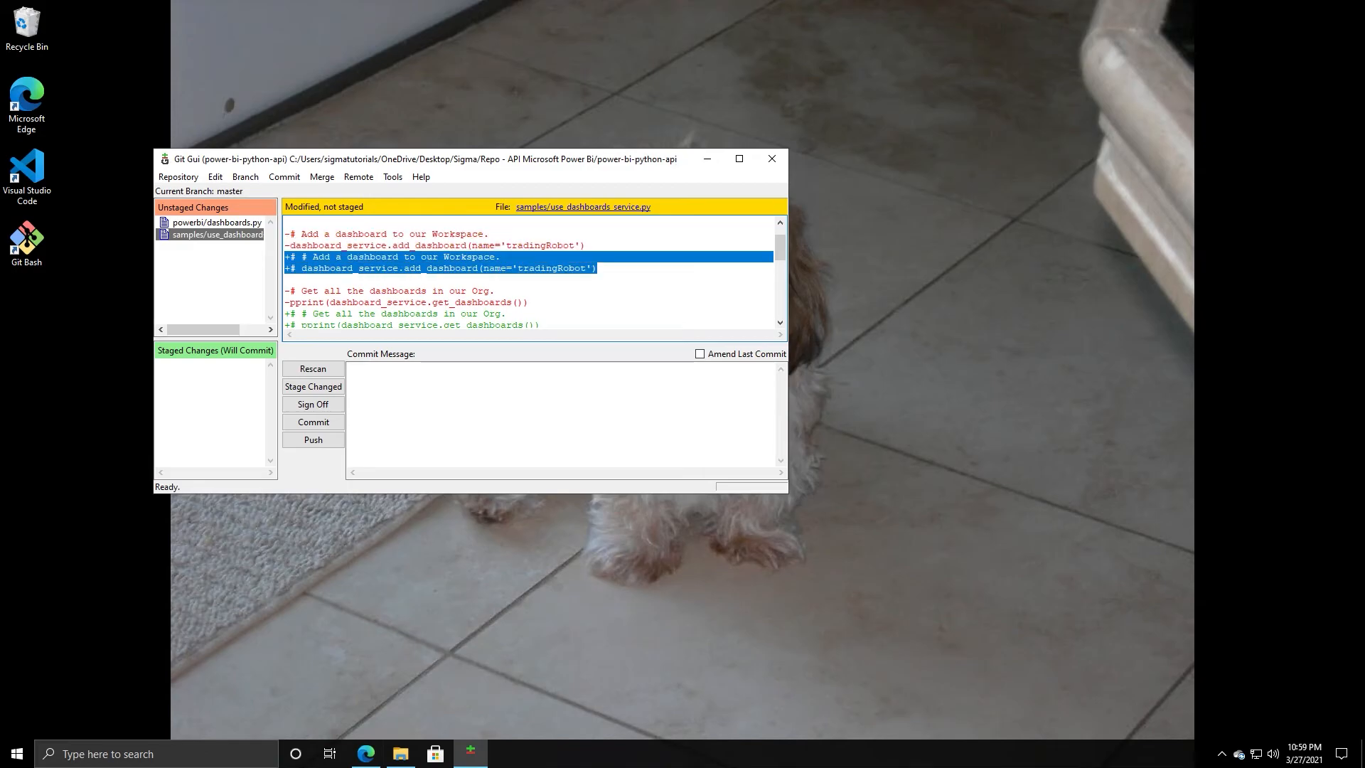
pyautogui.scroll(-3)
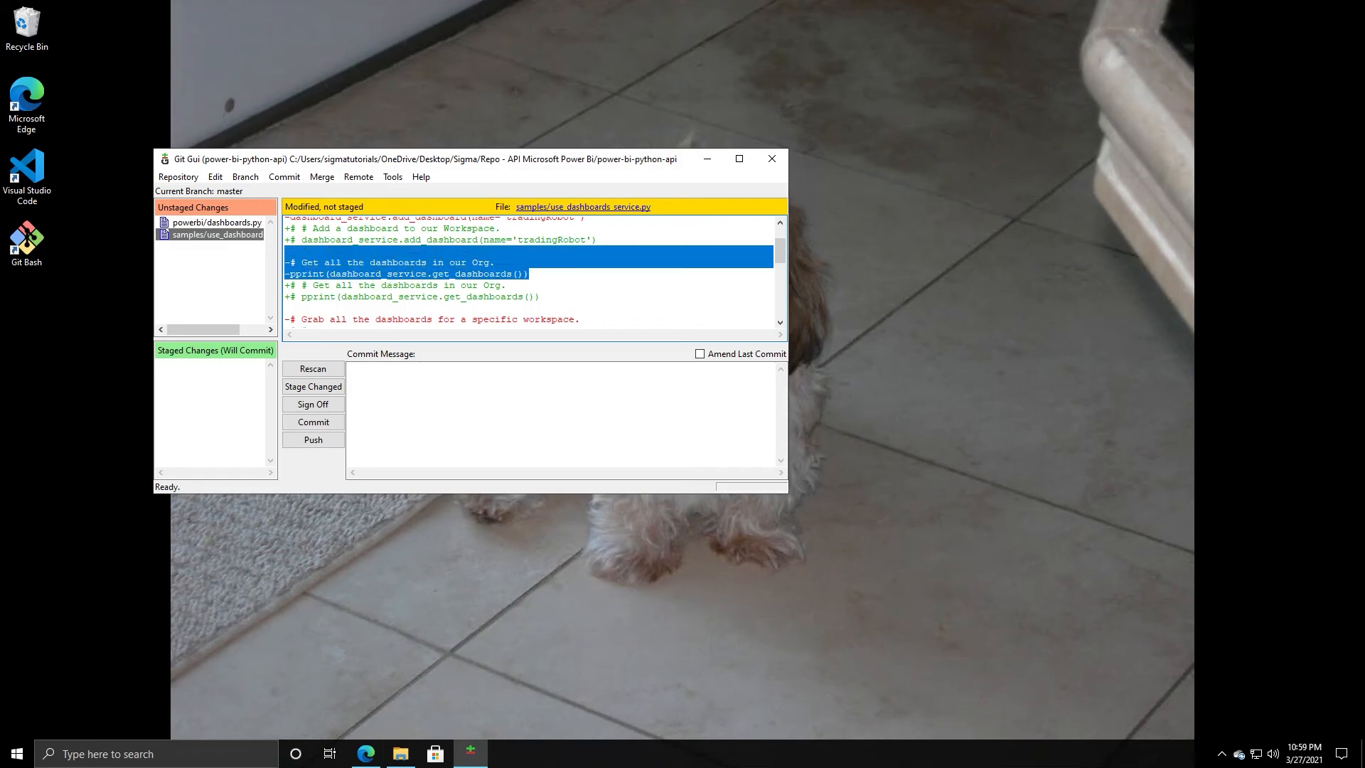
pyautogui.scroll(-3)
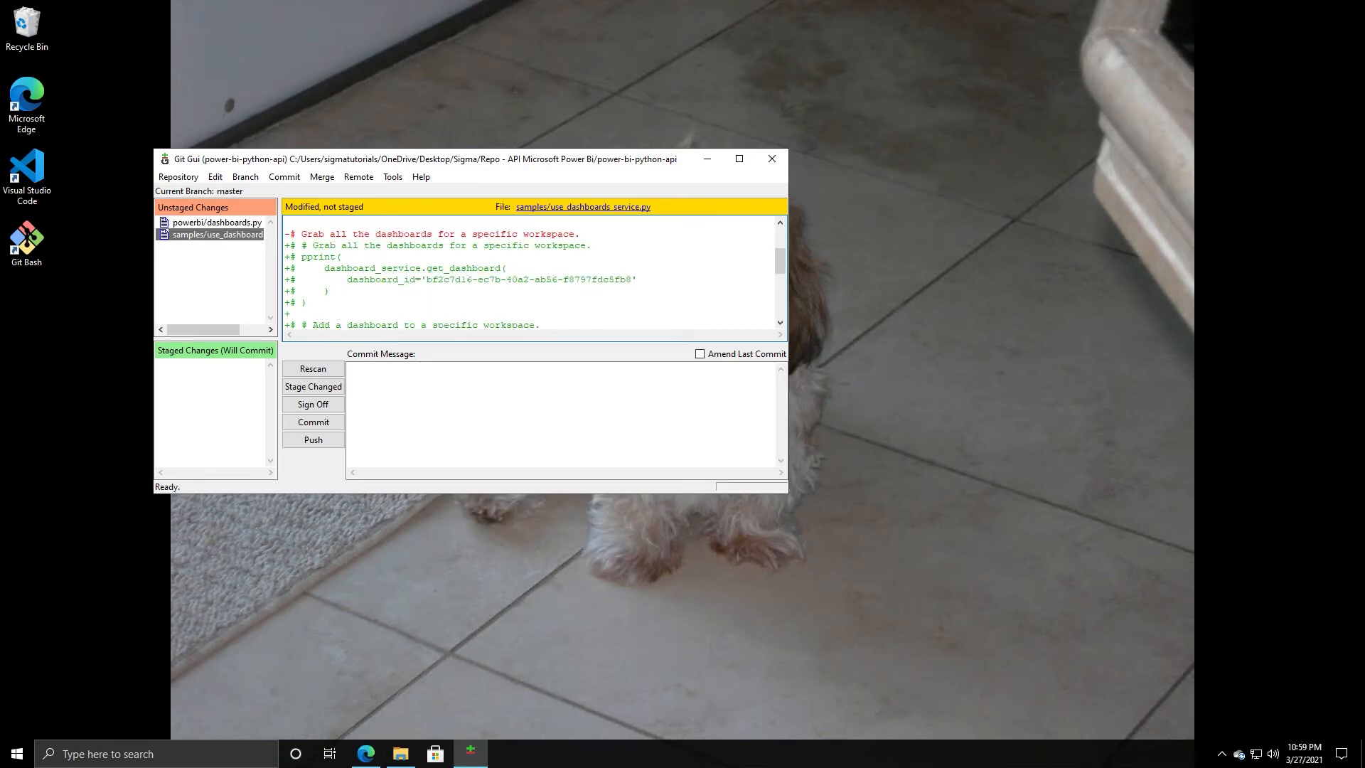
pyautogui.scroll(-3)
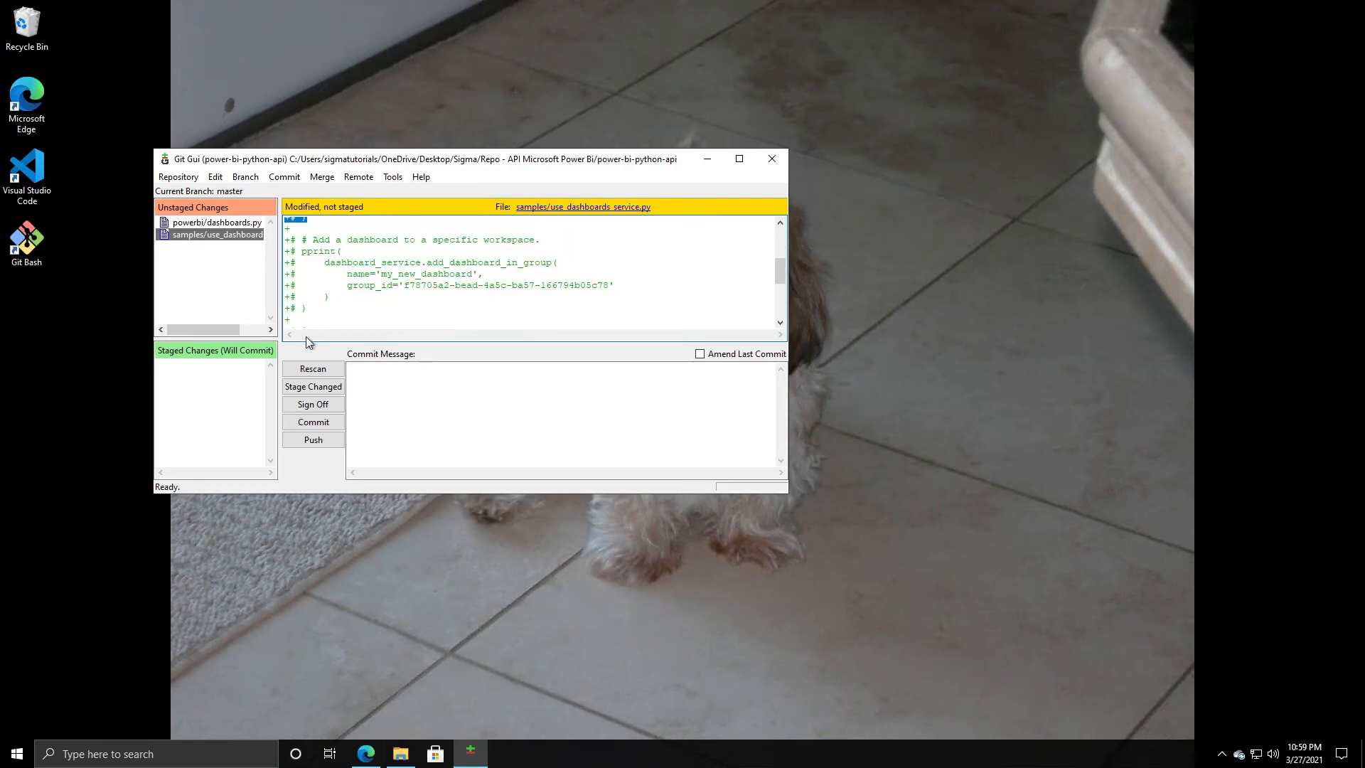
pyautogui.scroll(-3)
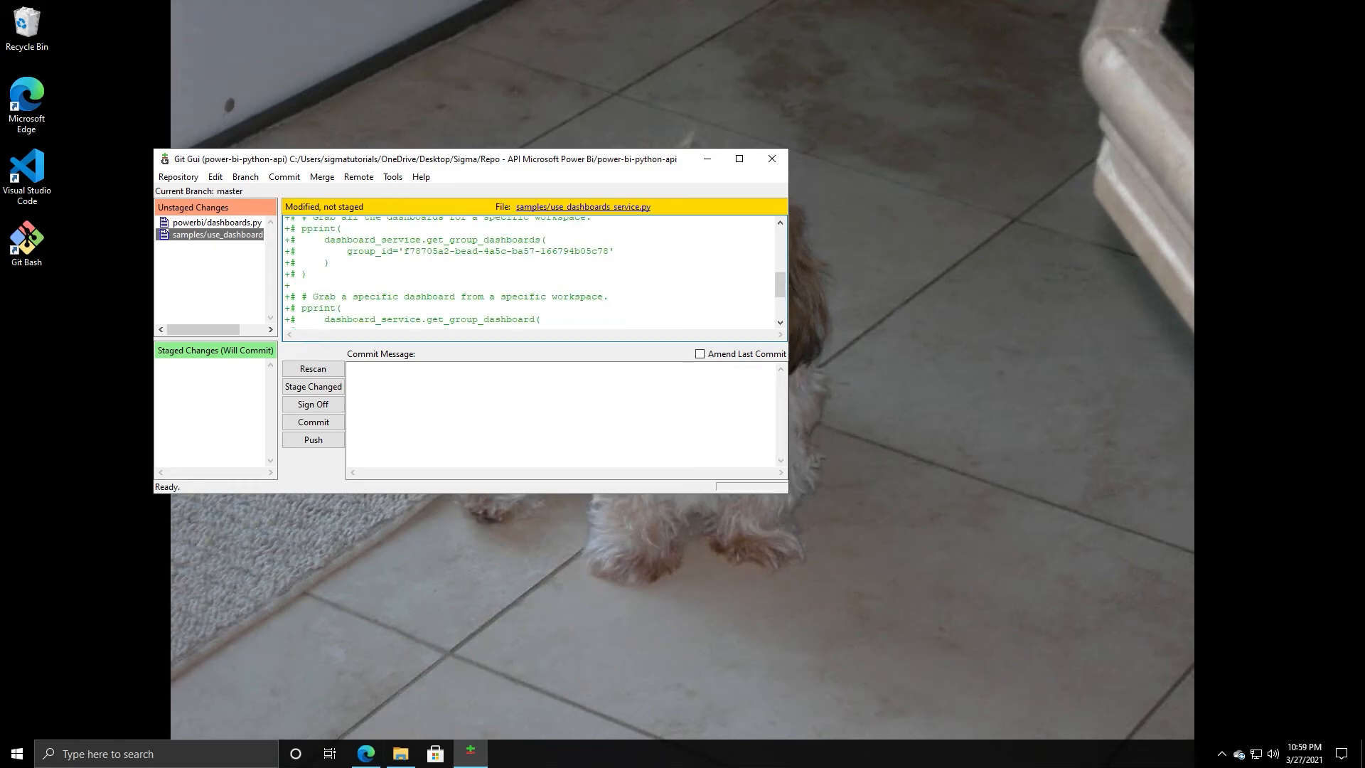
pyautogui.scroll(3)
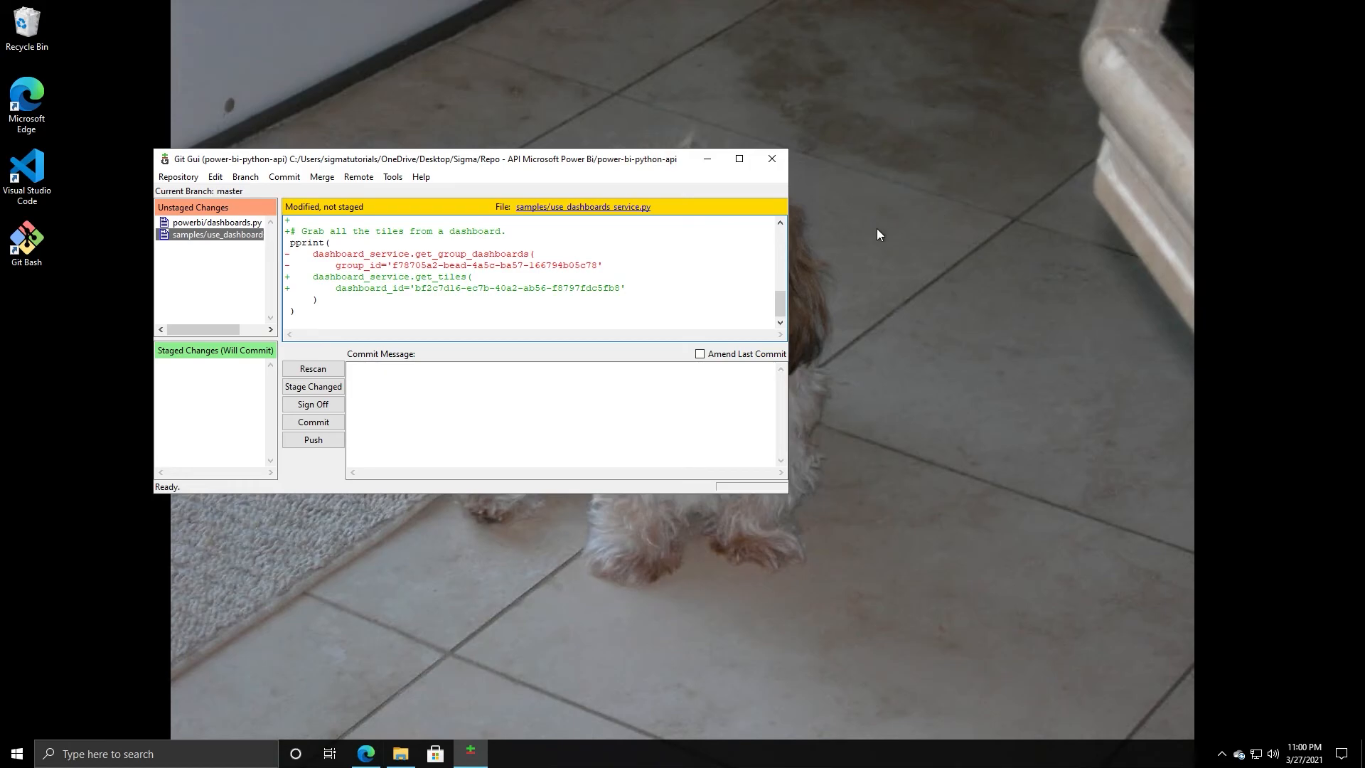
pyautogui.moveTo(463, 215)
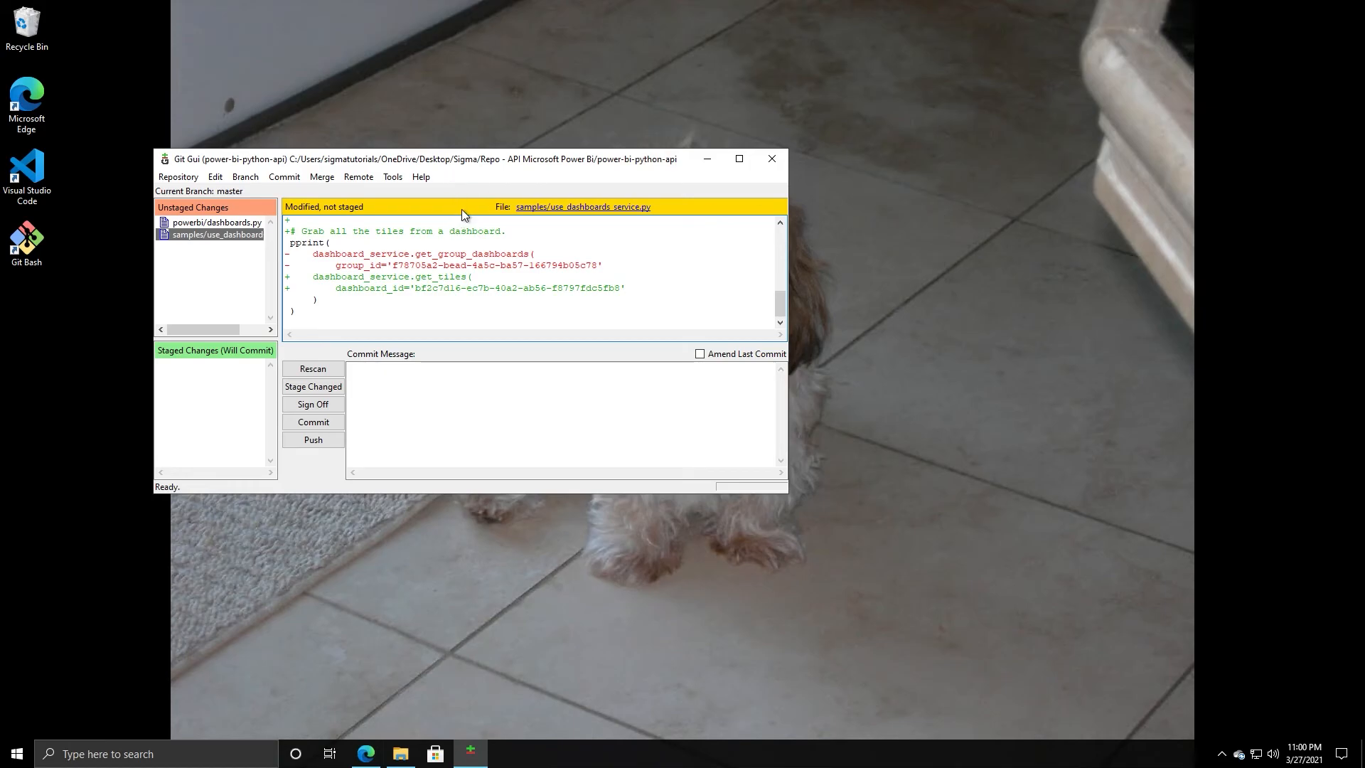
pyautogui.moveTo(738, 158)
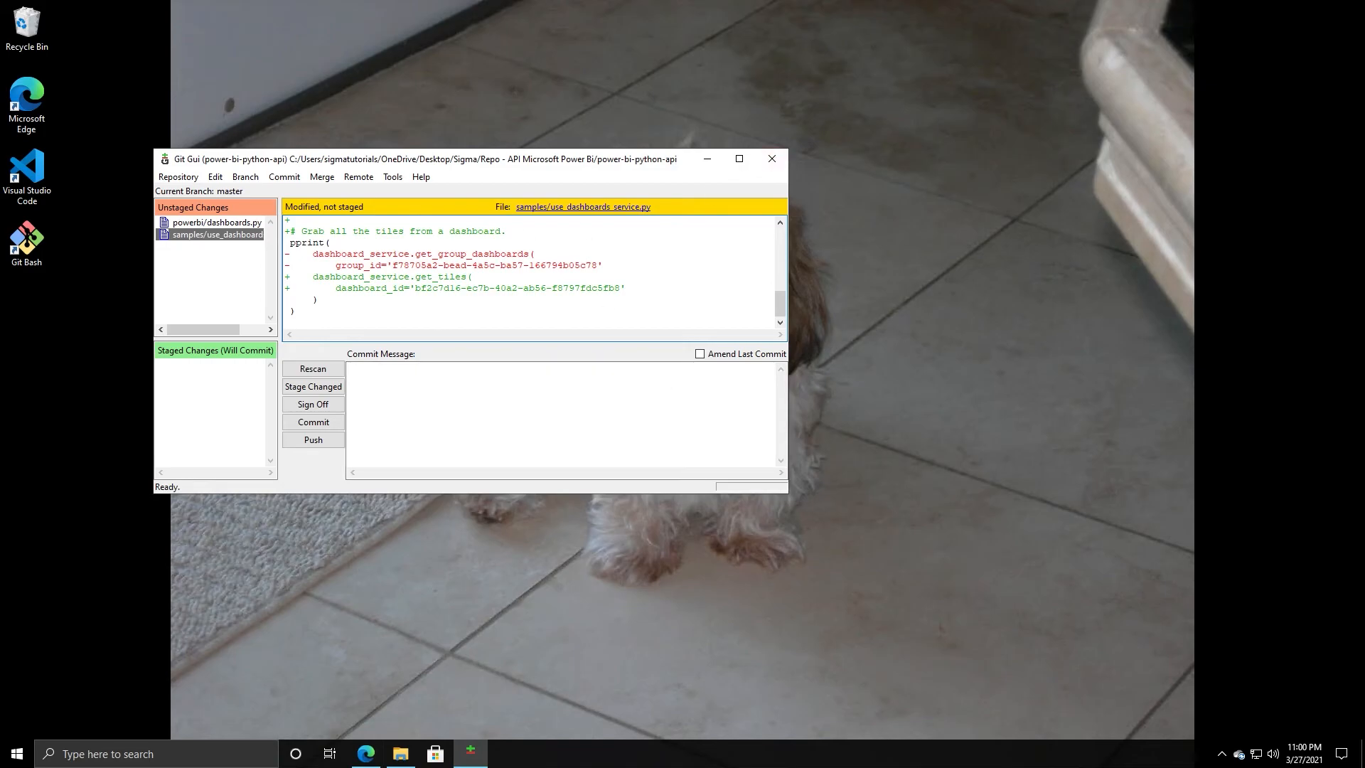
pyautogui.moveTo(772, 181)
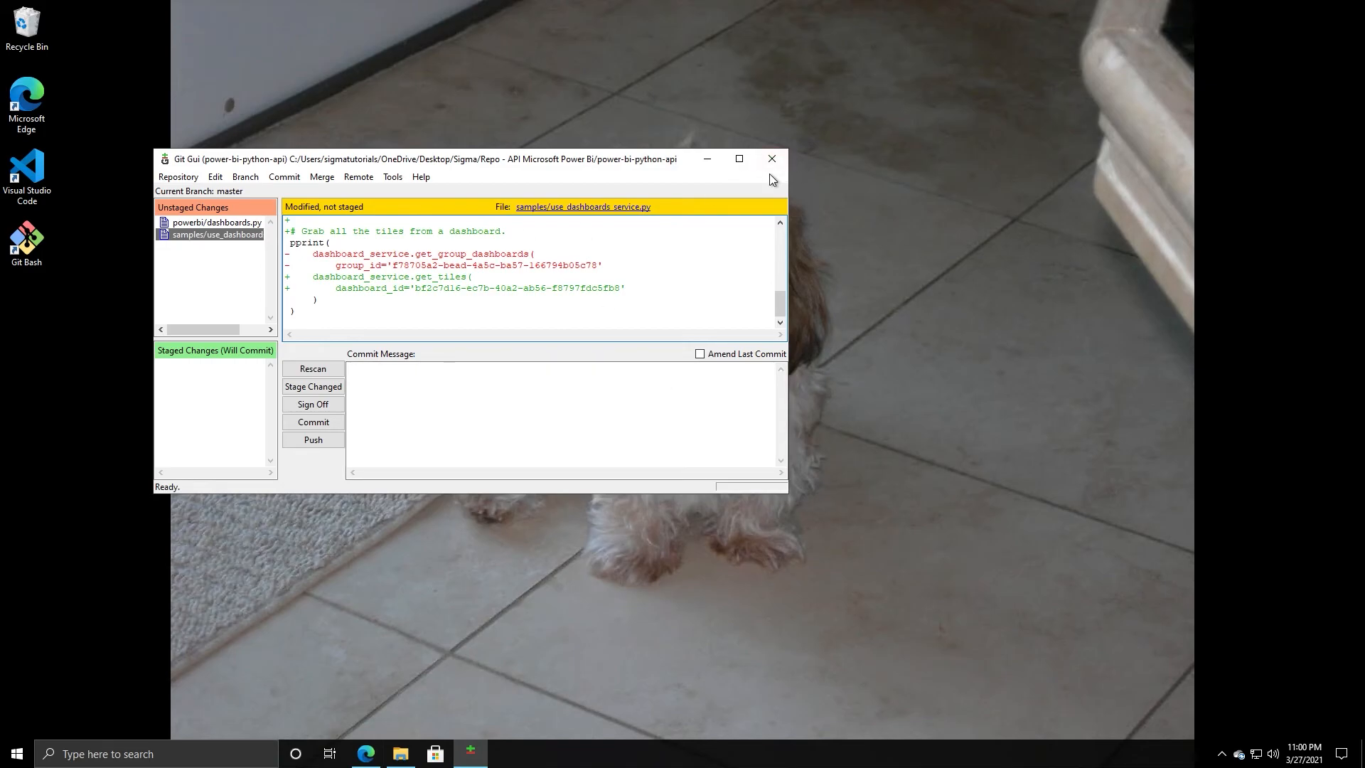
pyautogui.moveTo(770, 158)
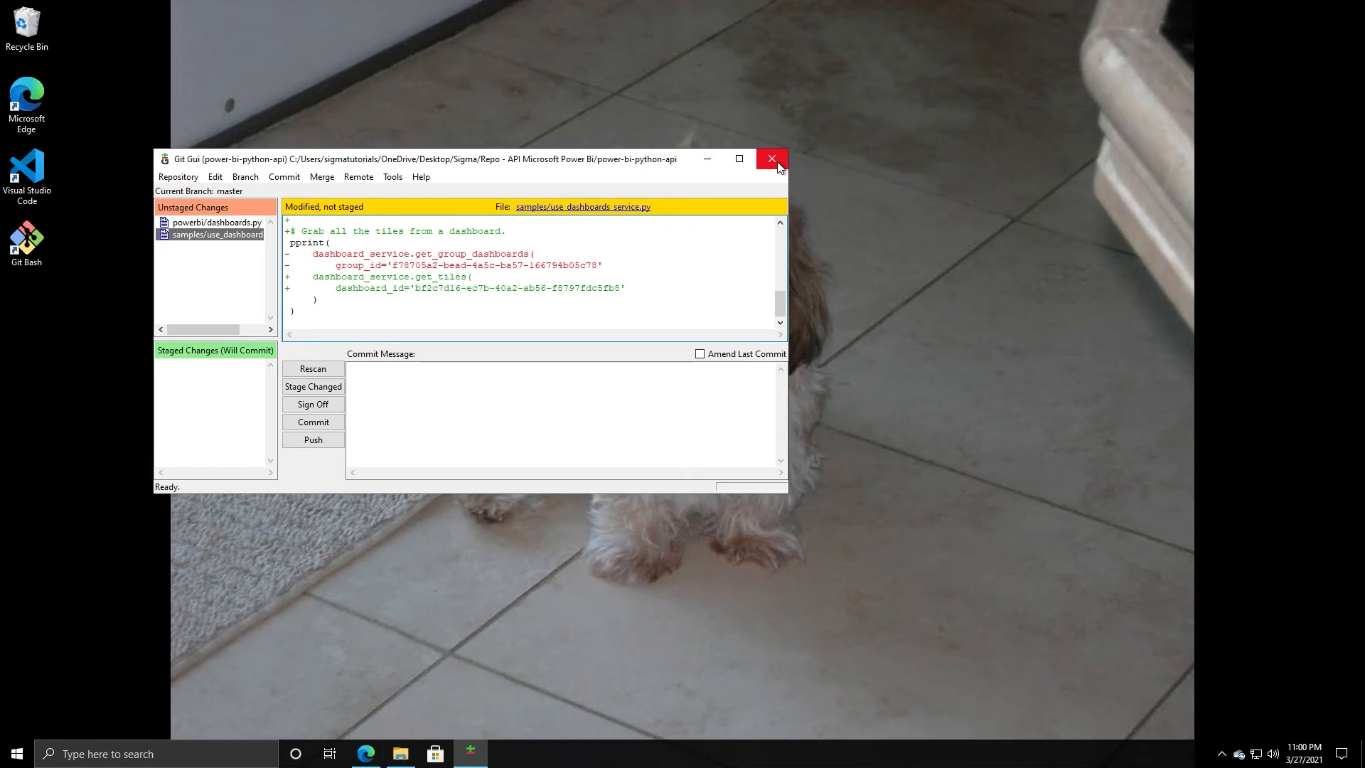
pyautogui.click(770, 158)
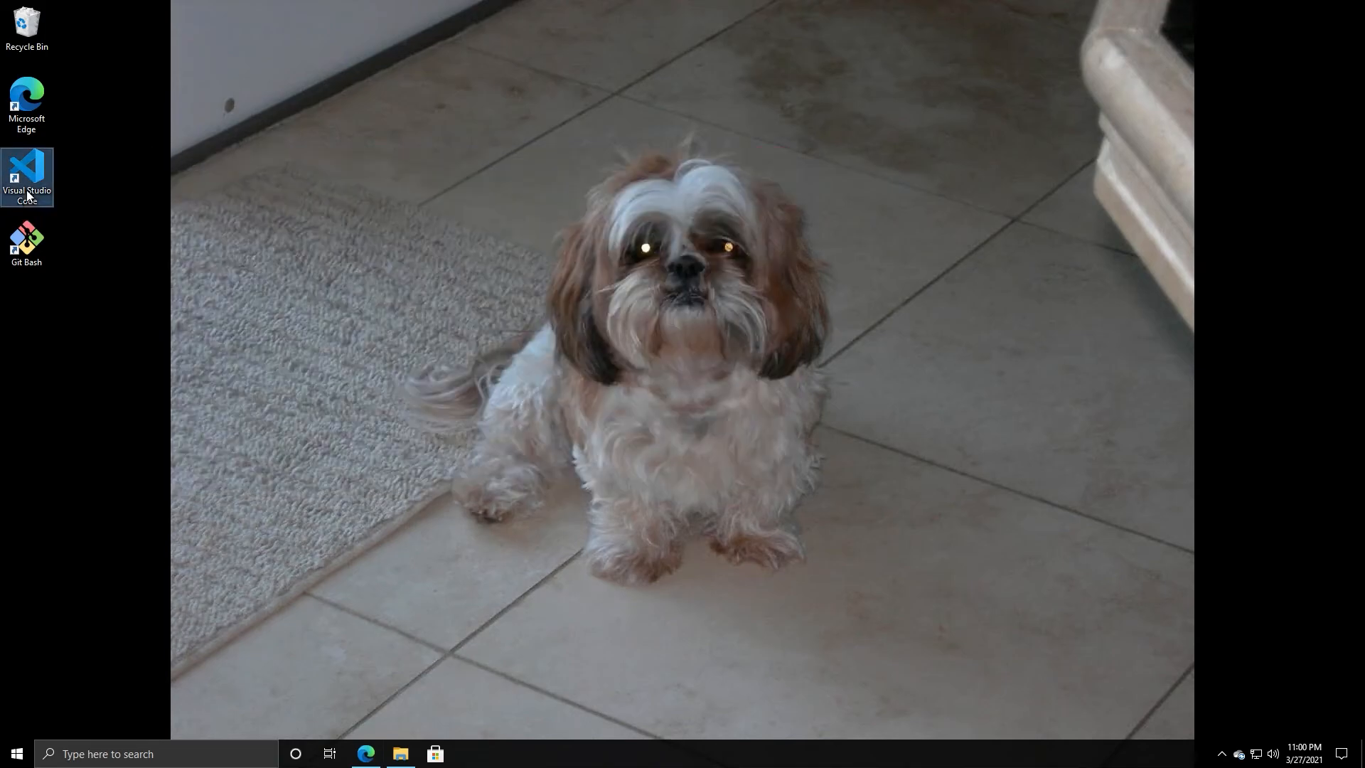
# - Launch VS Code maximized on power-bi-python-api, show Source Control's changed files and dismiss the notices
pyautogui.doubleClick(27, 176)
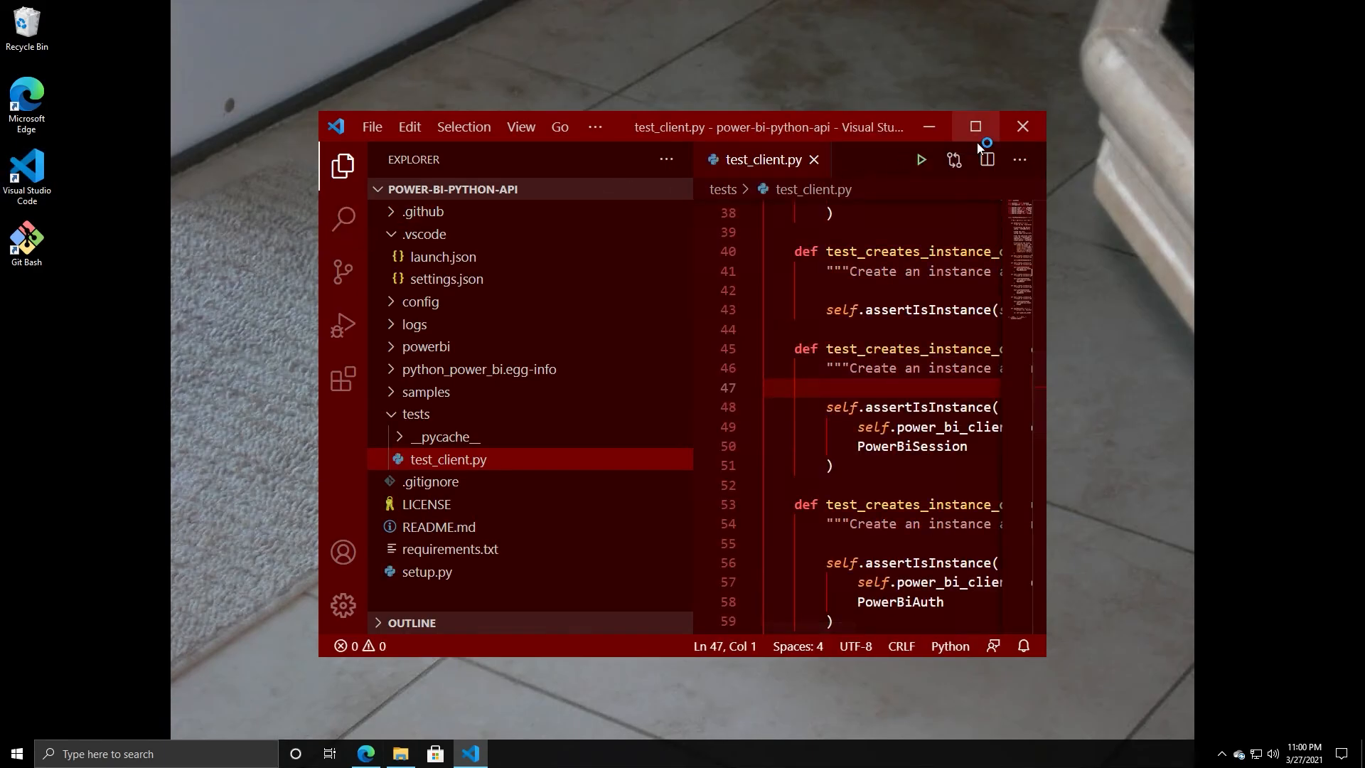
pyautogui.click(976, 126)
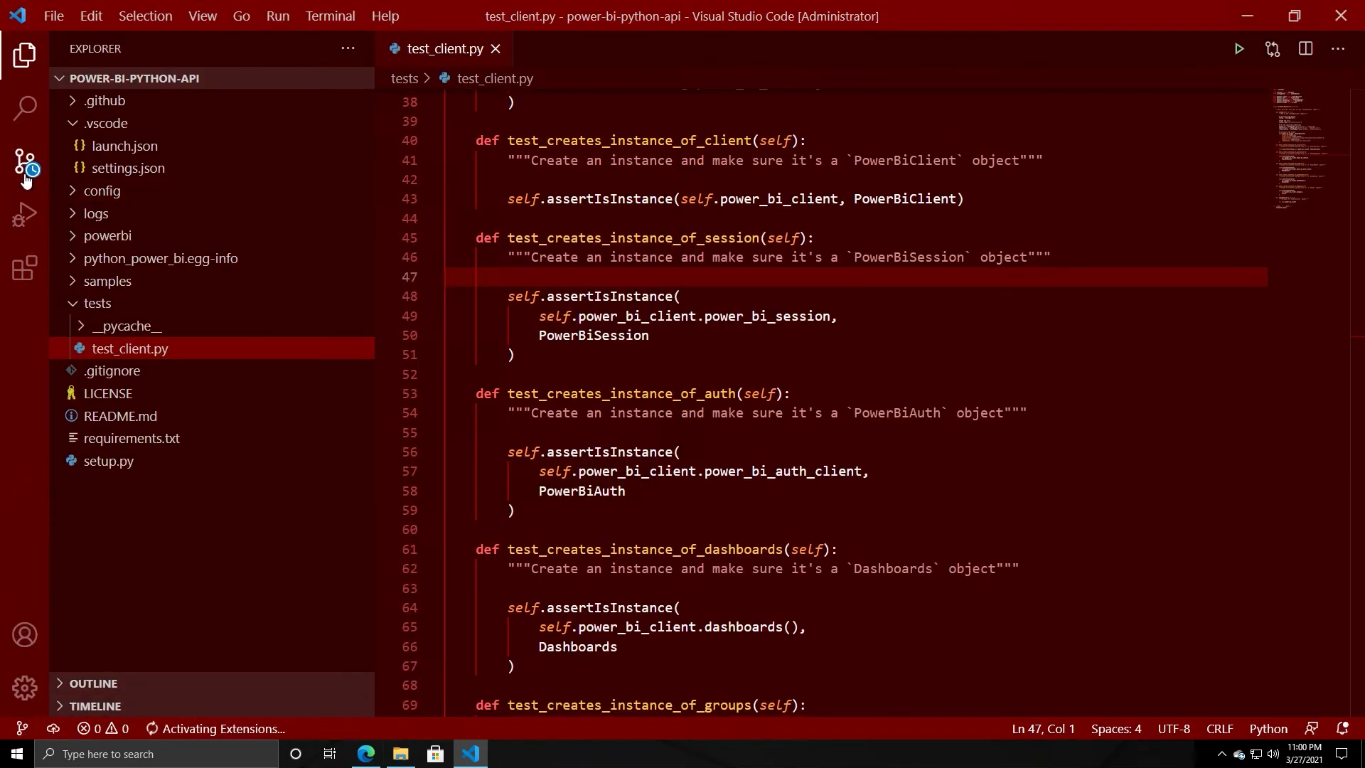
pyautogui.click(24, 162)
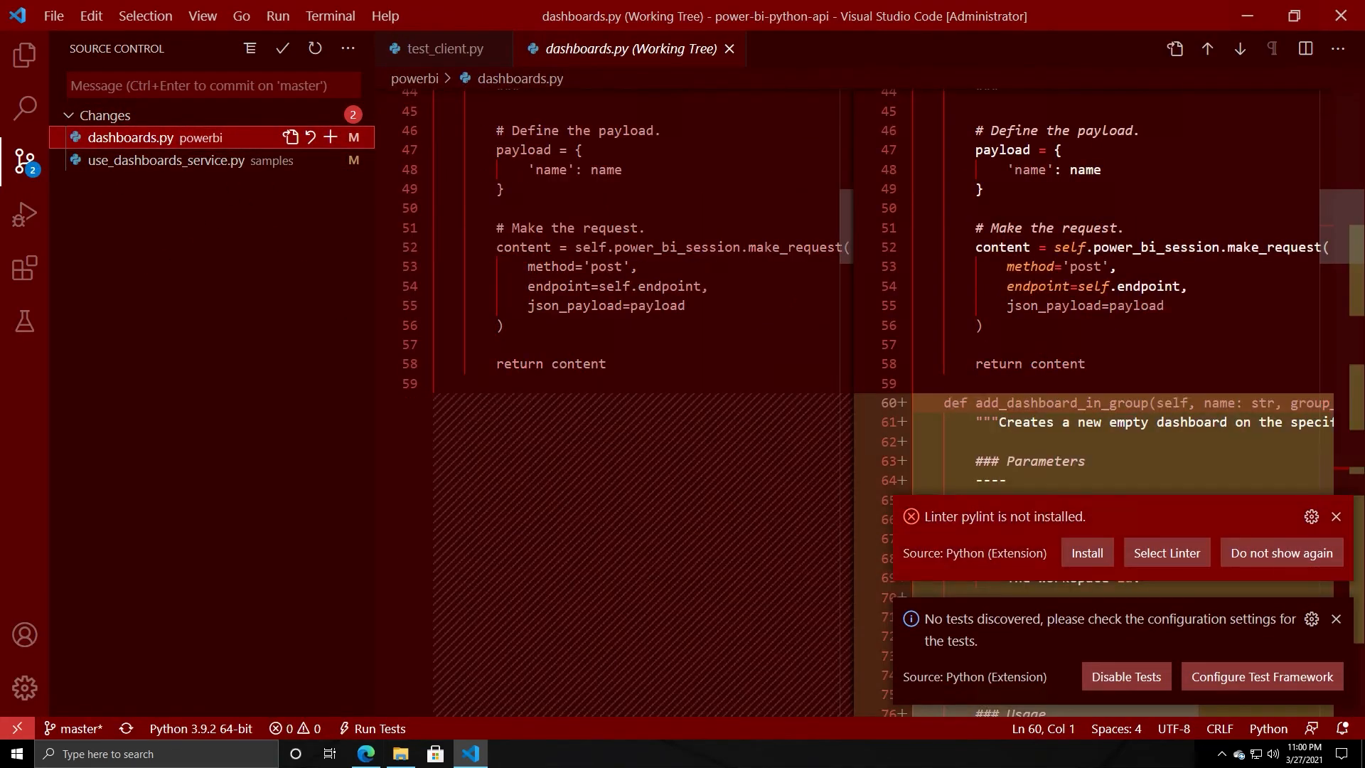
pyautogui.click(1338, 514)
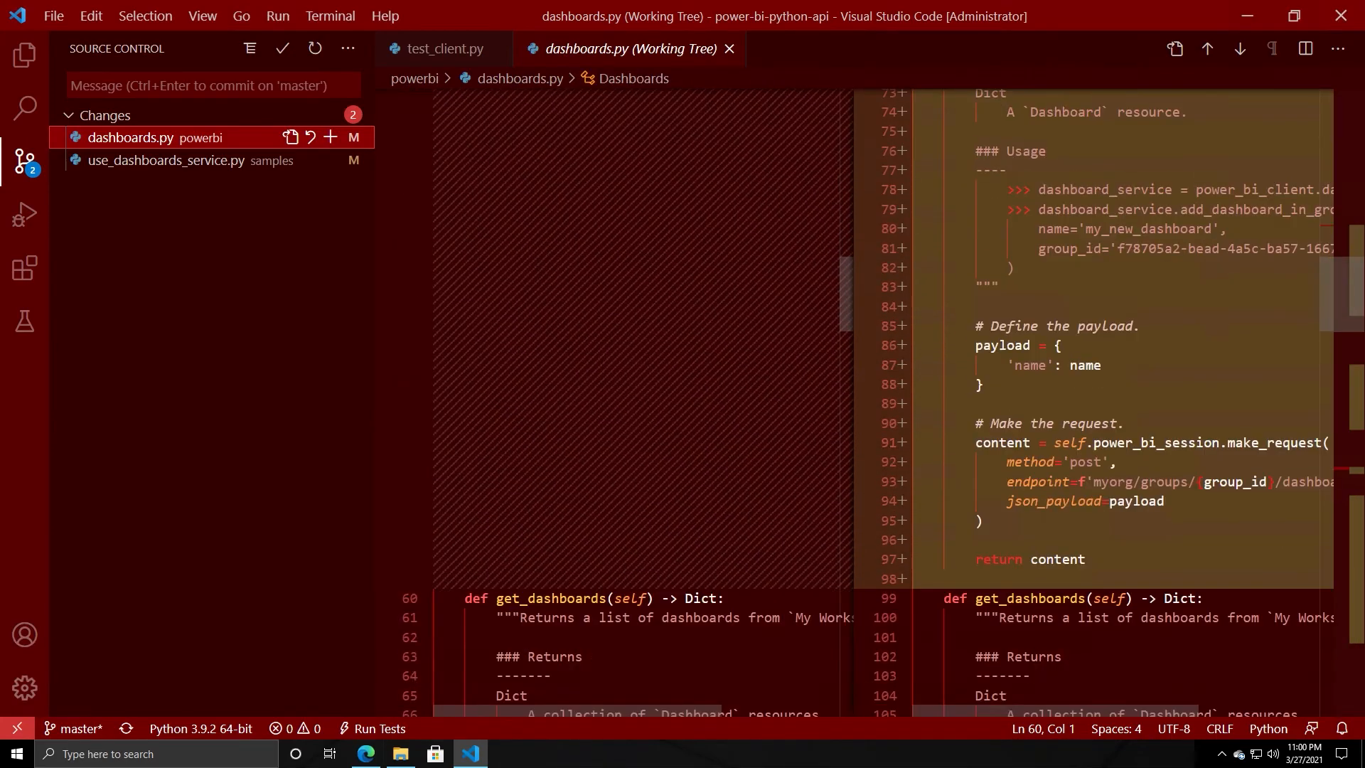
# - Scroll through the working-tree diff of dashboards.py
pyautogui.scroll(-3)
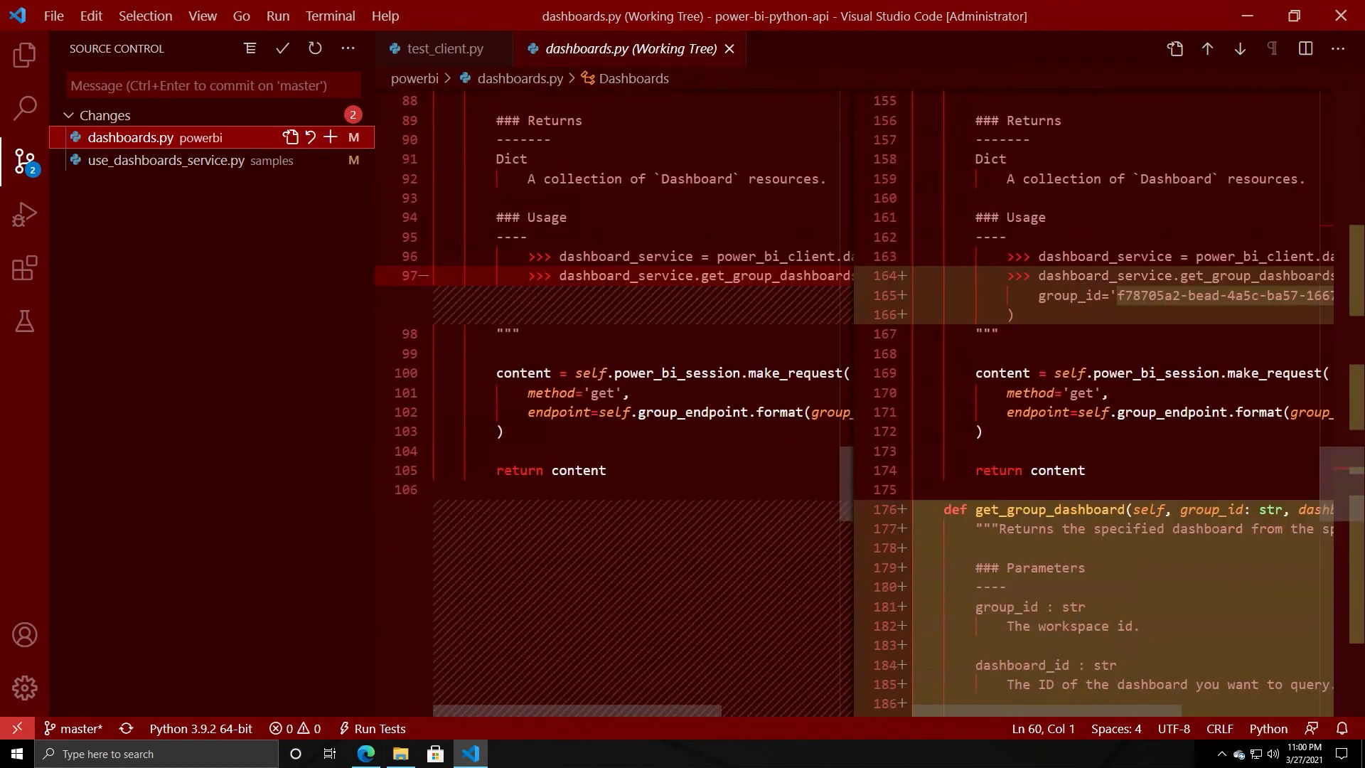
pyautogui.scroll(3)
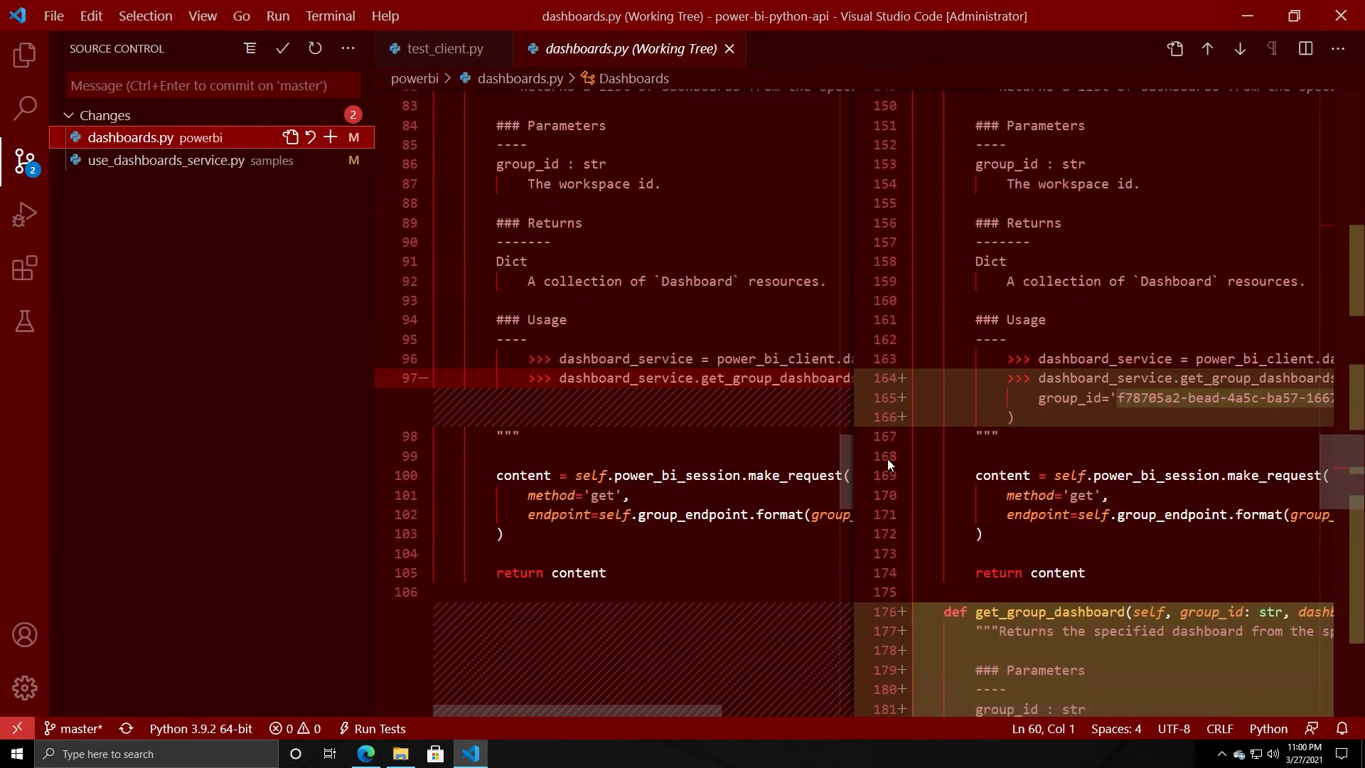
pyautogui.scroll(-3)
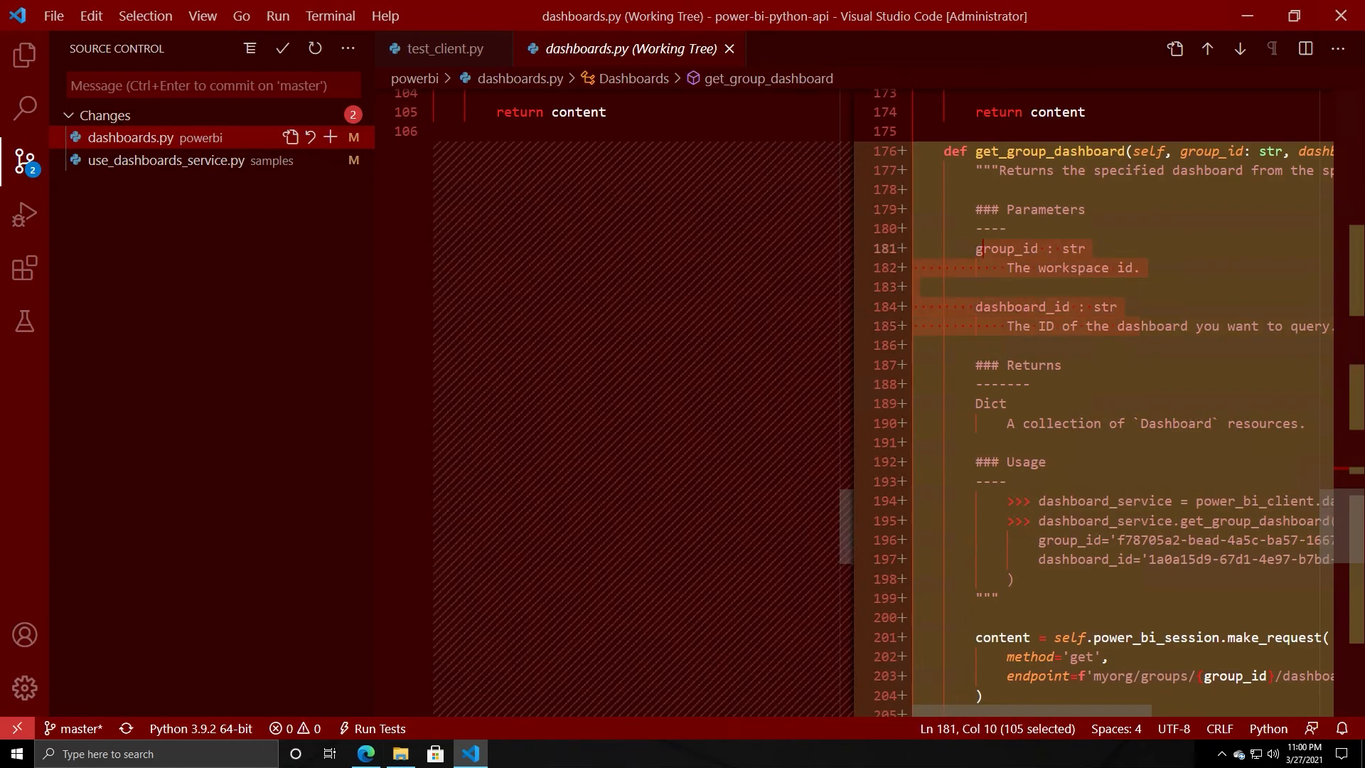
pyautogui.click(53, 16)
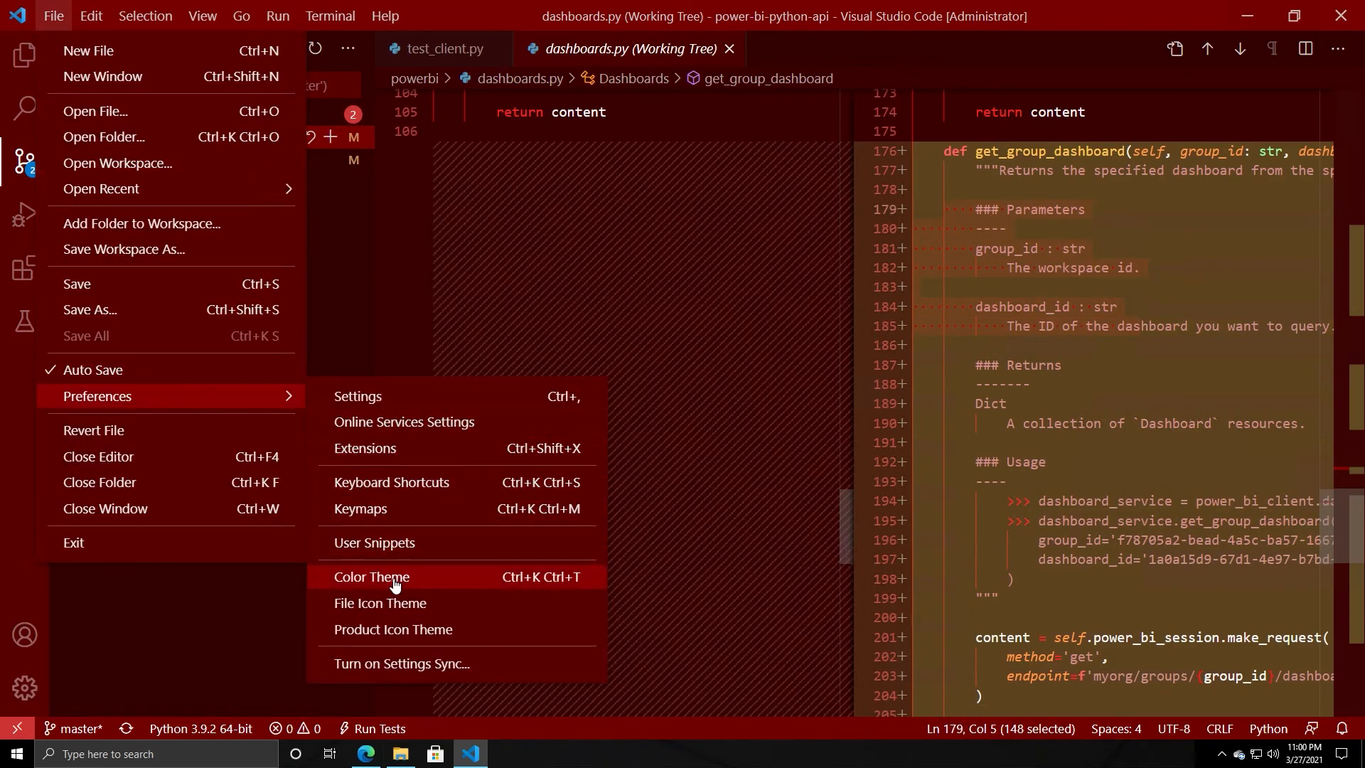
# - Switch from the Red theme to a dark colour theme and review the add_dashboard_in_group diff
pyautogui.press('Escape')
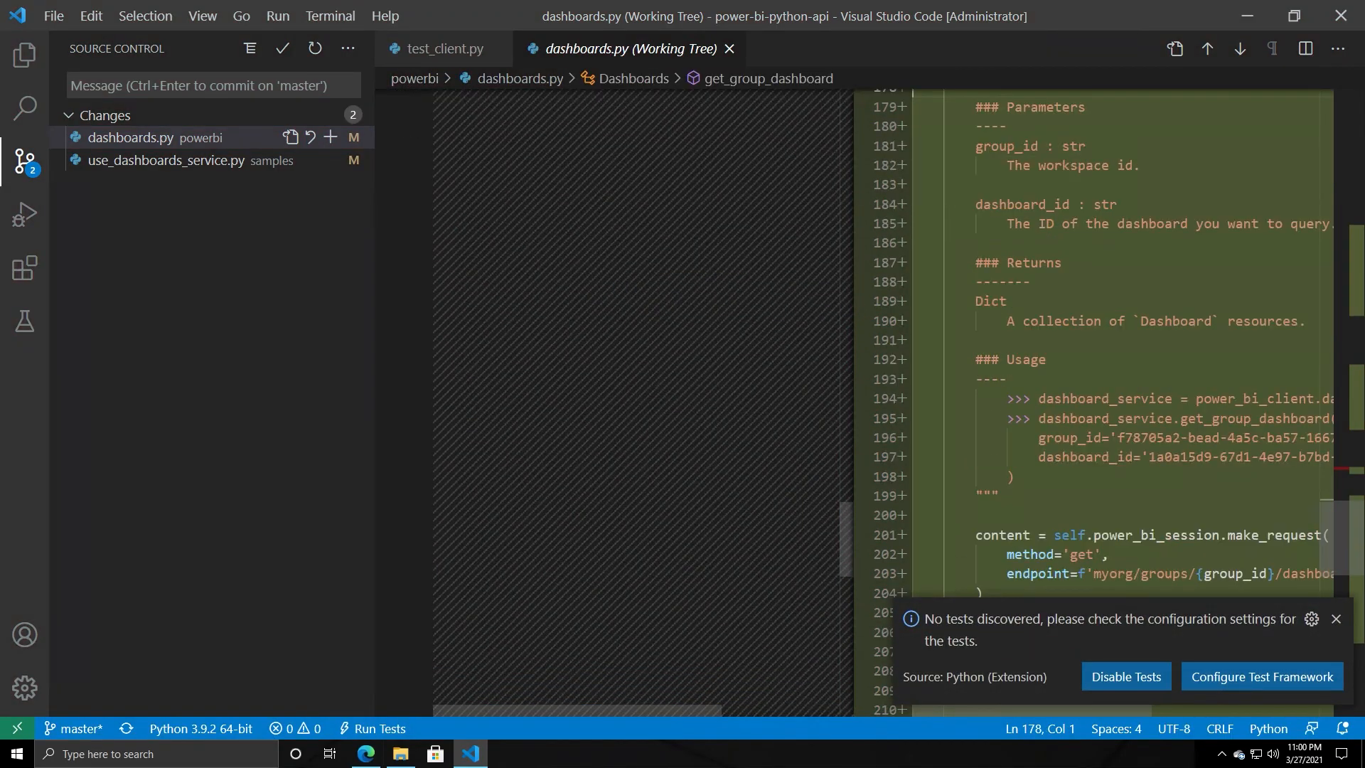
pyautogui.scroll(-3)
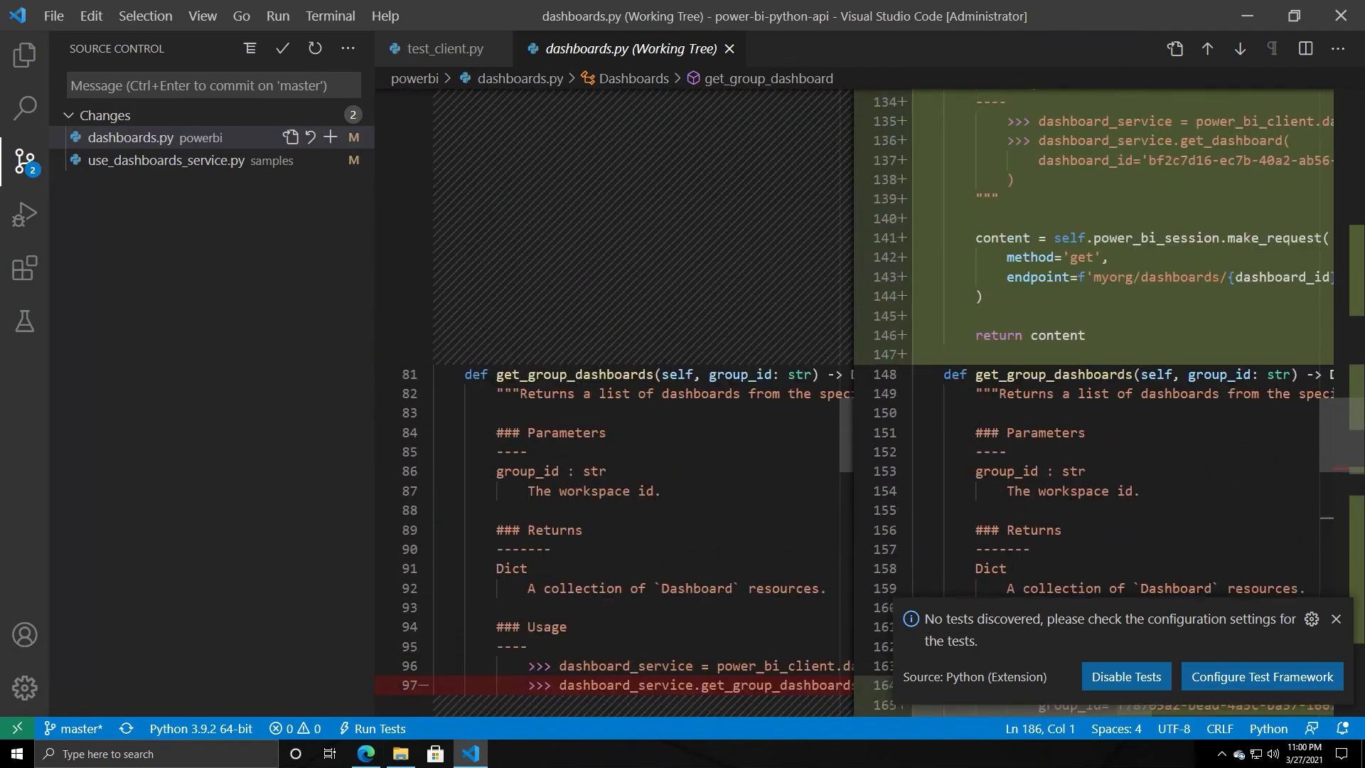
pyautogui.scroll(3)
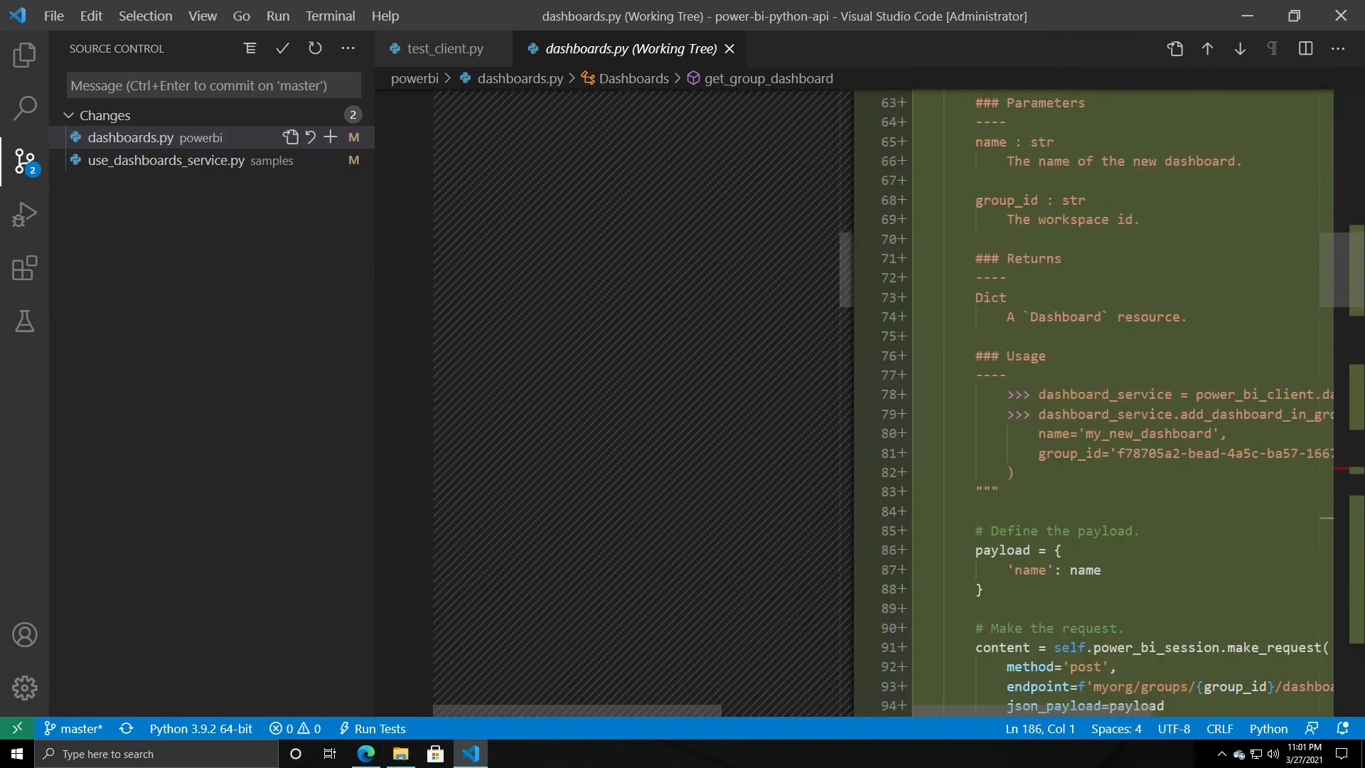
pyautogui.scroll(3)
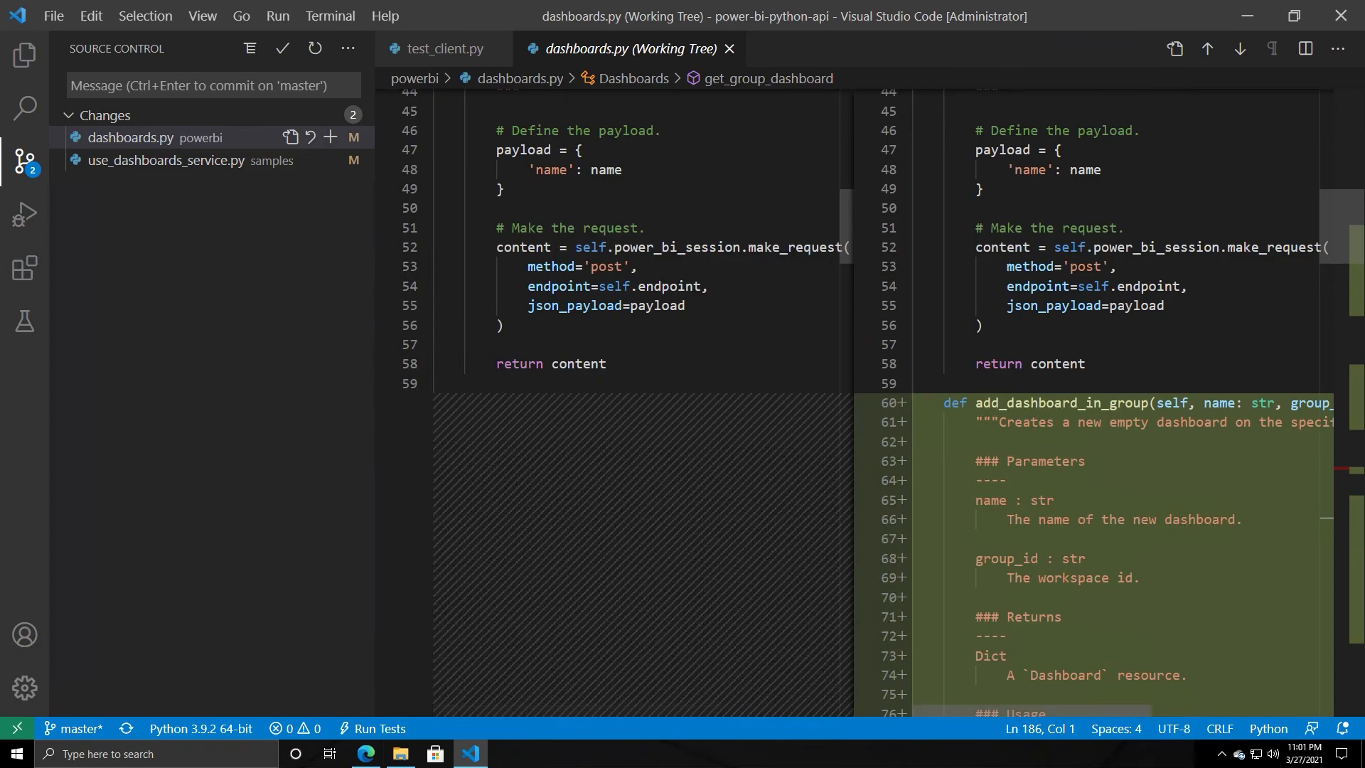
pyautogui.scroll(-3)
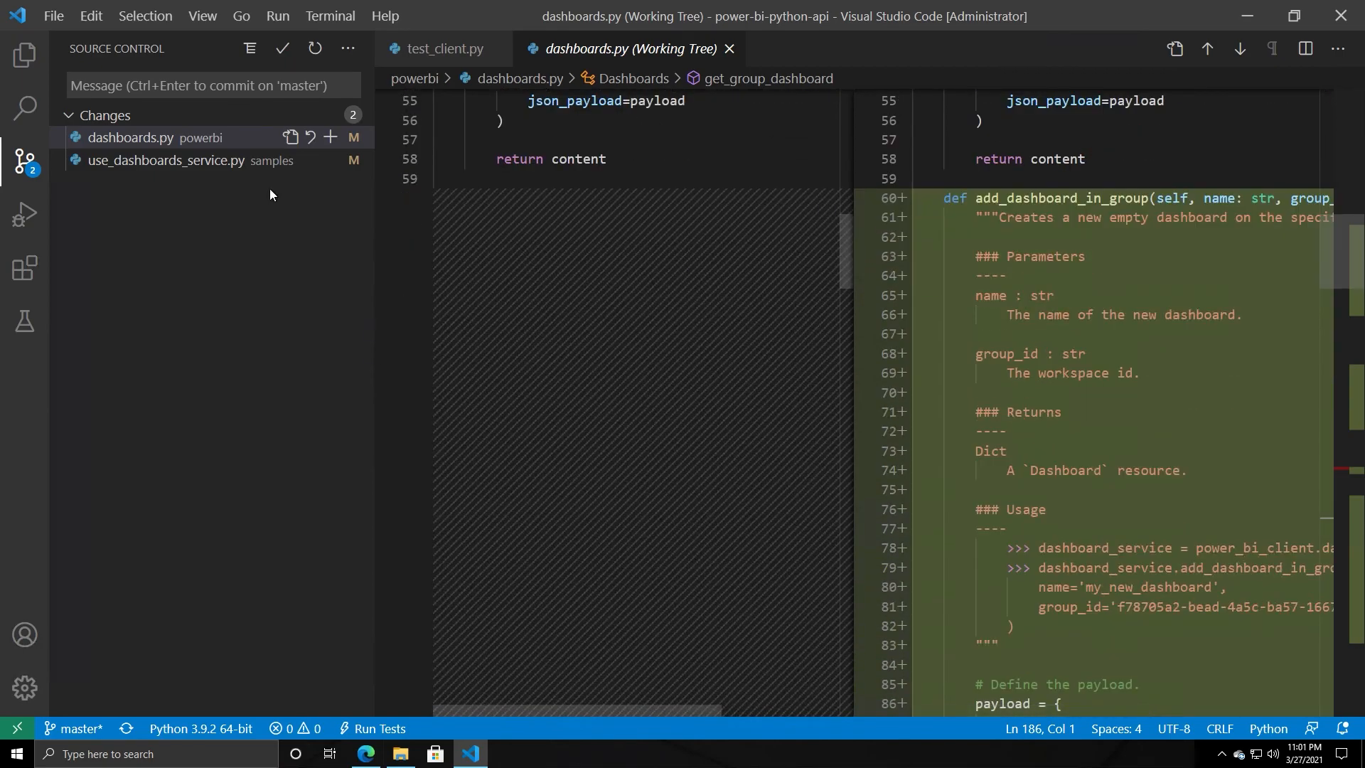
pyautogui.click(53, 16)
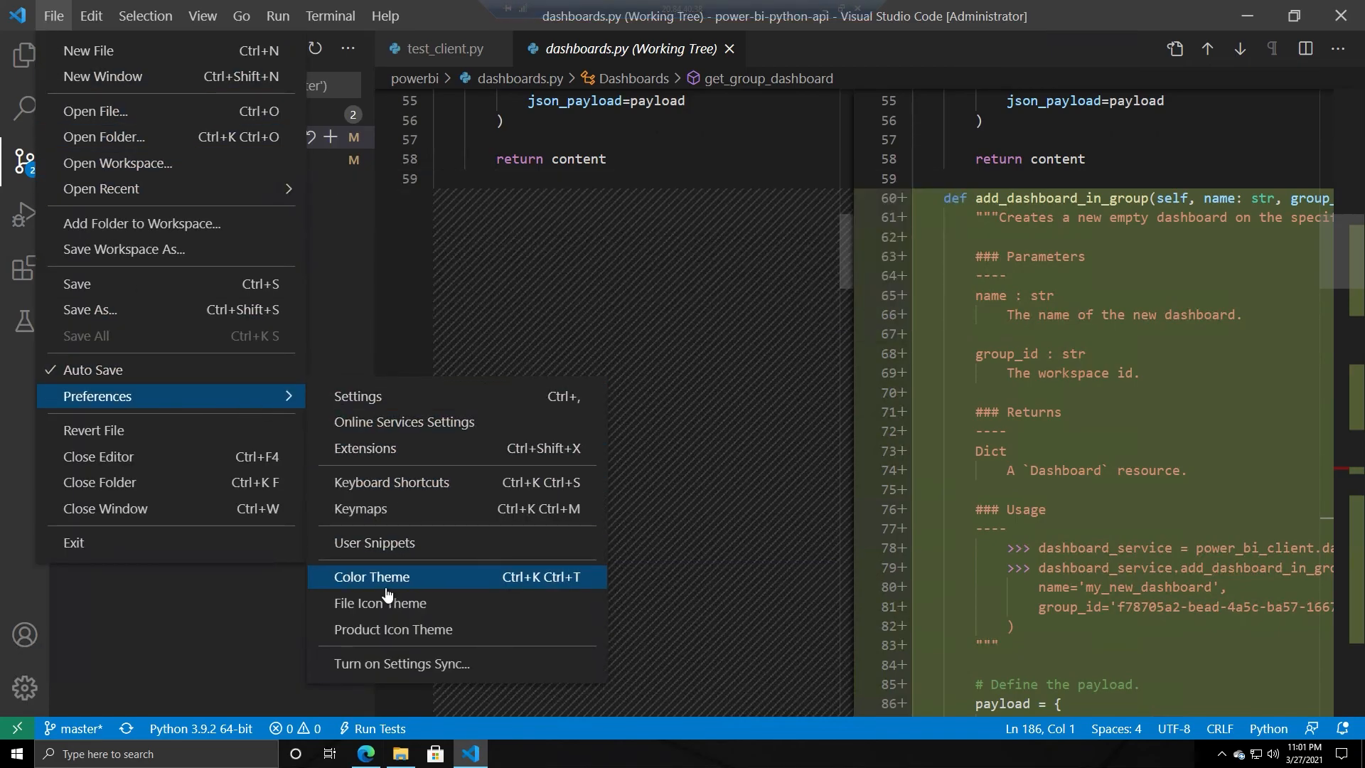
# - Switch Visual Studio Code to a light colour theme so the working-tree diff shows light
pyautogui.click(370, 576)
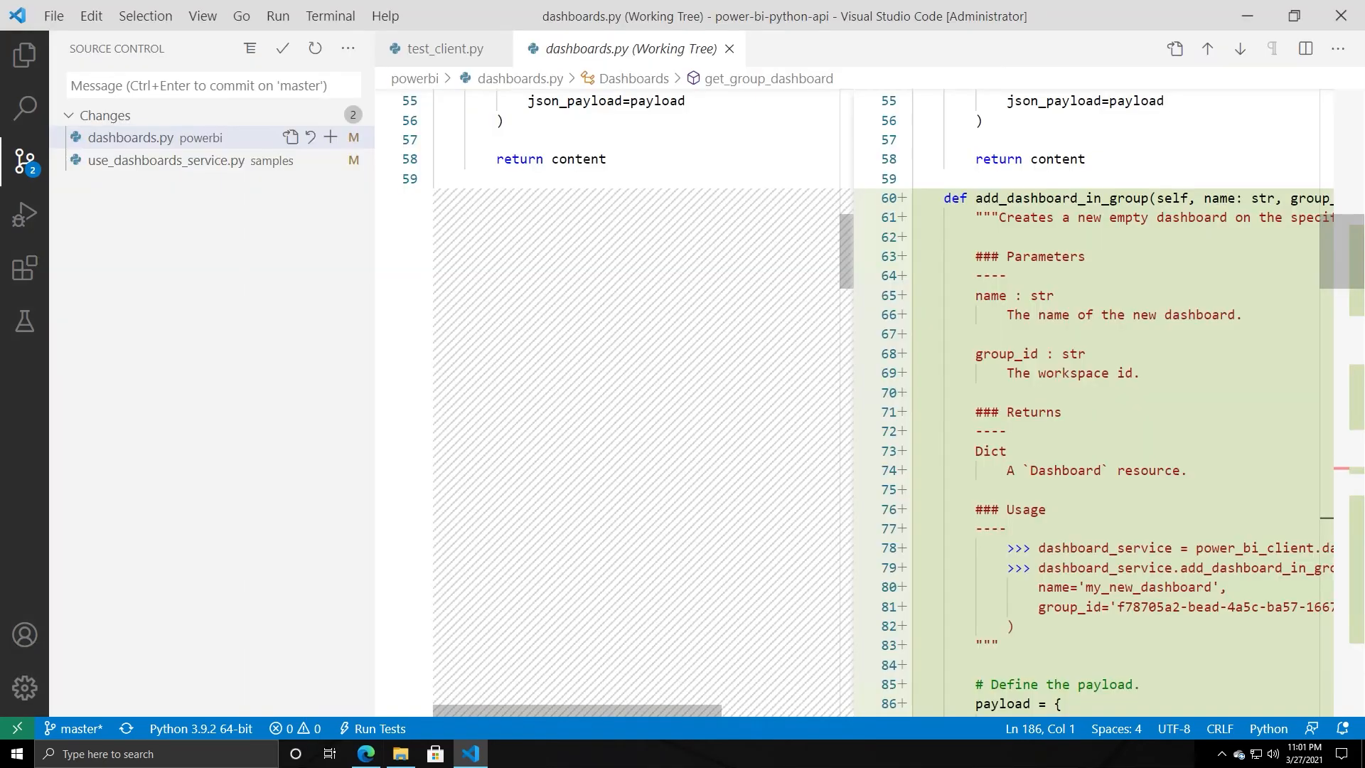
pyautogui.scroll(-3)
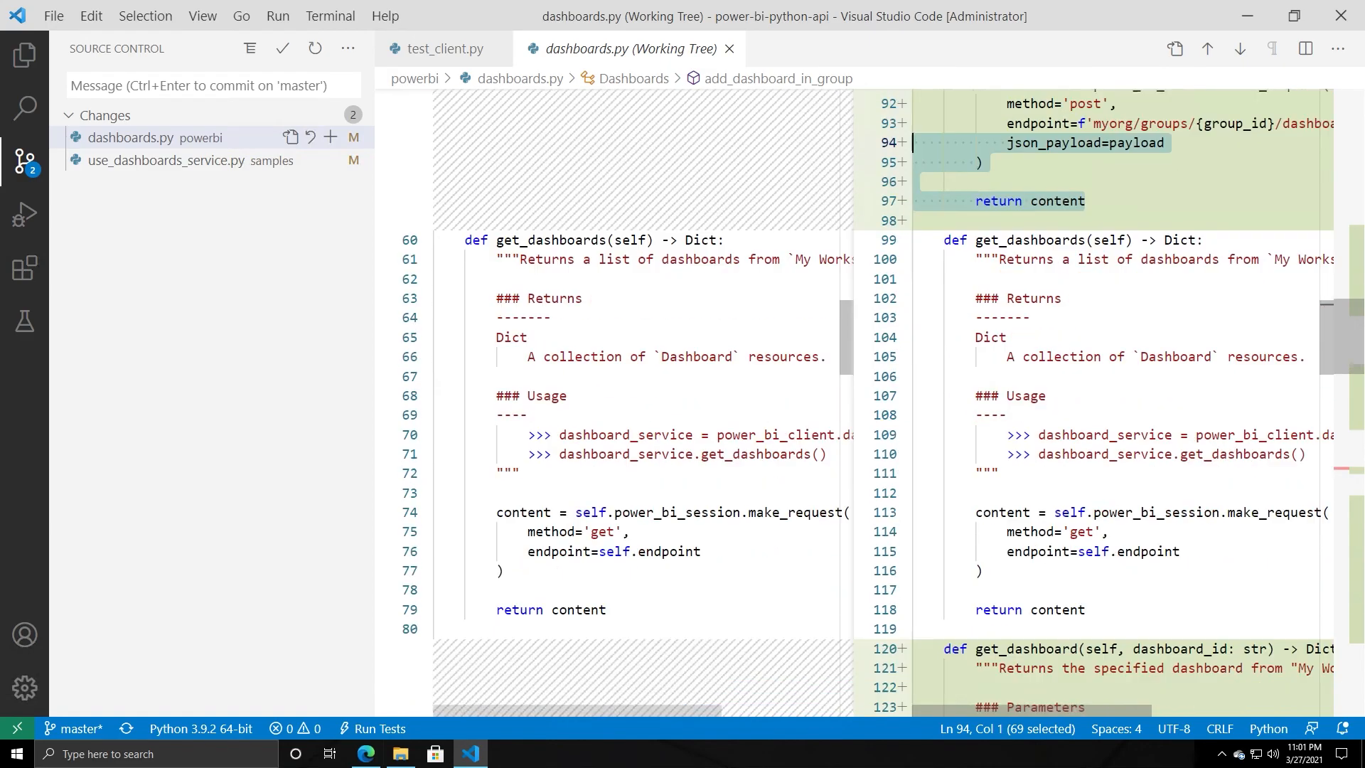
pyautogui.scroll(-3)
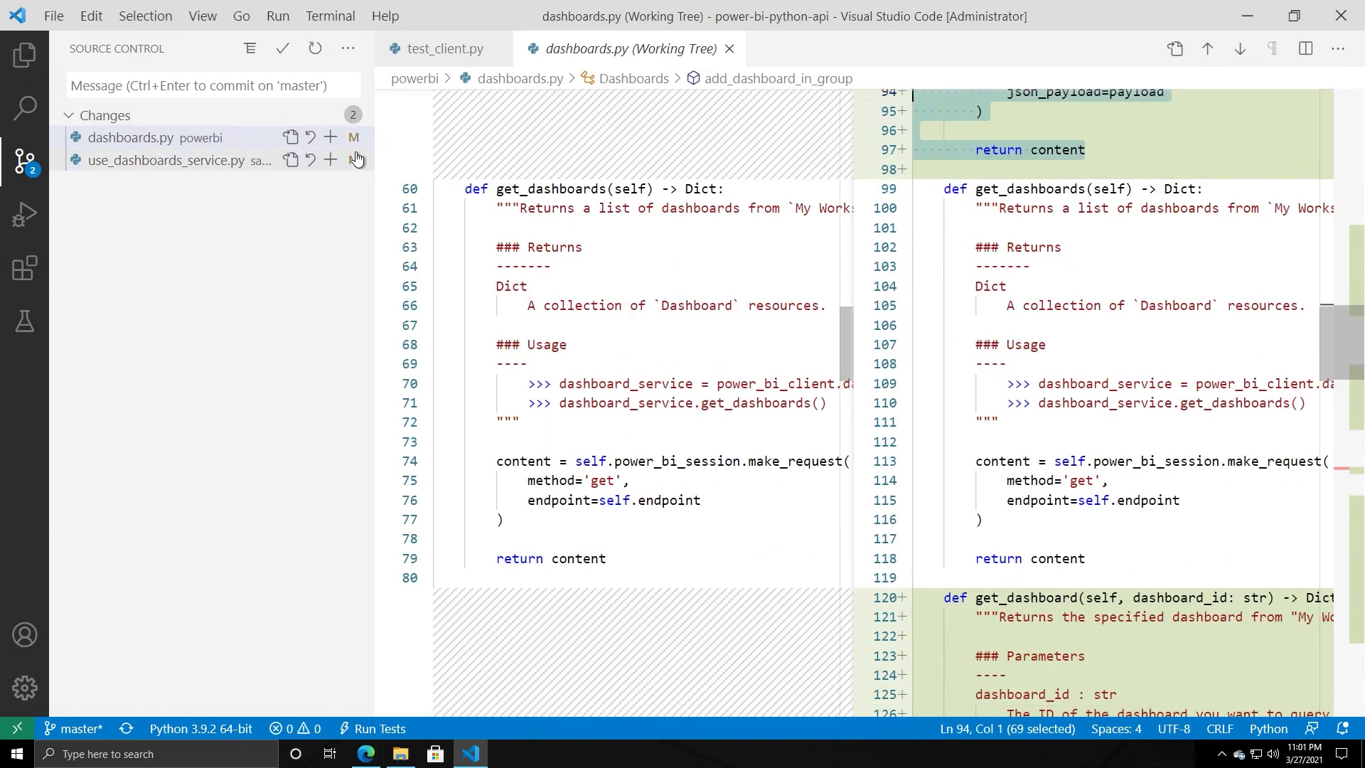
pyautogui.moveTo(107, 125)
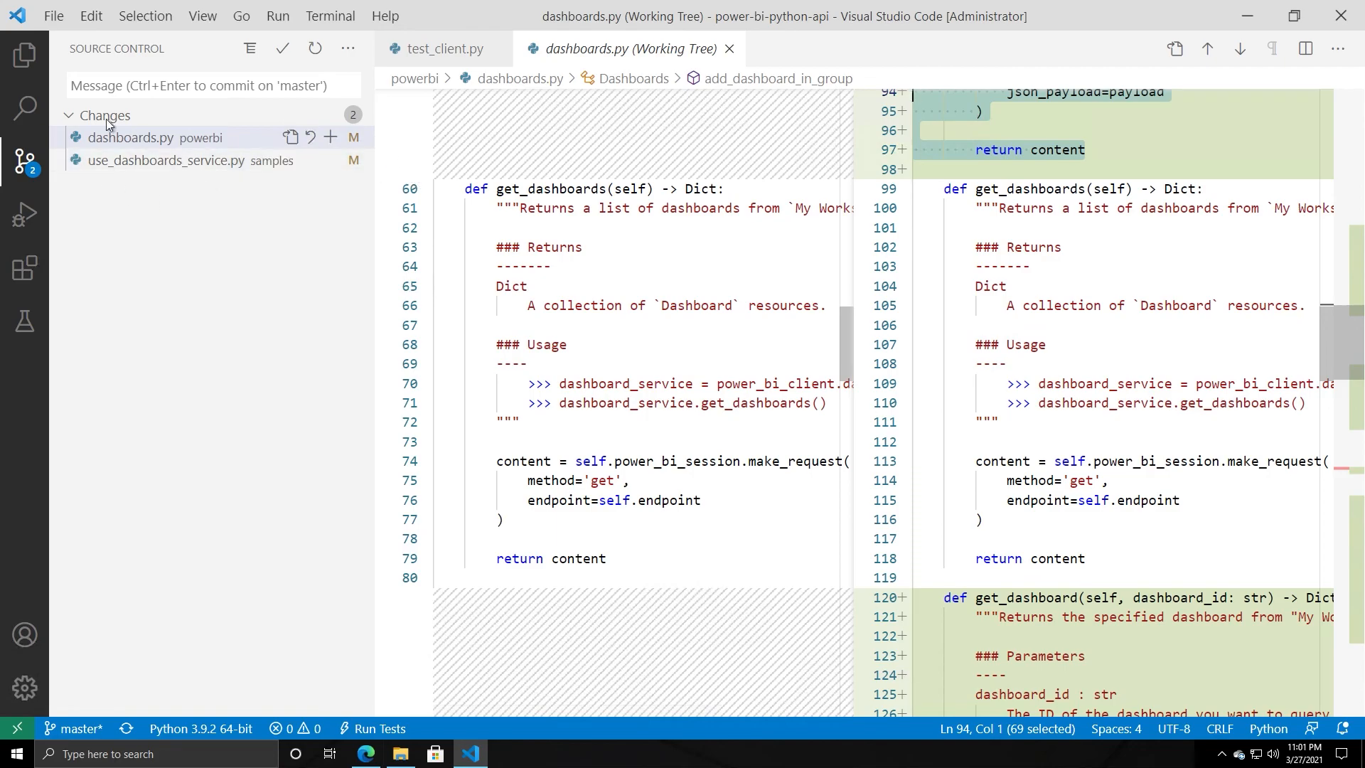
# - Show the project file tree again in the Explorer sidebar
pyautogui.click(24, 55)
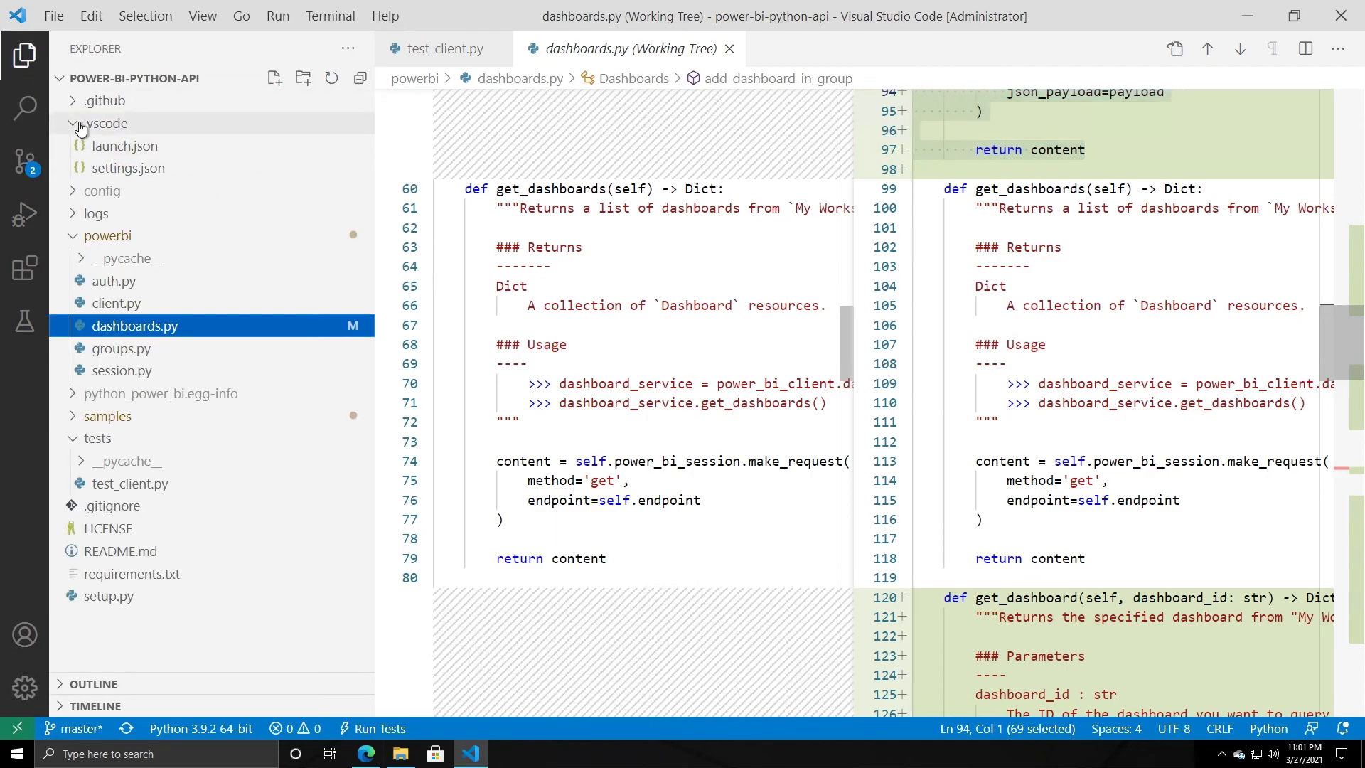
pyautogui.click(72, 122)
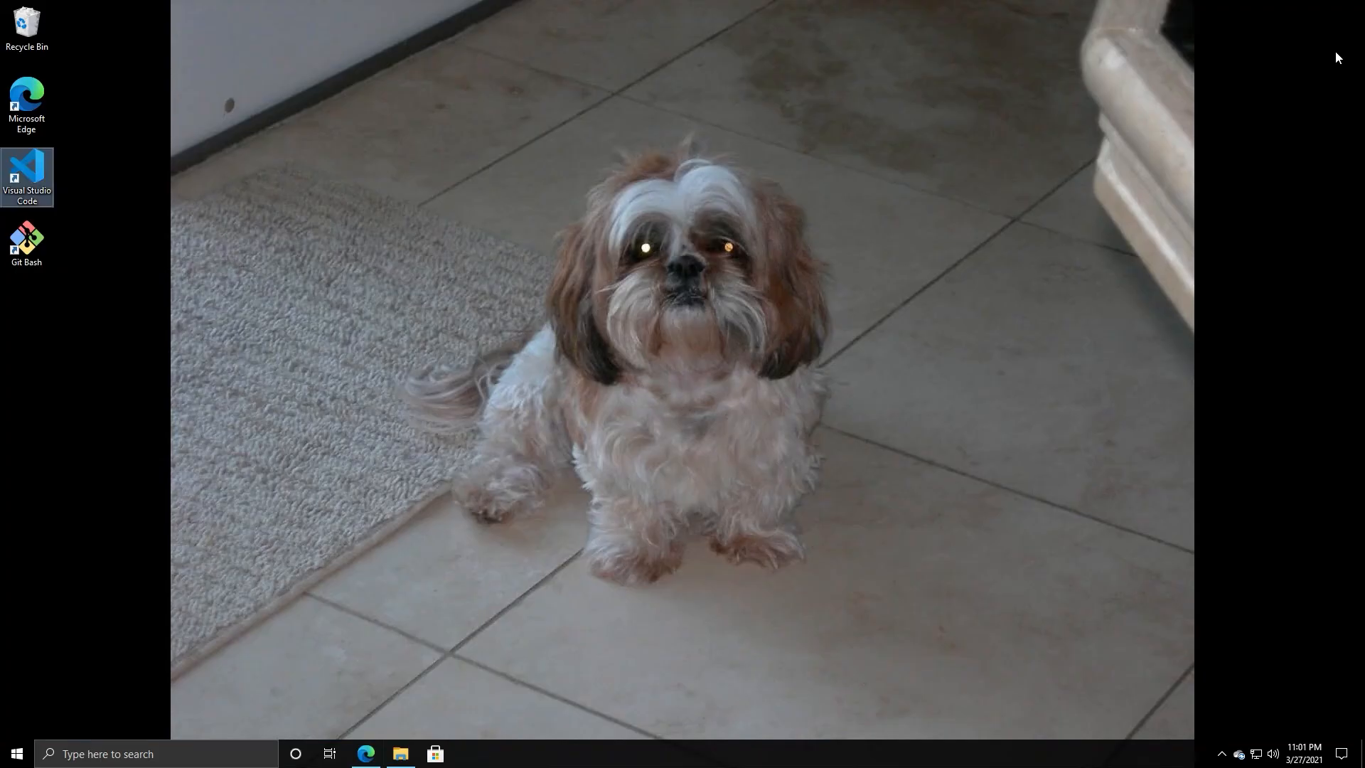
pyautogui.moveTo(1025, 134)
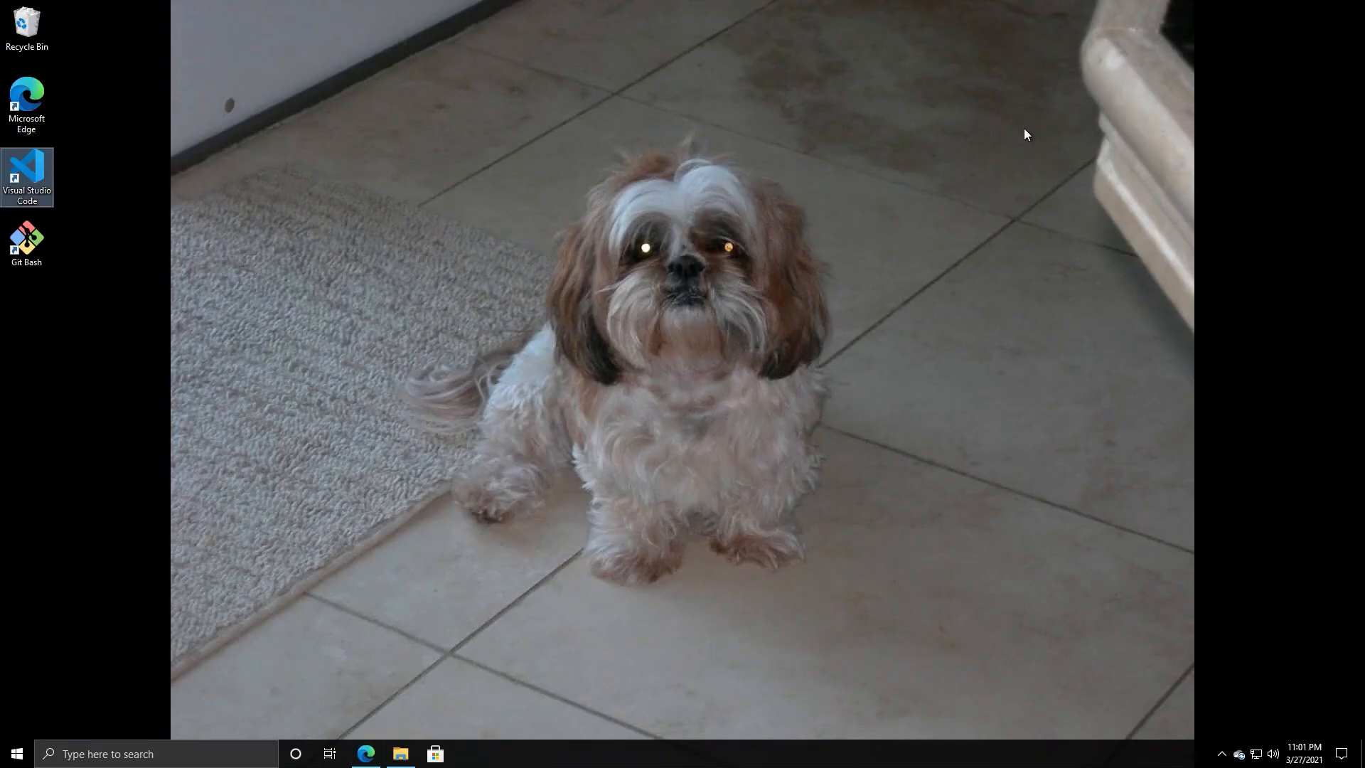
pyautogui.moveTo(1029, 150)
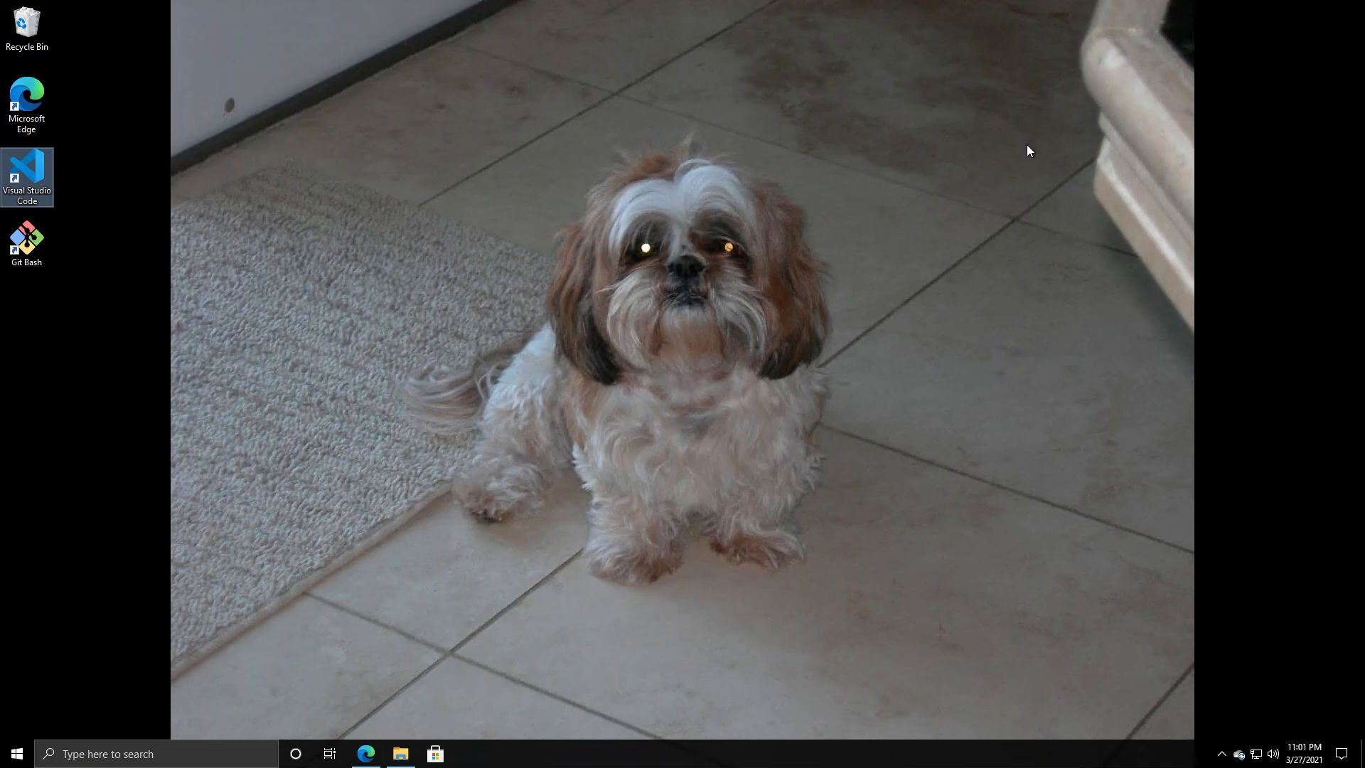
pyautogui.moveTo(1030, 168)
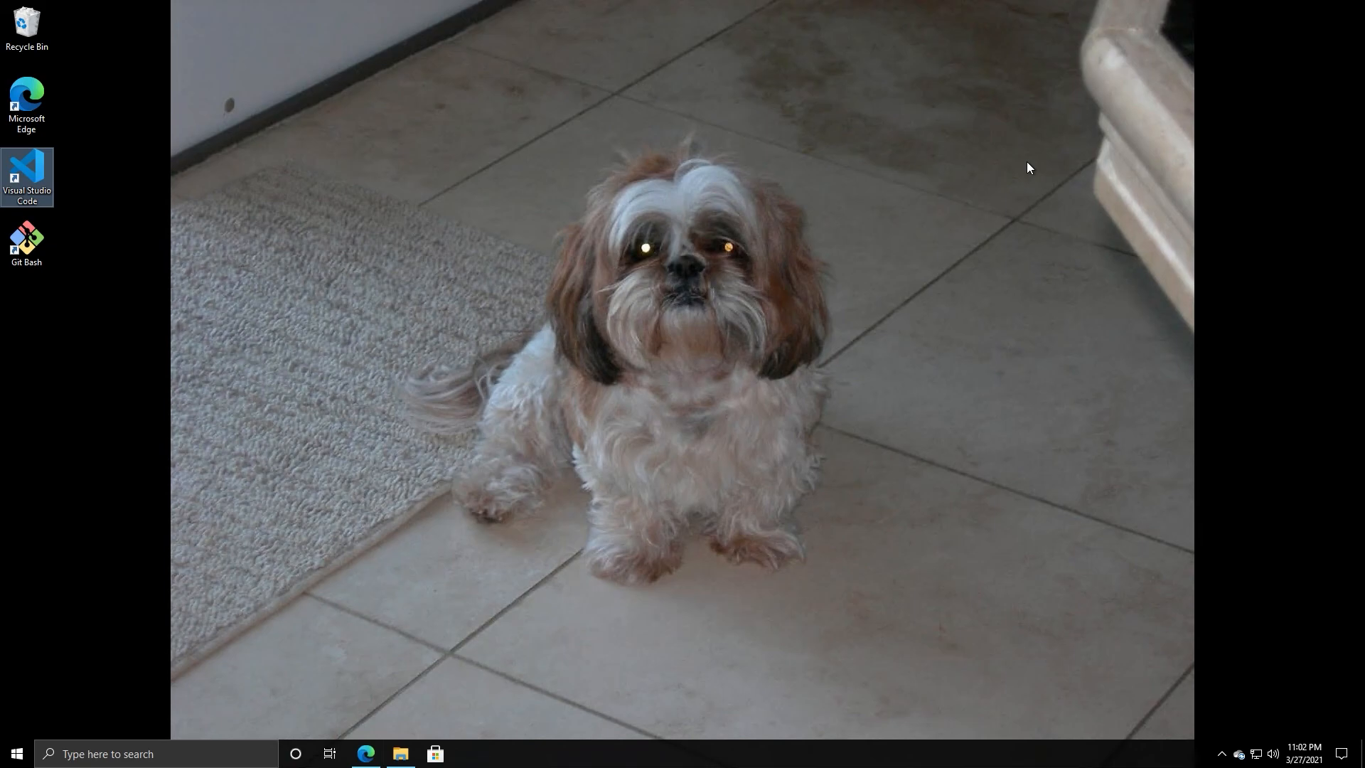
pyautogui.moveTo(993, 362)
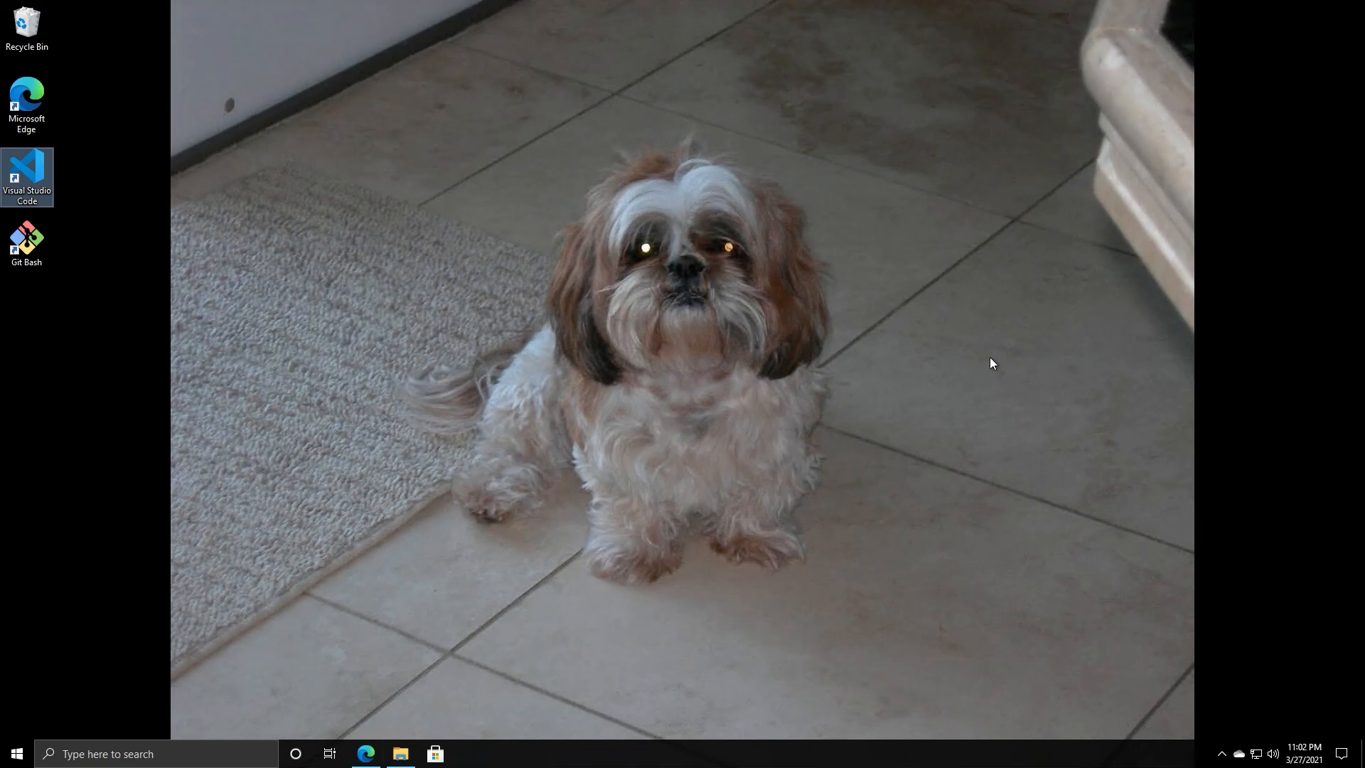
pyautogui.moveTo(917, 353)
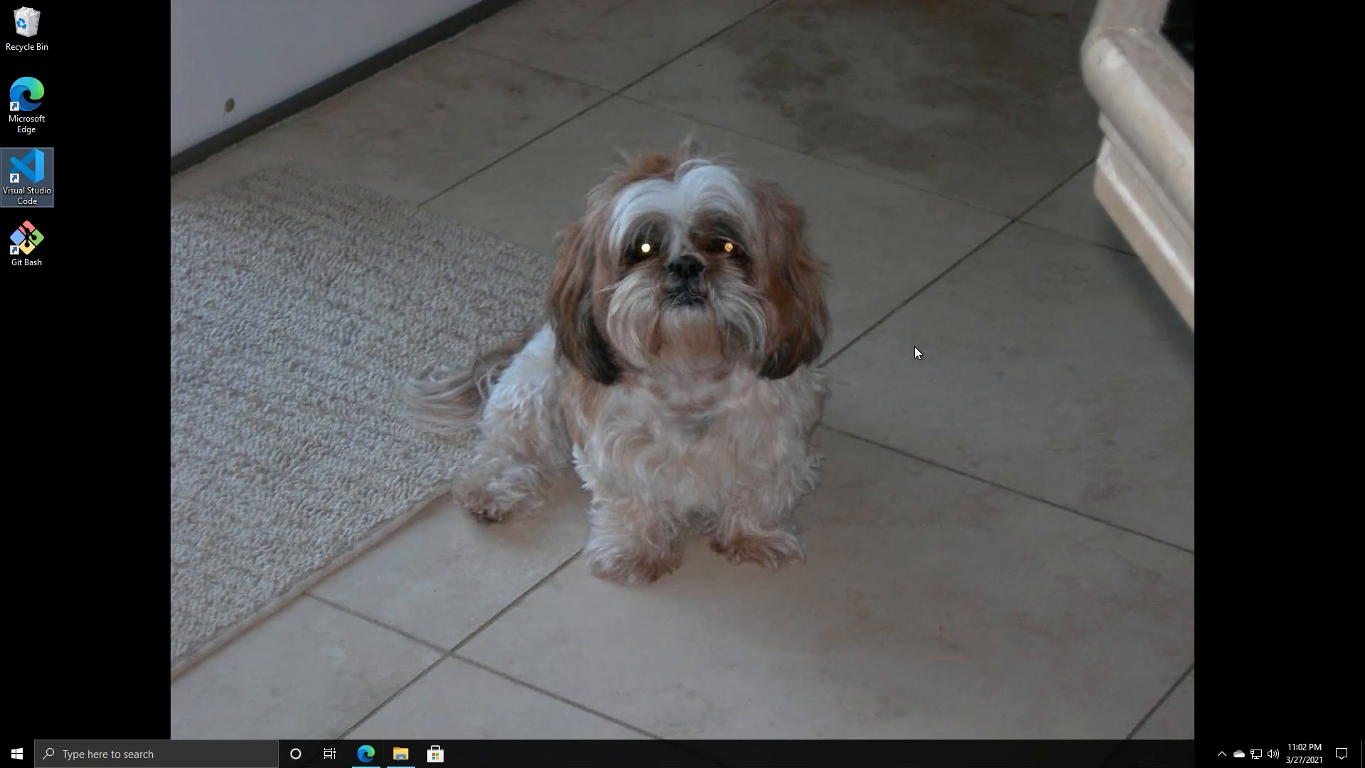